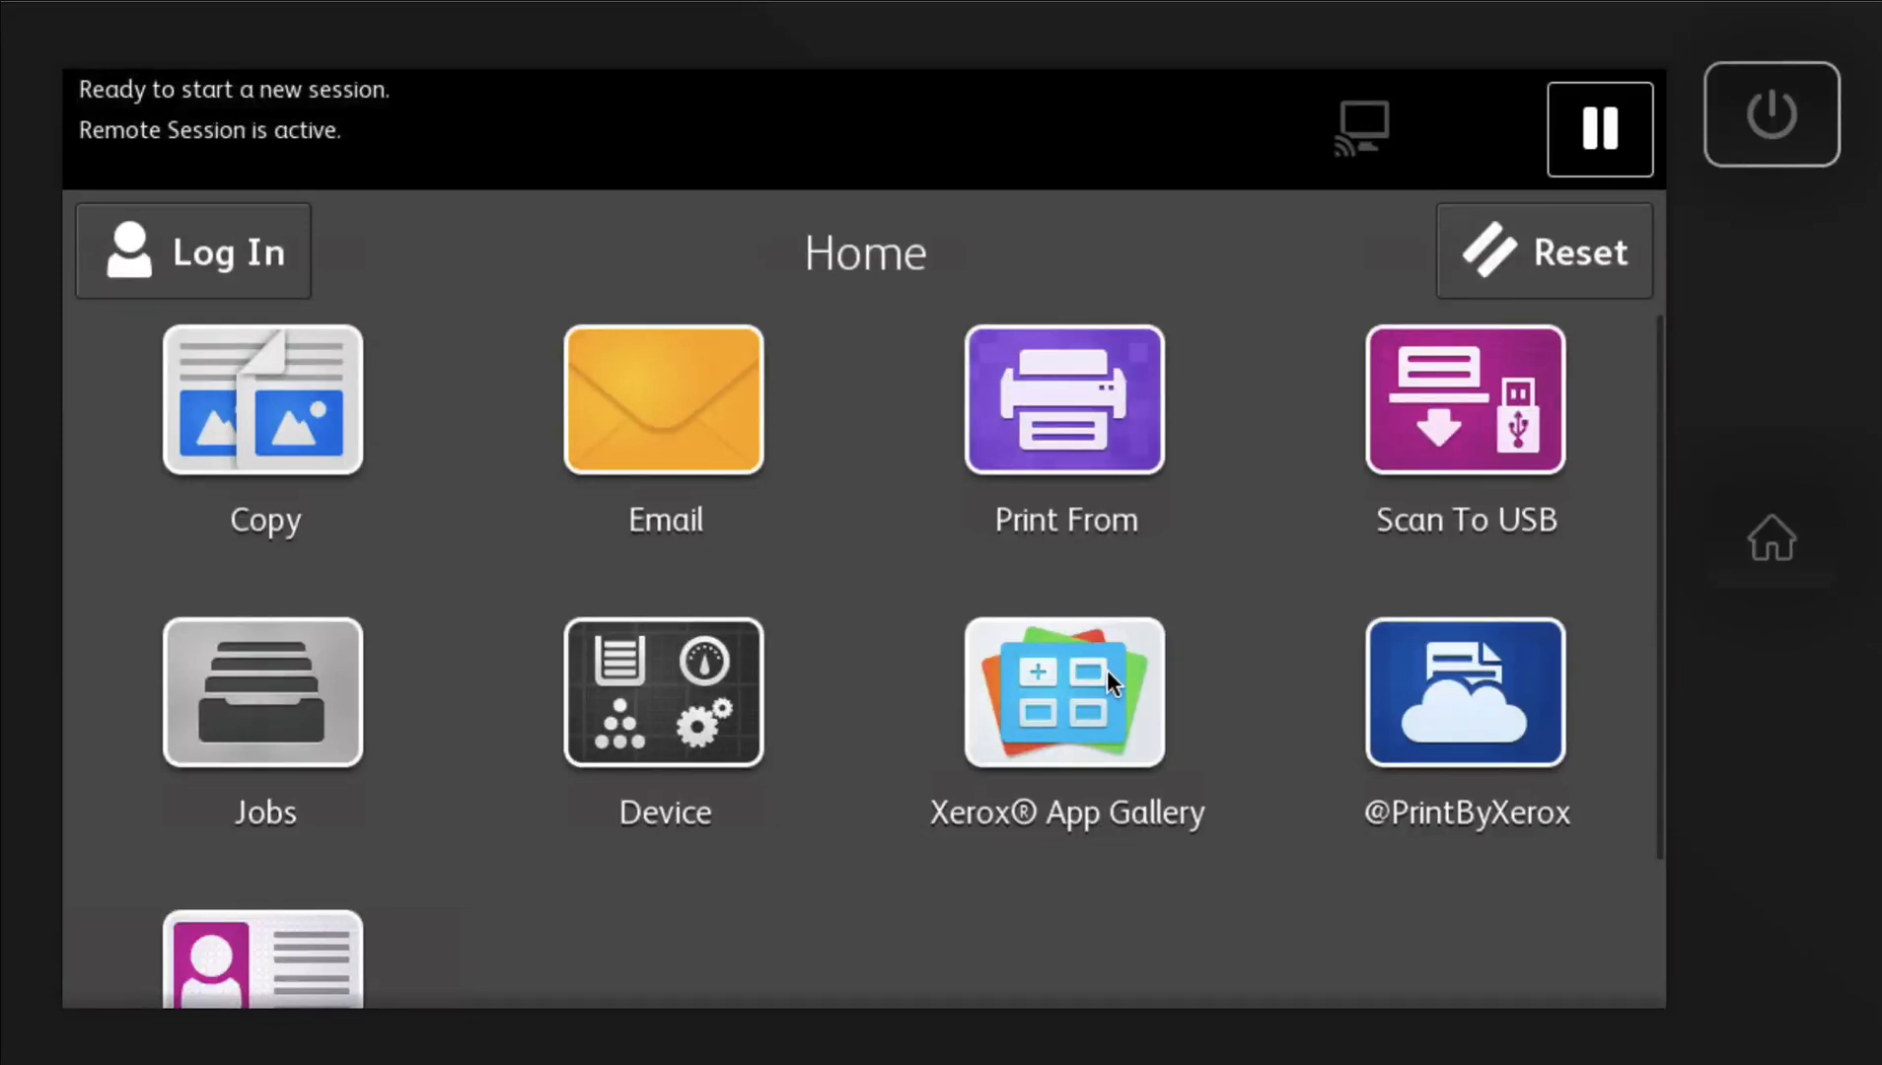
pyautogui.moveTo(1080, 732)
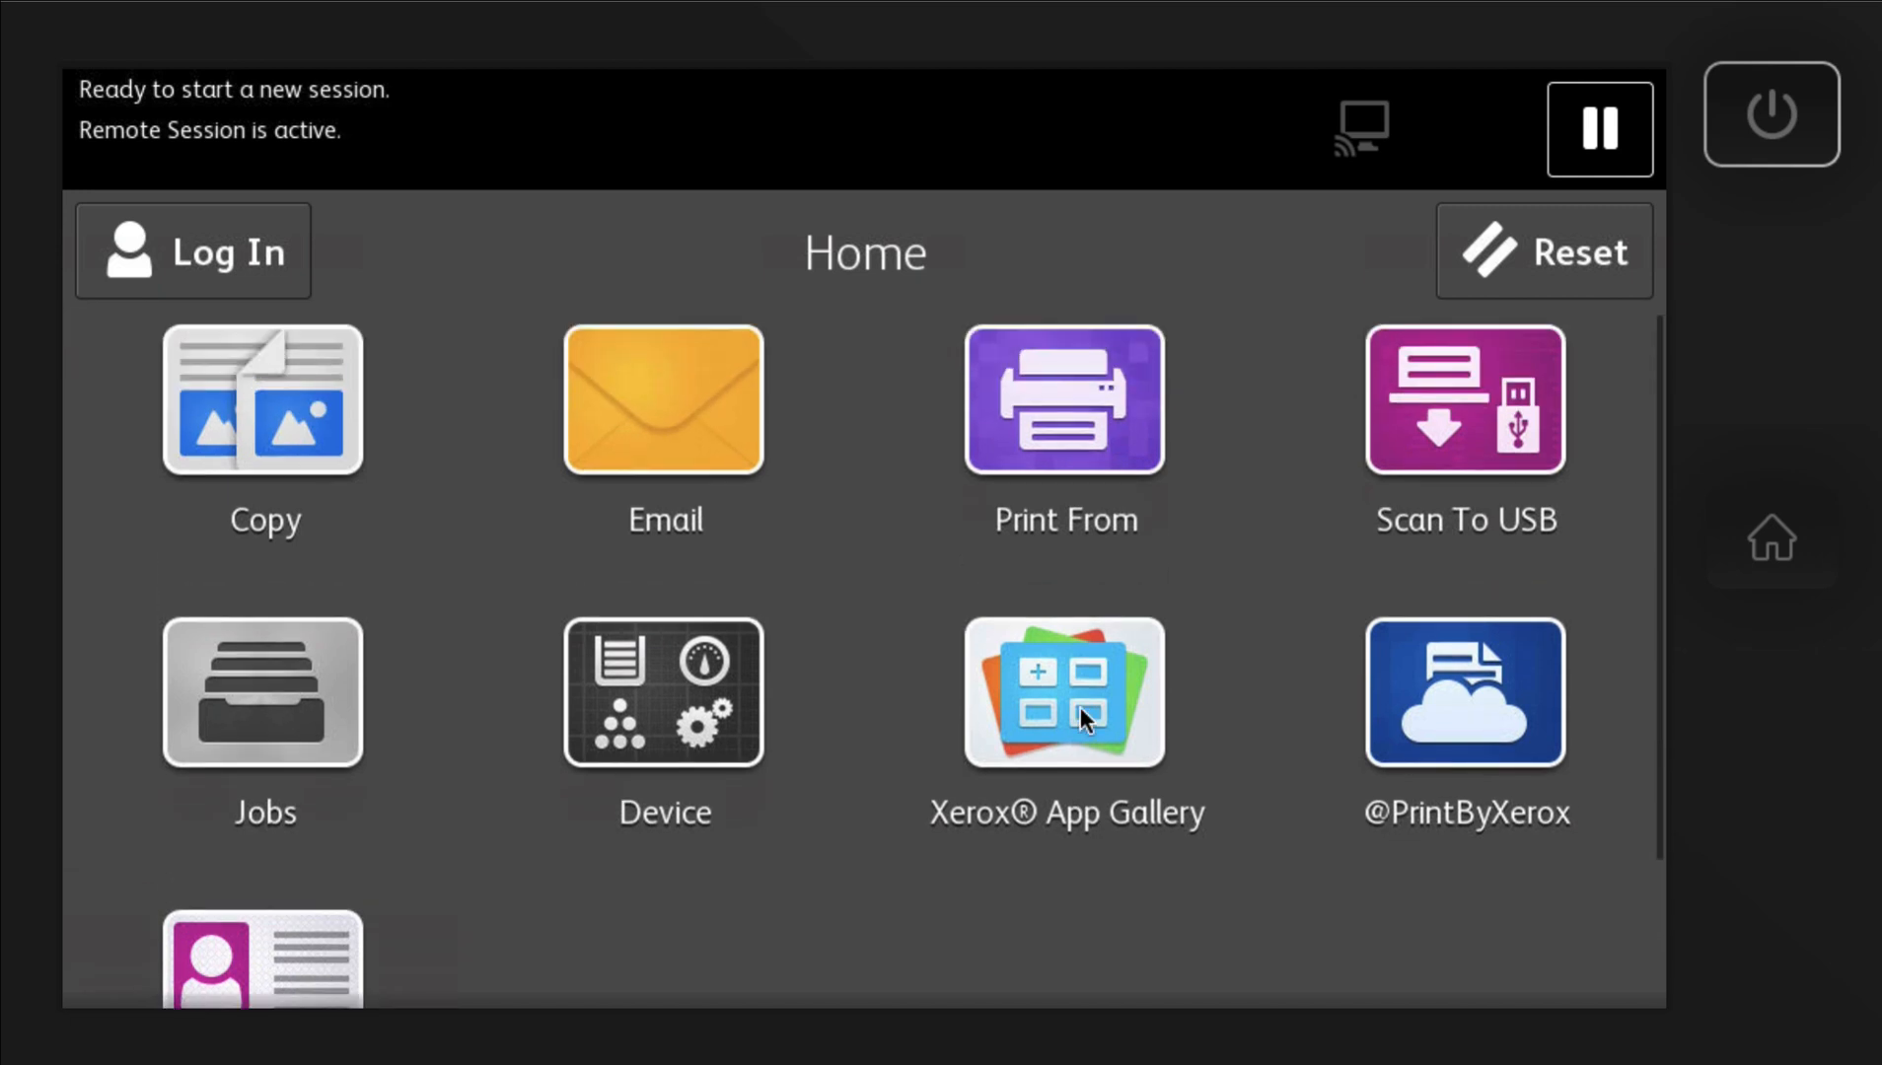
pyautogui.moveTo(1083, 714)
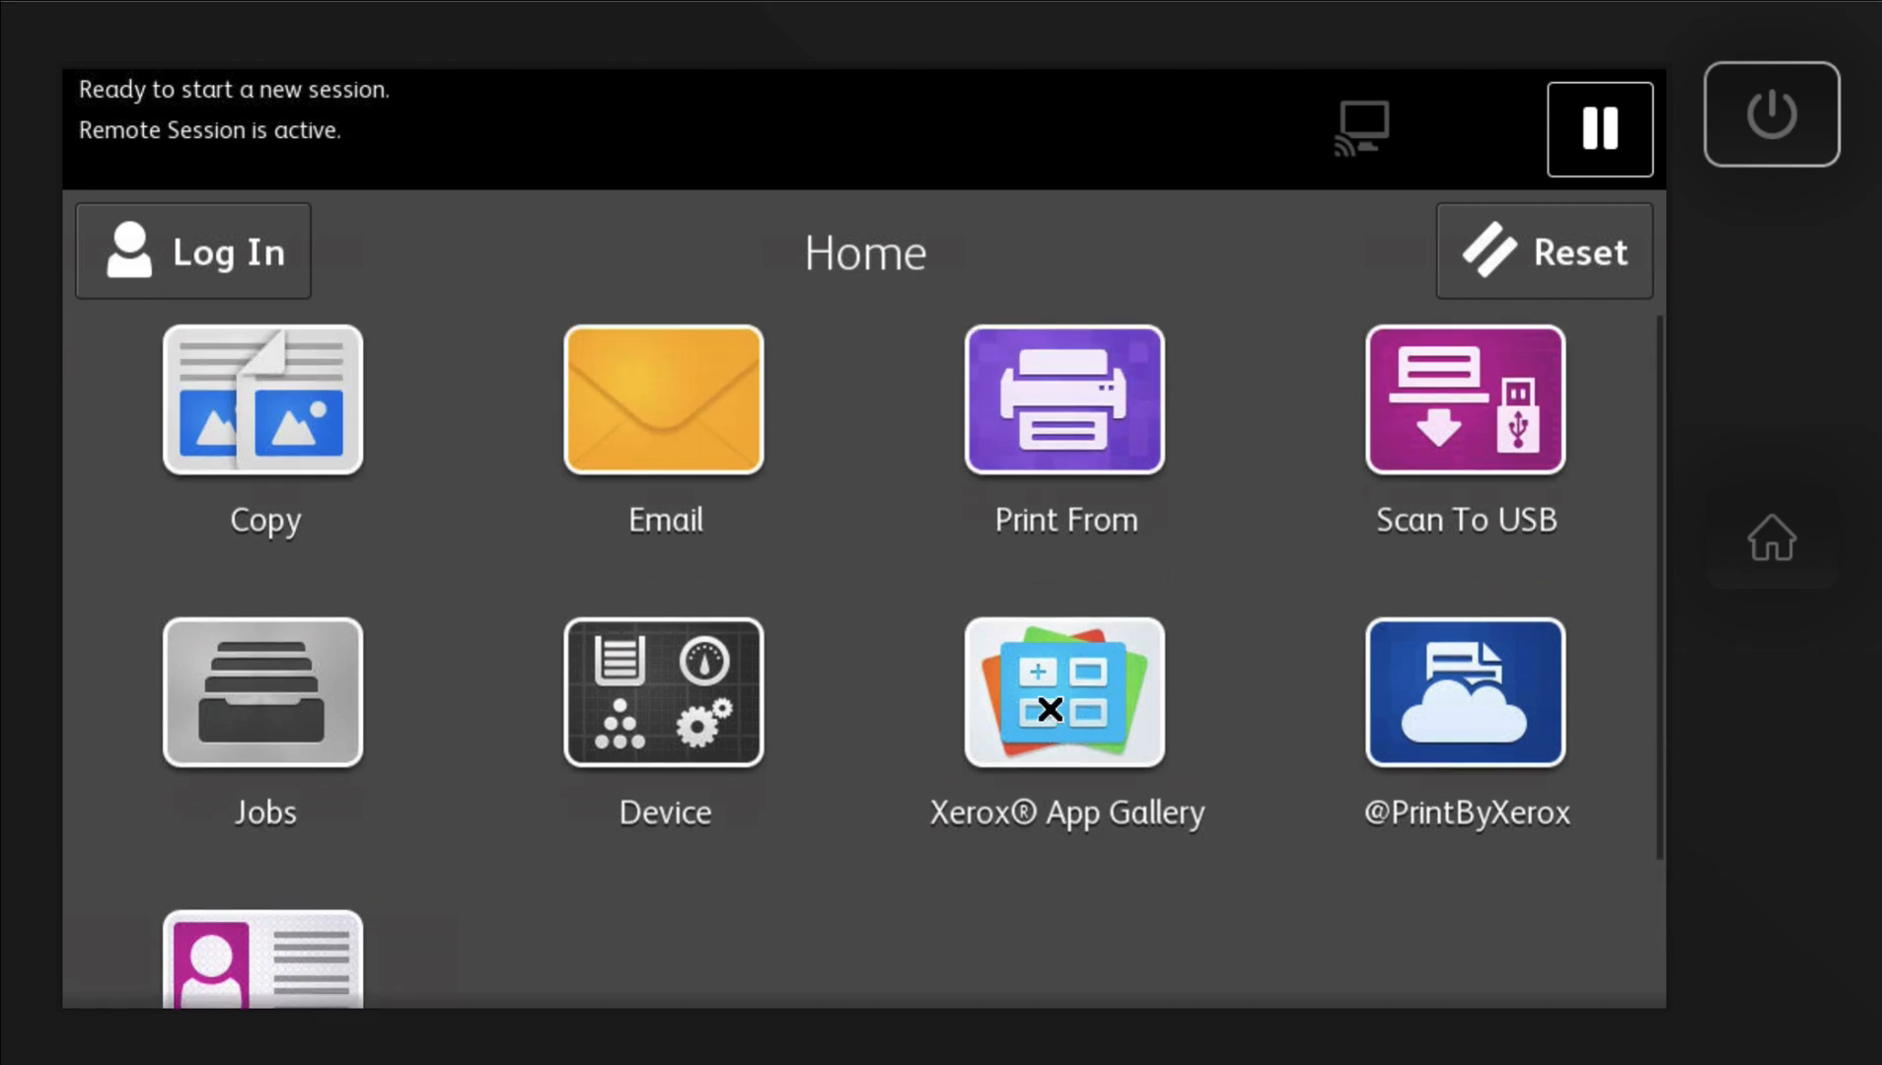
# Launch the Xerox App Gallery tile from the printer's home screen.
pyautogui.click(1063, 692)
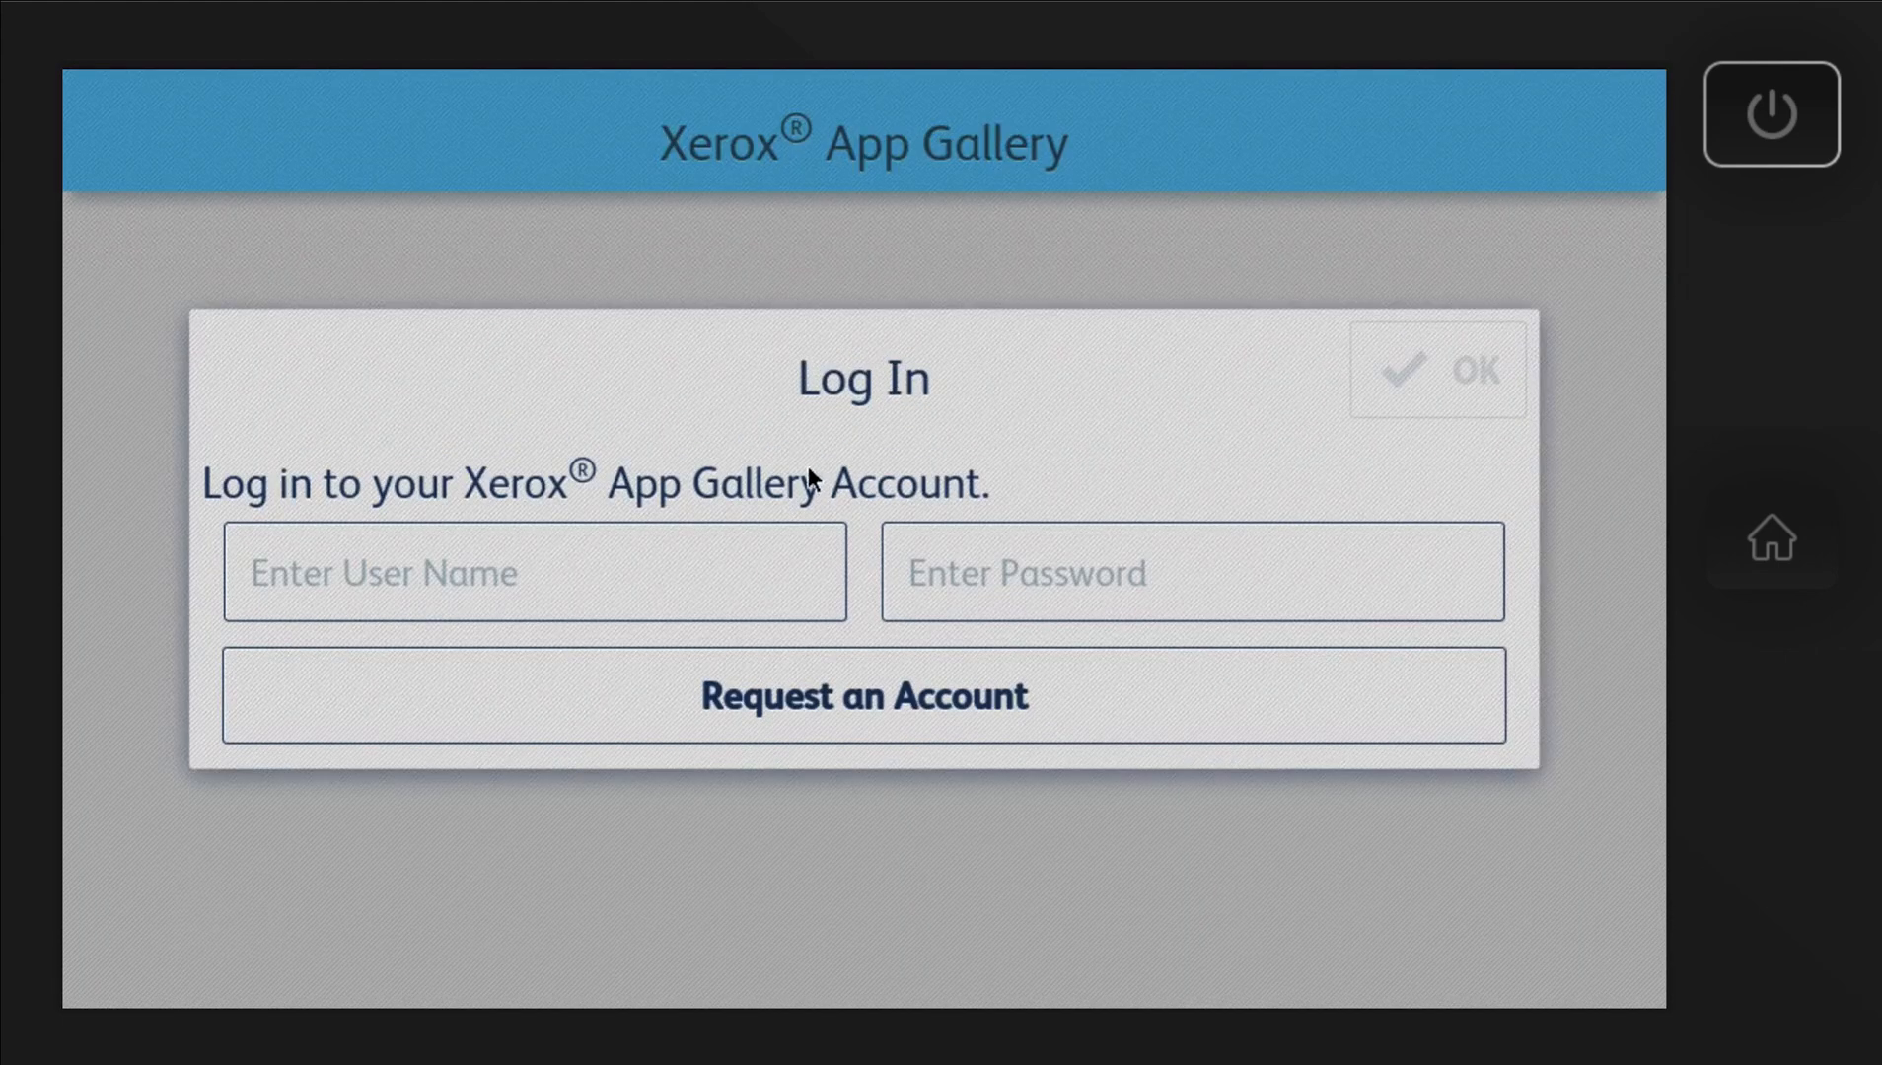
pyautogui.click(533, 571)
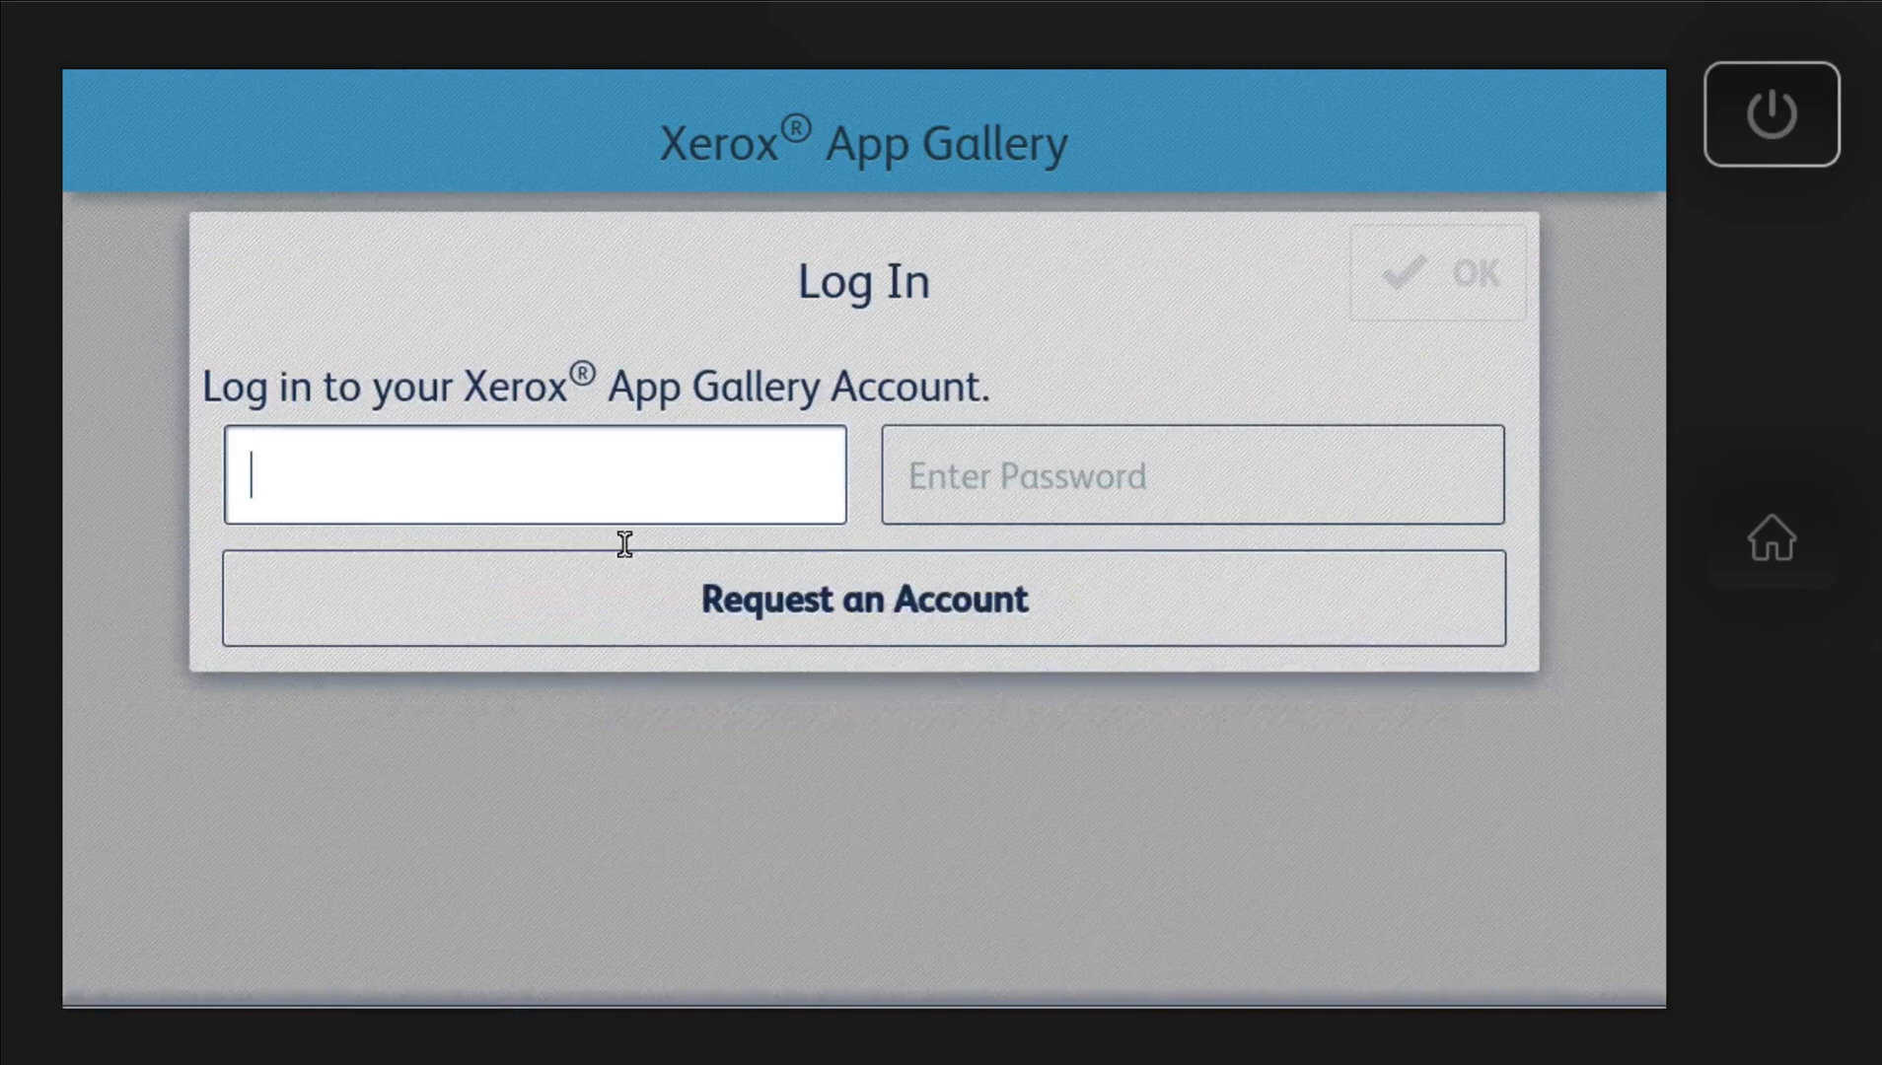
pyautogui.click(534, 475)
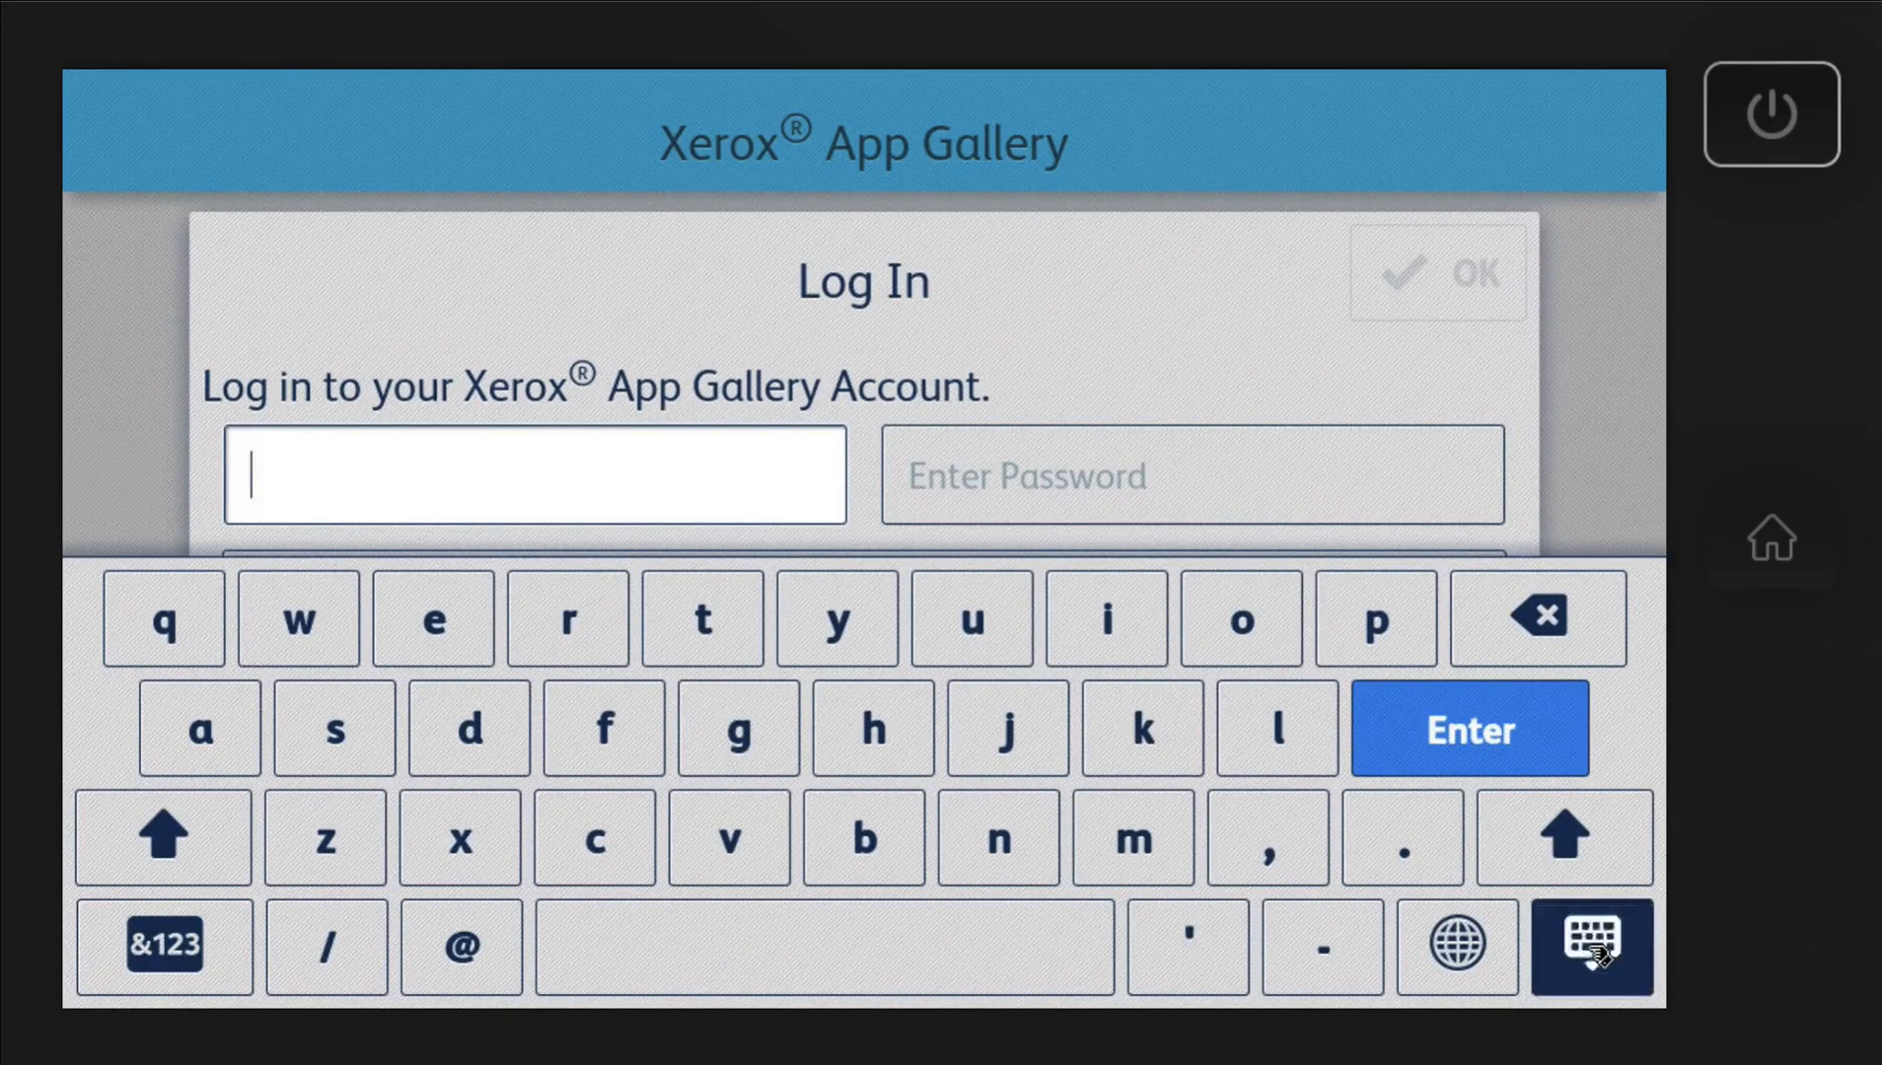
pyautogui.click(1590, 947)
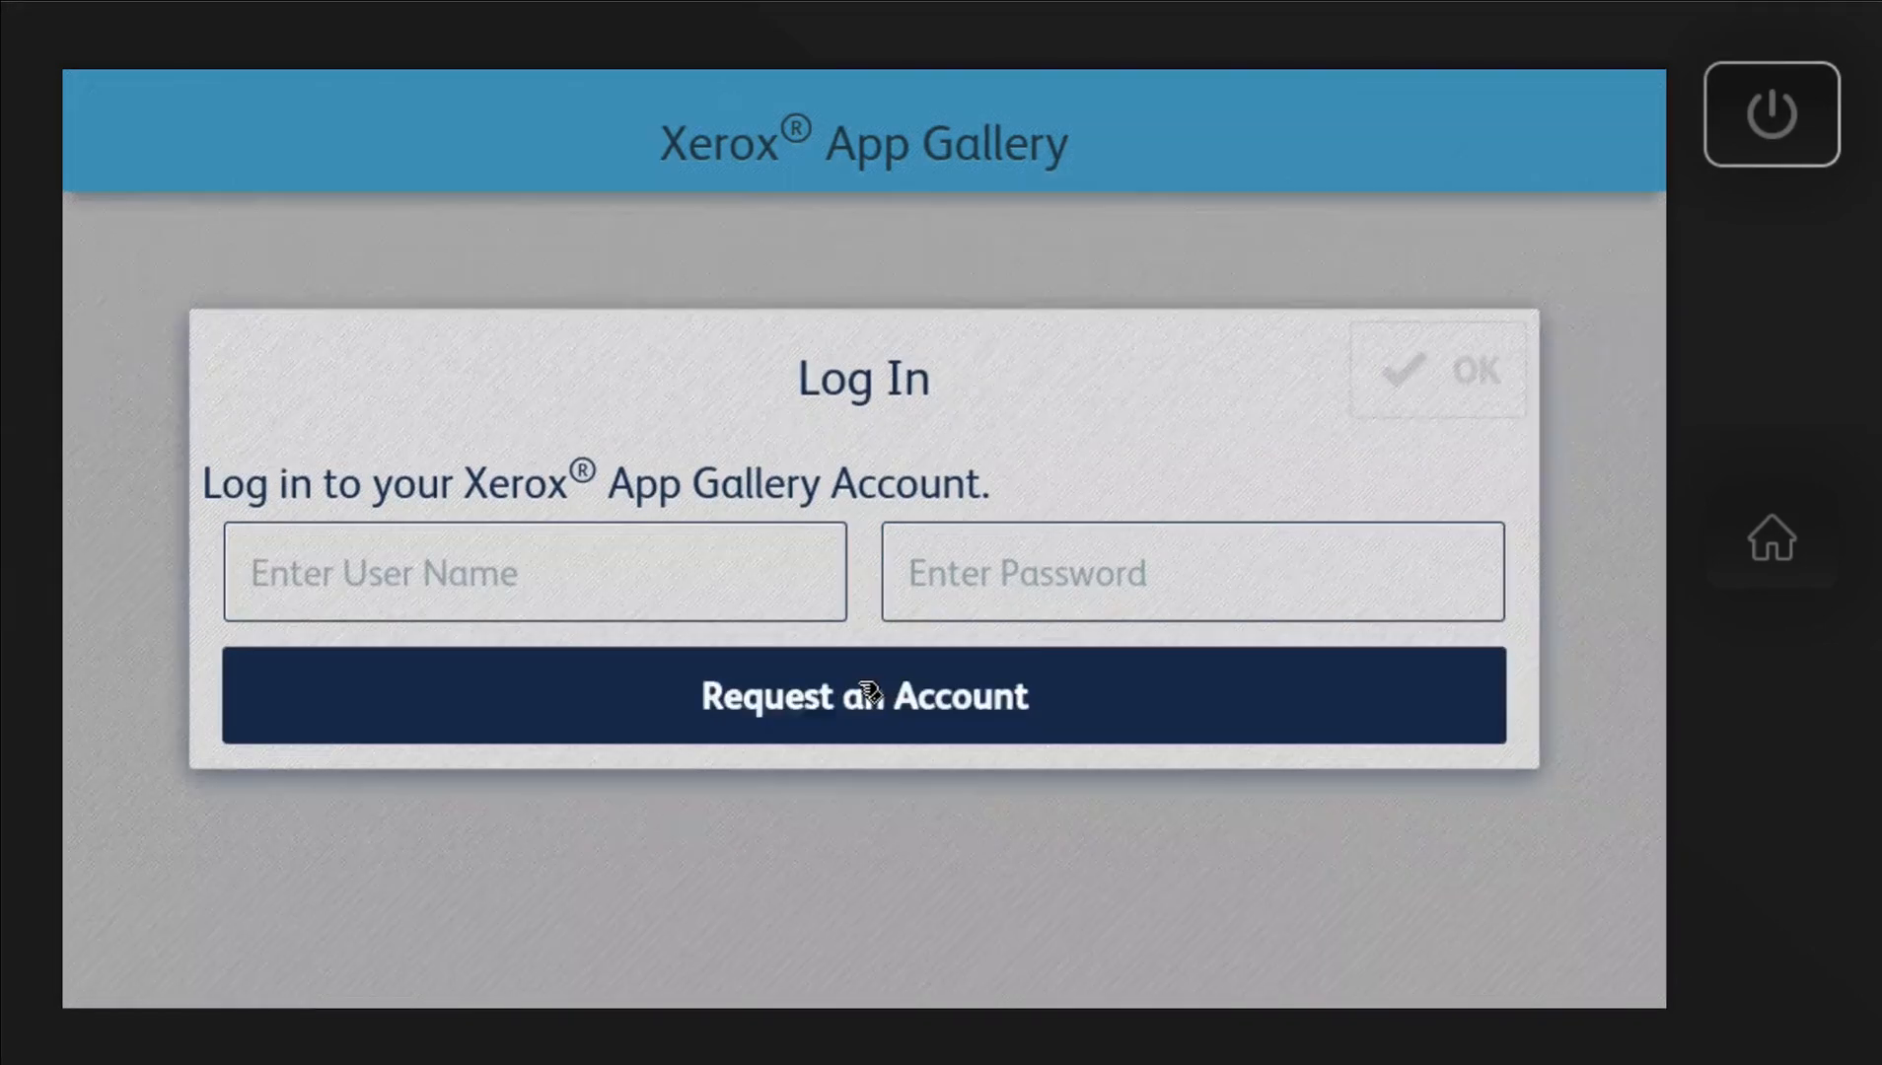
pyautogui.click(861, 696)
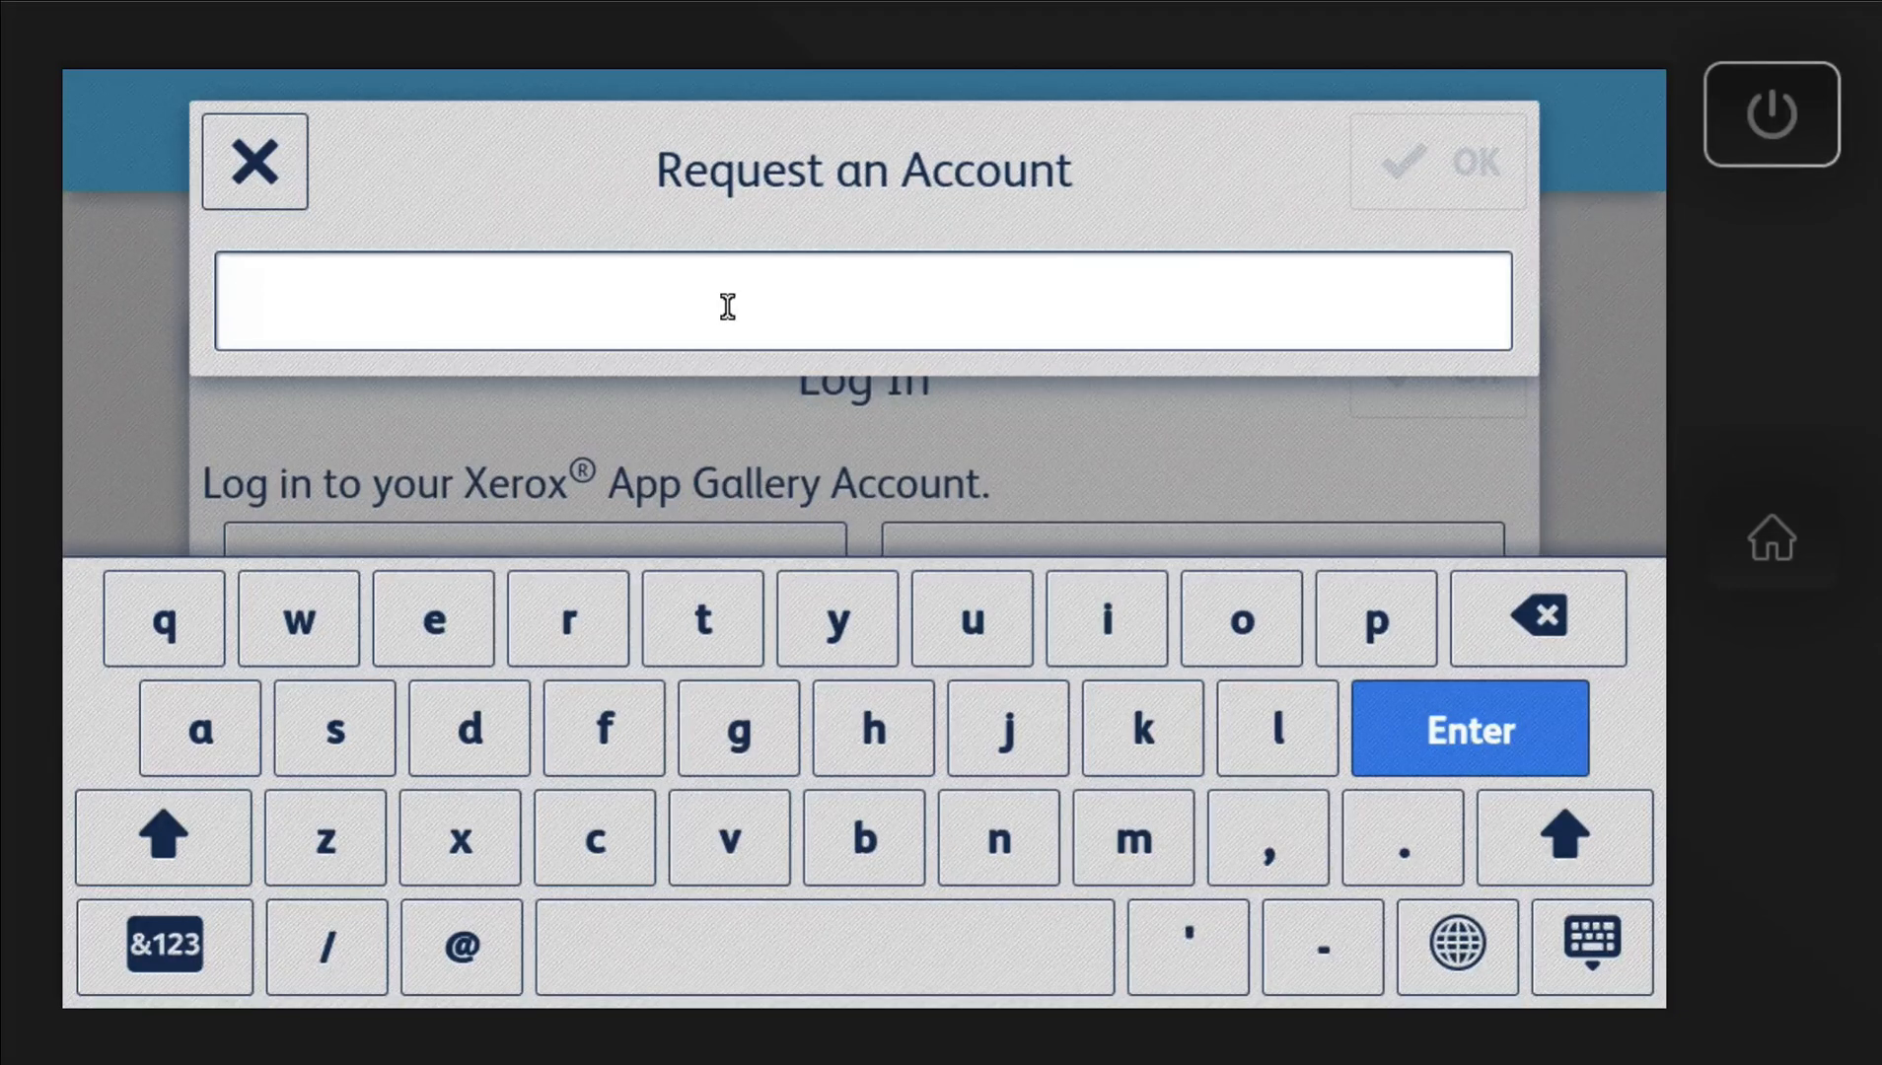
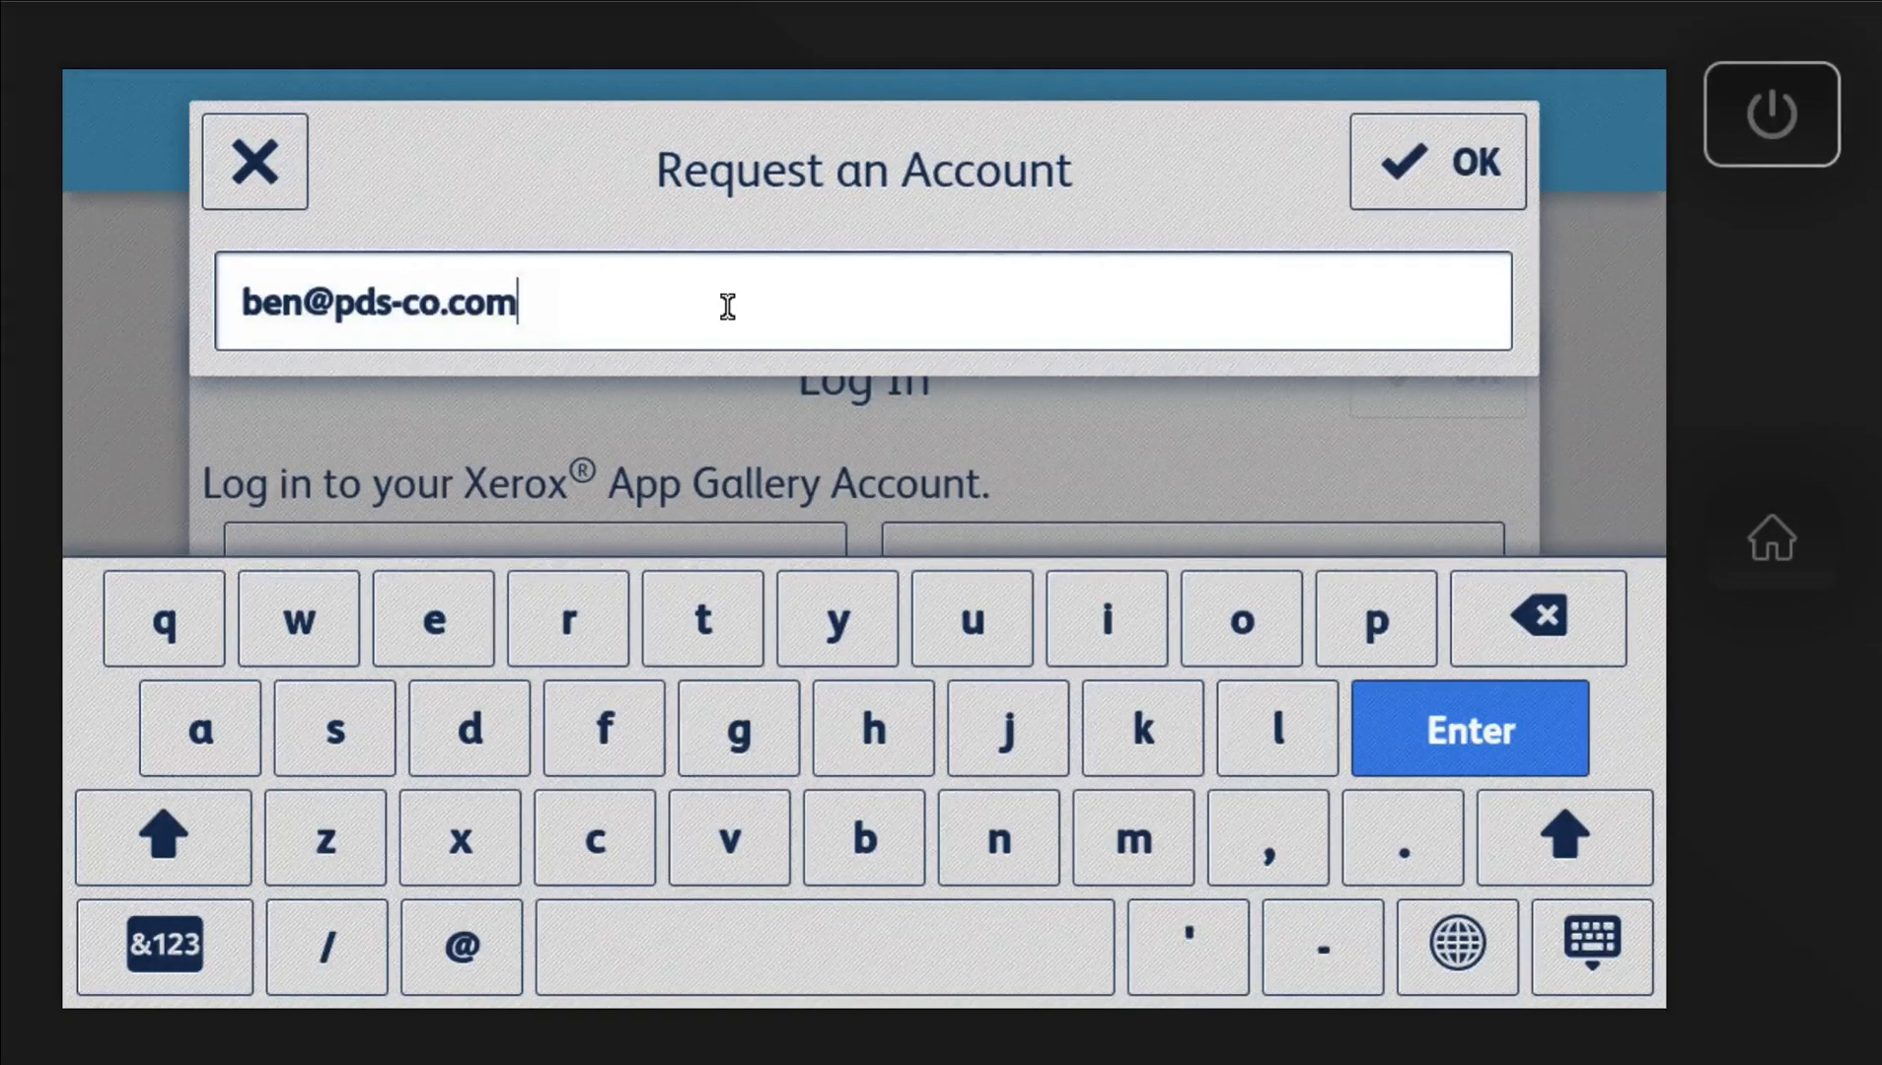
pyautogui.click(1437, 162)
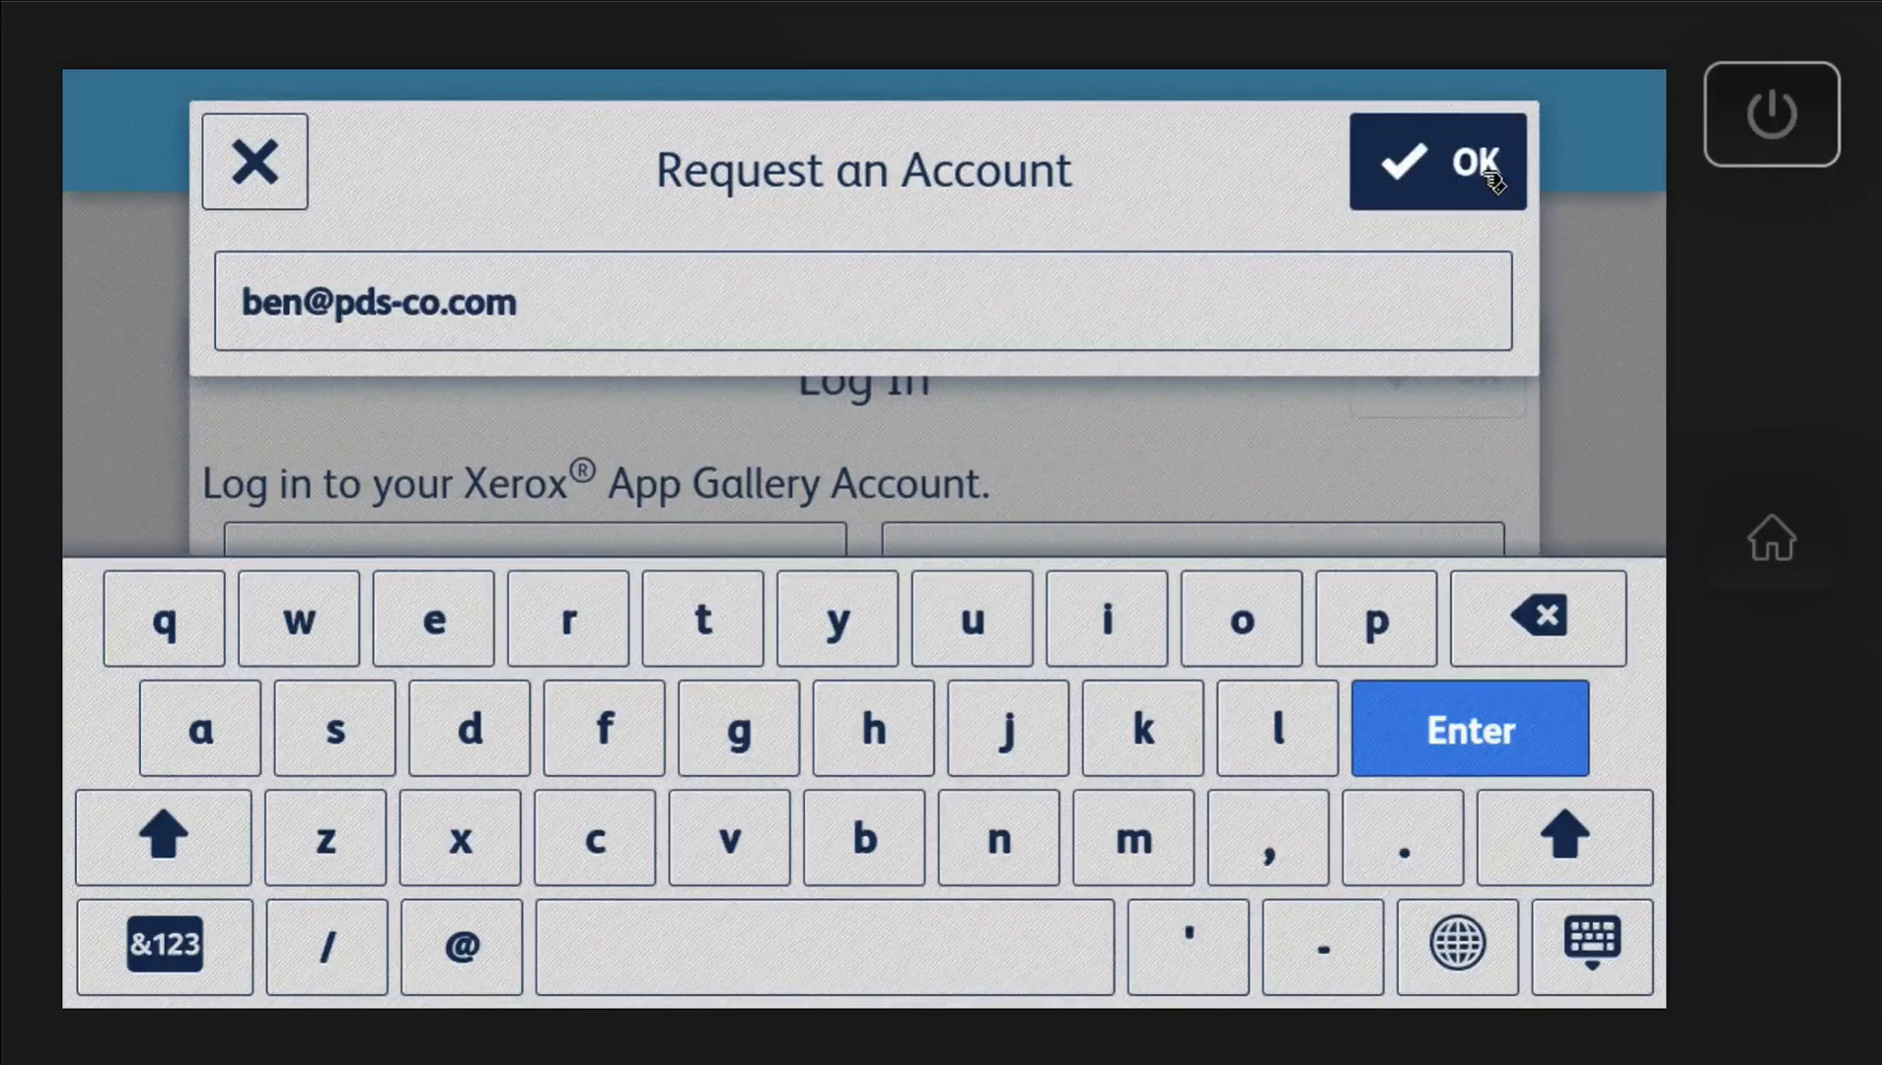
pyautogui.click(1437, 162)
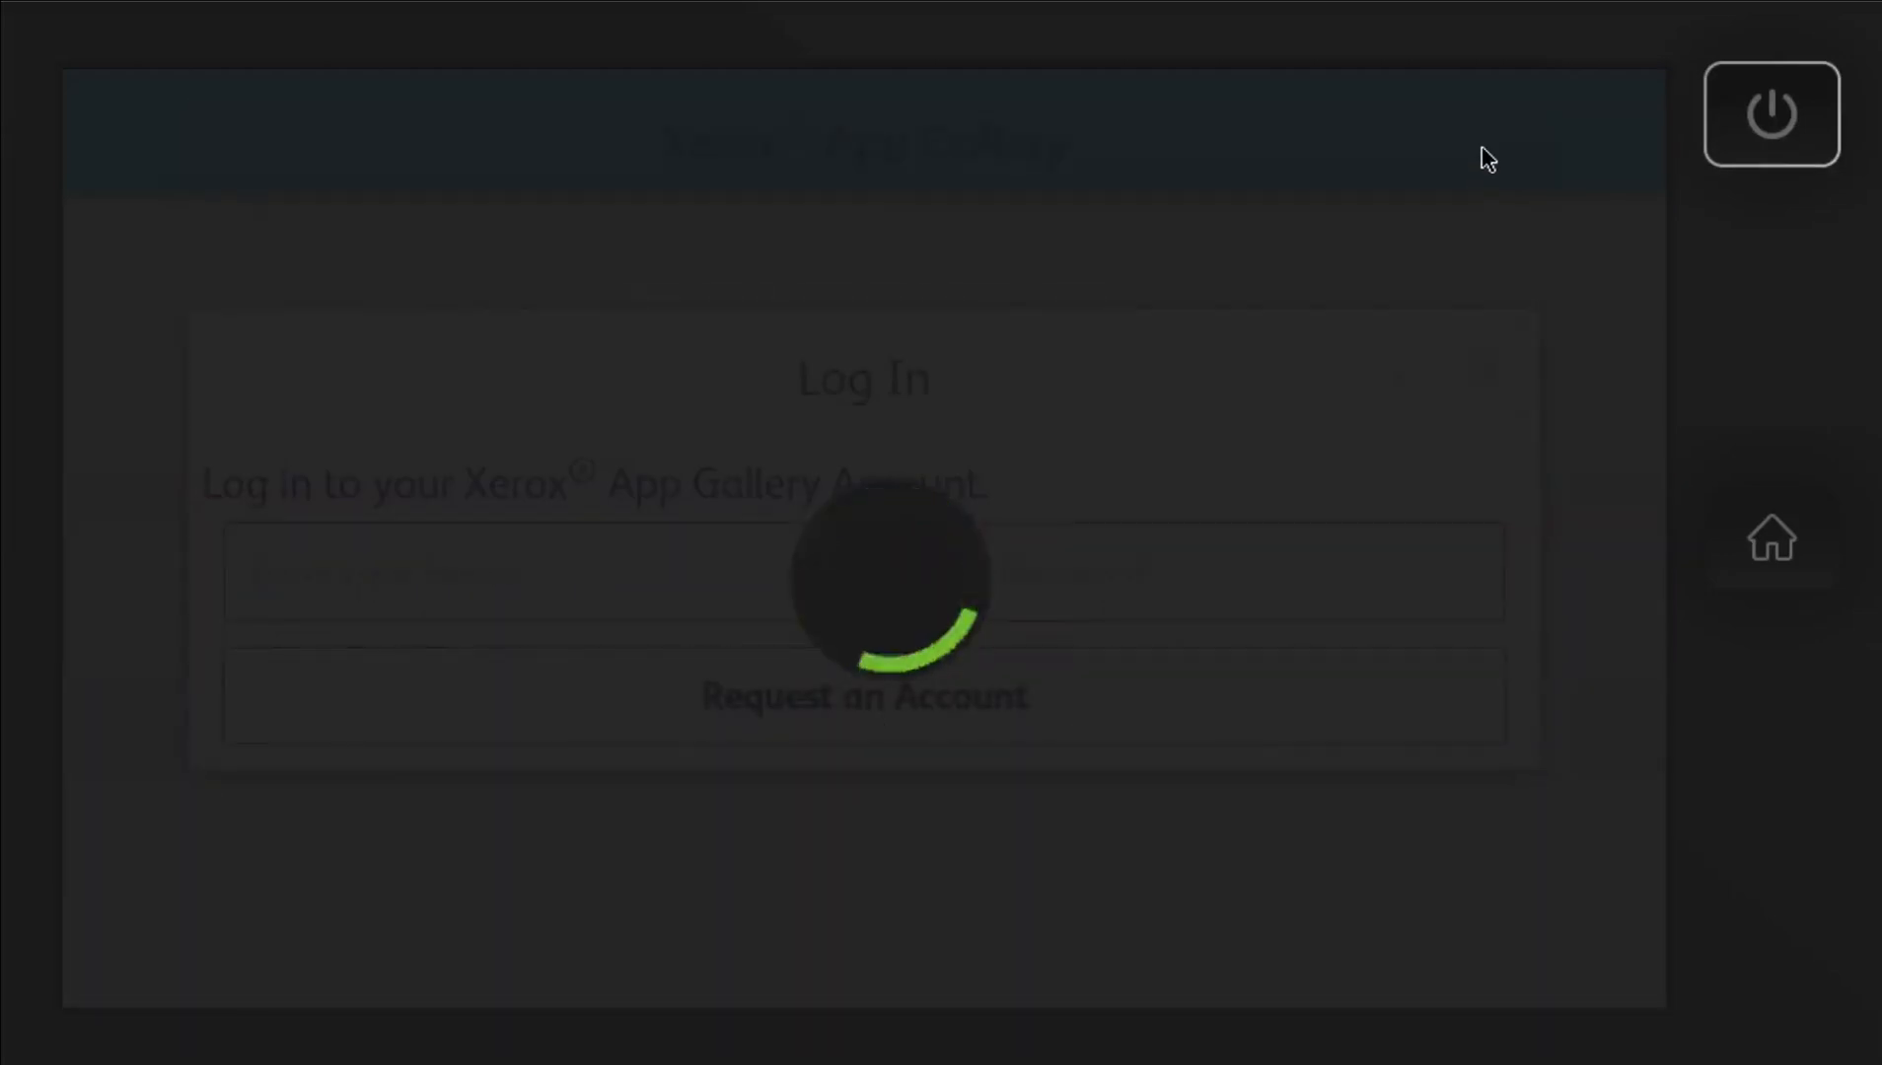
pyautogui.moveTo(1420, 189)
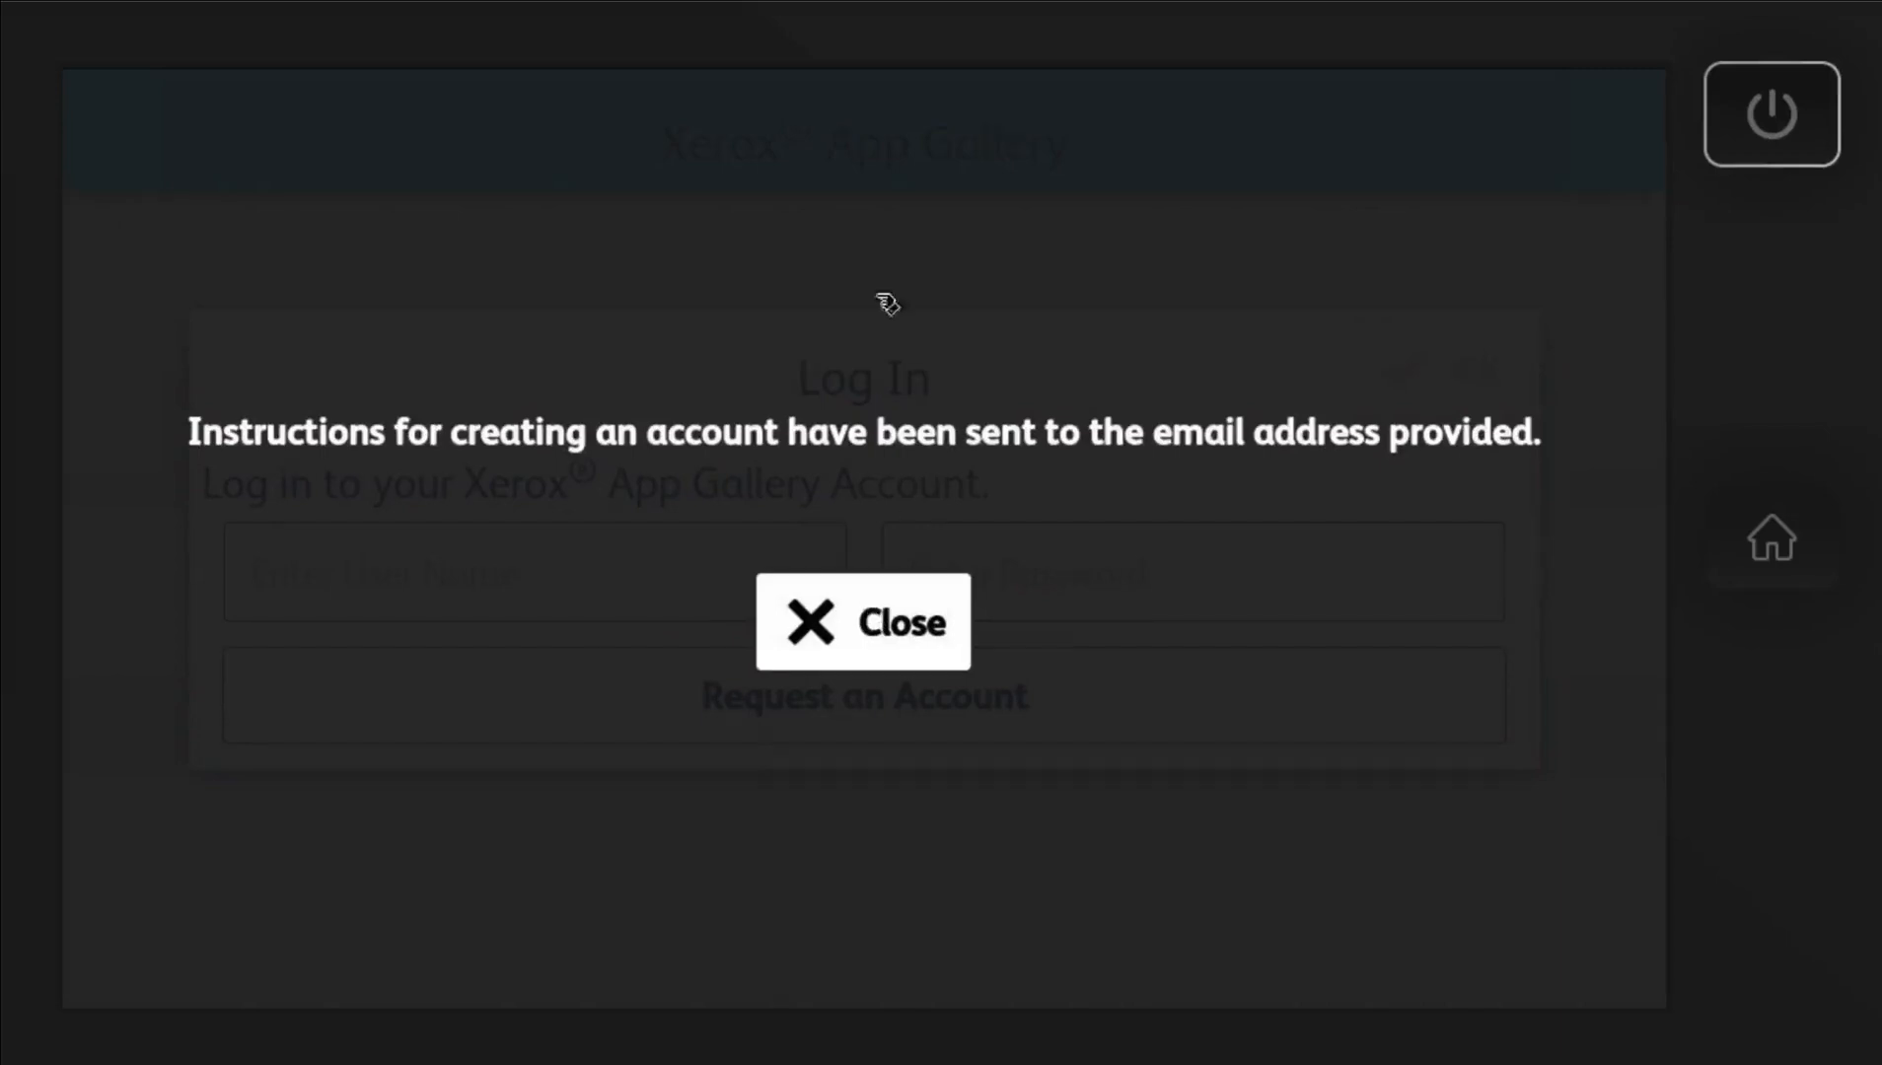
pyautogui.click(862, 622)
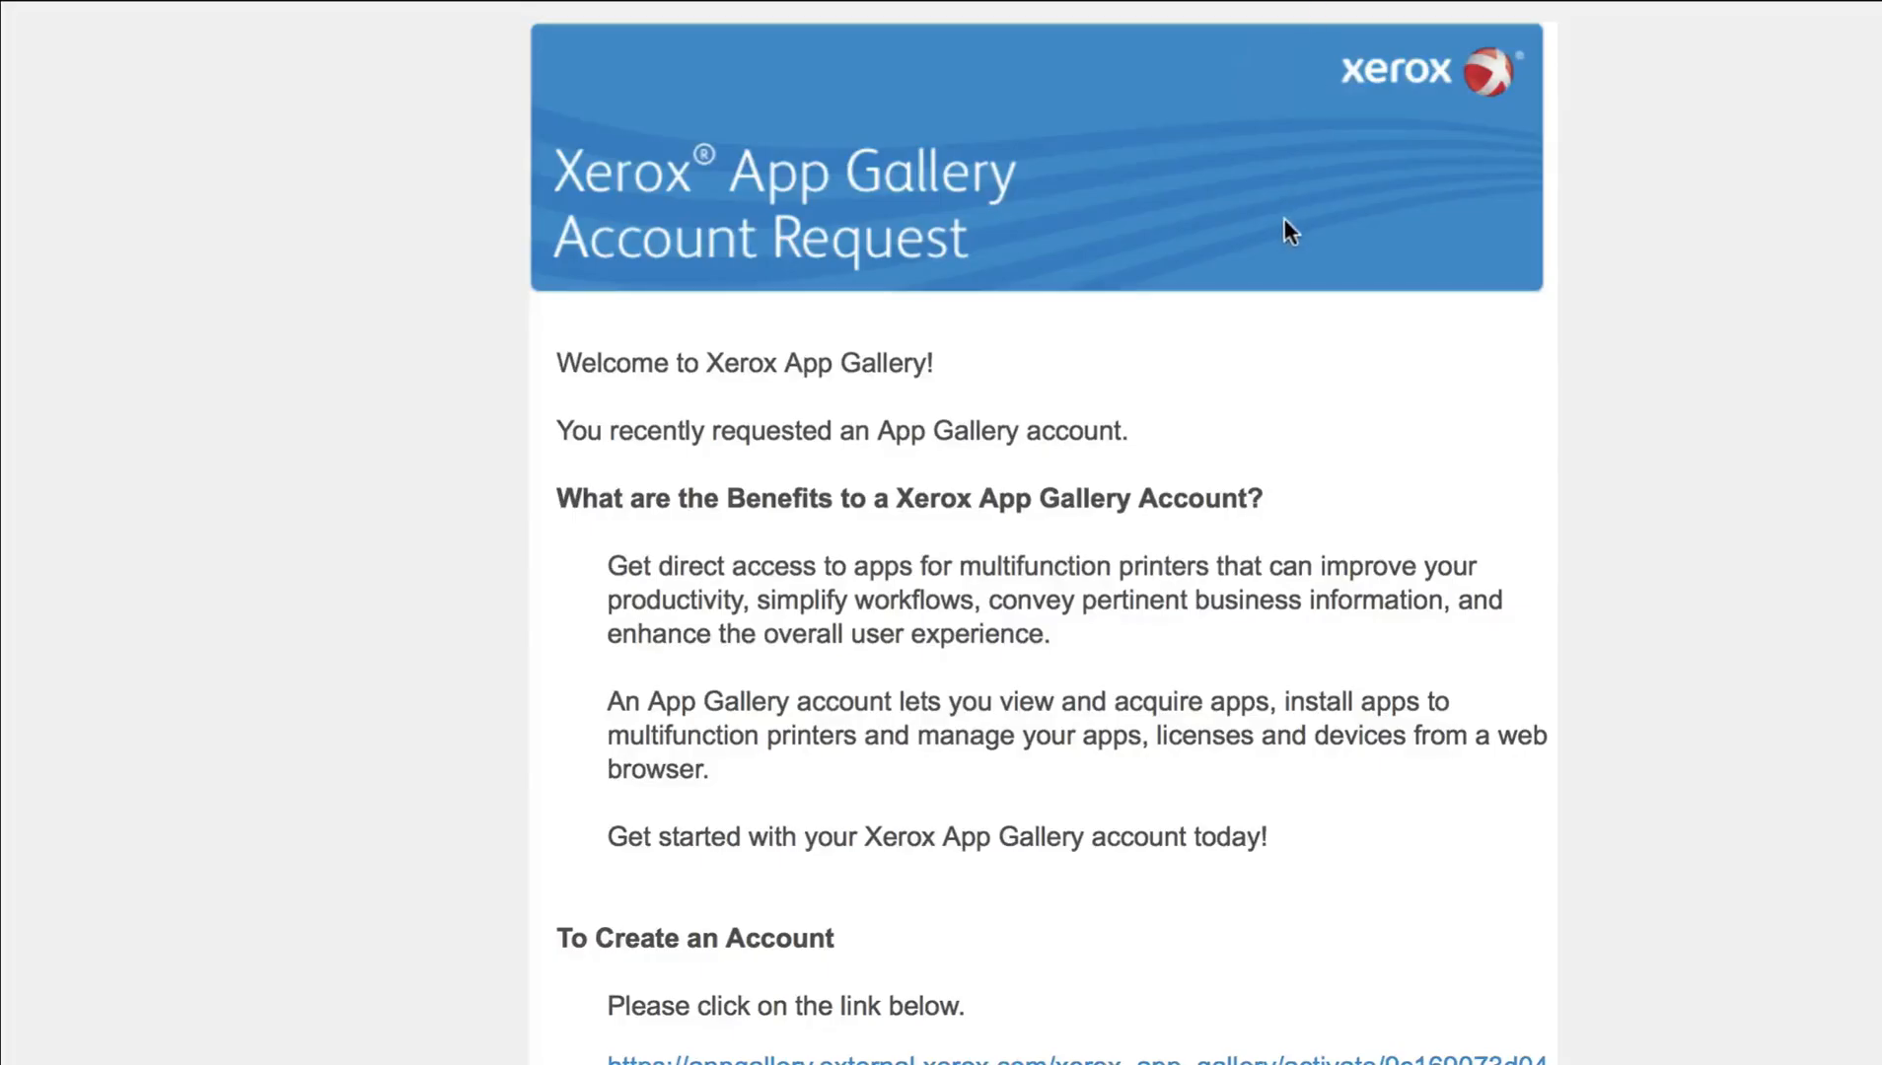
pyautogui.moveTo(1293, 246)
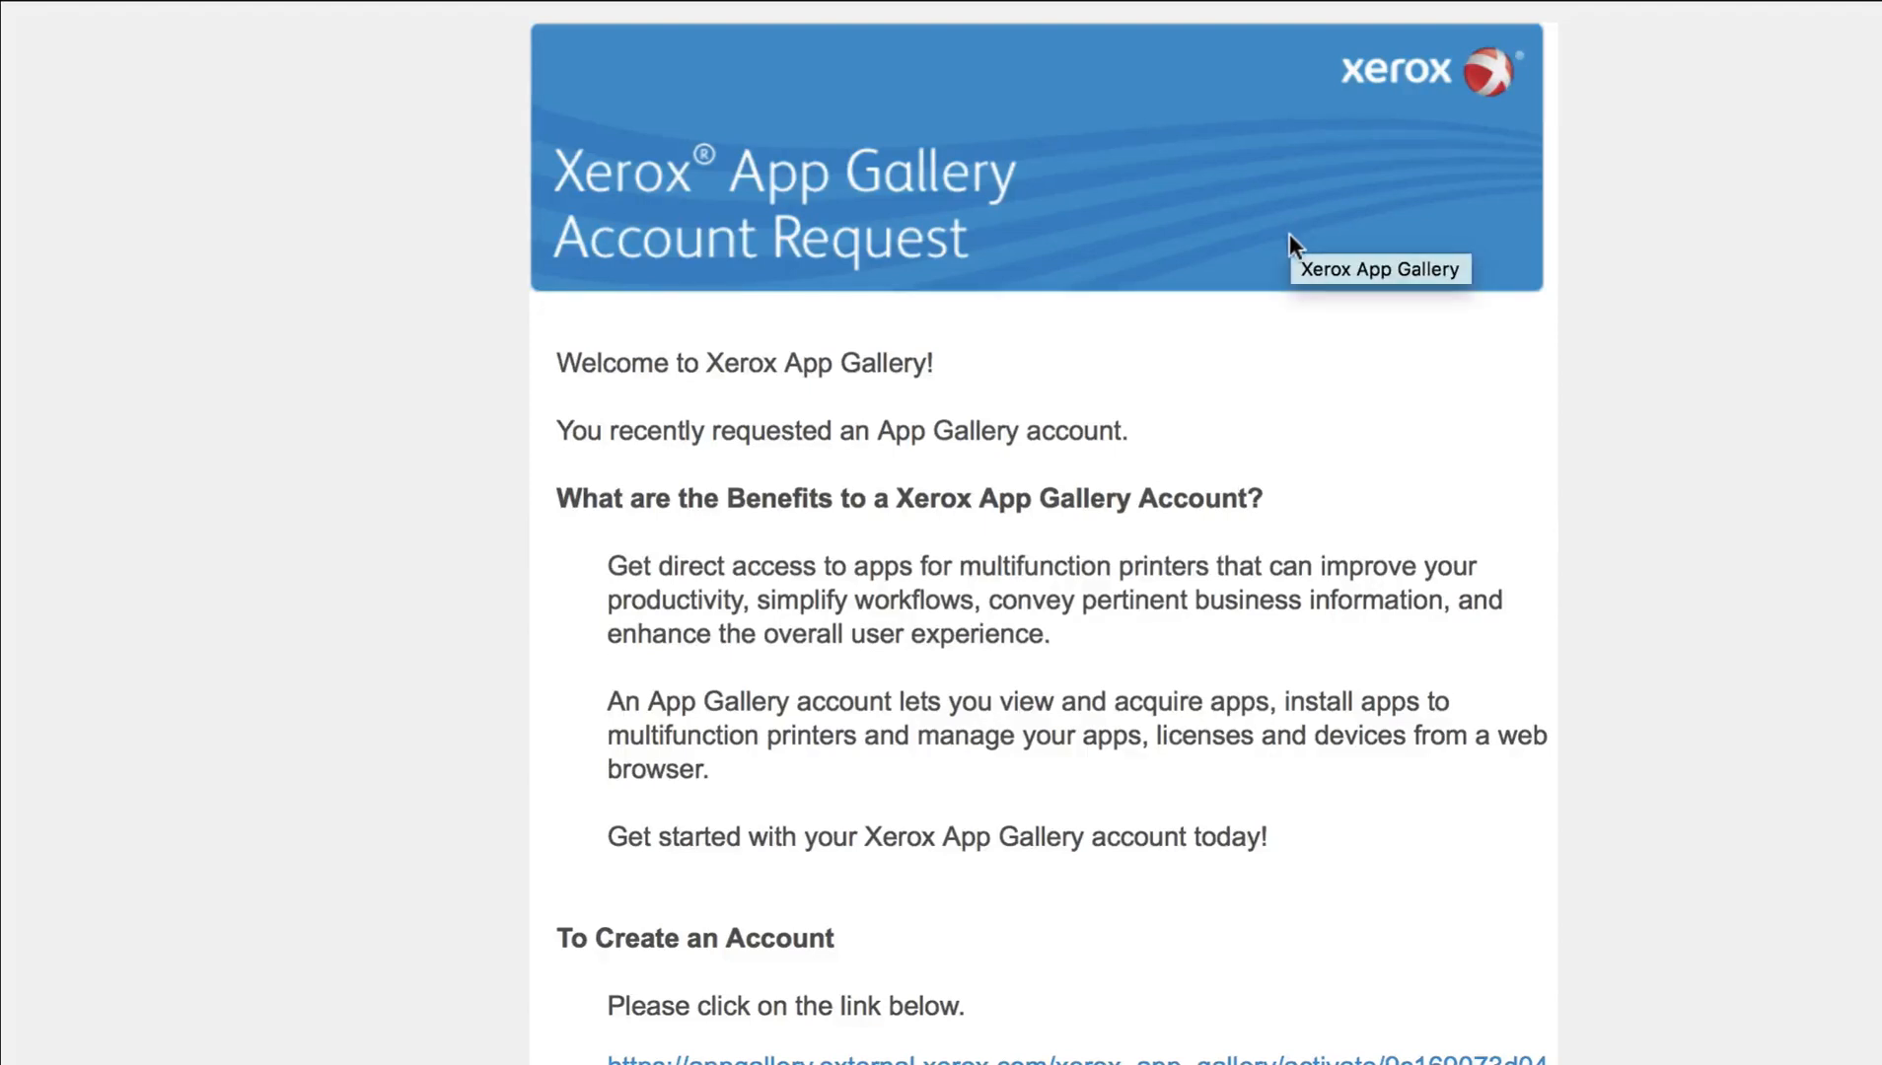
# Scroll the App Gallery Account Request email down to the account creation link.
pyautogui.scroll(-3)
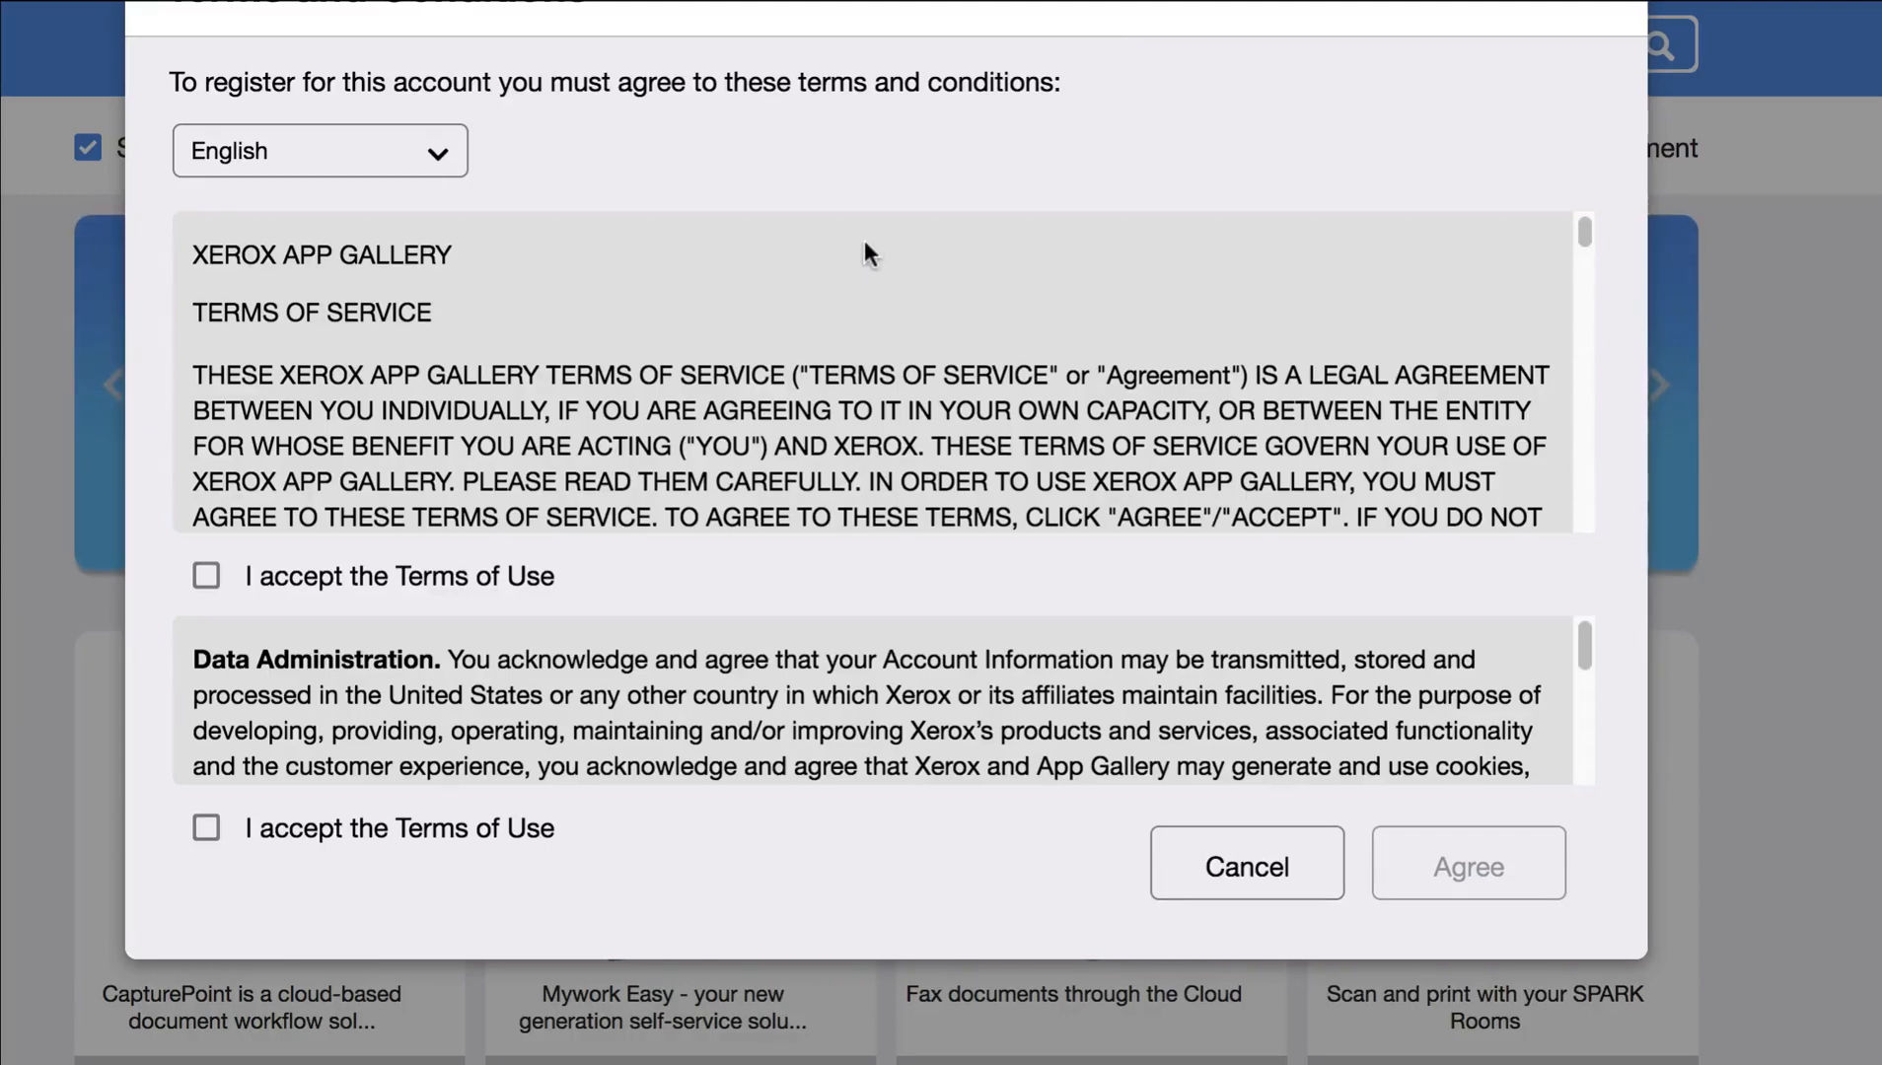
pyautogui.moveTo(714, 348)
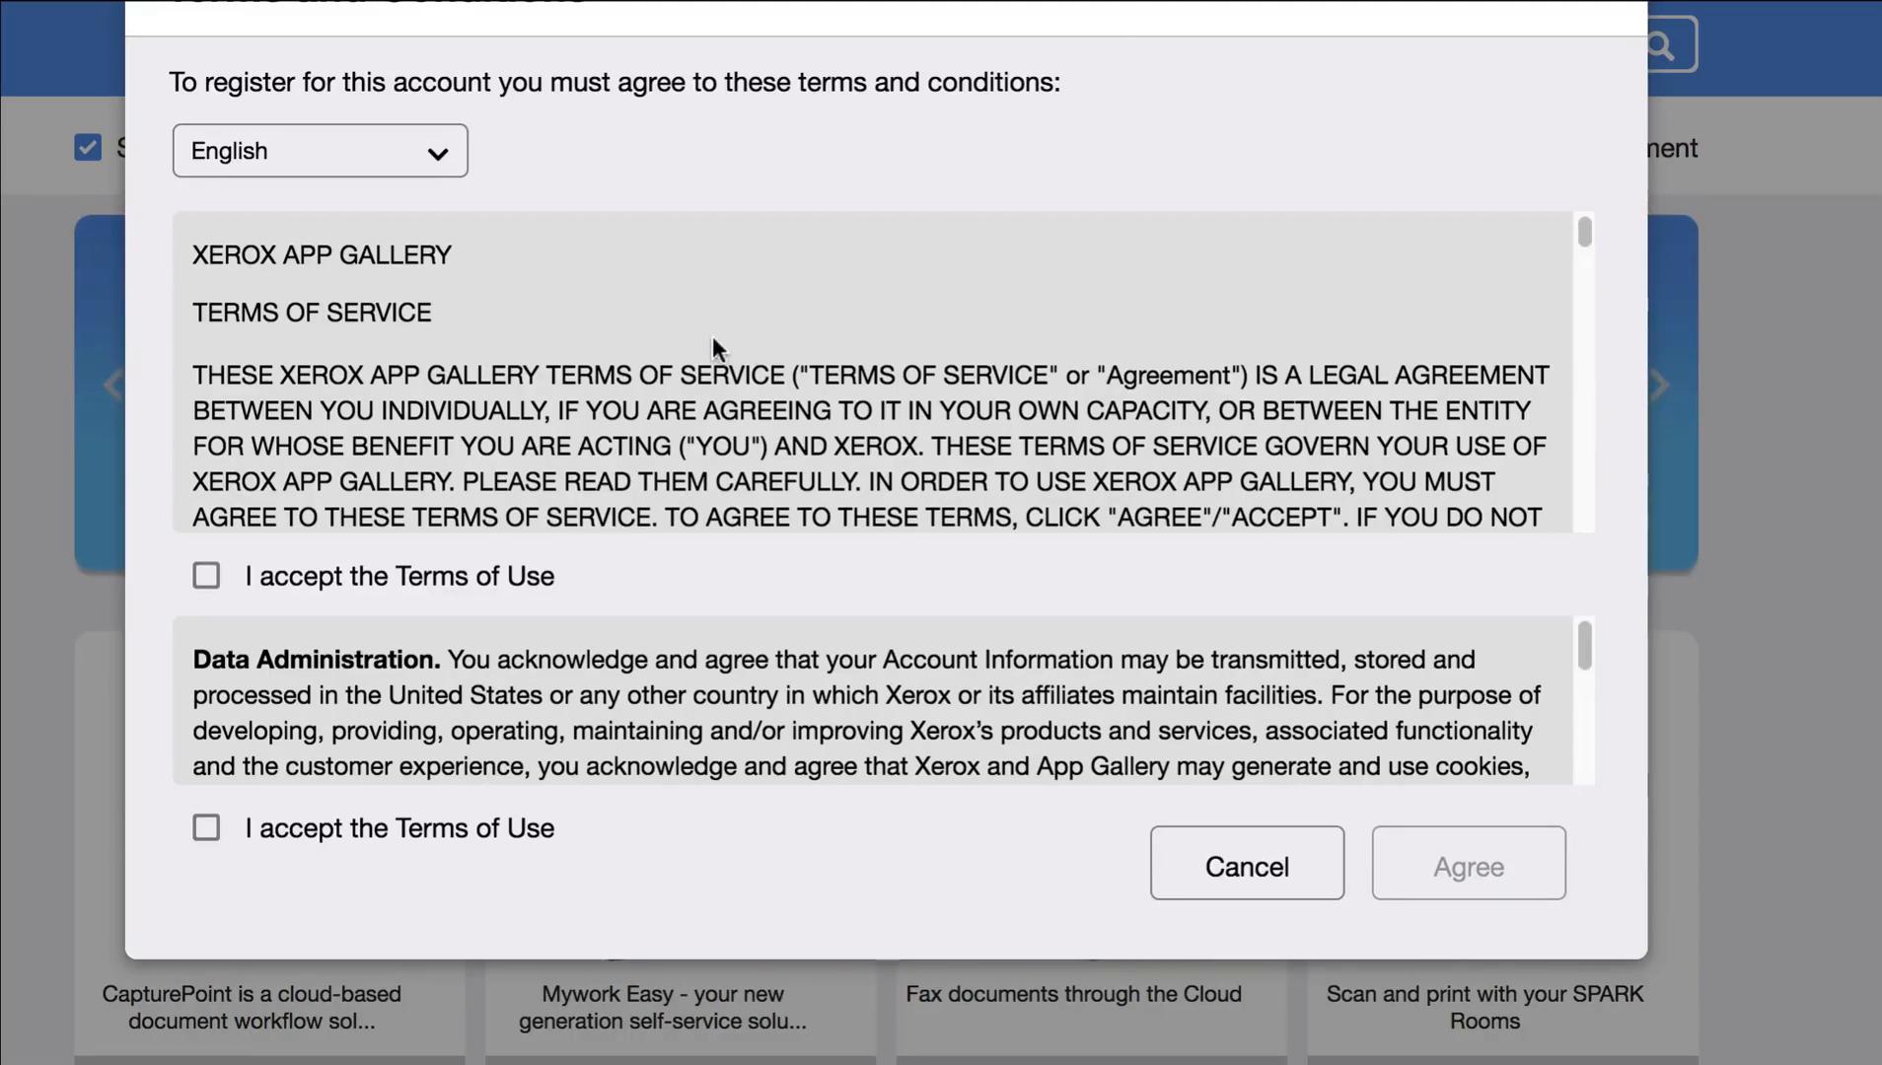
# Accept the terms of service and data administration terms, then agree.
pyautogui.click(205, 575)
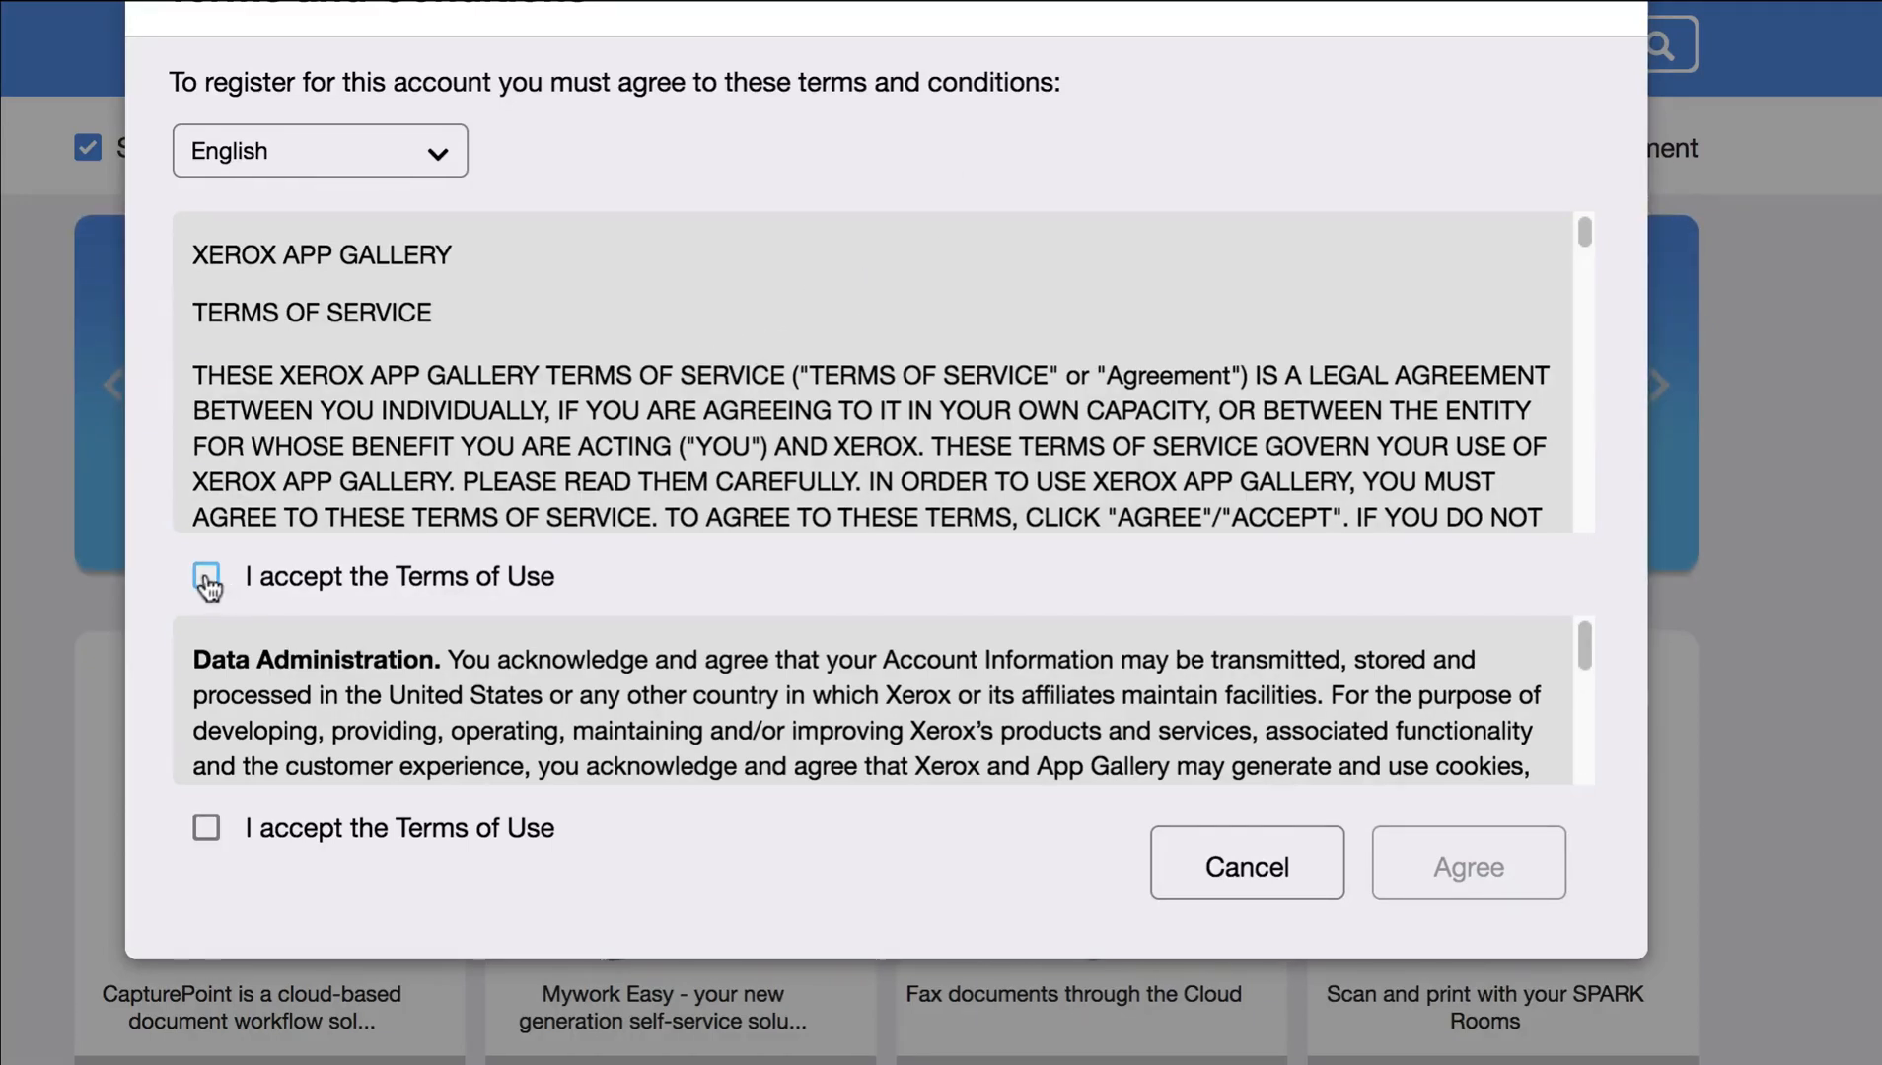
pyautogui.click(206, 828)
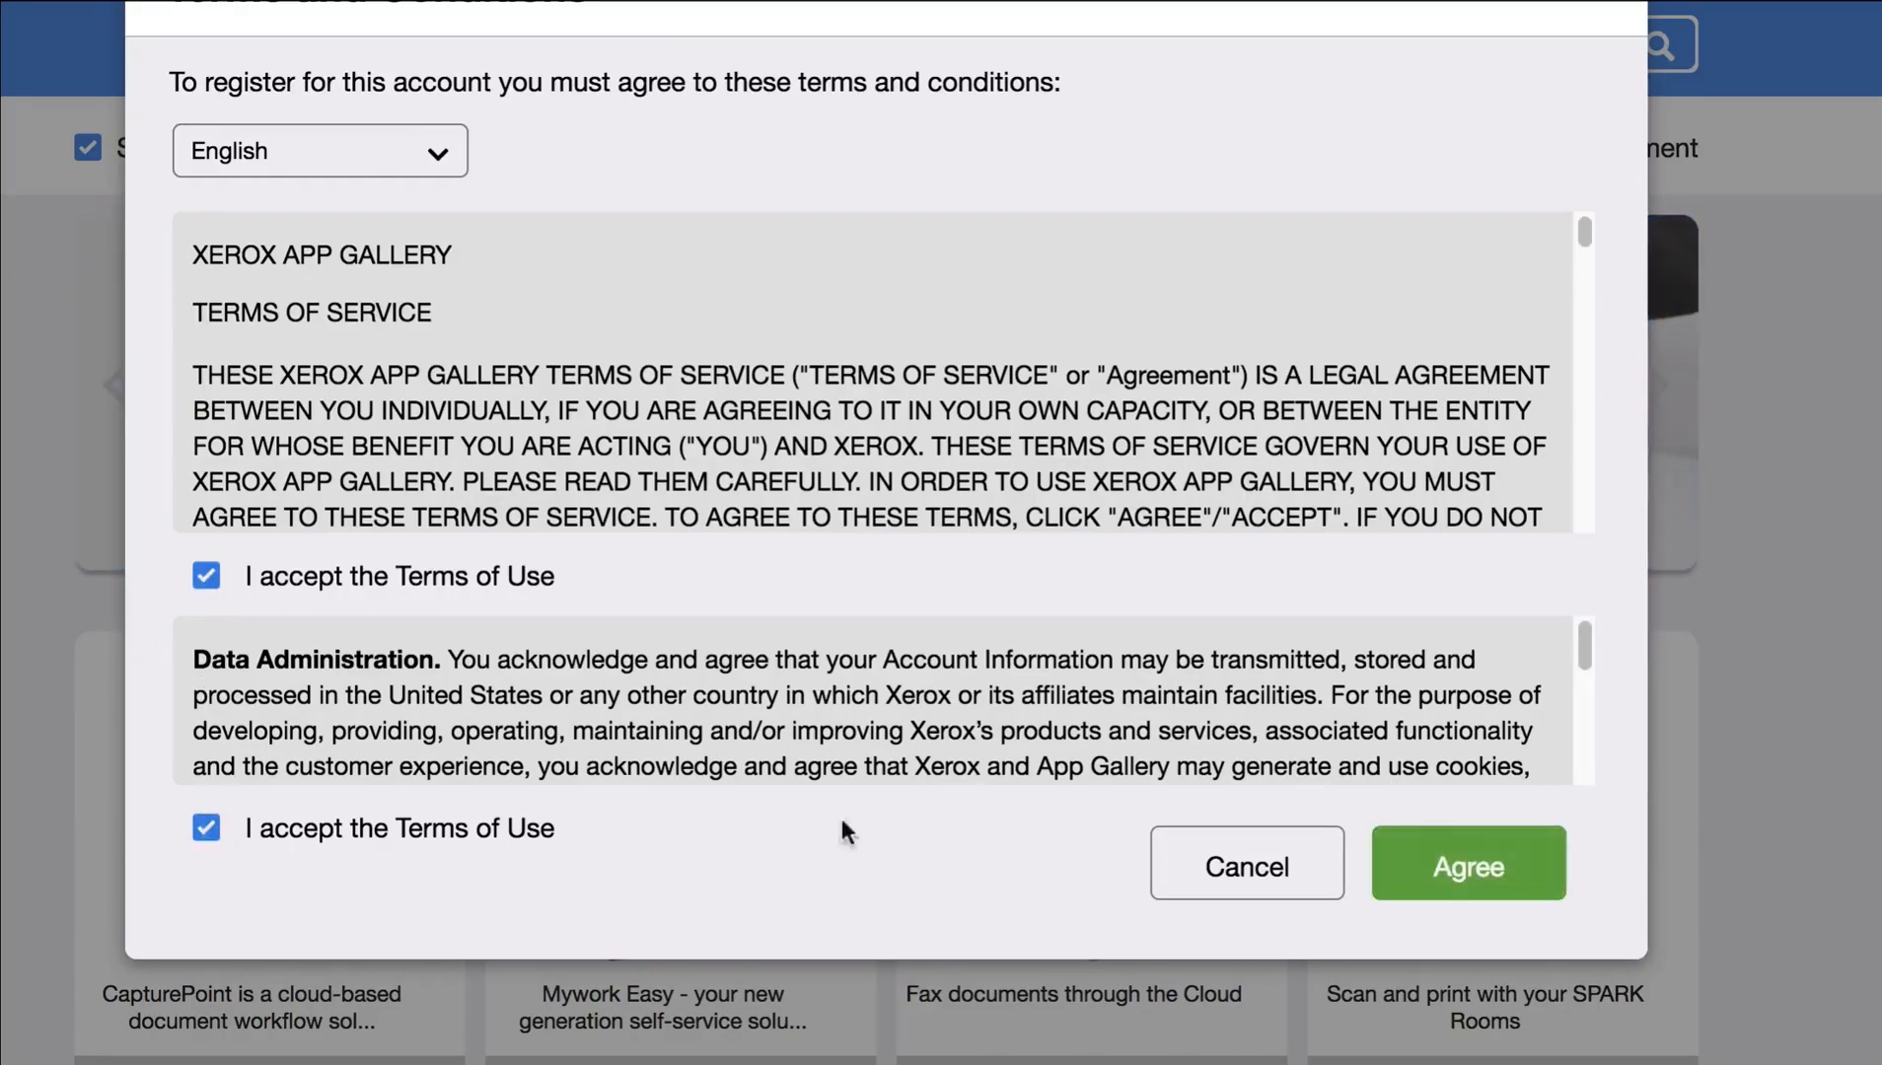
pyautogui.click(1466, 862)
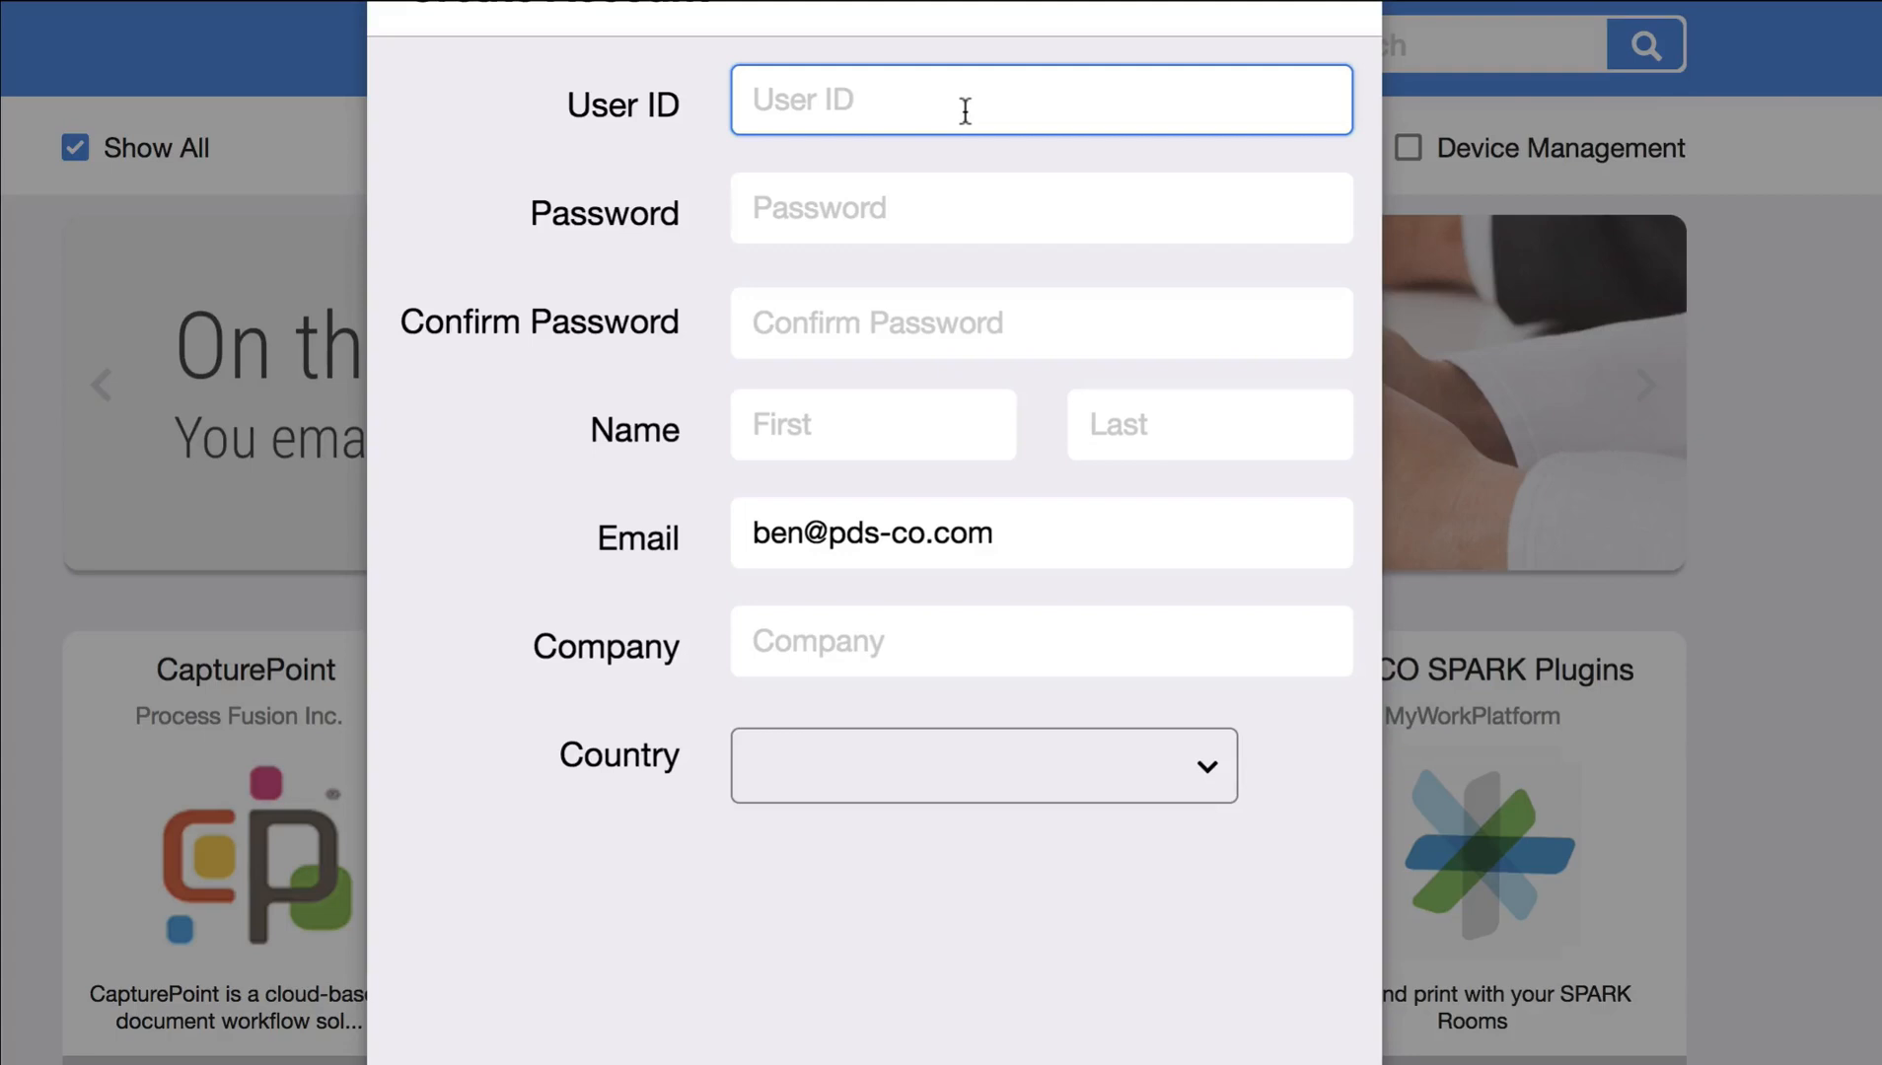
# Fill the account form with user ID pdsdemo, a password, name PDS Xerox, and a country.
pyautogui.write('pds')
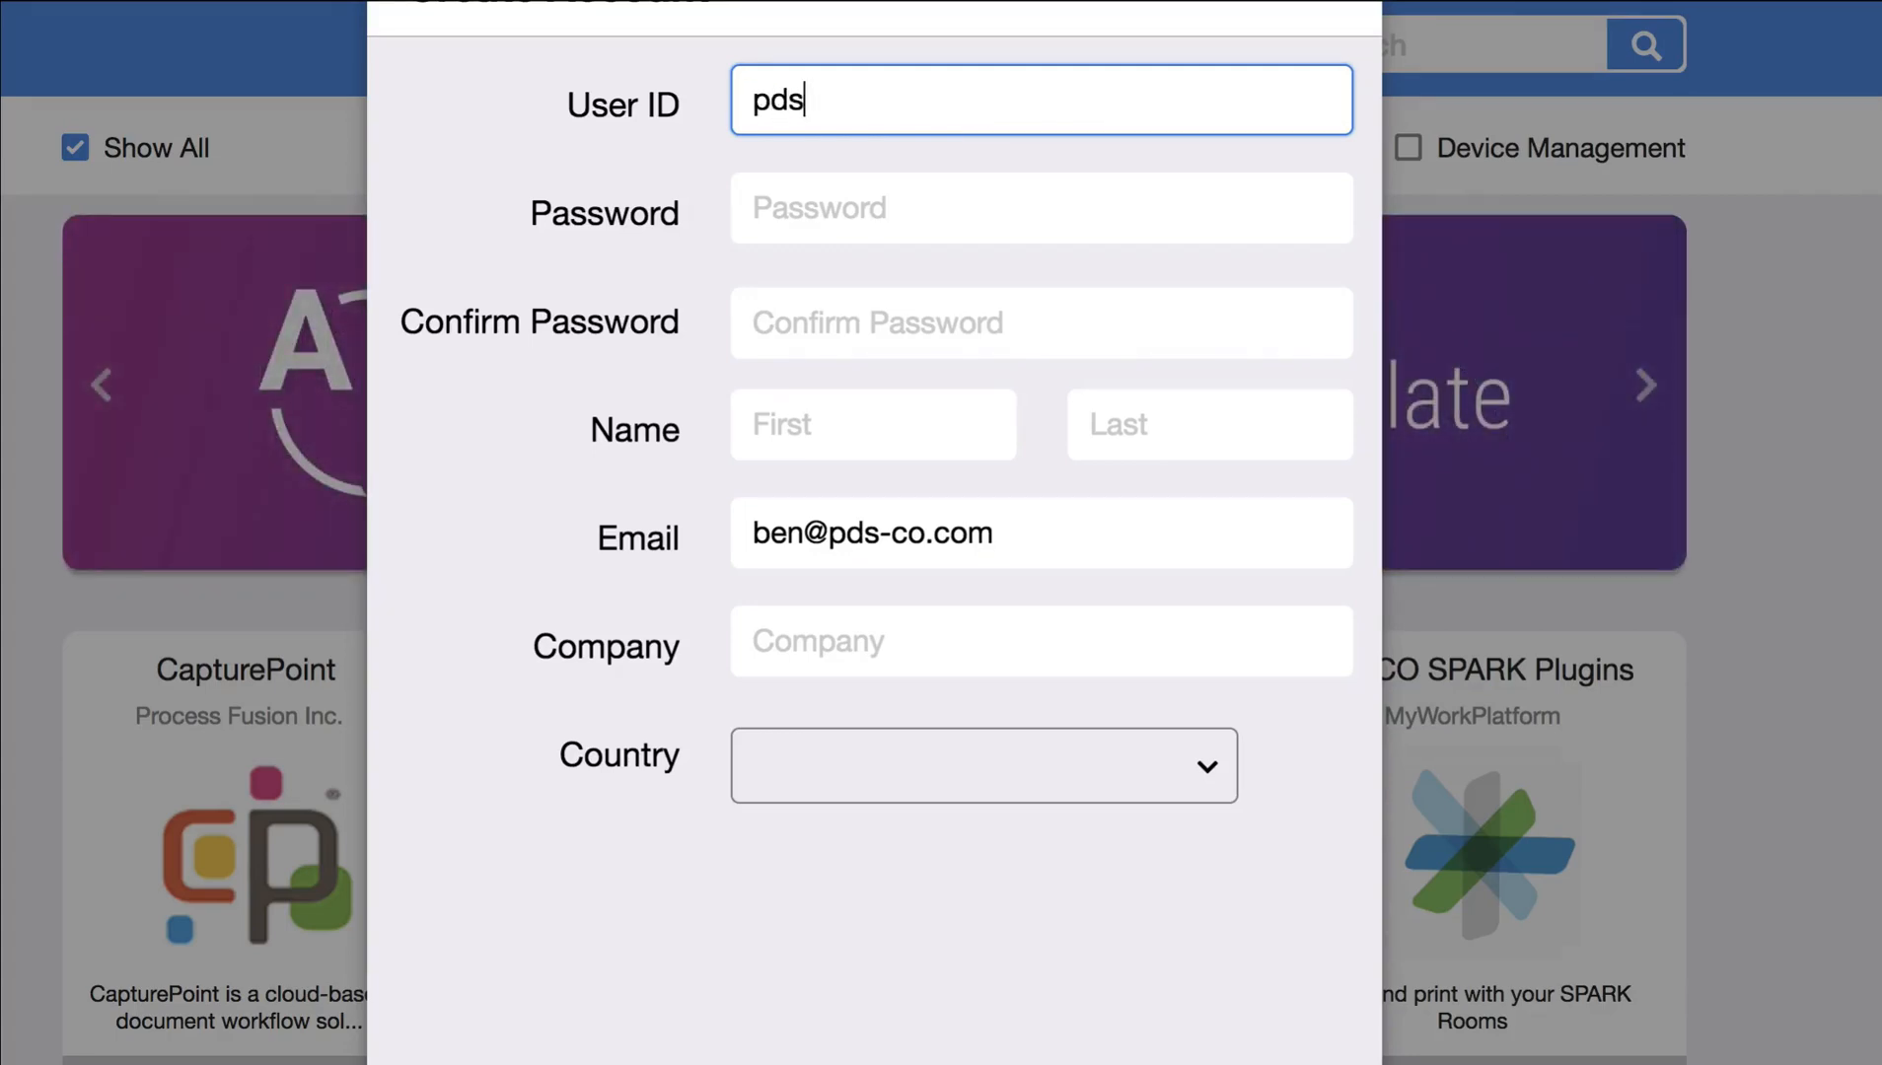
pyautogui.write('demo')
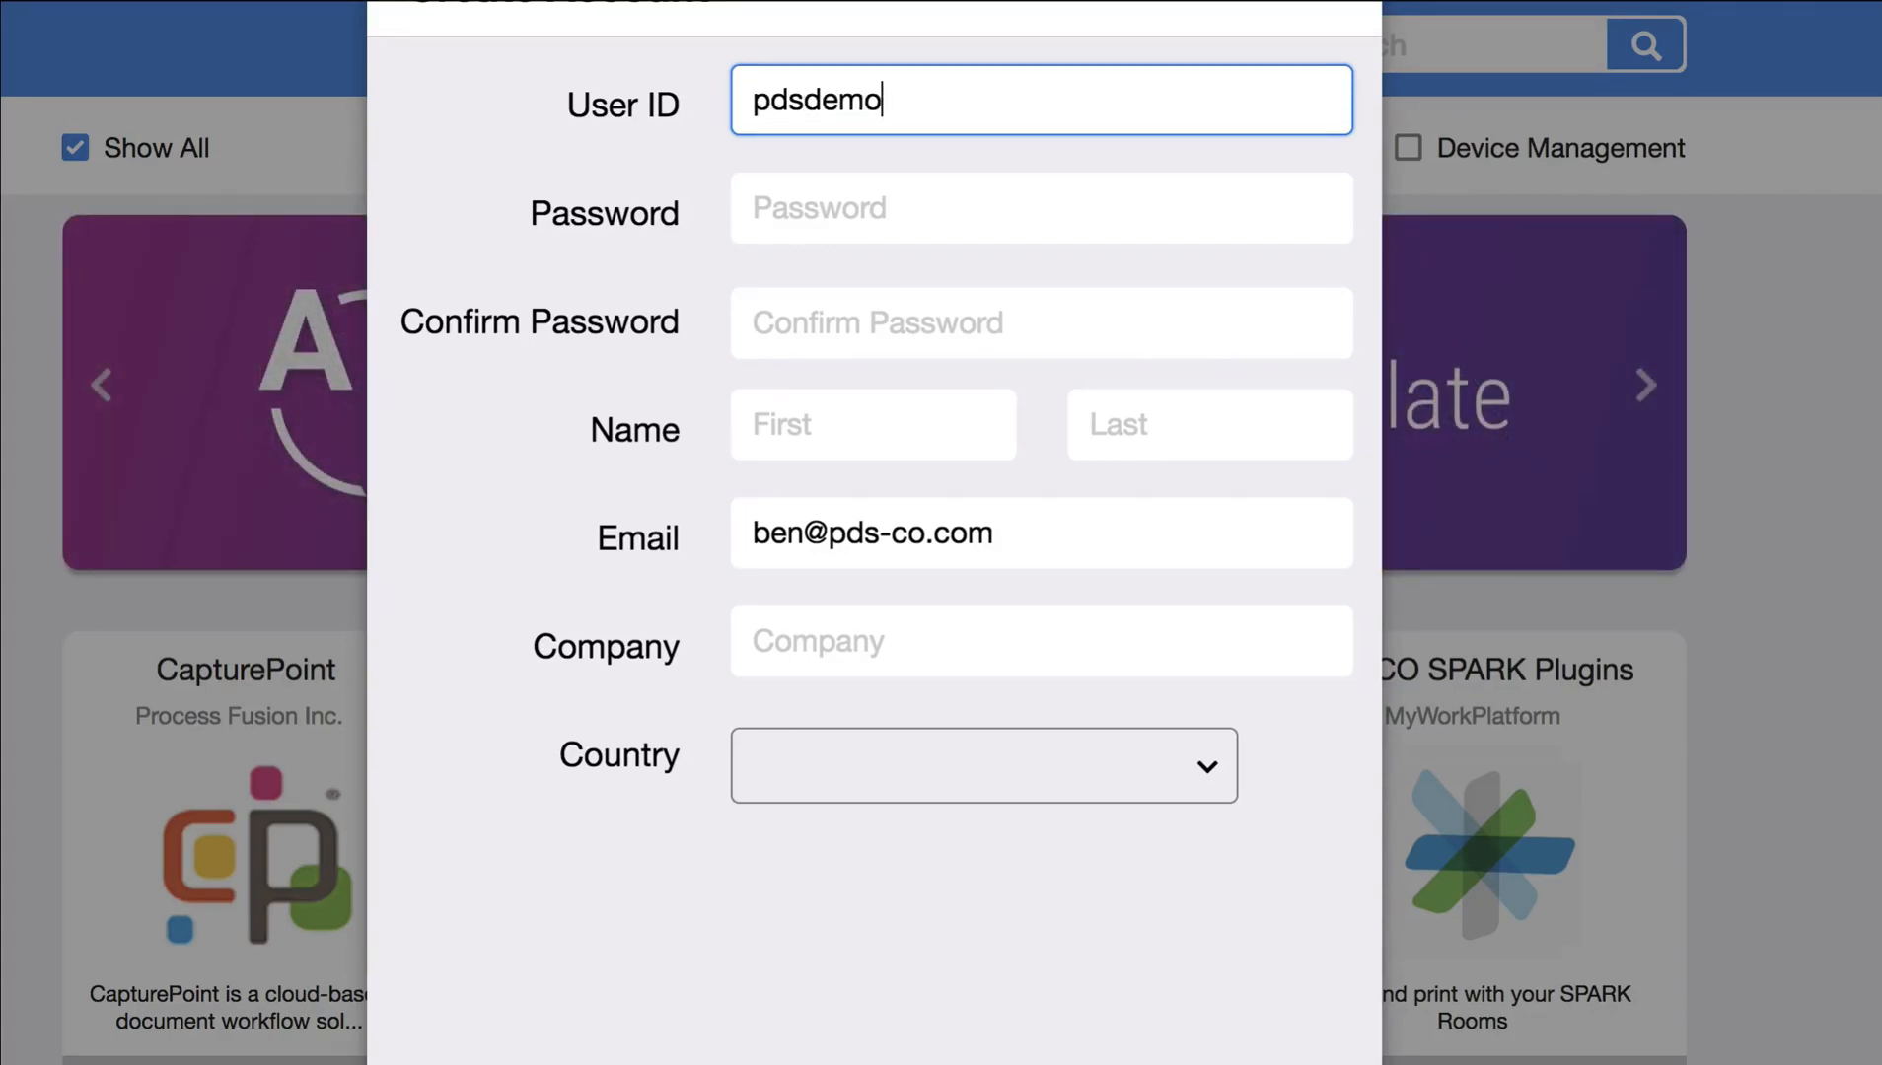
pyautogui.click(1040, 207)
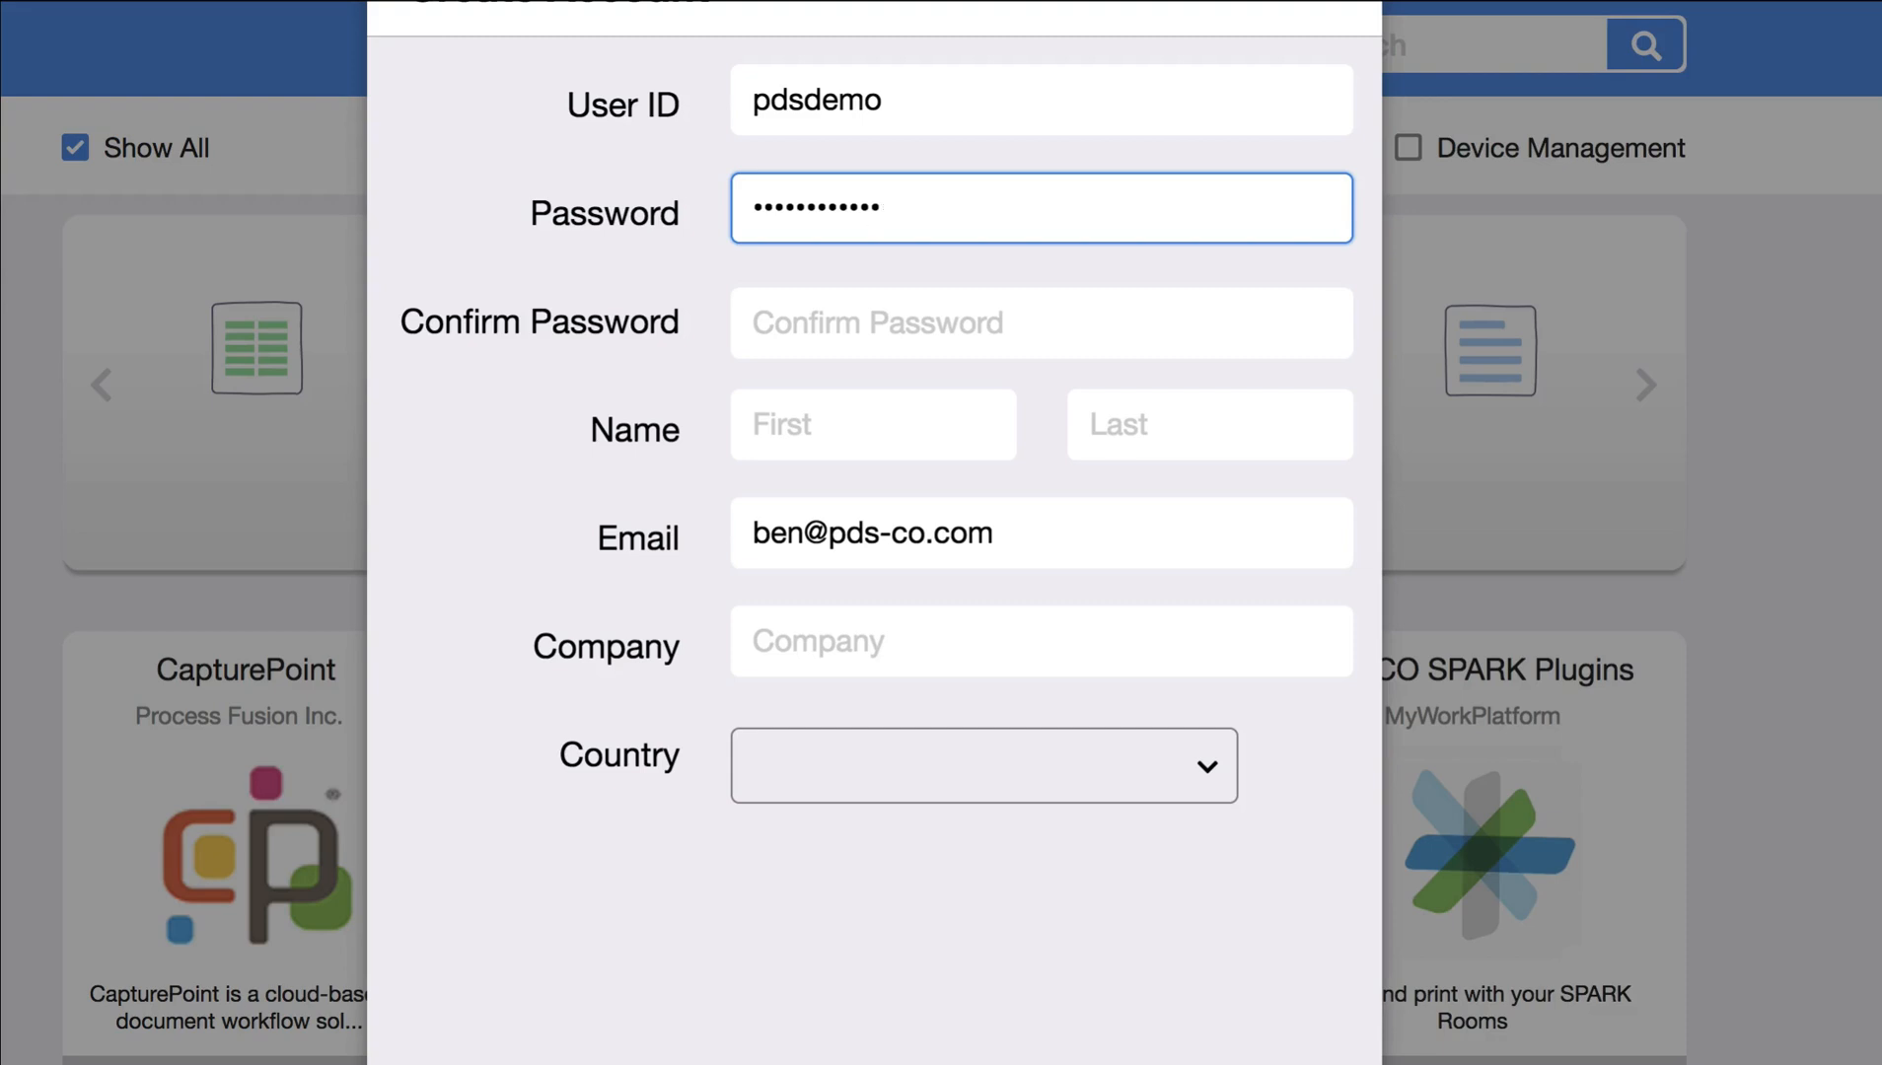
pyautogui.write('••')
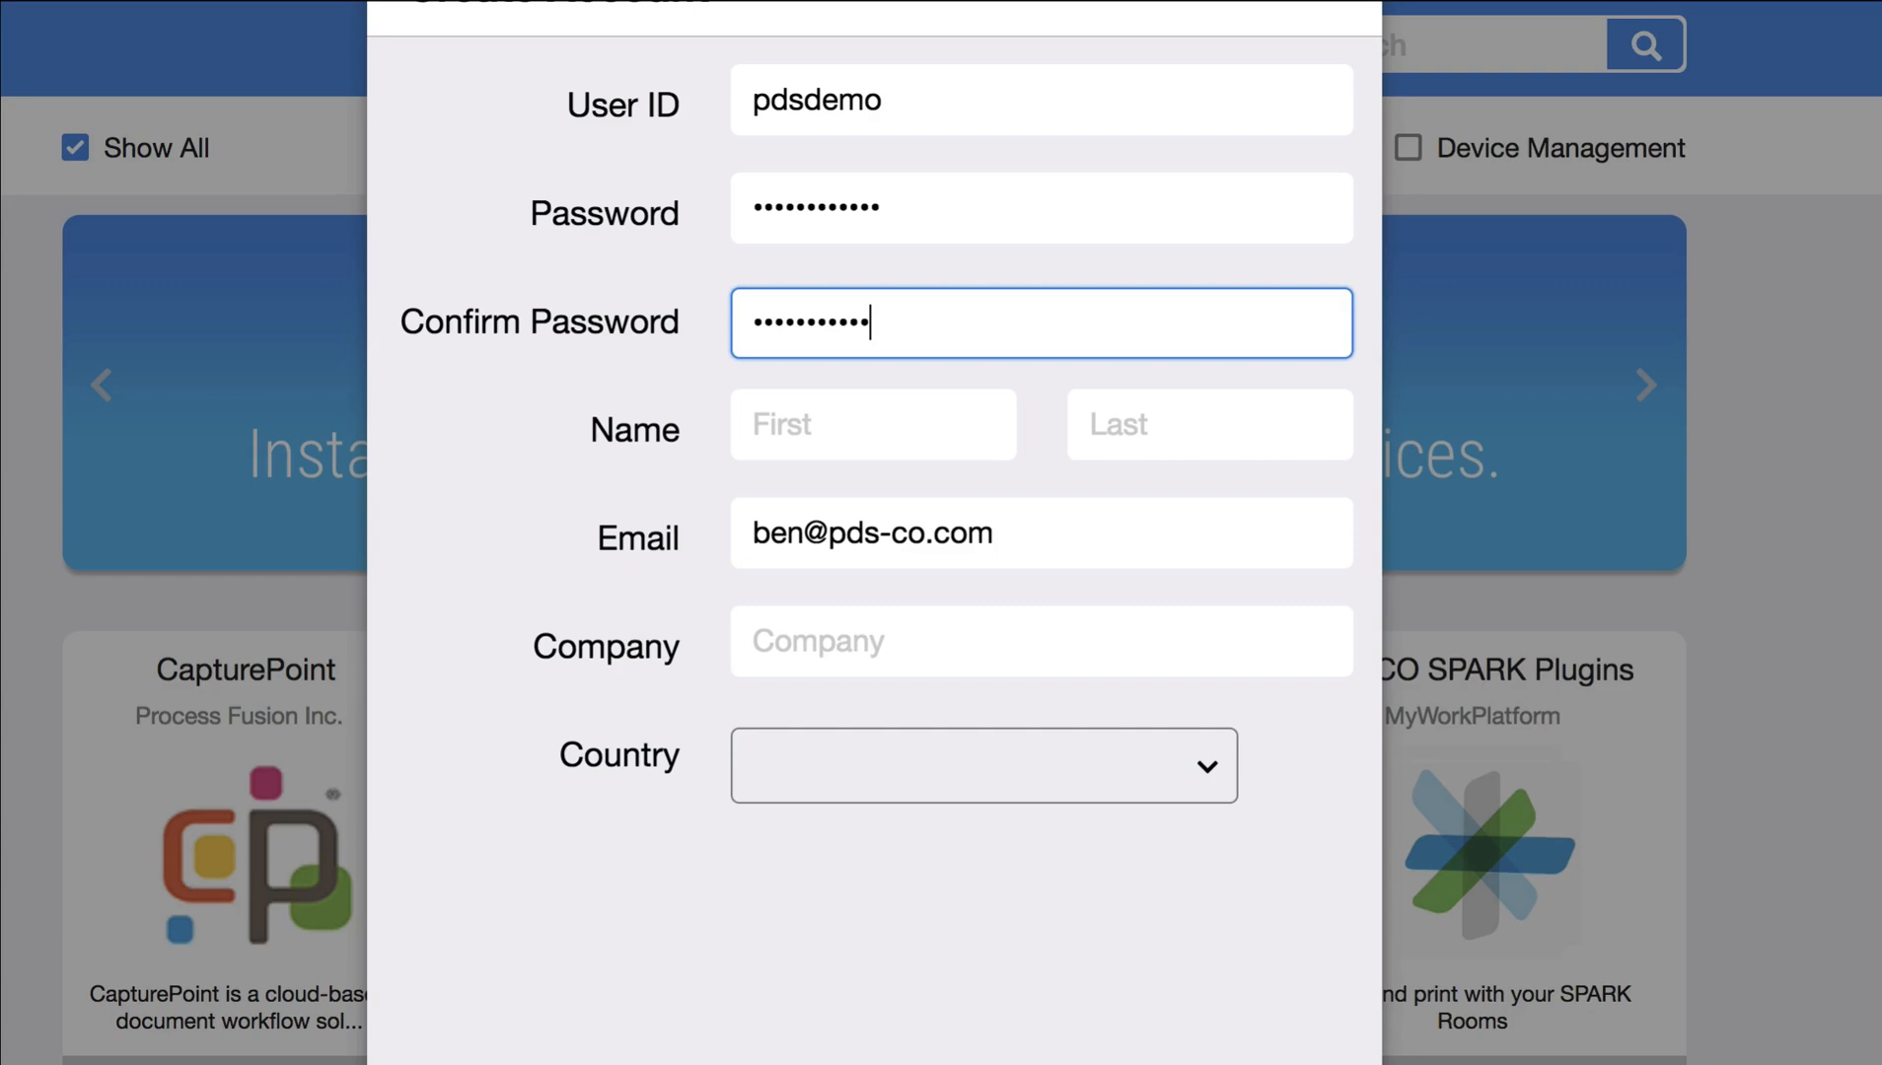
pyautogui.click(873, 423)
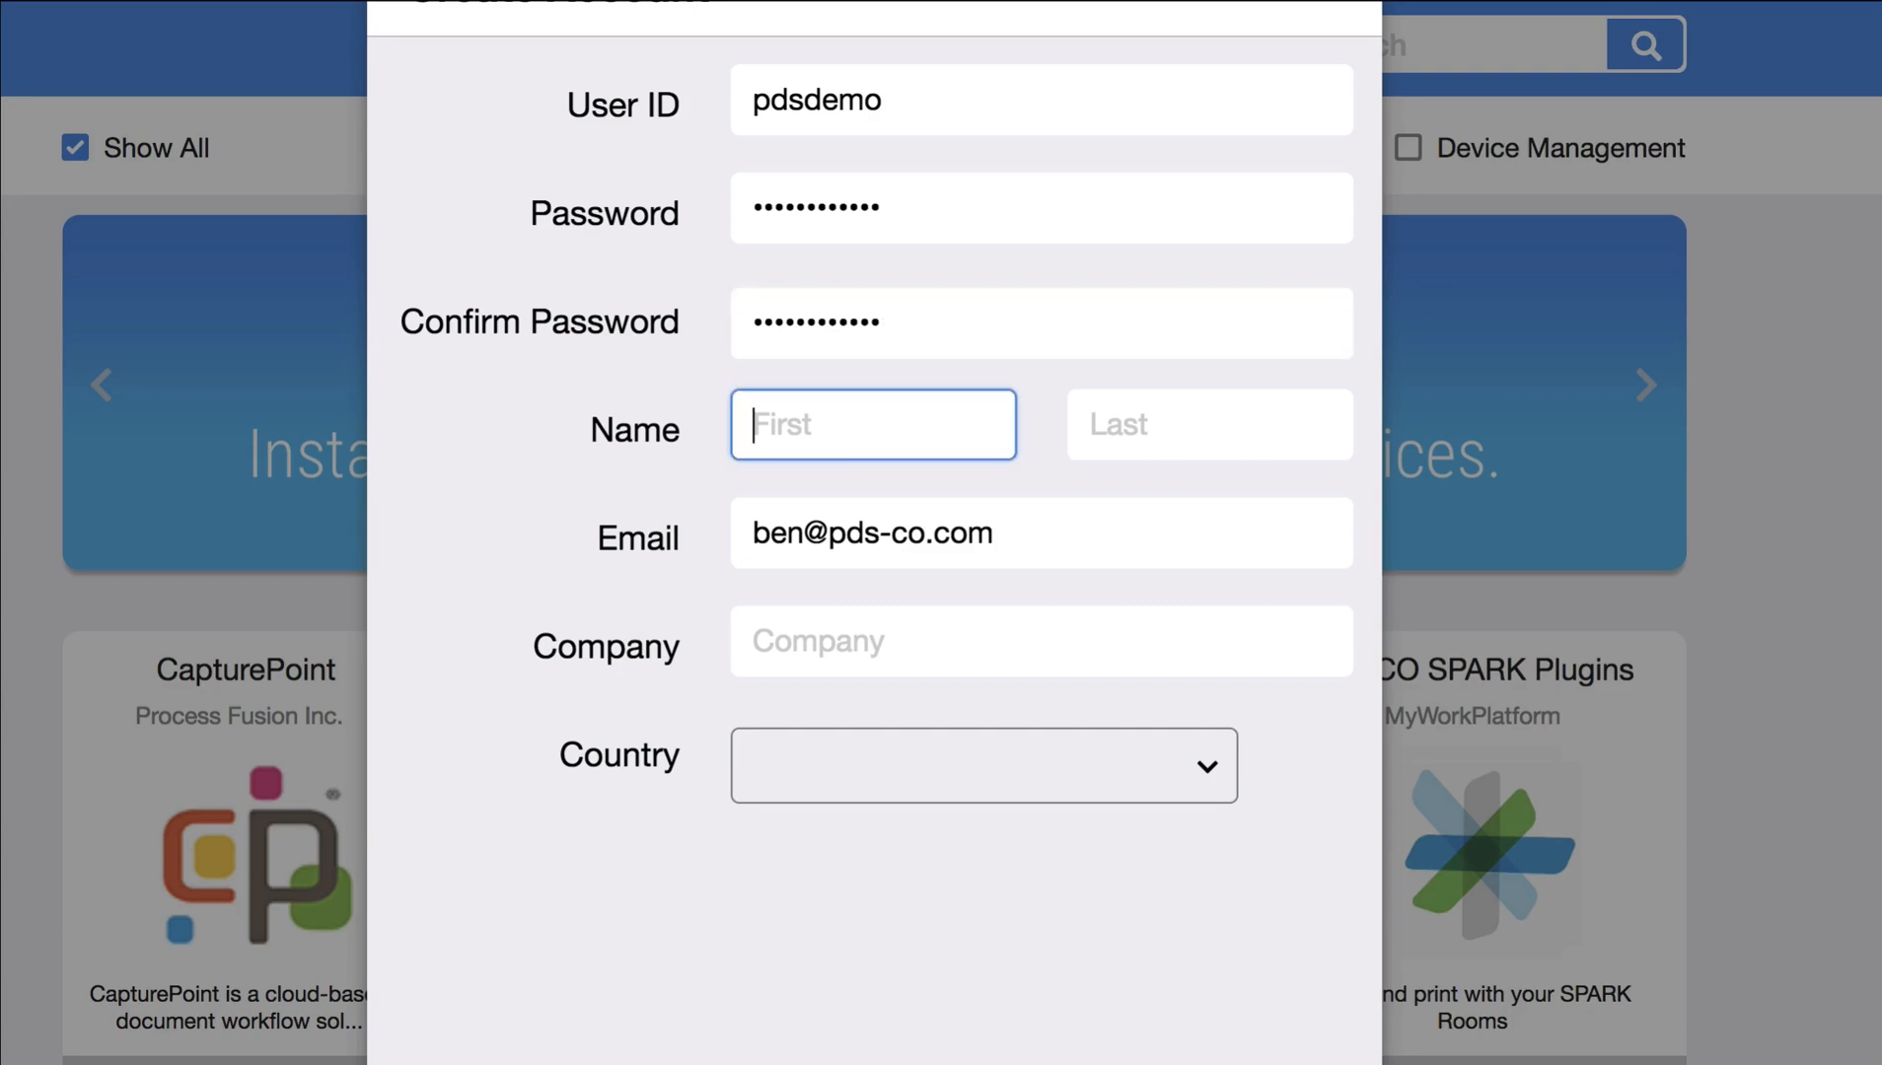
pyautogui.write('PDS')
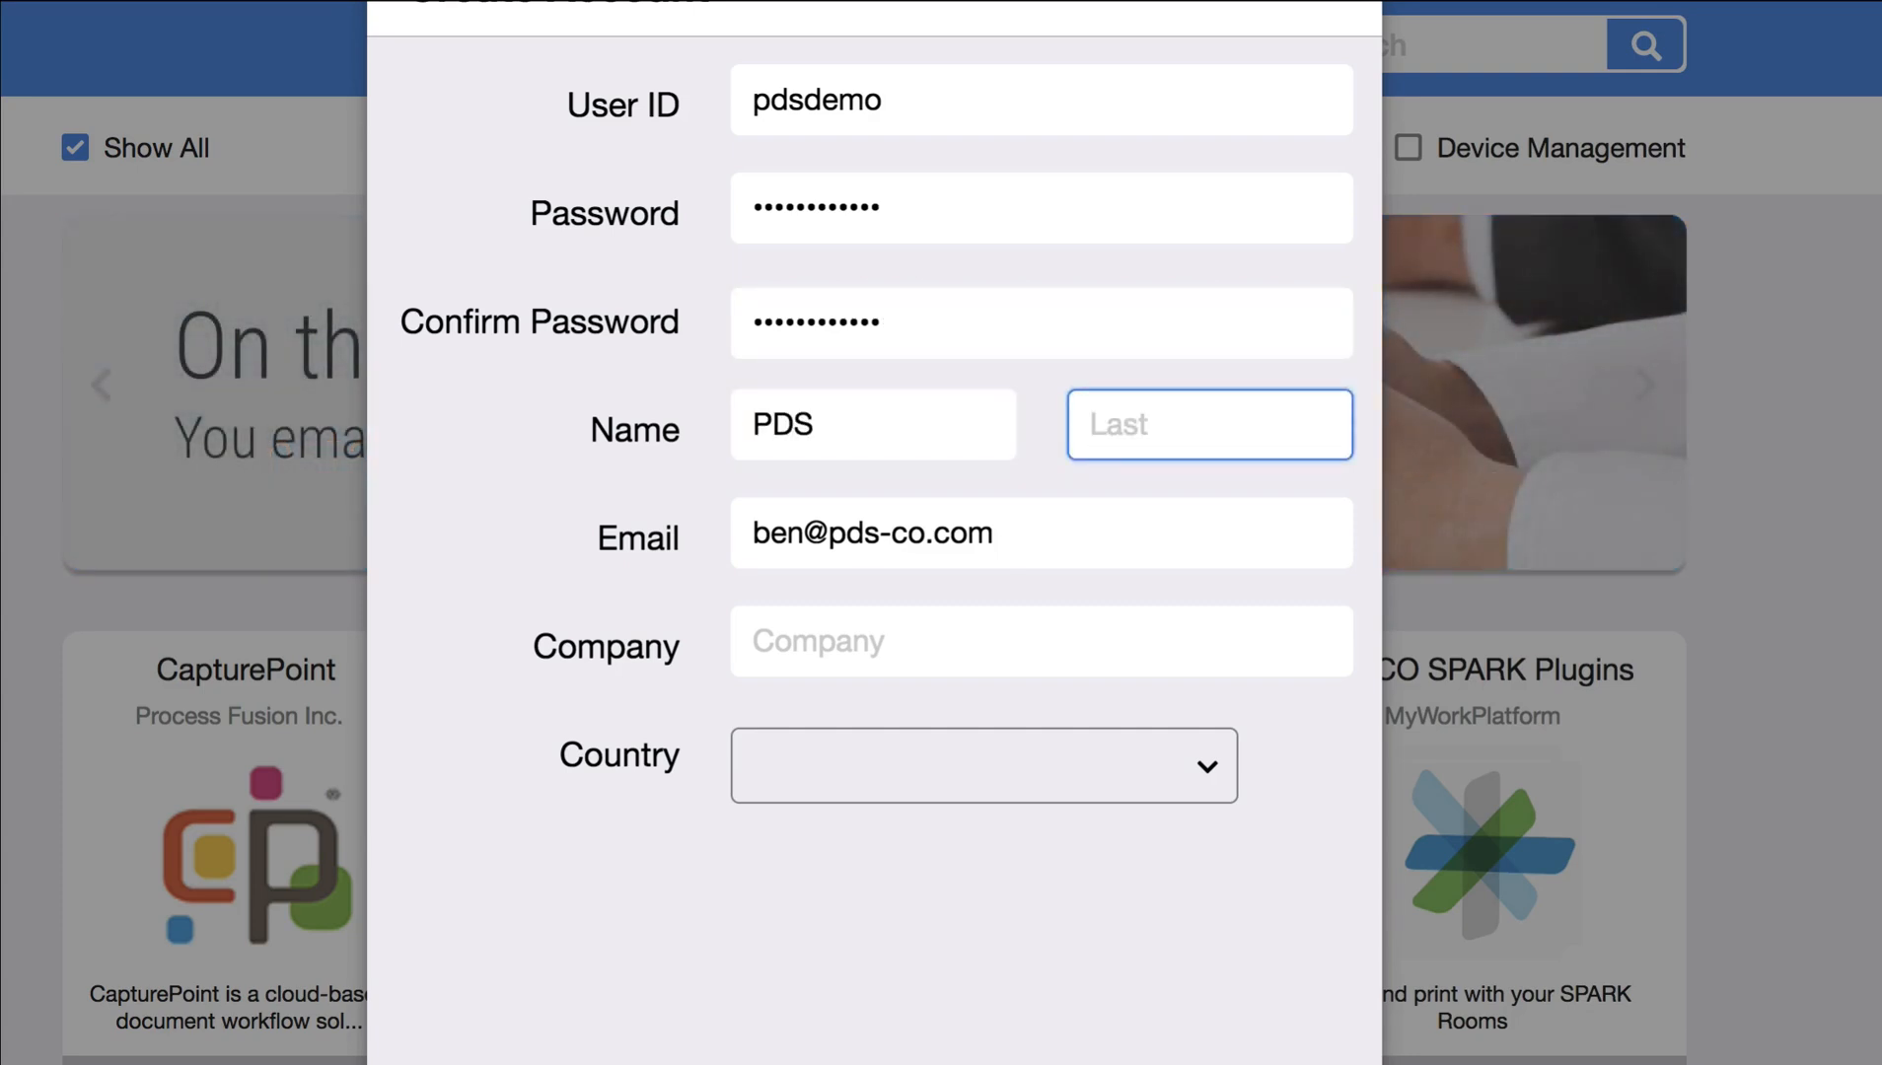
pyautogui.write('Xerox')
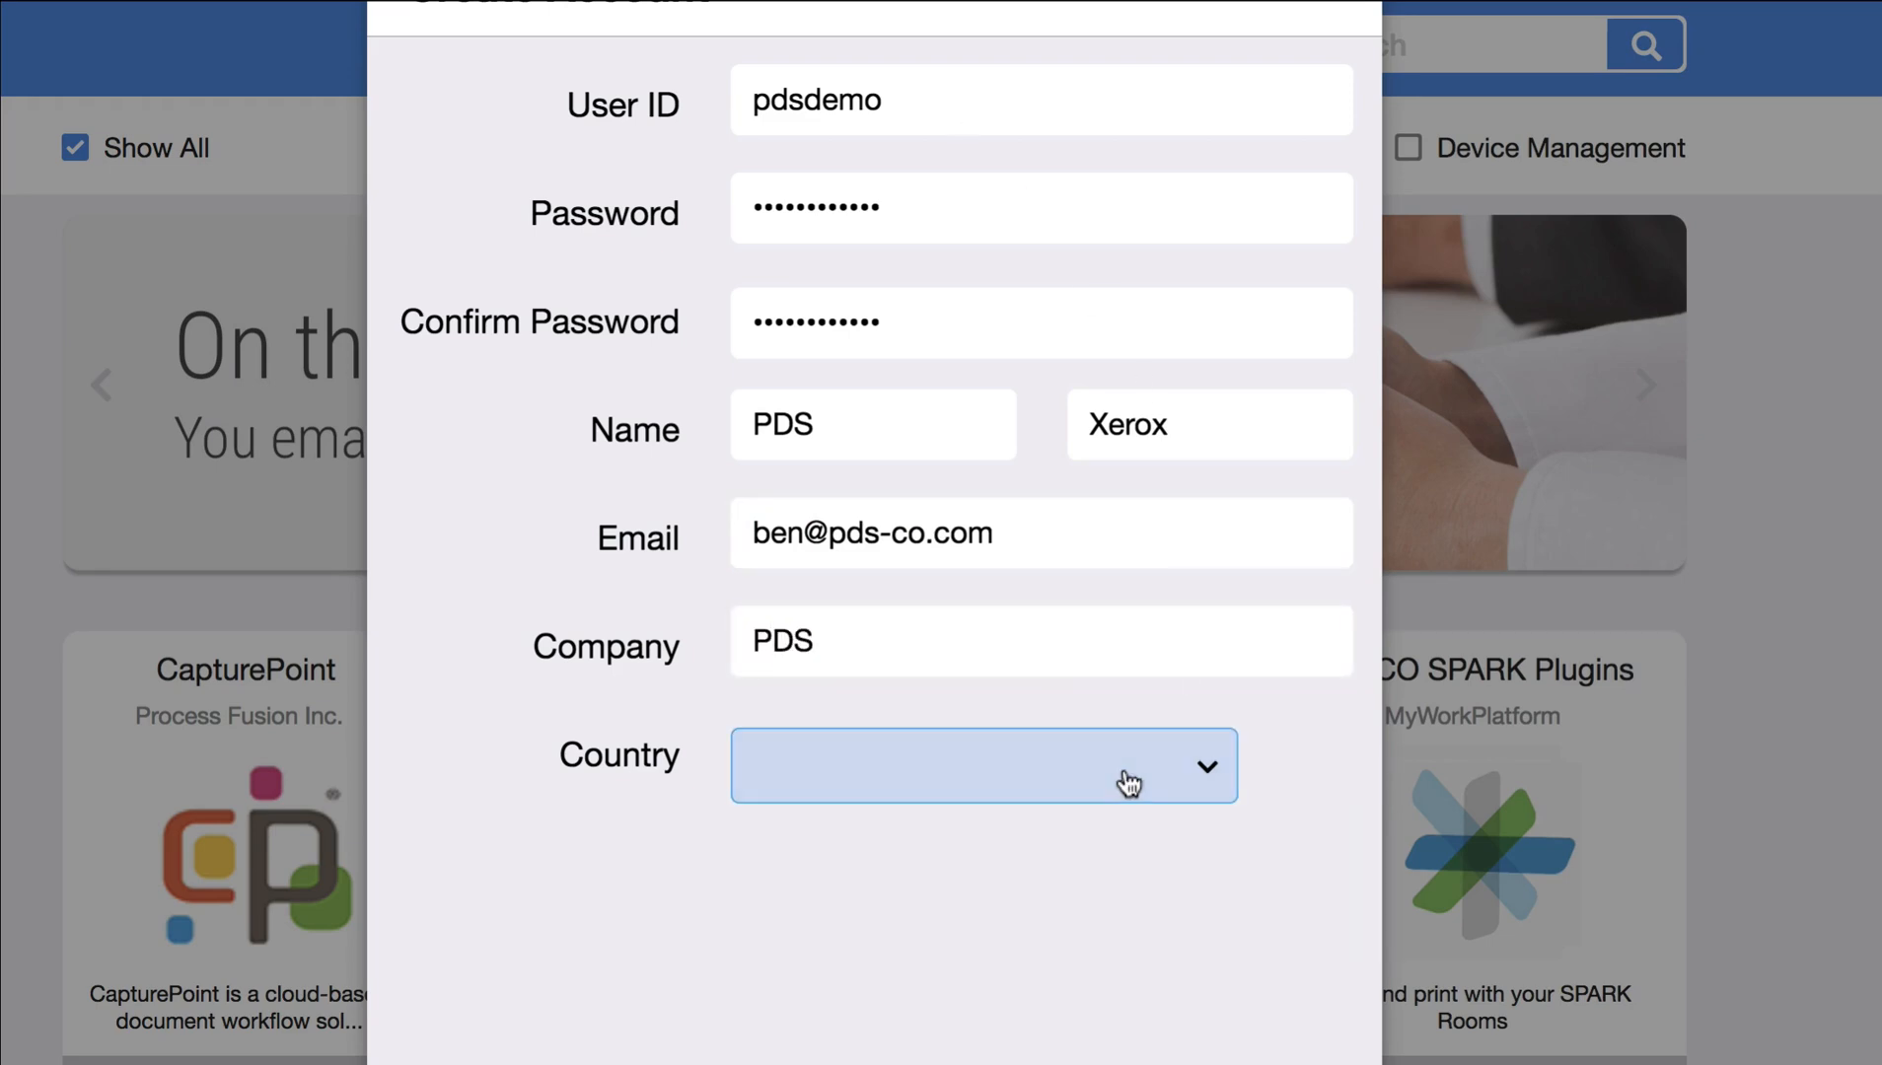
pyautogui.click(983, 766)
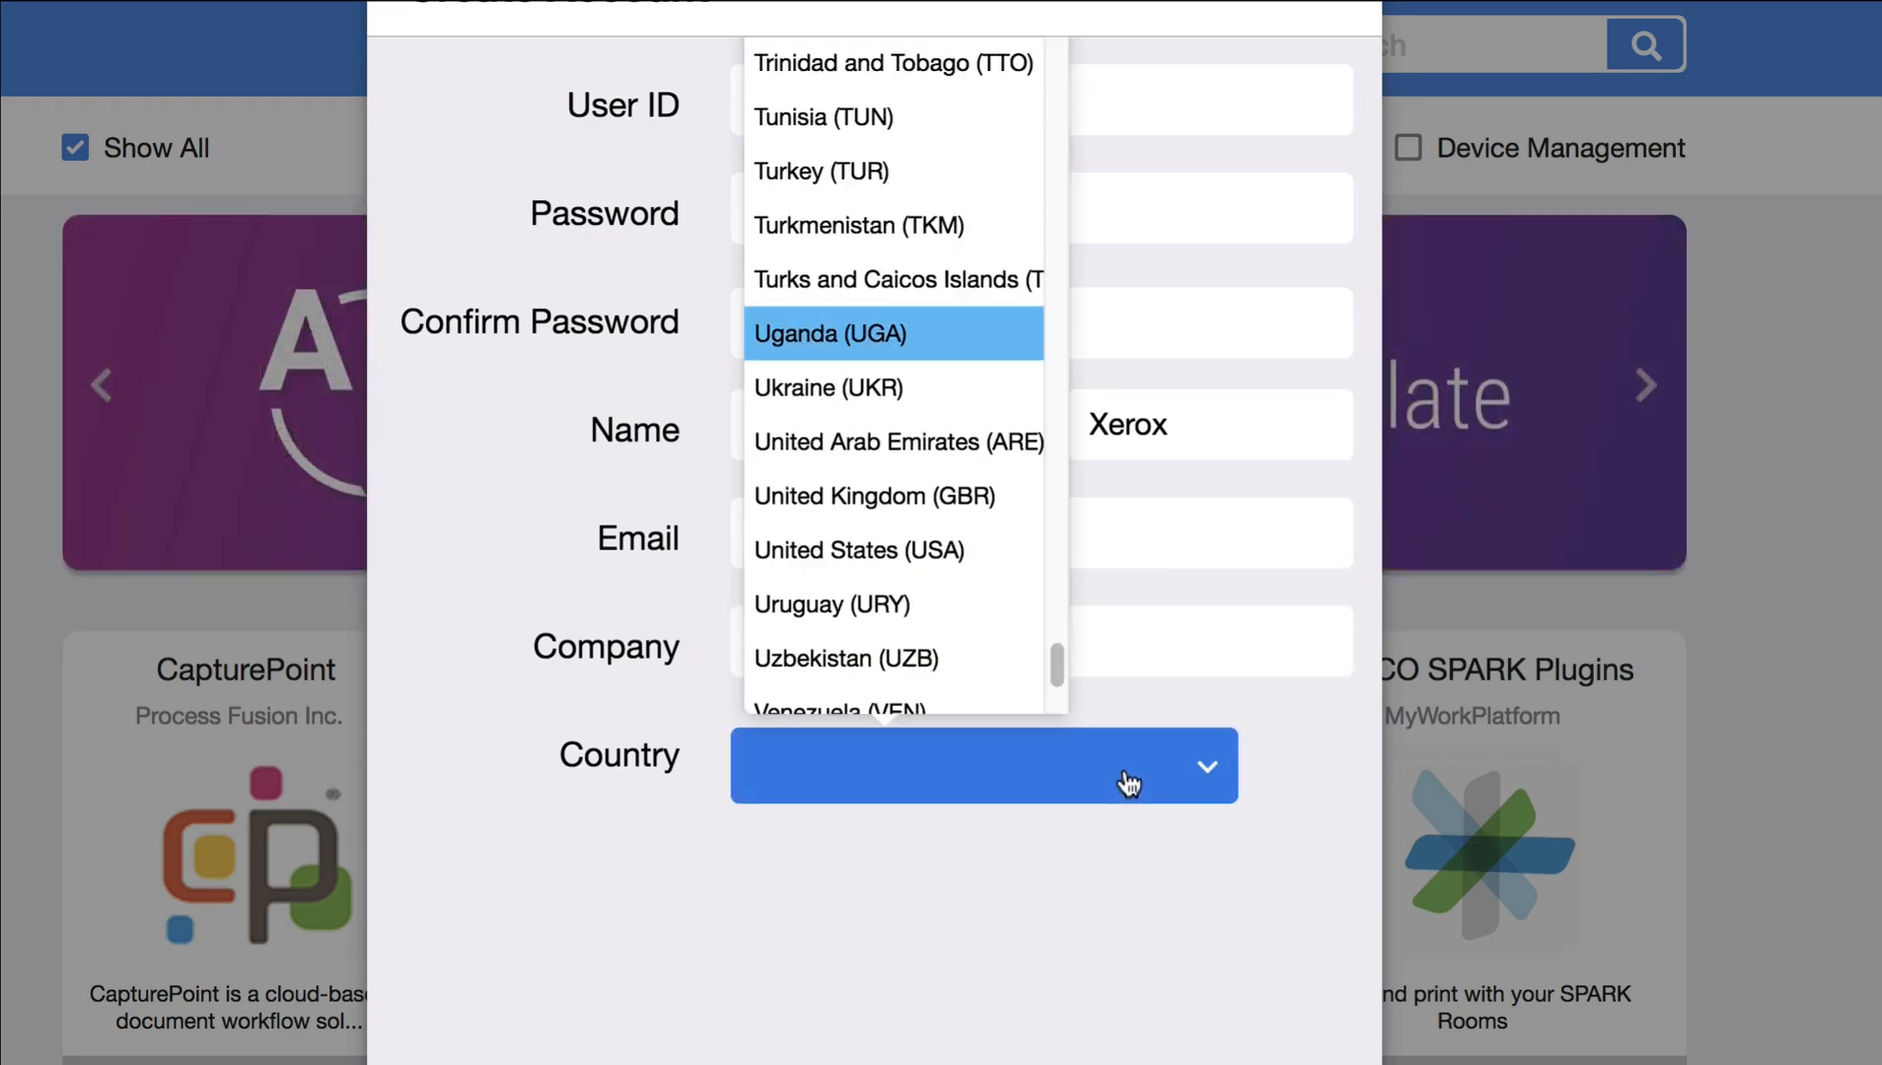
pyautogui.click(859, 549)
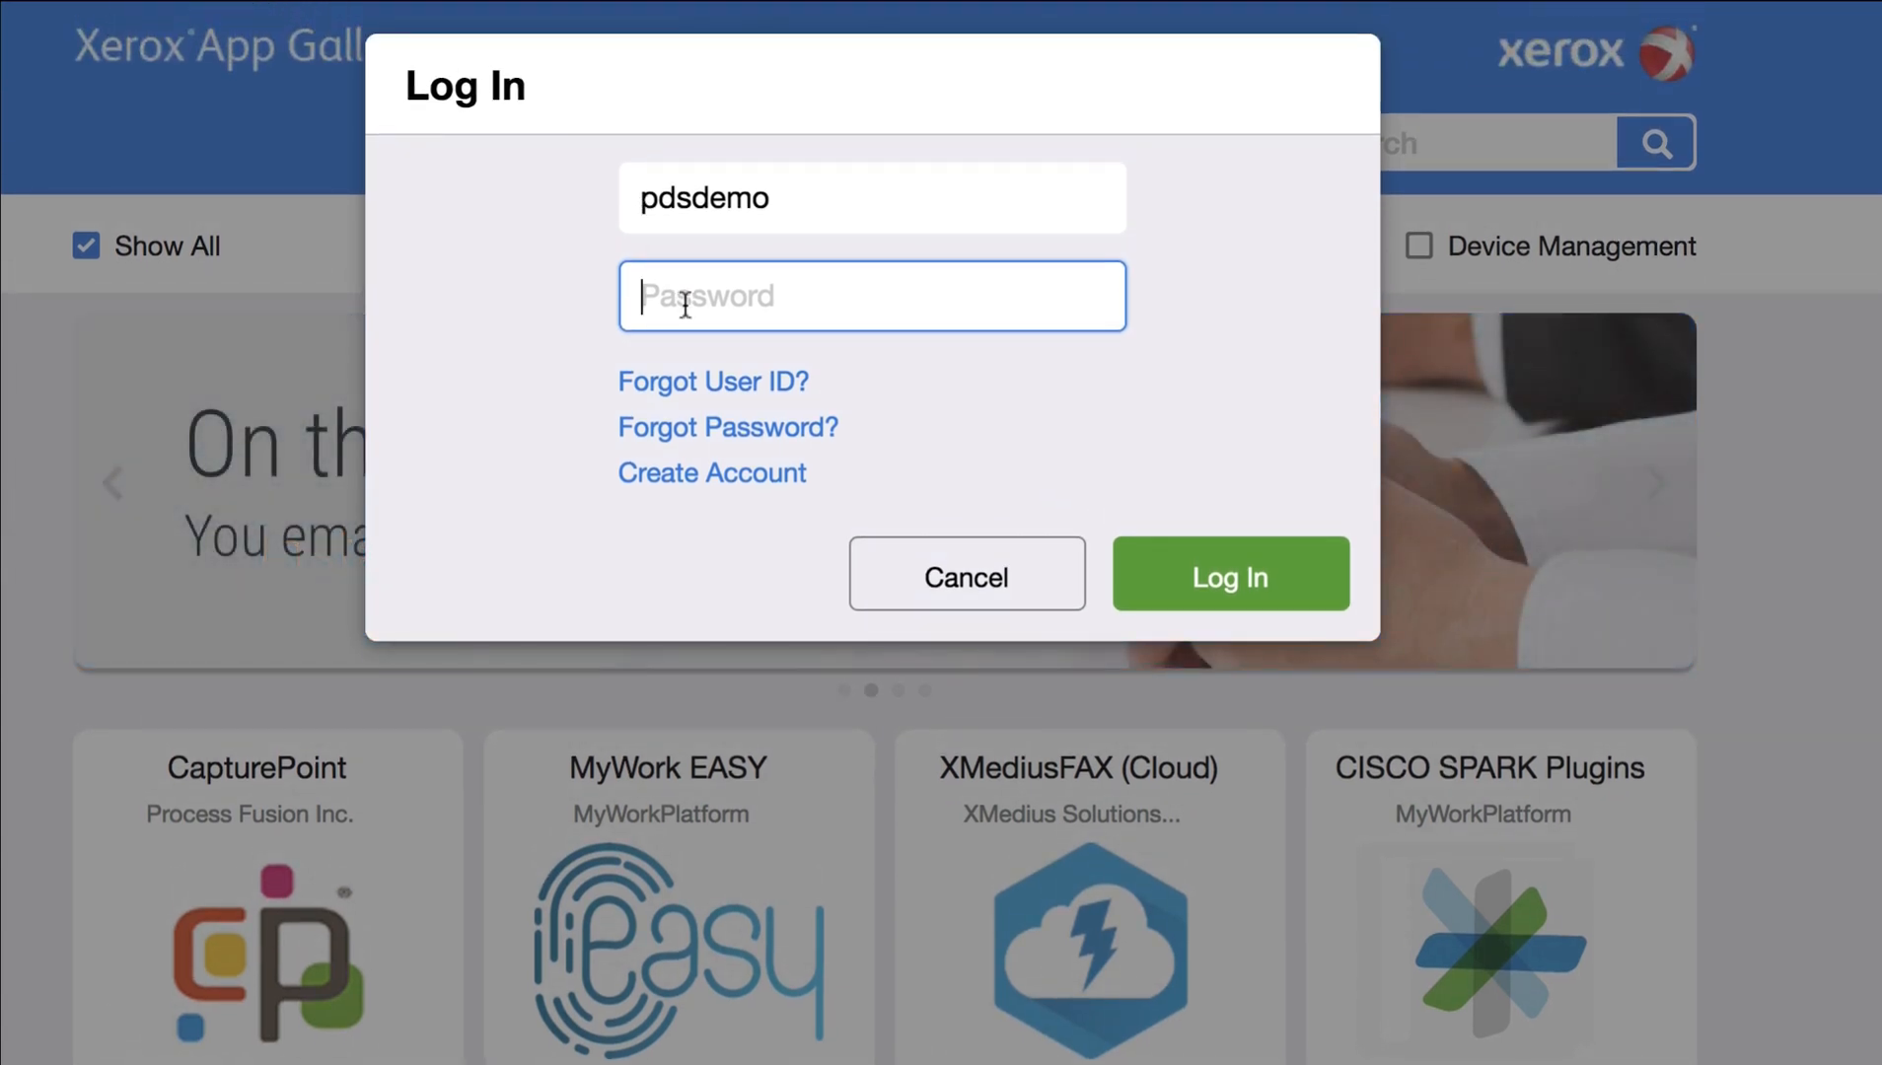
# Log in with the new password, save it in the password manager, and view the gallery.
pyautogui.write('password')
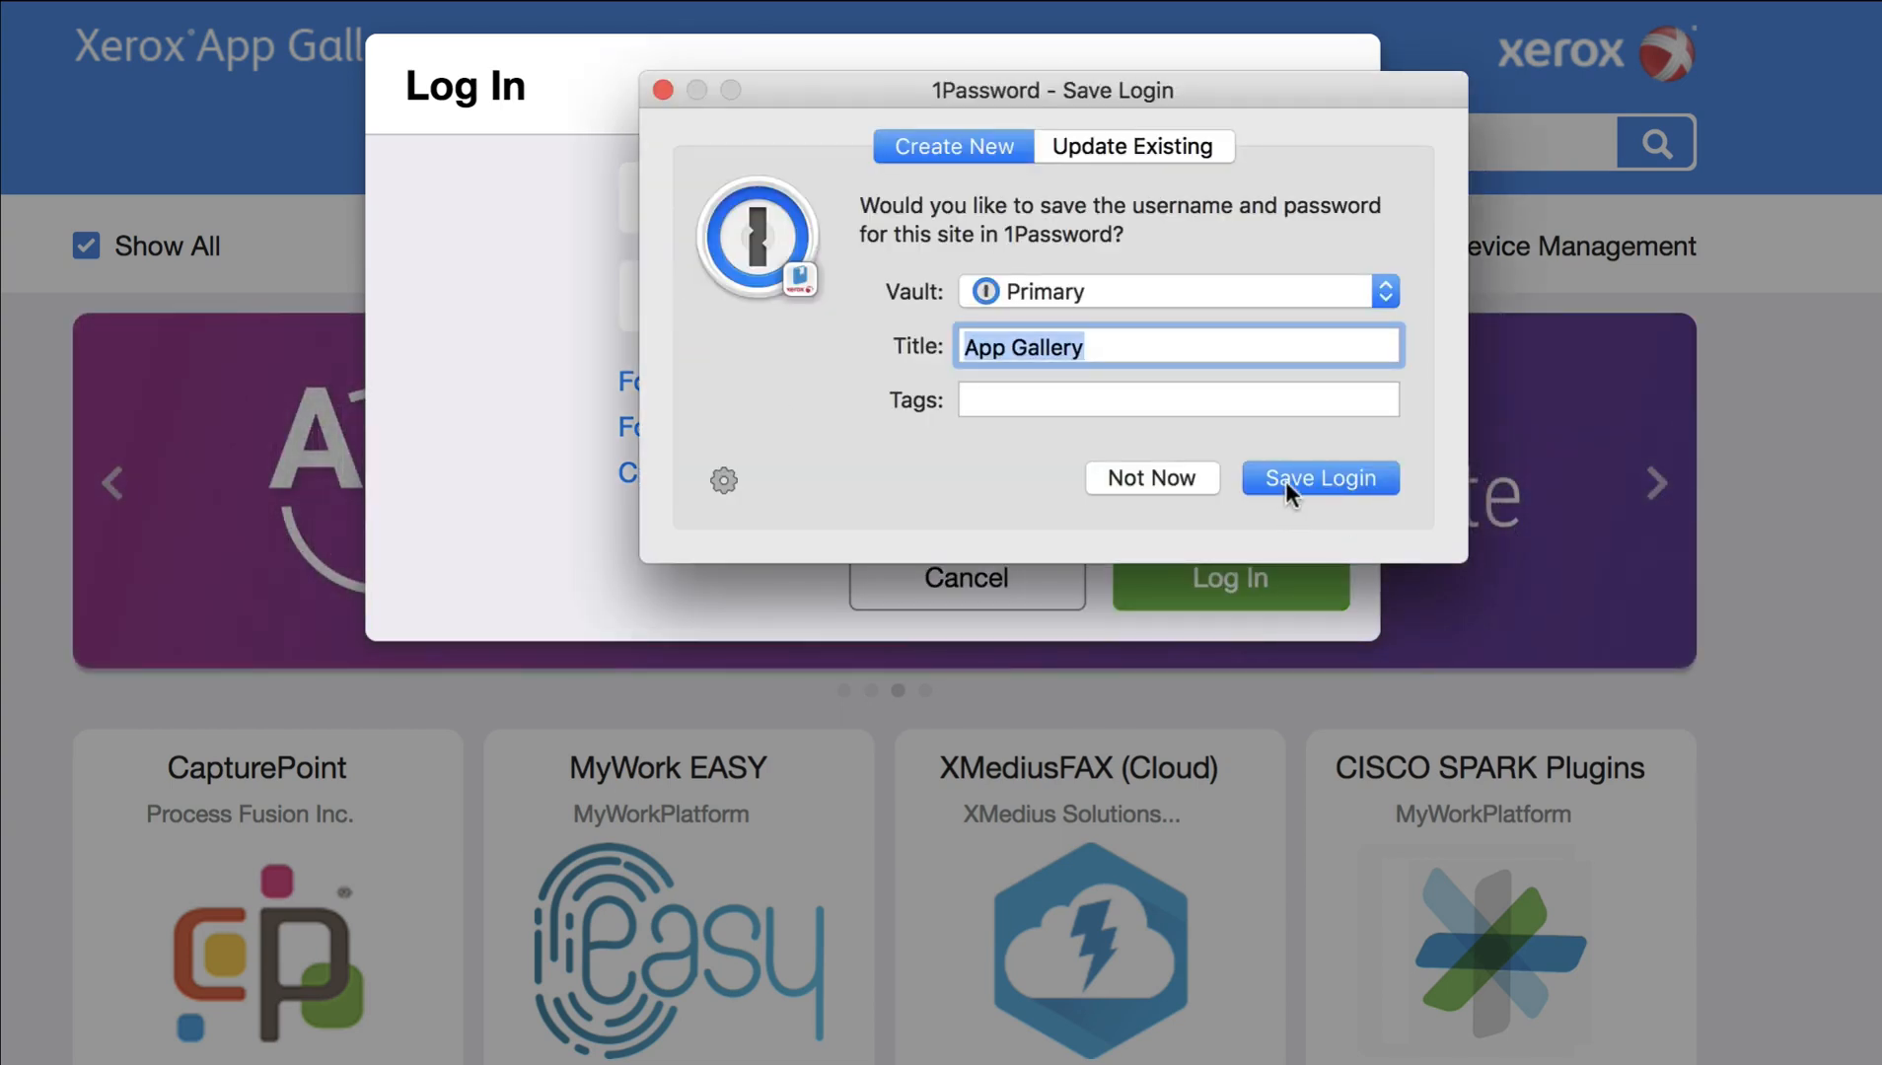
pyautogui.click(1318, 478)
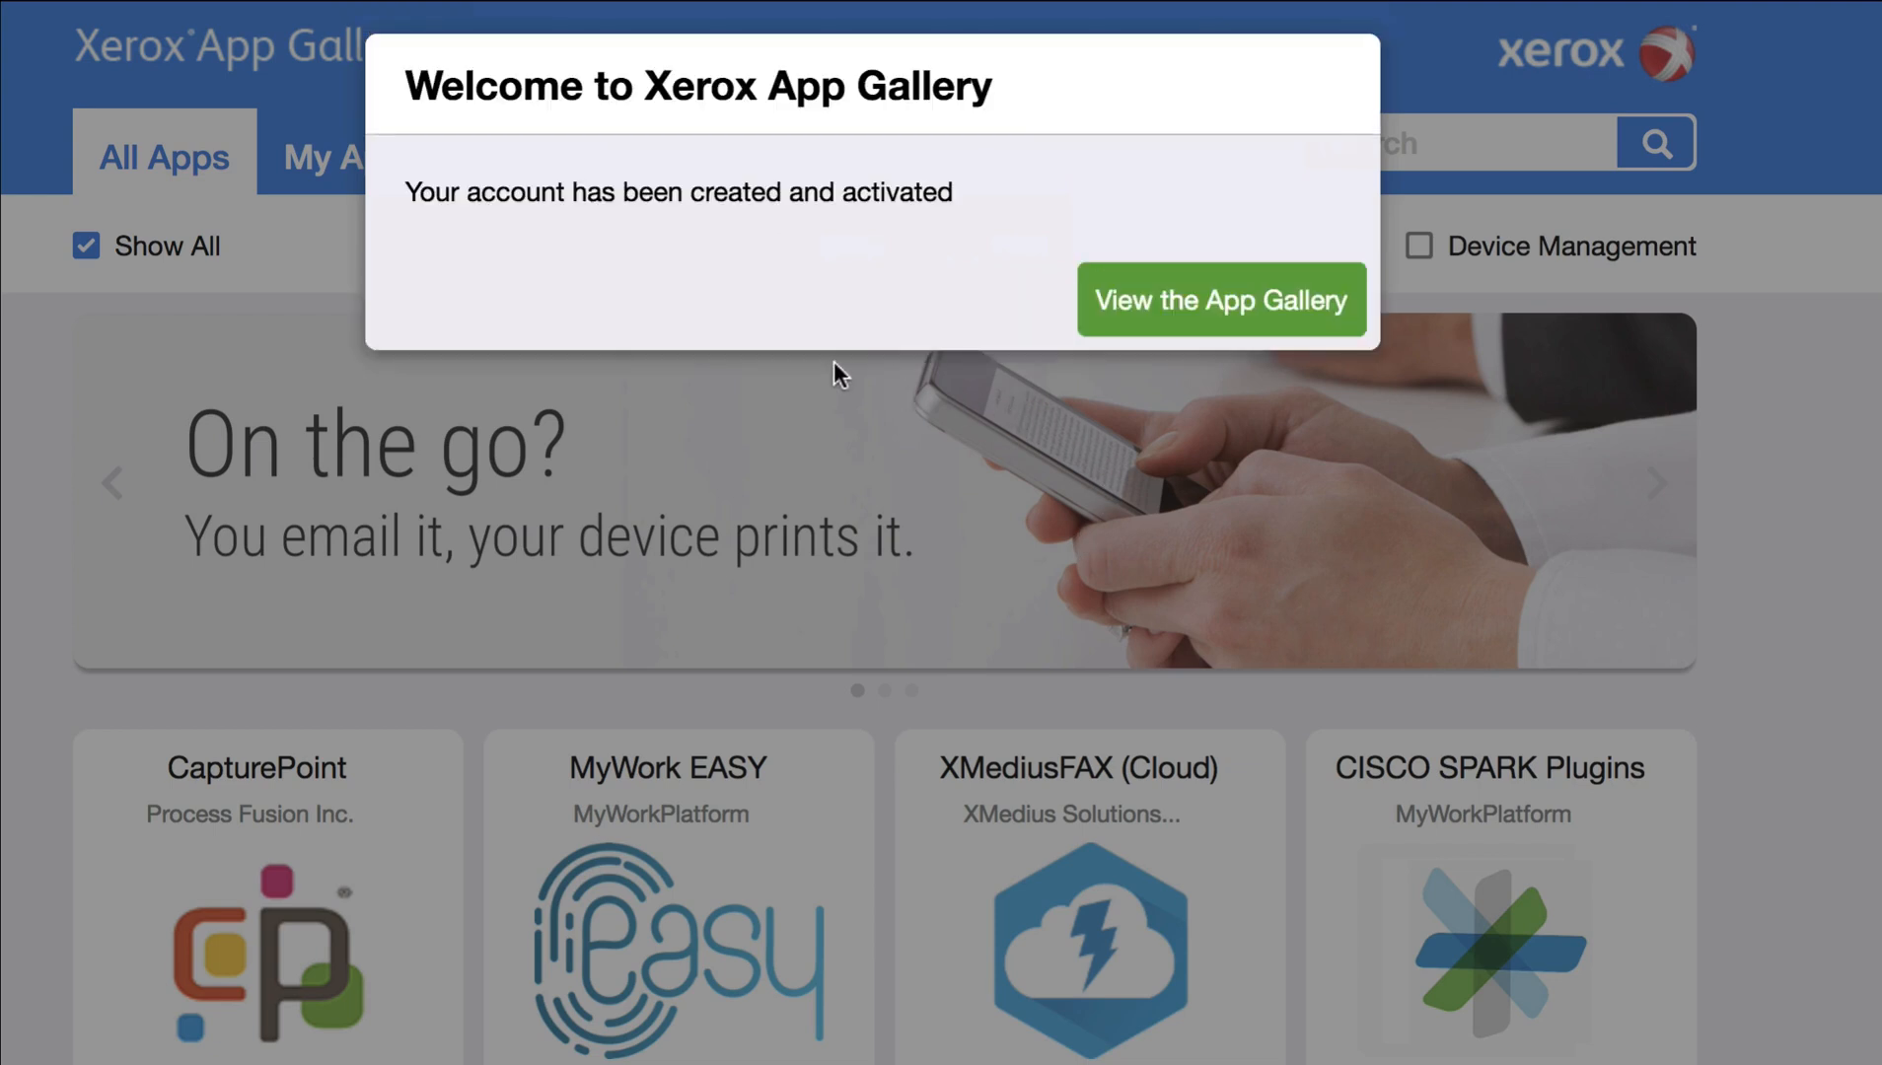
pyautogui.moveTo(656, 300)
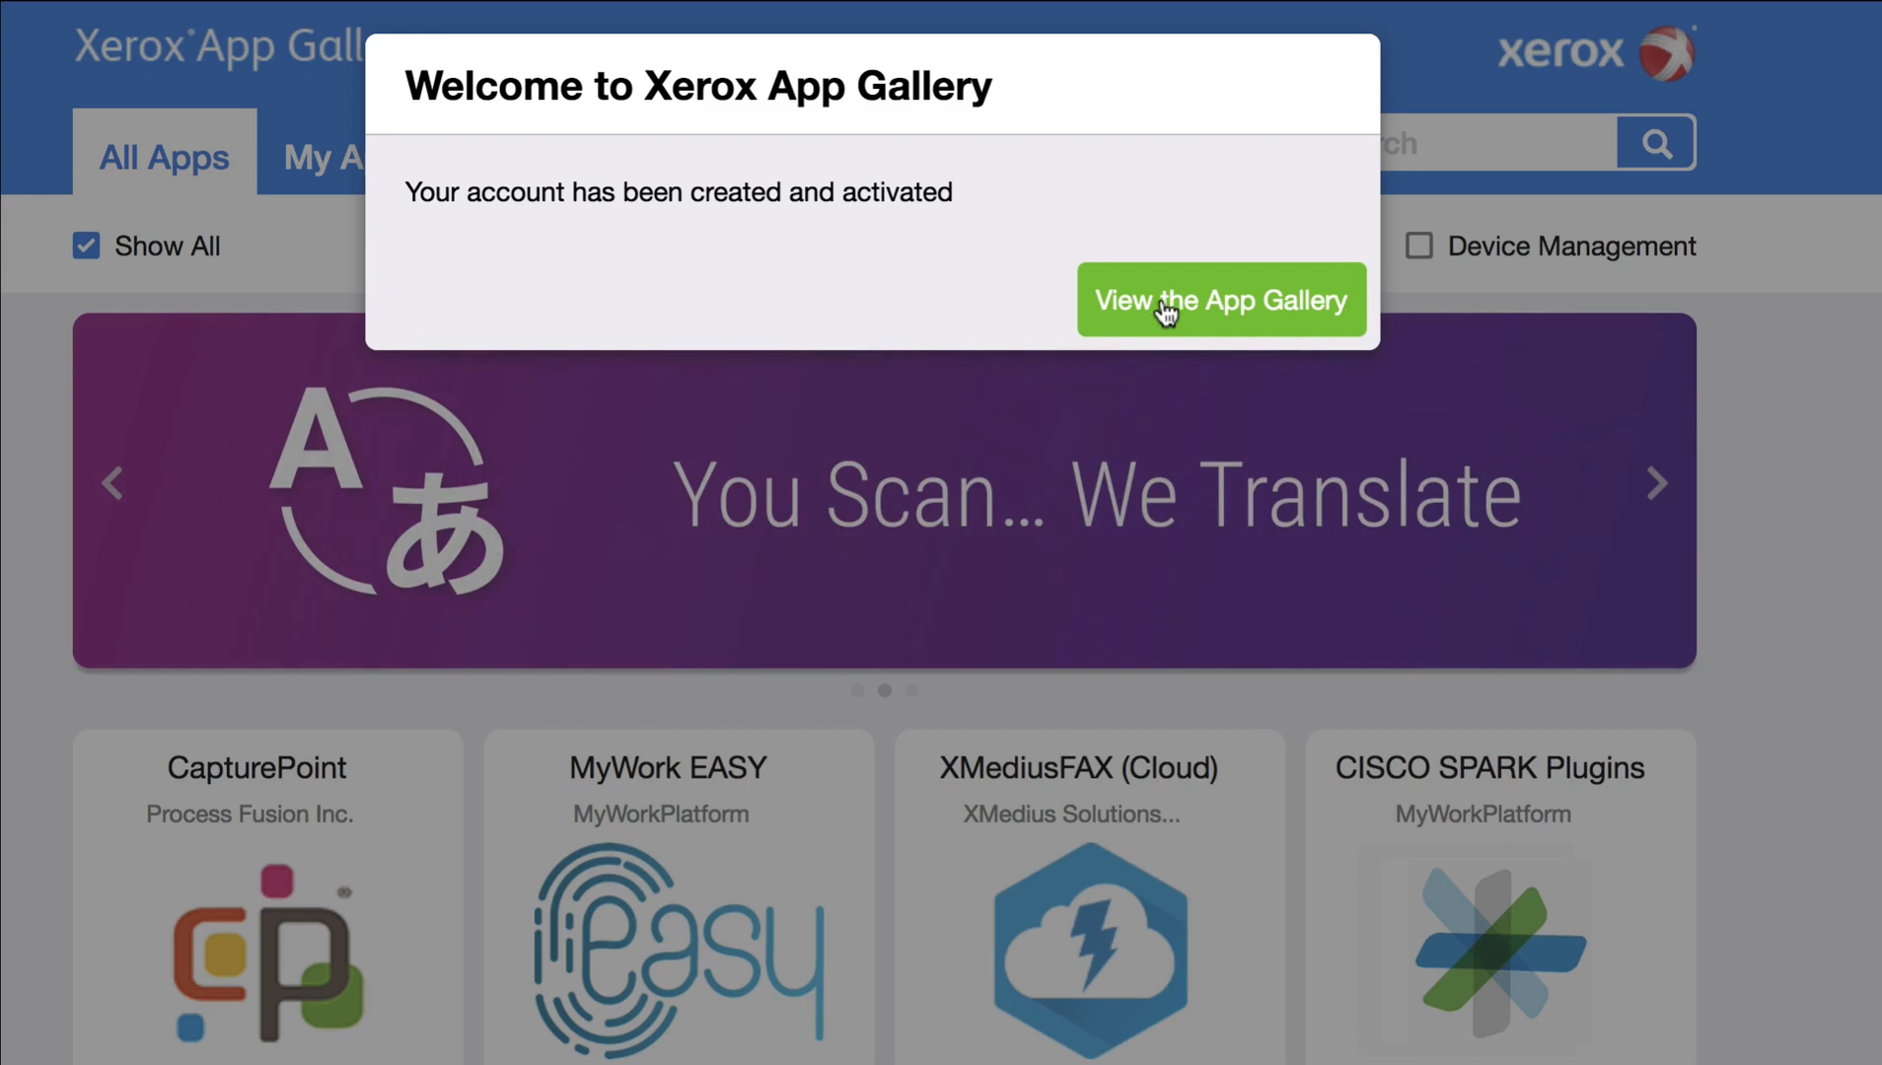
pyautogui.moveTo(1183, 310)
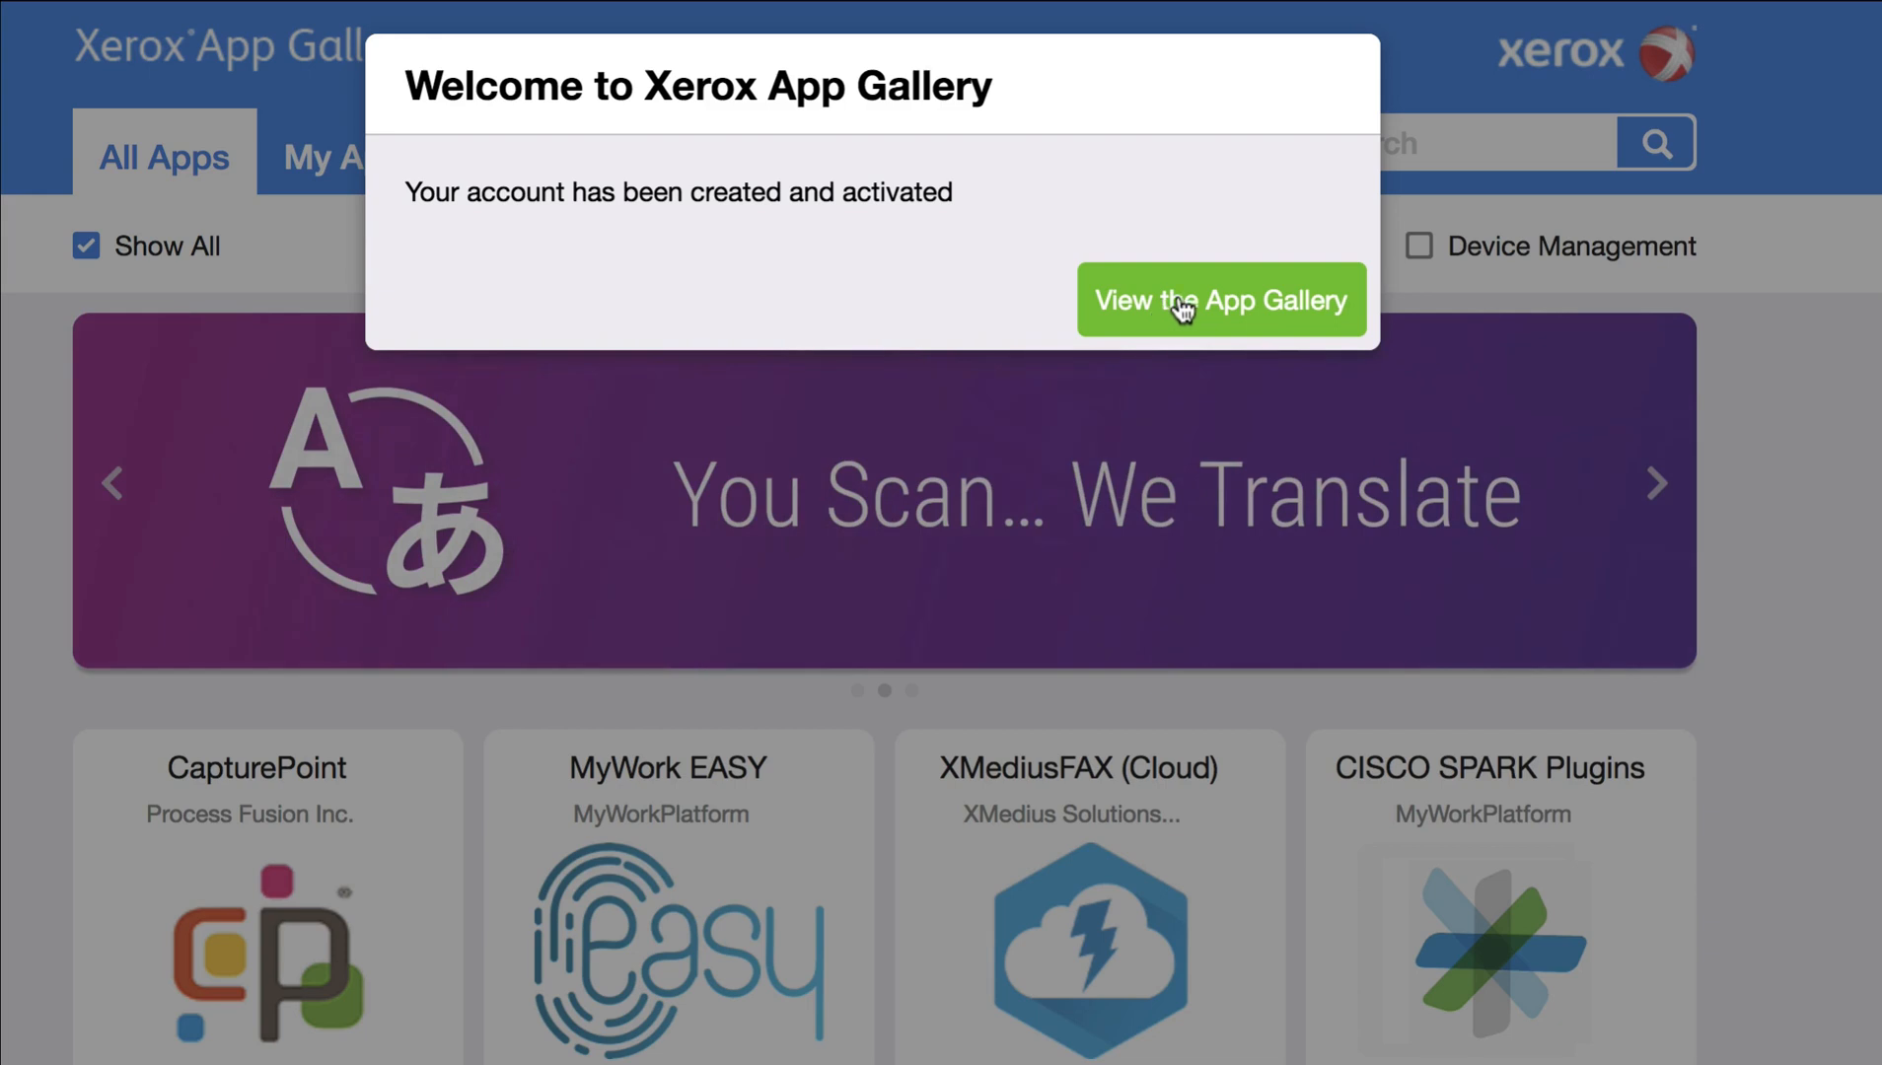
pyautogui.click(1219, 300)
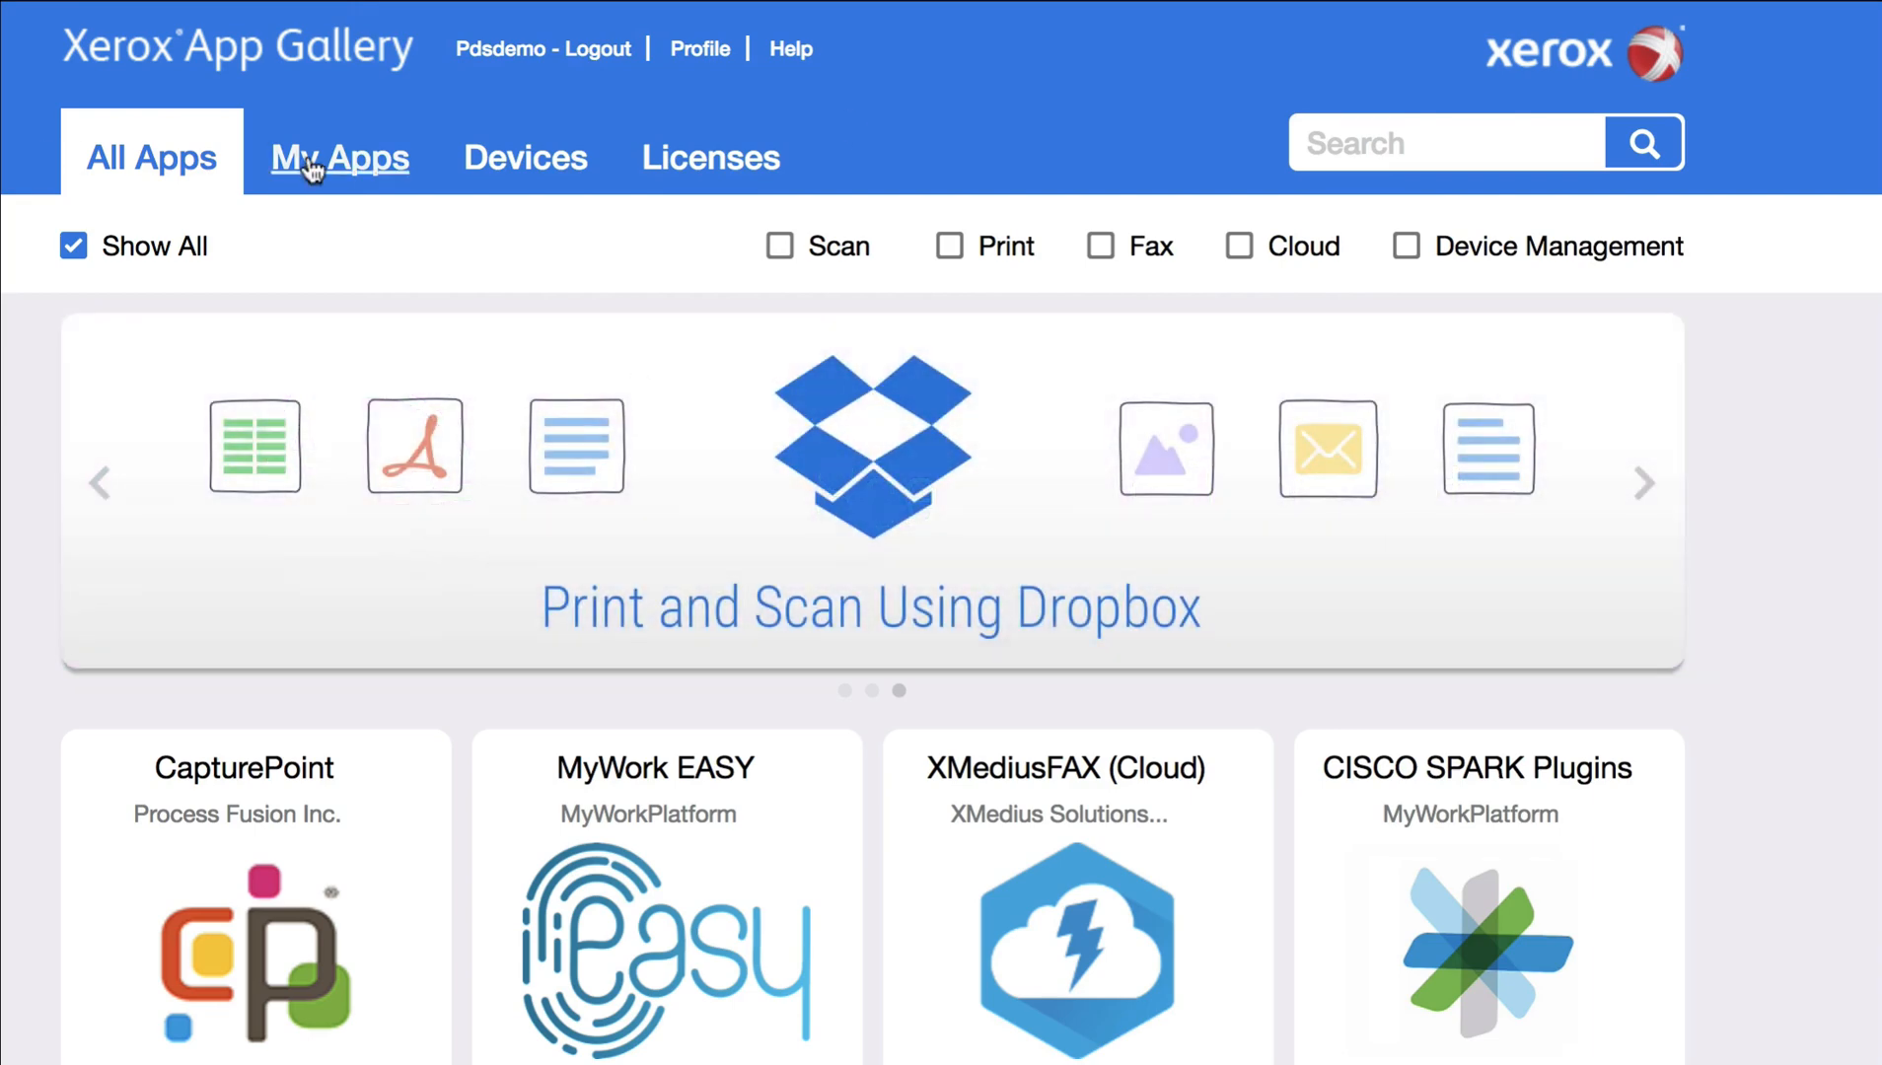
# Go to the empty Devices list and start adding a device manually.
pyautogui.scroll(-3)
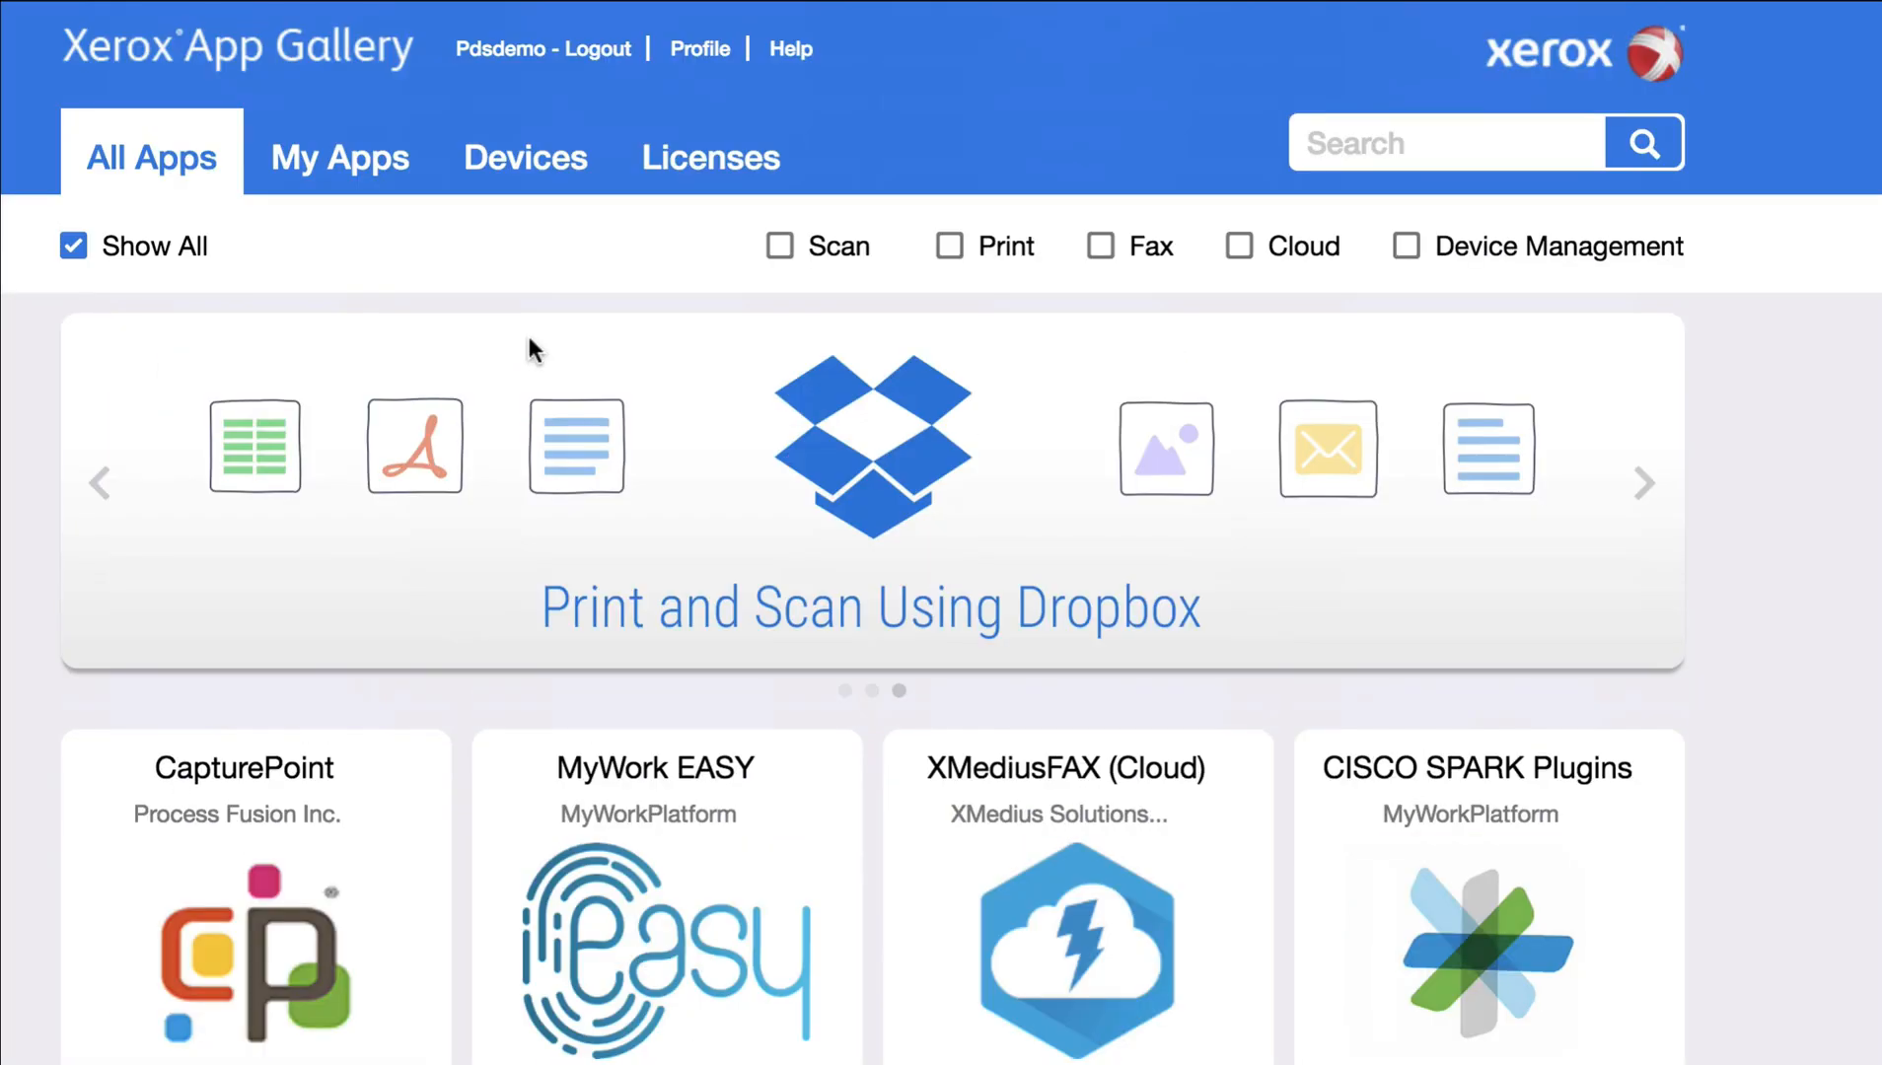
pyautogui.moveTo(563, 374)
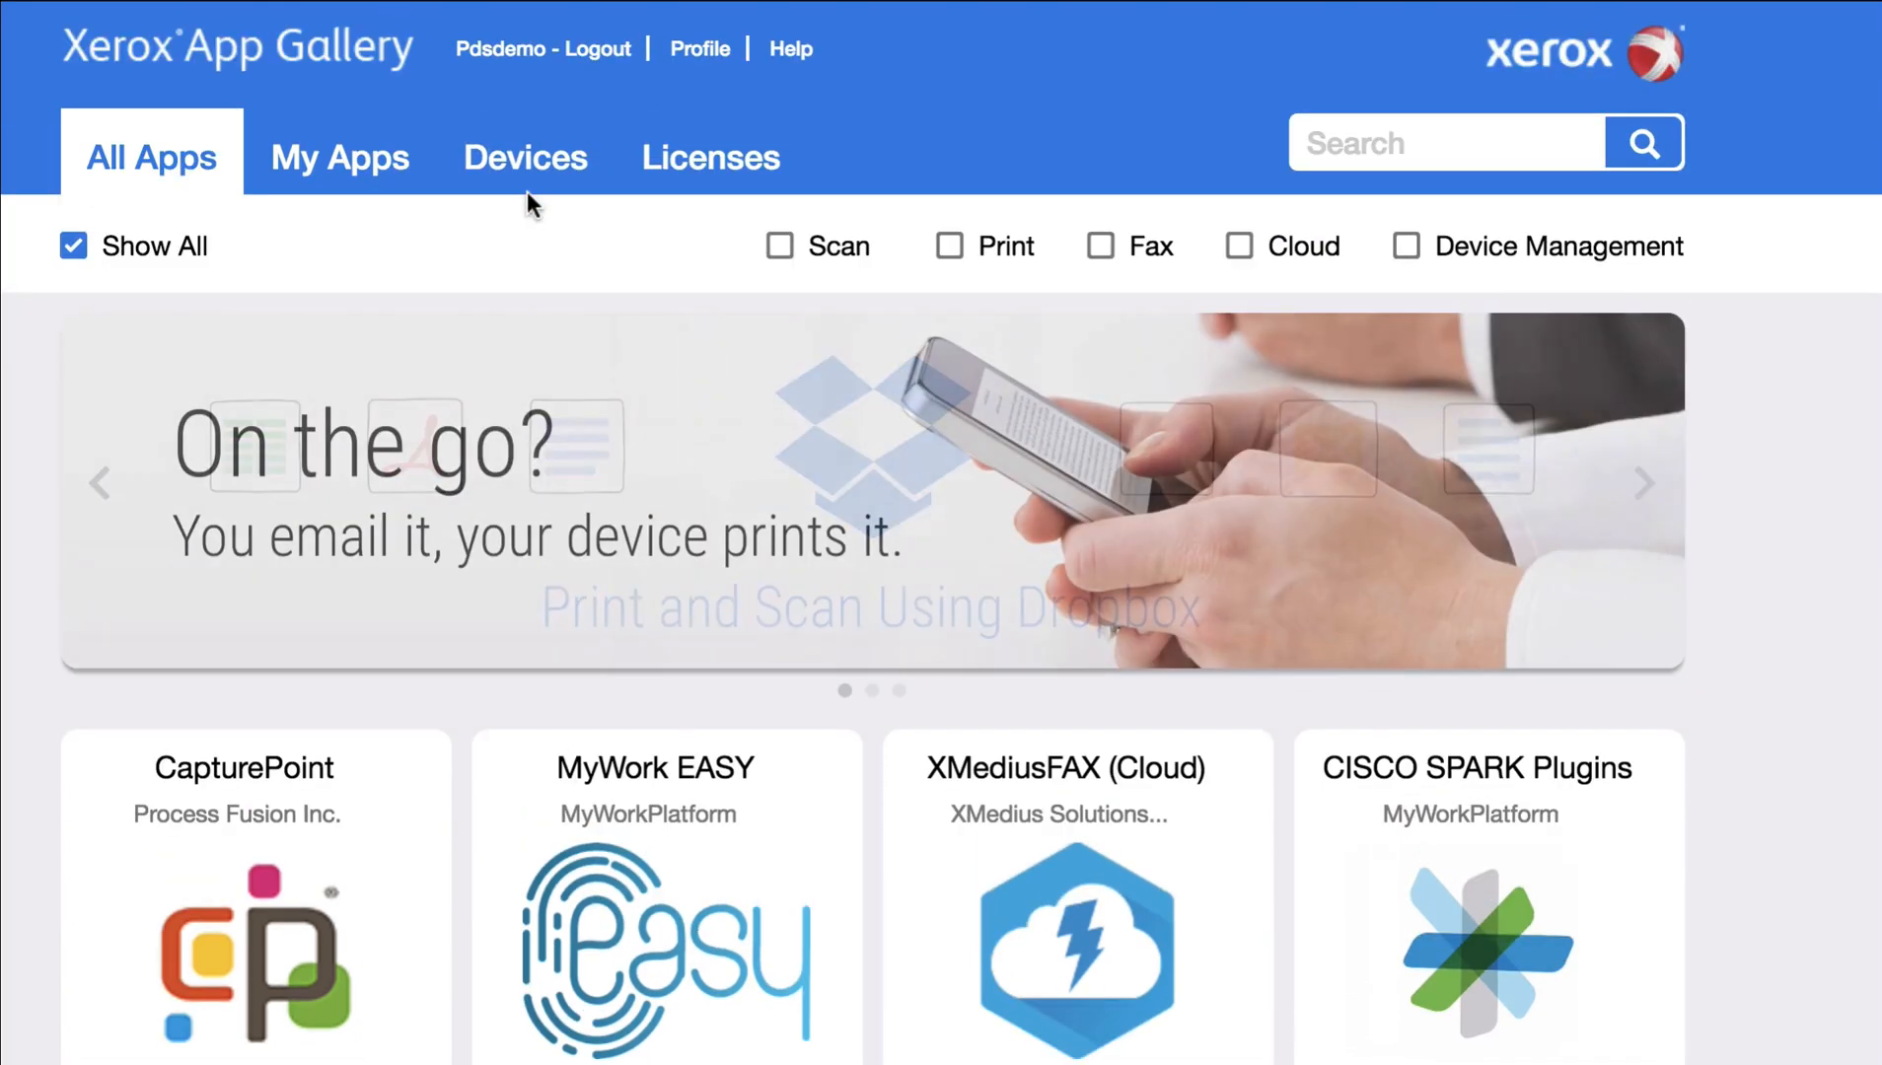
pyautogui.click(525, 157)
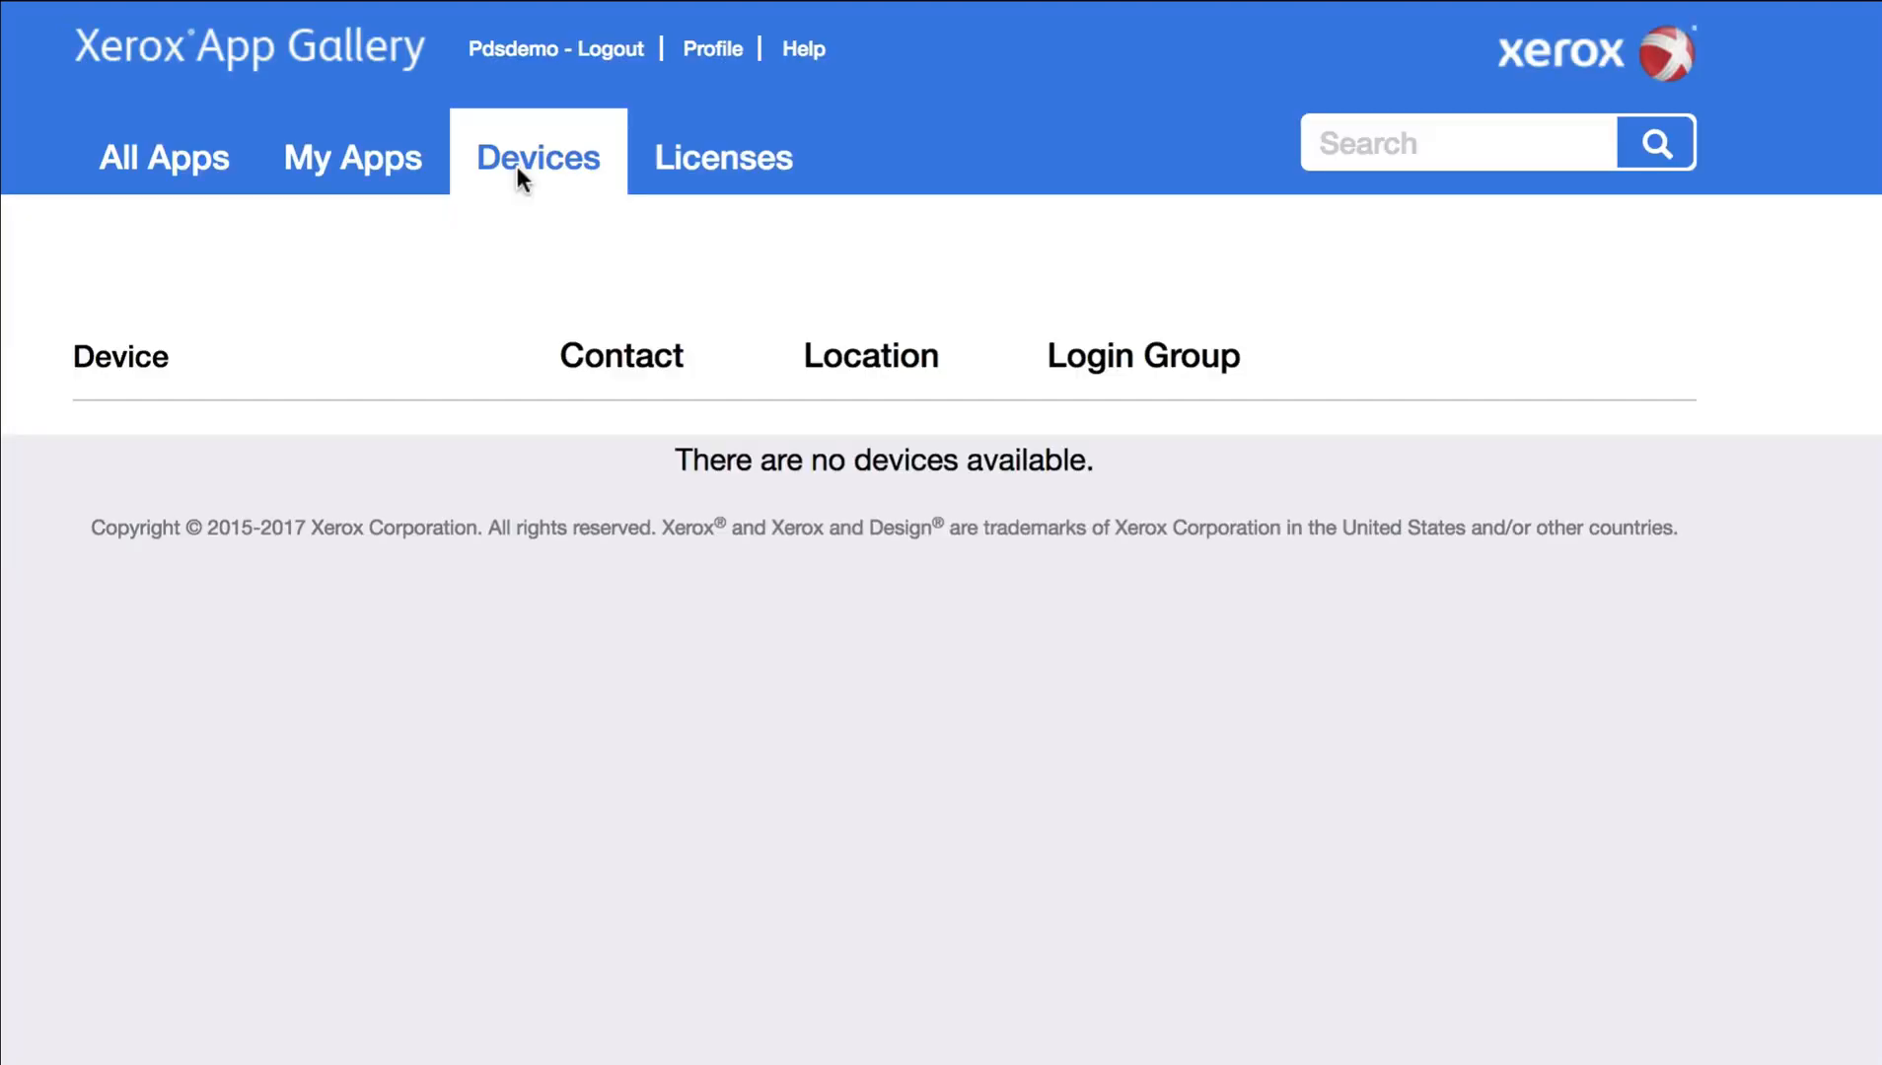
pyautogui.click(537, 156)
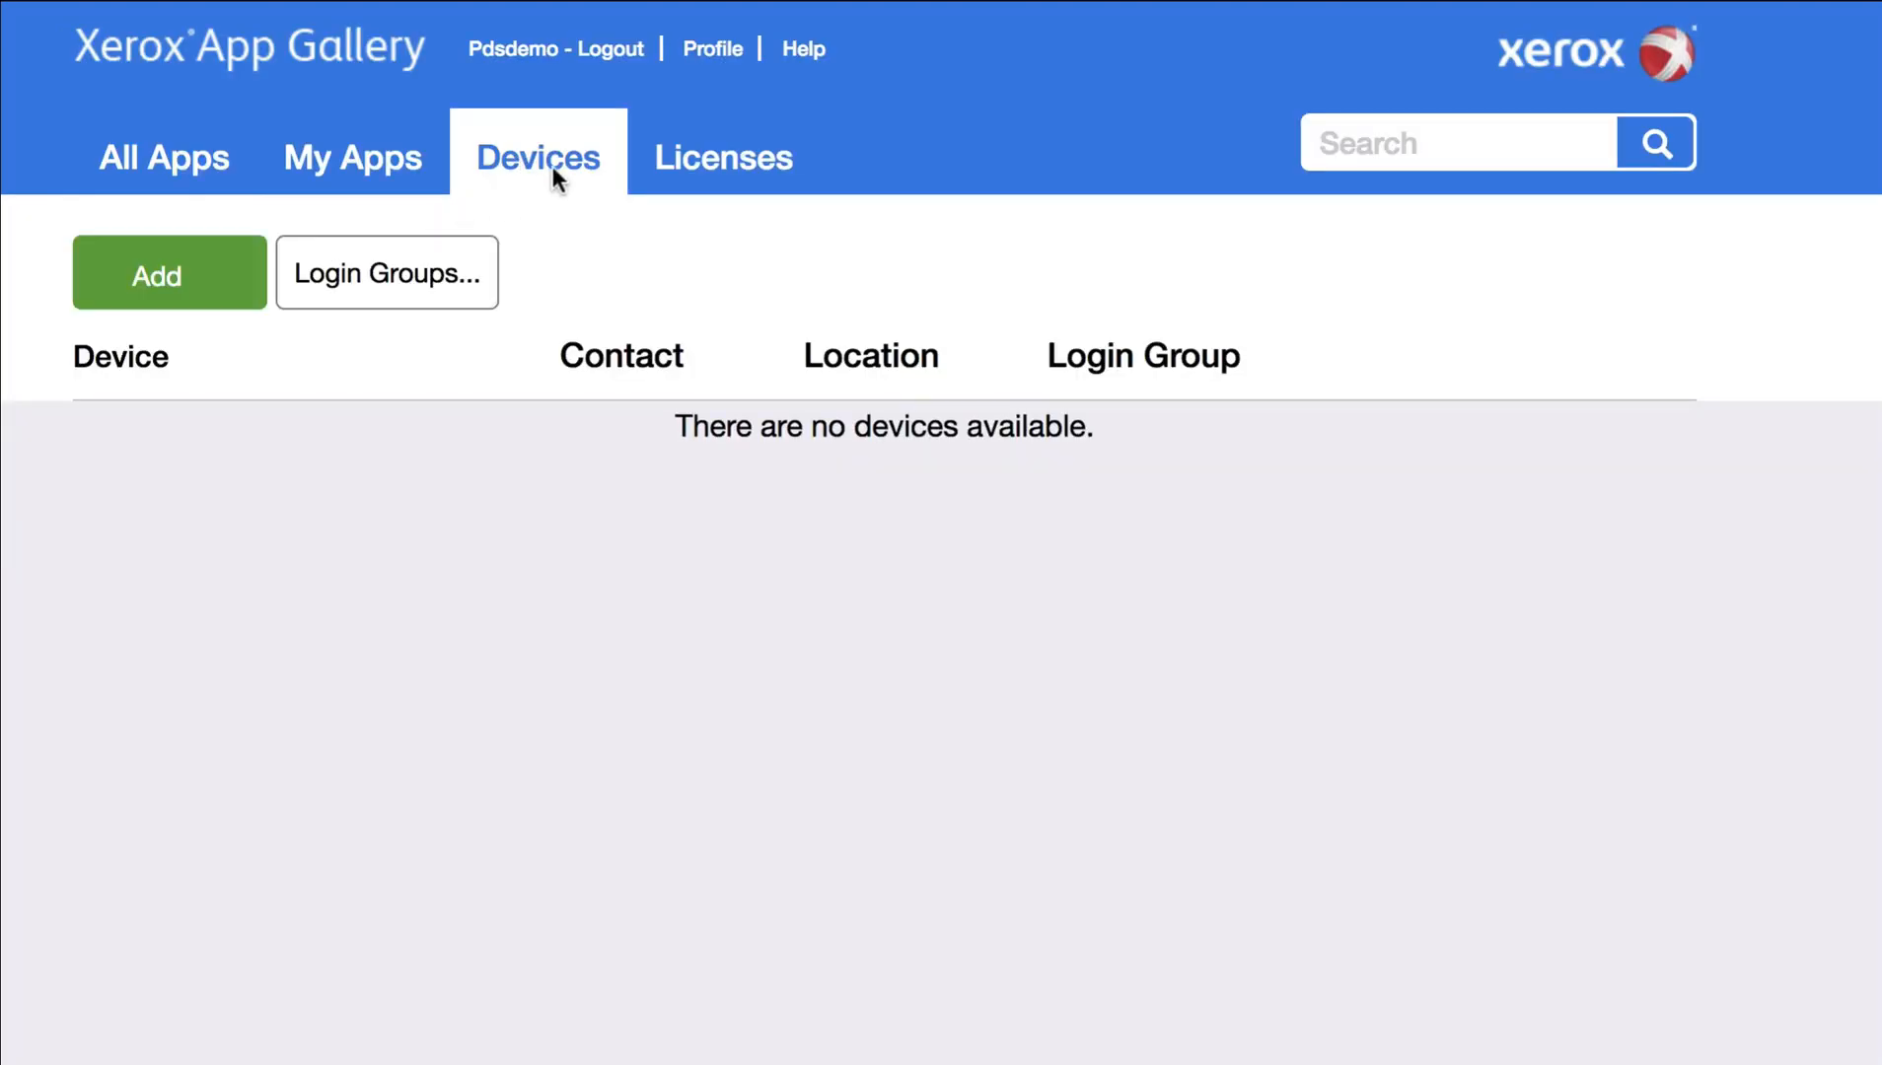
pyautogui.click(157, 273)
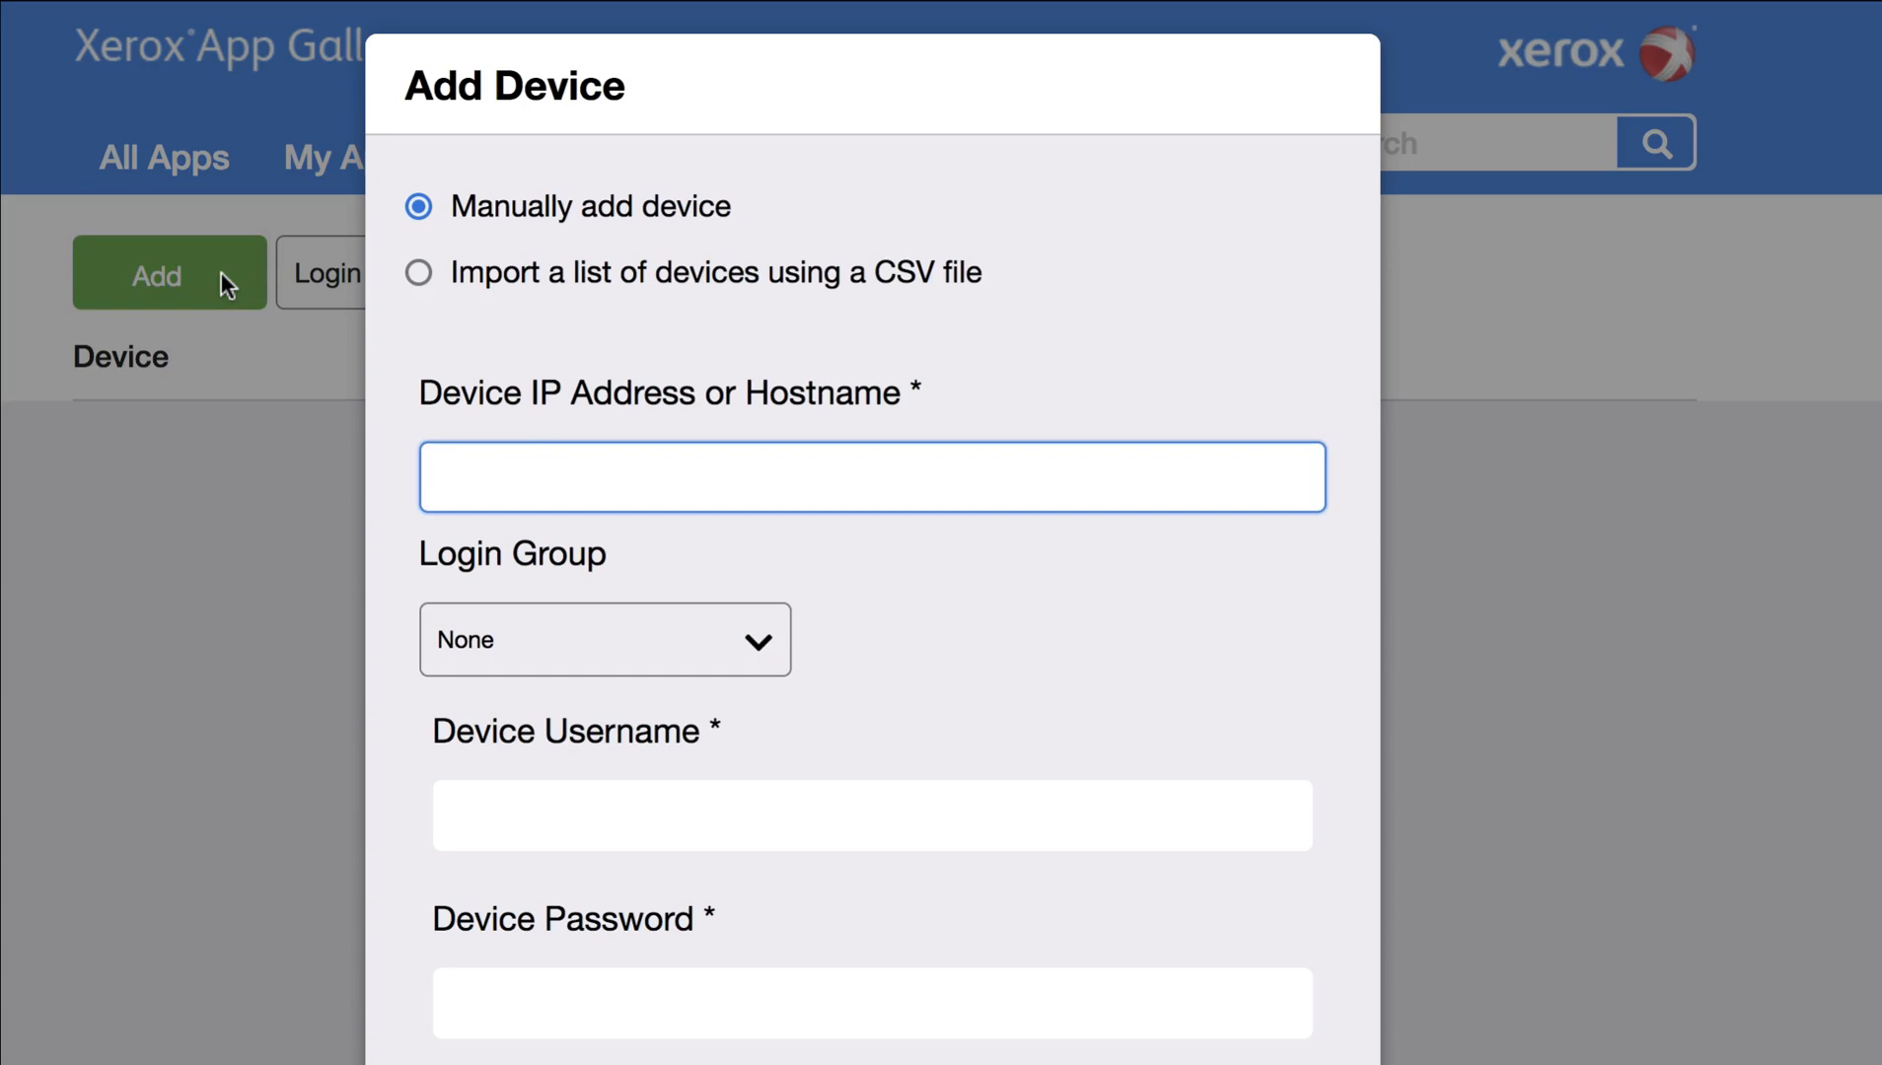
pyautogui.moveTo(537, 494)
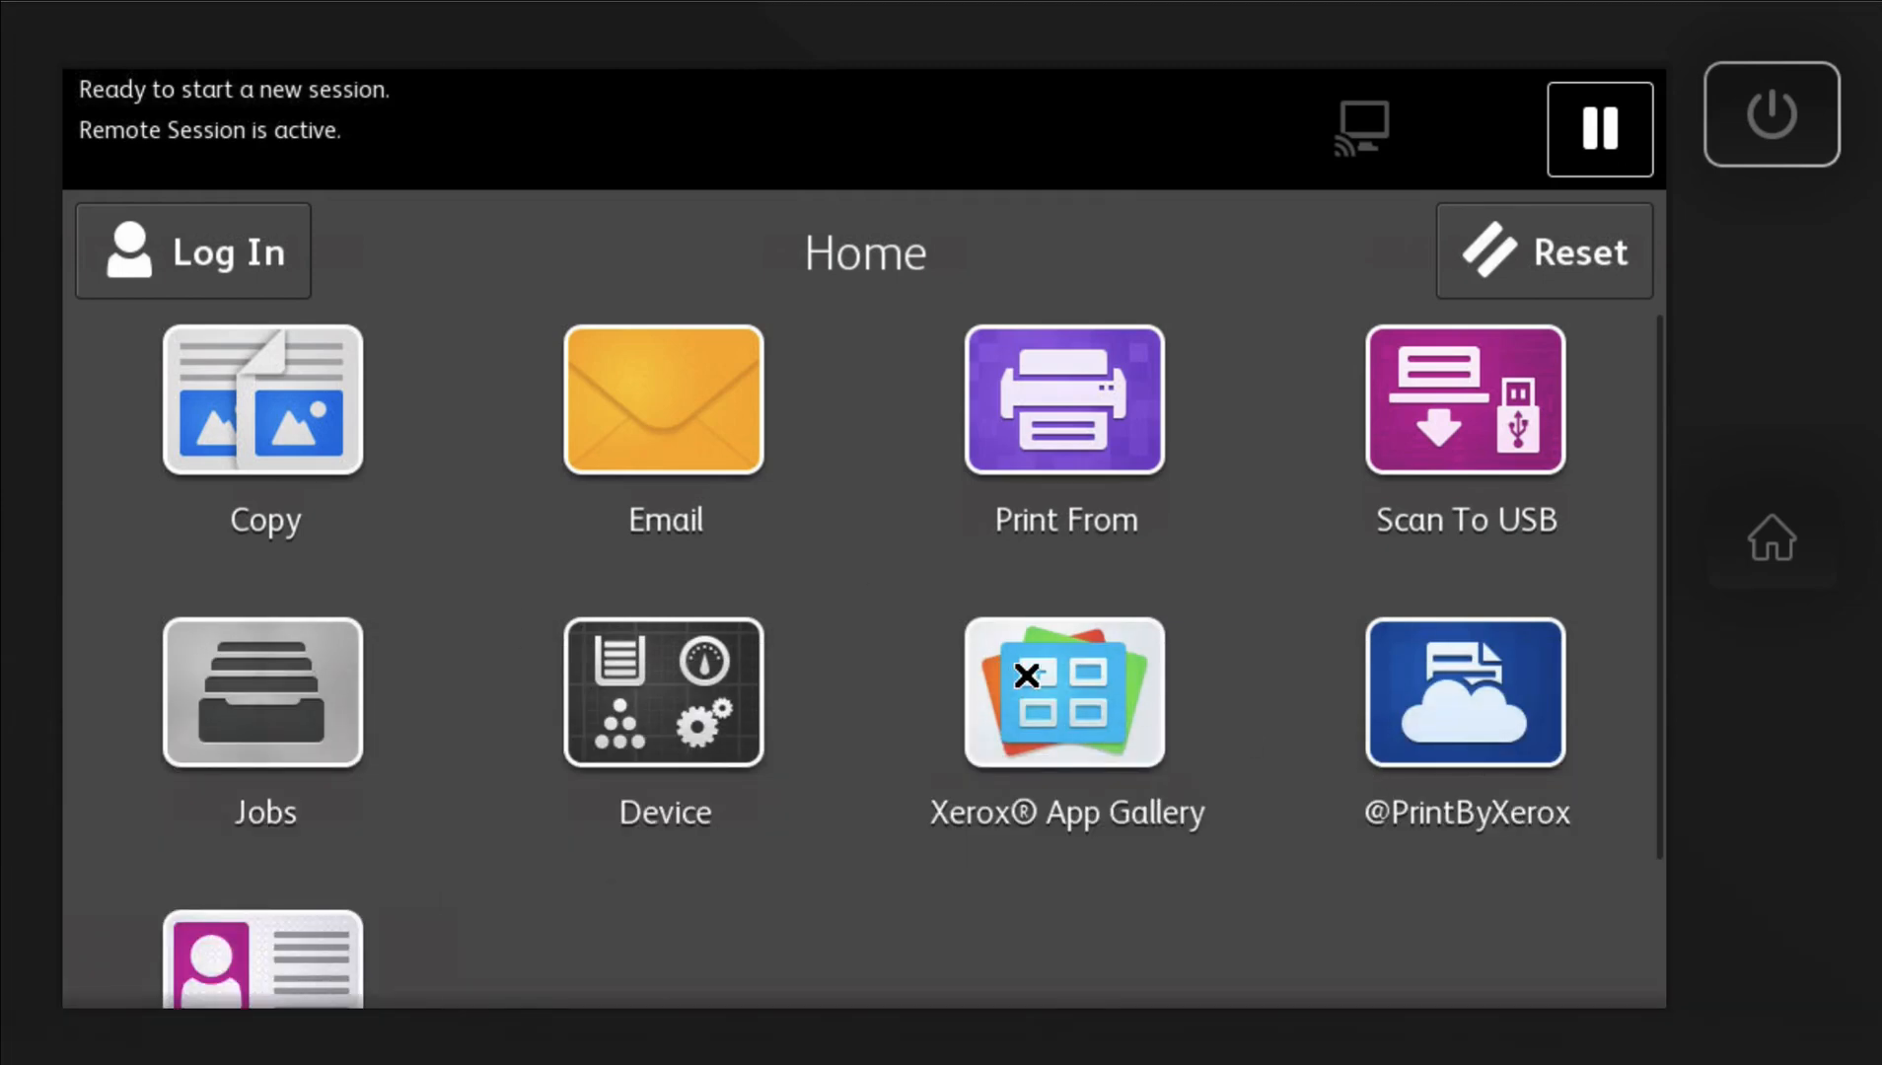
# Launch App Gallery on the printer and sign in as pdsdemo so the update completes.
pyautogui.click(1063, 693)
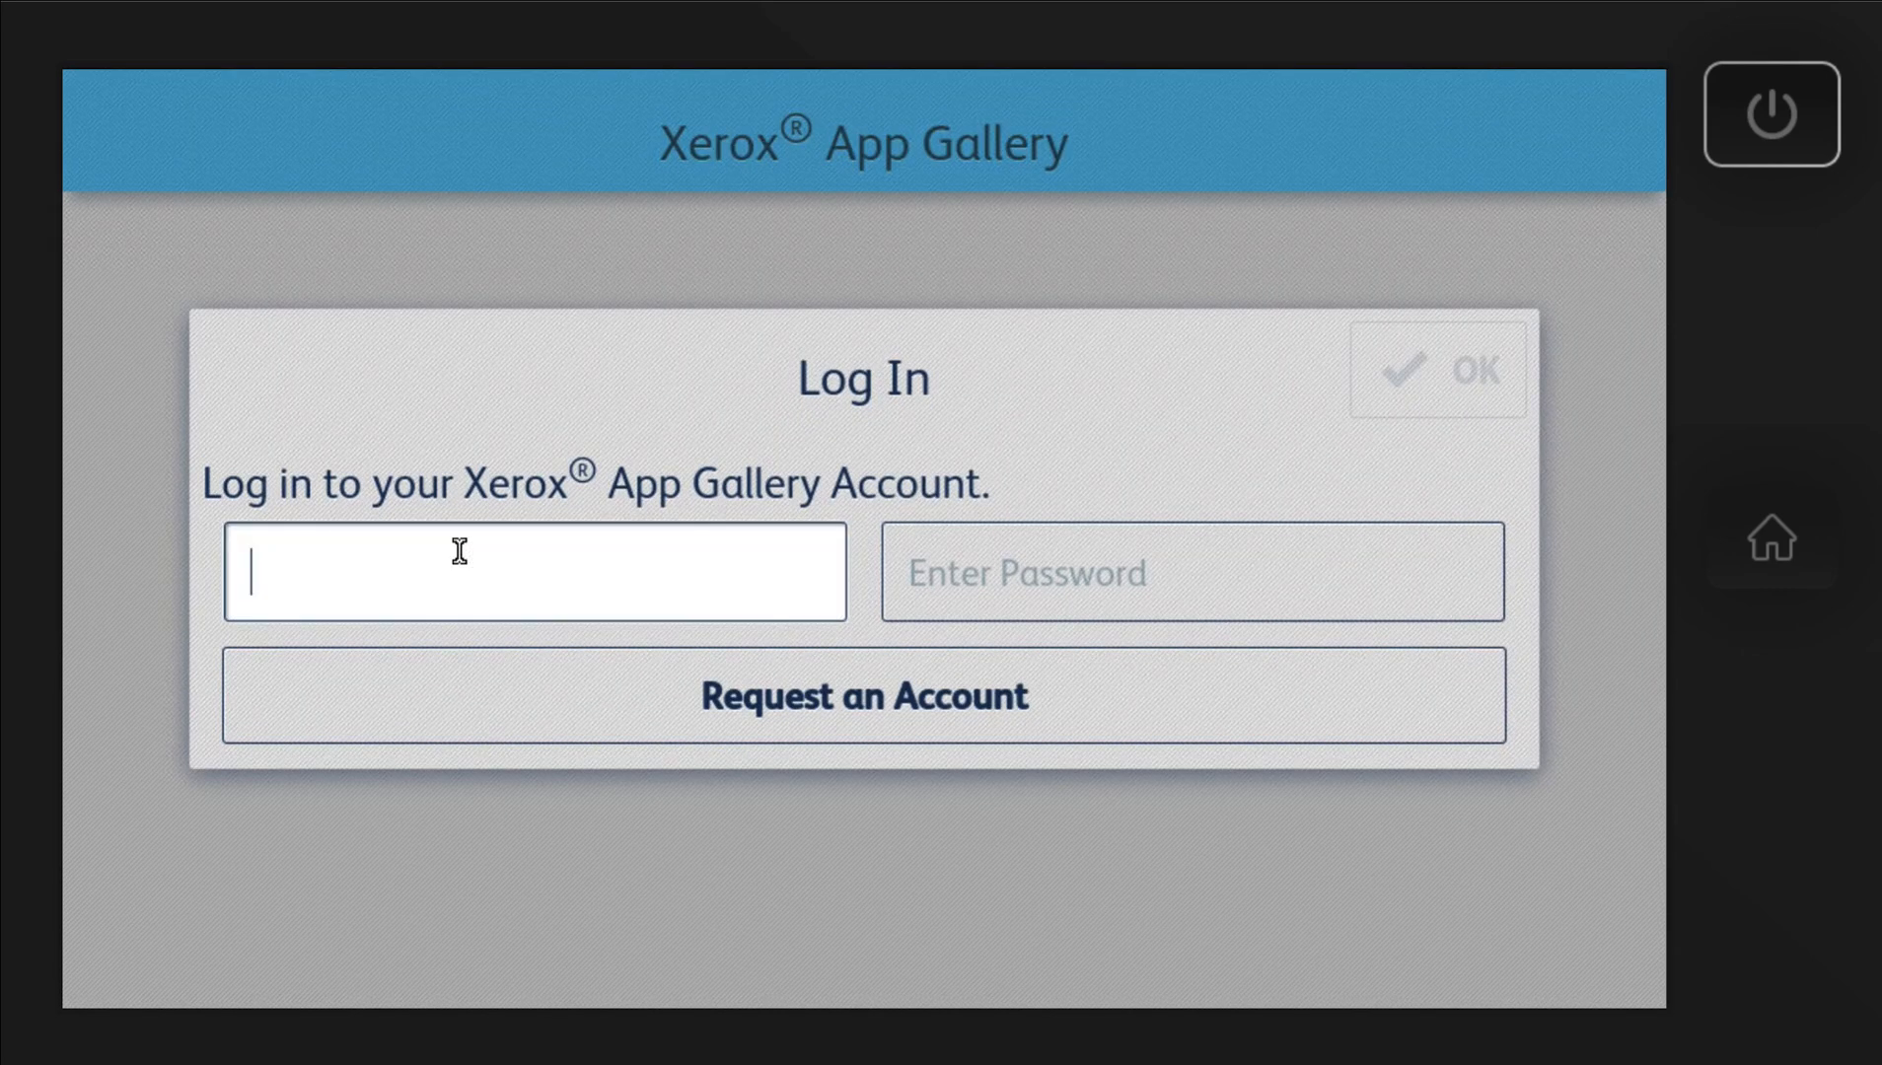
pyautogui.click(534, 572)
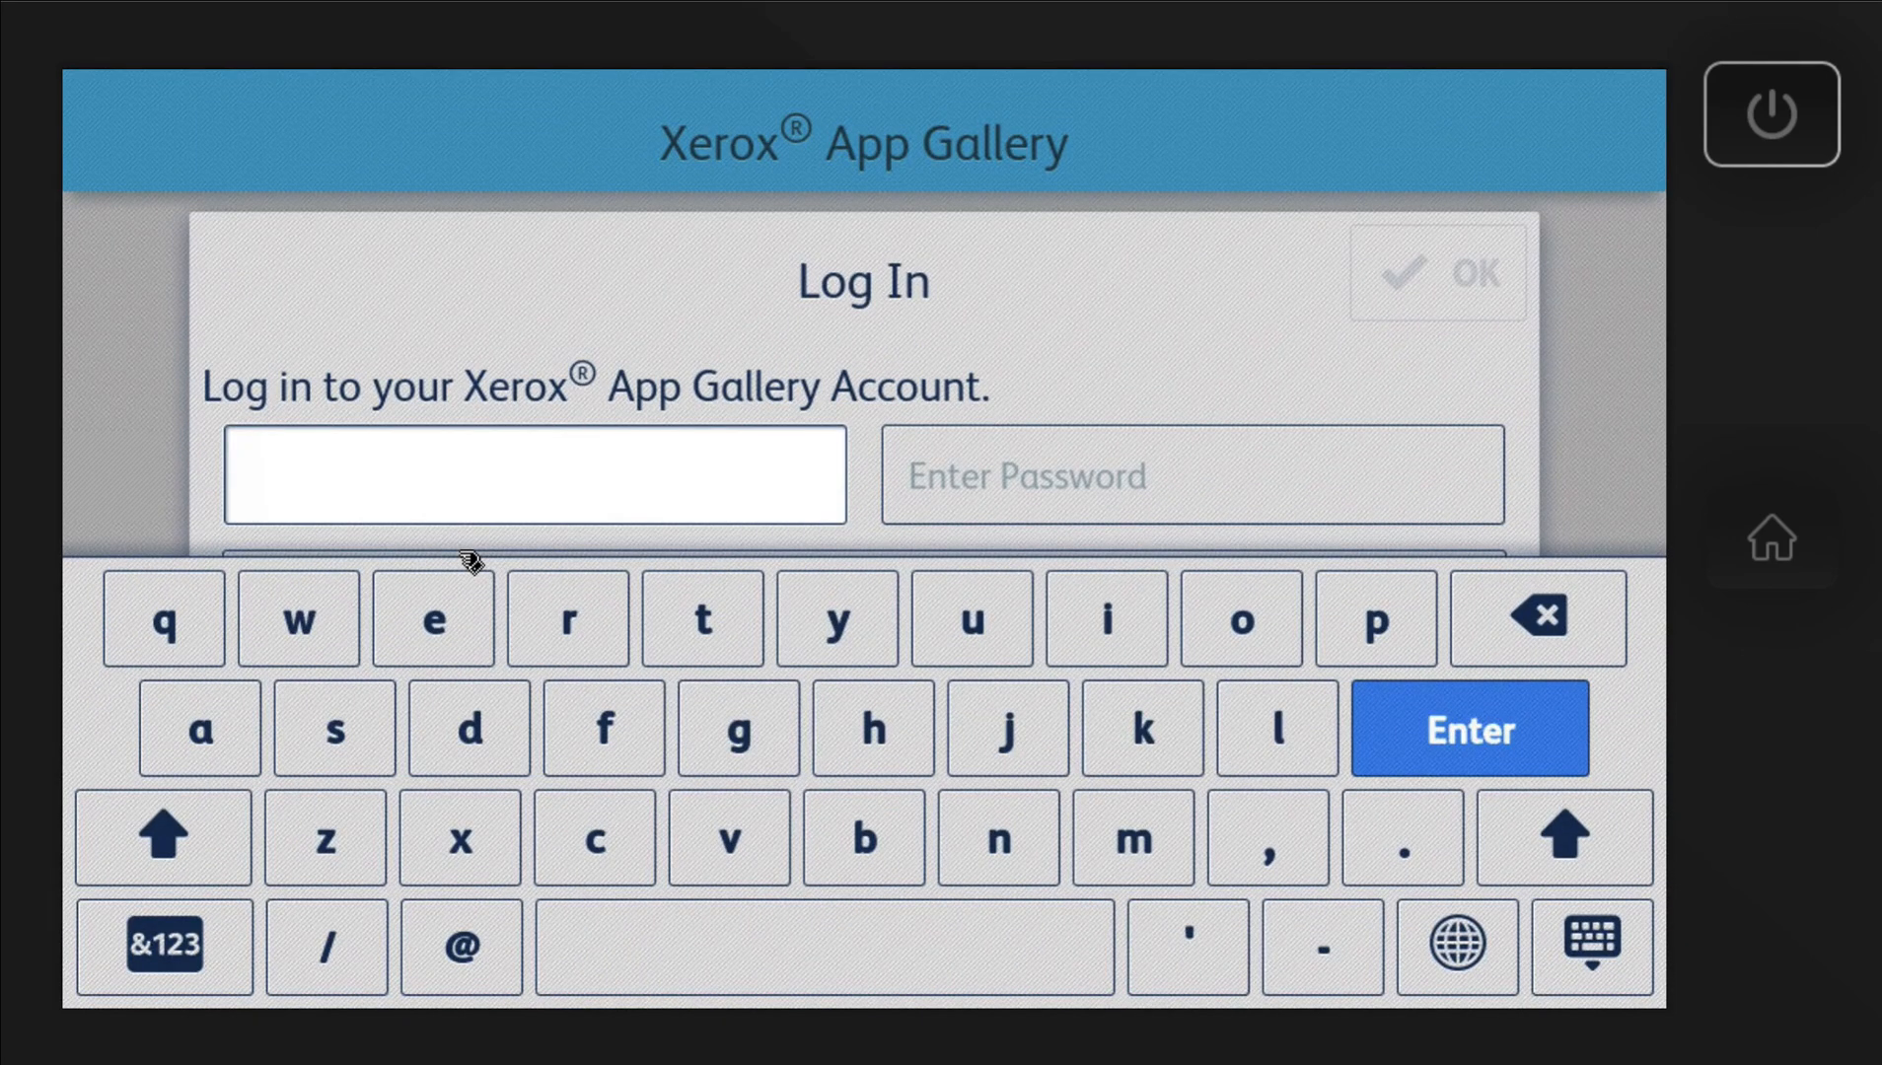
pyautogui.click(533, 473)
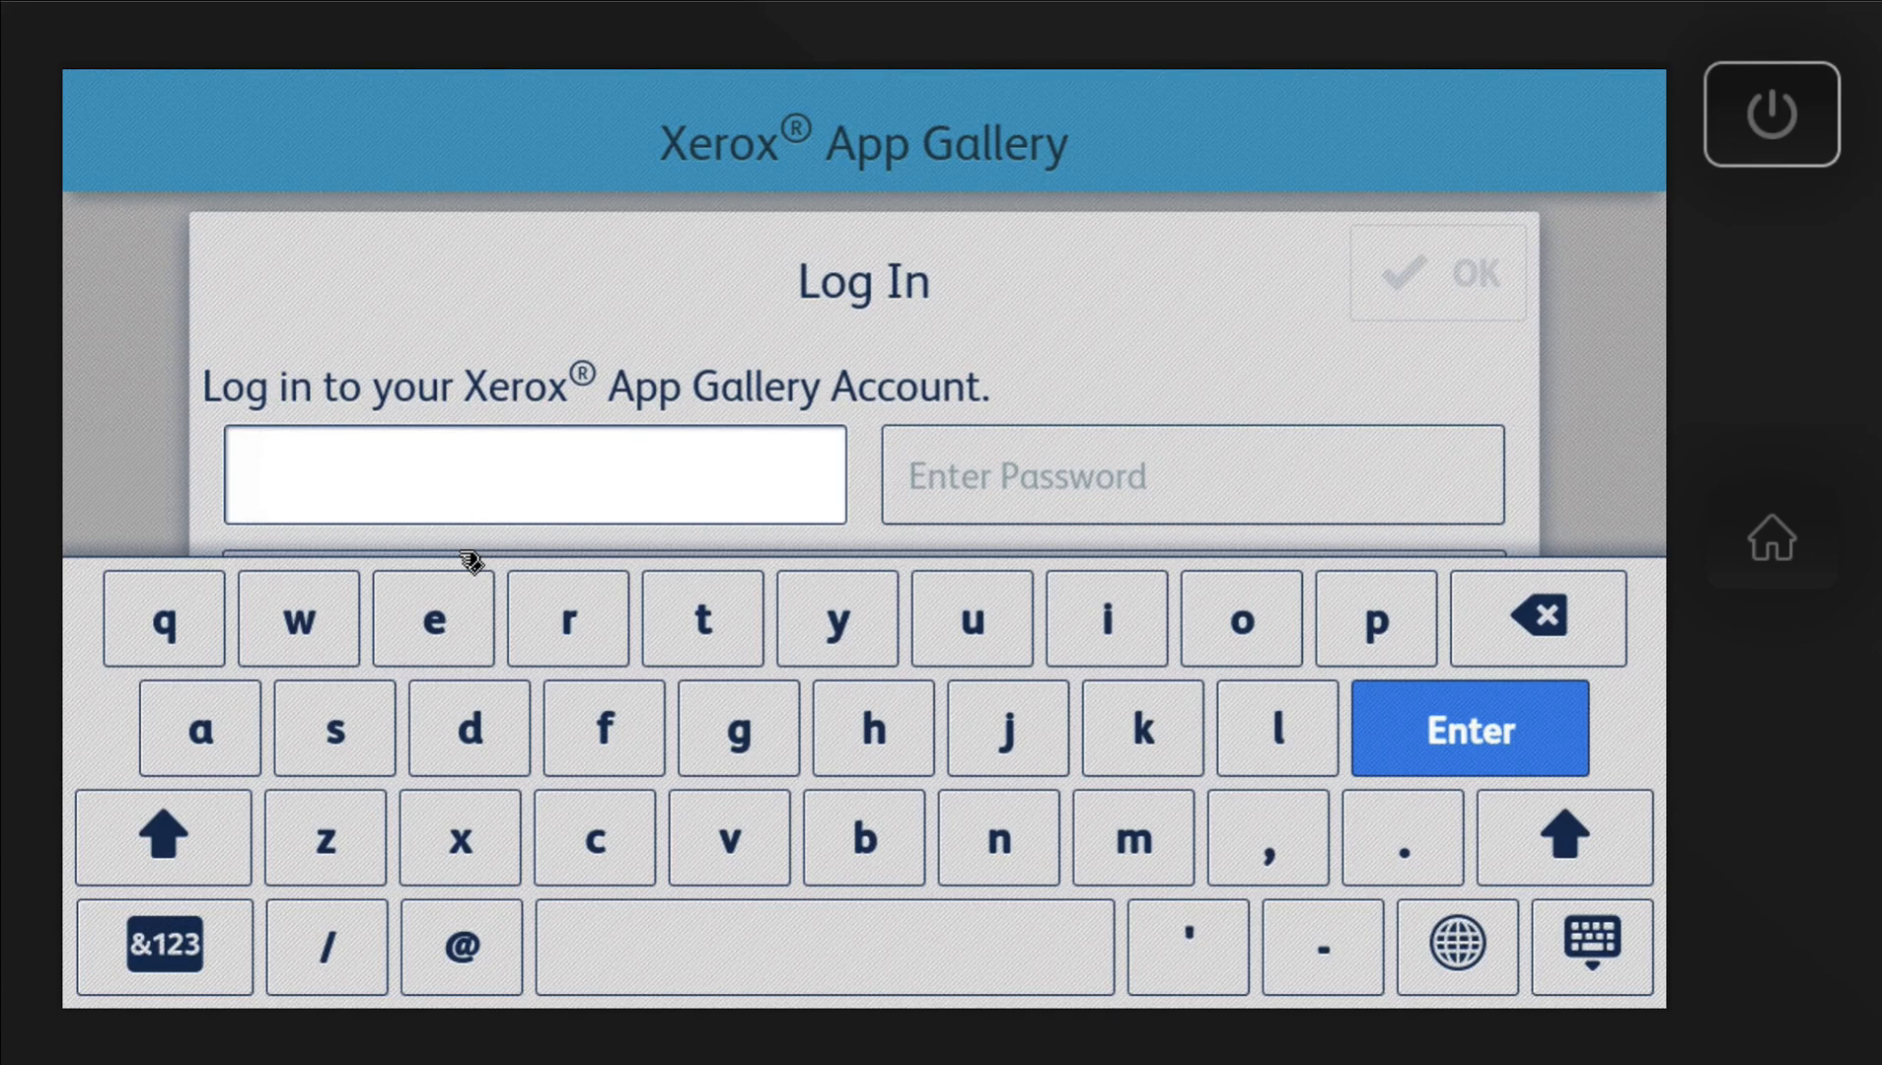
pyautogui.click(536, 476)
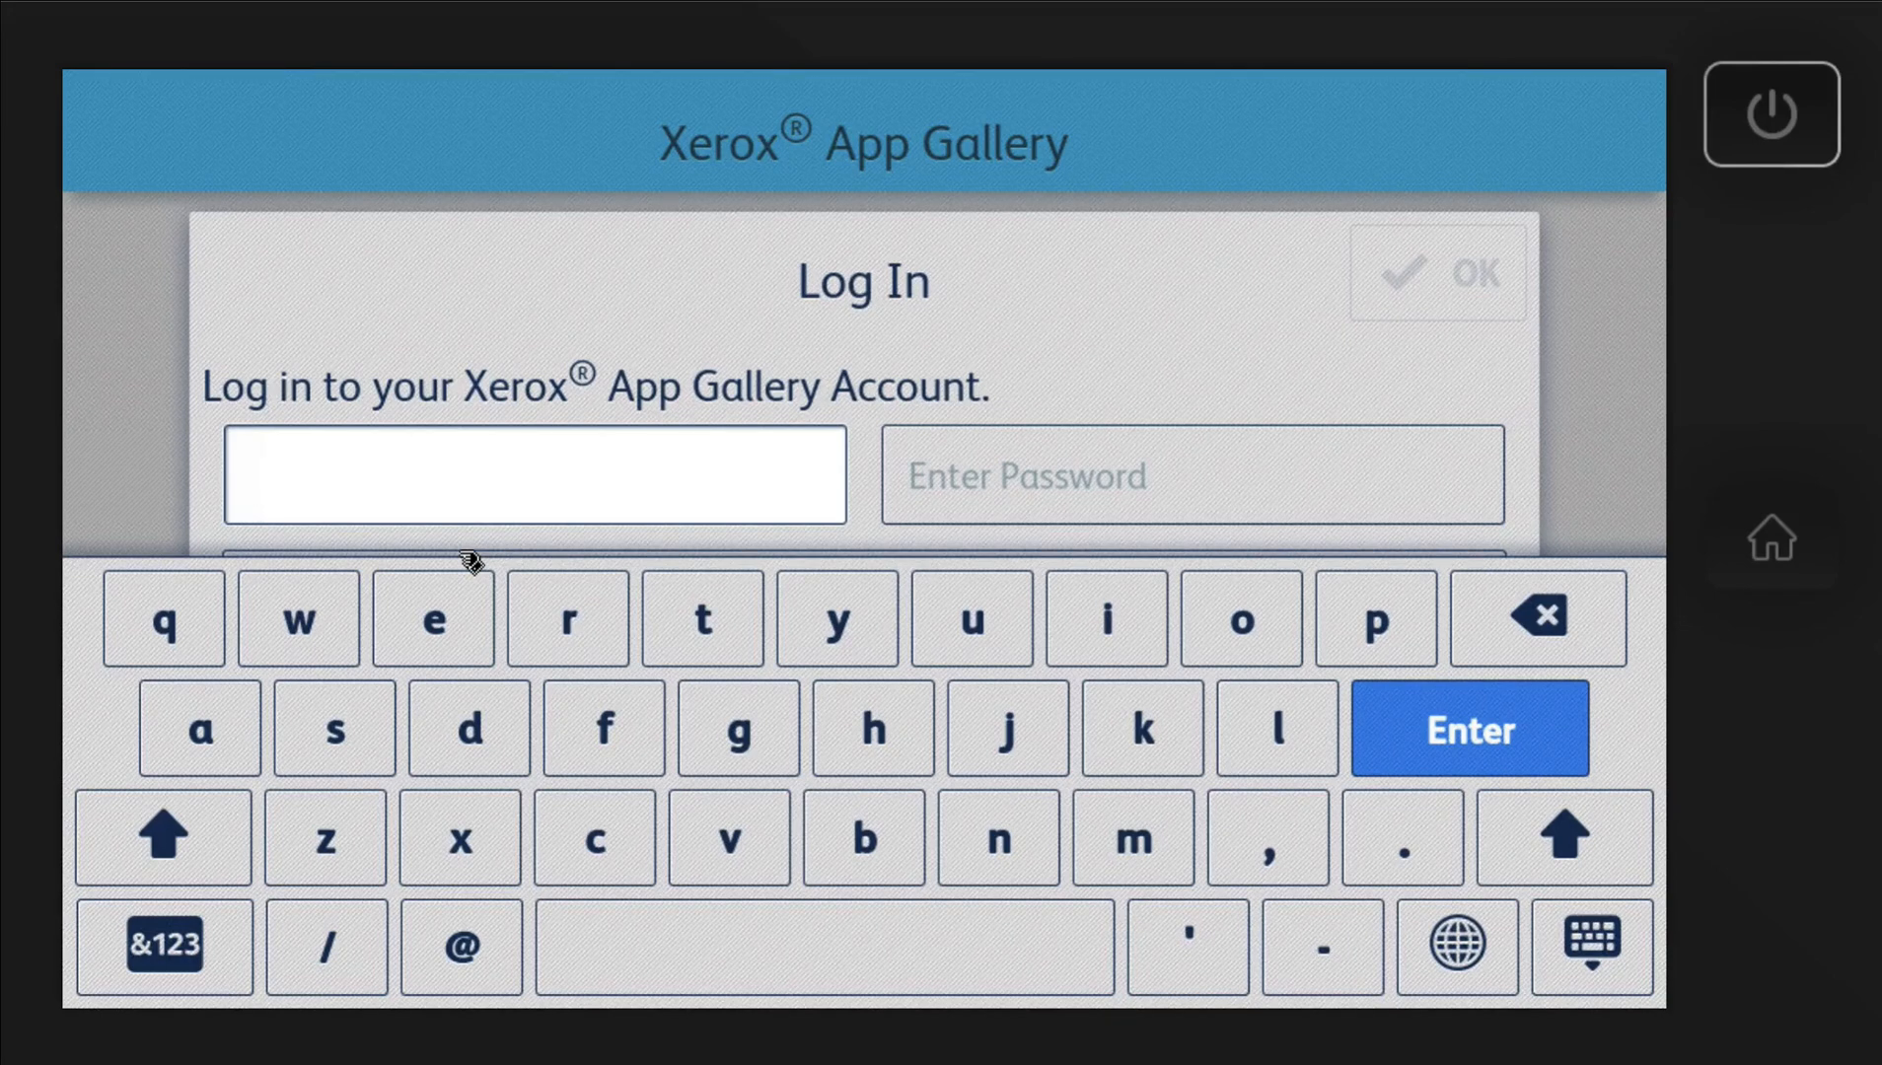
pyautogui.write('pds')
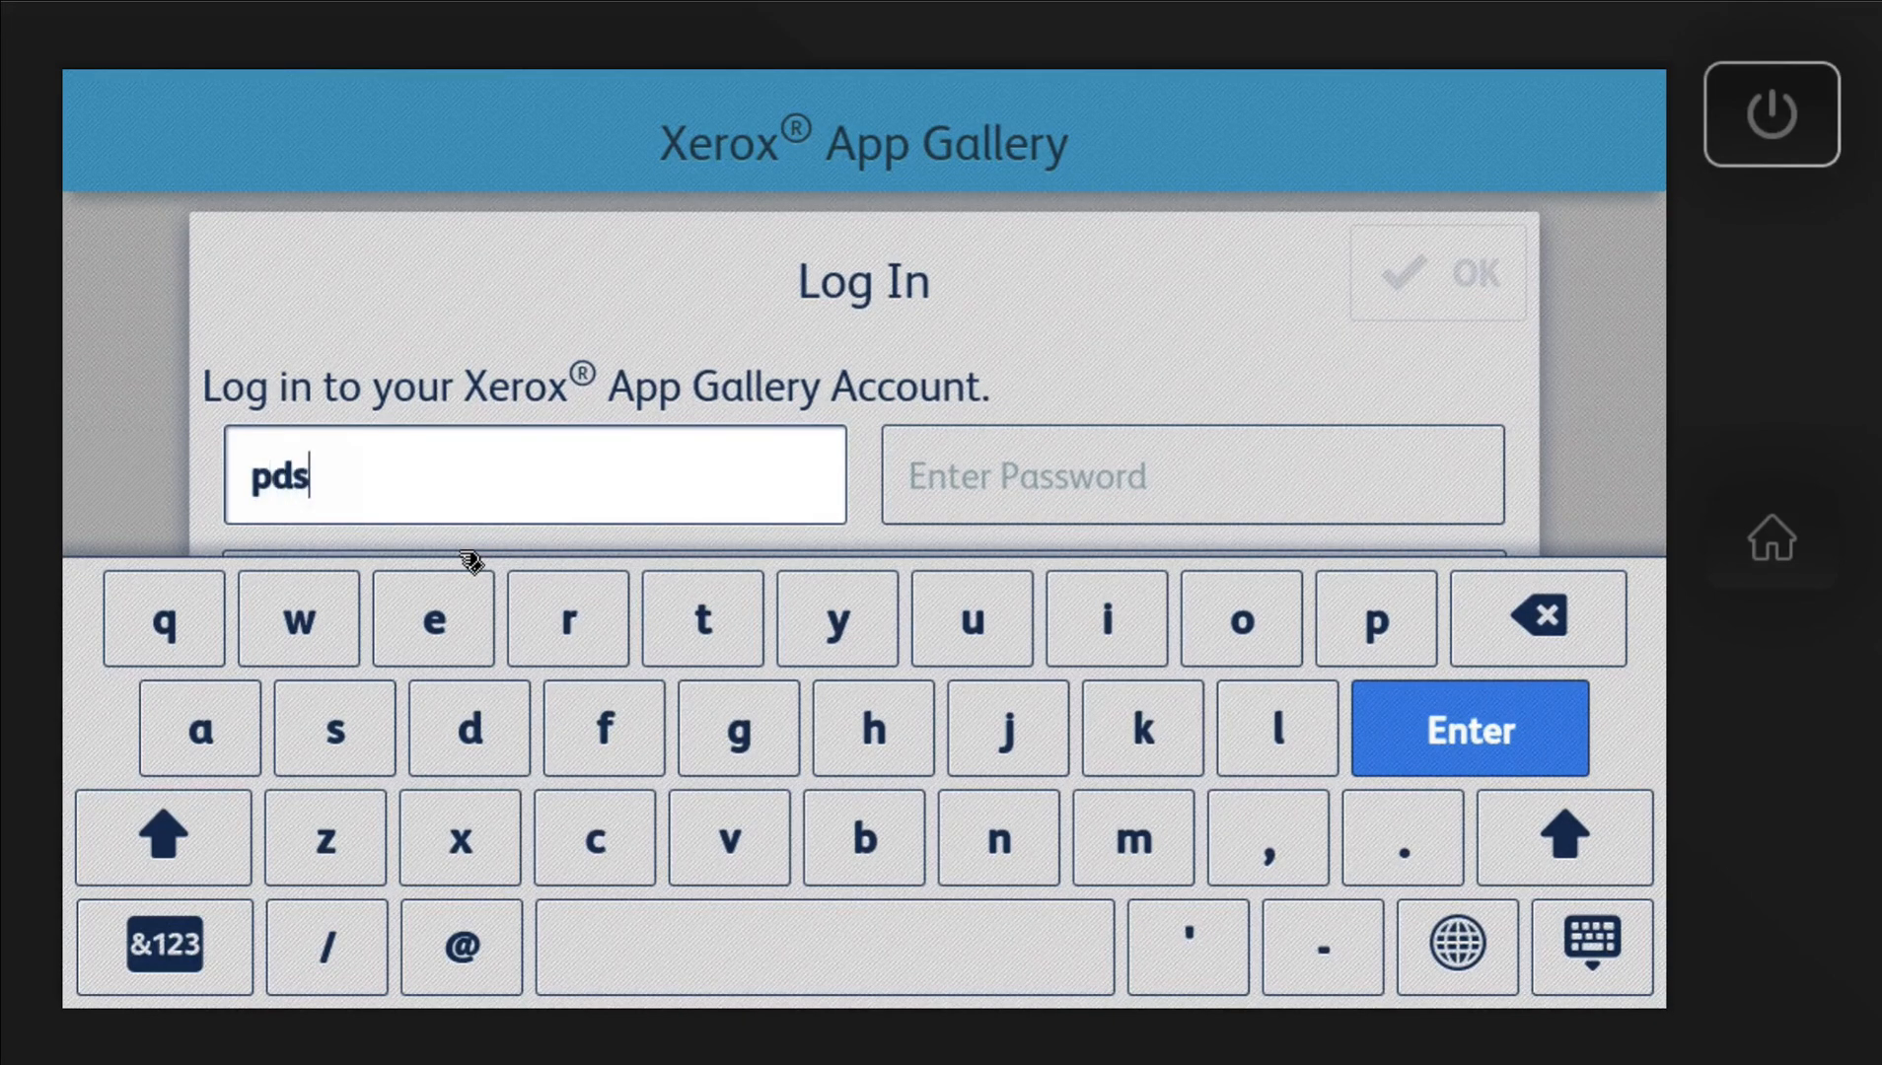
pyautogui.write('demo')
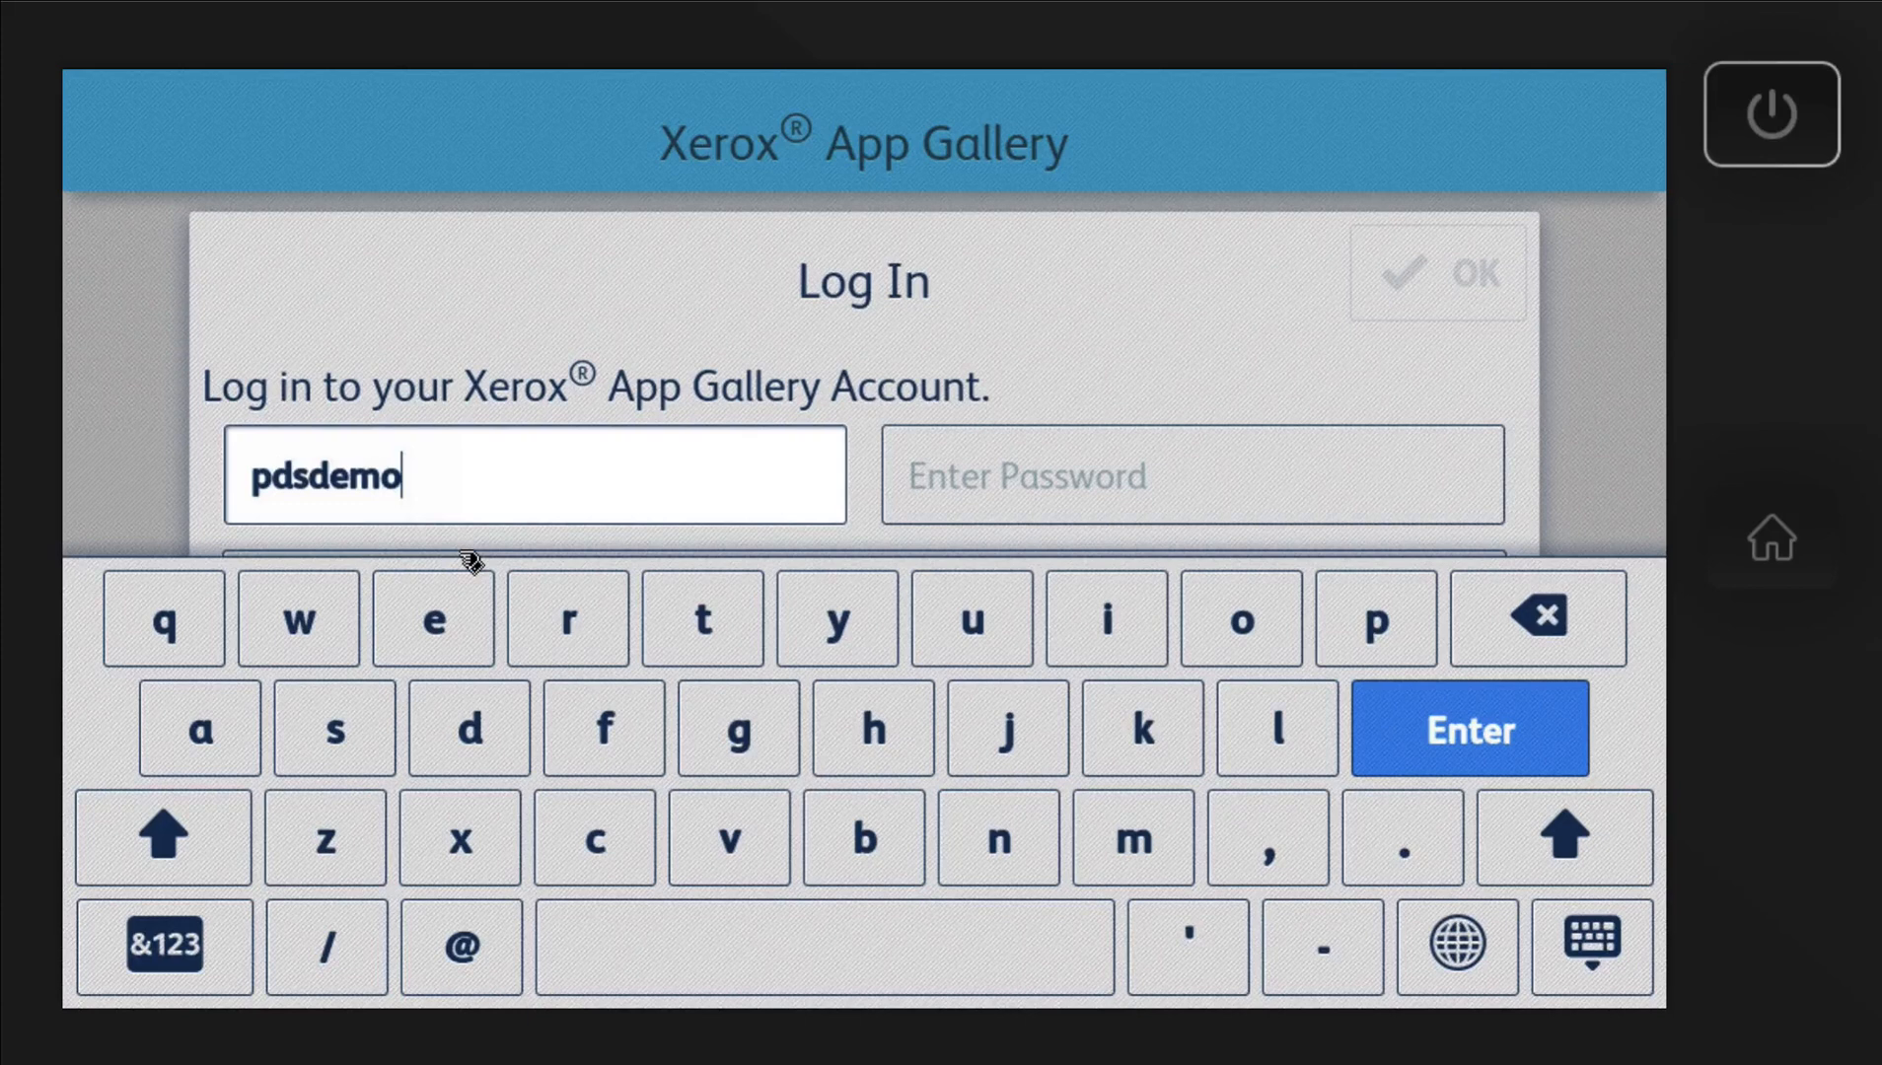
pyautogui.click(1191, 476)
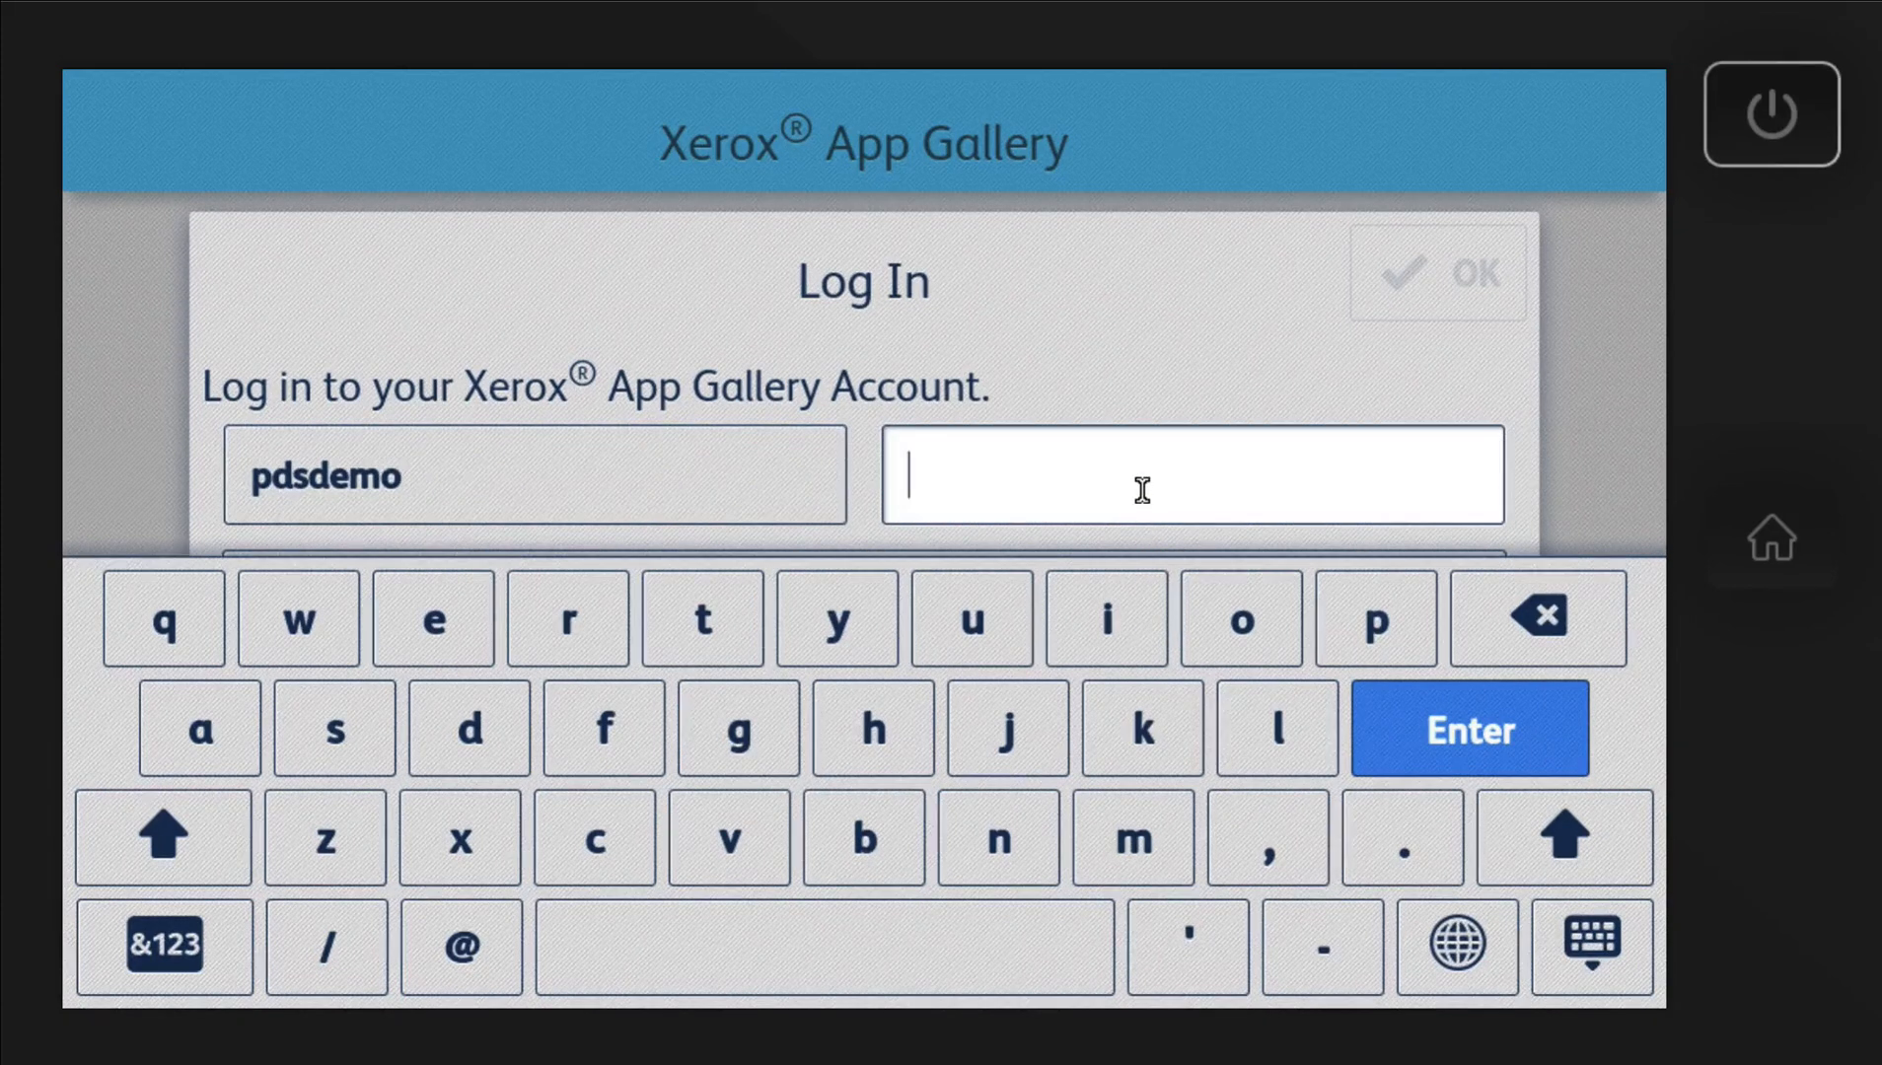
pyautogui.write('••••')
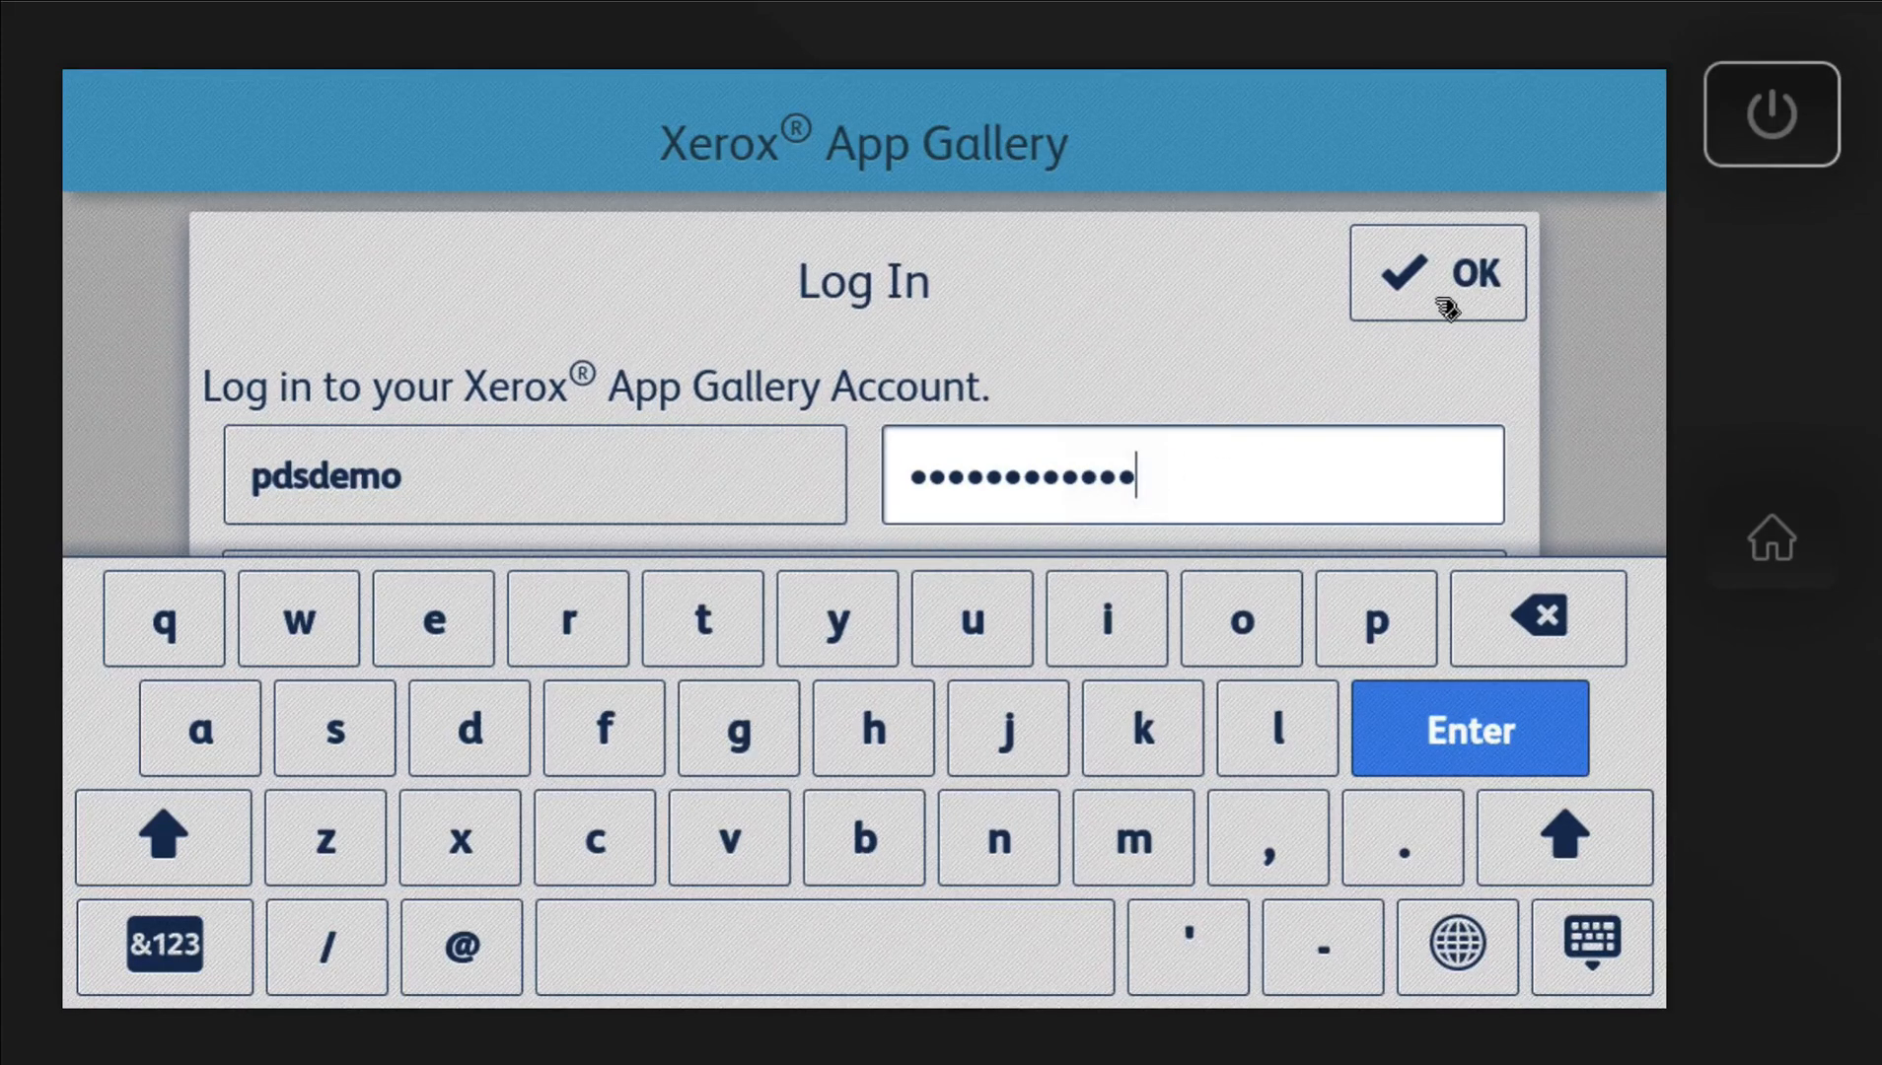
pyautogui.click(1438, 273)
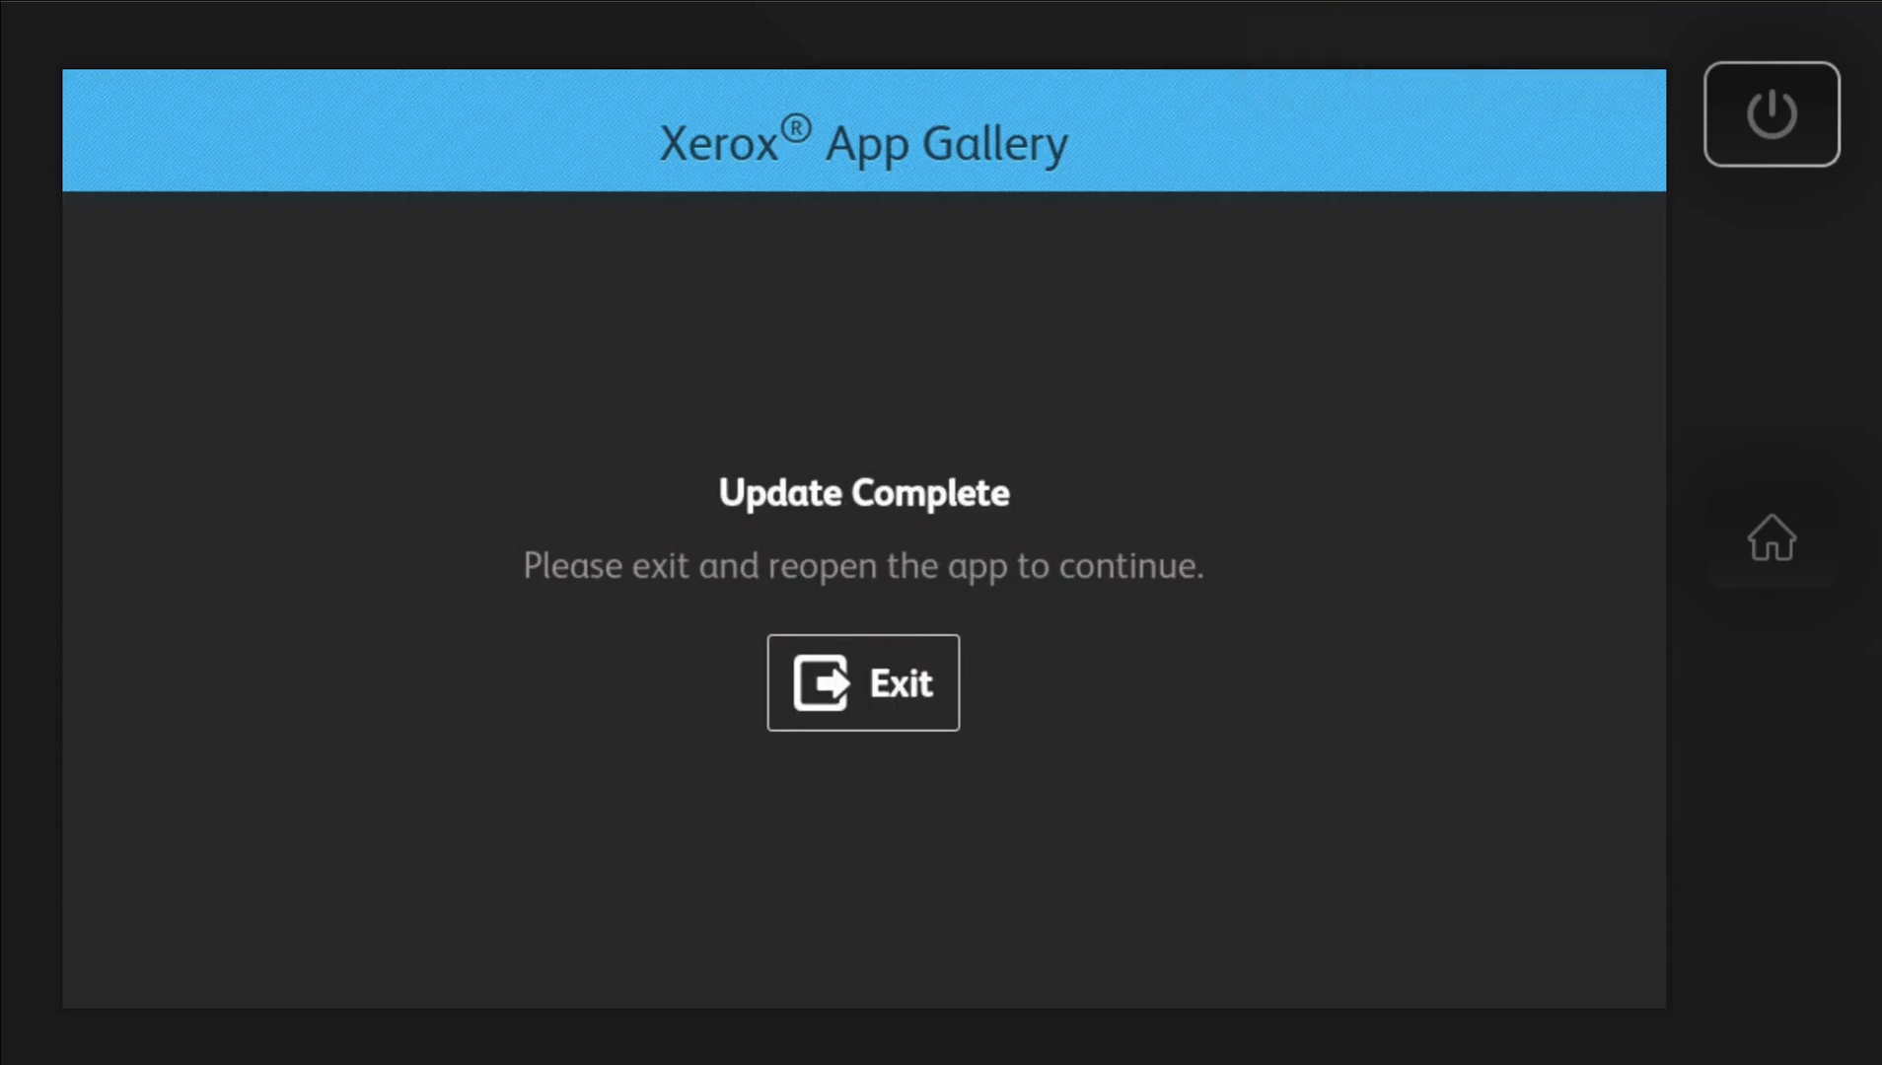
pyautogui.moveTo(863, 682)
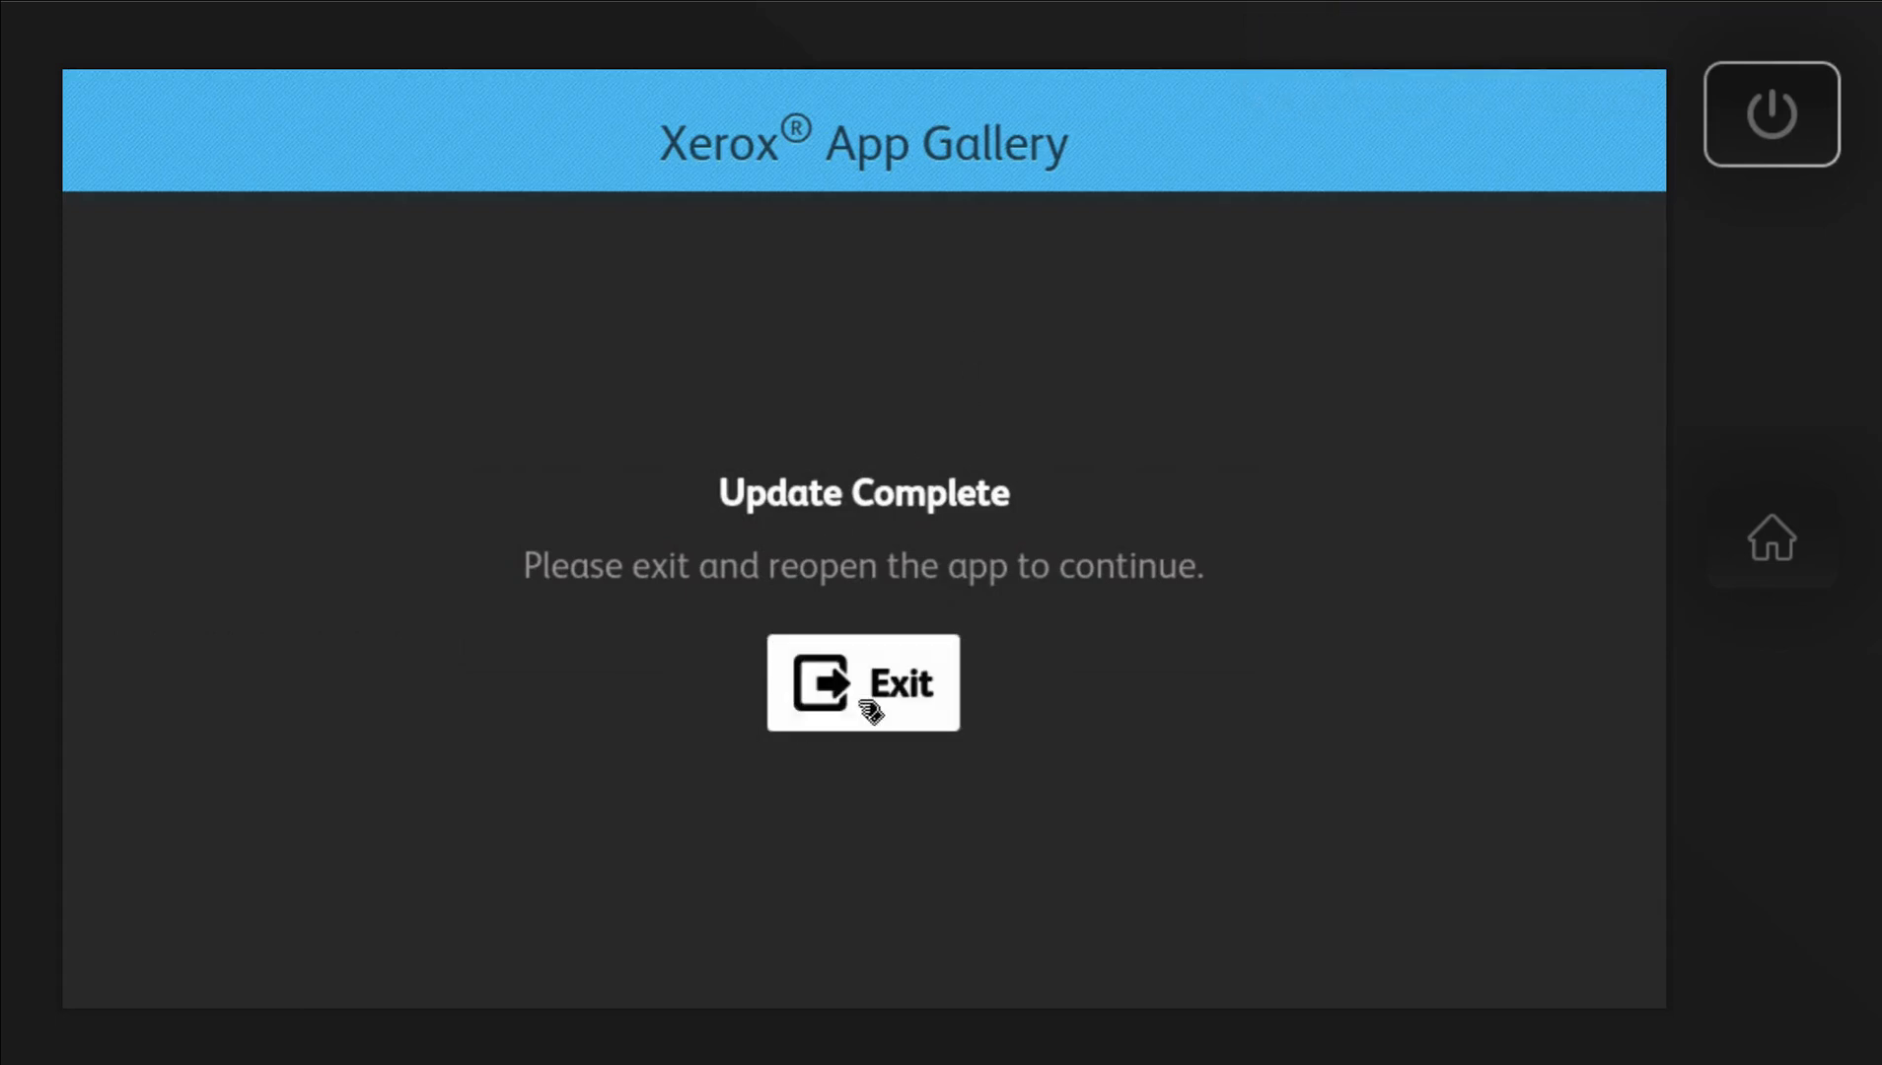
# Exit the updated app and relaunch Xerox App Gallery from the home screen.
pyautogui.click(863, 683)
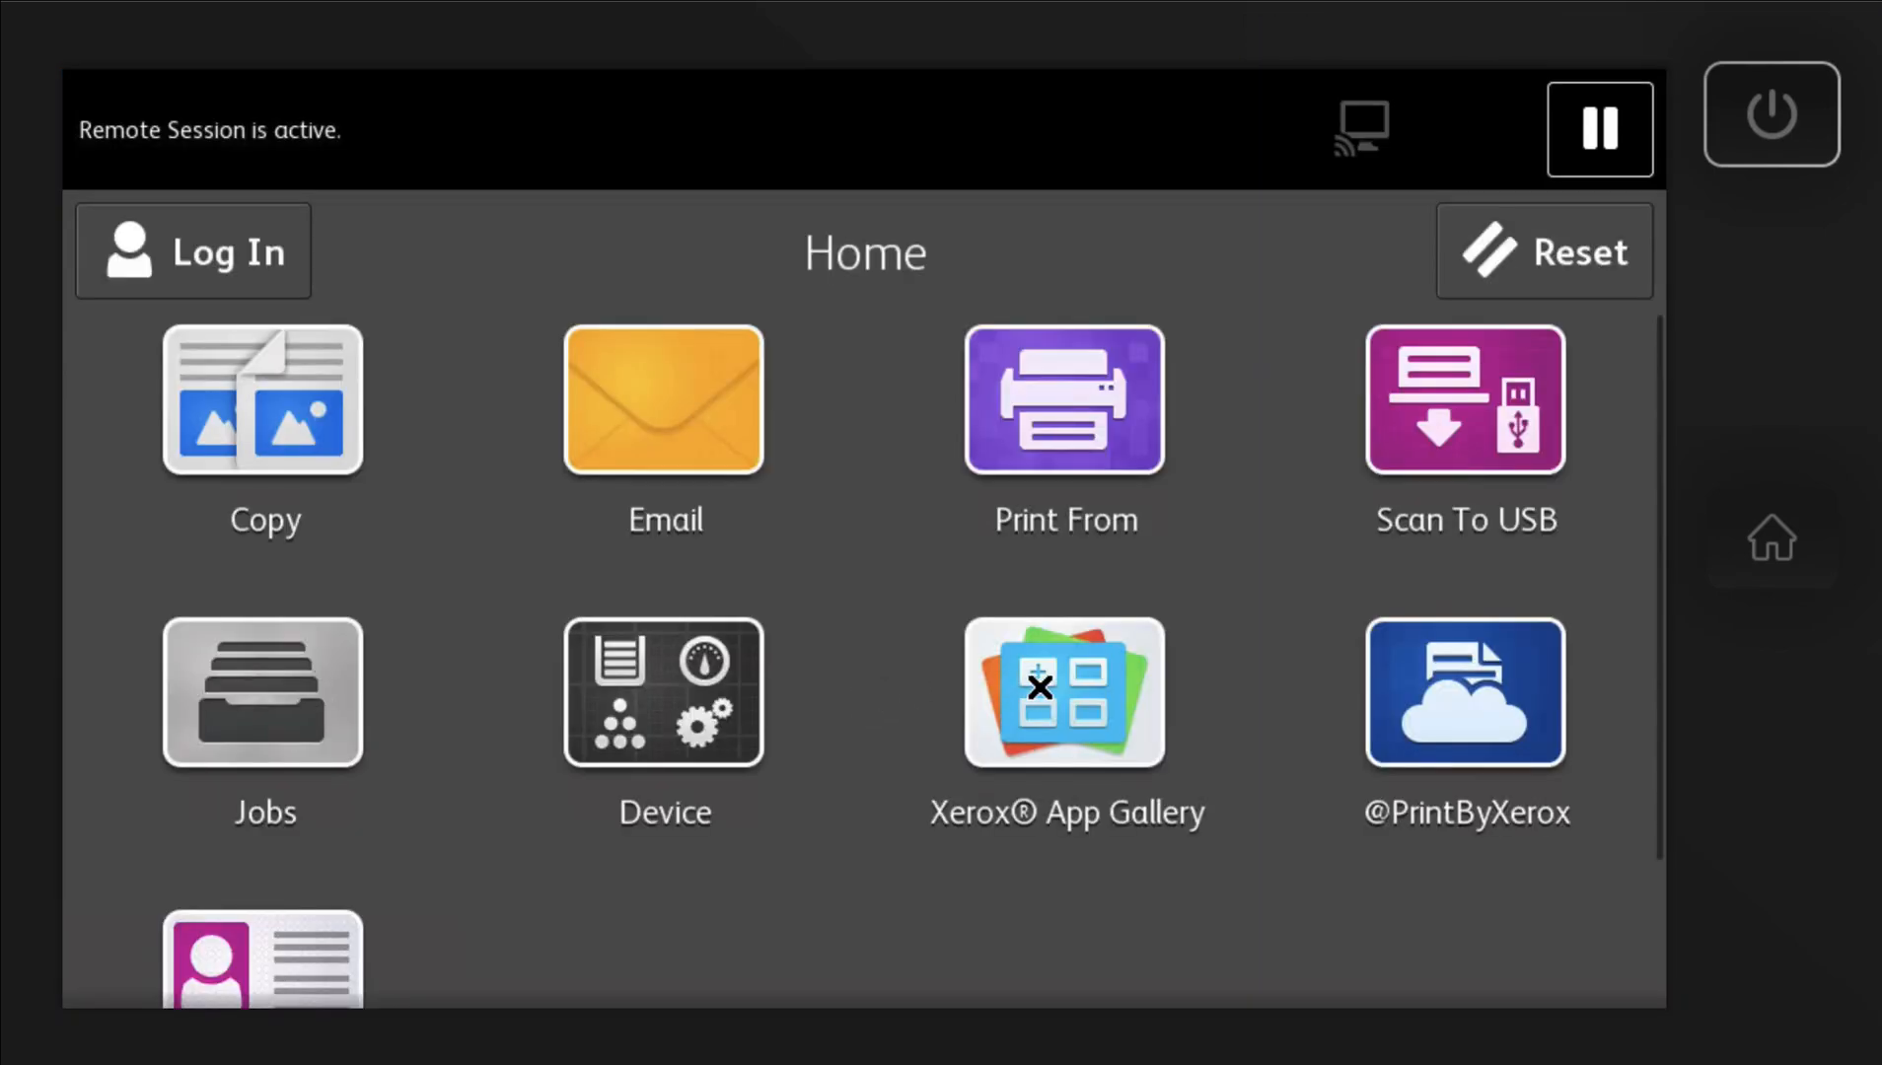
pyautogui.click(1062, 692)
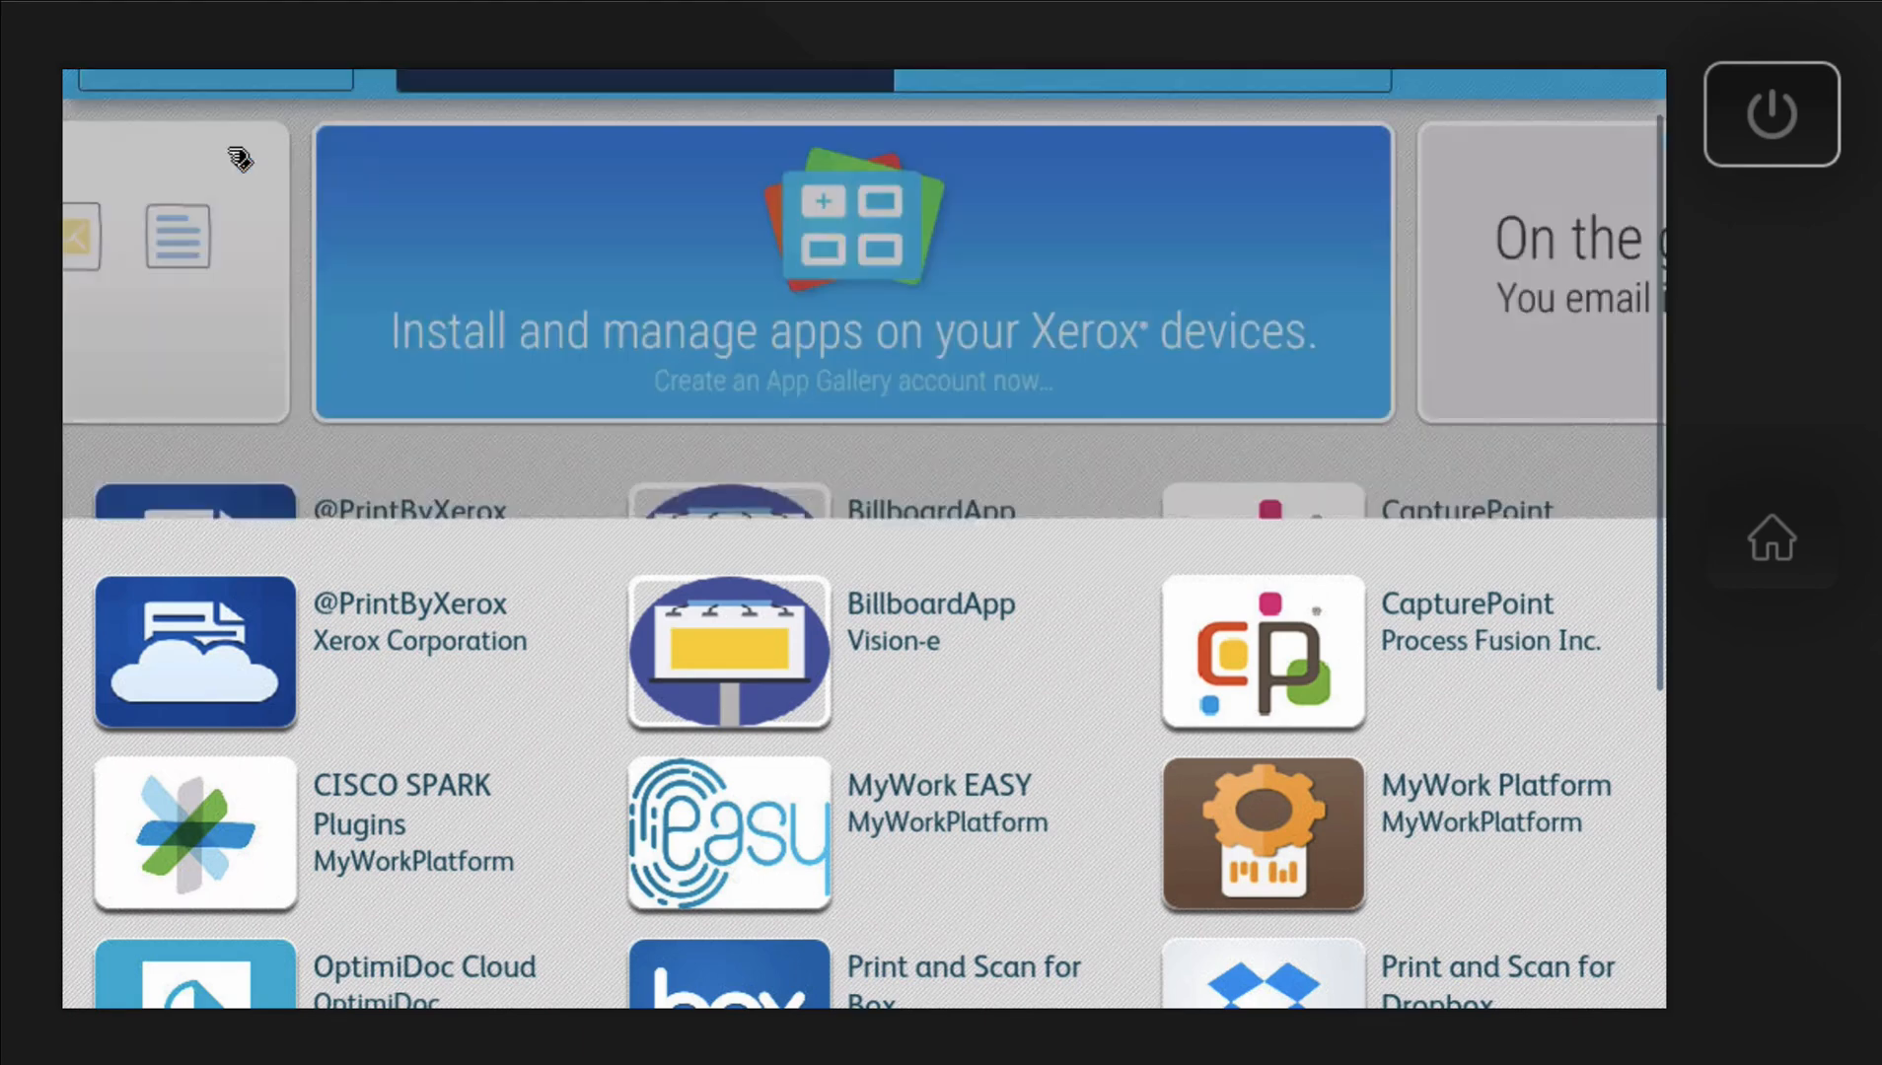
# Sign in on the printer with username pdsxdemo and its password.
pyautogui.click(854, 381)
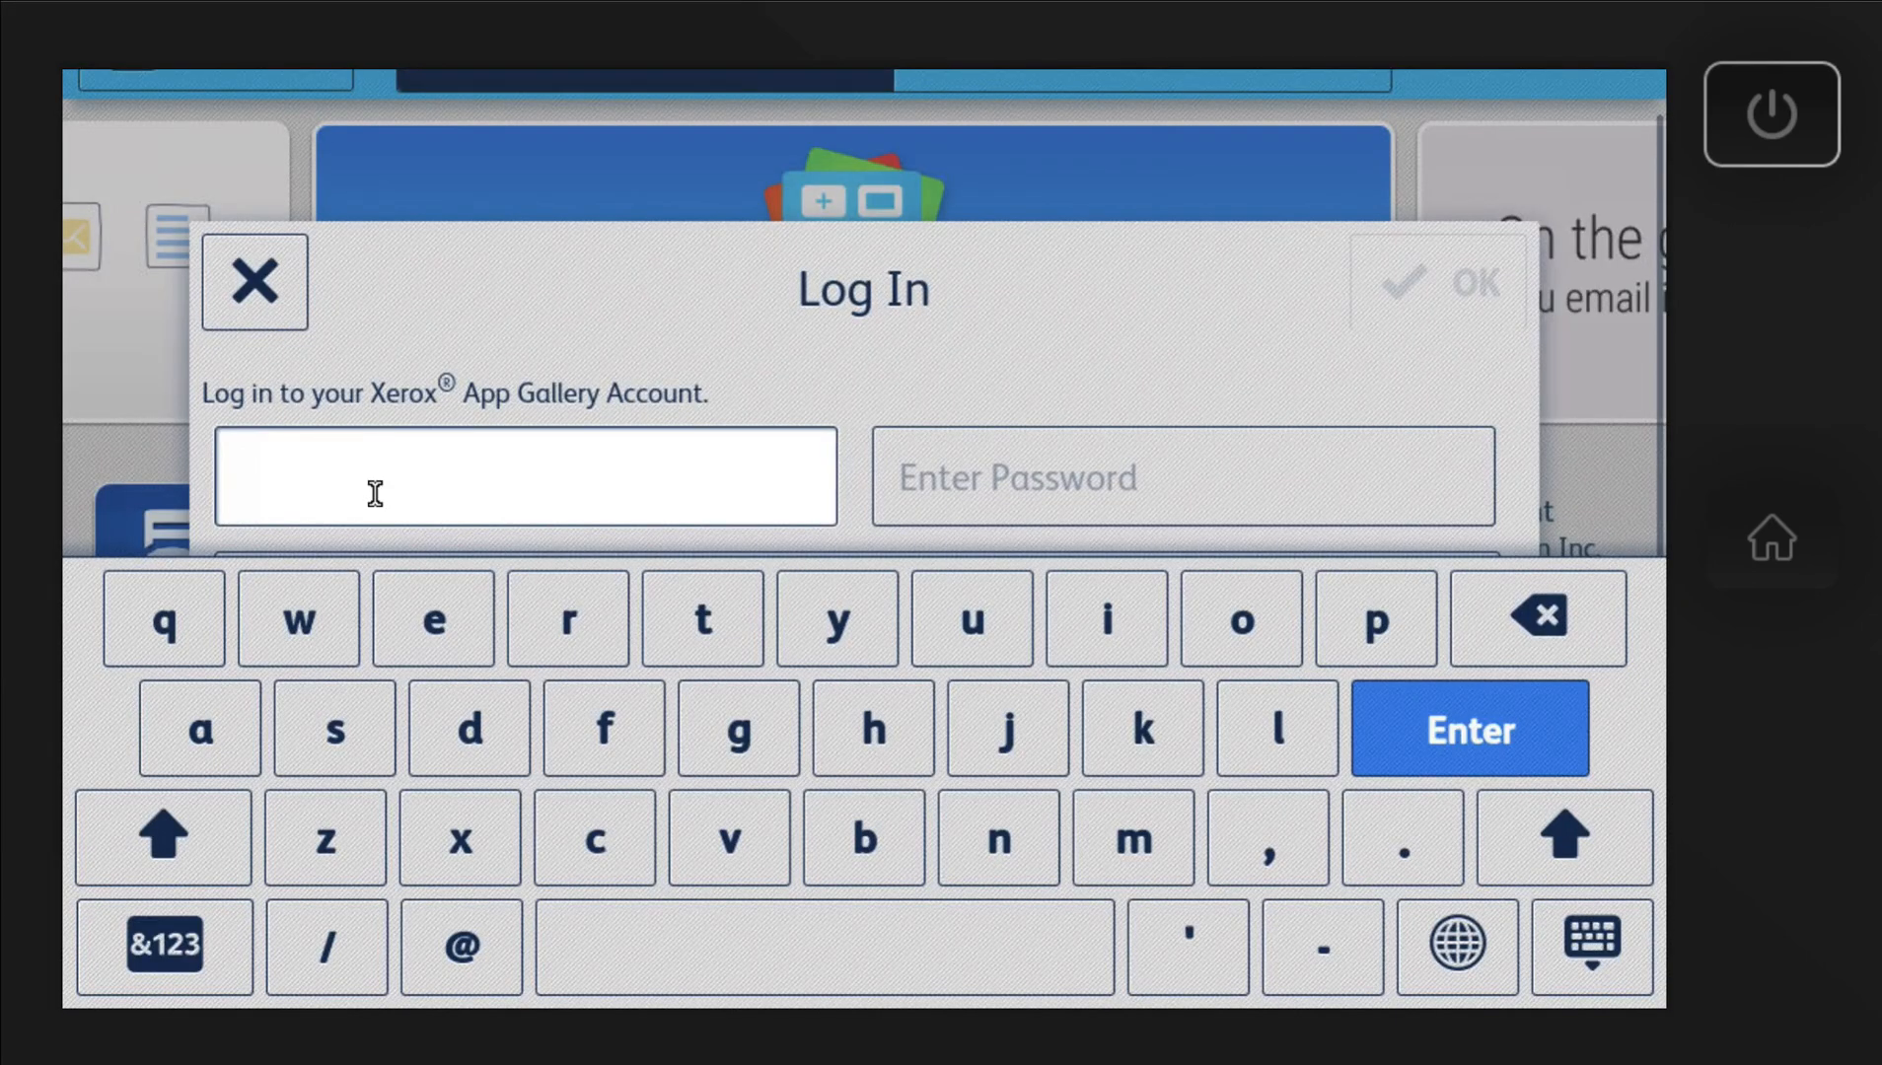
pyautogui.write('pdsx')
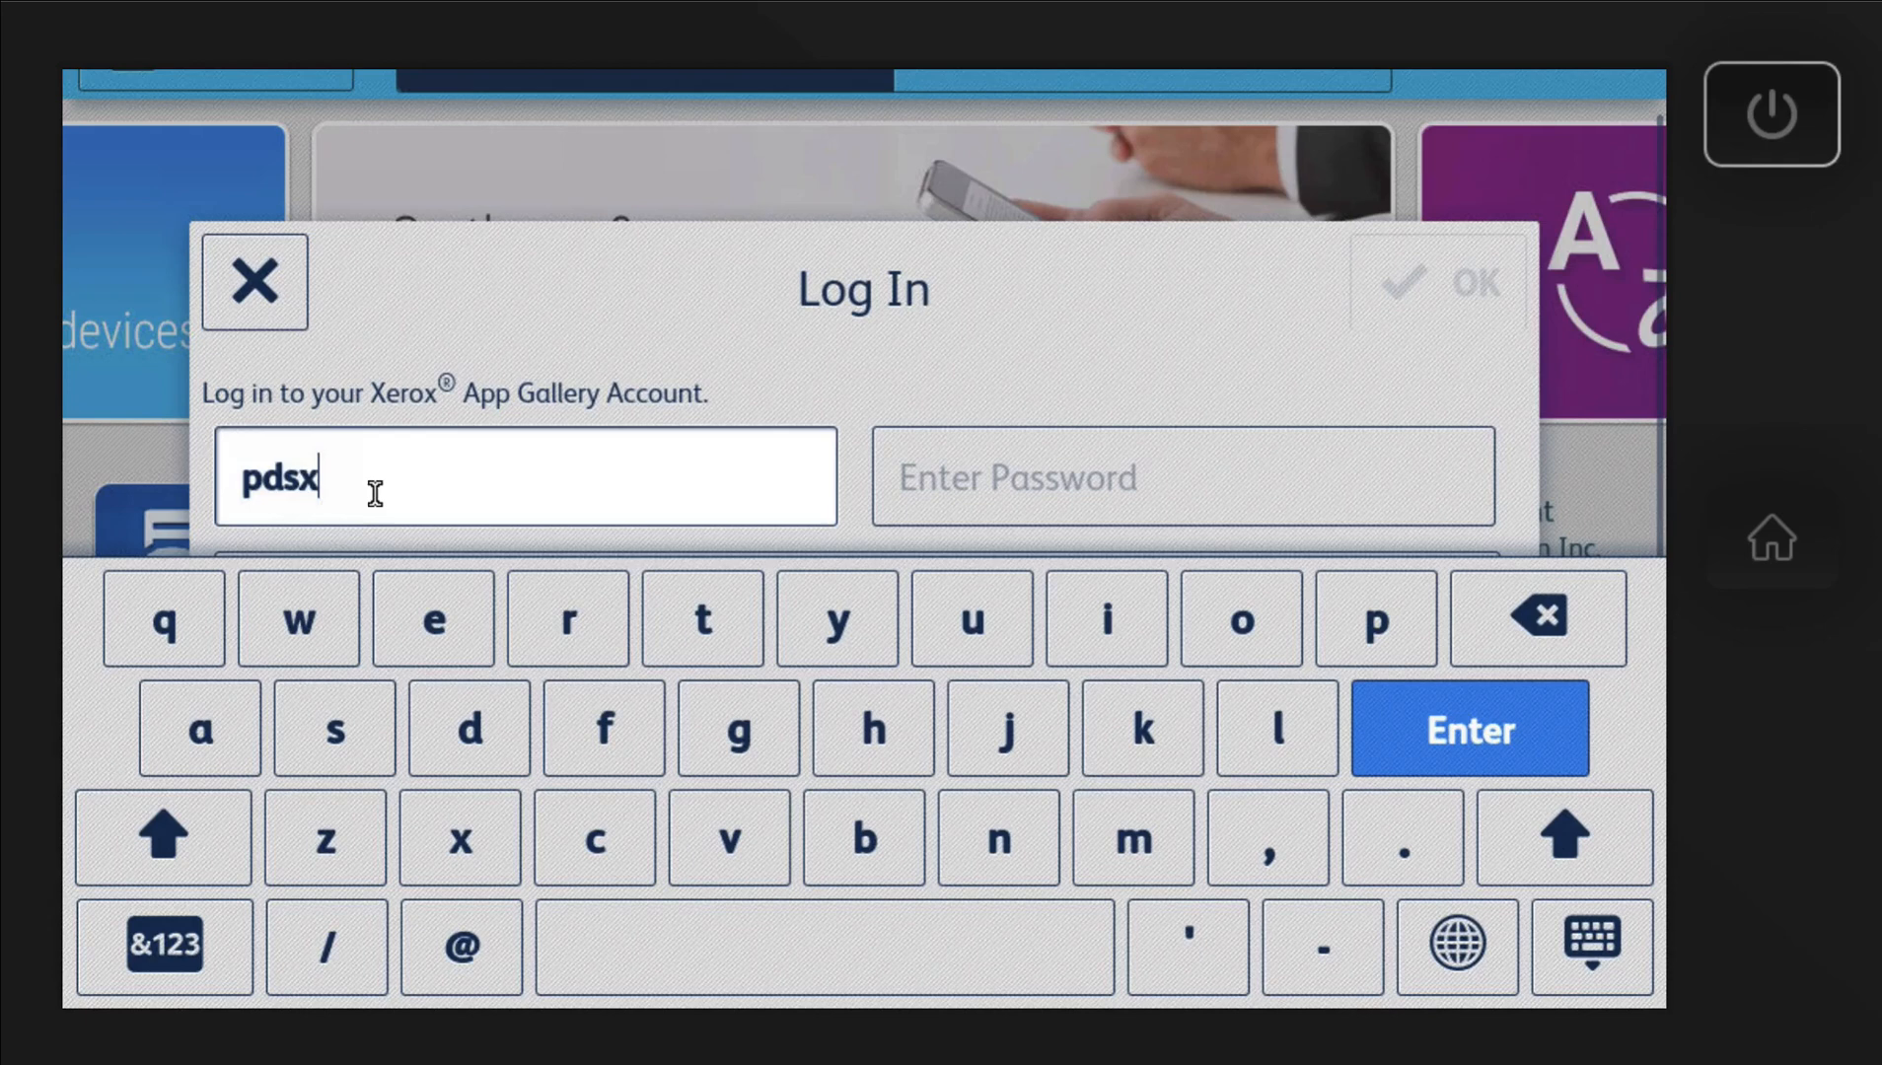
pyautogui.write('demo')
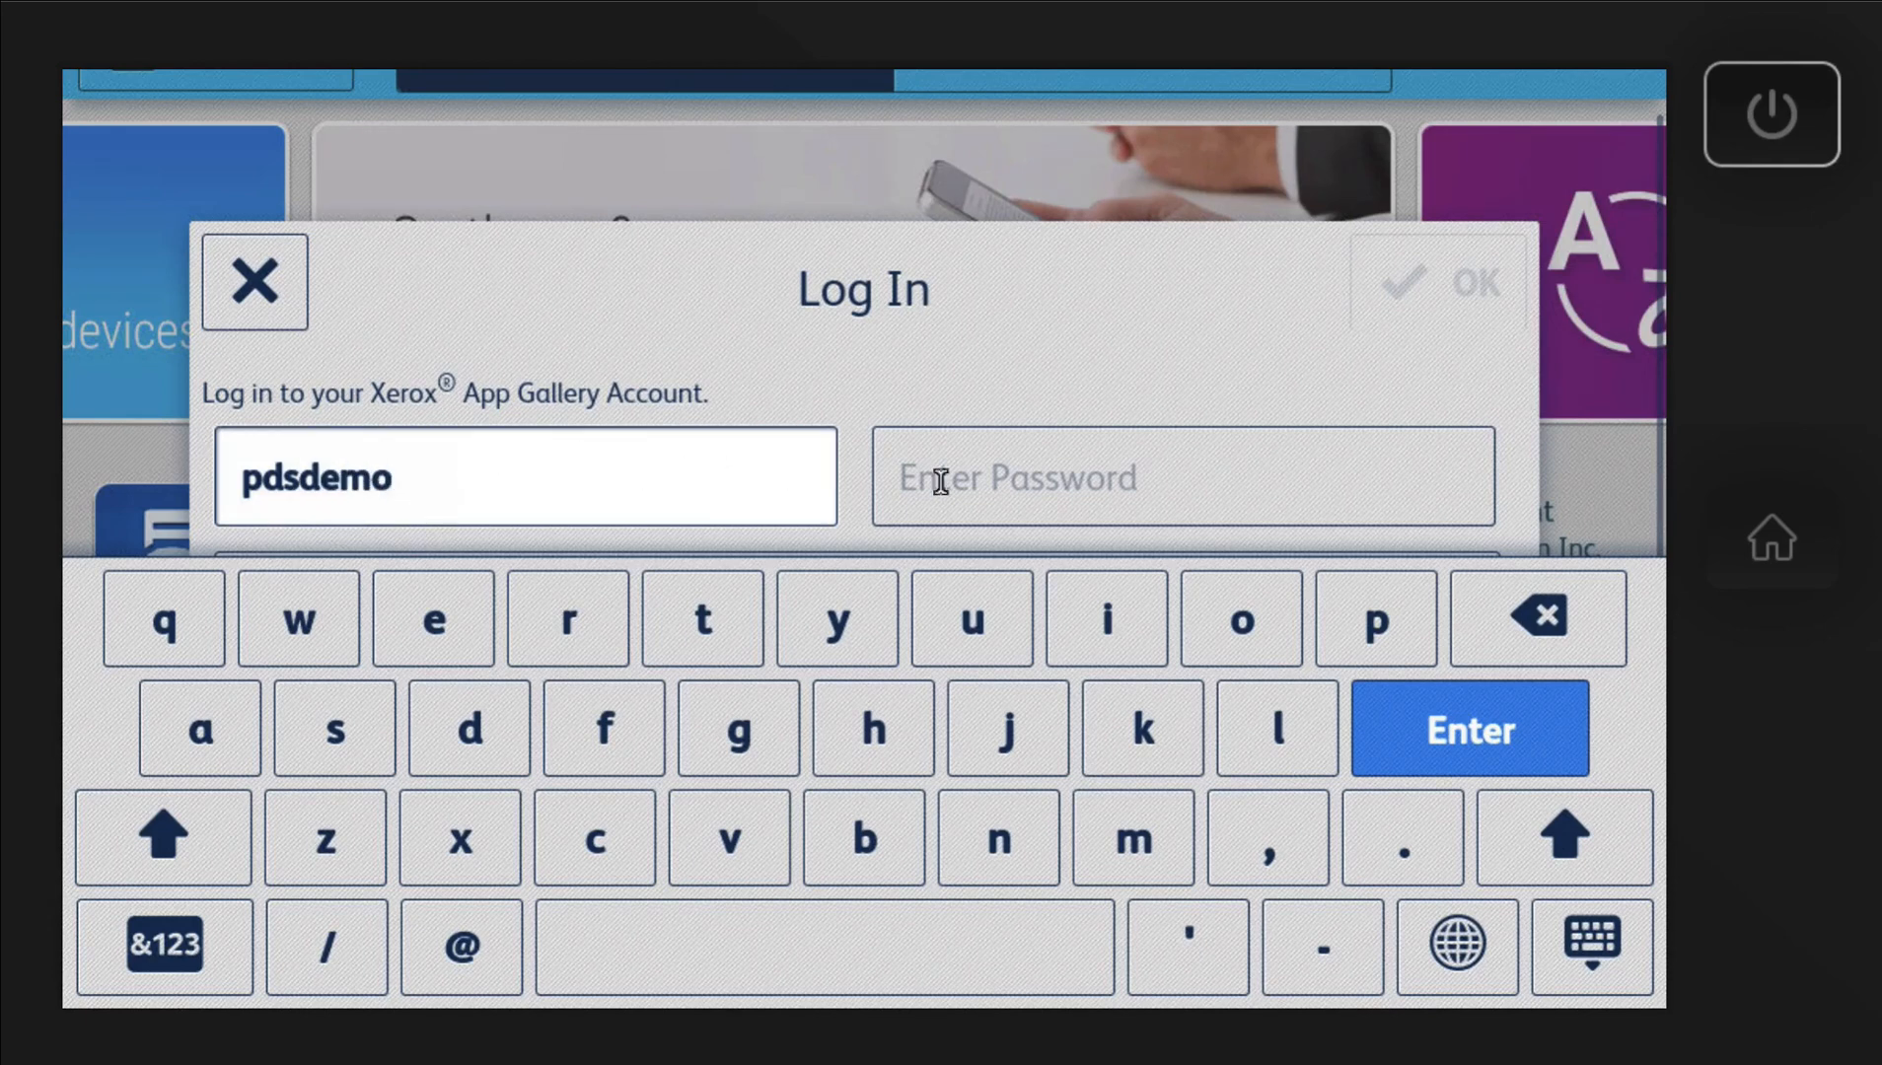
pyautogui.write('•')
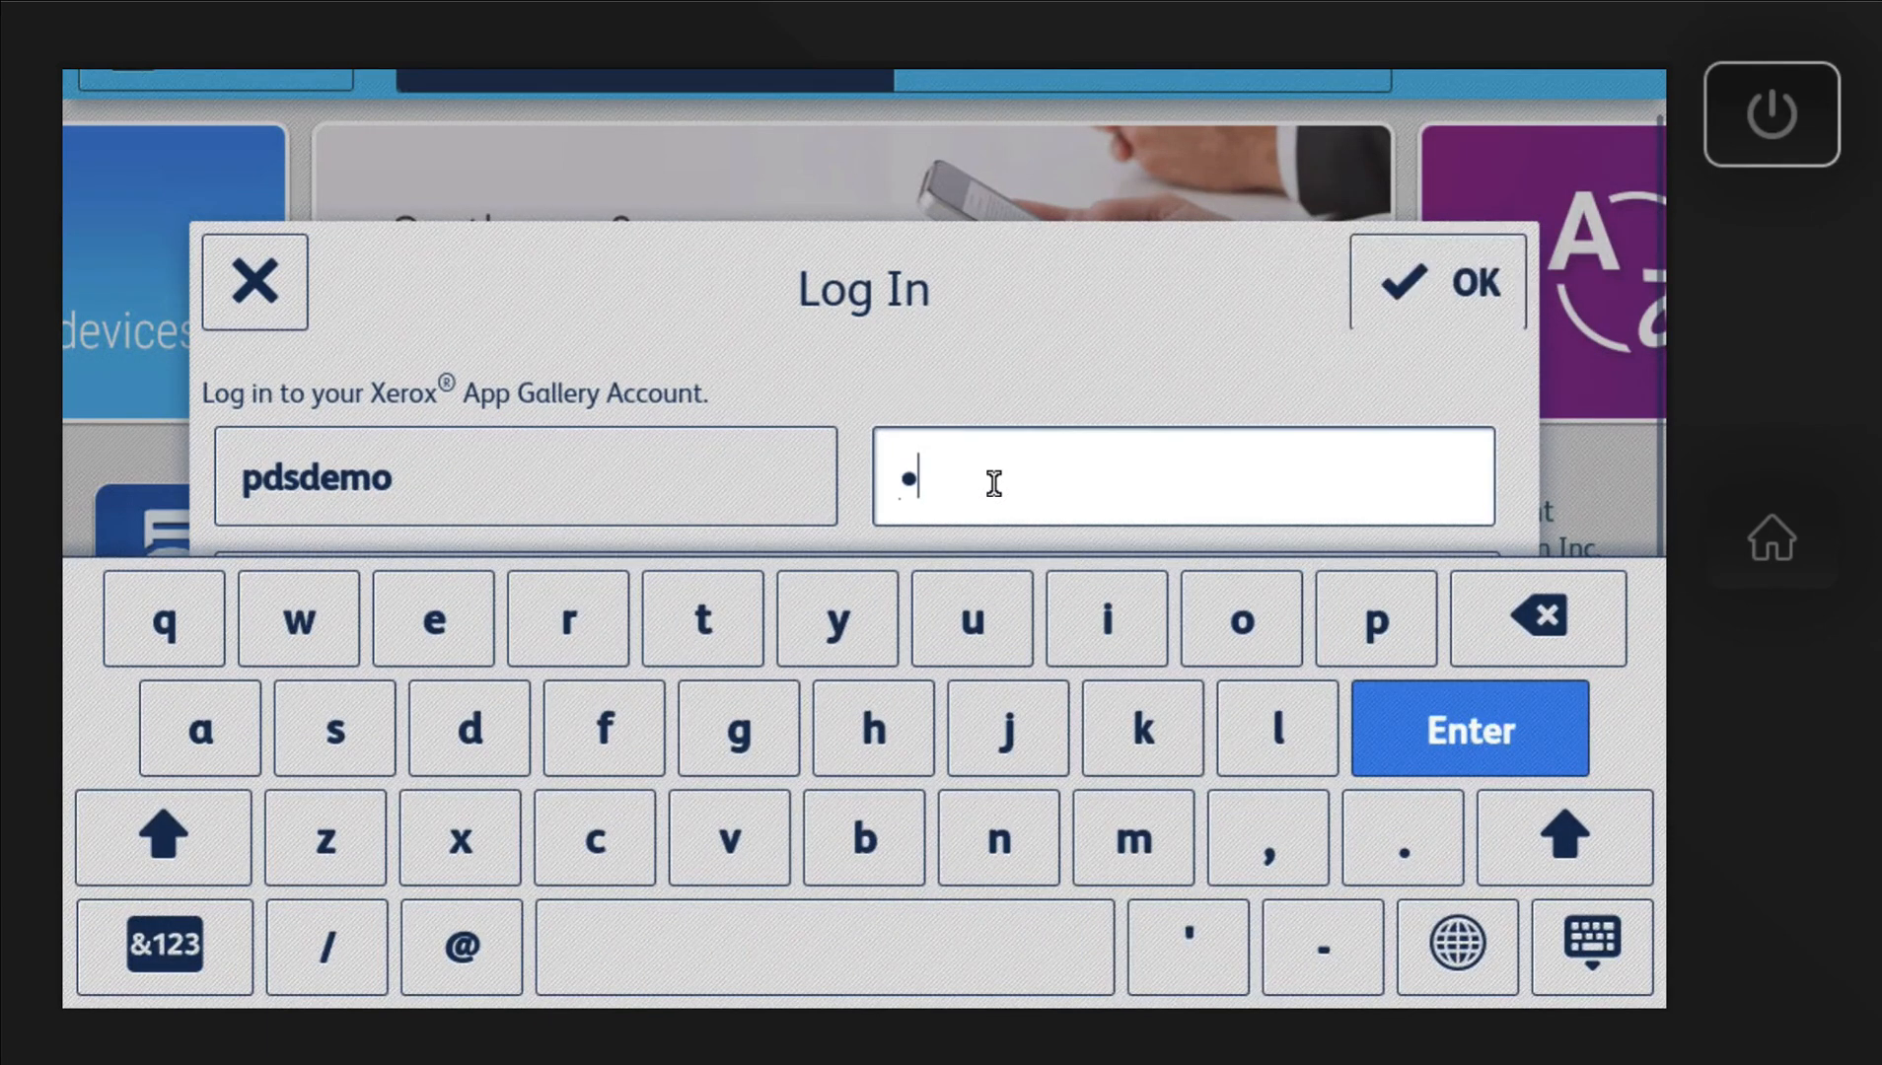
pyautogui.write('password')
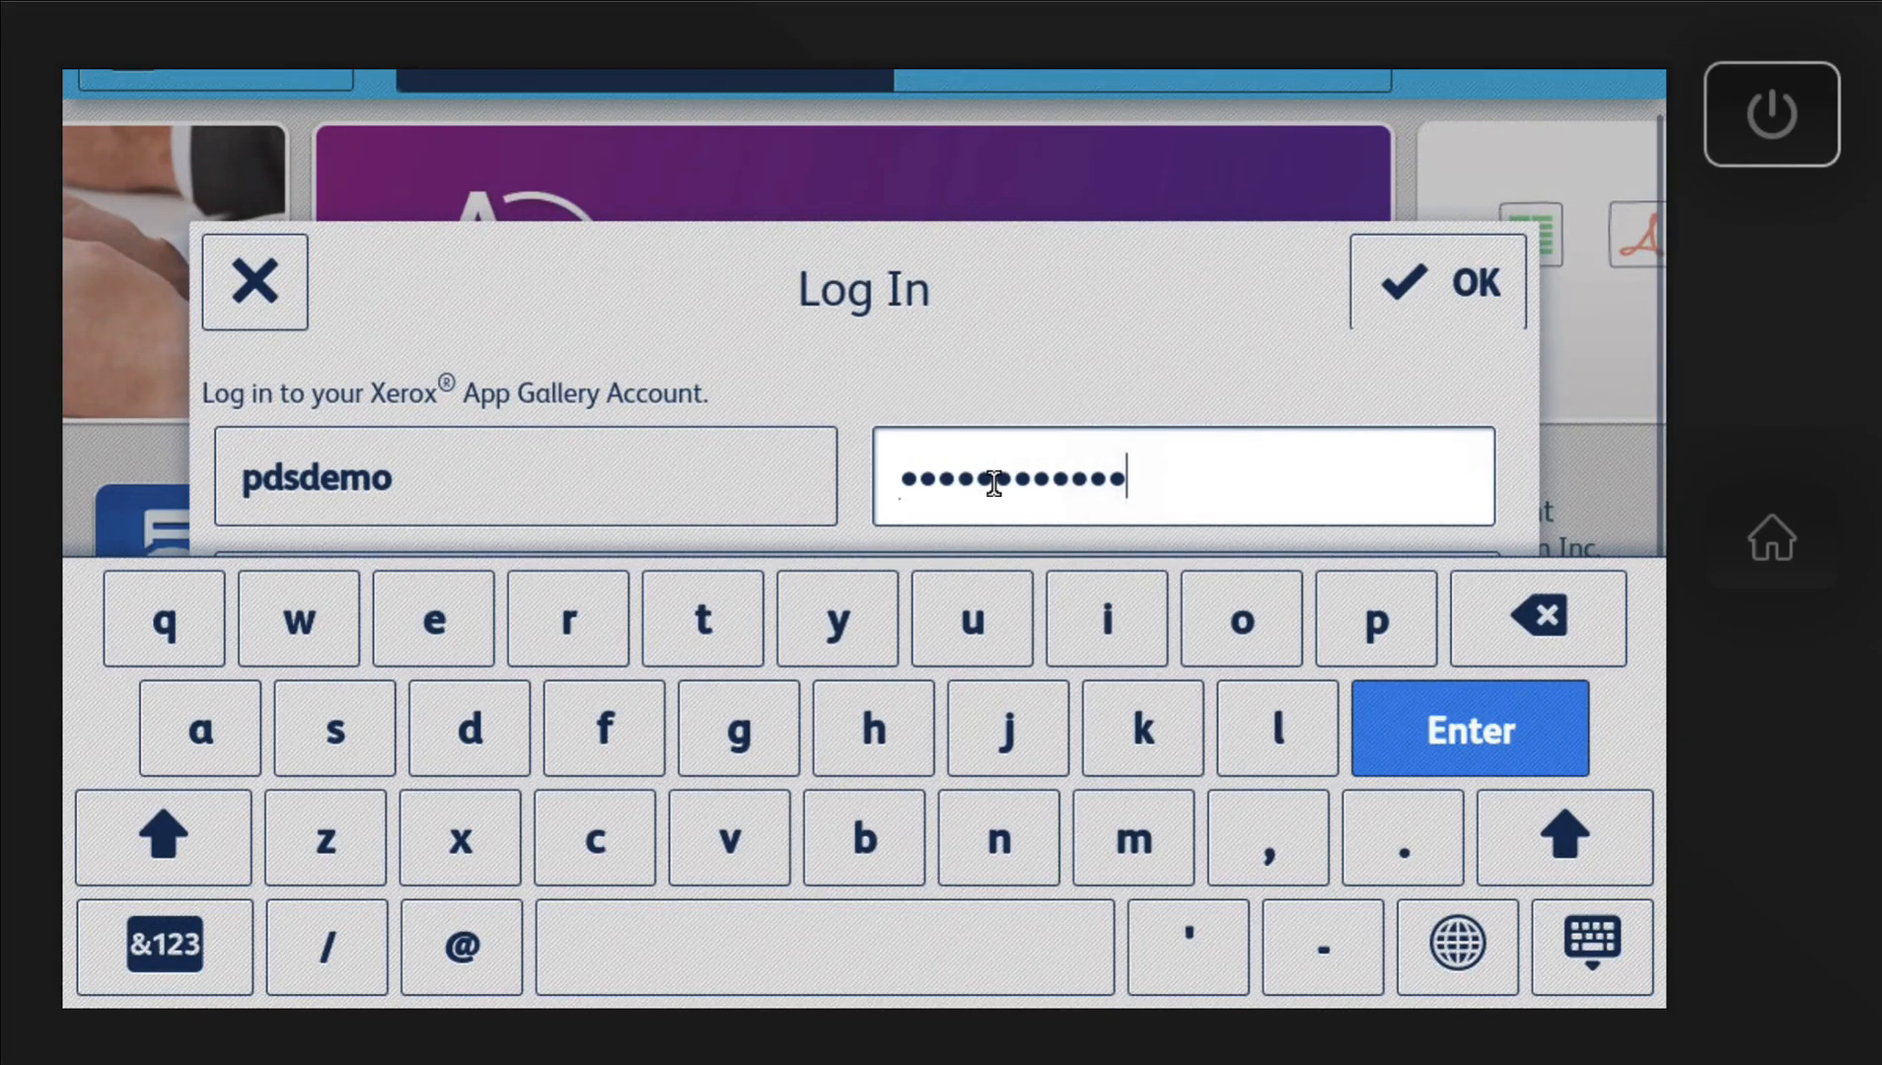
pyautogui.click(1439, 282)
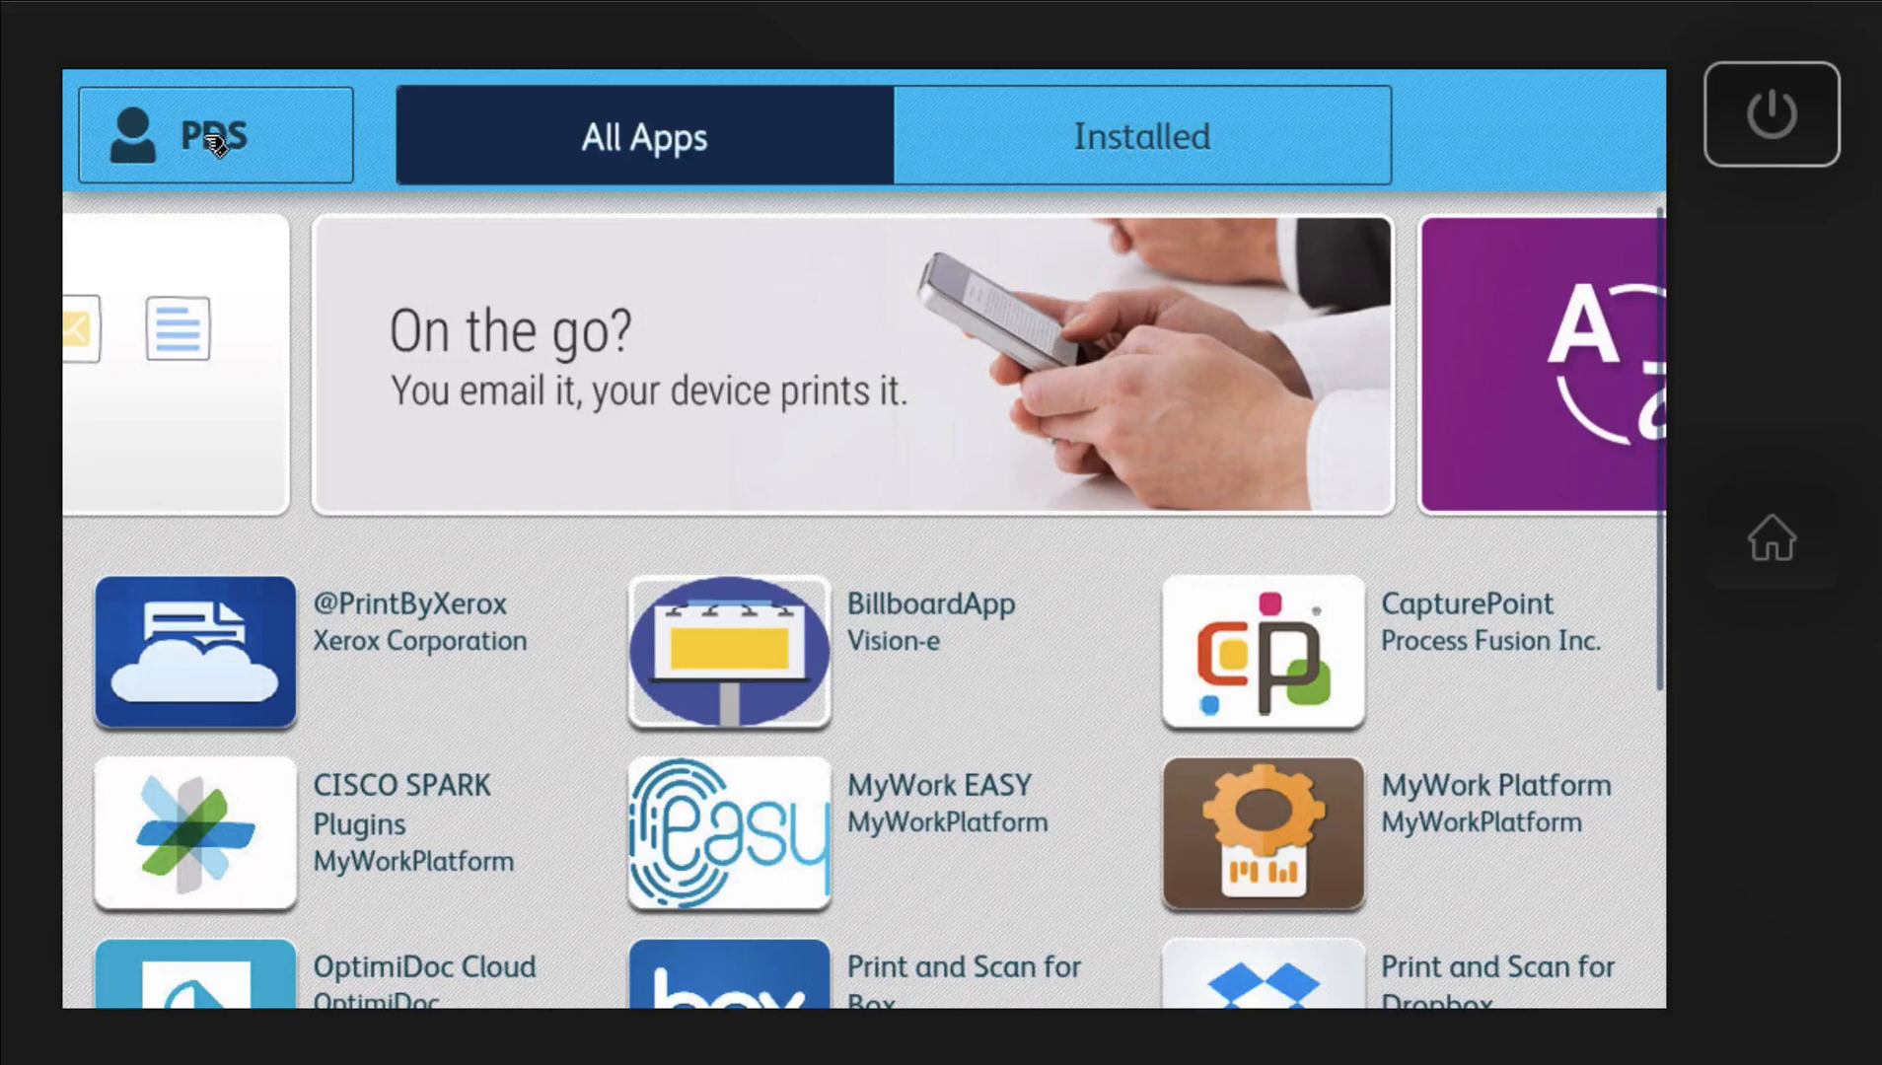
pyautogui.moveTo(652, 728)
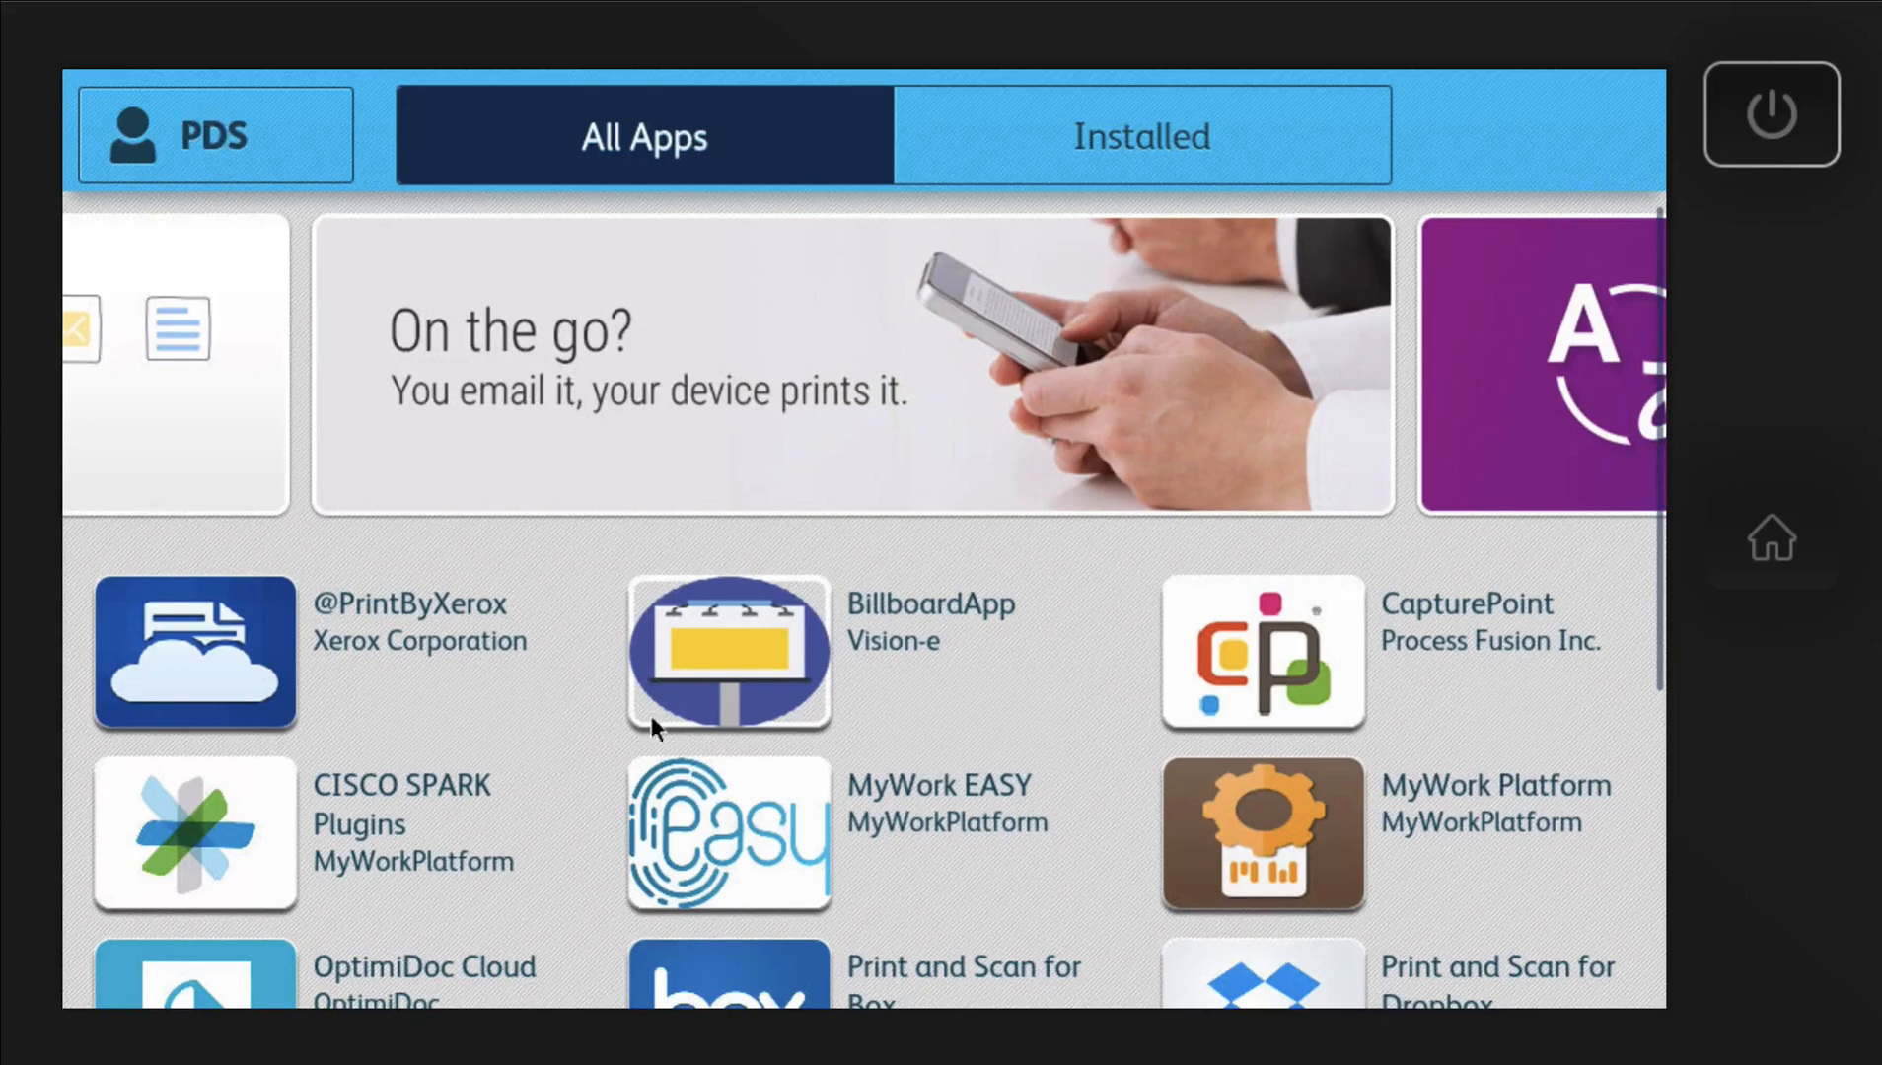
pyautogui.click(1141, 134)
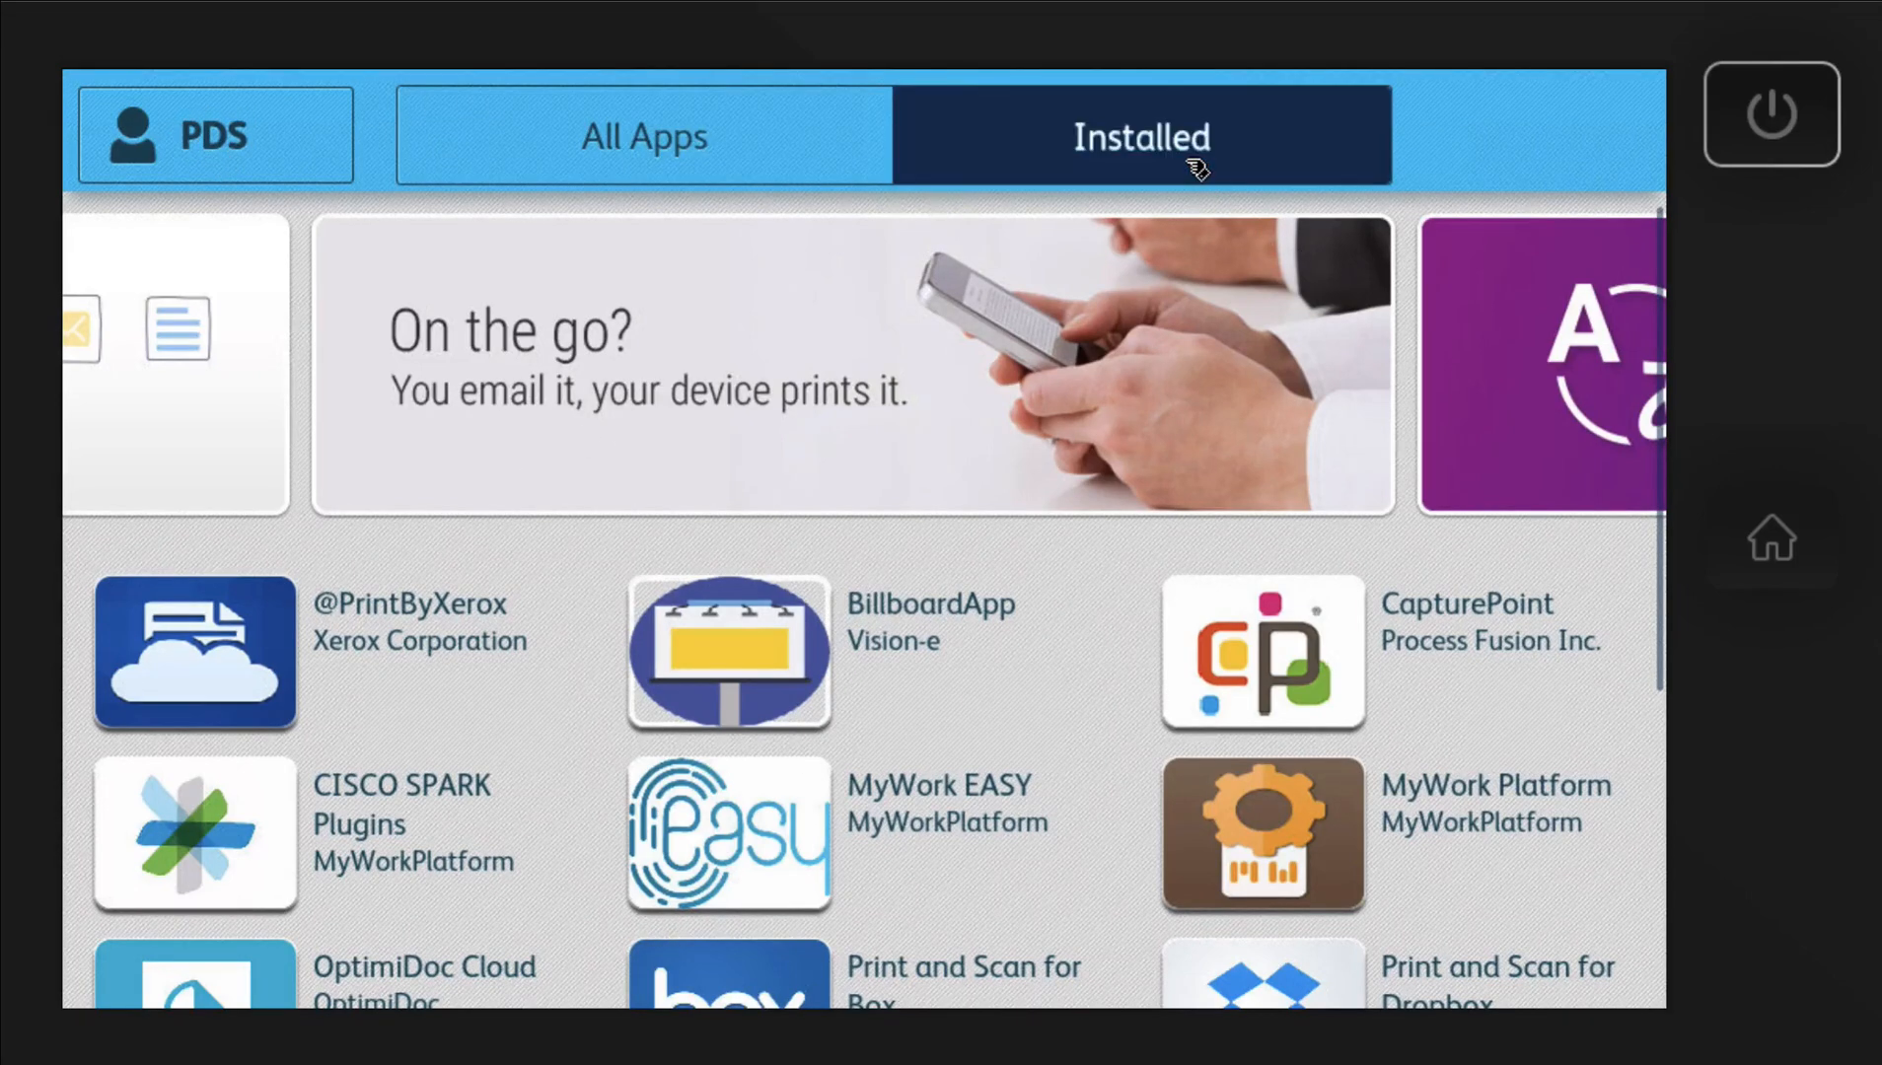
pyautogui.click(1139, 135)
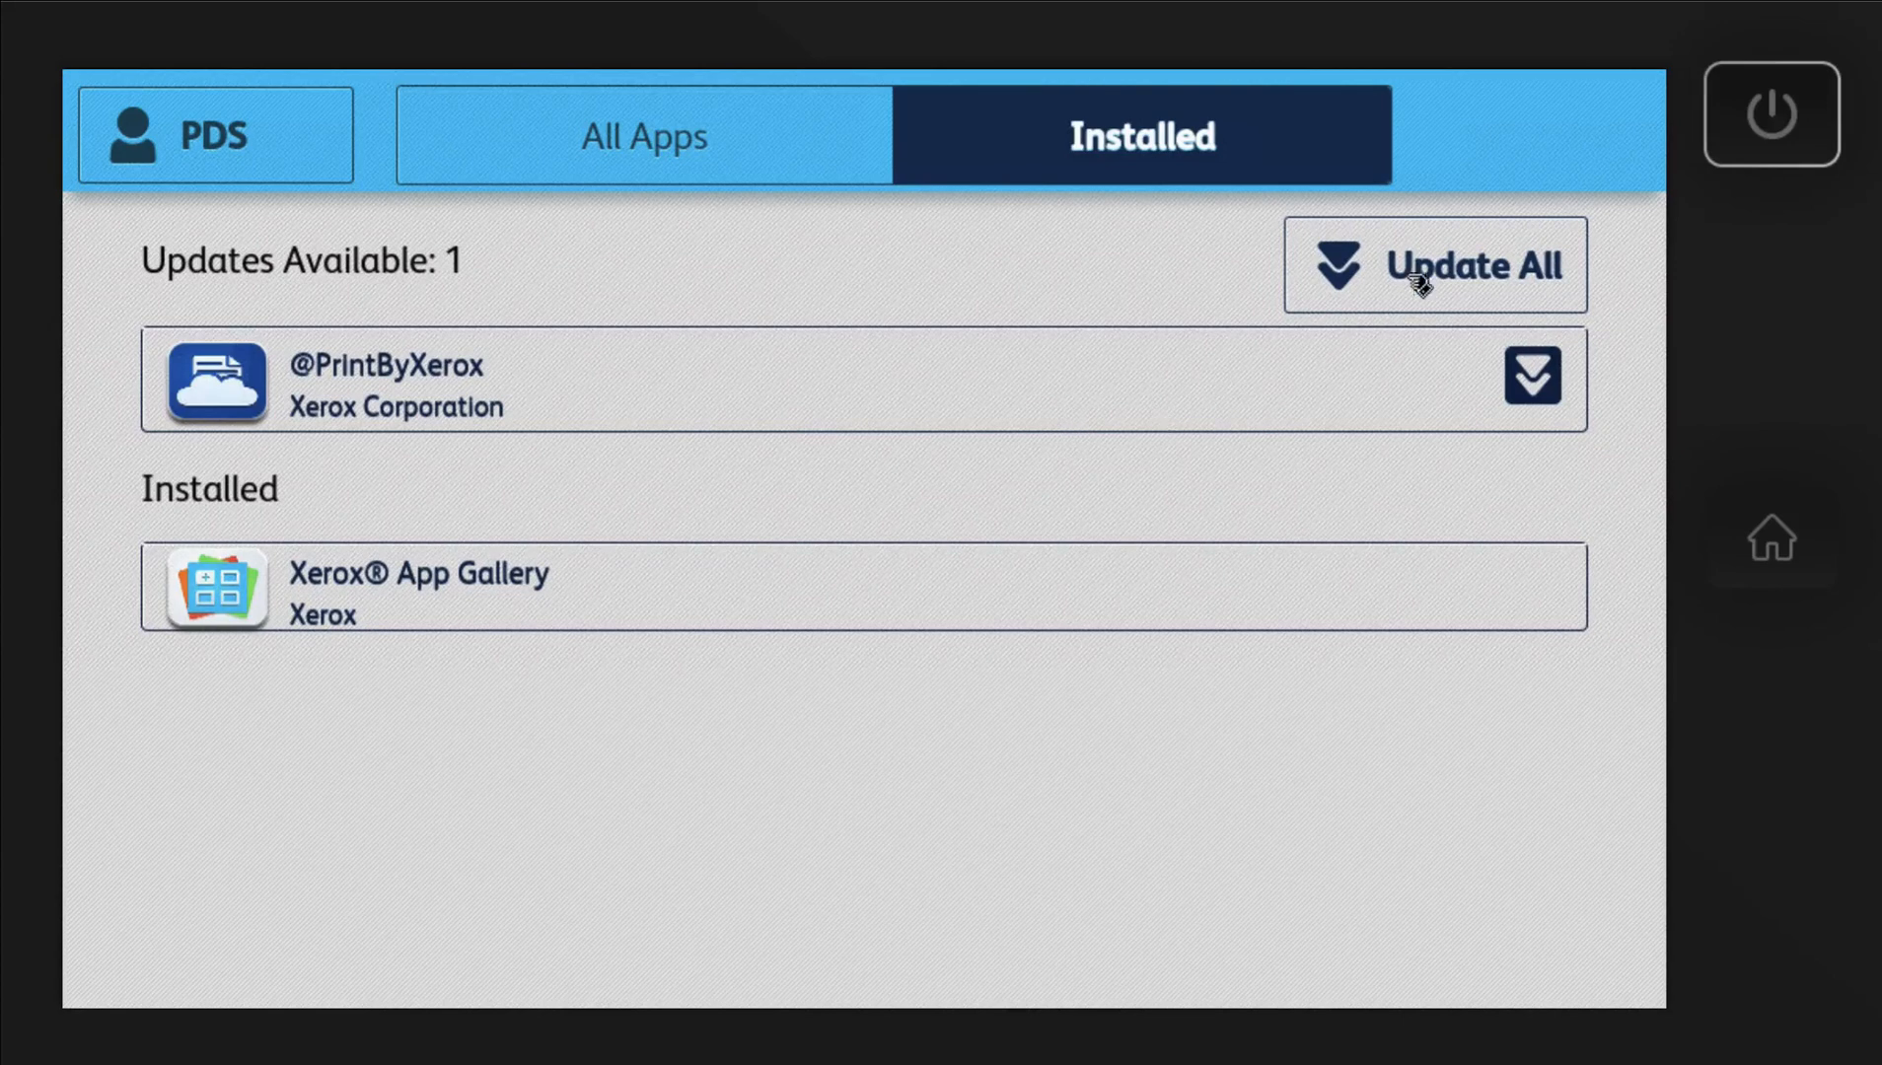
pyautogui.click(1434, 265)
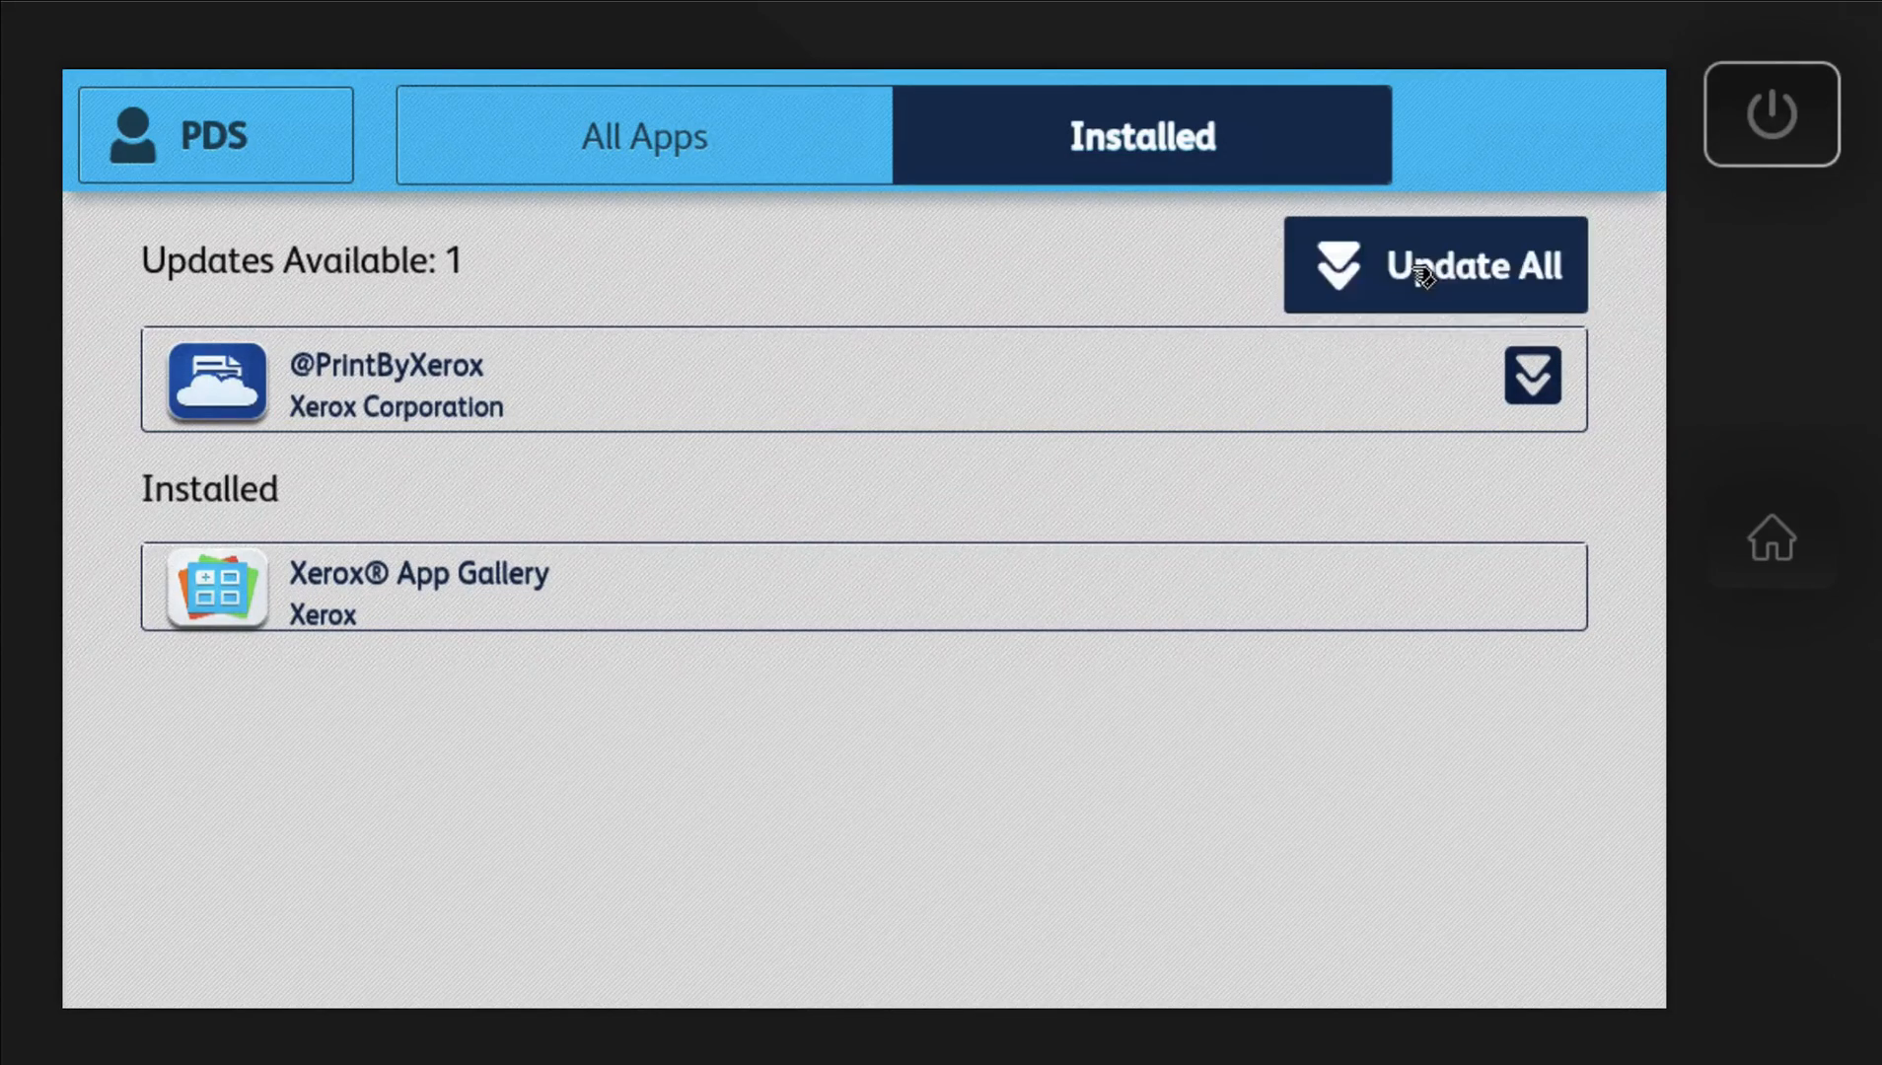
pyautogui.click(1433, 266)
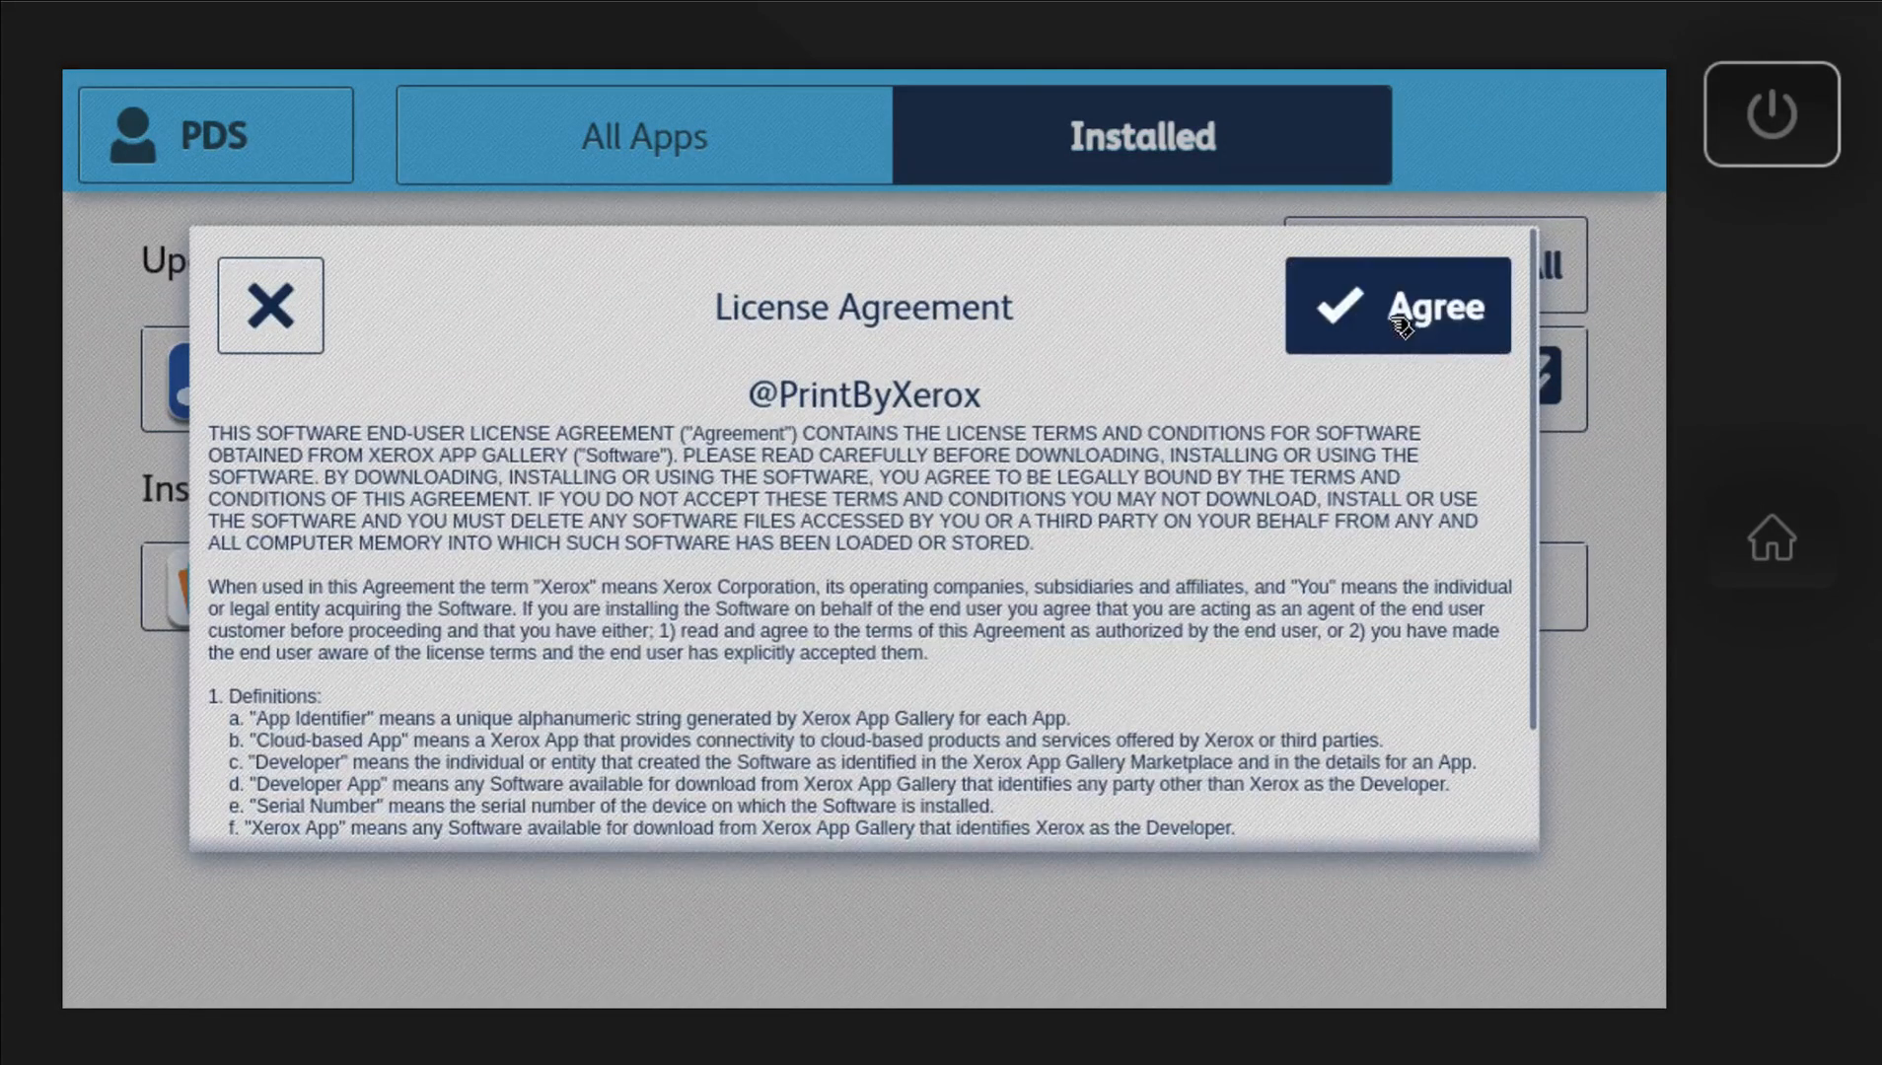
pyautogui.click(1396, 306)
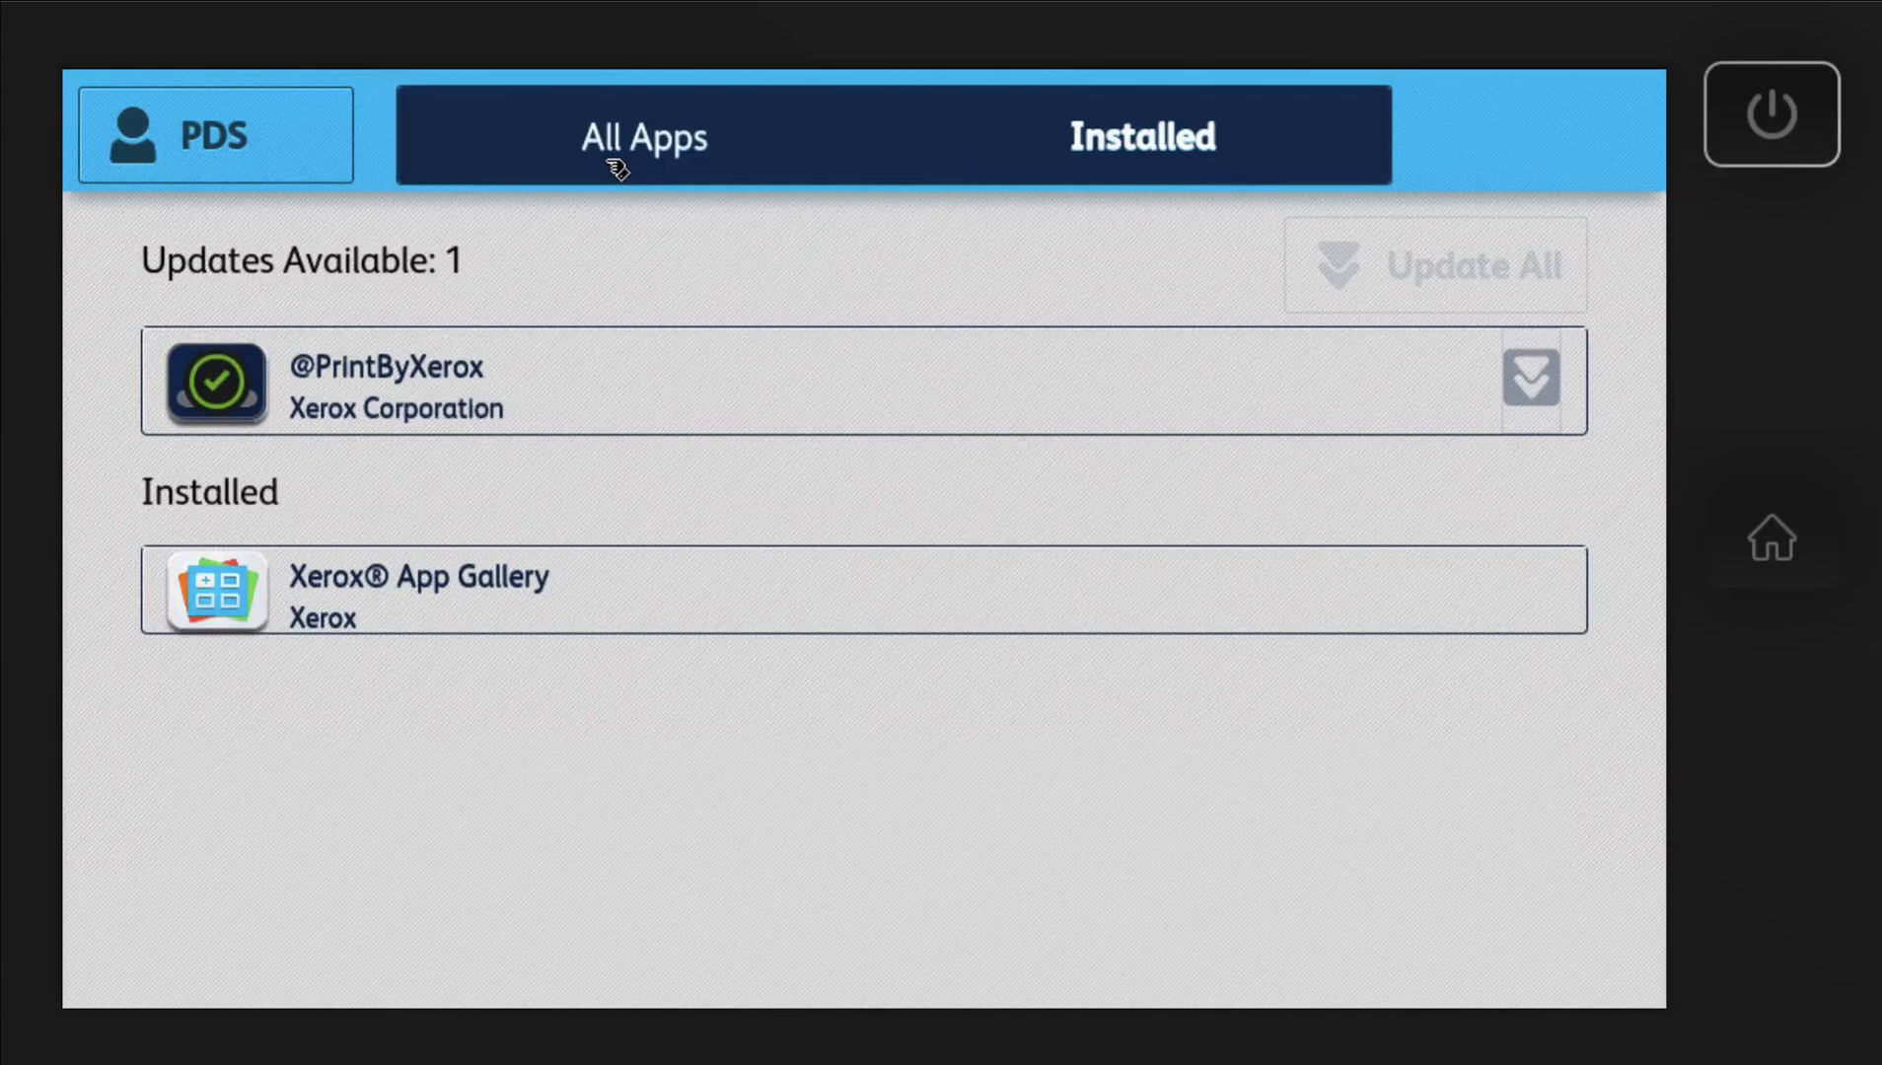
pyautogui.click(1140, 134)
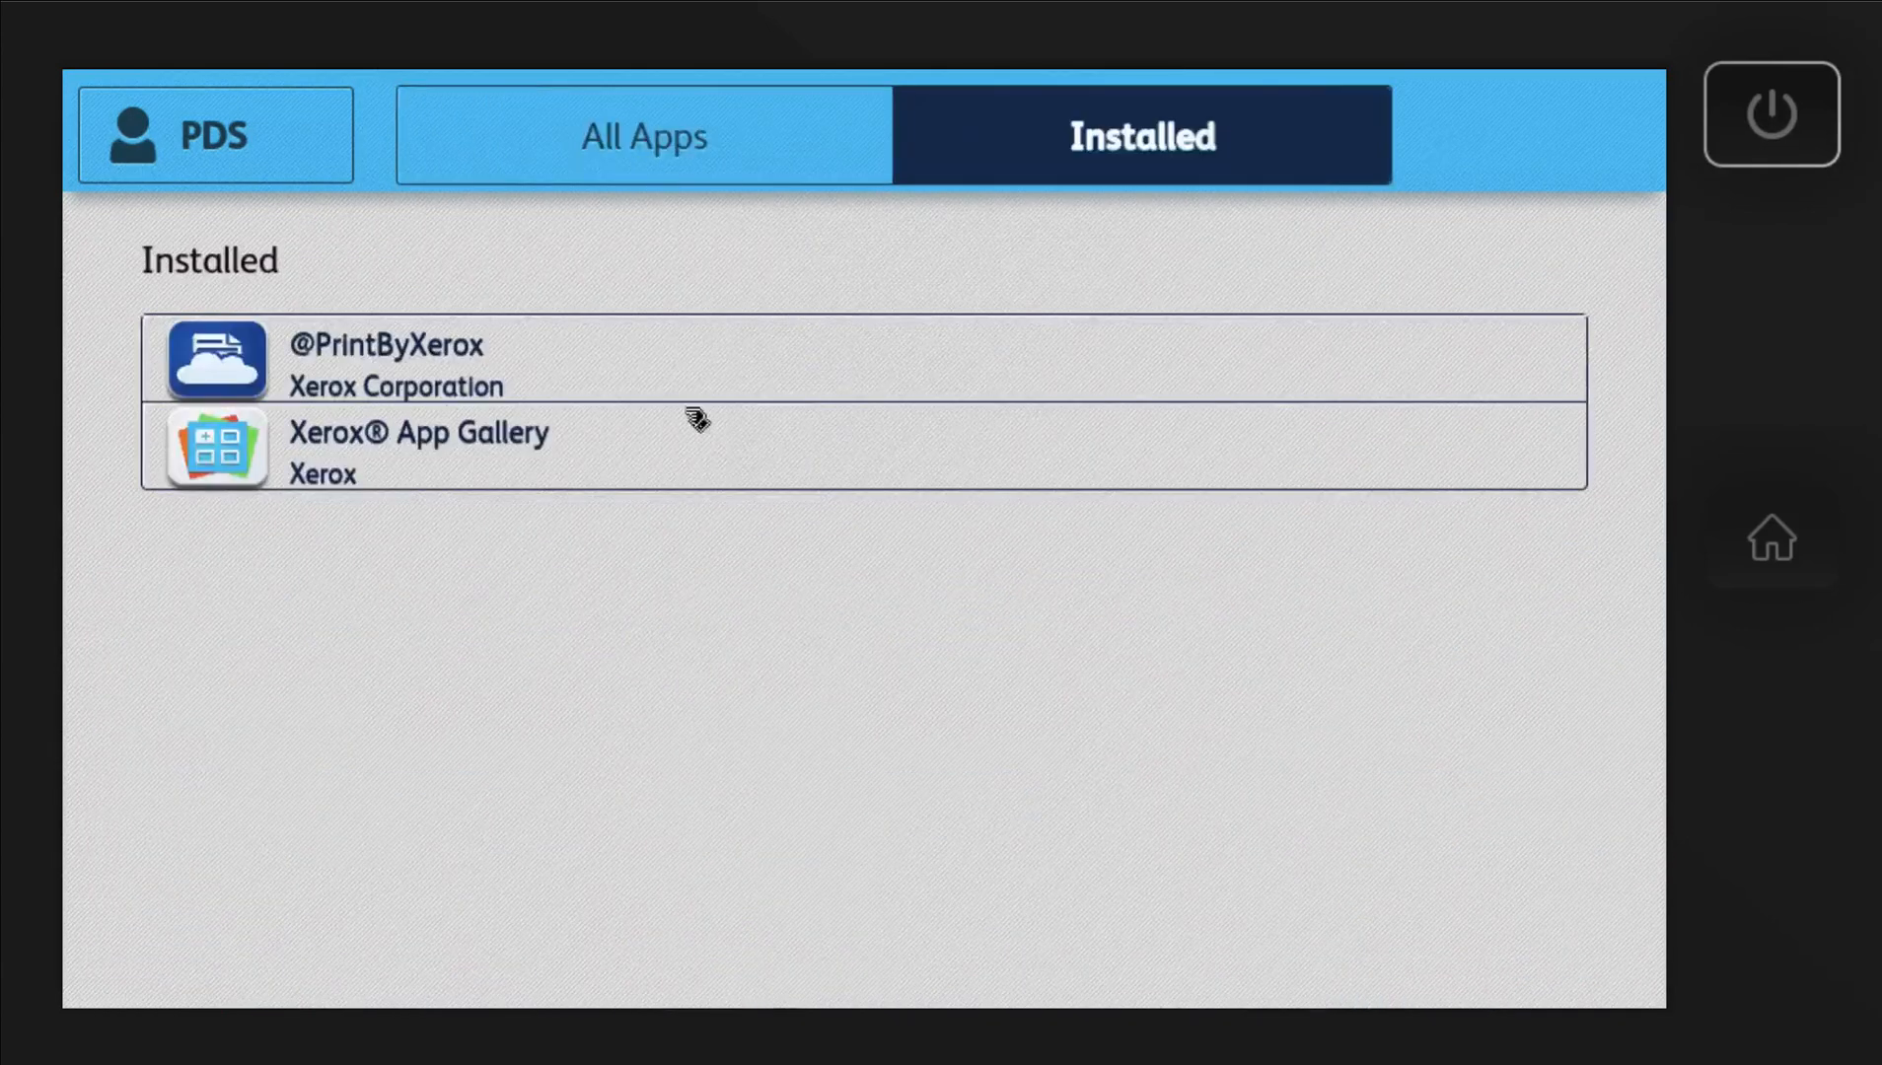
pyautogui.click(643, 134)
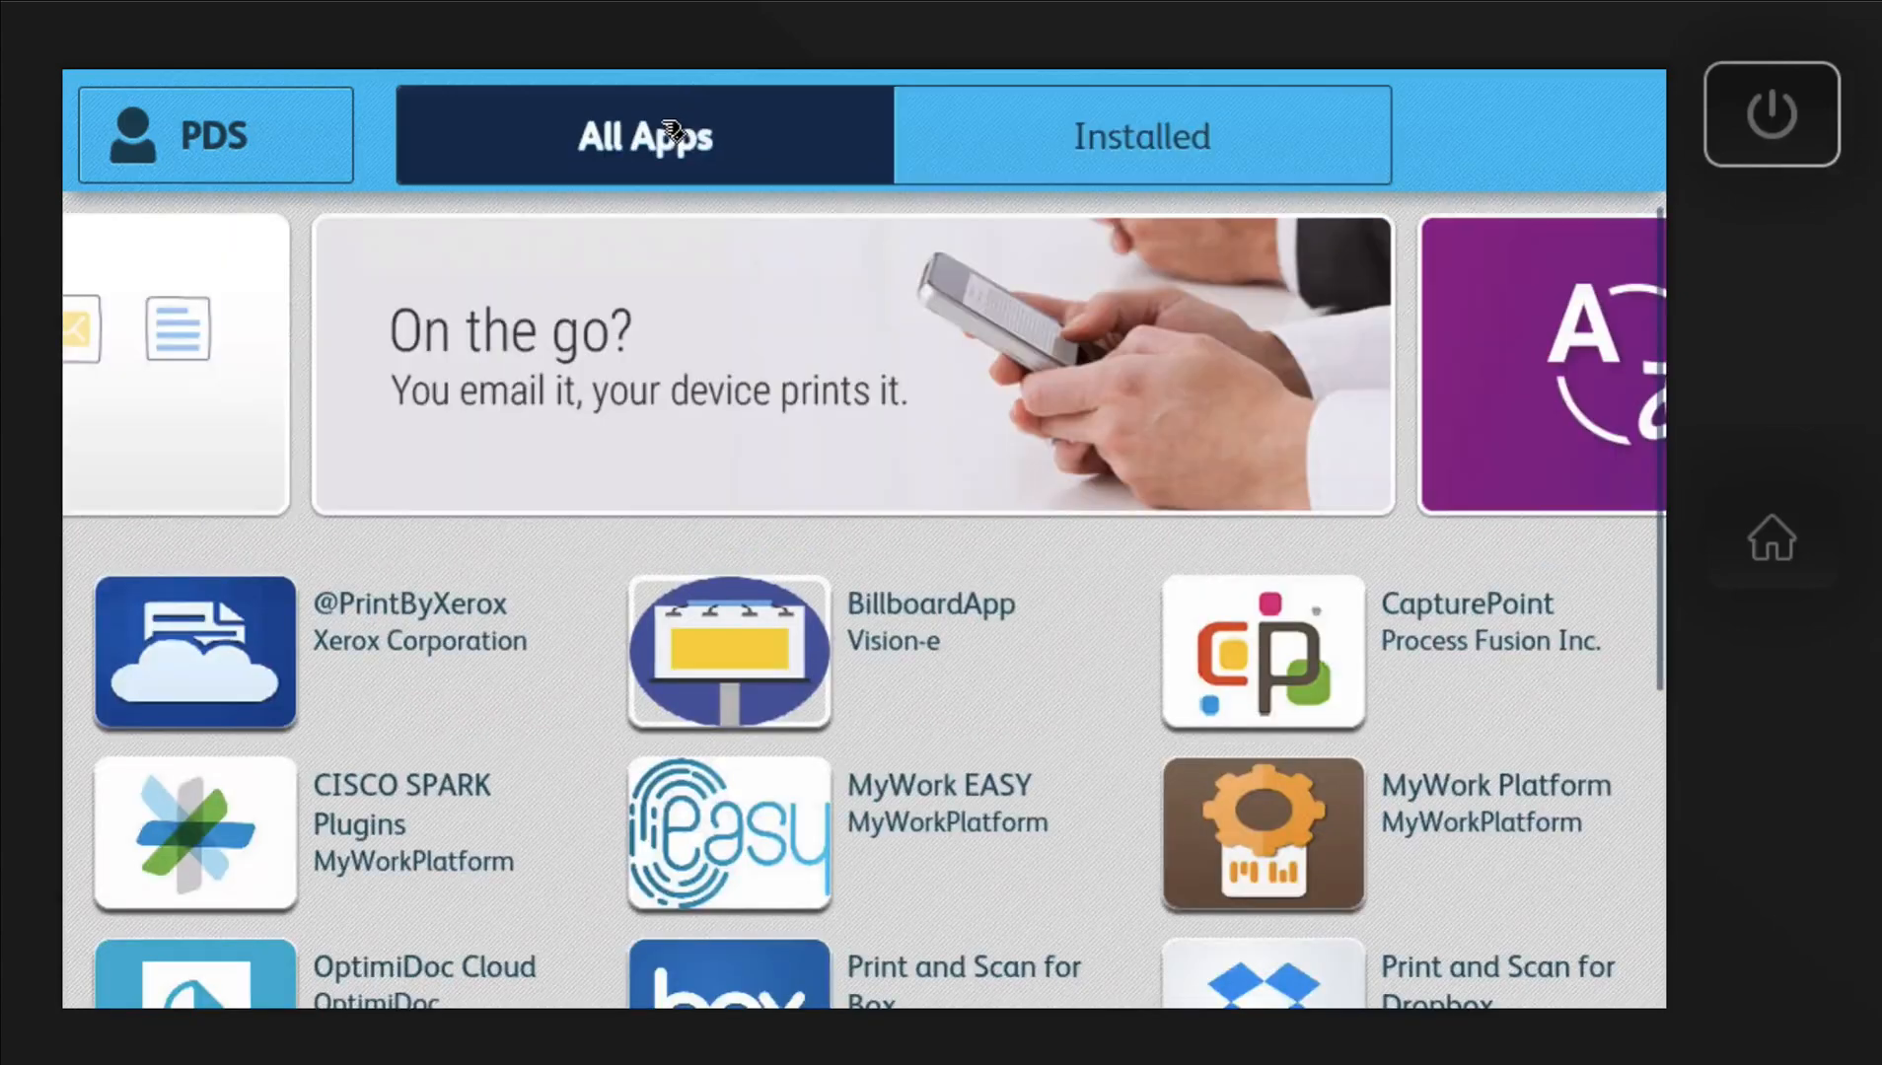
# Install BillboardApp from the catalogue, agreeing to its license, and close its details.
pyautogui.scroll(-3)
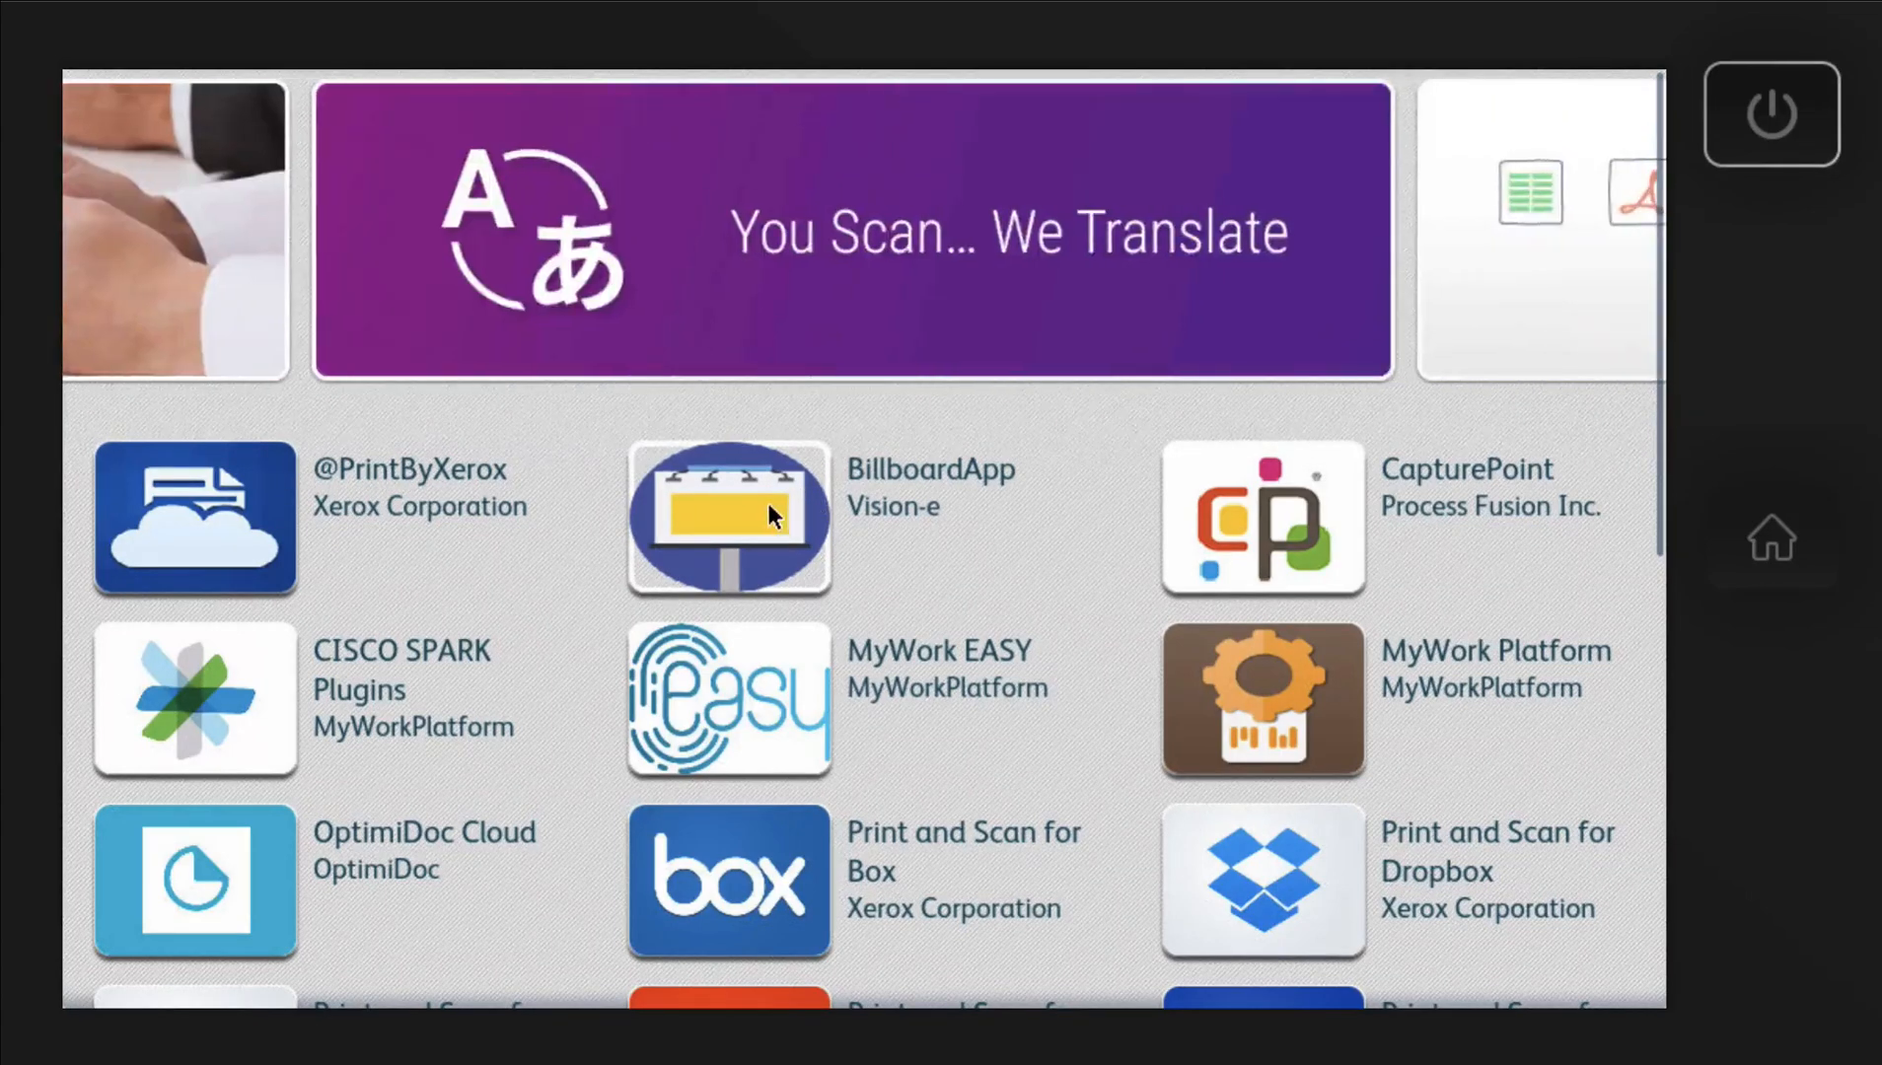
pyautogui.click(726, 517)
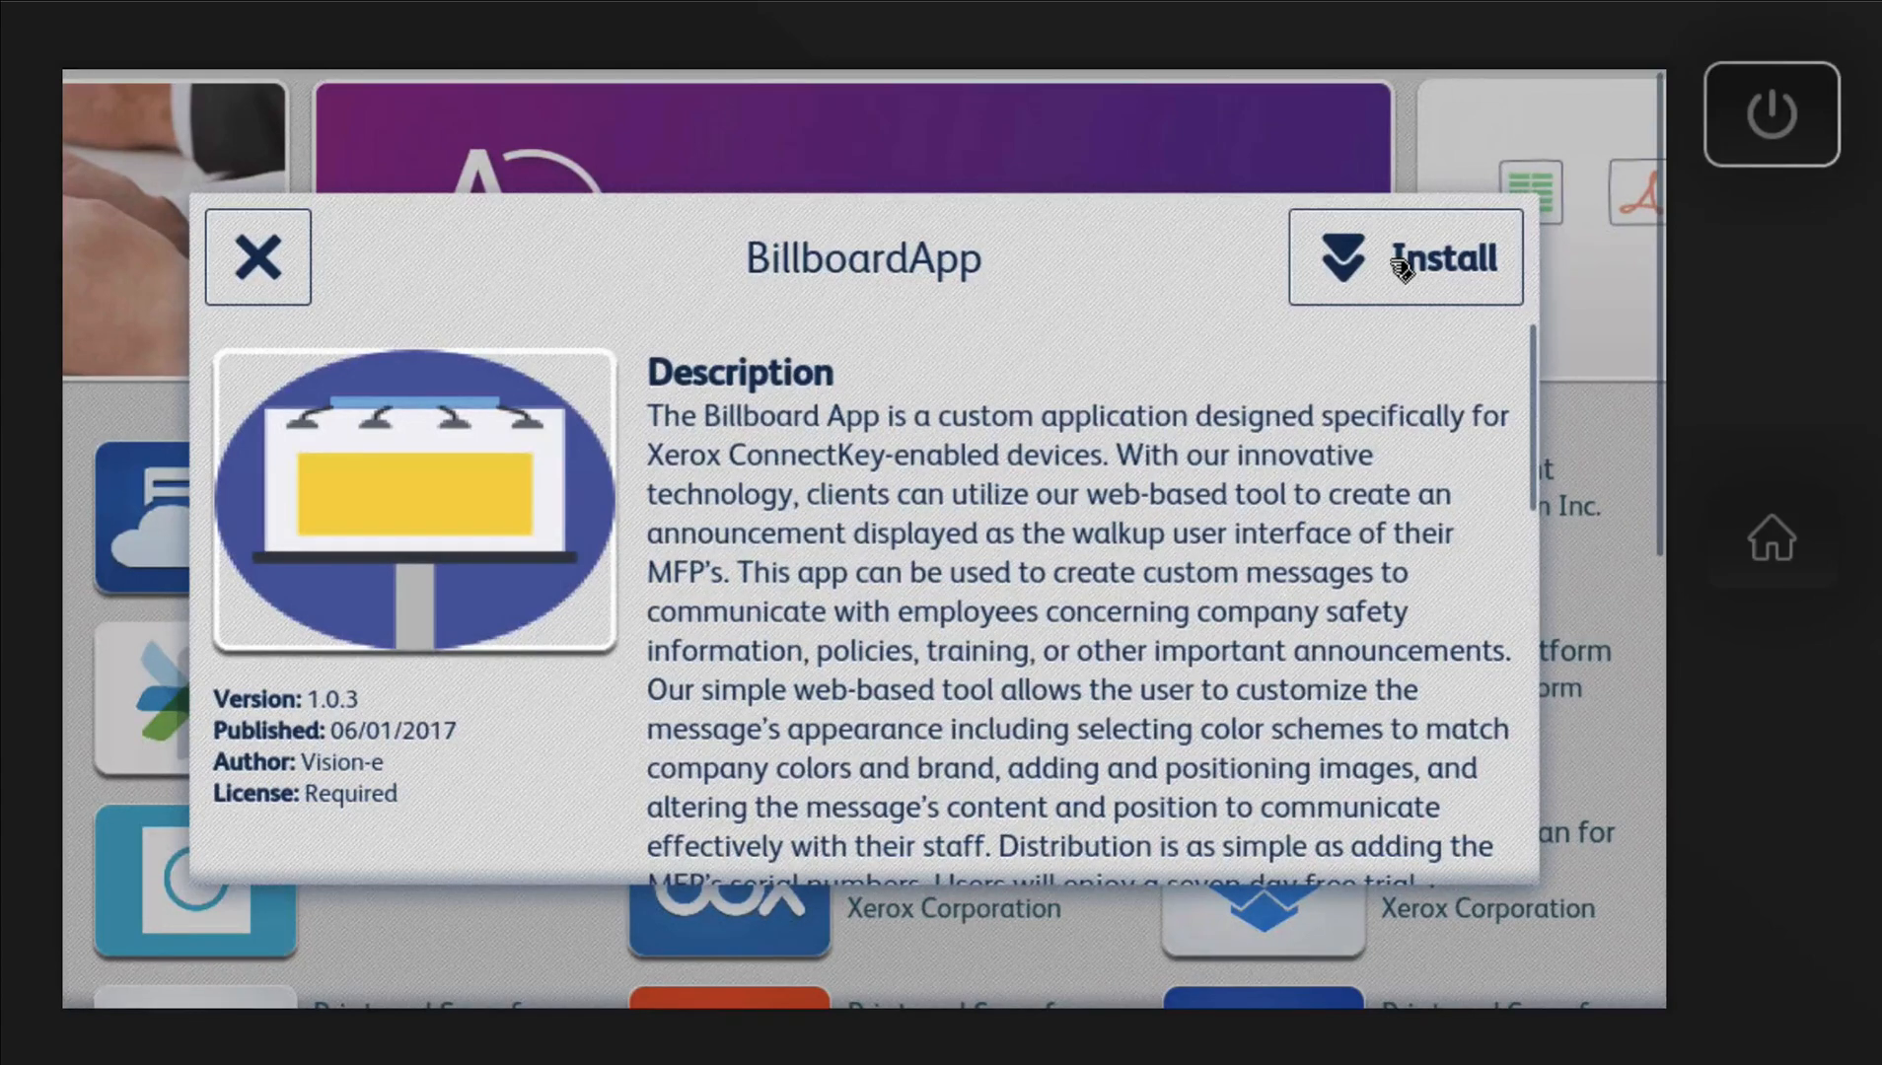
pyautogui.click(1405, 256)
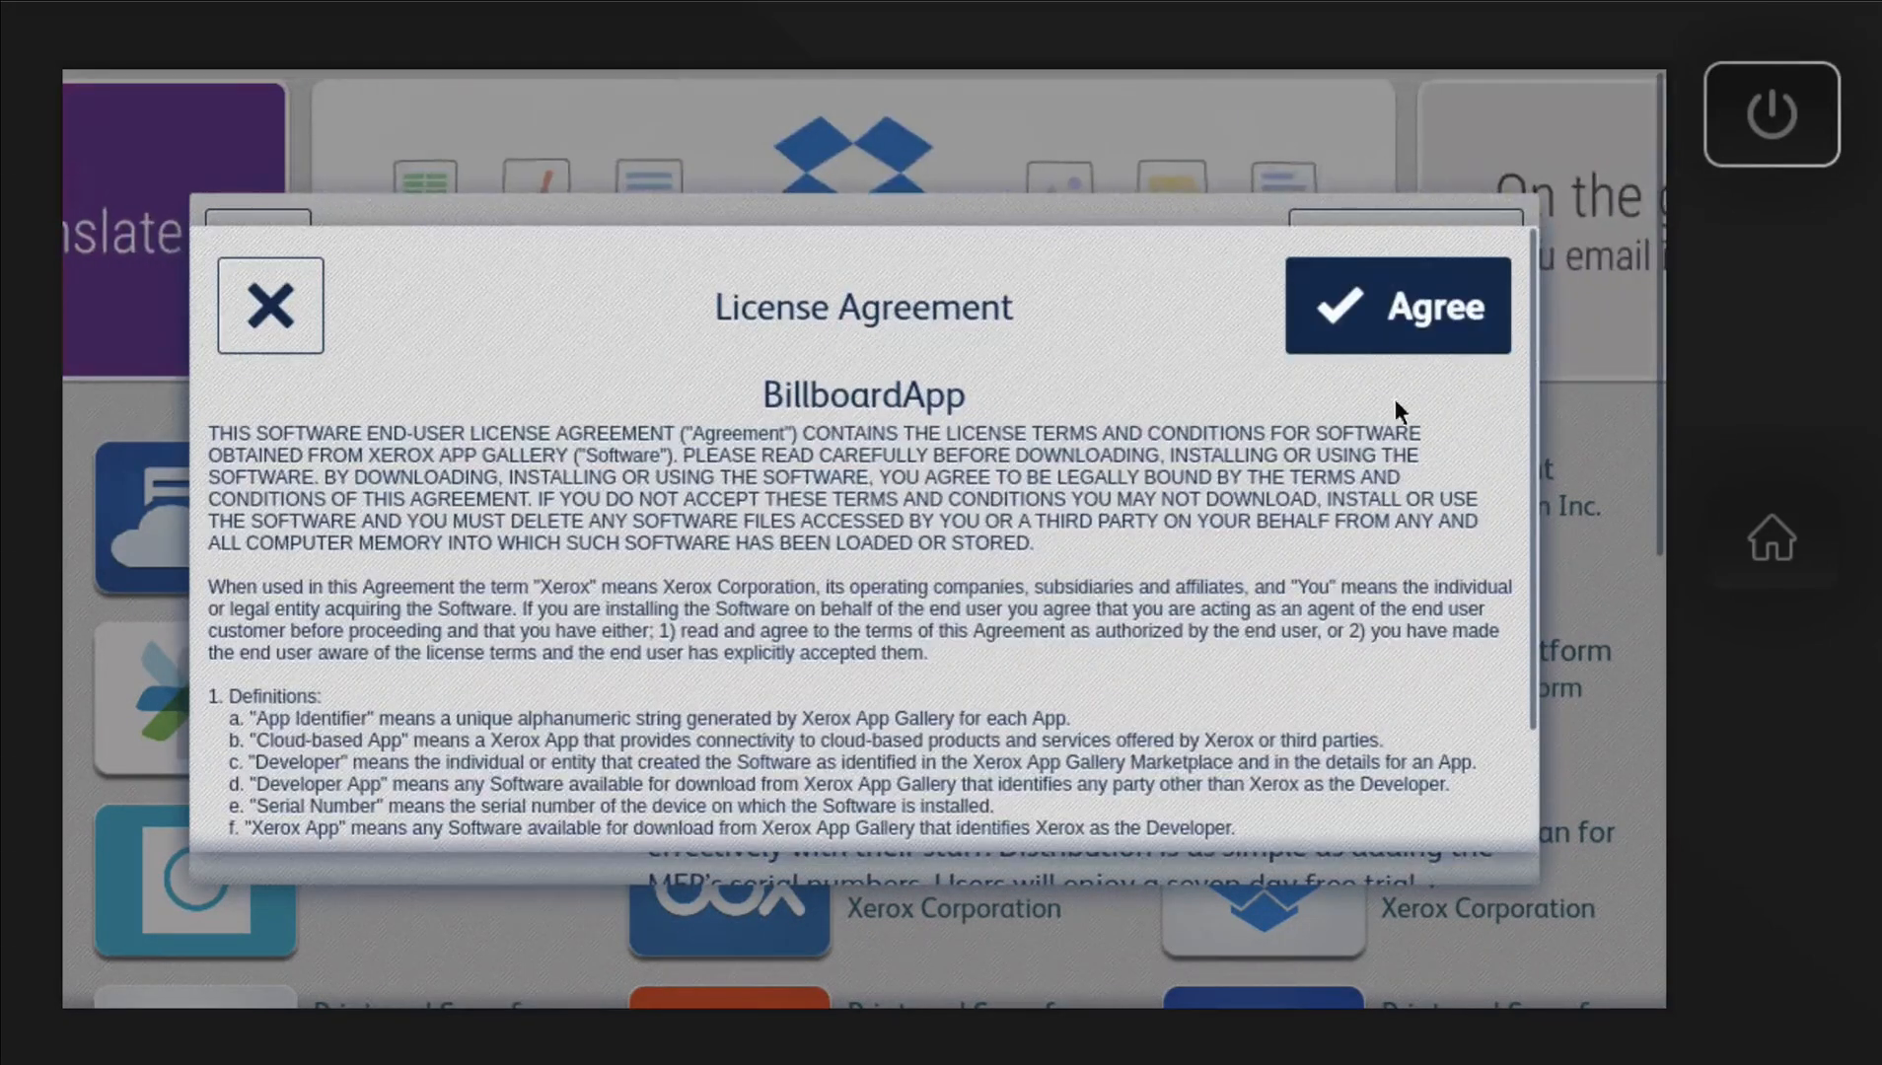
pyautogui.click(1397, 306)
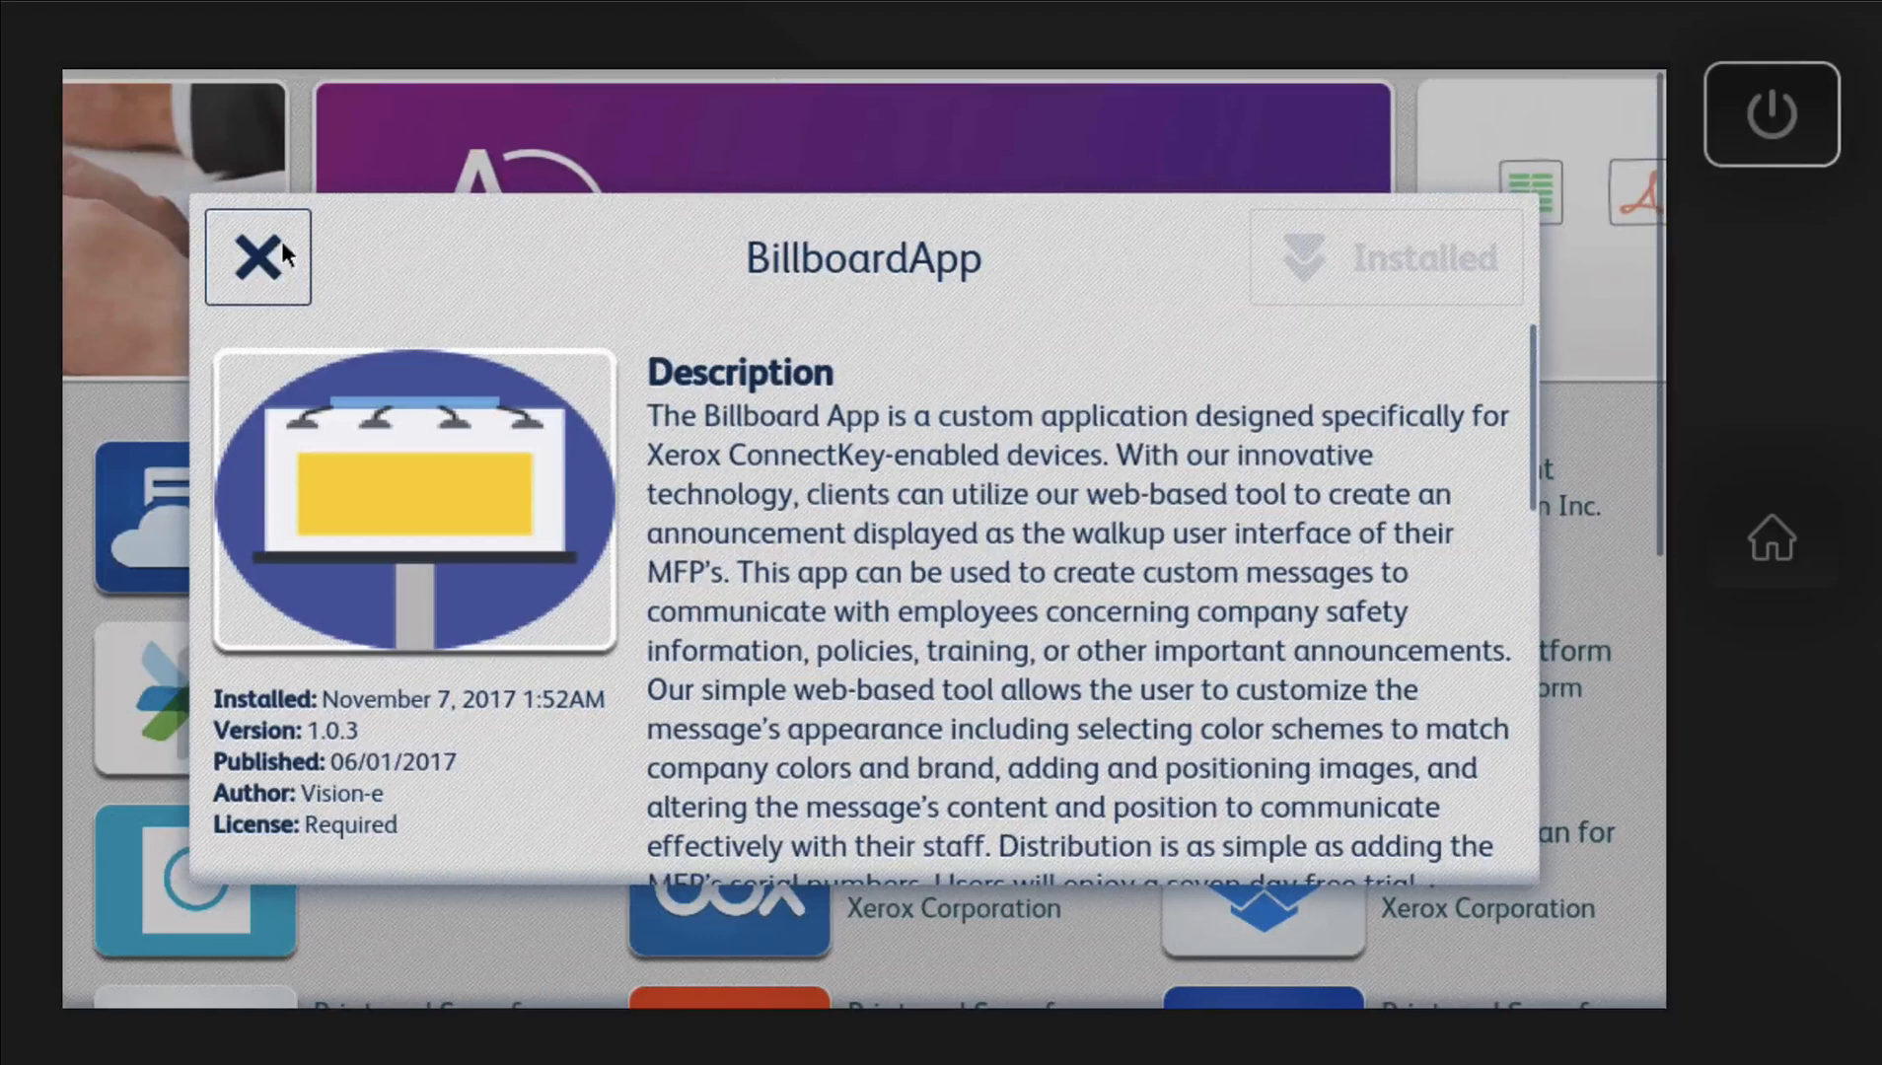
pyautogui.click(257, 257)
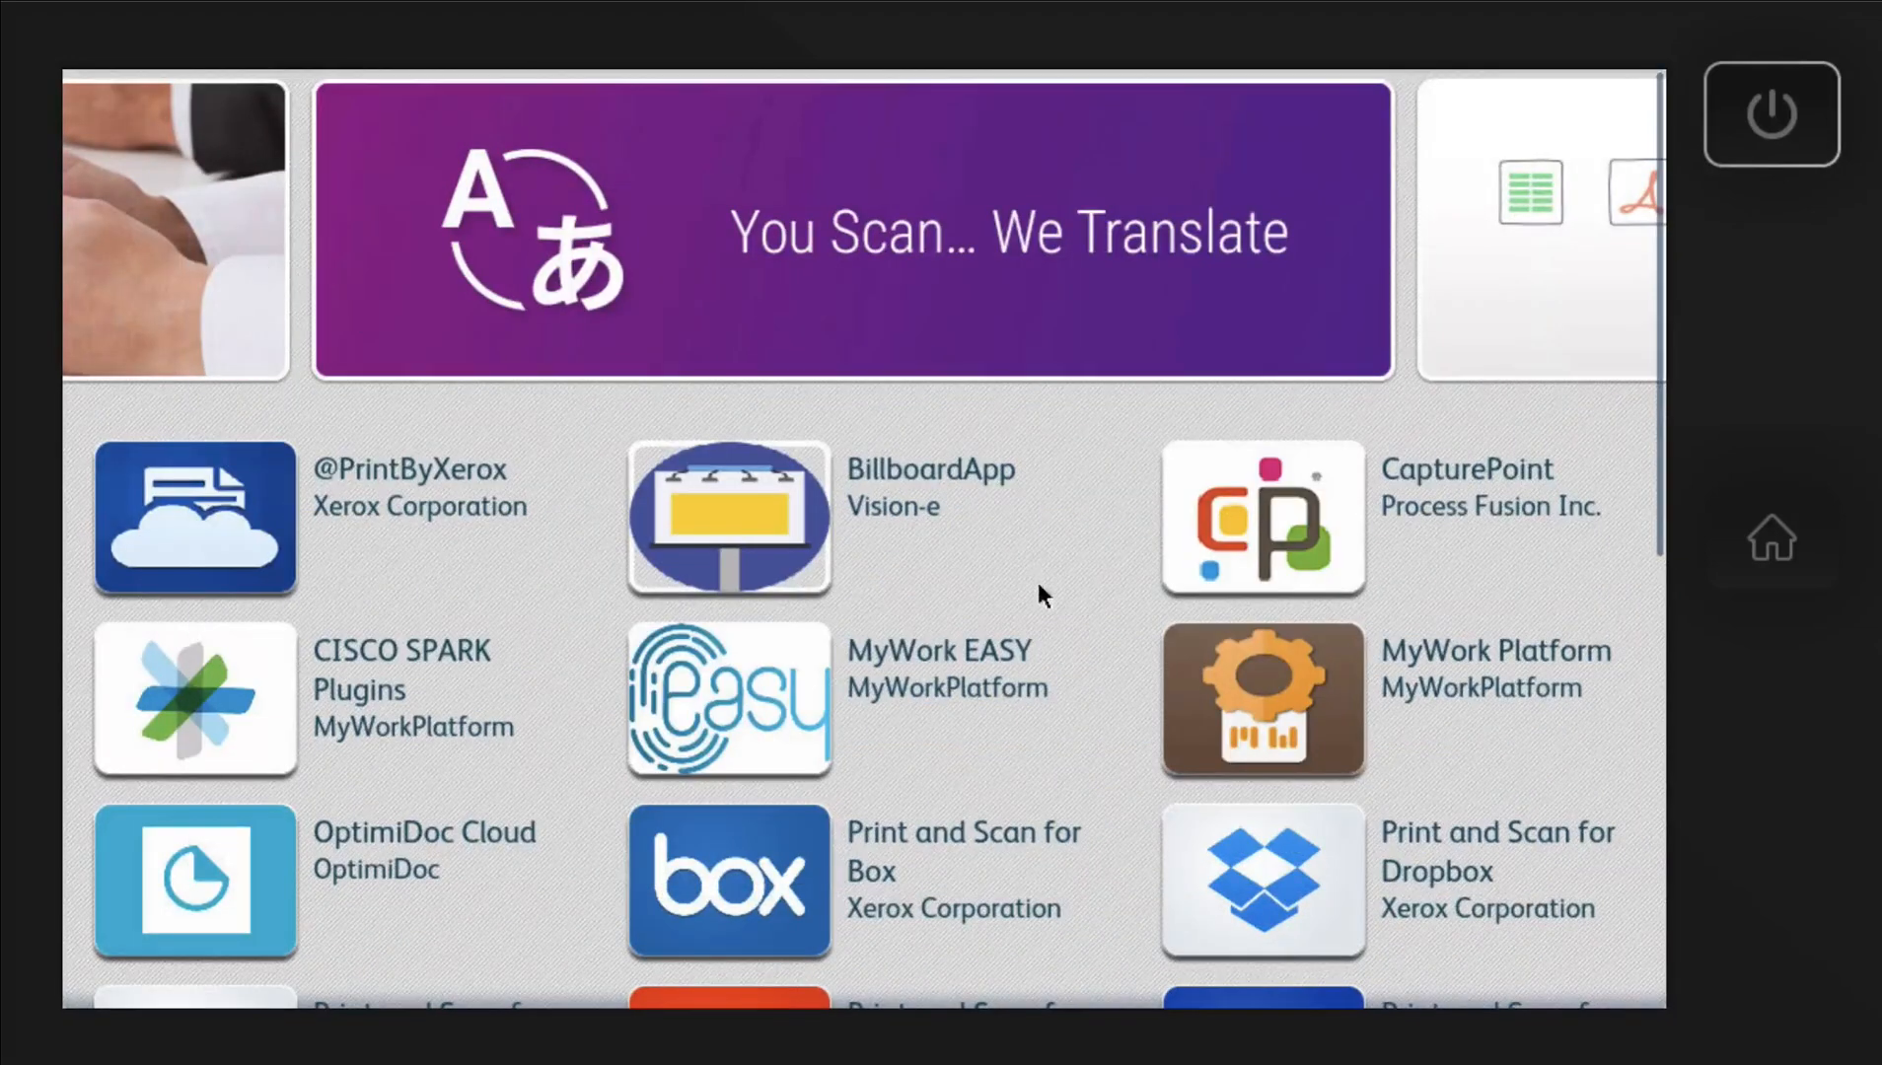
pyautogui.moveTo(1002, 604)
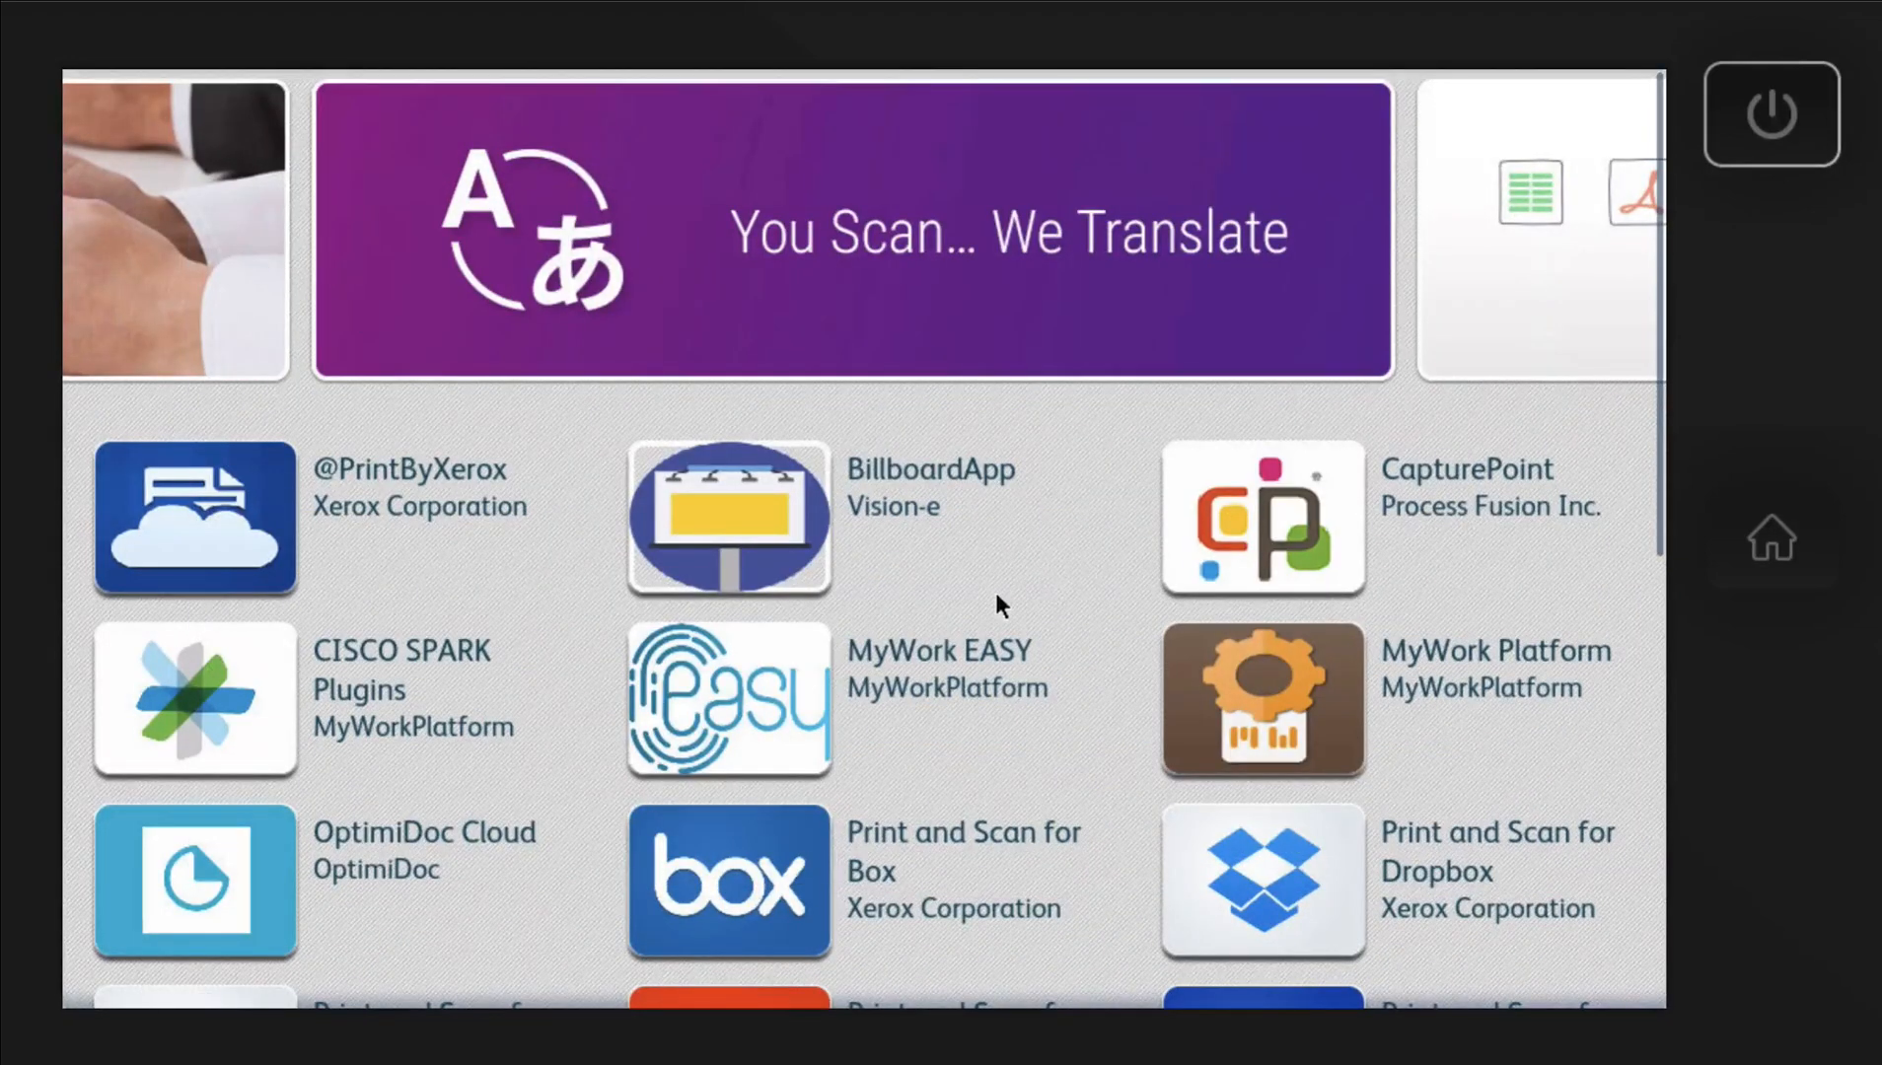
# Install Print and Scan for Dropbox with its license accepted, then preview CapturePoint without installing.
pyautogui.click(1261, 878)
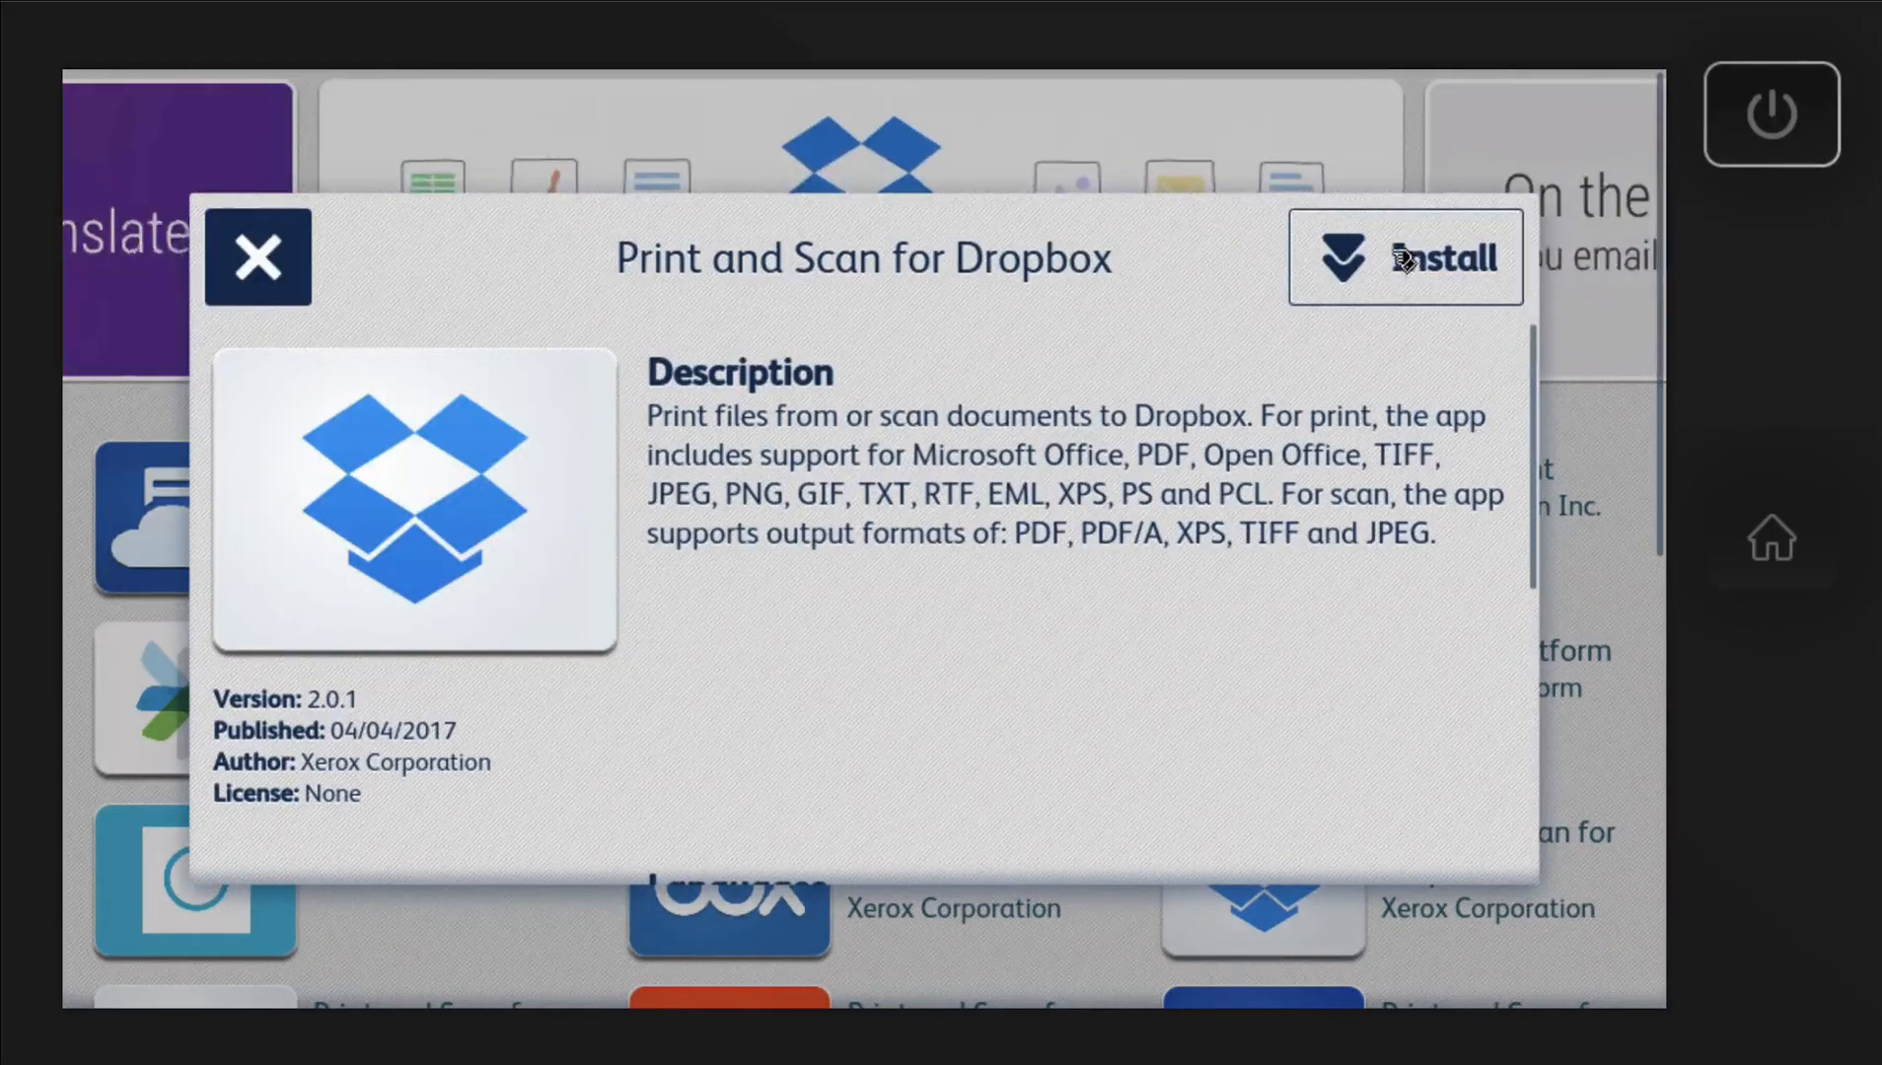
pyautogui.click(1405, 256)
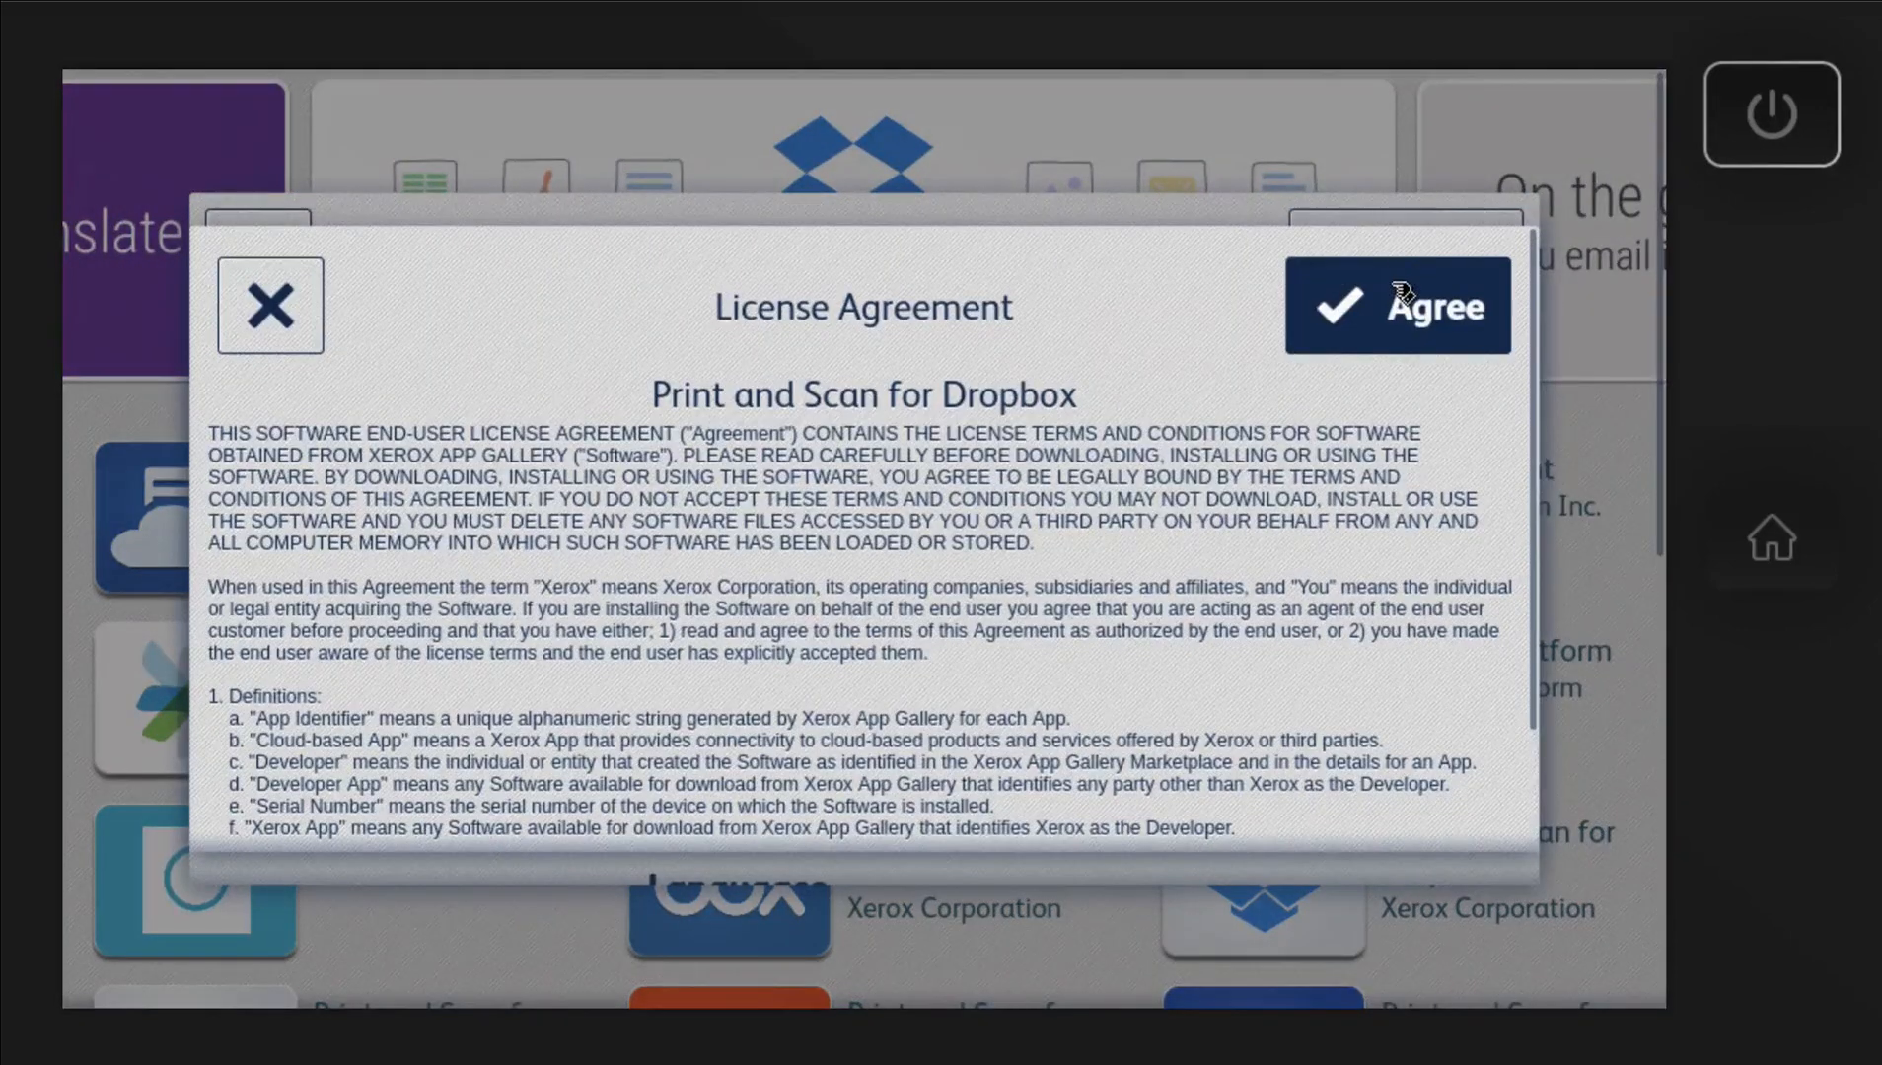
pyautogui.click(1396, 305)
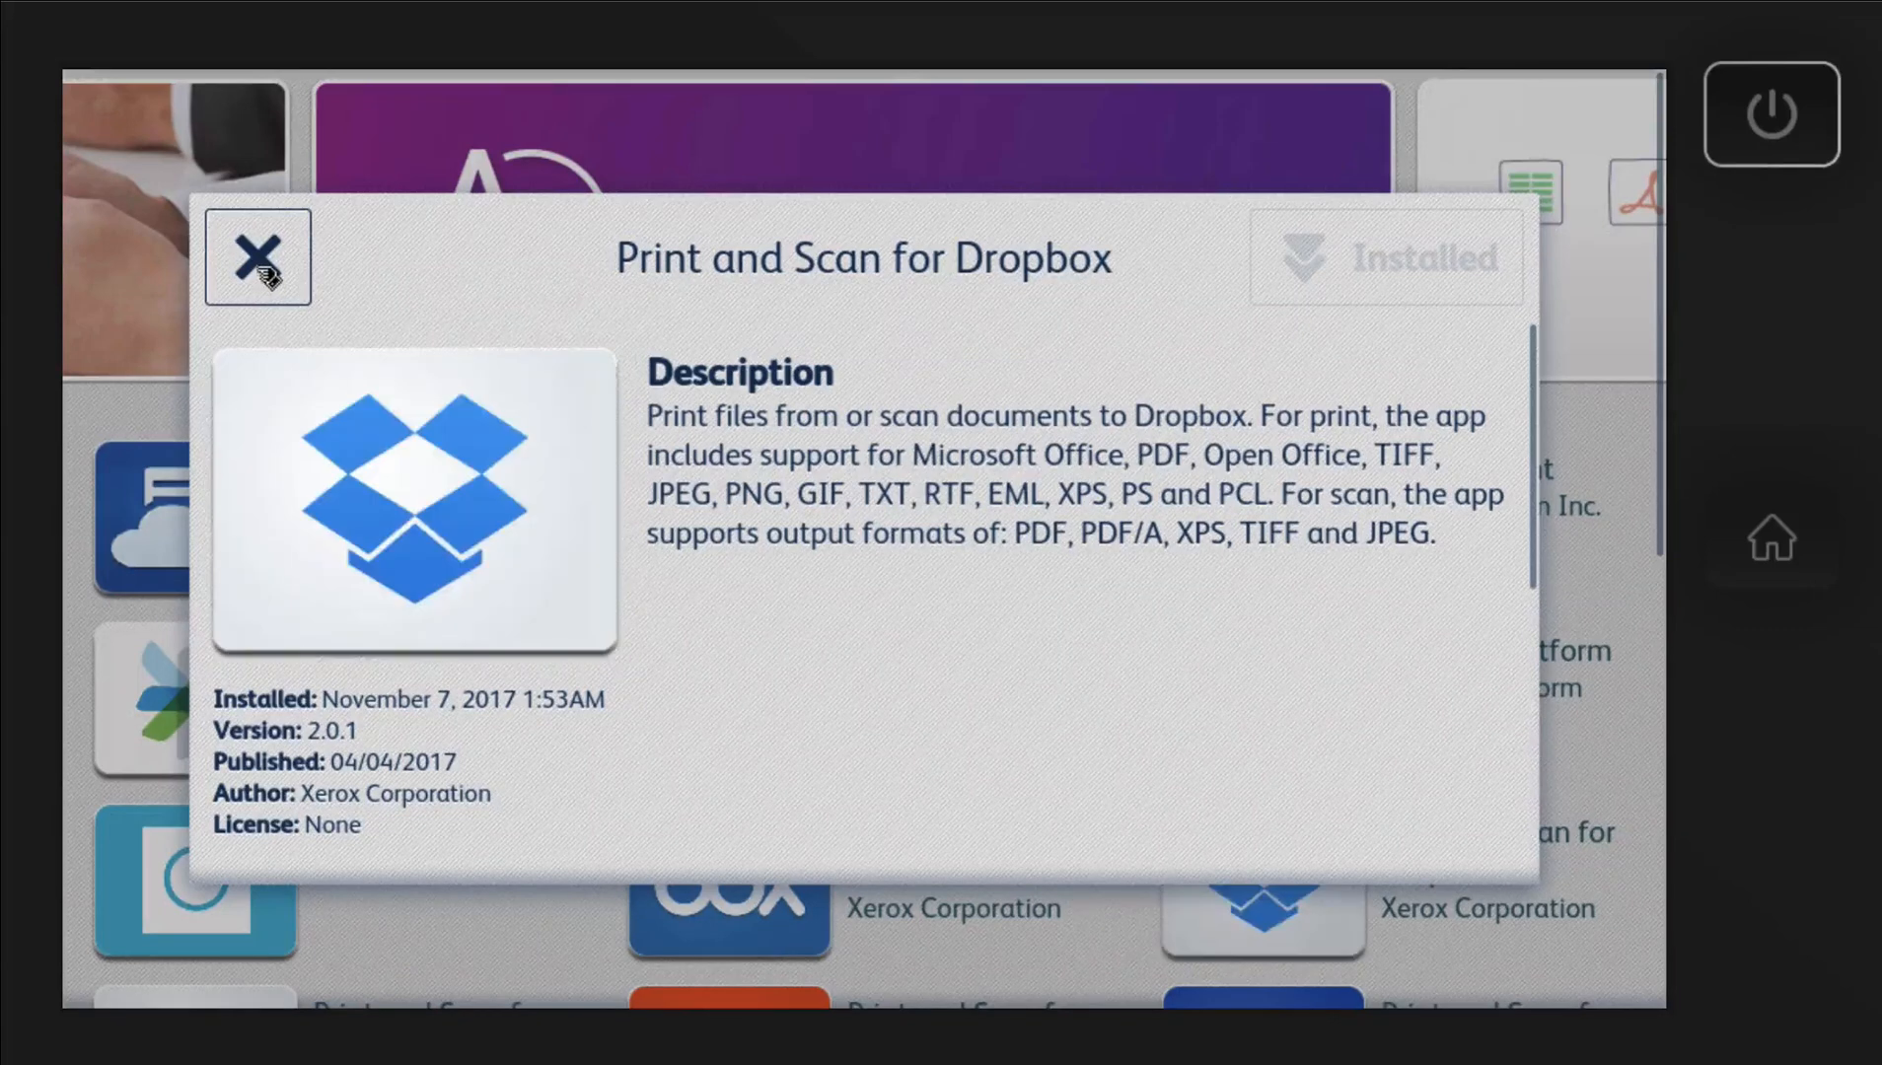
pyautogui.click(256, 257)
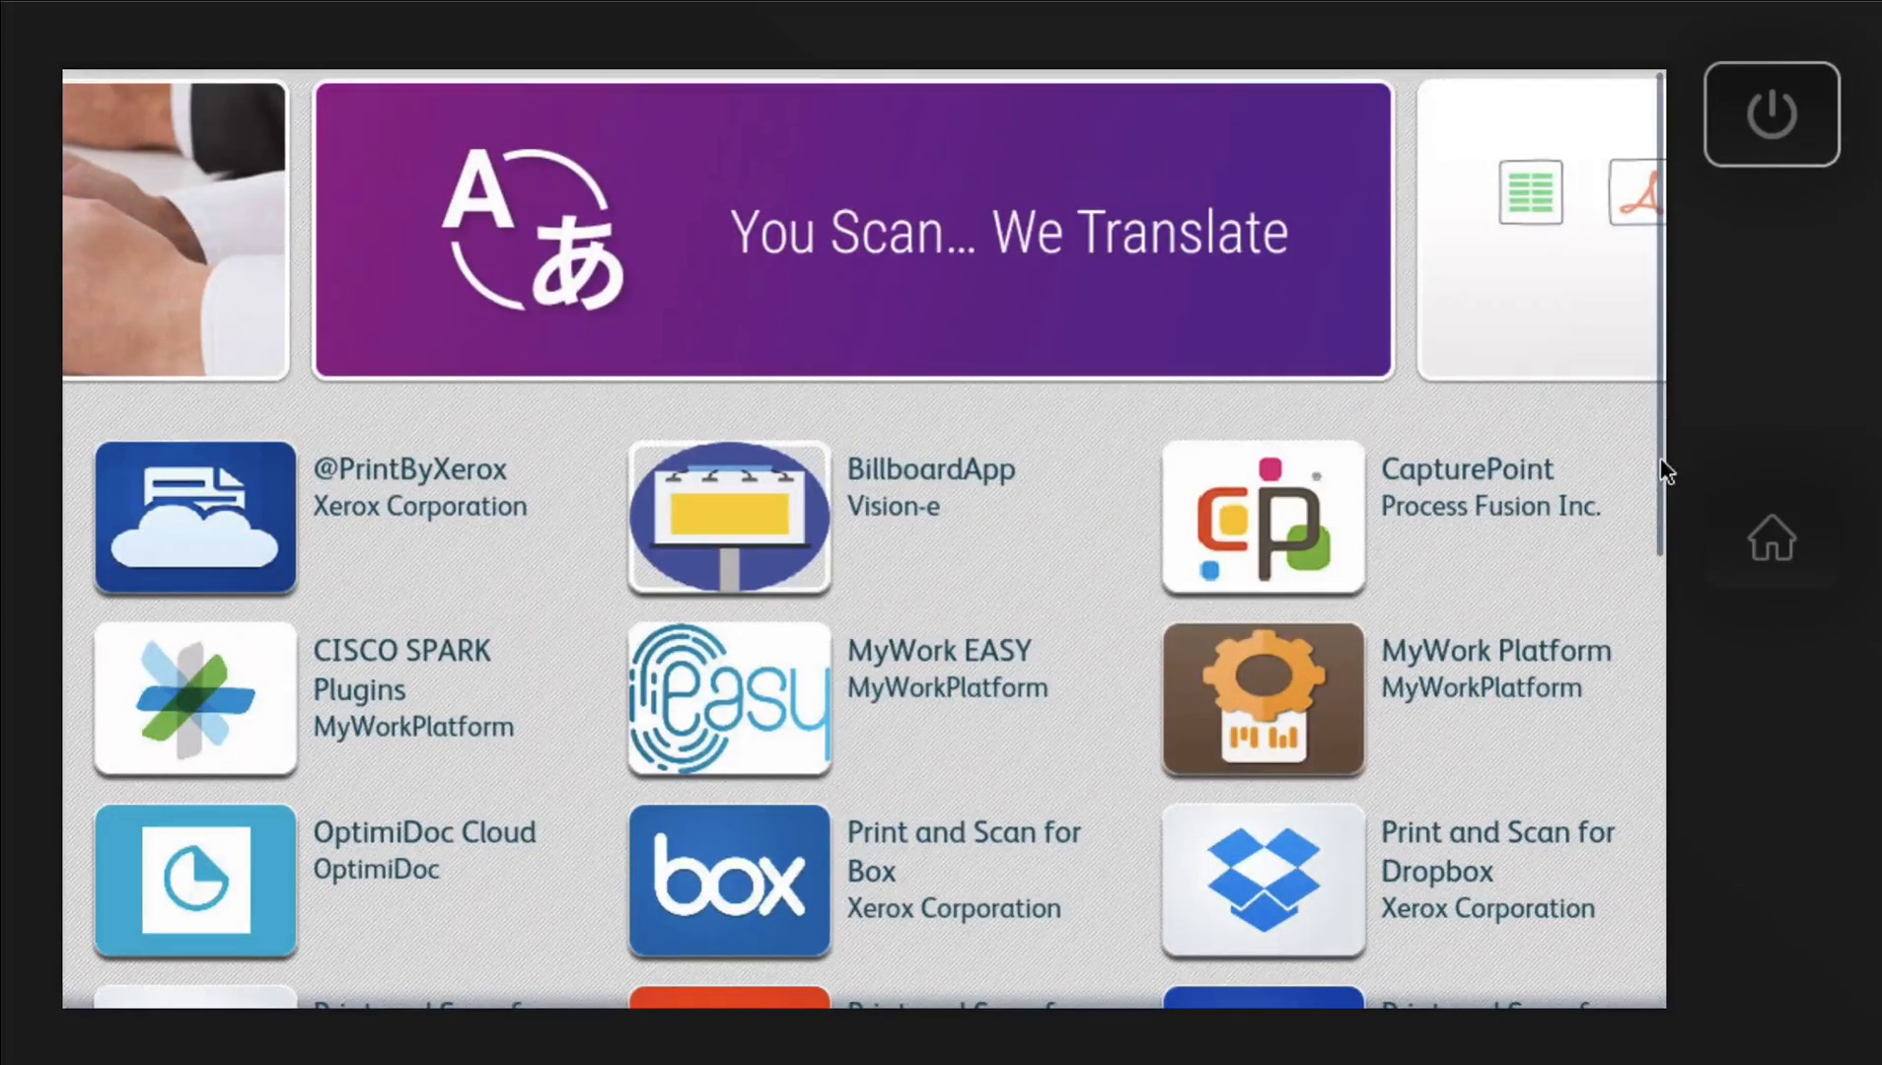
pyautogui.click(1261, 520)
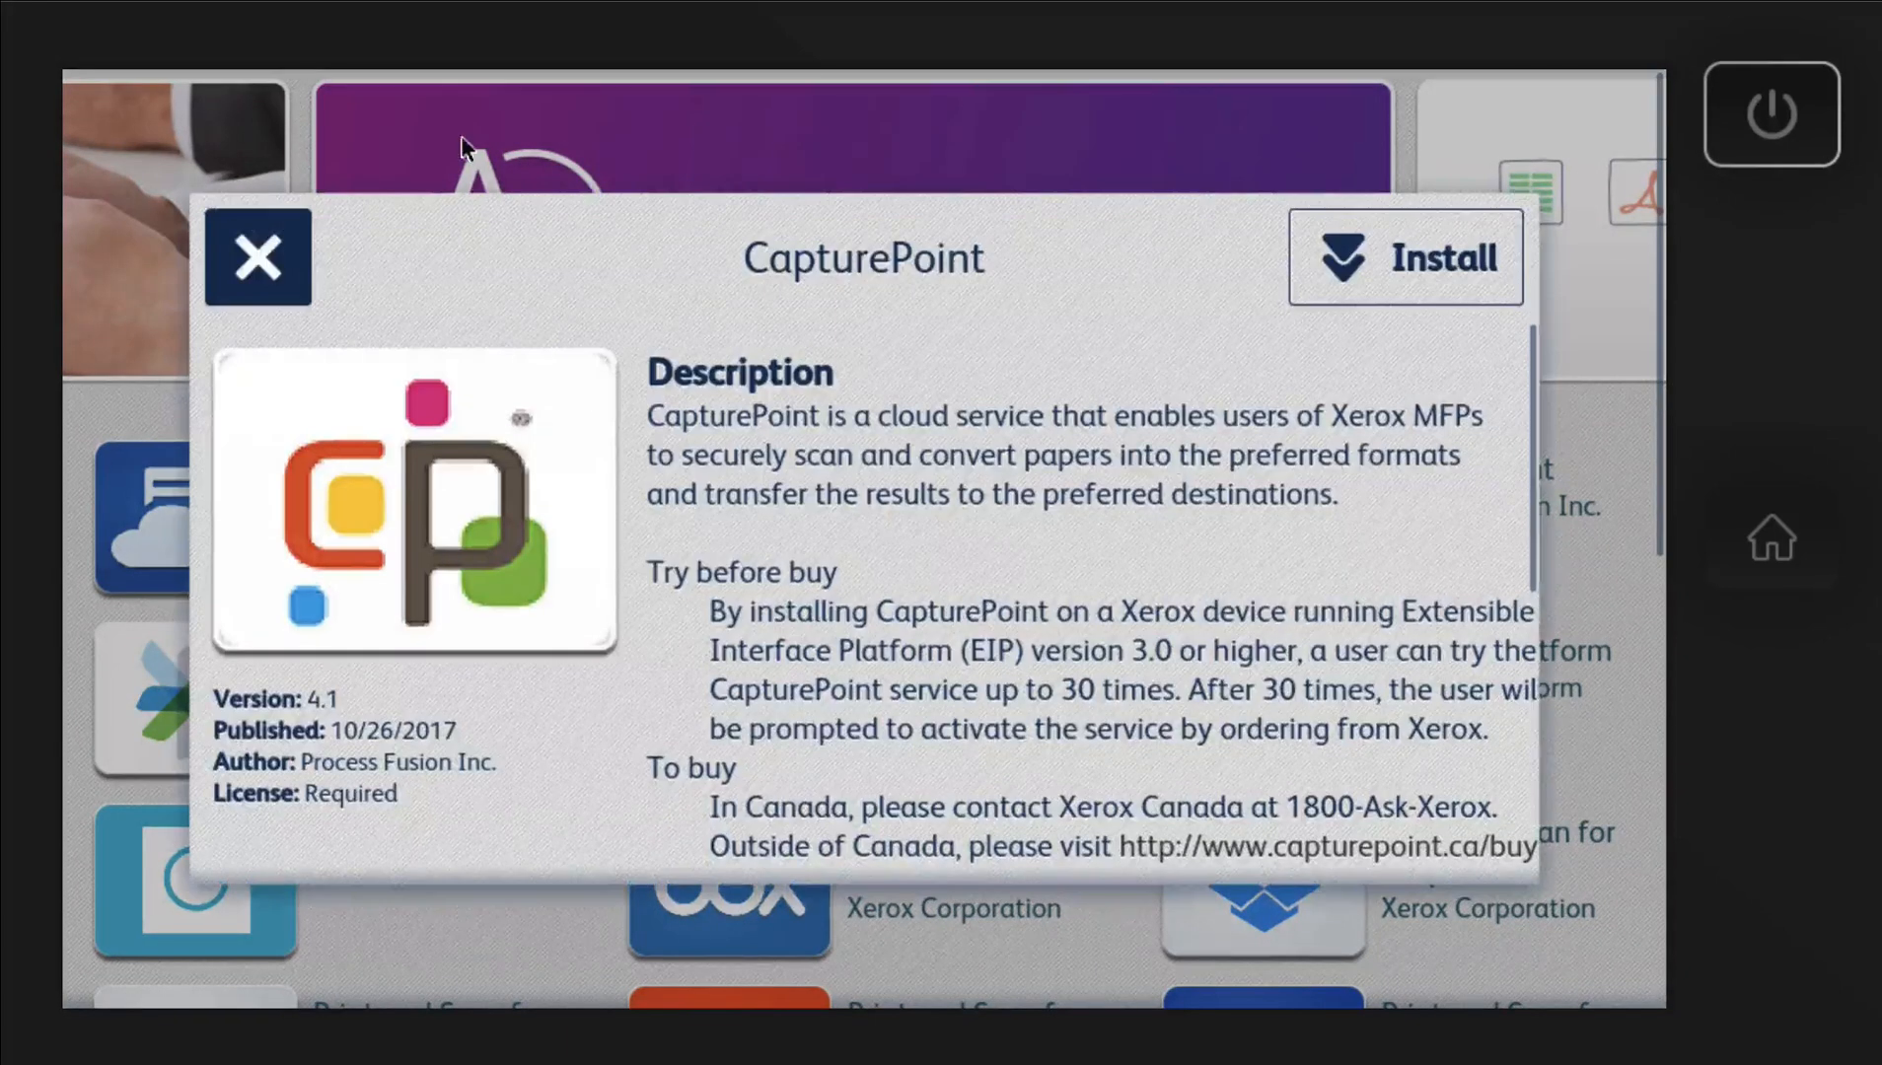
pyautogui.click(256, 256)
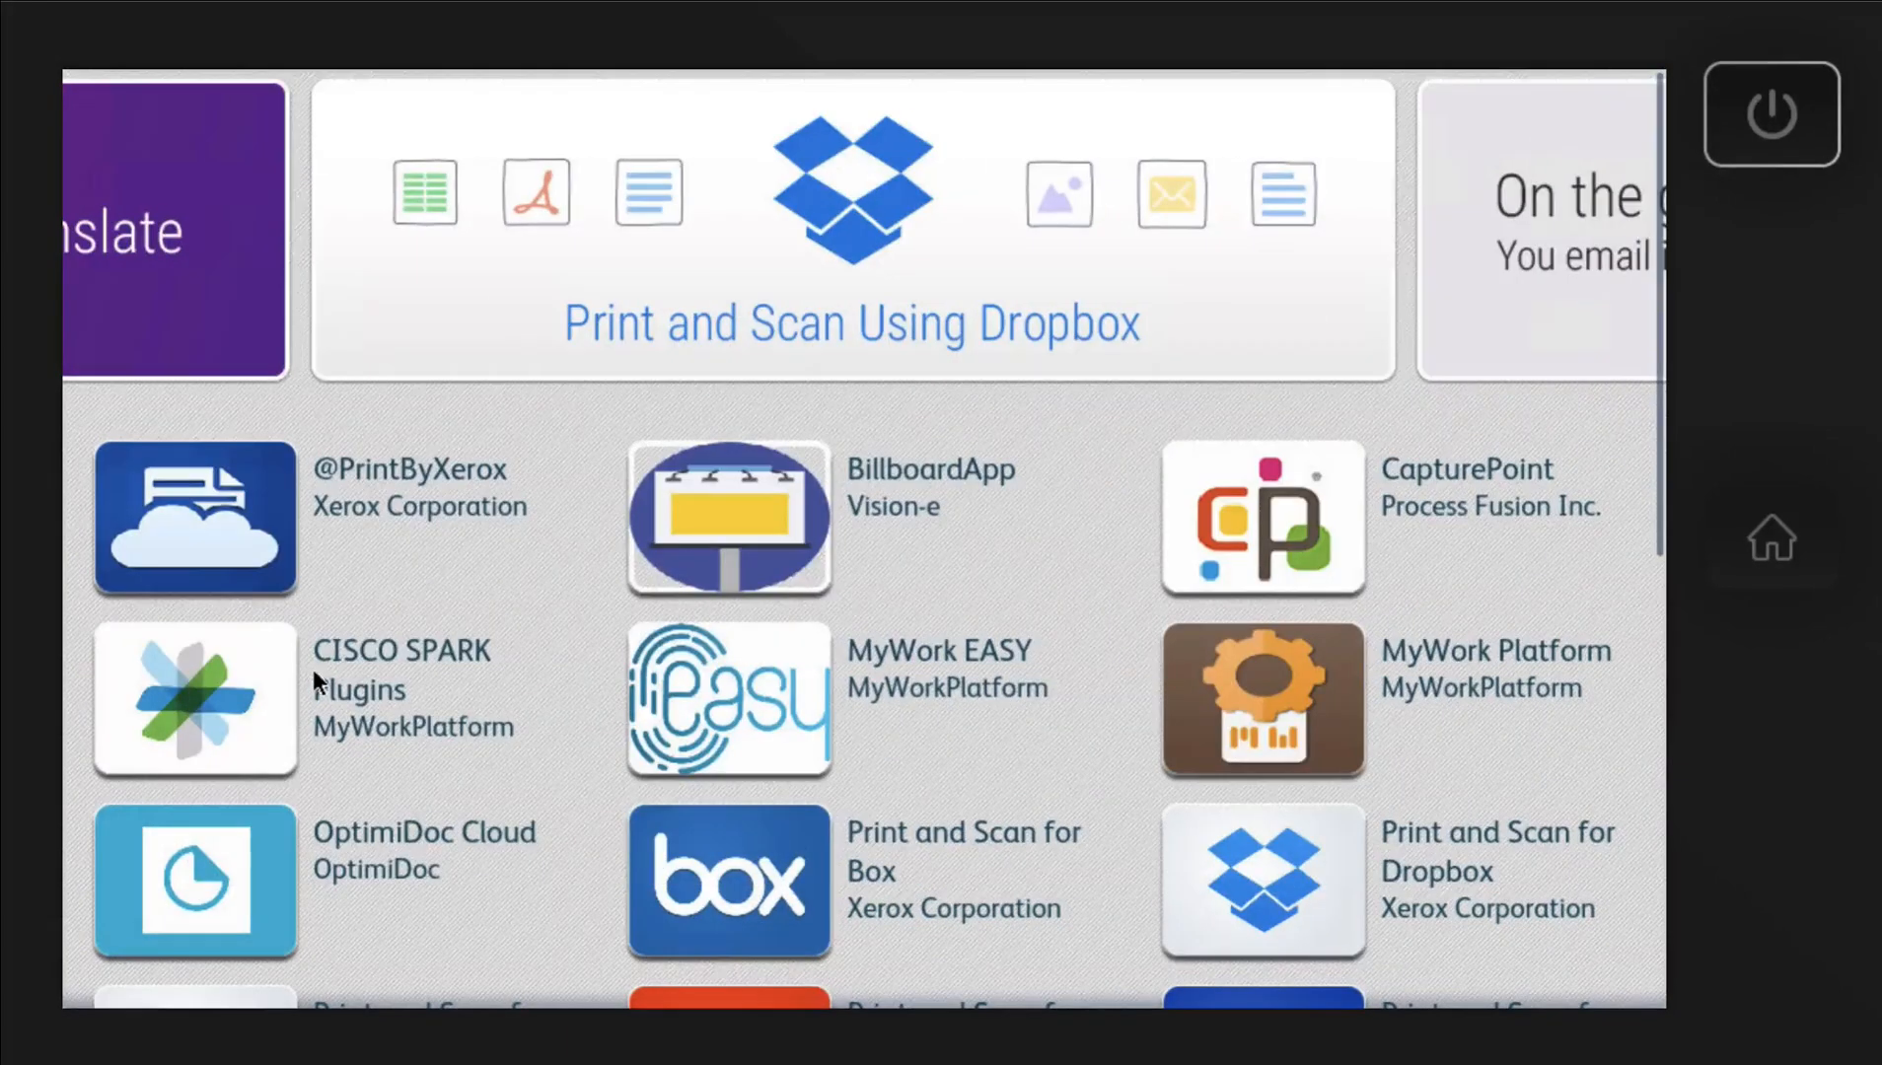
# Install Print and Scan for Google Drive, agreeing to its license, and close its details.
pyautogui.scroll(-3)
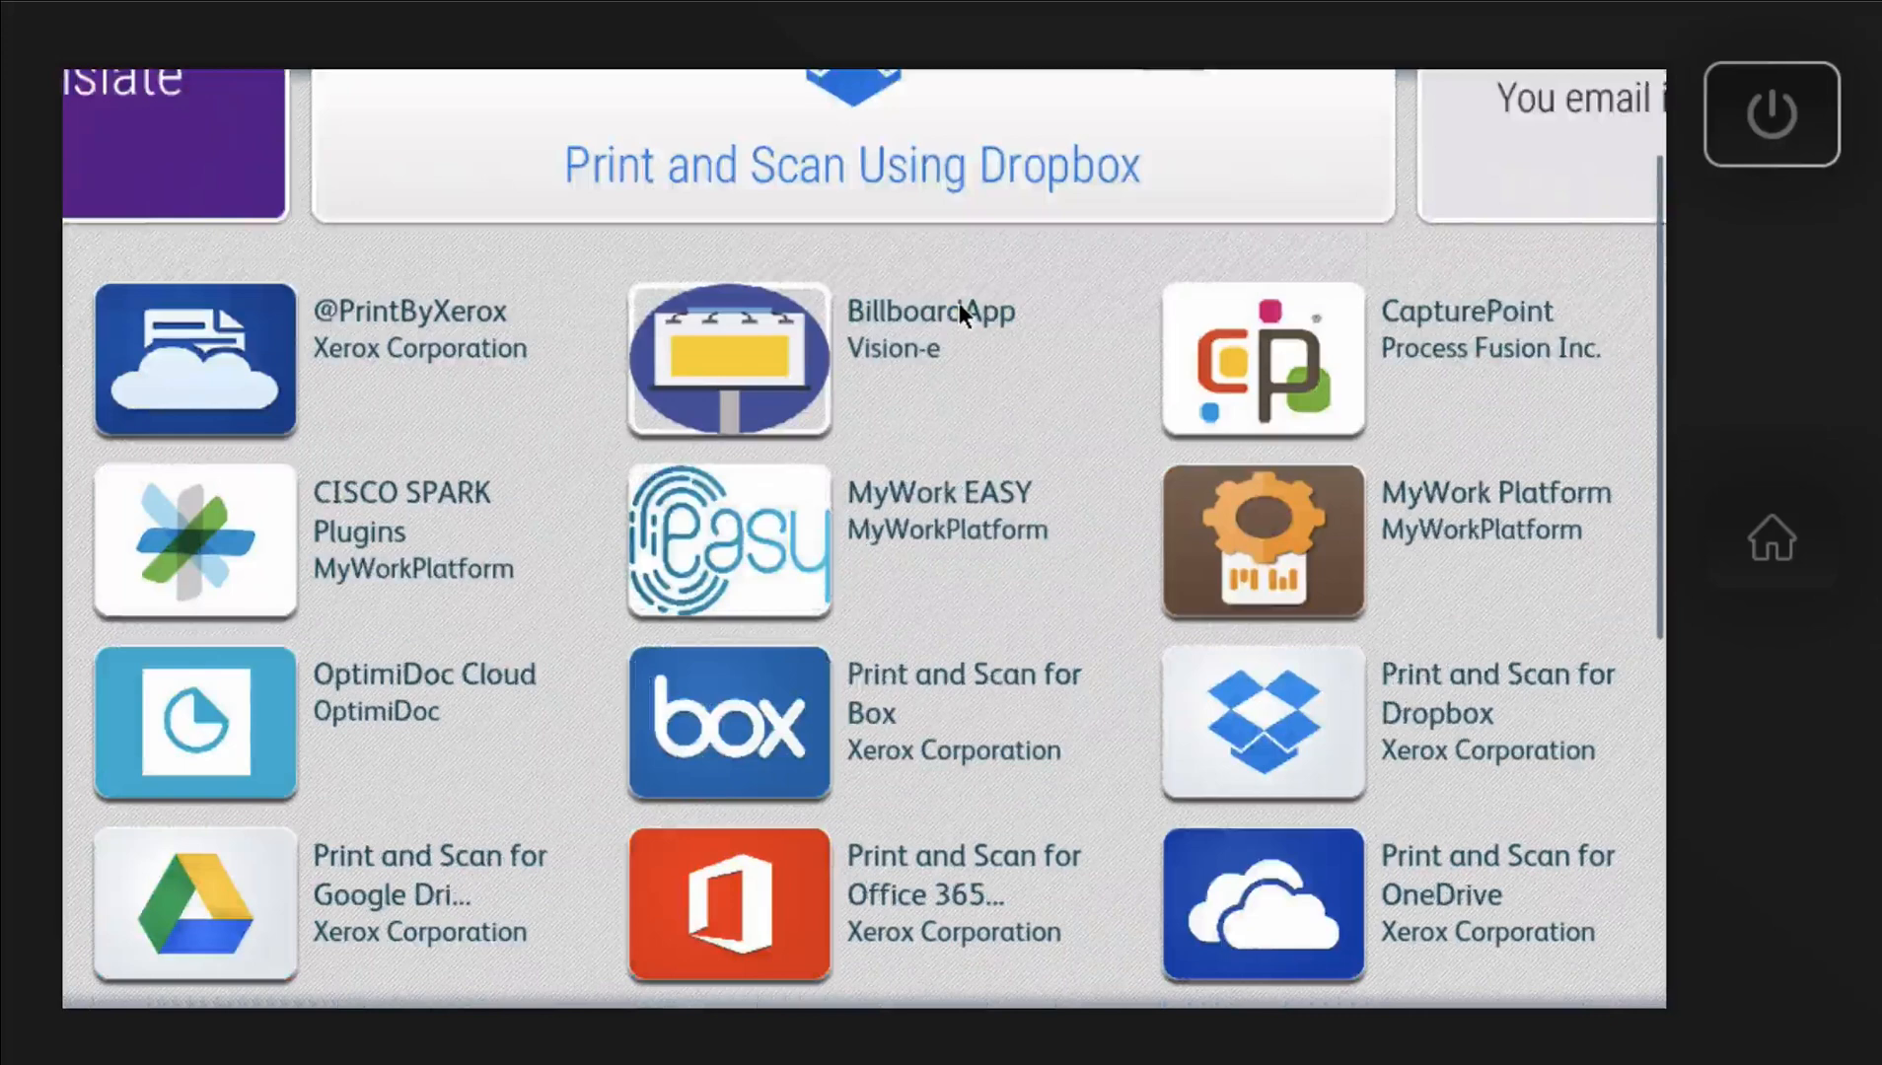
pyautogui.scroll(-3)
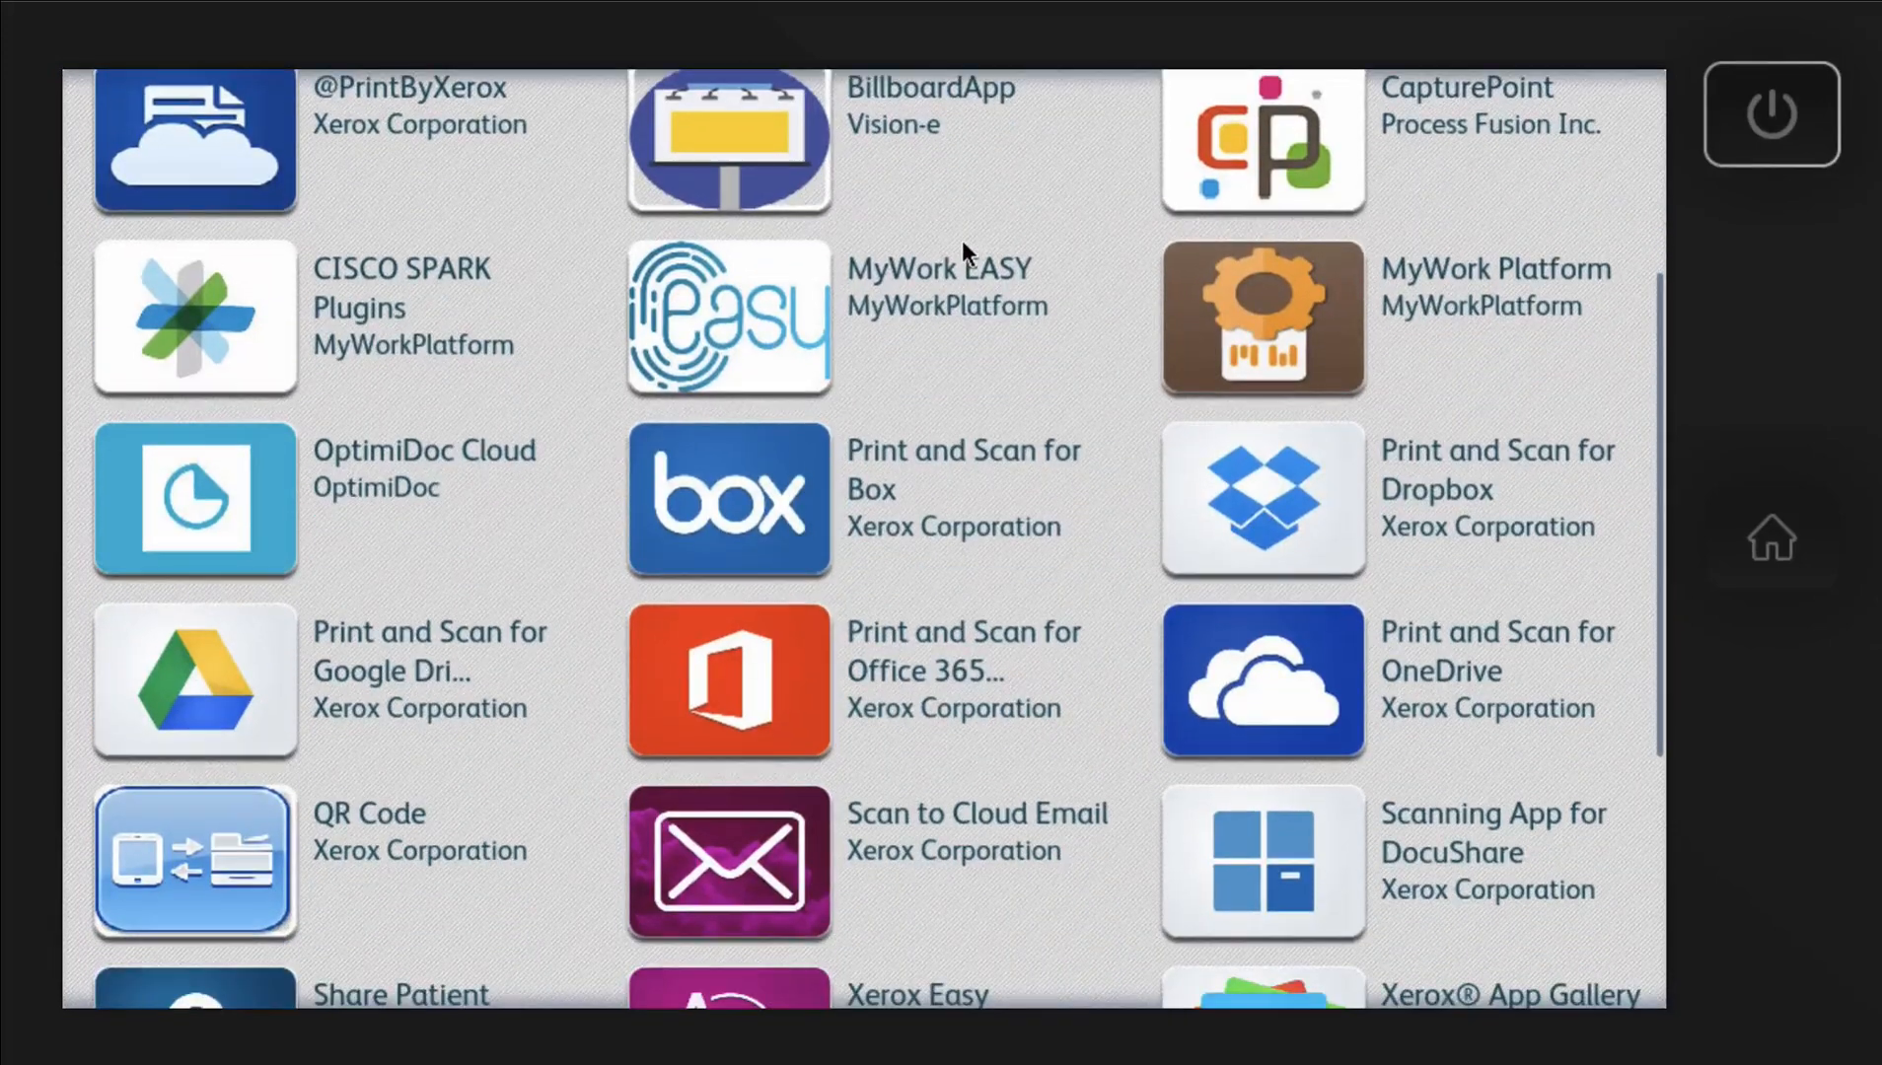
pyautogui.click(193, 681)
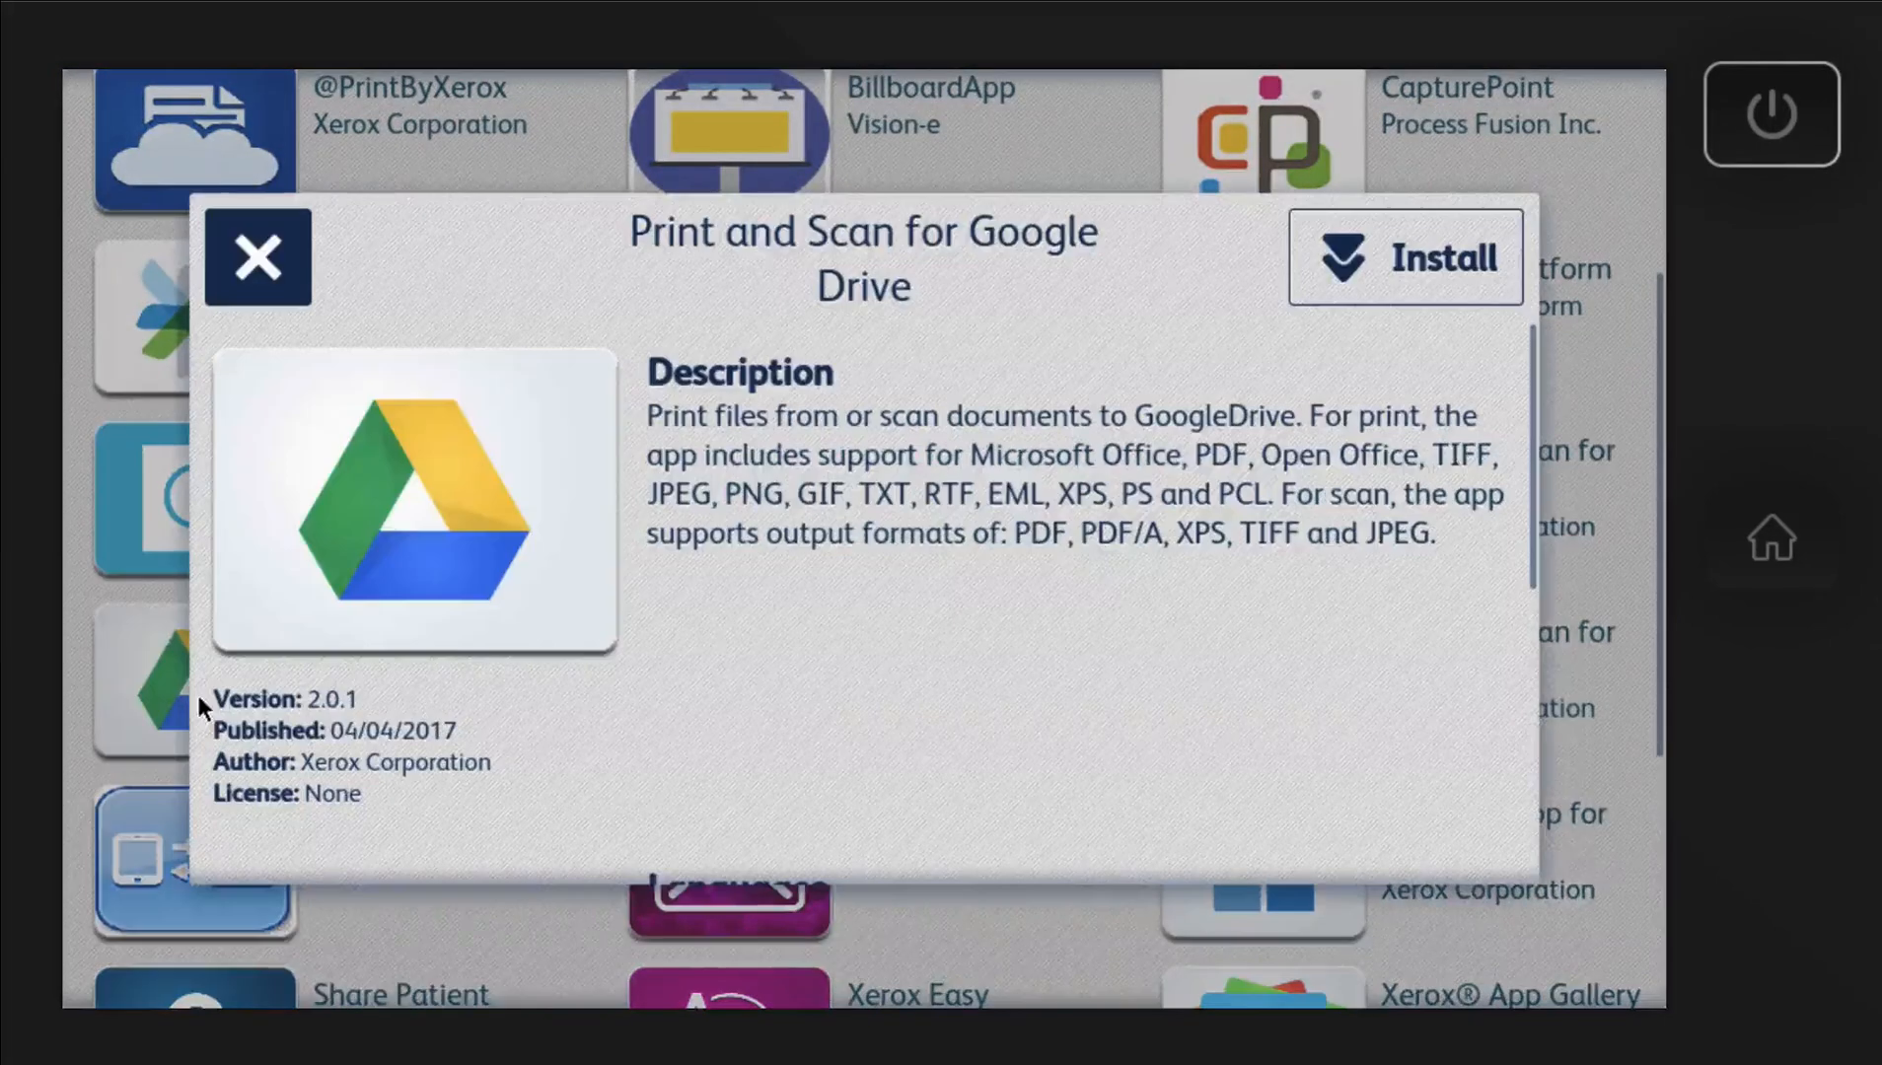
pyautogui.click(1404, 257)
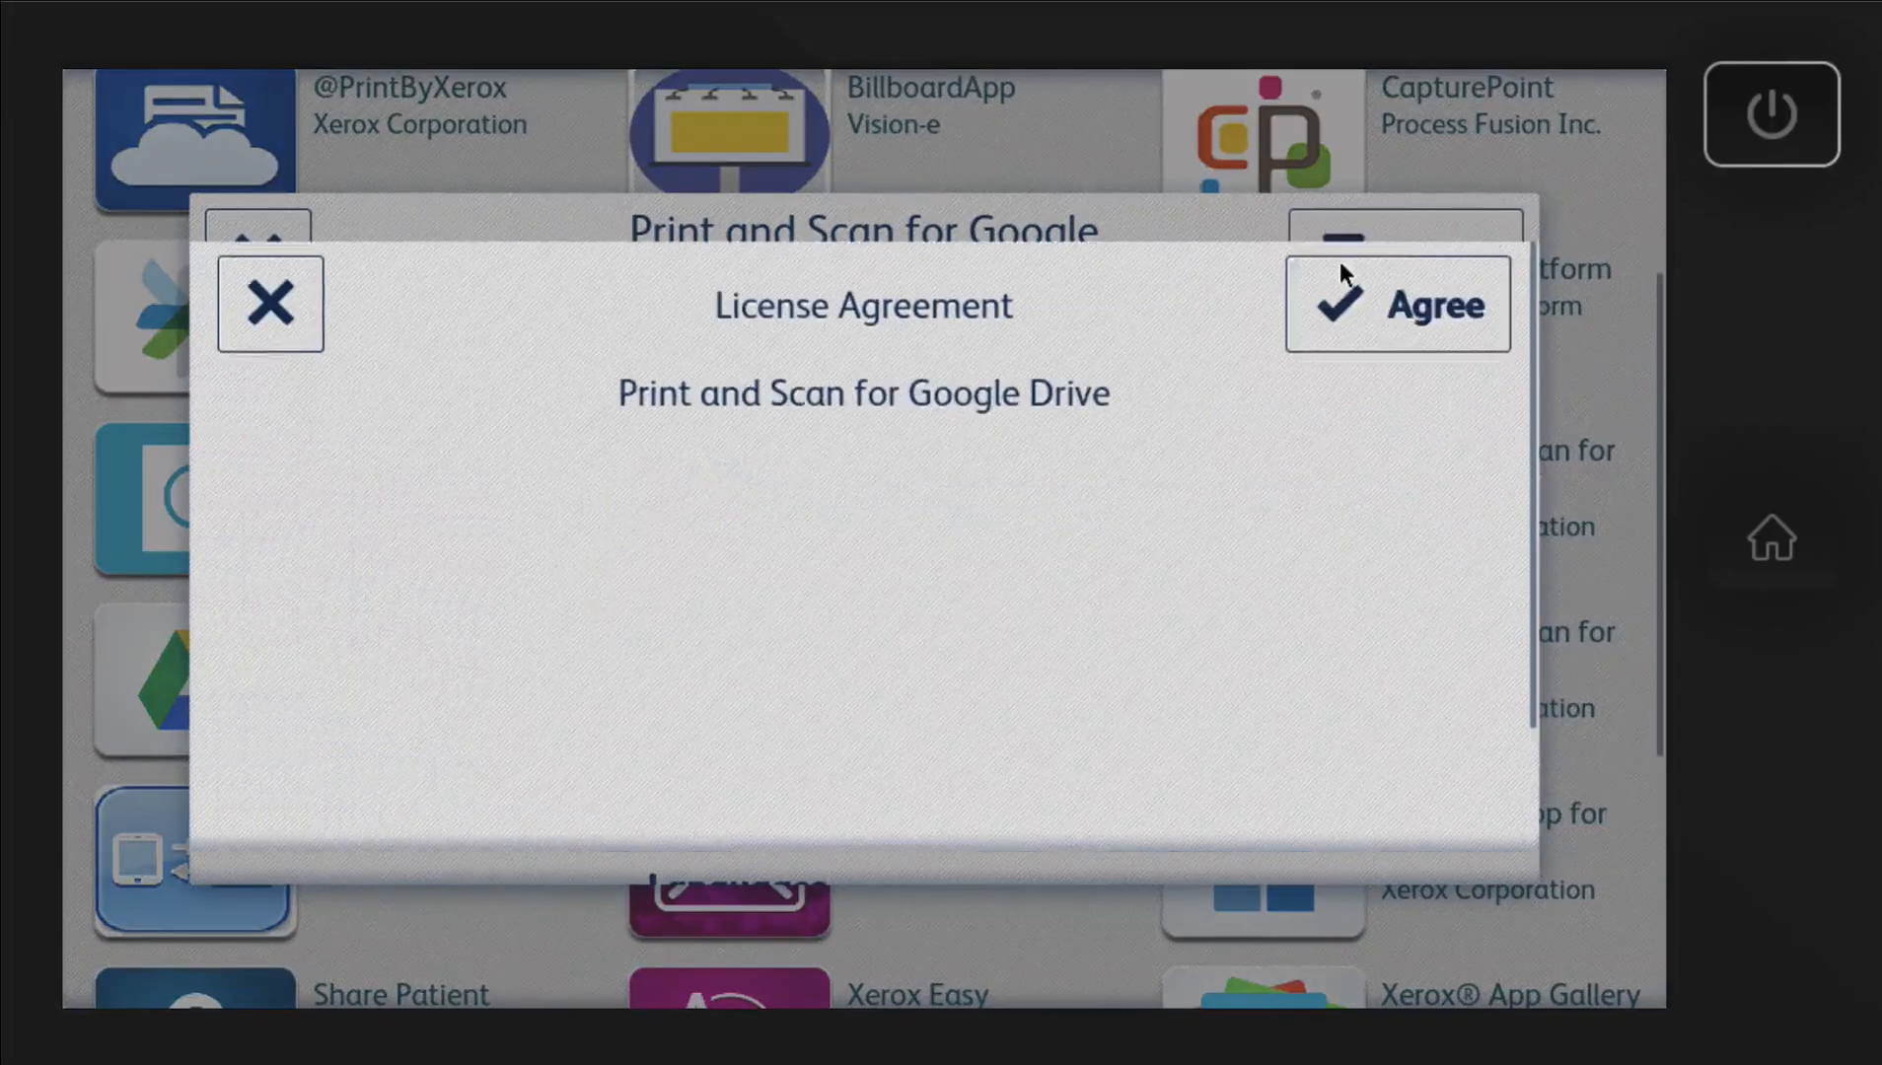
pyautogui.click(1396, 302)
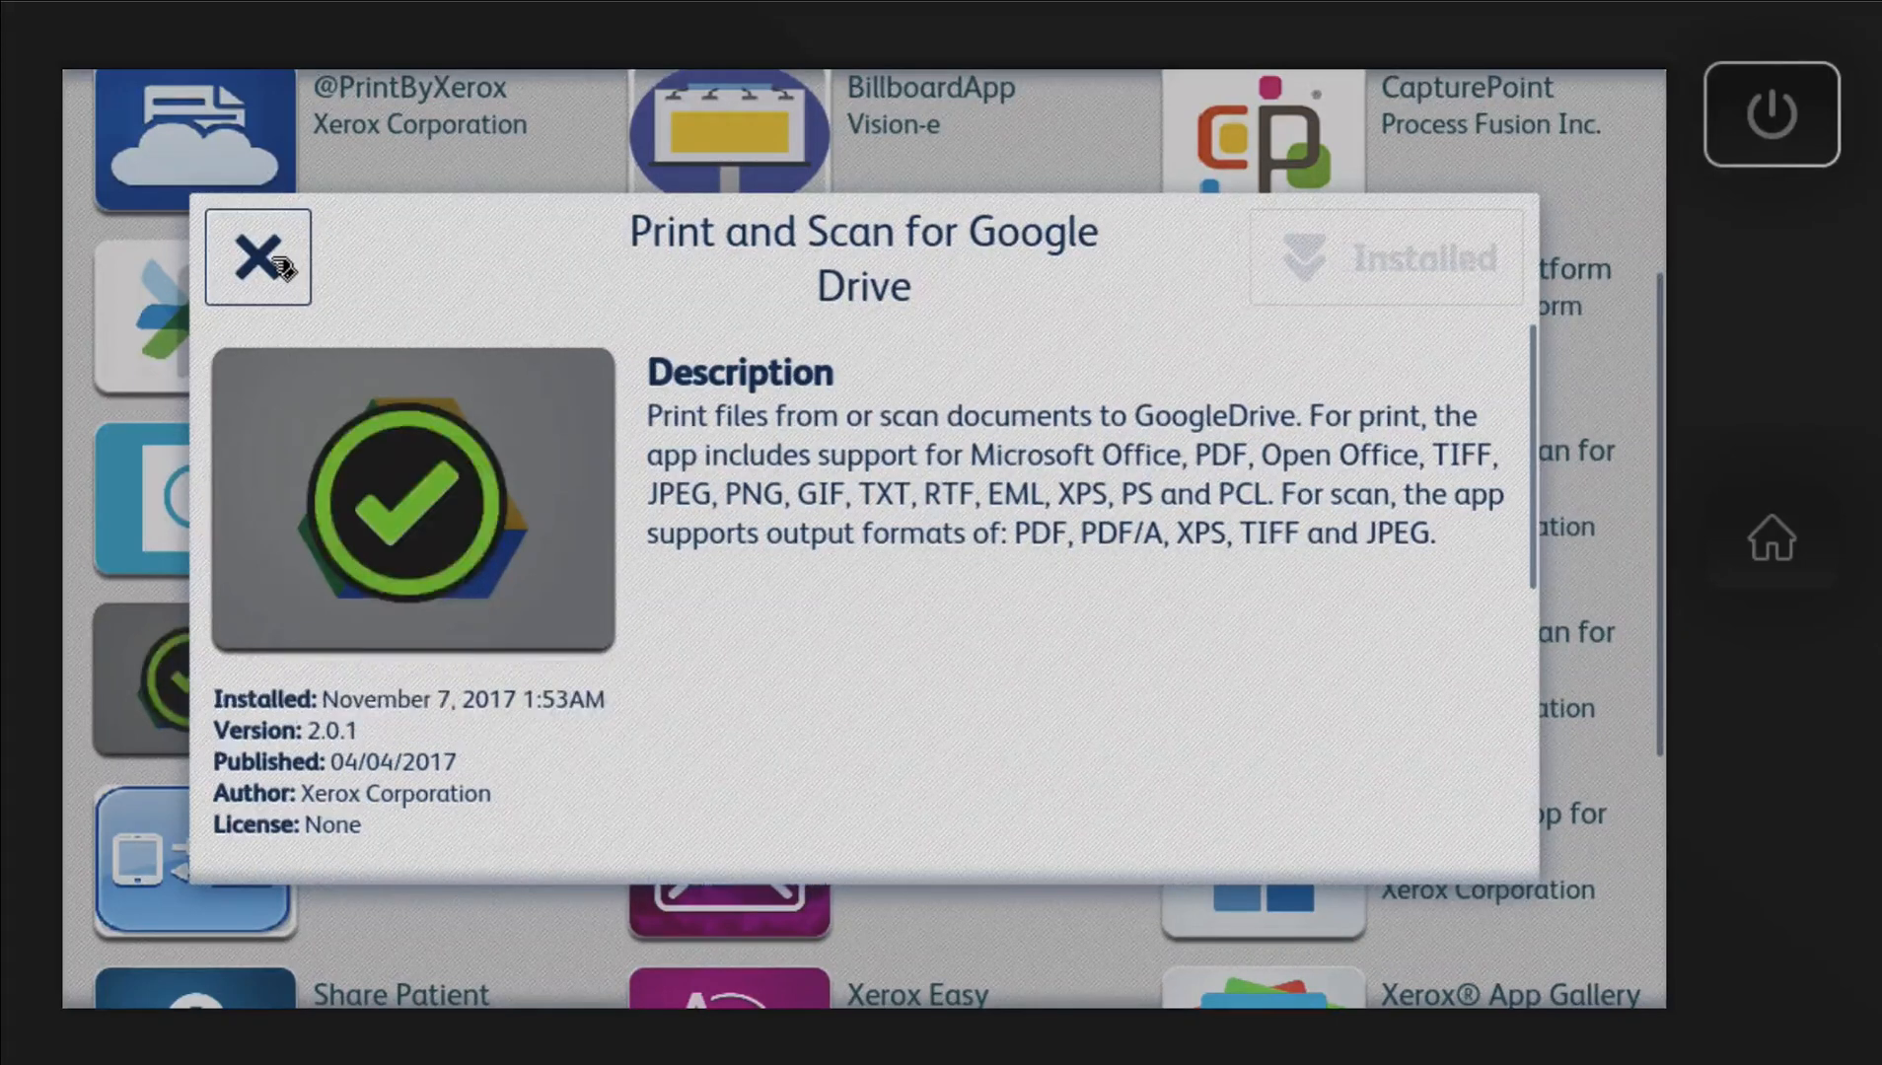
pyautogui.click(257, 256)
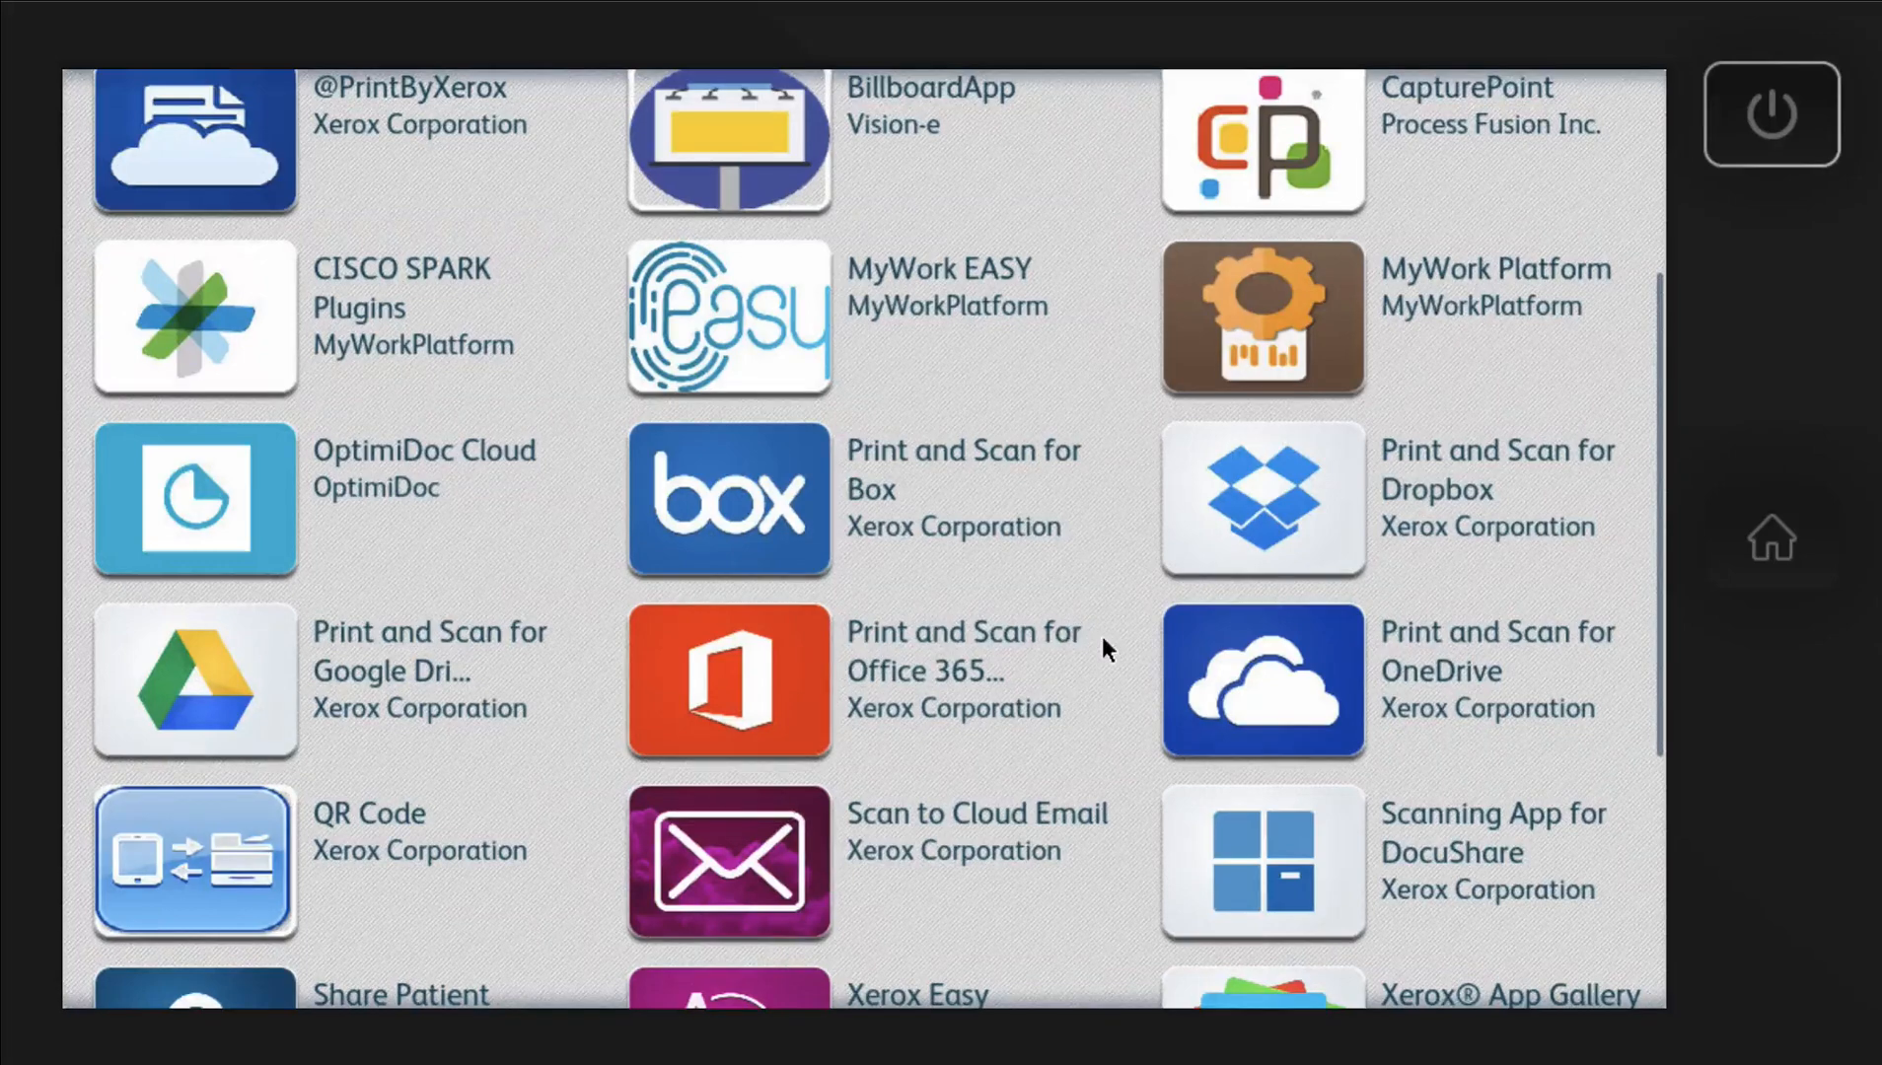
# Install Xerox Easy Translator Service from the bottom of the catalogue and close its details.
pyautogui.scroll(-3)
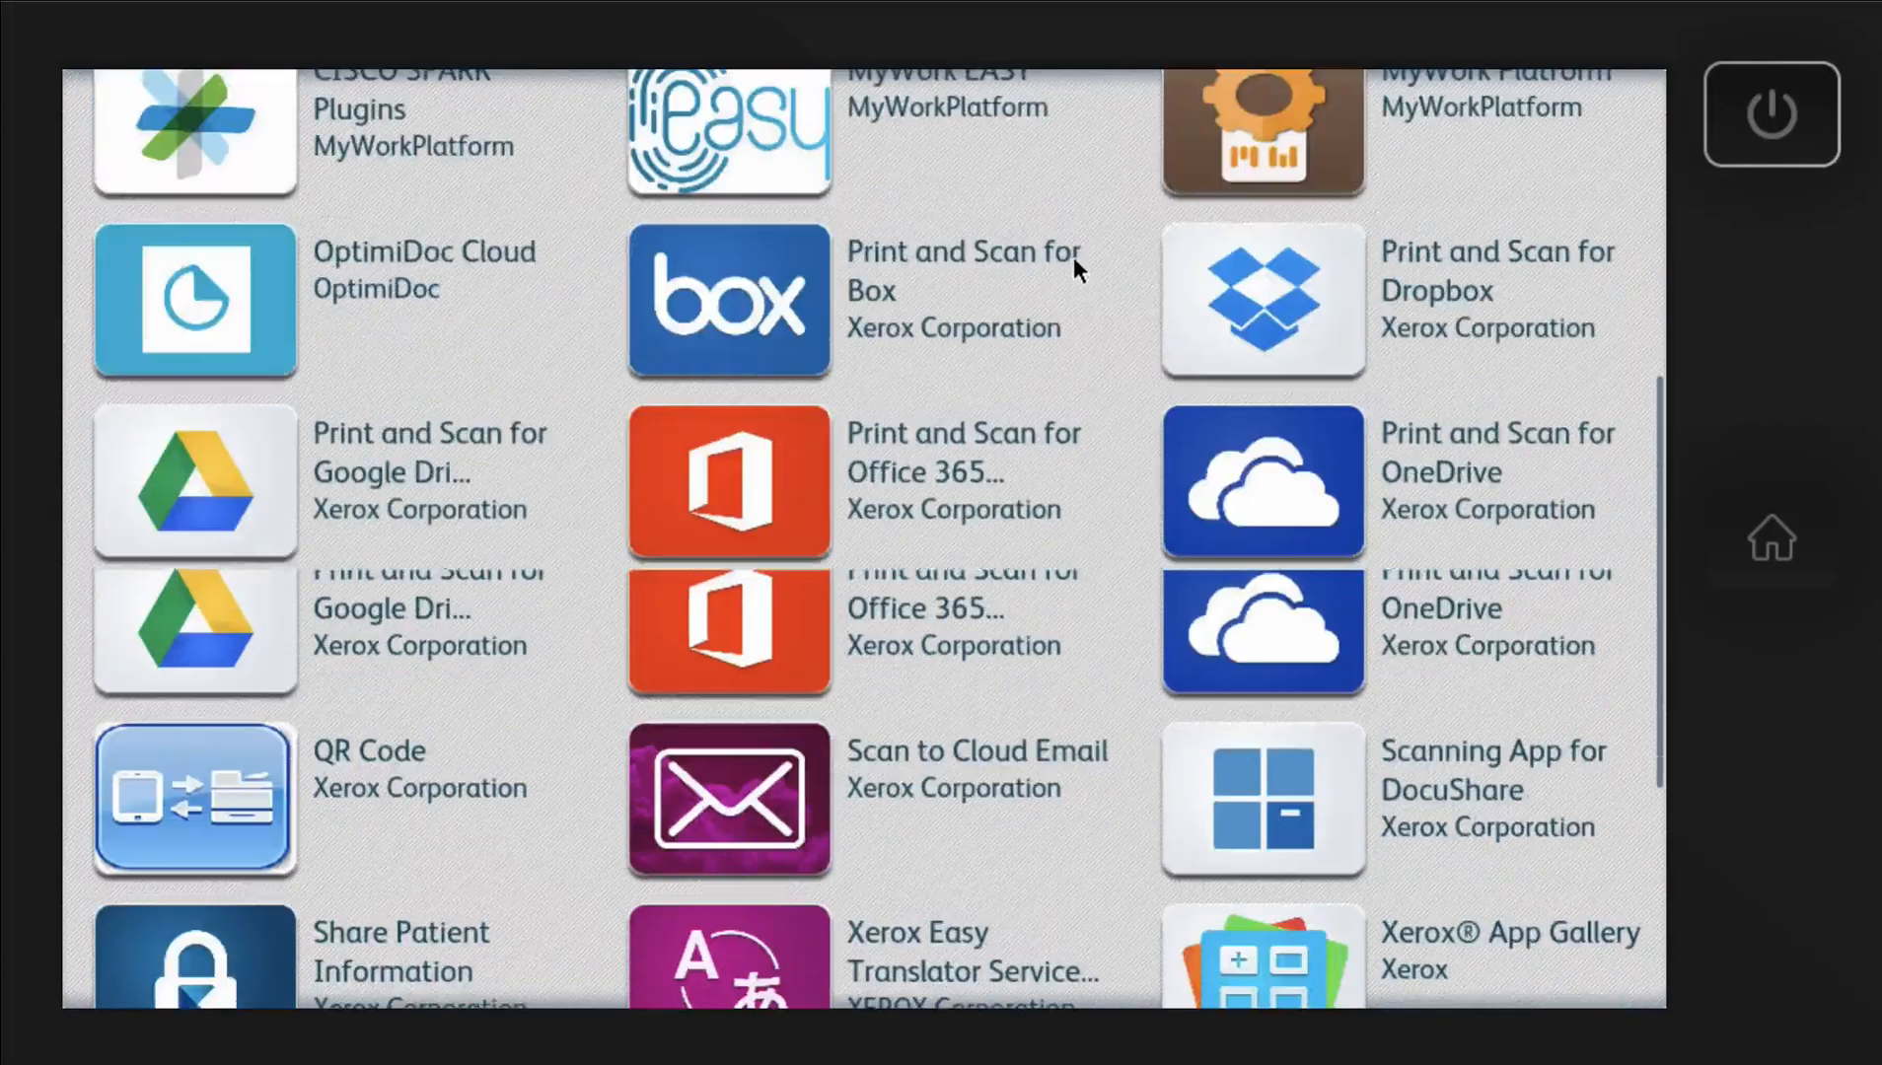
pyautogui.scroll(-3)
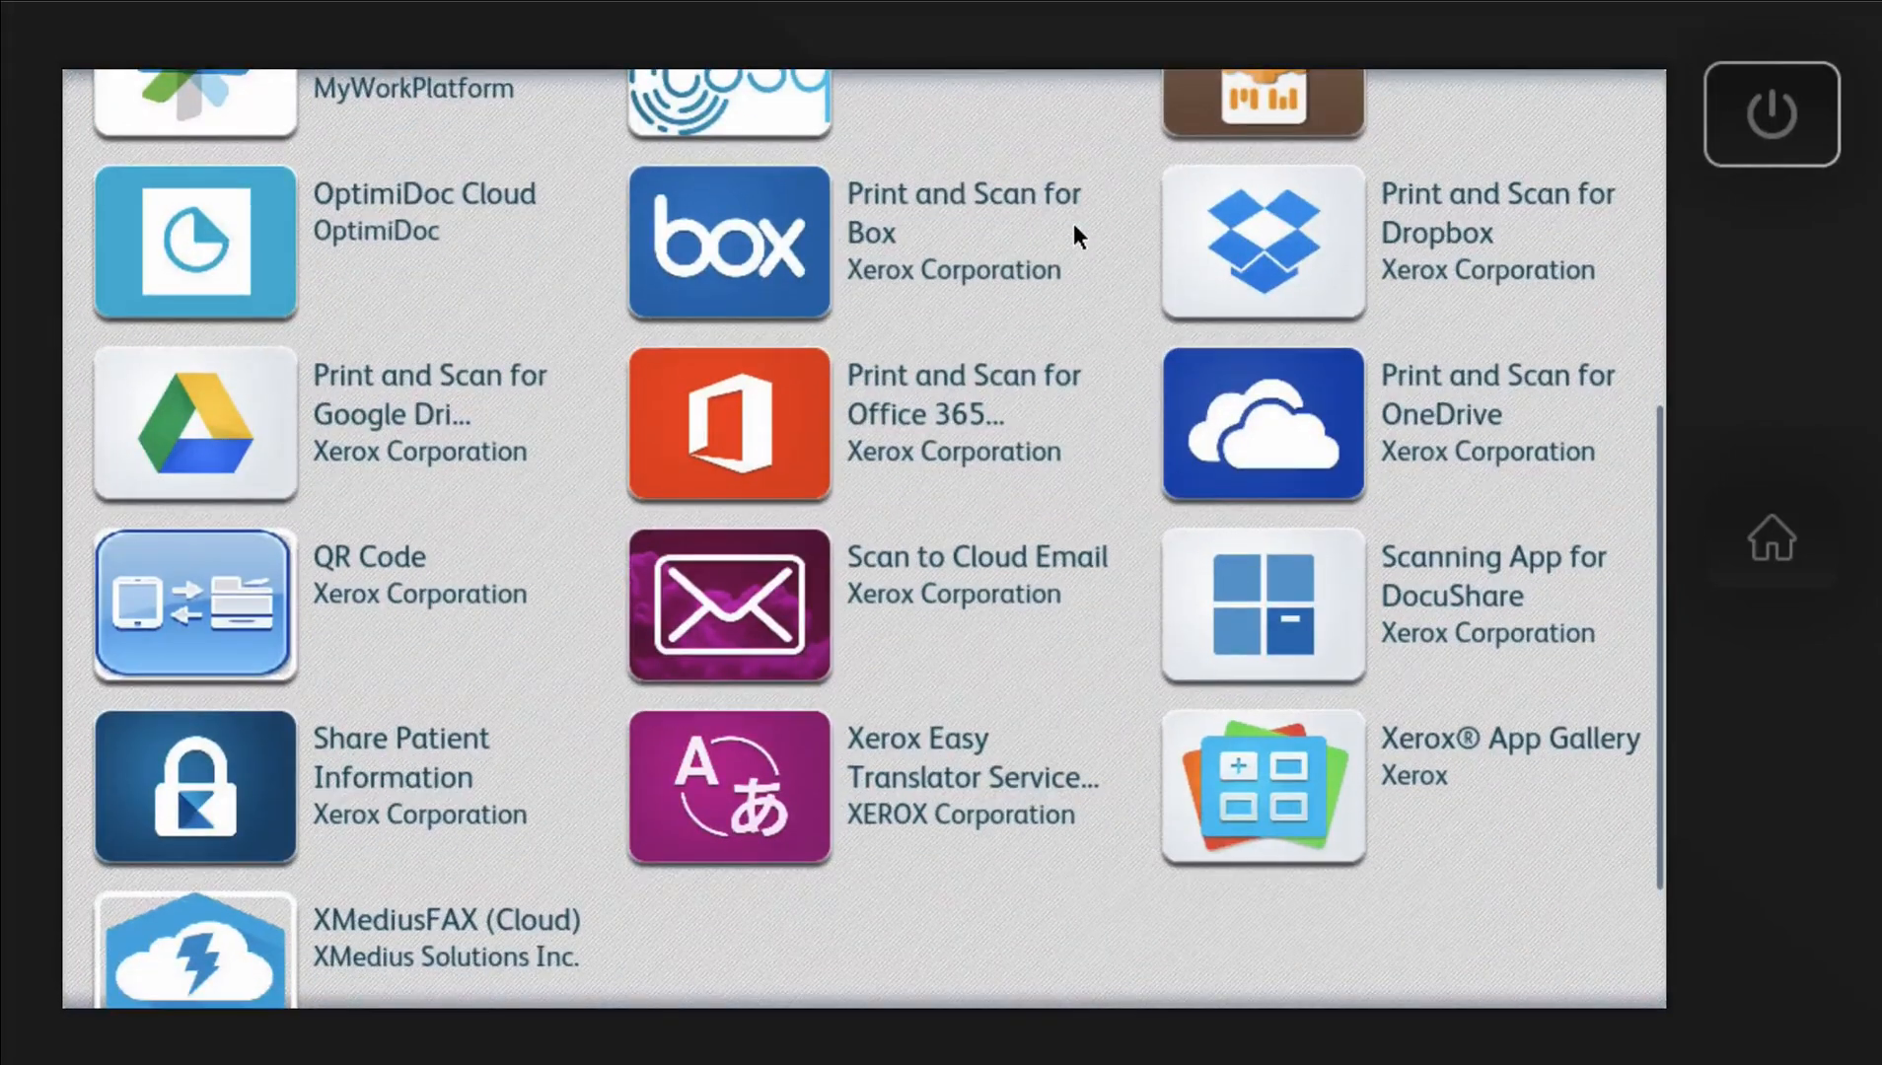
pyautogui.scroll(-3)
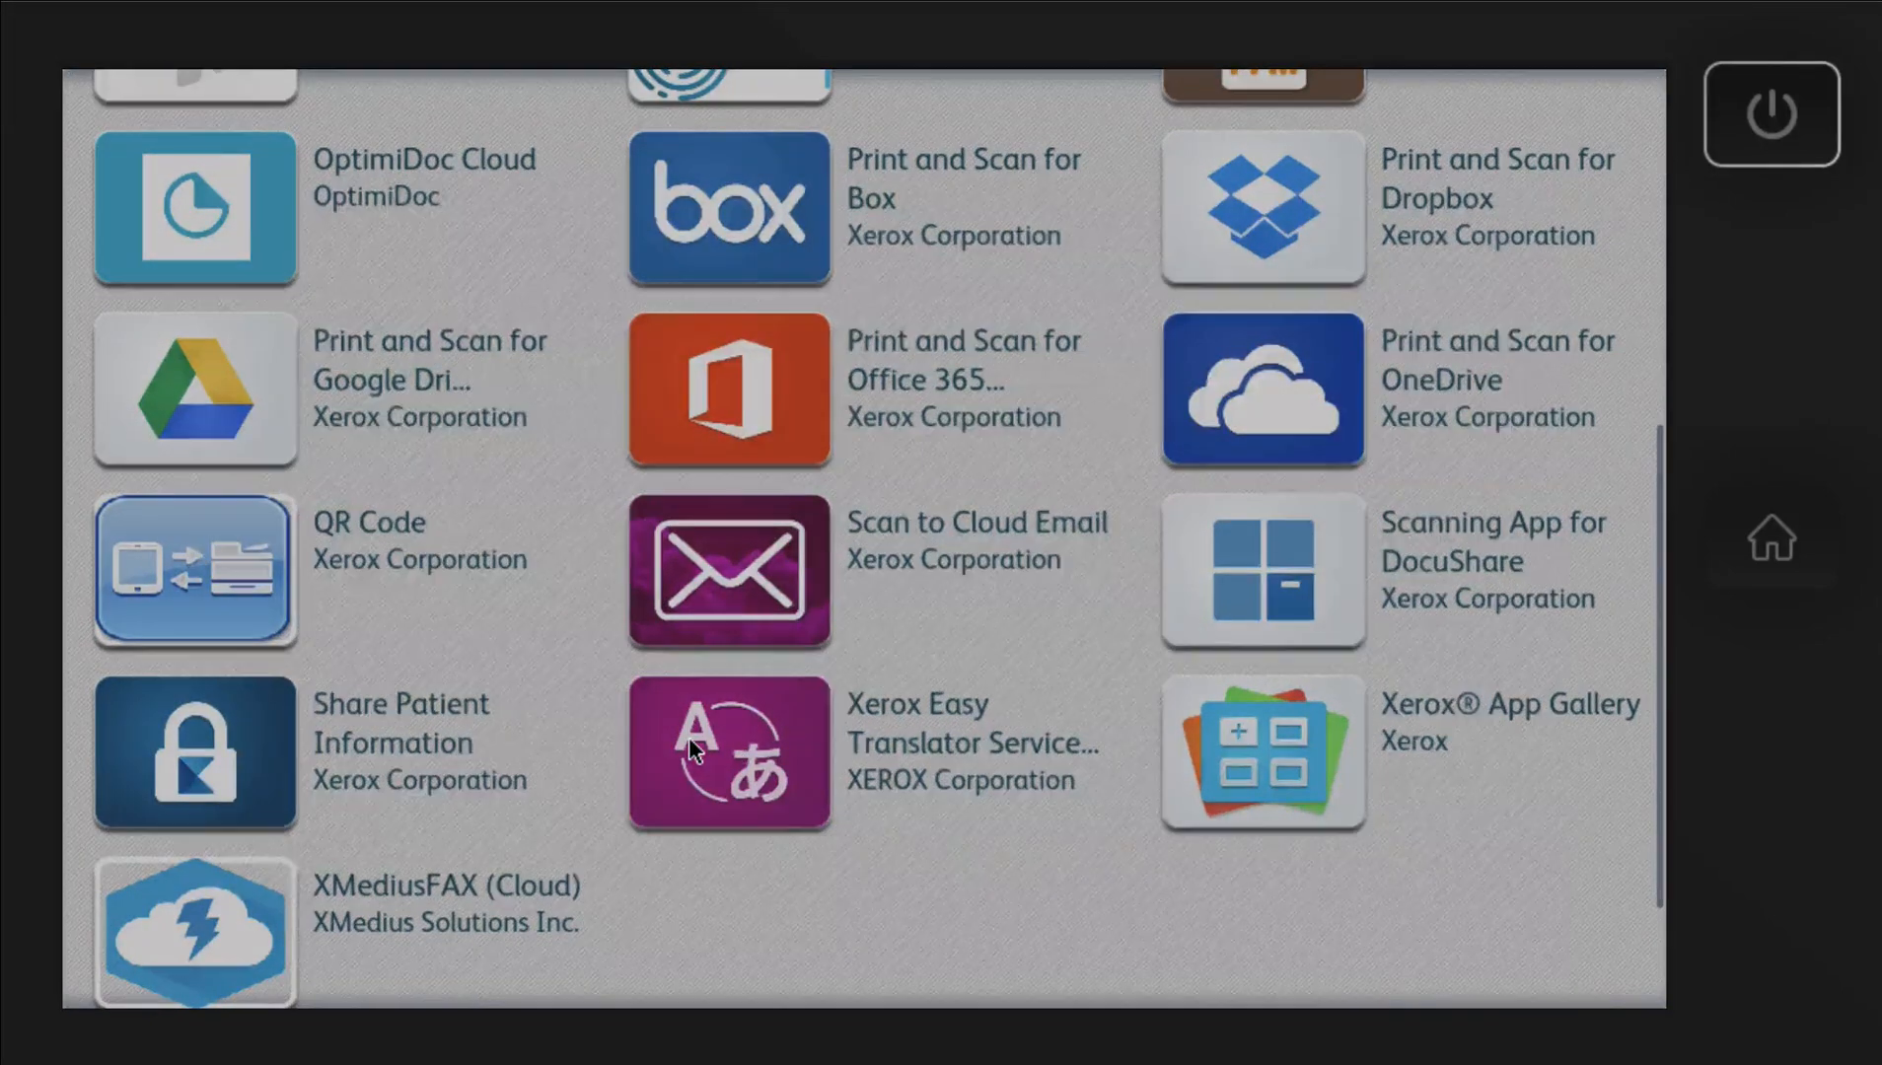
pyautogui.click(727, 753)
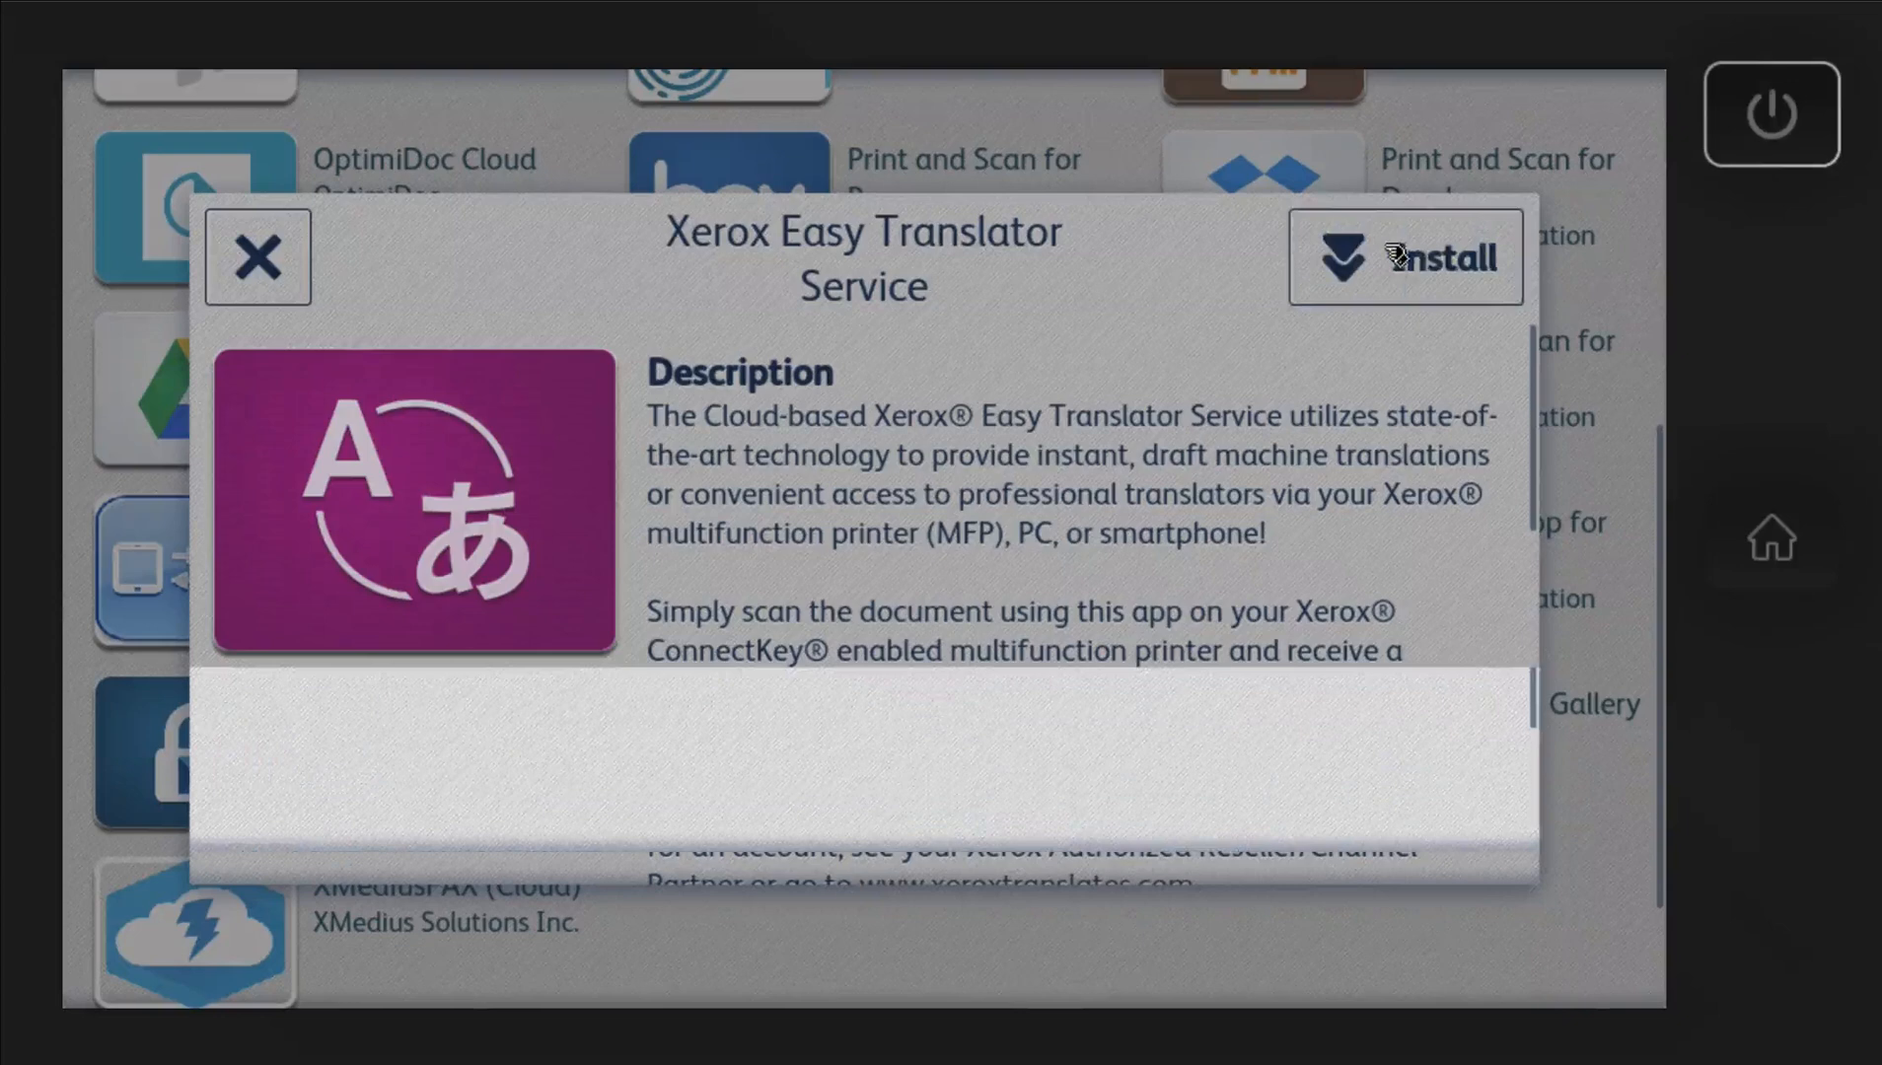
pyautogui.click(1405, 255)
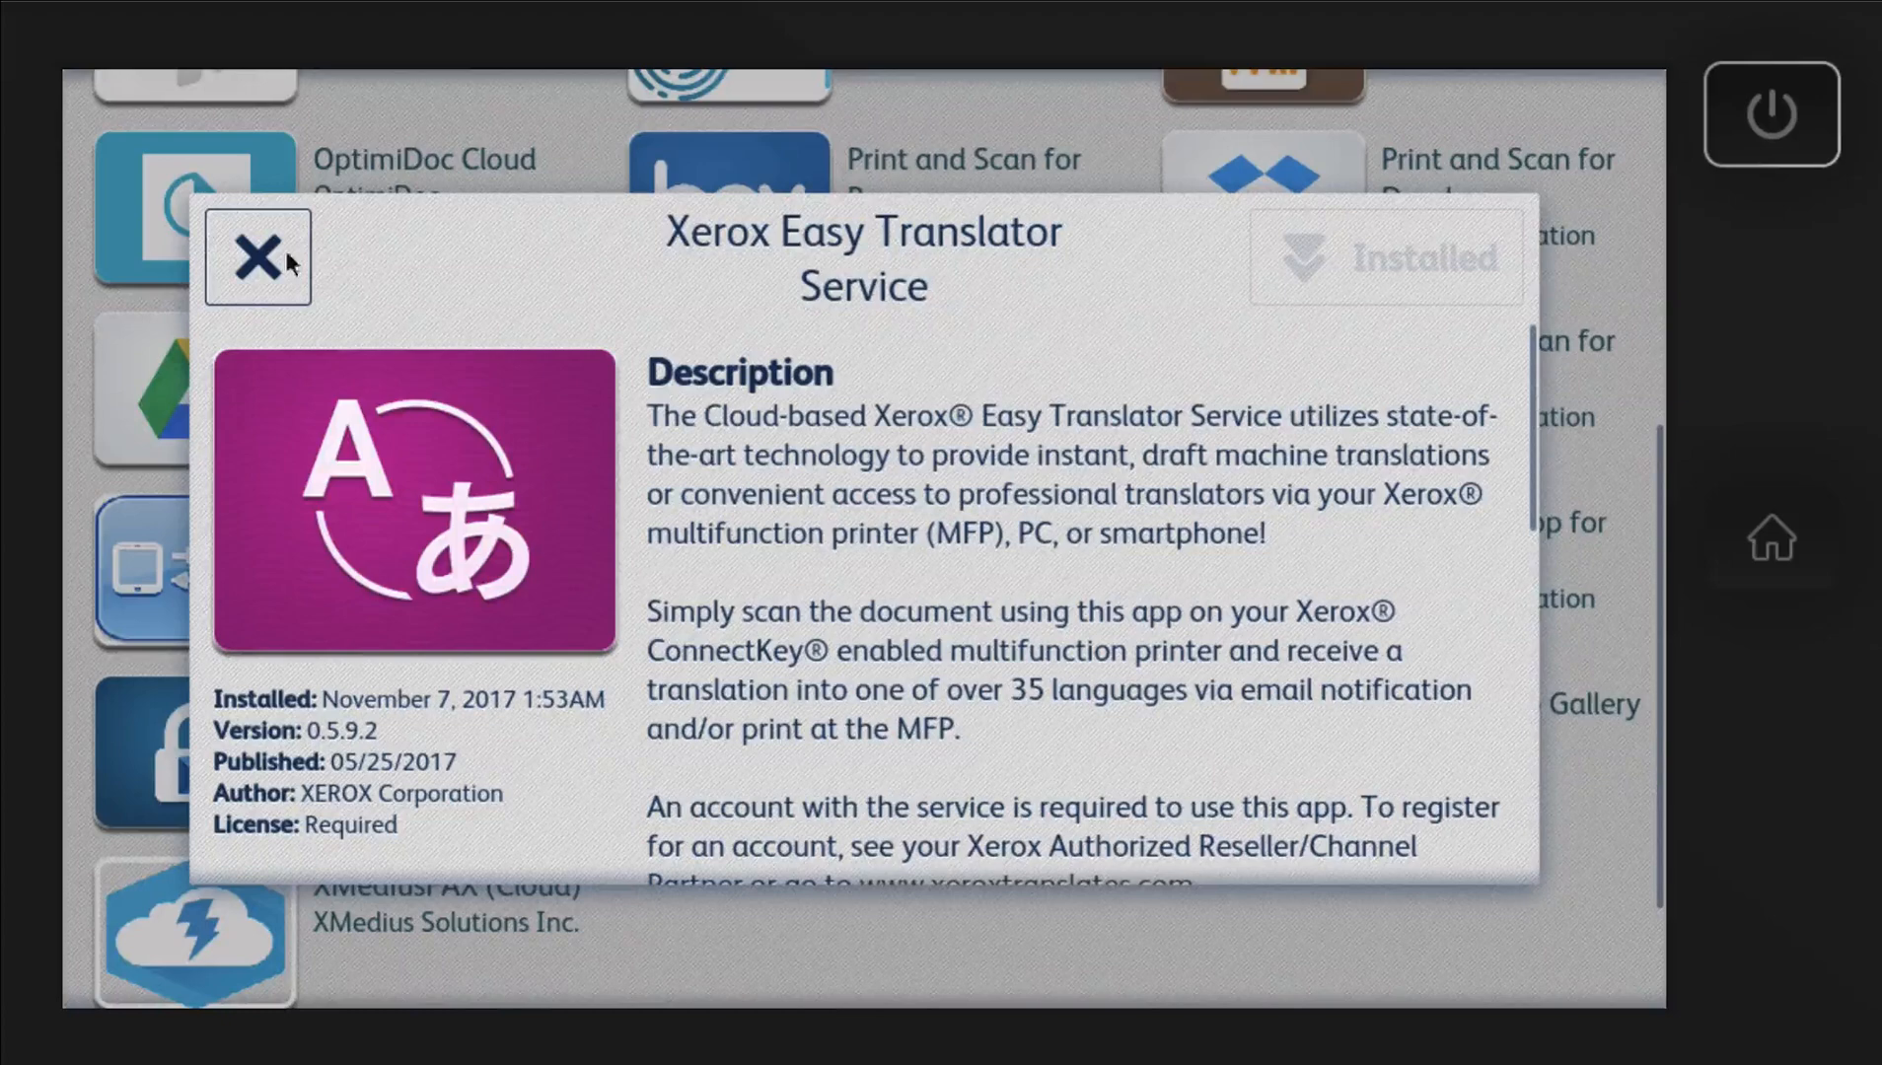
pyautogui.click(259, 259)
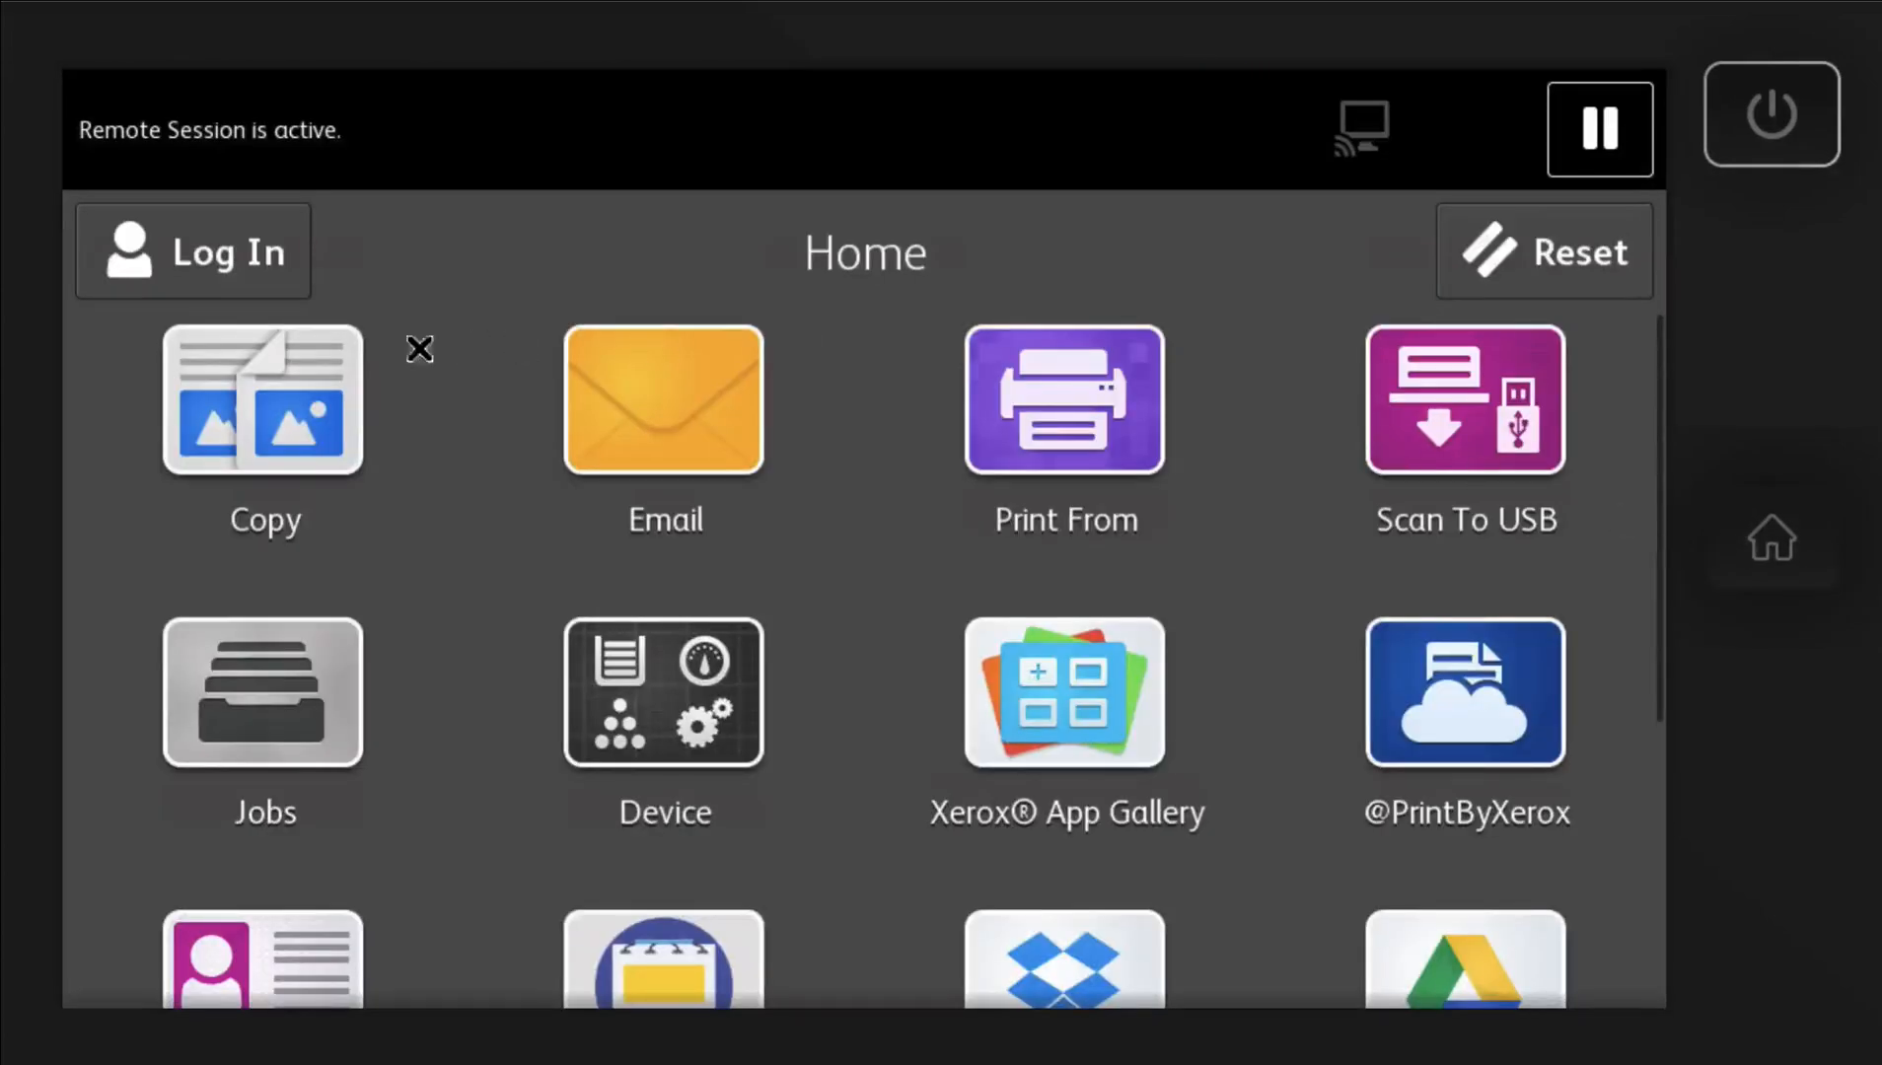
pyautogui.moveTo(1198, 475)
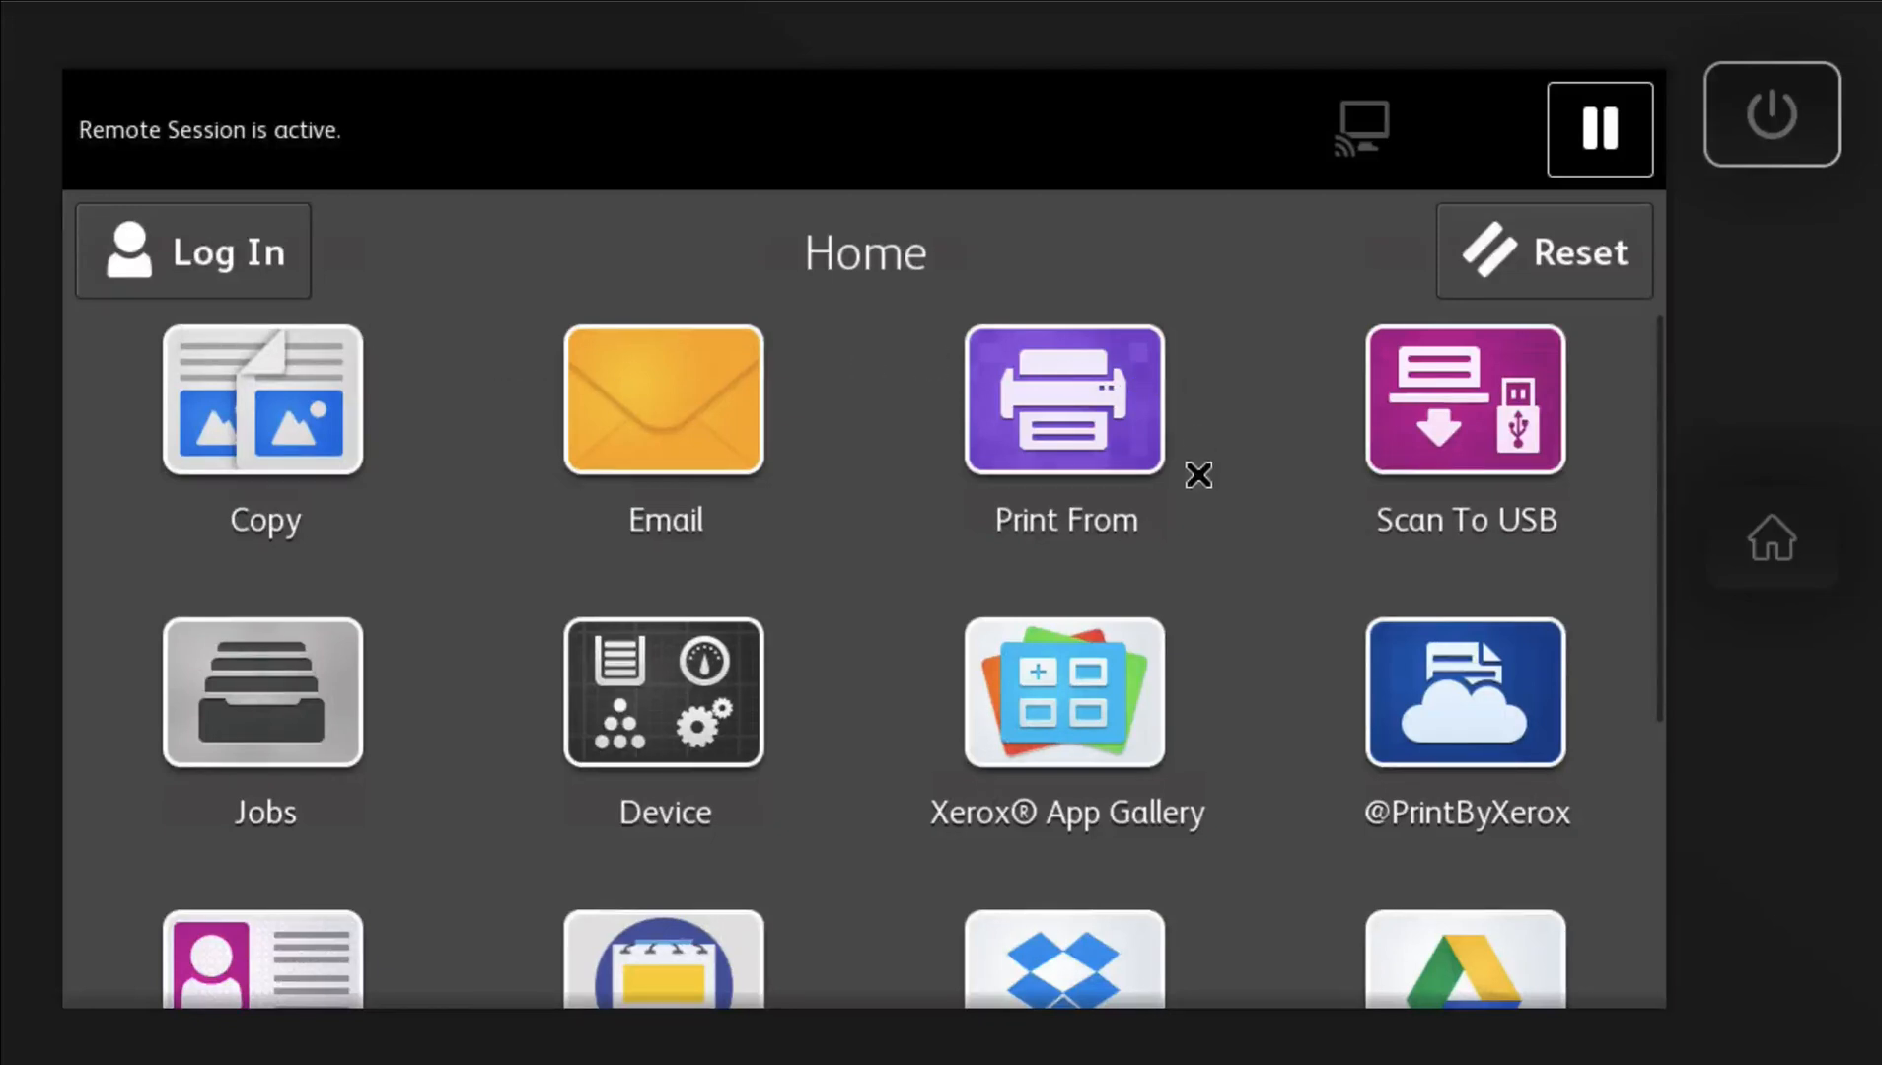
# Scroll the Home screen down to reveal the Print and Scan for Dropbox tile.
pyautogui.scroll(-3)
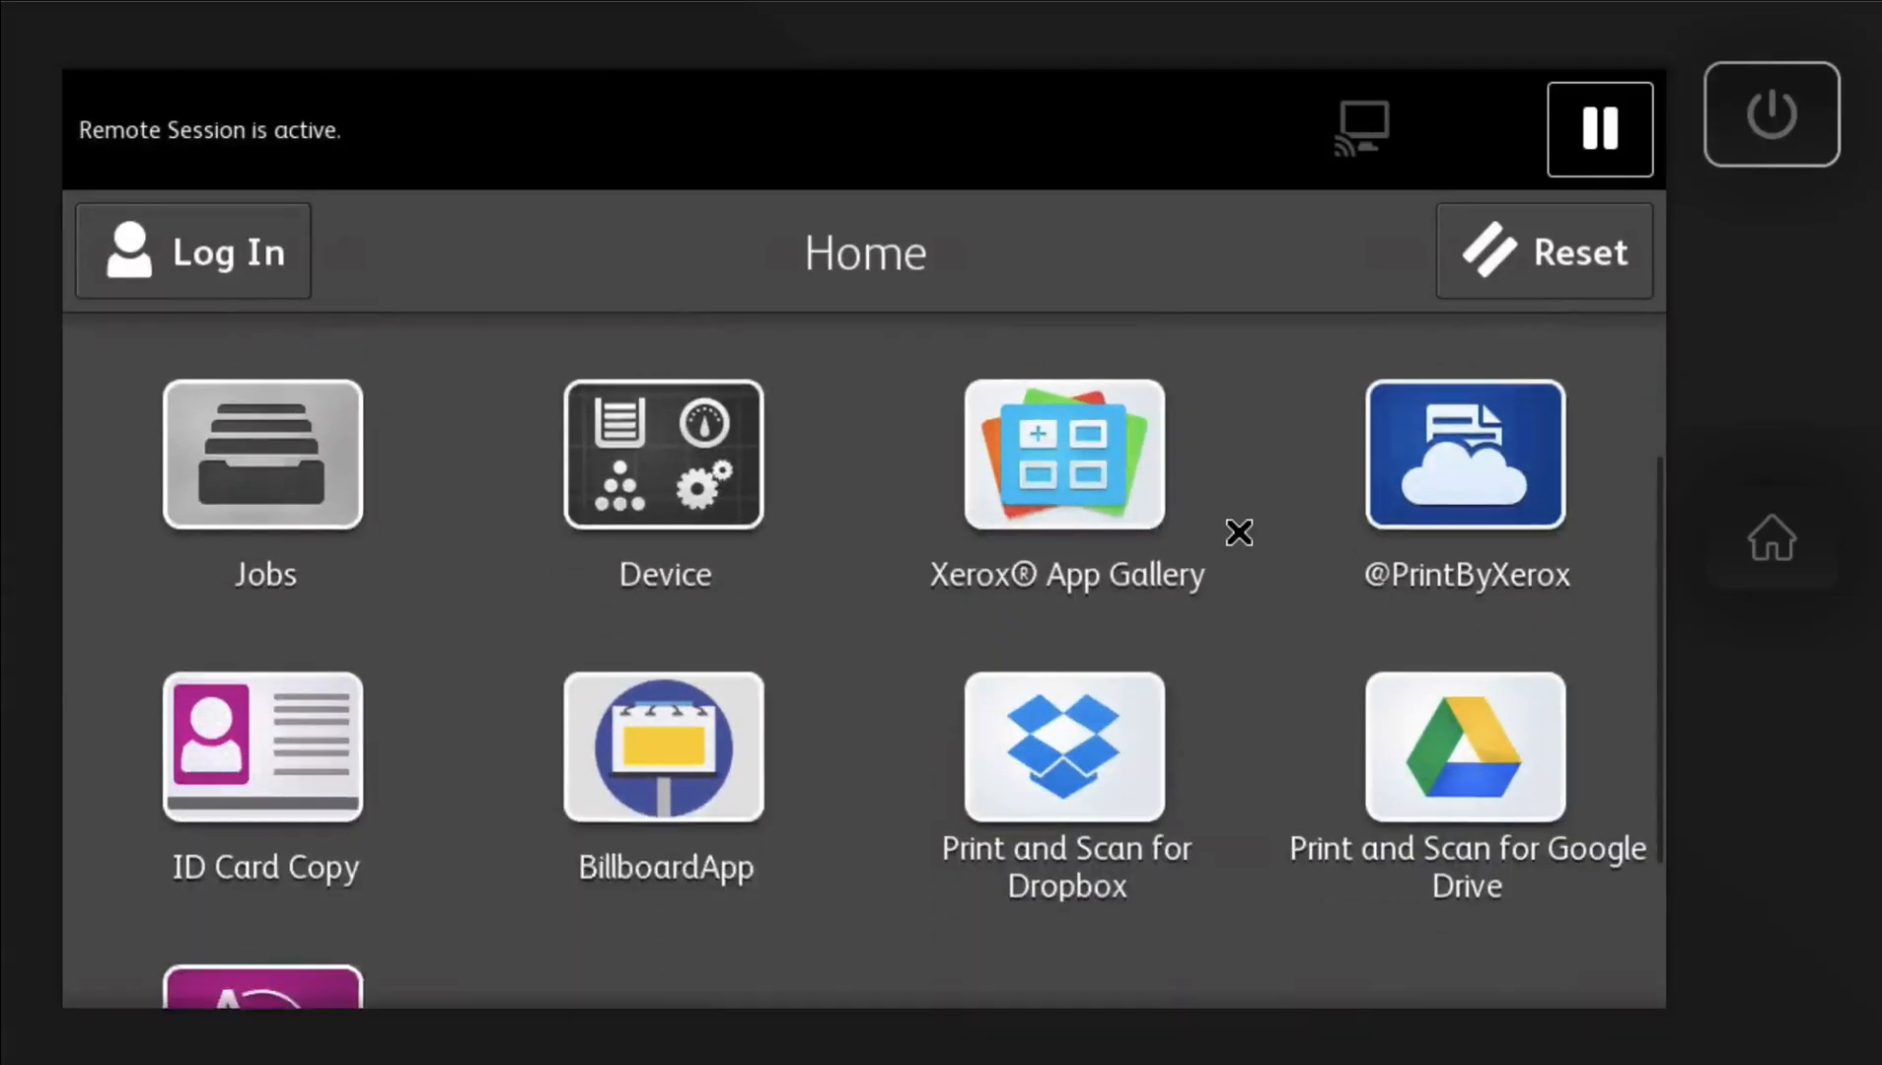
pyautogui.scroll(-3)
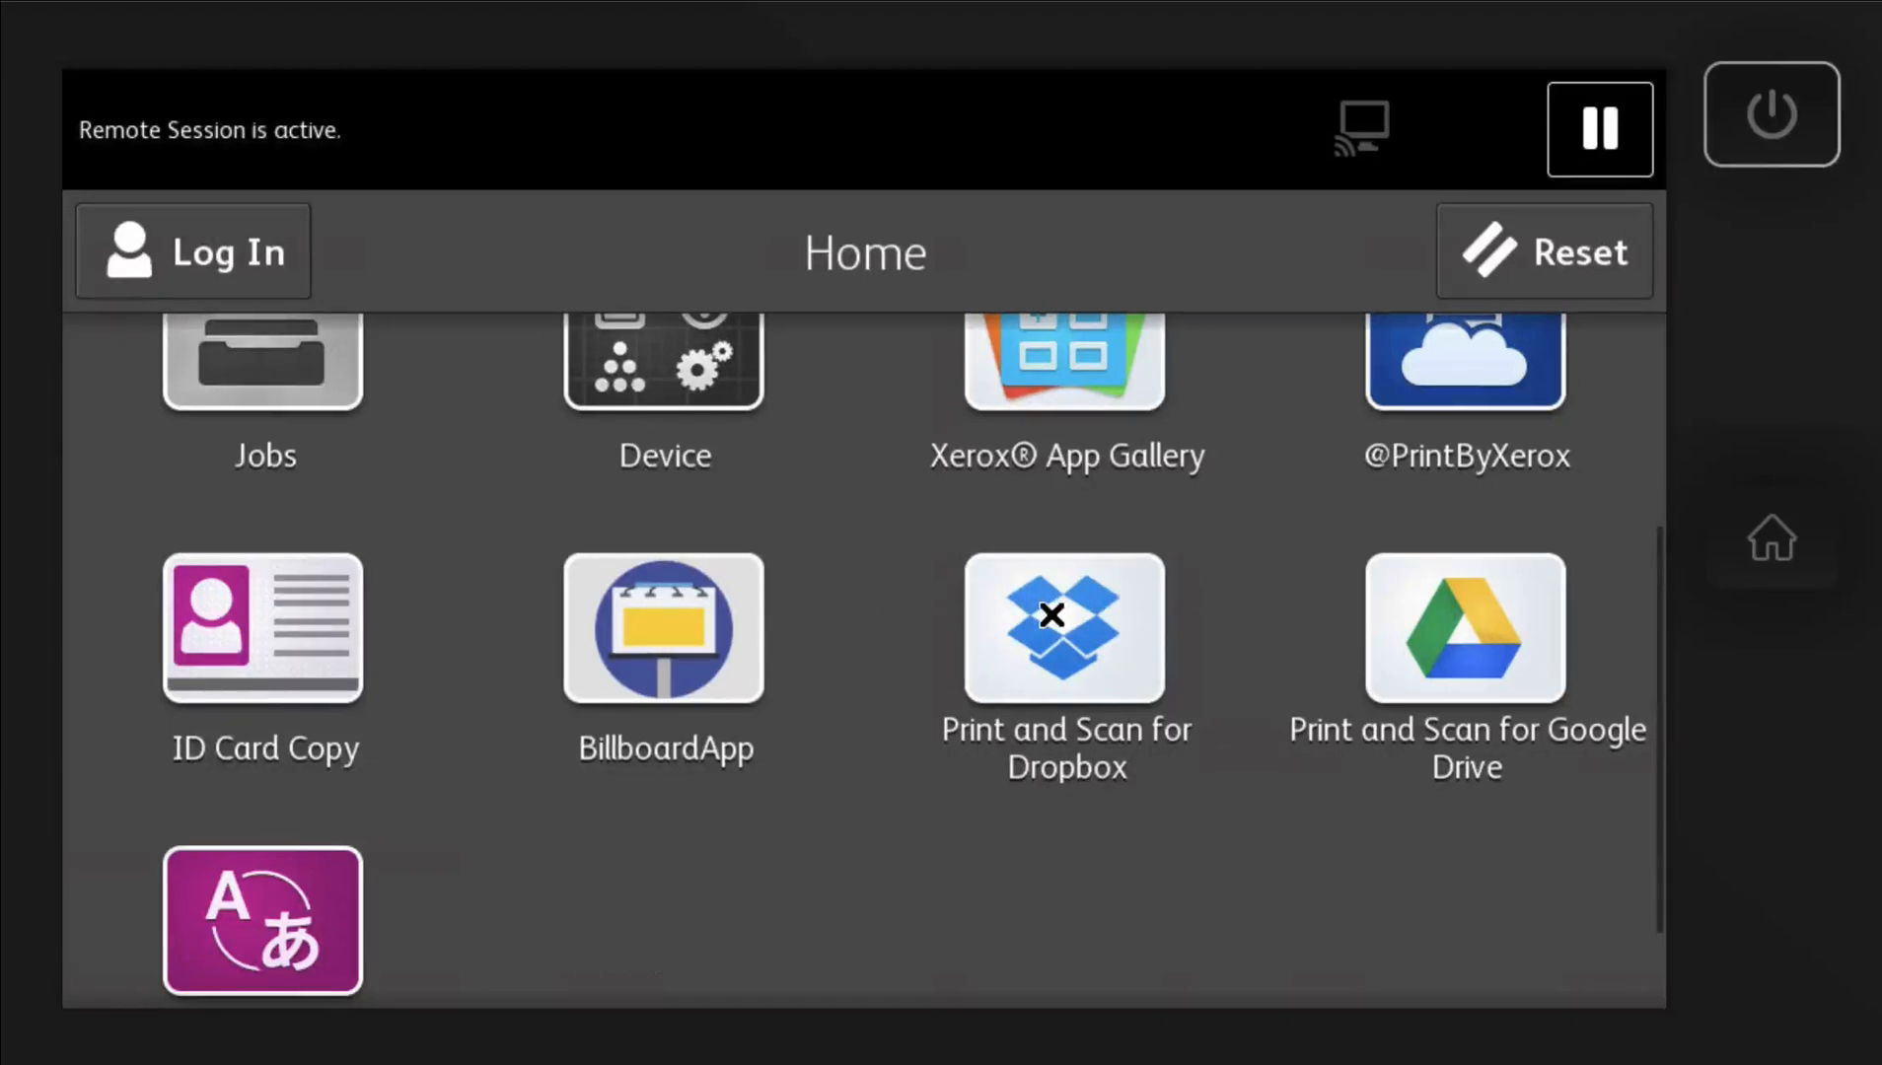
# Open Print and Scan for Dropbox and sign in with the admin account email and password.
pyautogui.click(1063, 629)
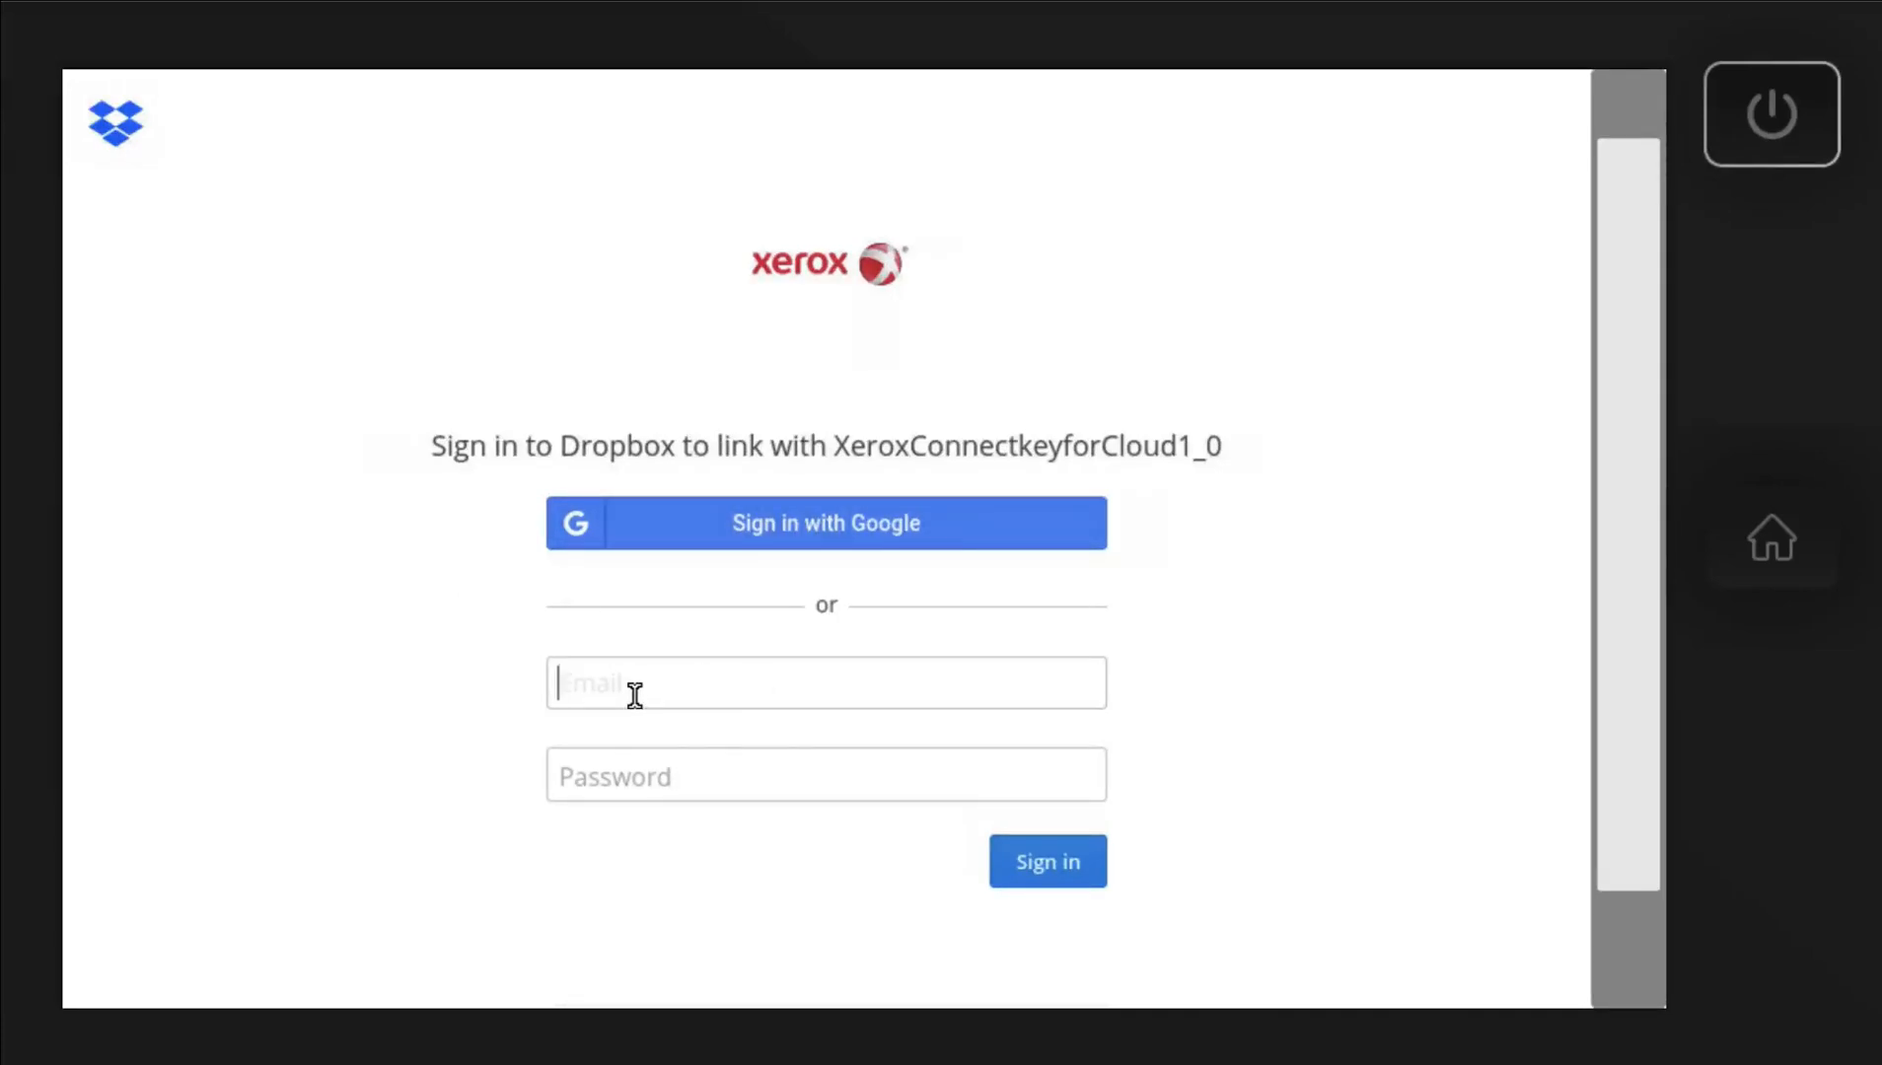
pyautogui.write('a')
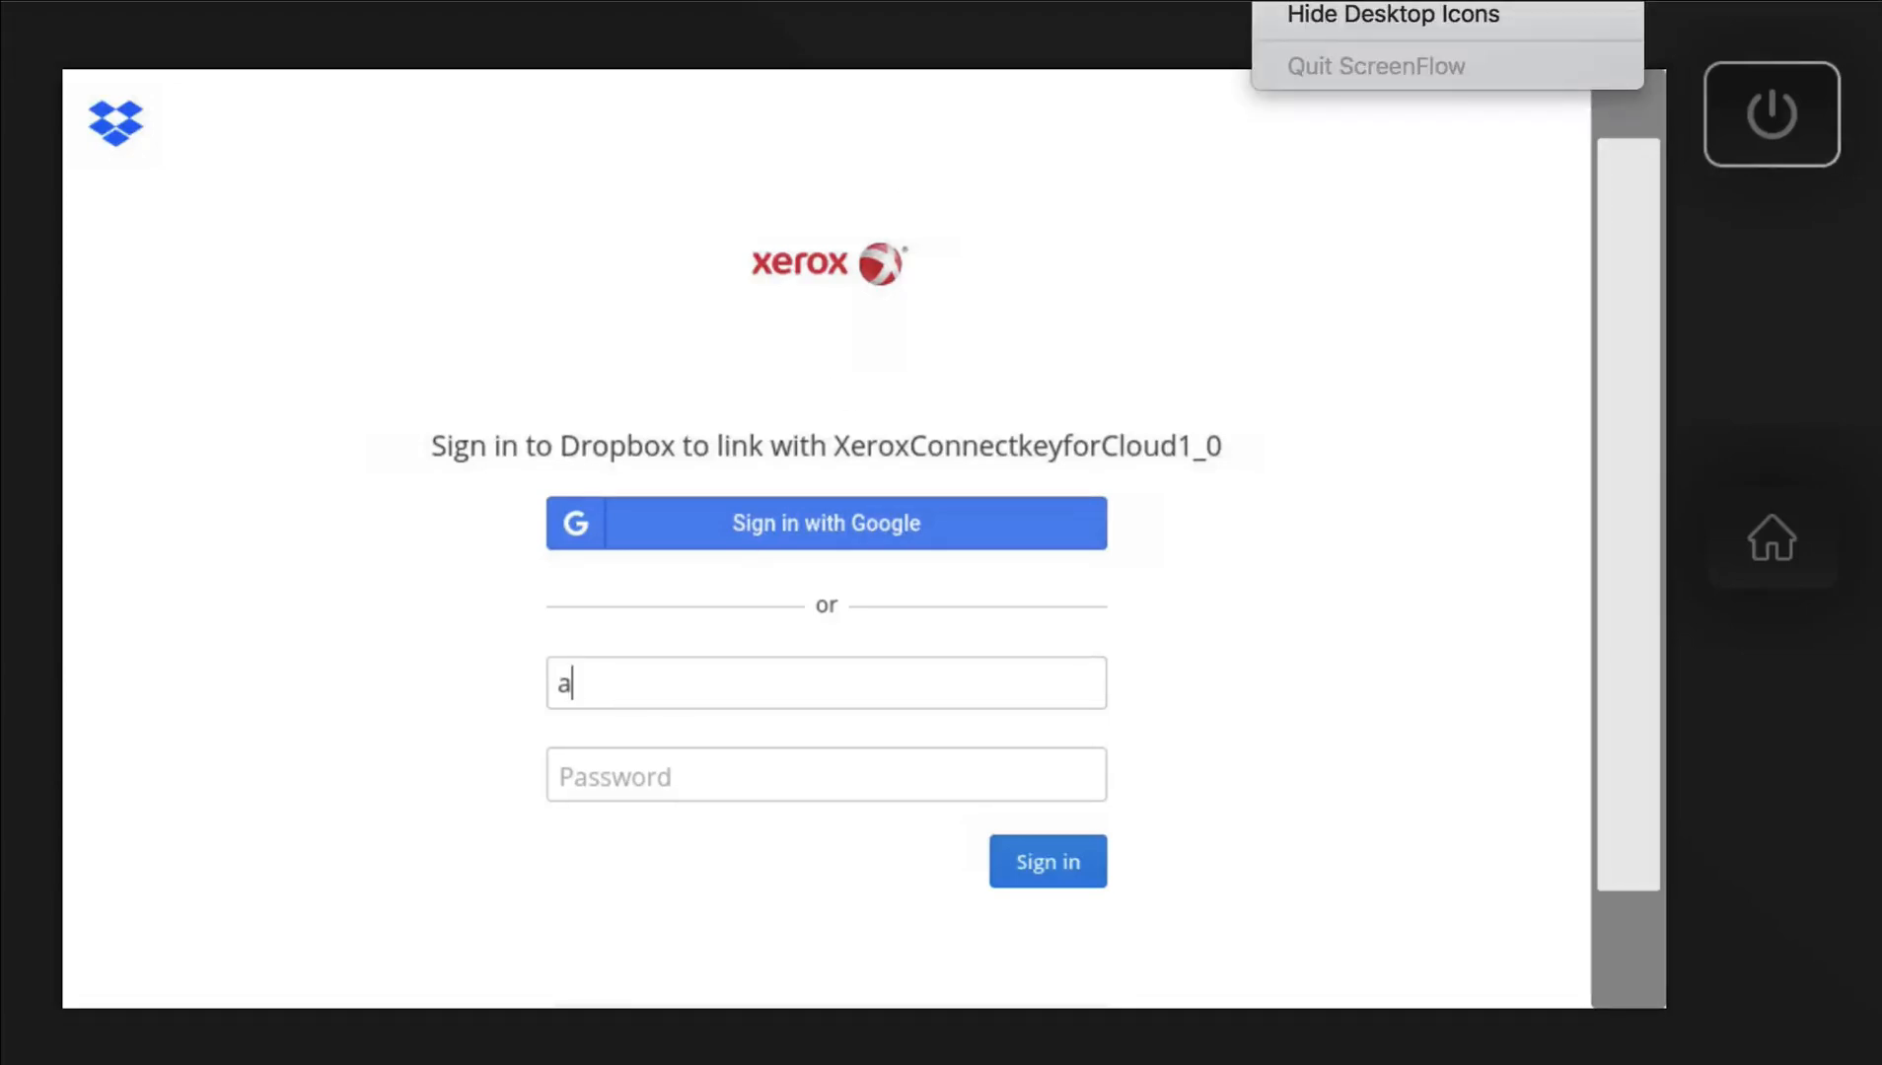
pyautogui.click(824, 682)
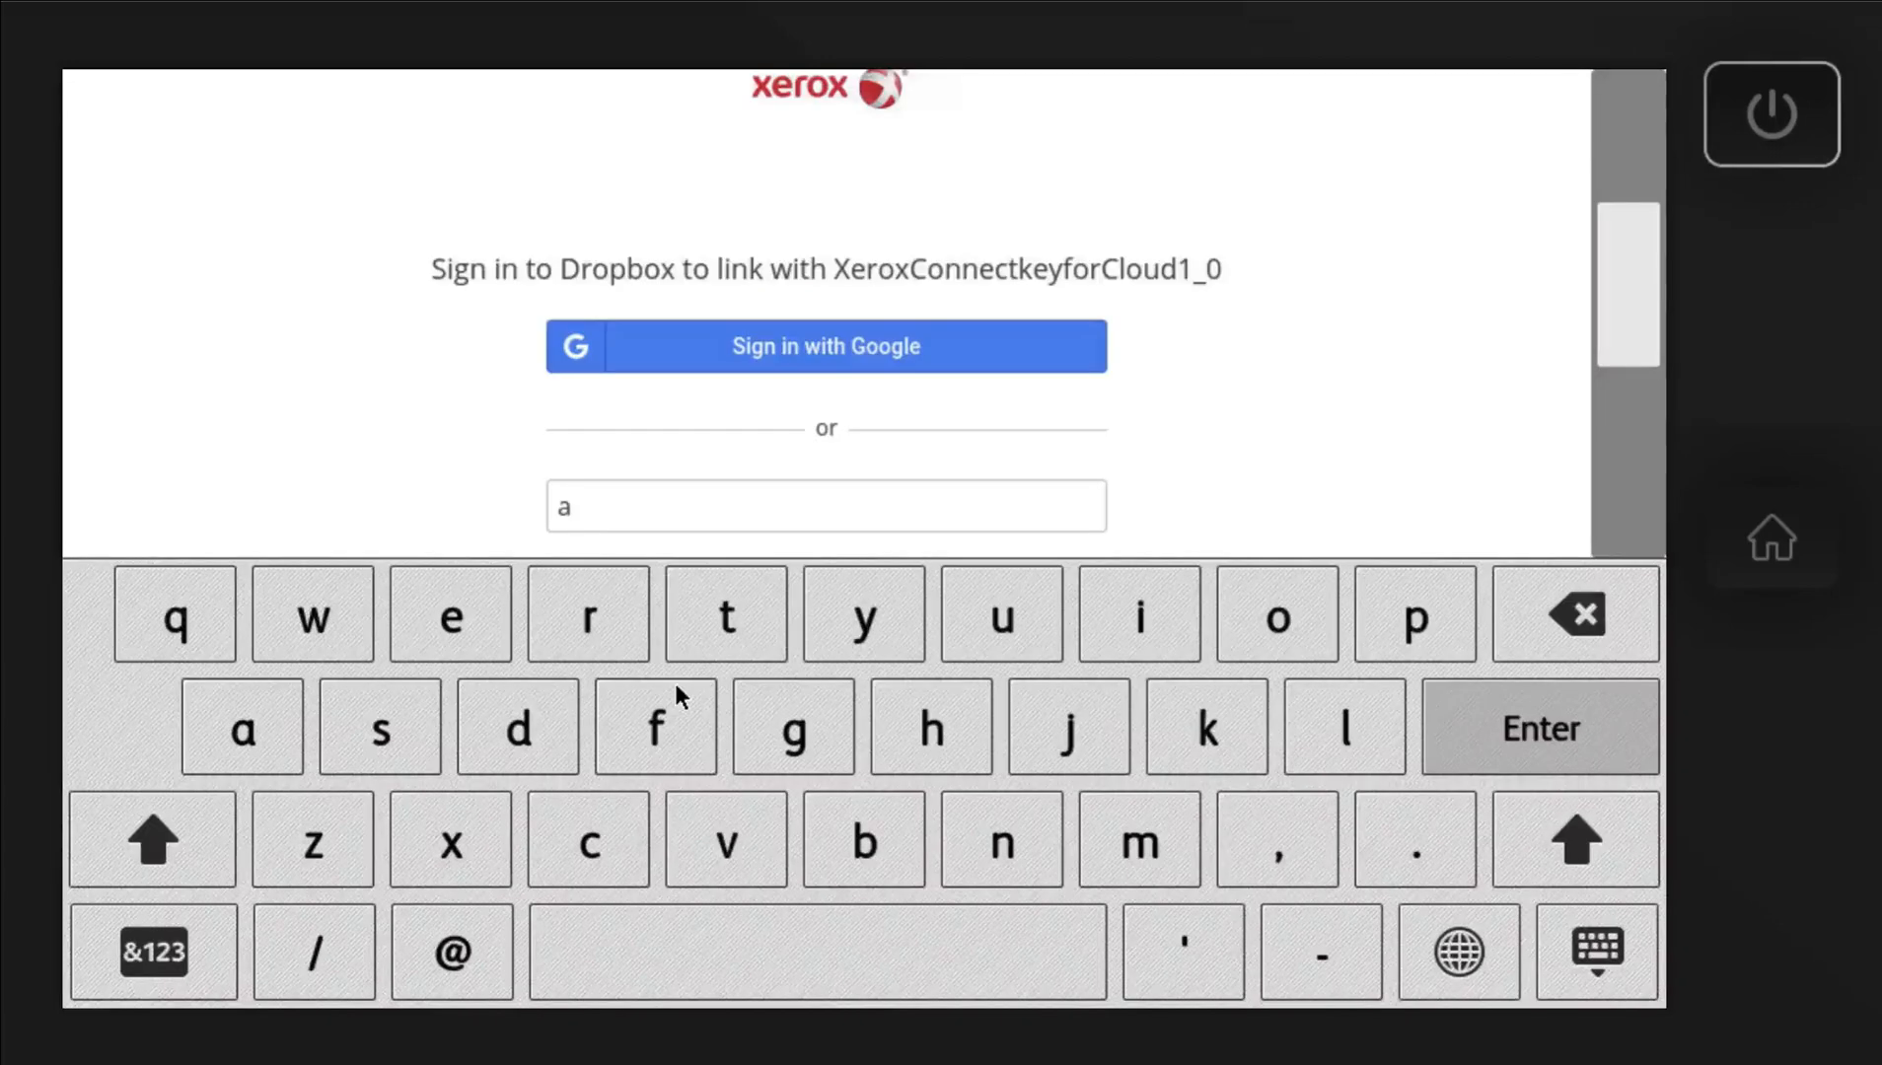
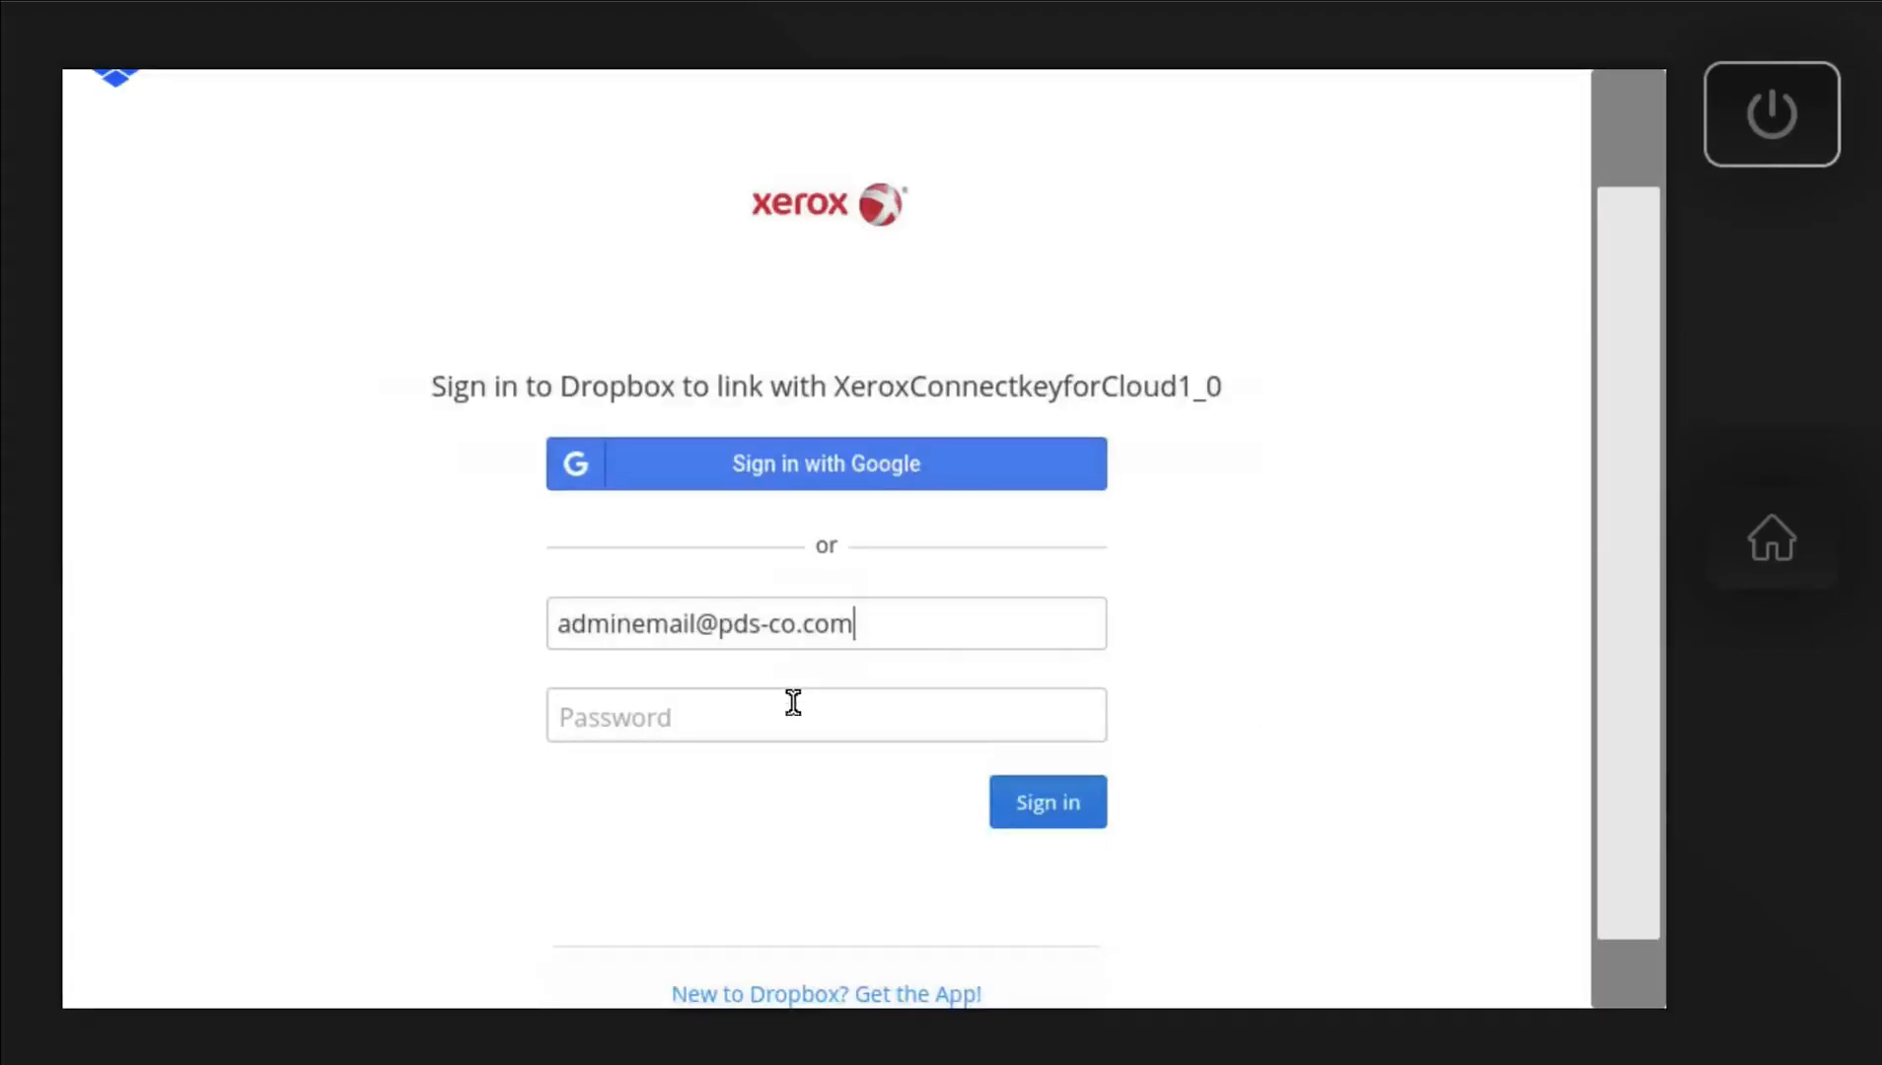
pyautogui.click(825, 716)
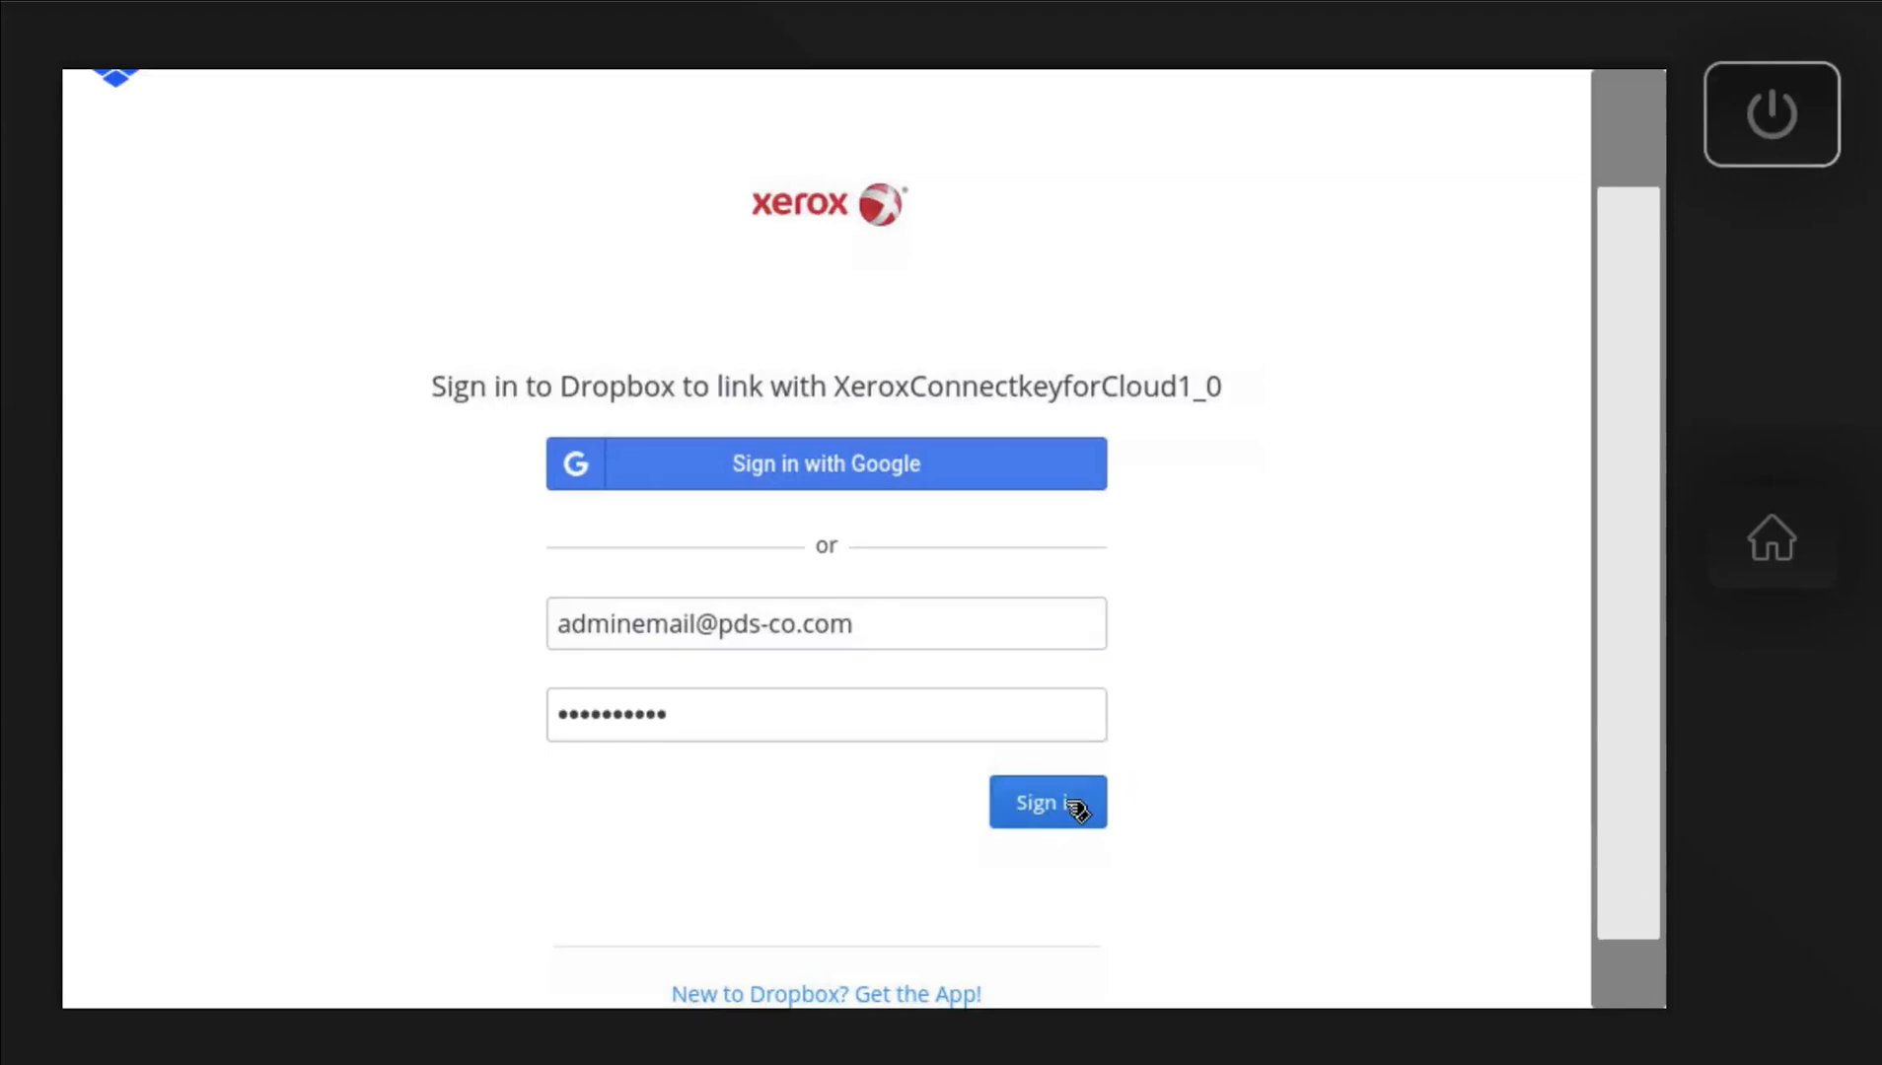
pyautogui.click(1046, 802)
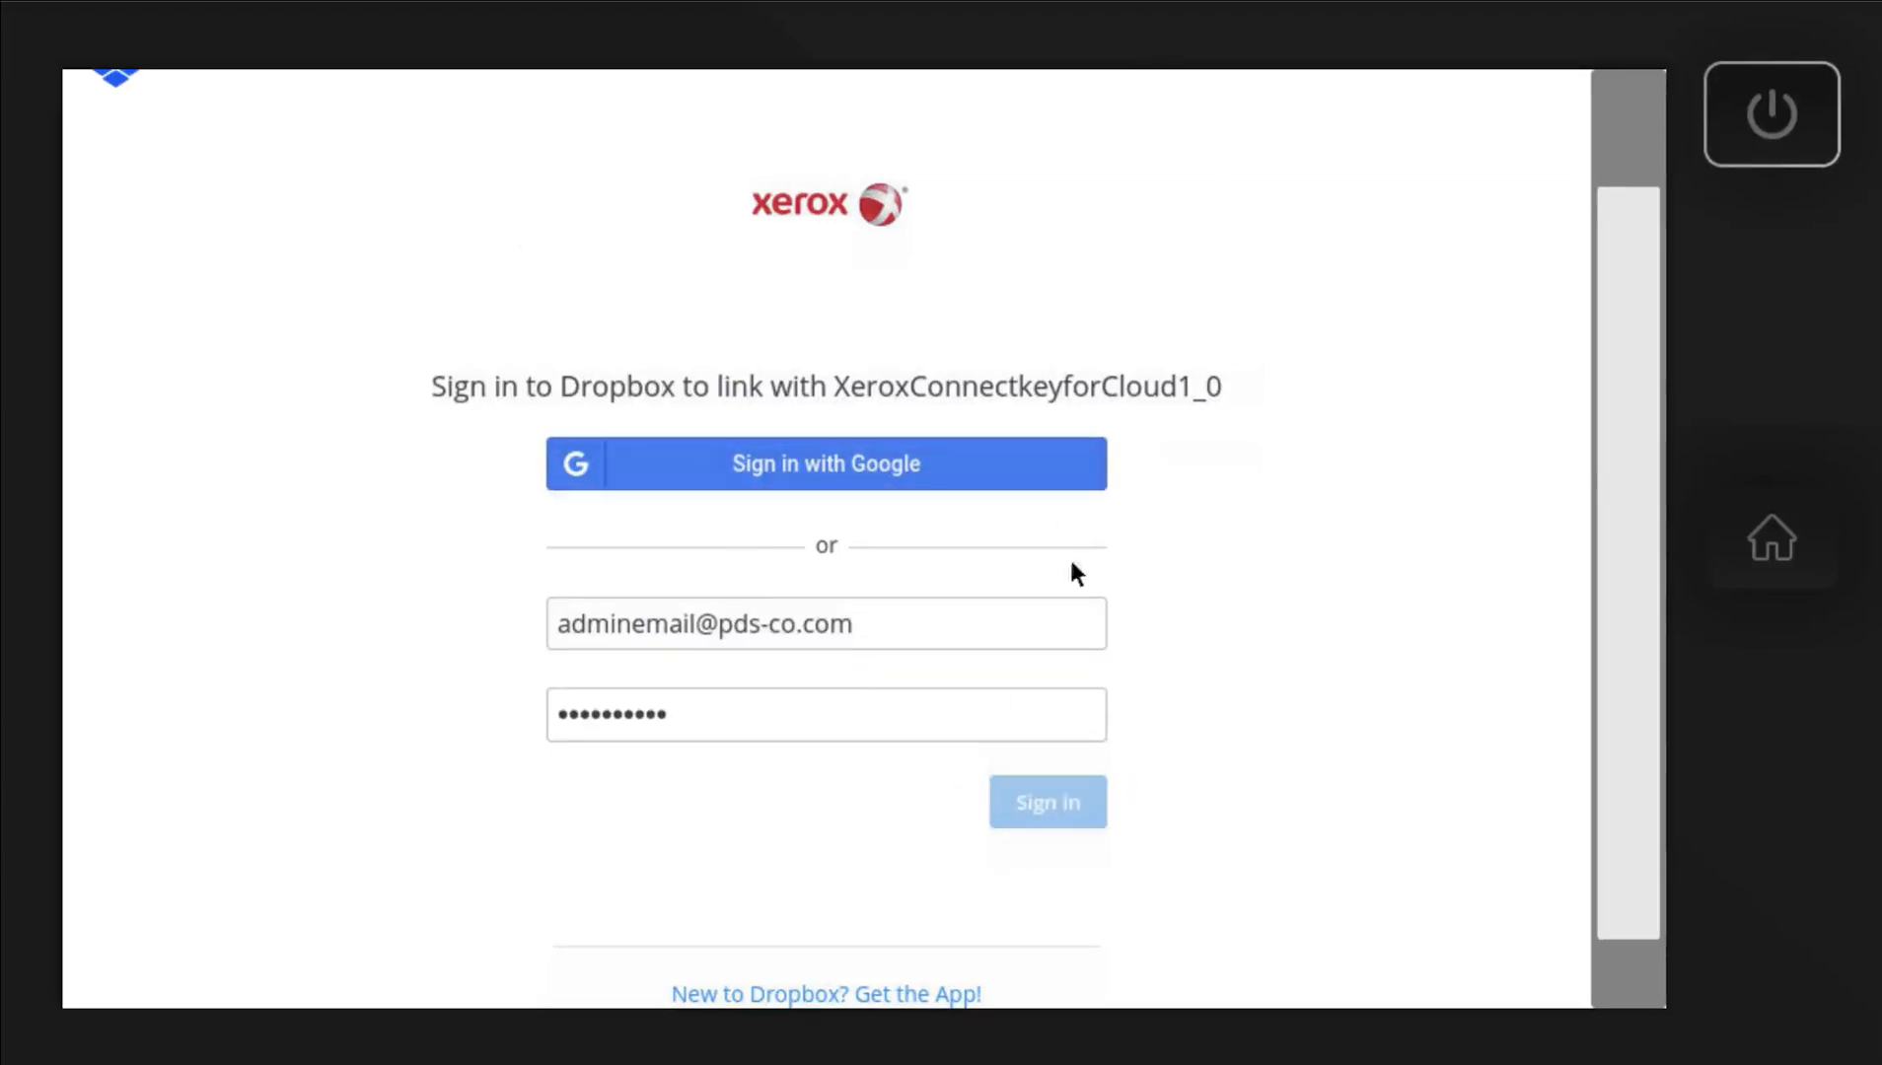
pyautogui.click(1045, 801)
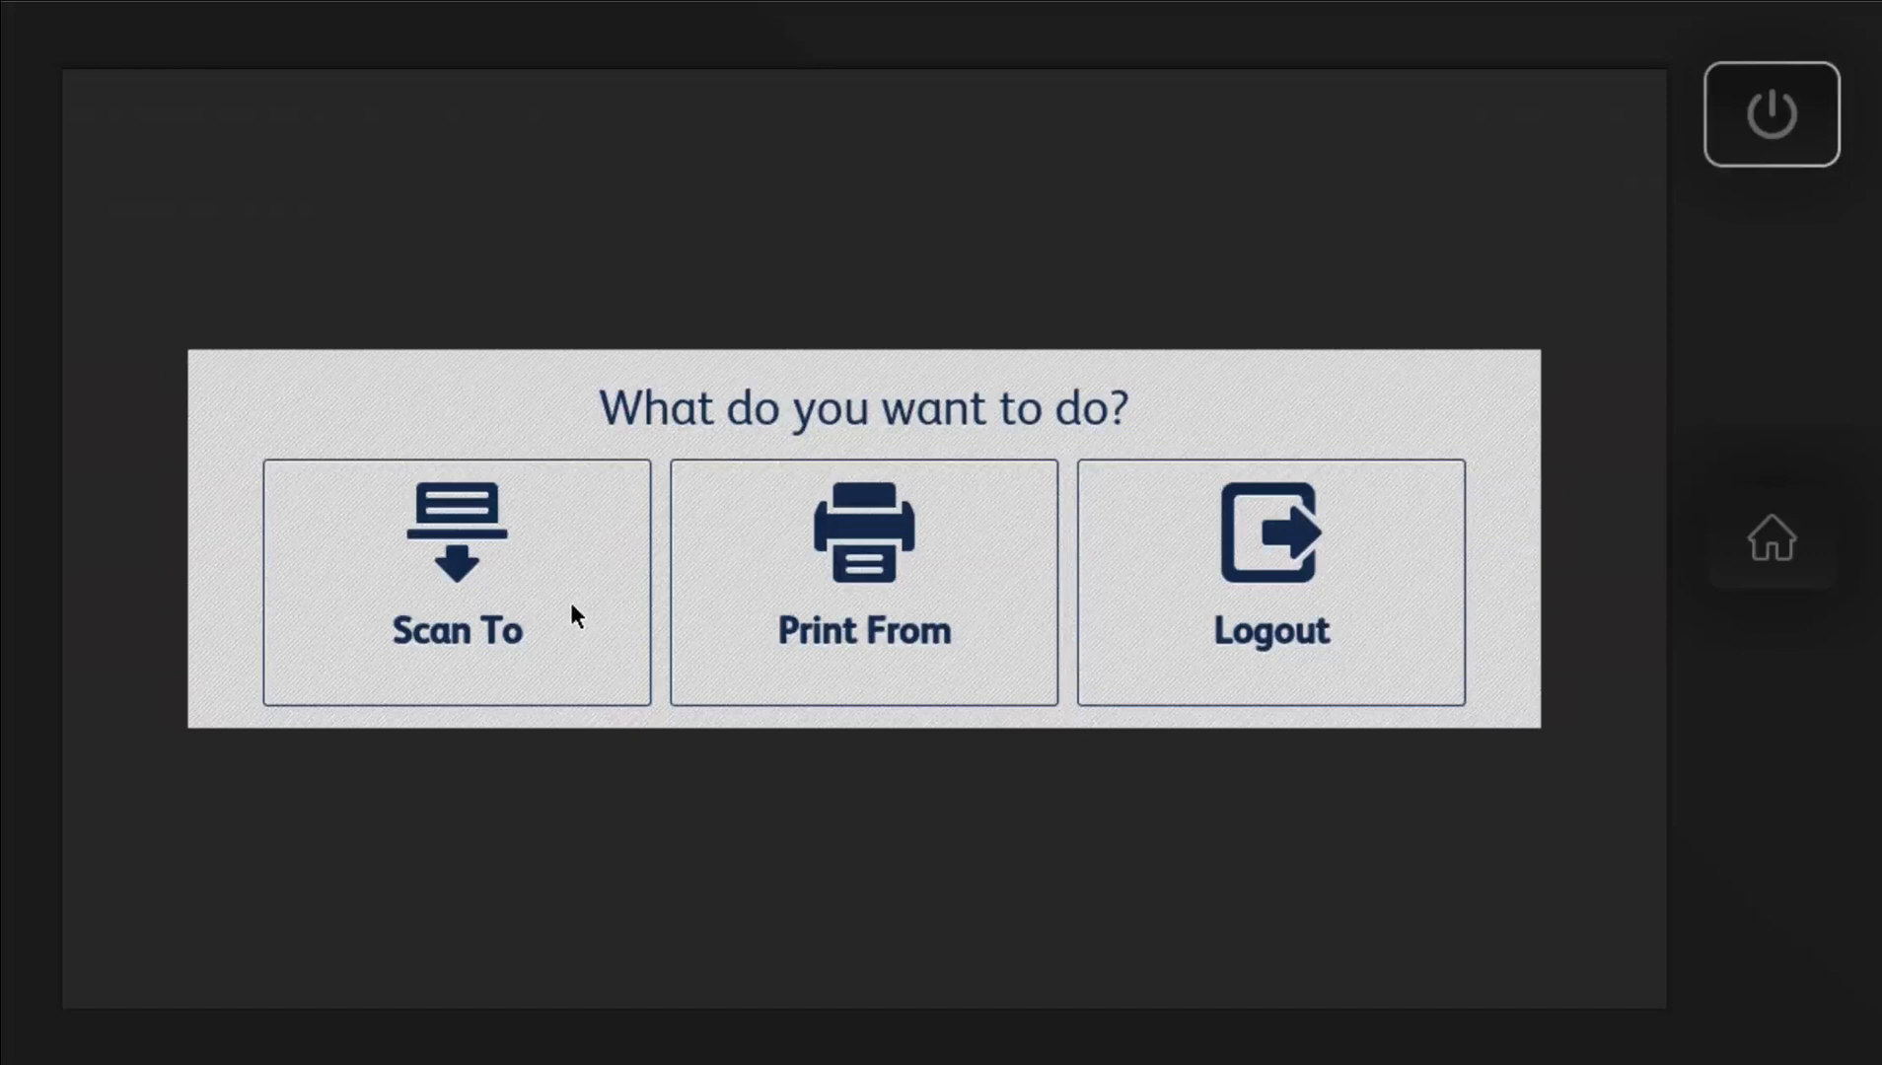
pyautogui.moveTo(894, 559)
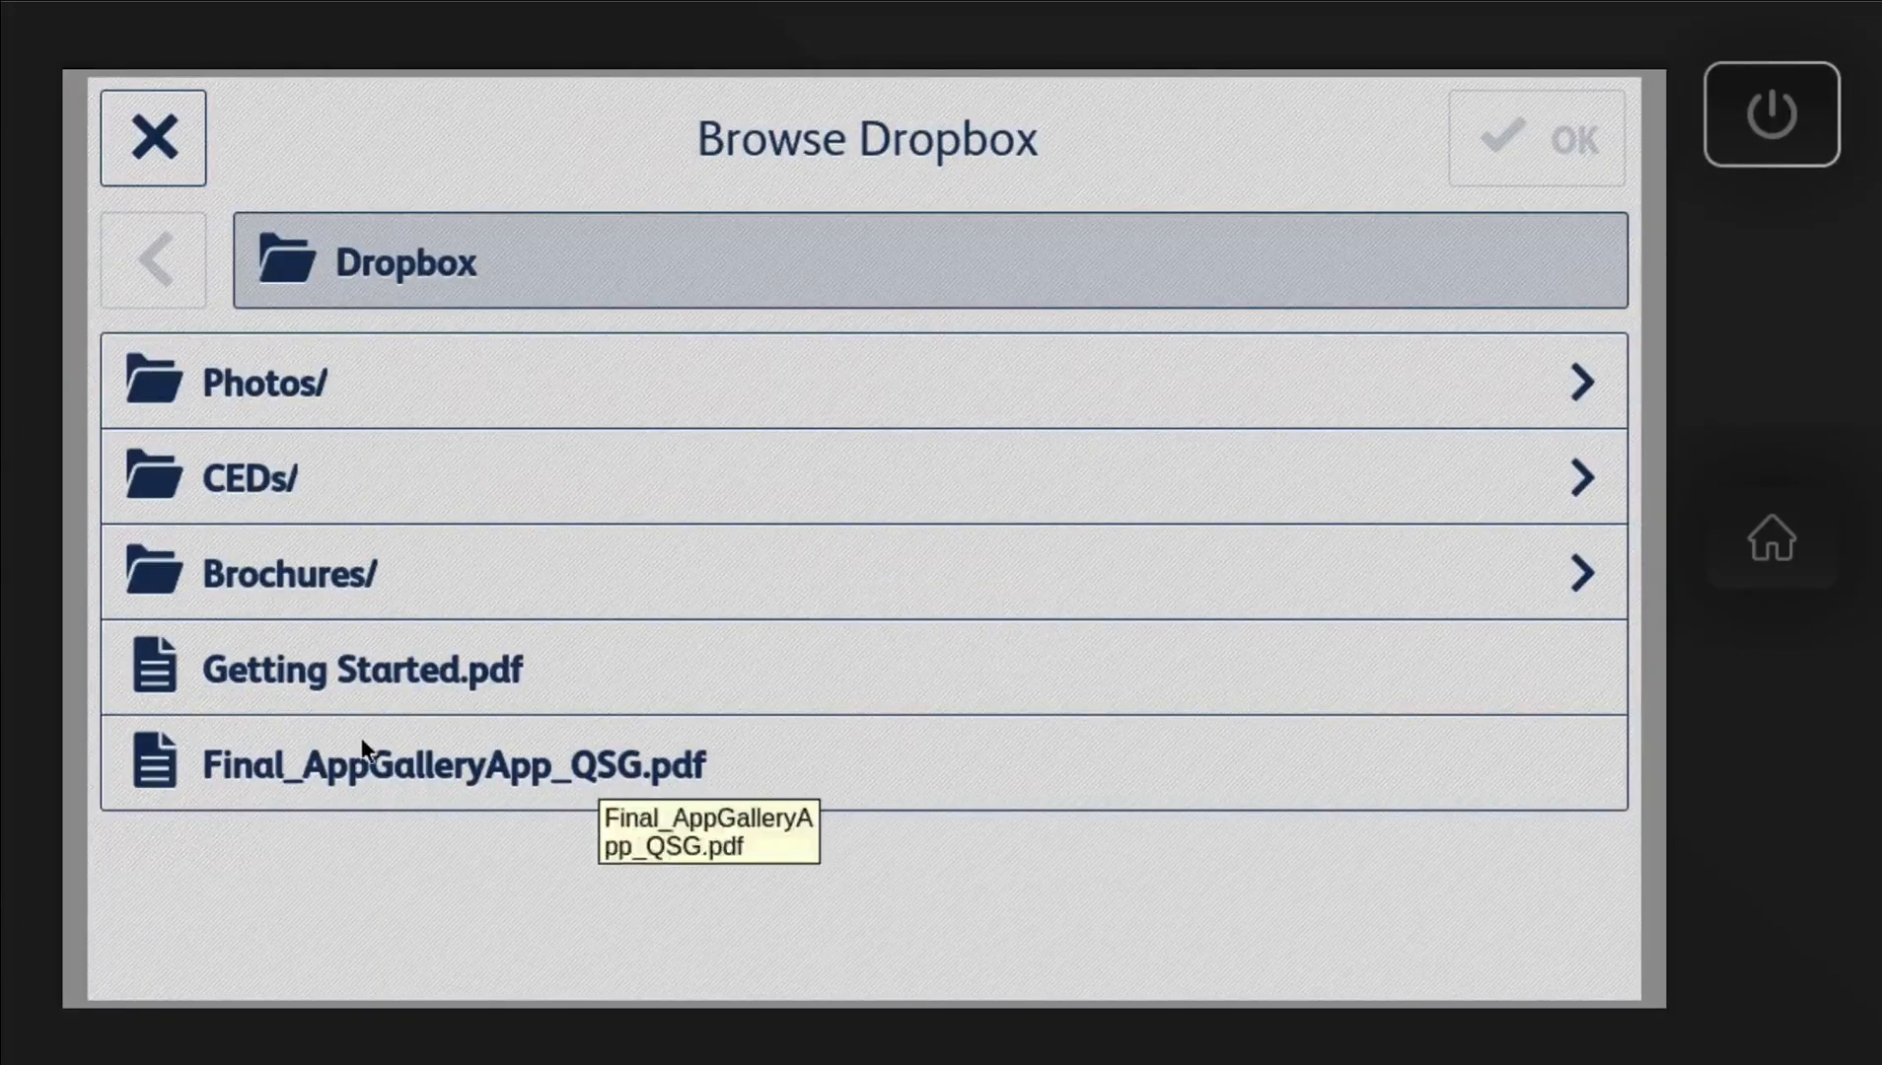
# Select Final_AppGalleryApp_QSG.pdf in Browse Dropbox and confirm it for printing.
pyautogui.click(452, 764)
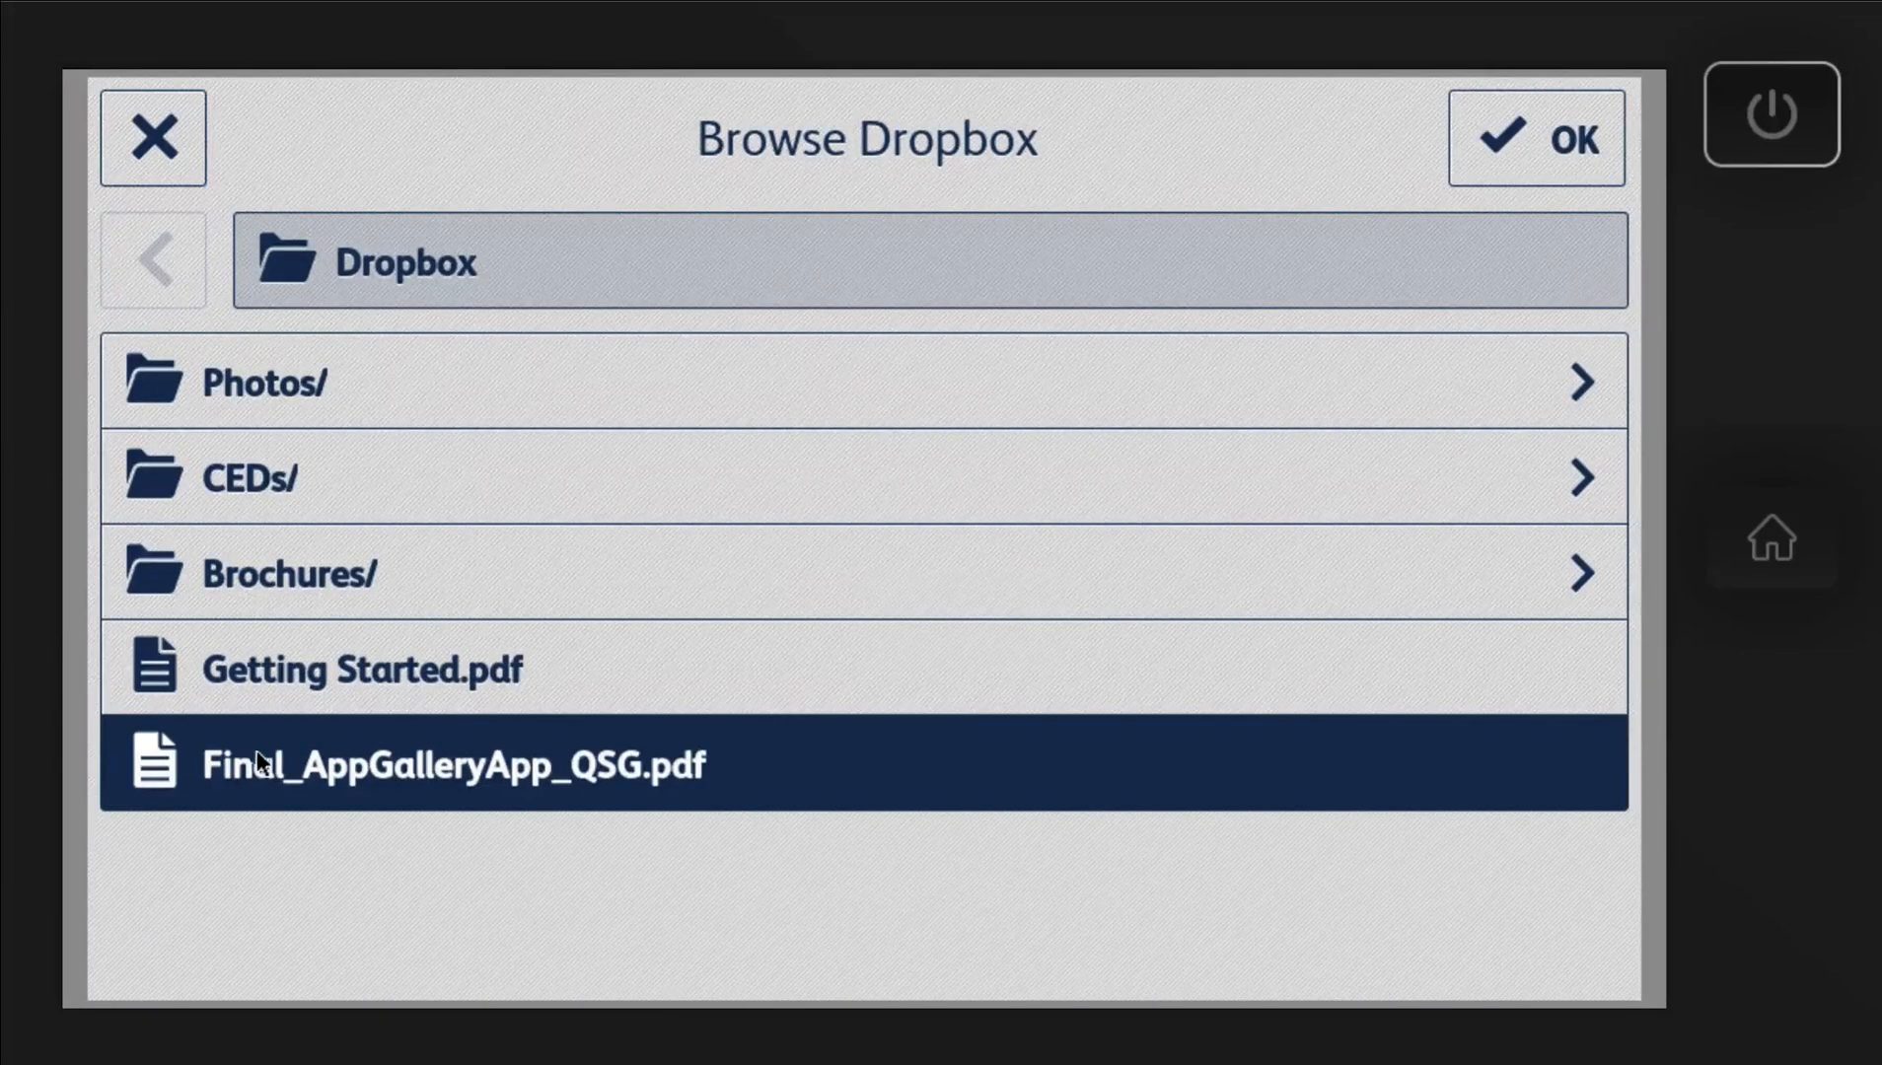
pyautogui.click(1574, 138)
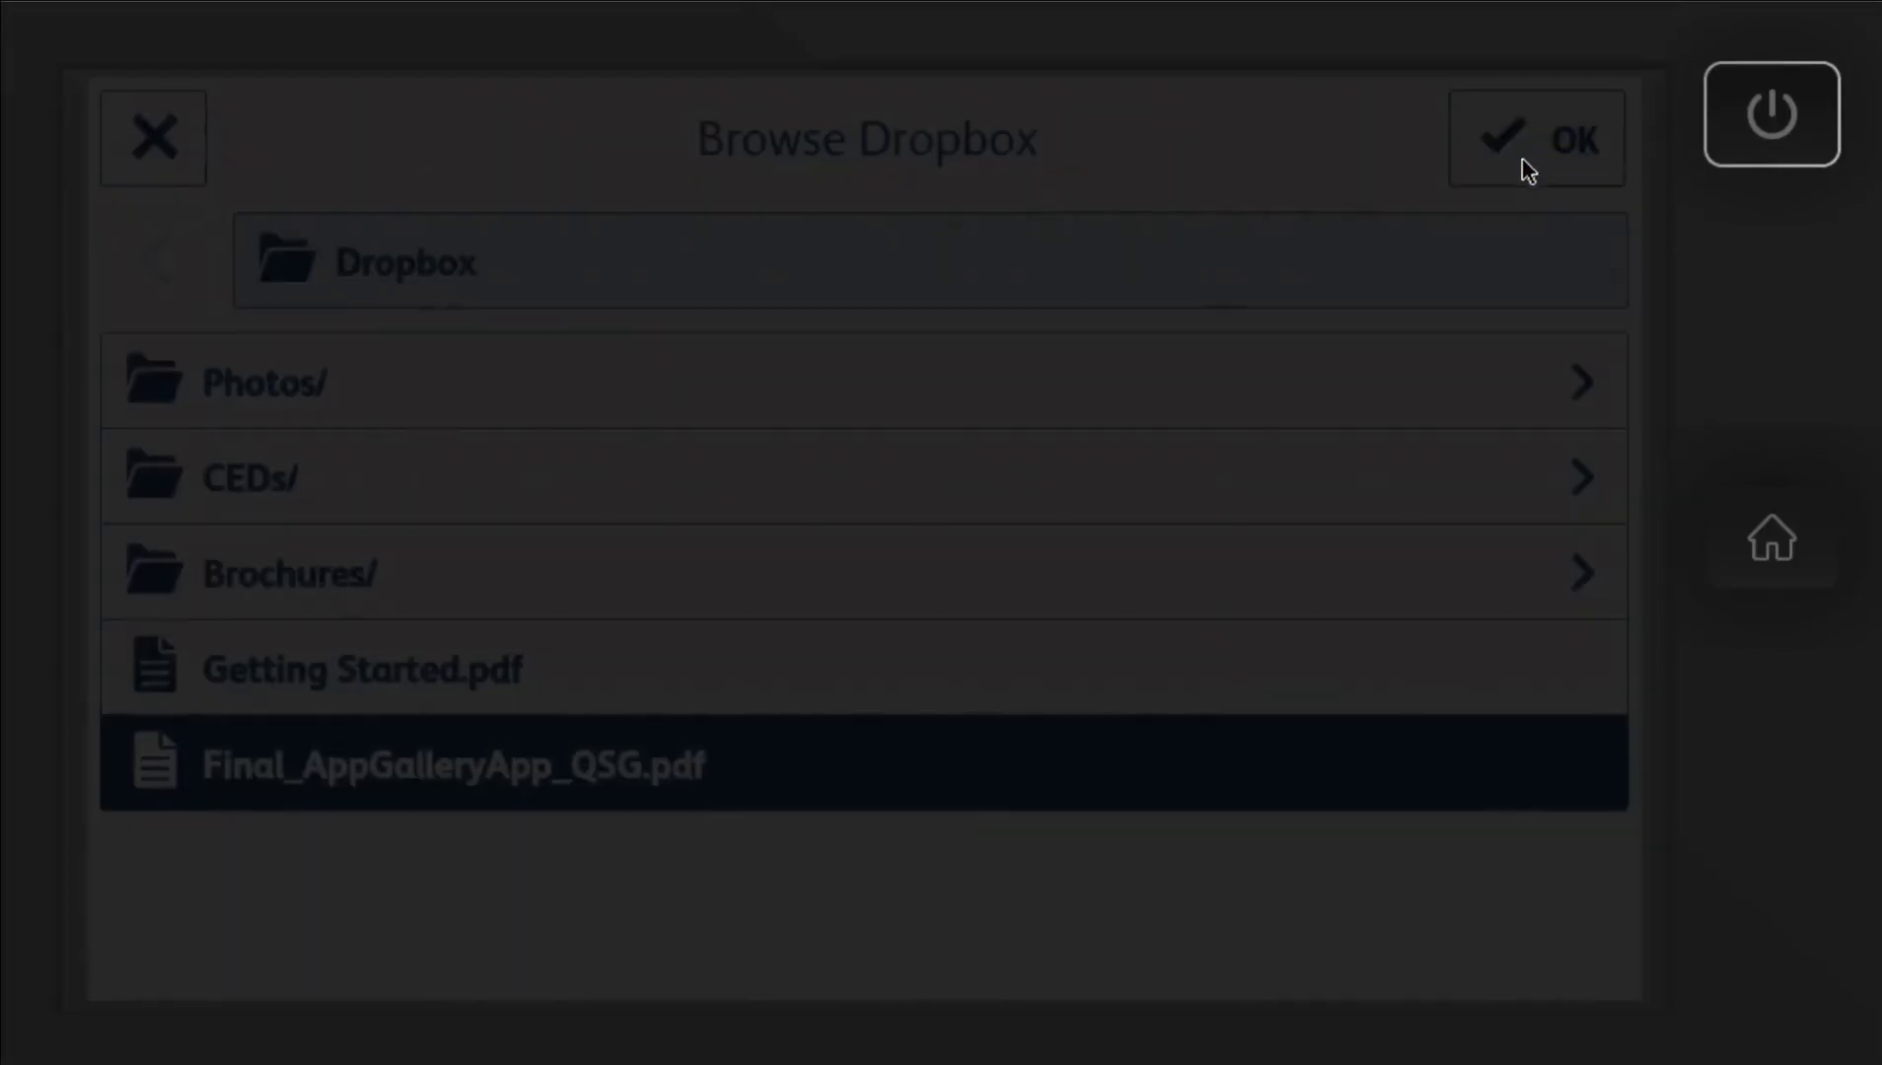
pyautogui.click(1537, 138)
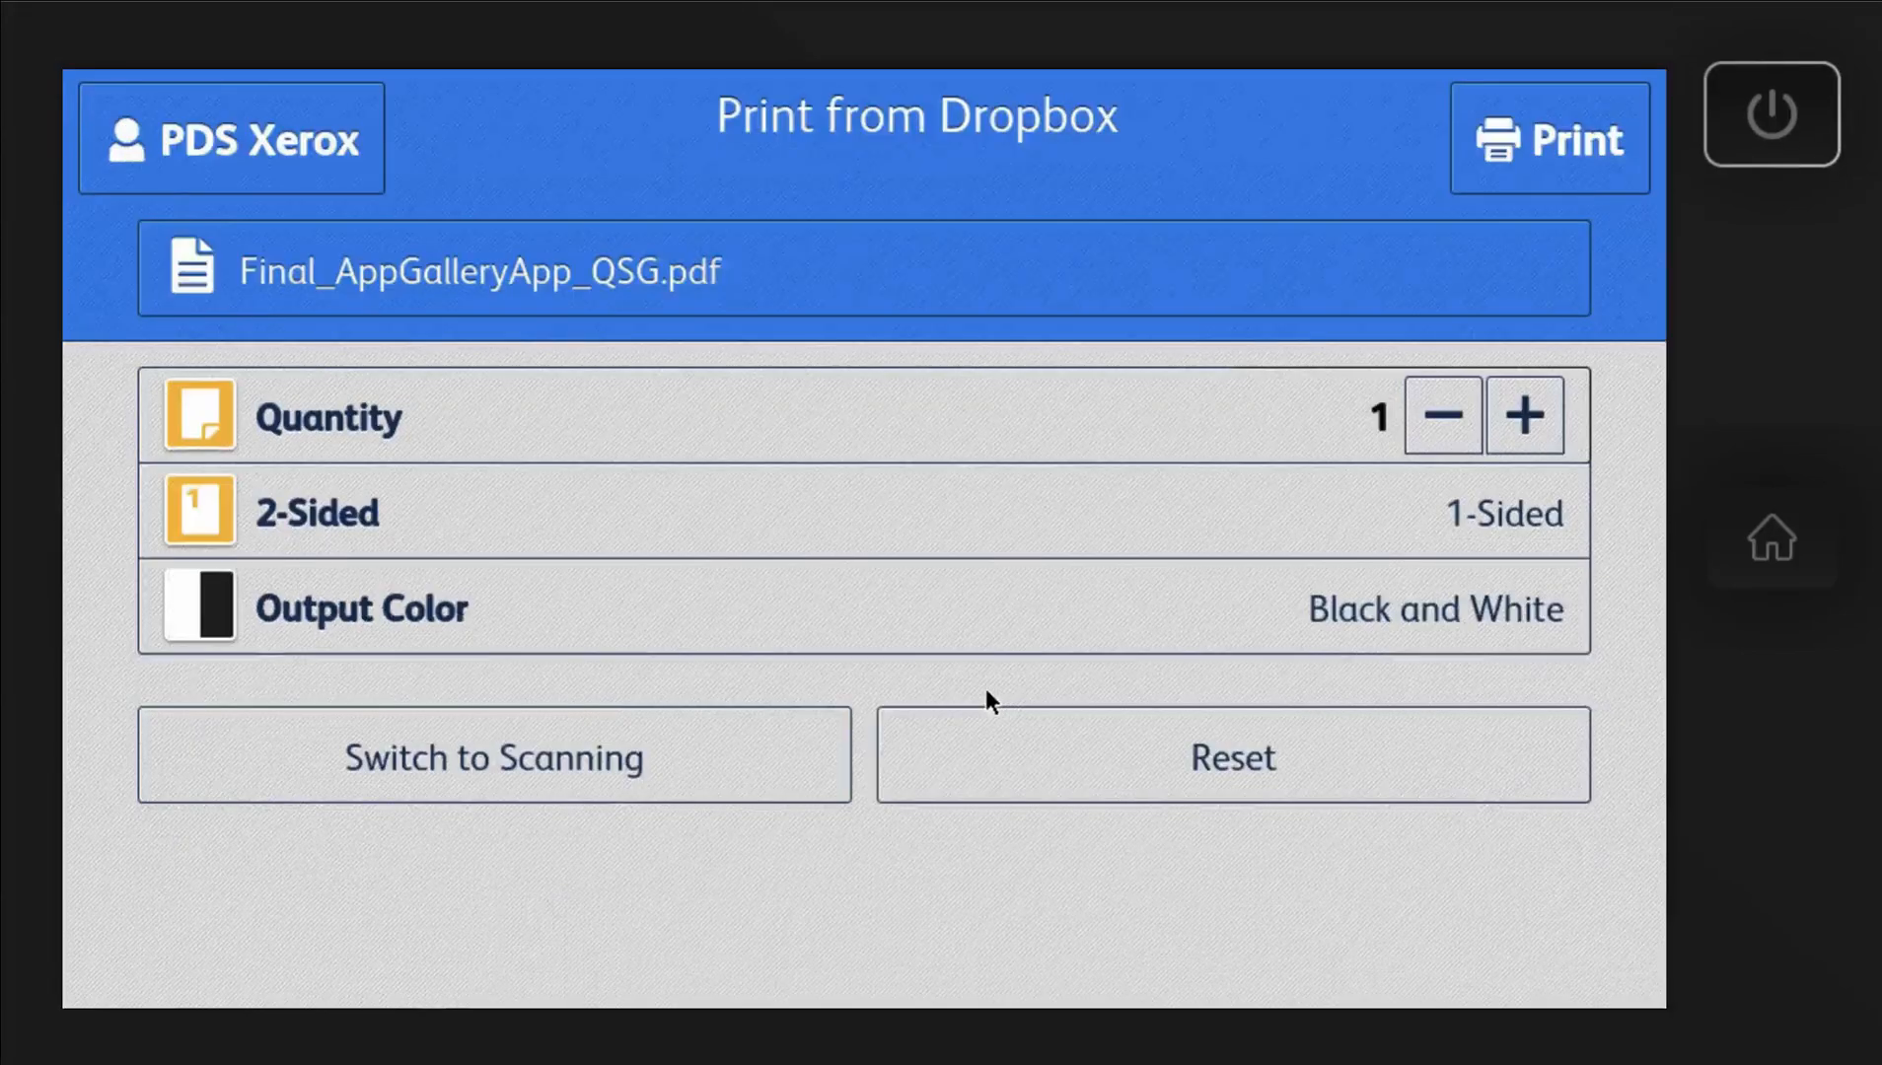
pyautogui.moveTo(1465, 498)
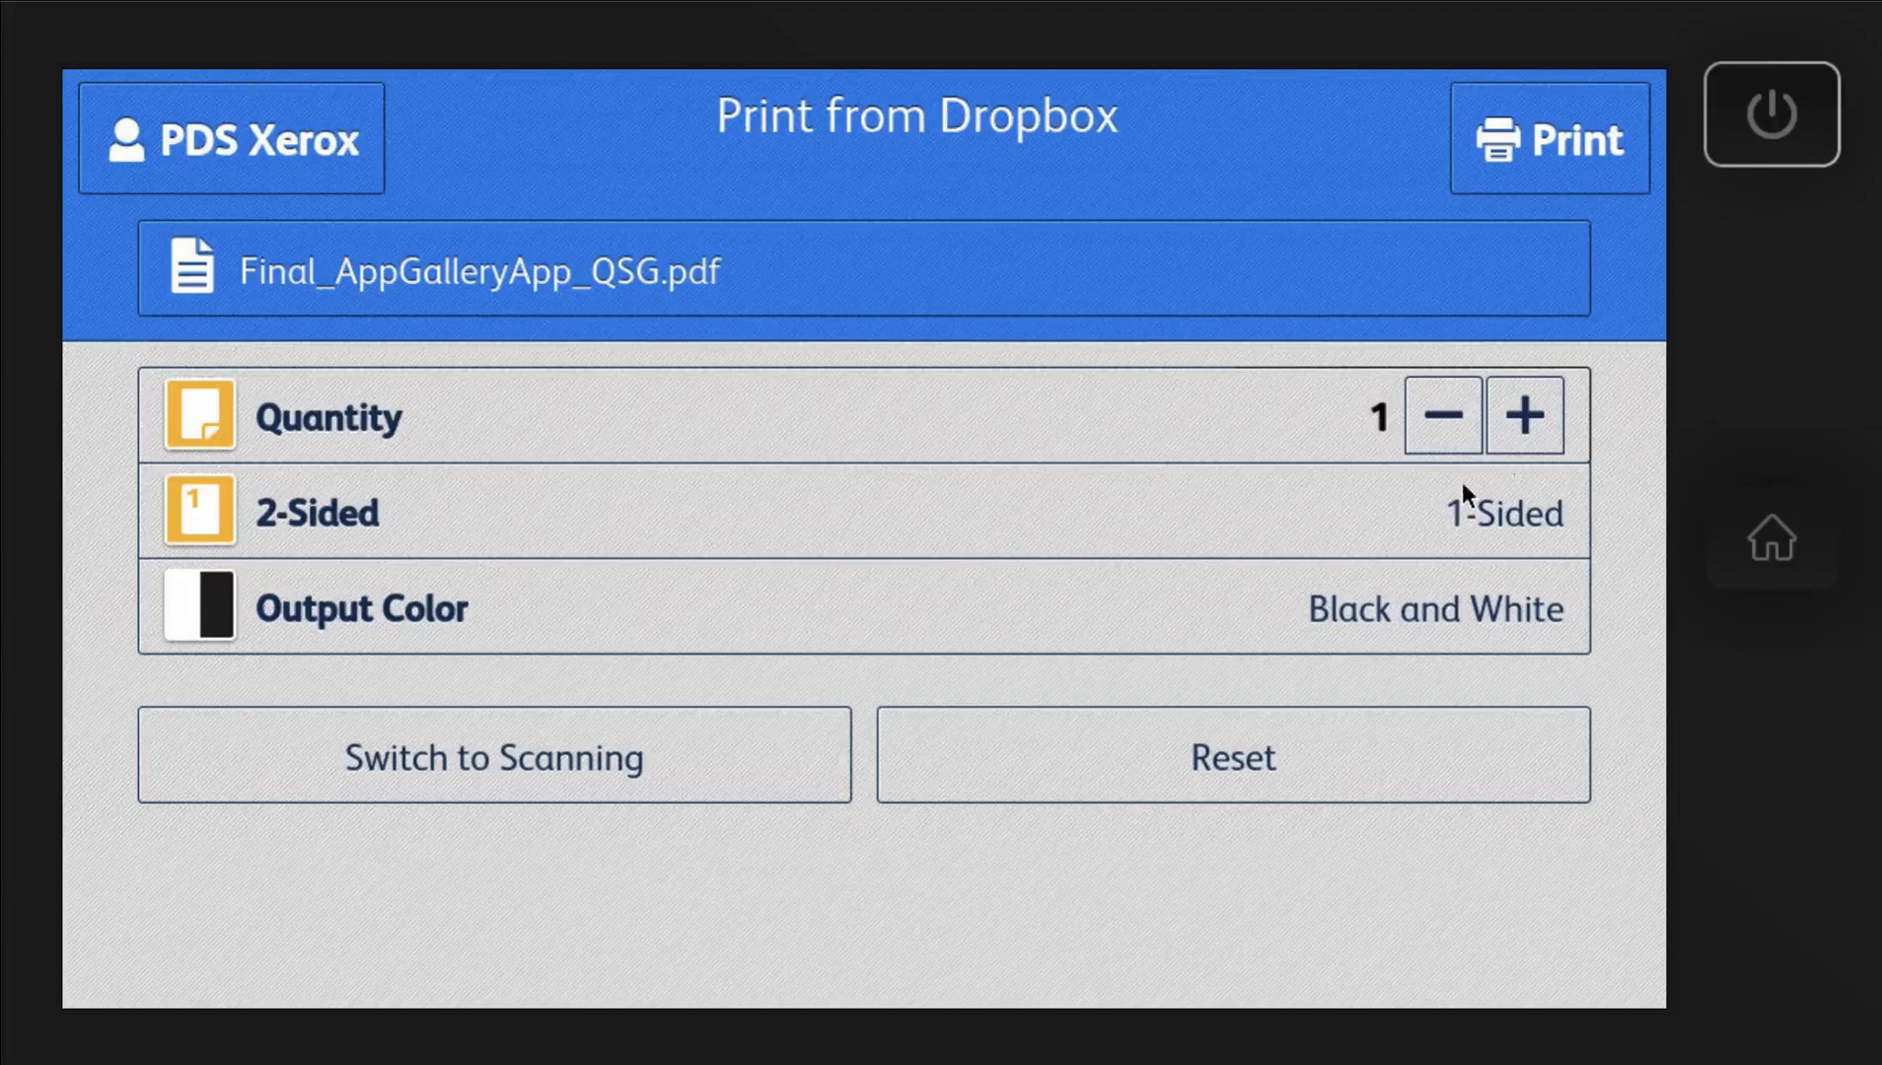
pyautogui.moveTo(1446, 553)
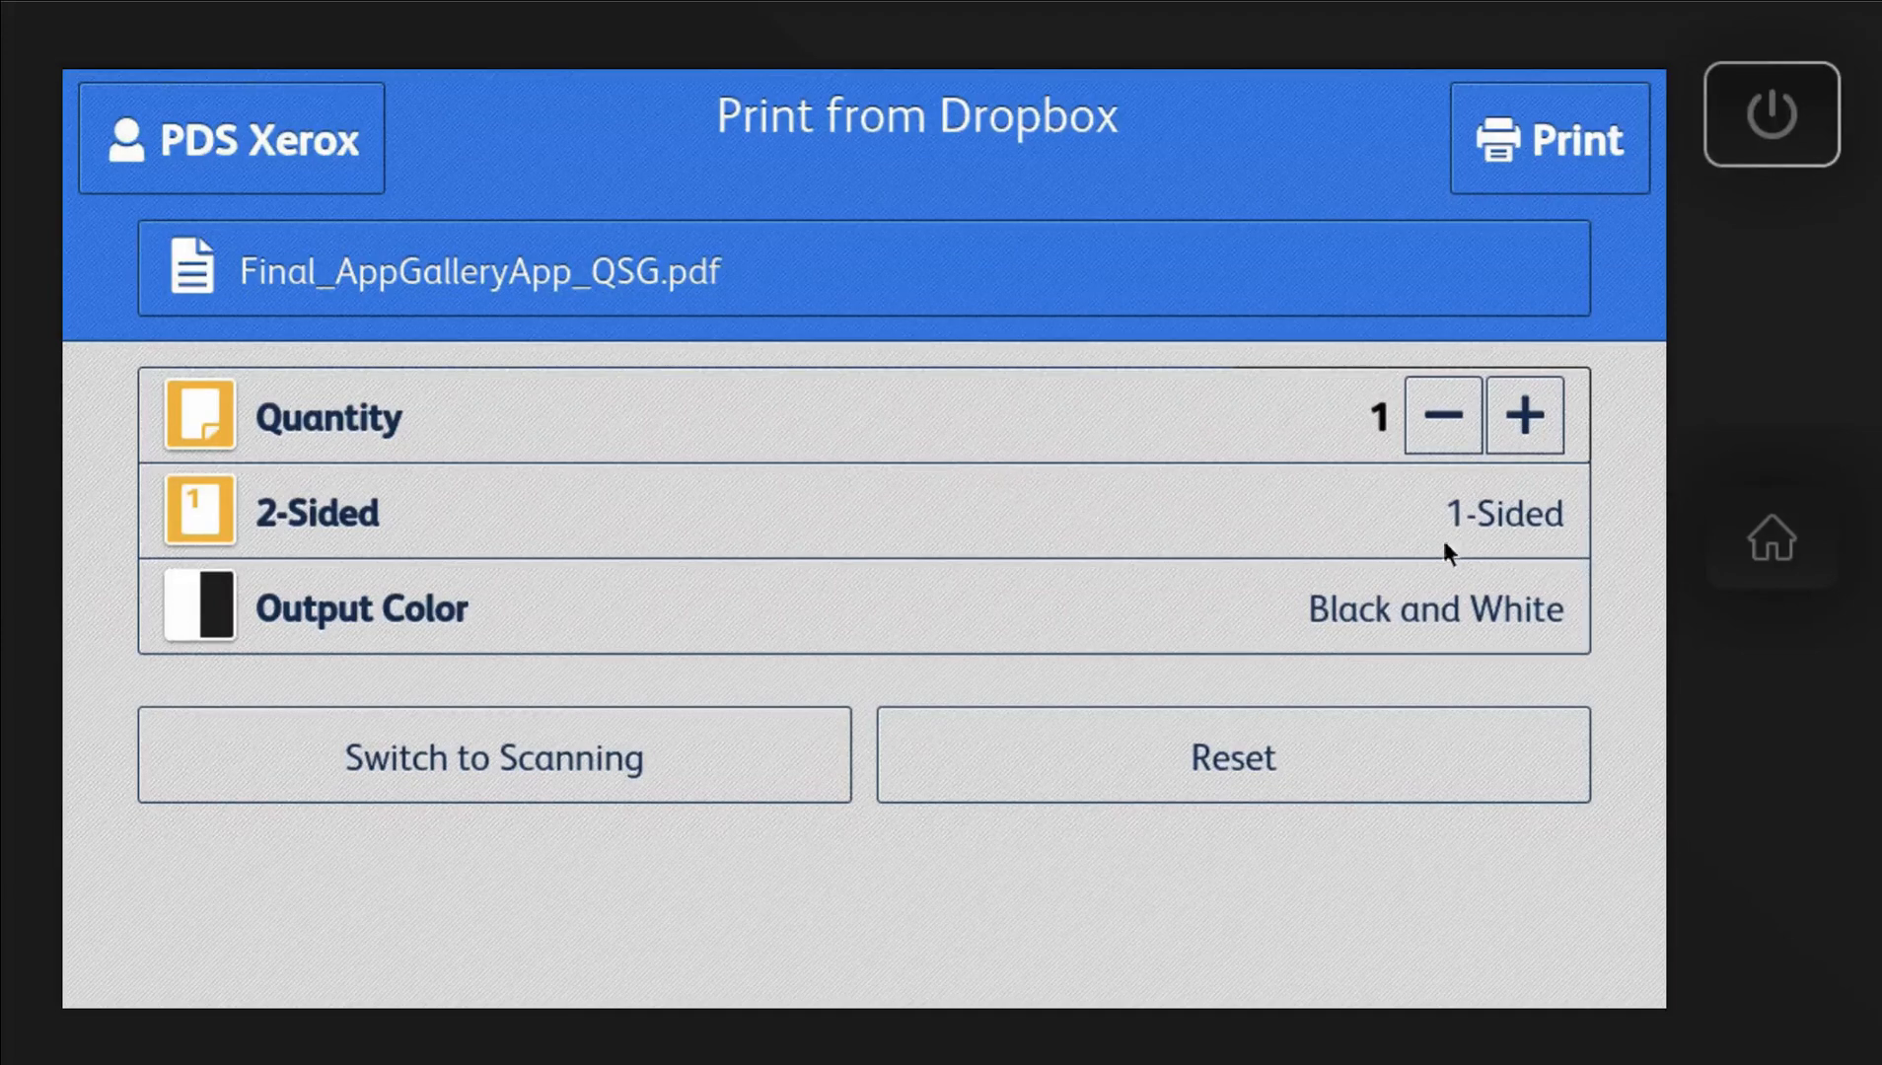
pyautogui.moveTo(1478, 507)
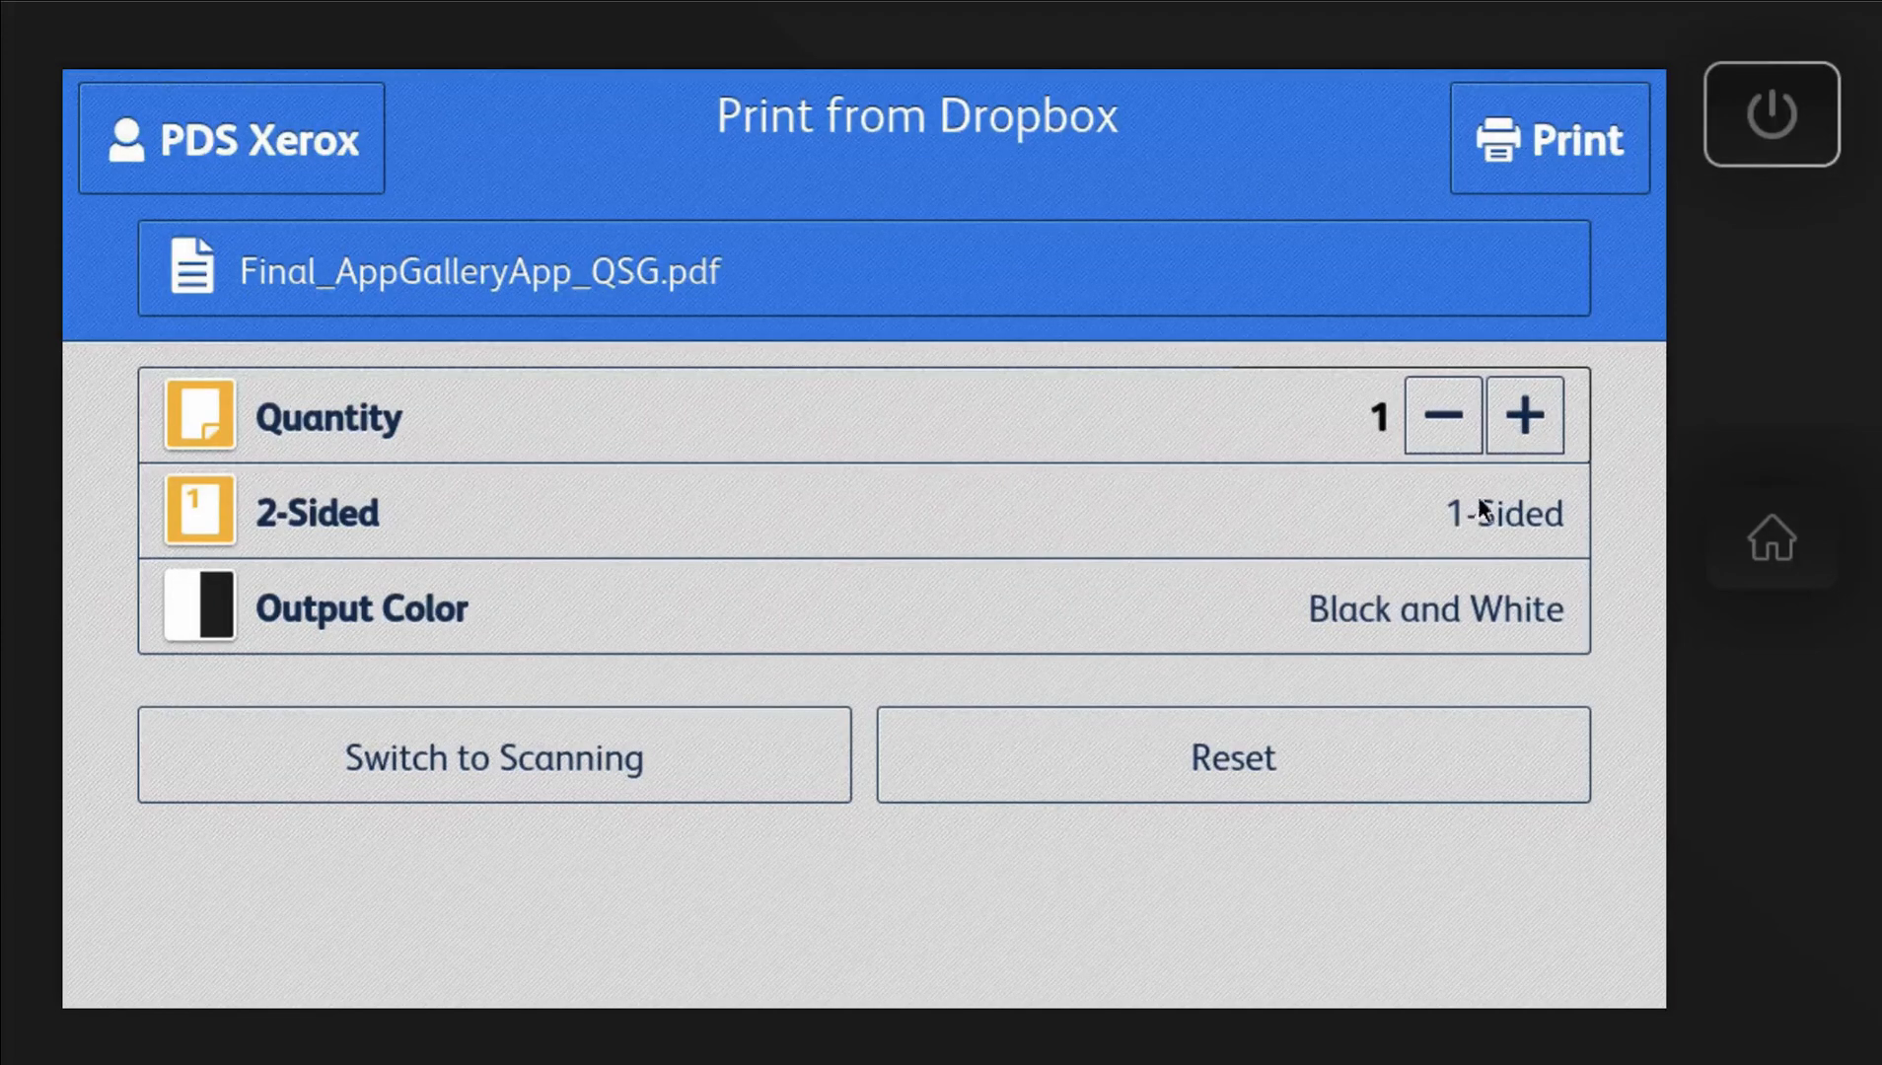
pyautogui.moveTo(1396, 750)
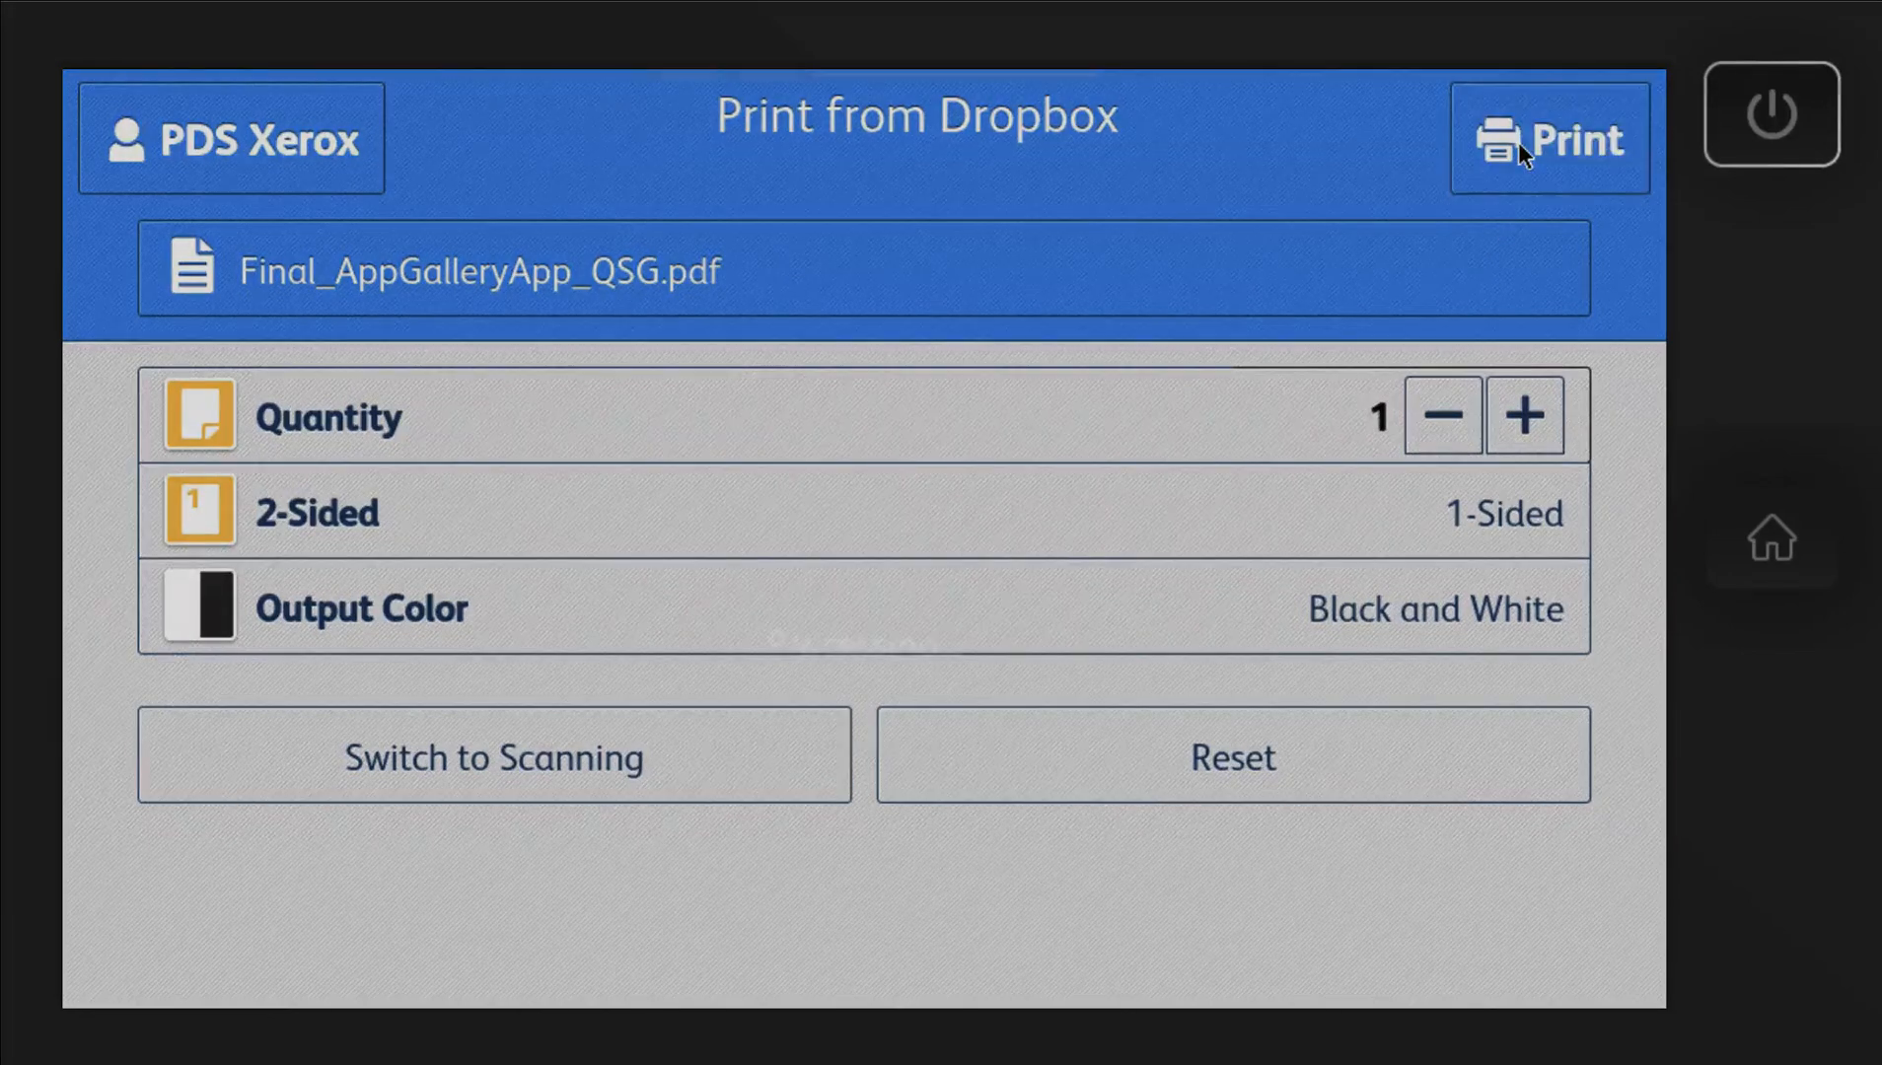
# Print Final_AppGalleryApp_QSG.pdf from Dropbox.
pyautogui.click(1549, 138)
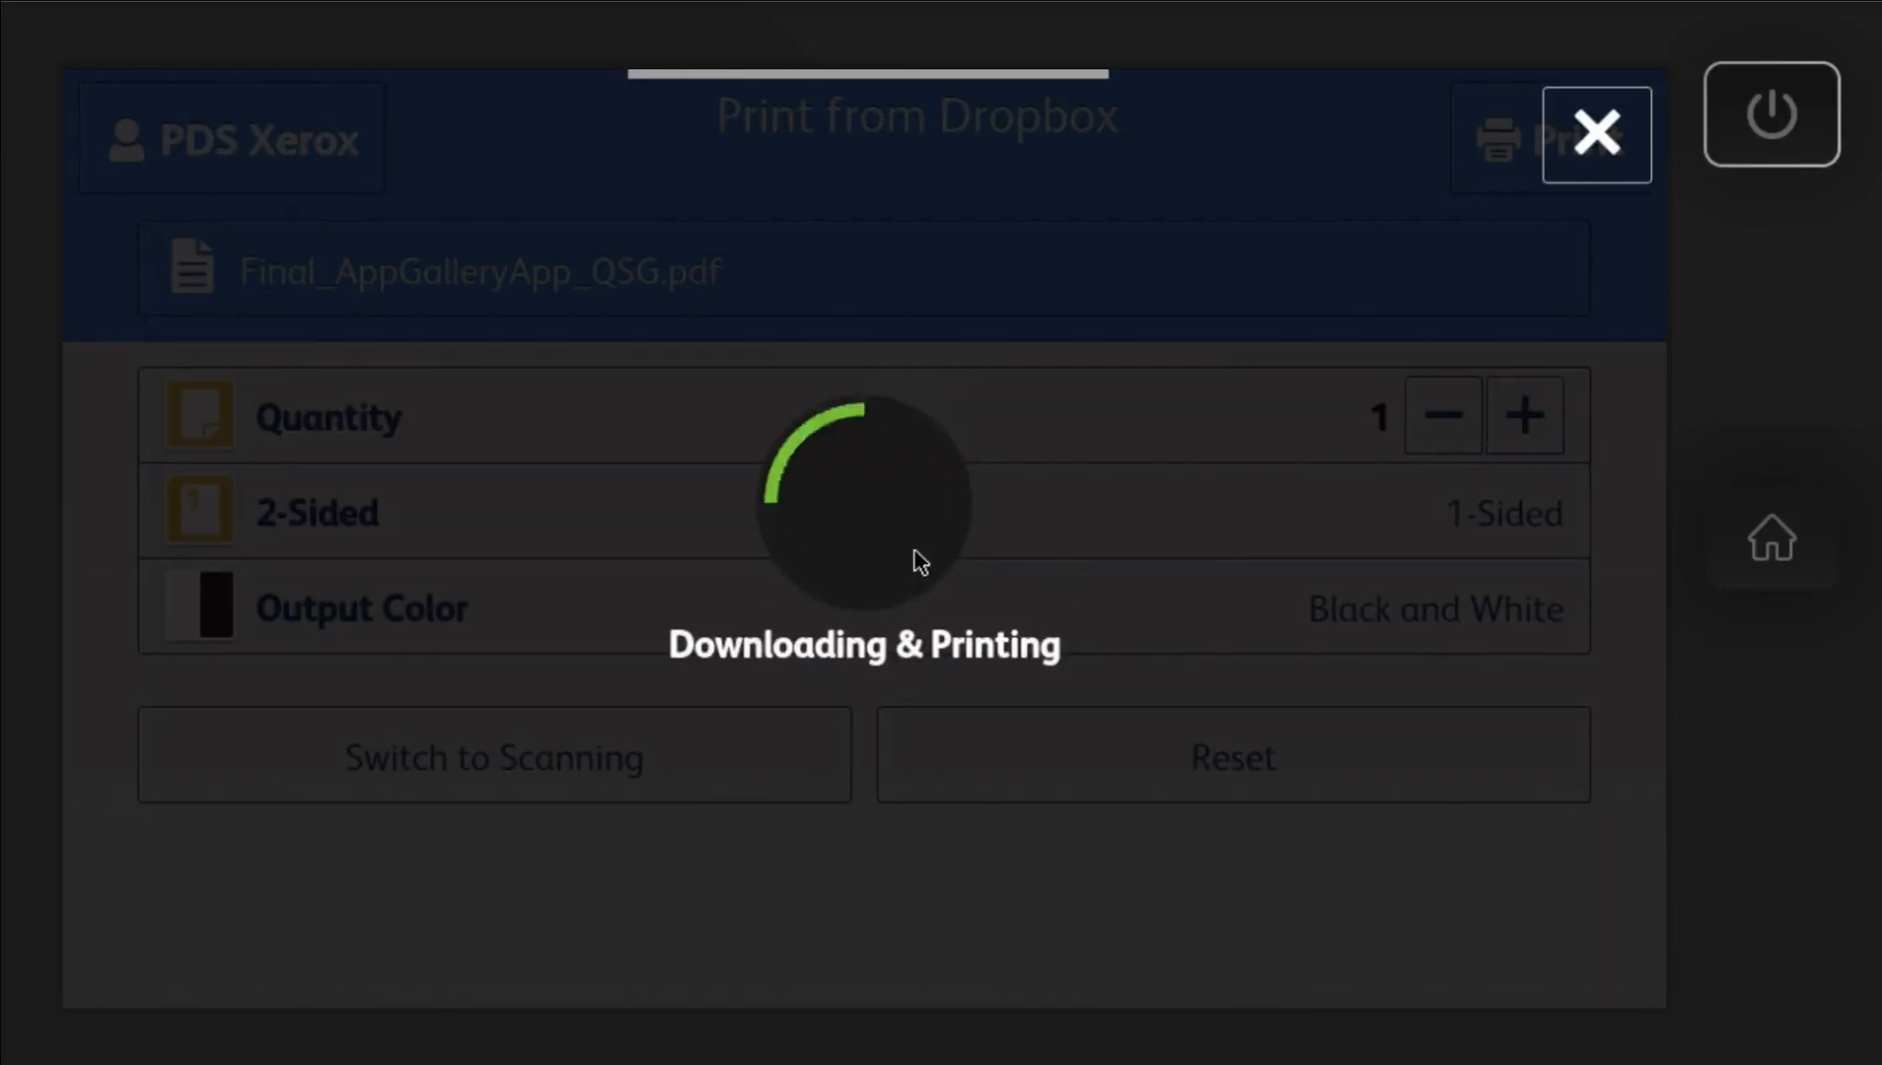
pyautogui.moveTo(856, 464)
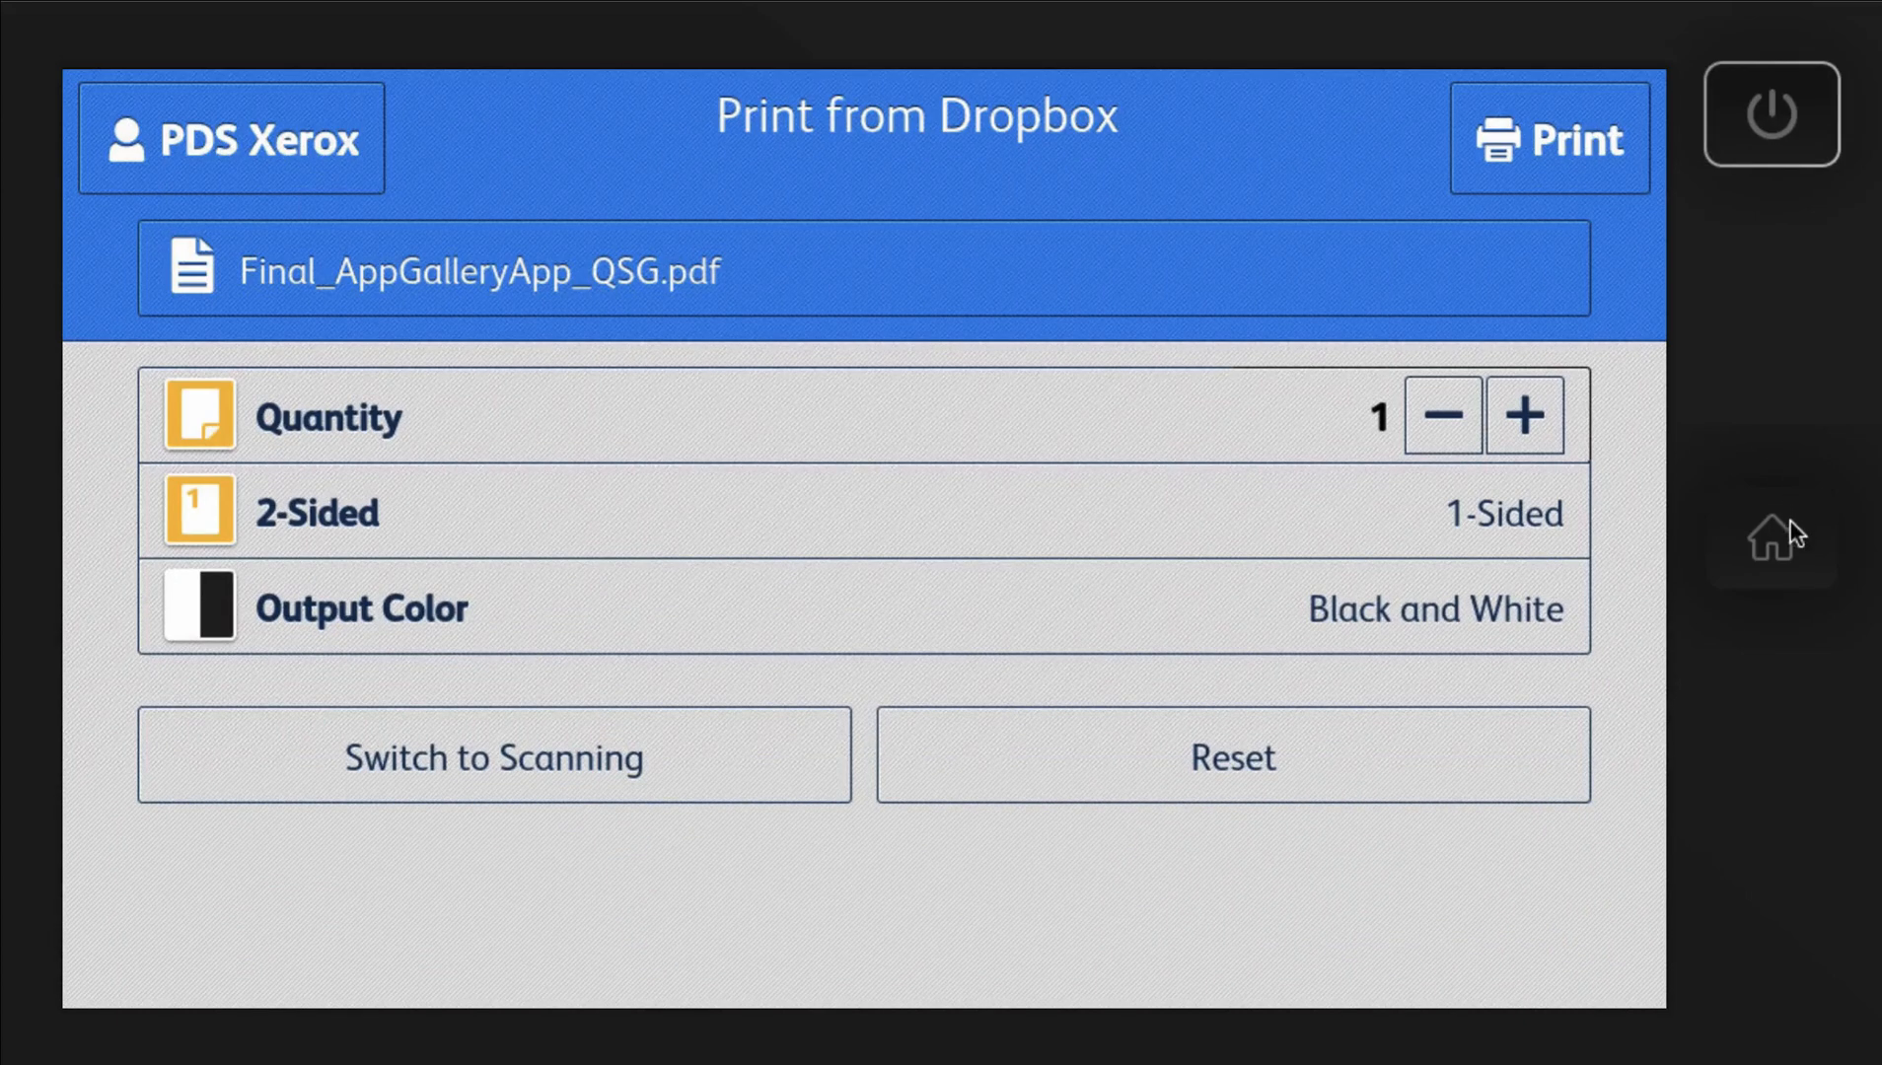
pyautogui.moveTo(414, 780)
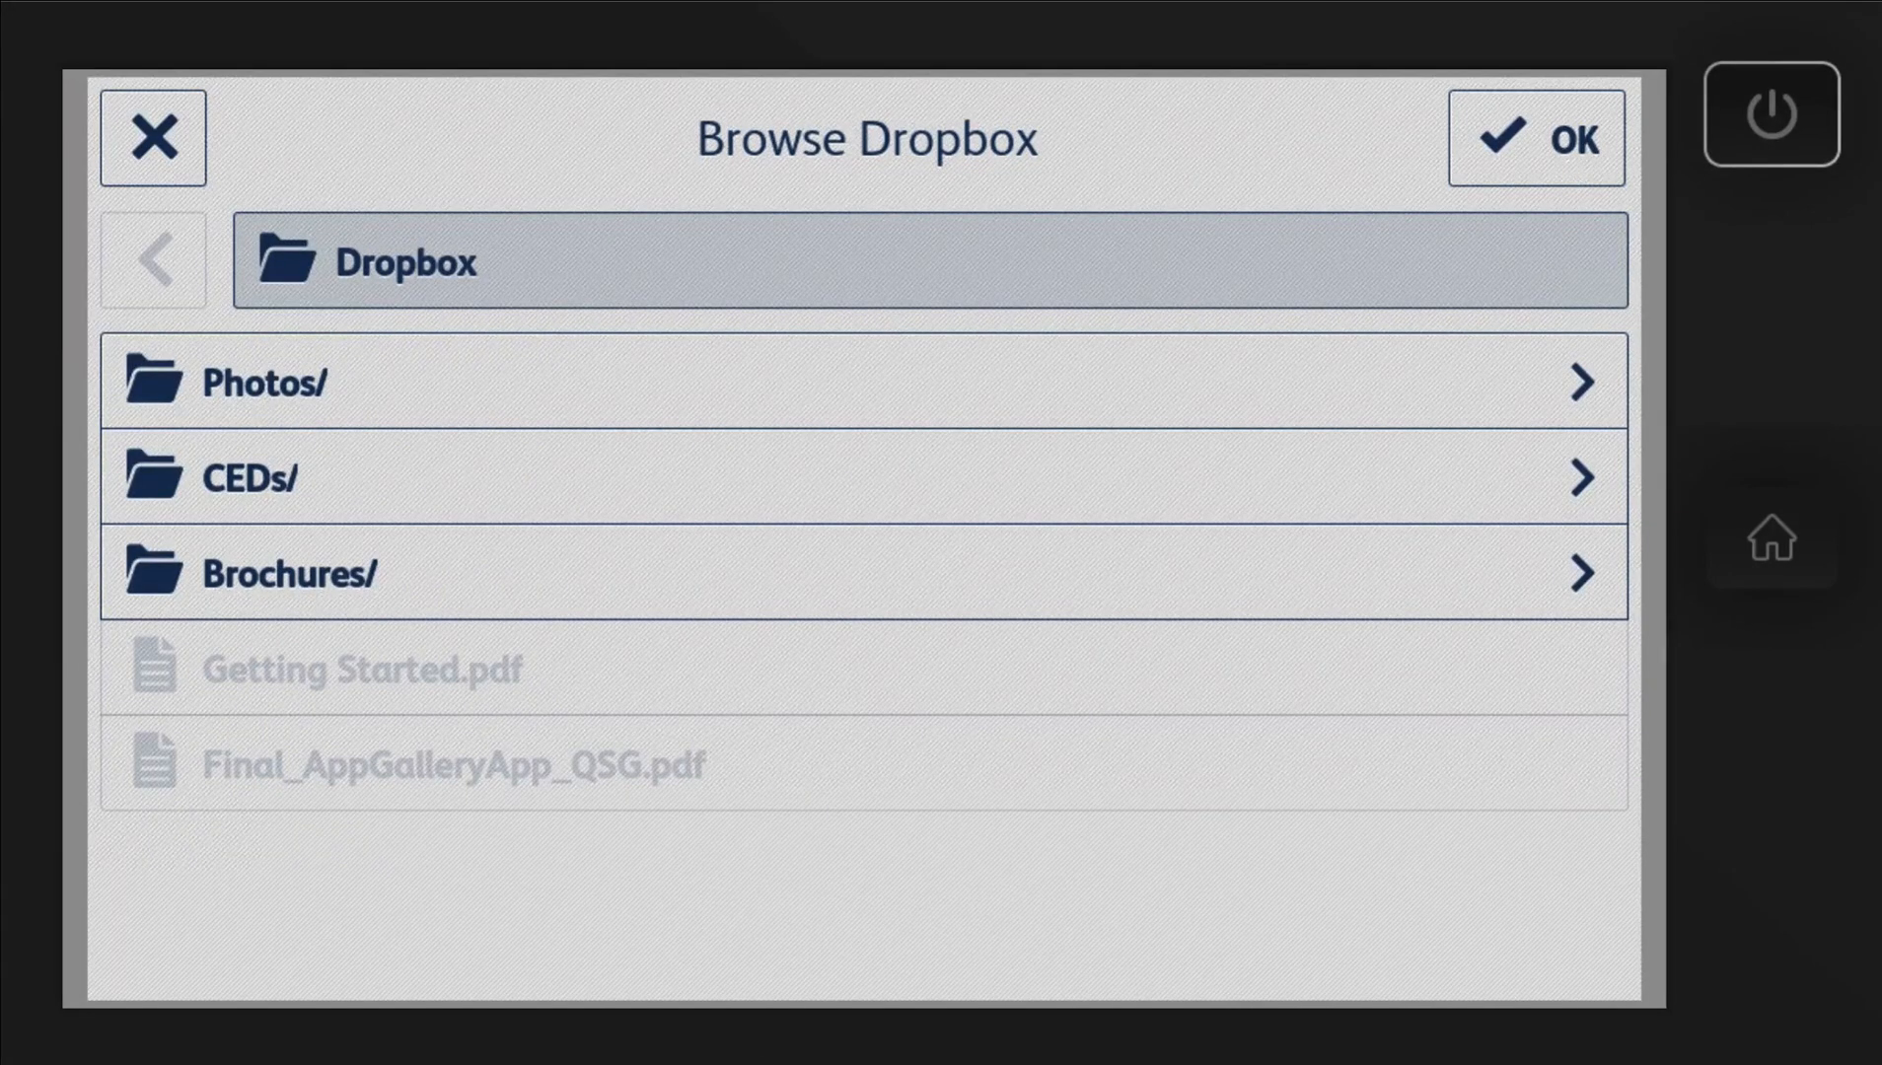
pyautogui.click(153, 137)
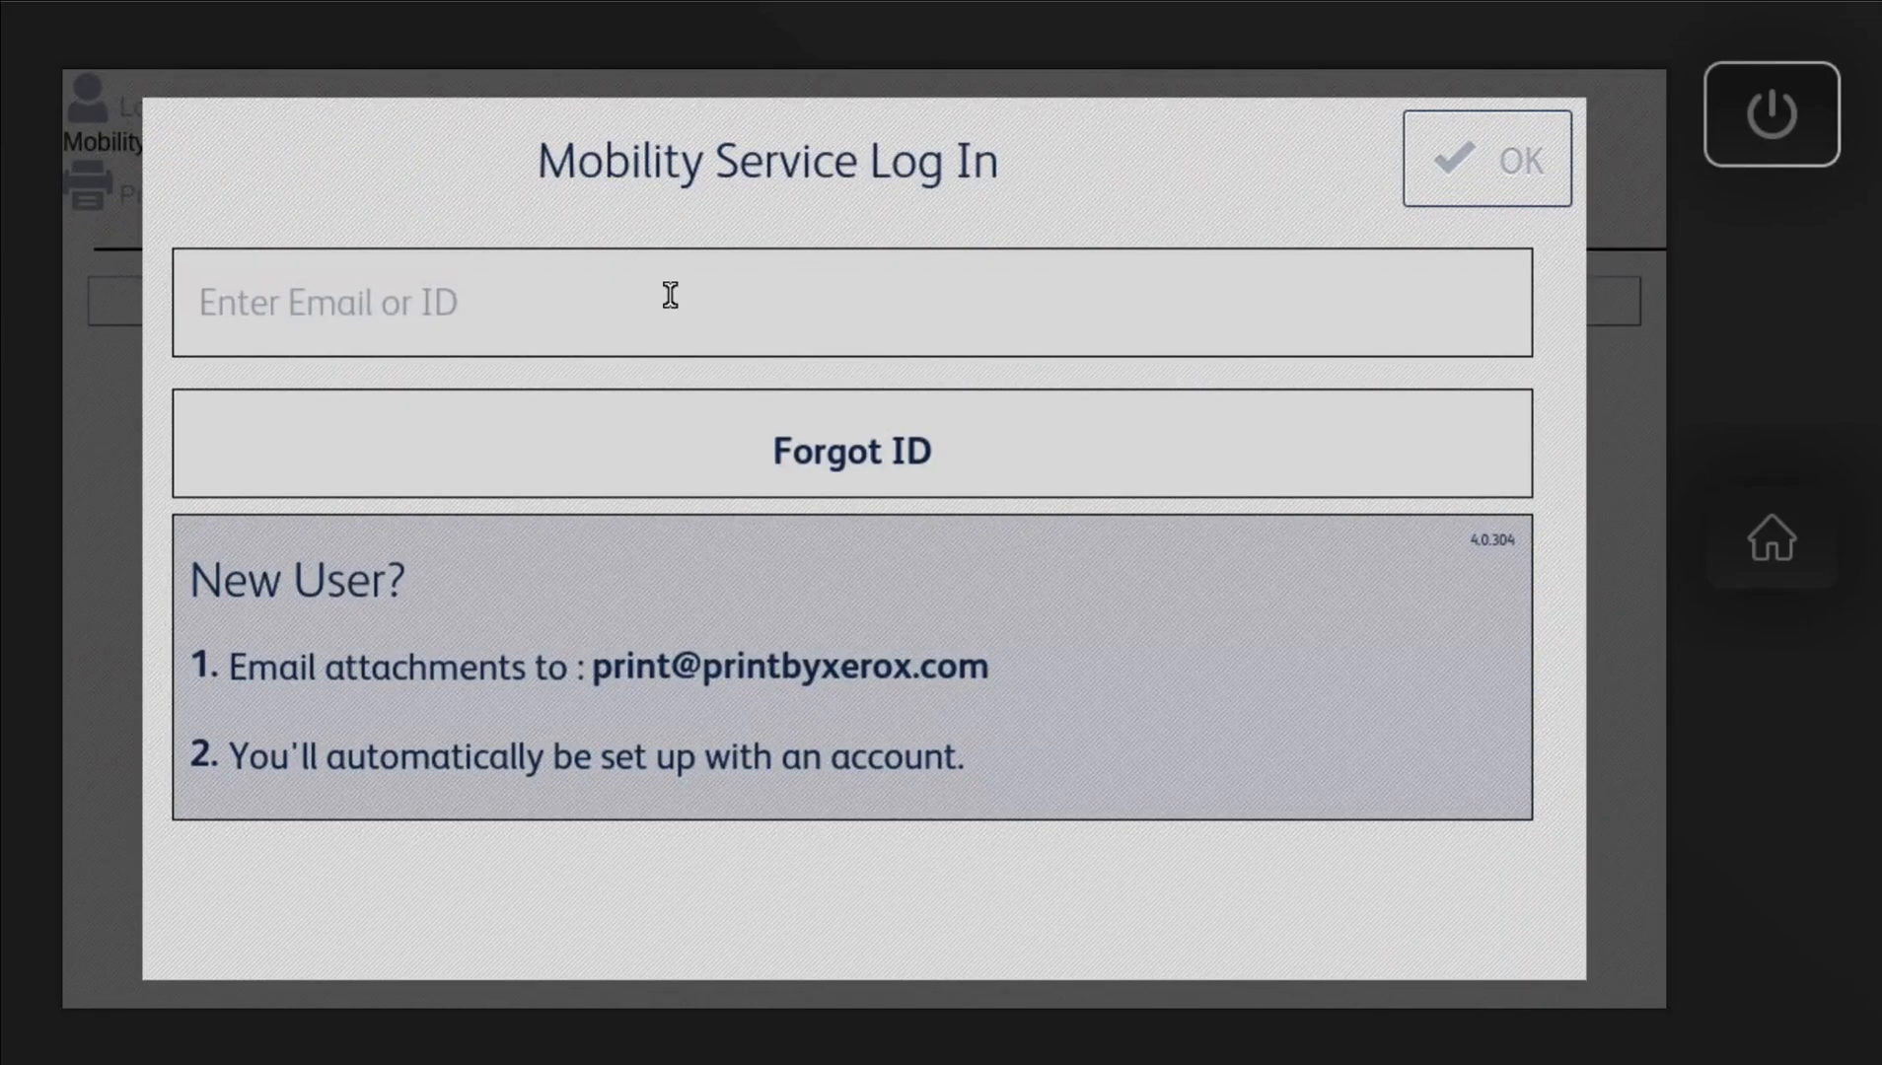
pyautogui.moveTo(699, 649)
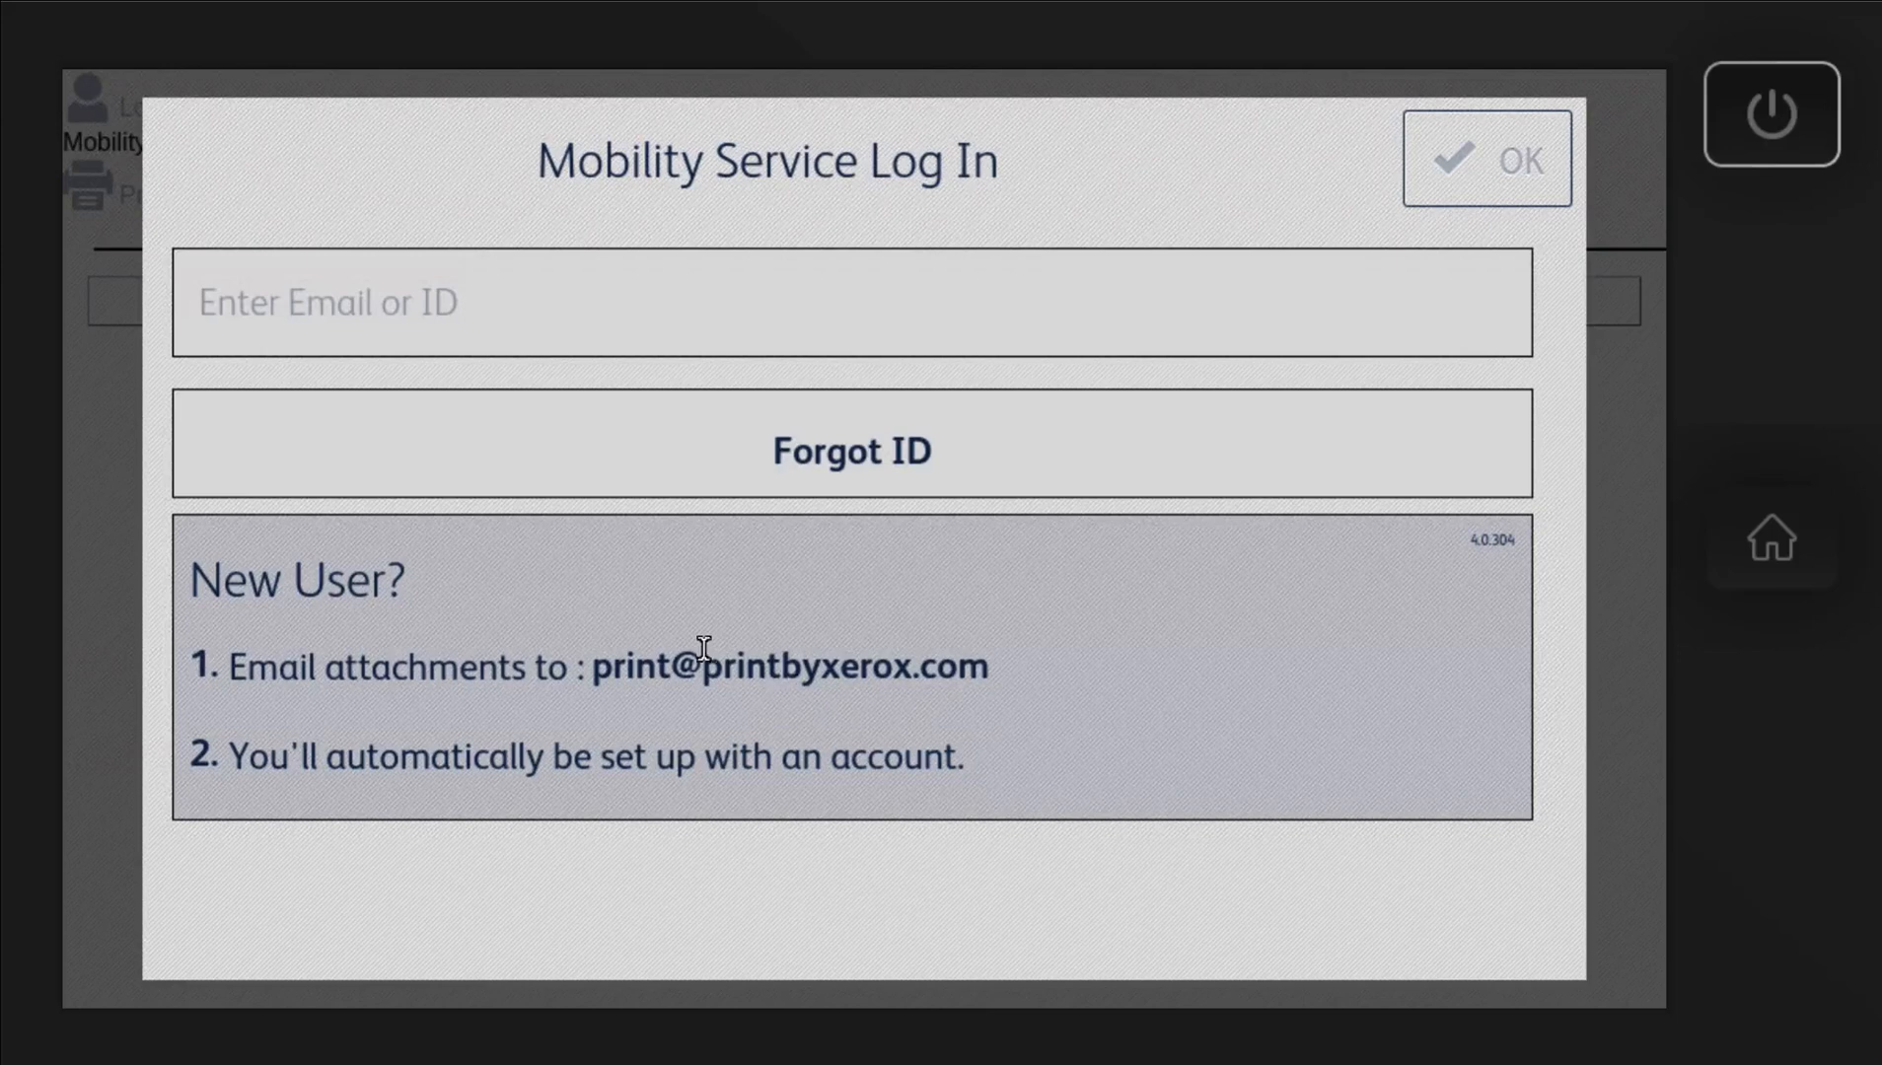
pyautogui.moveTo(907, 681)
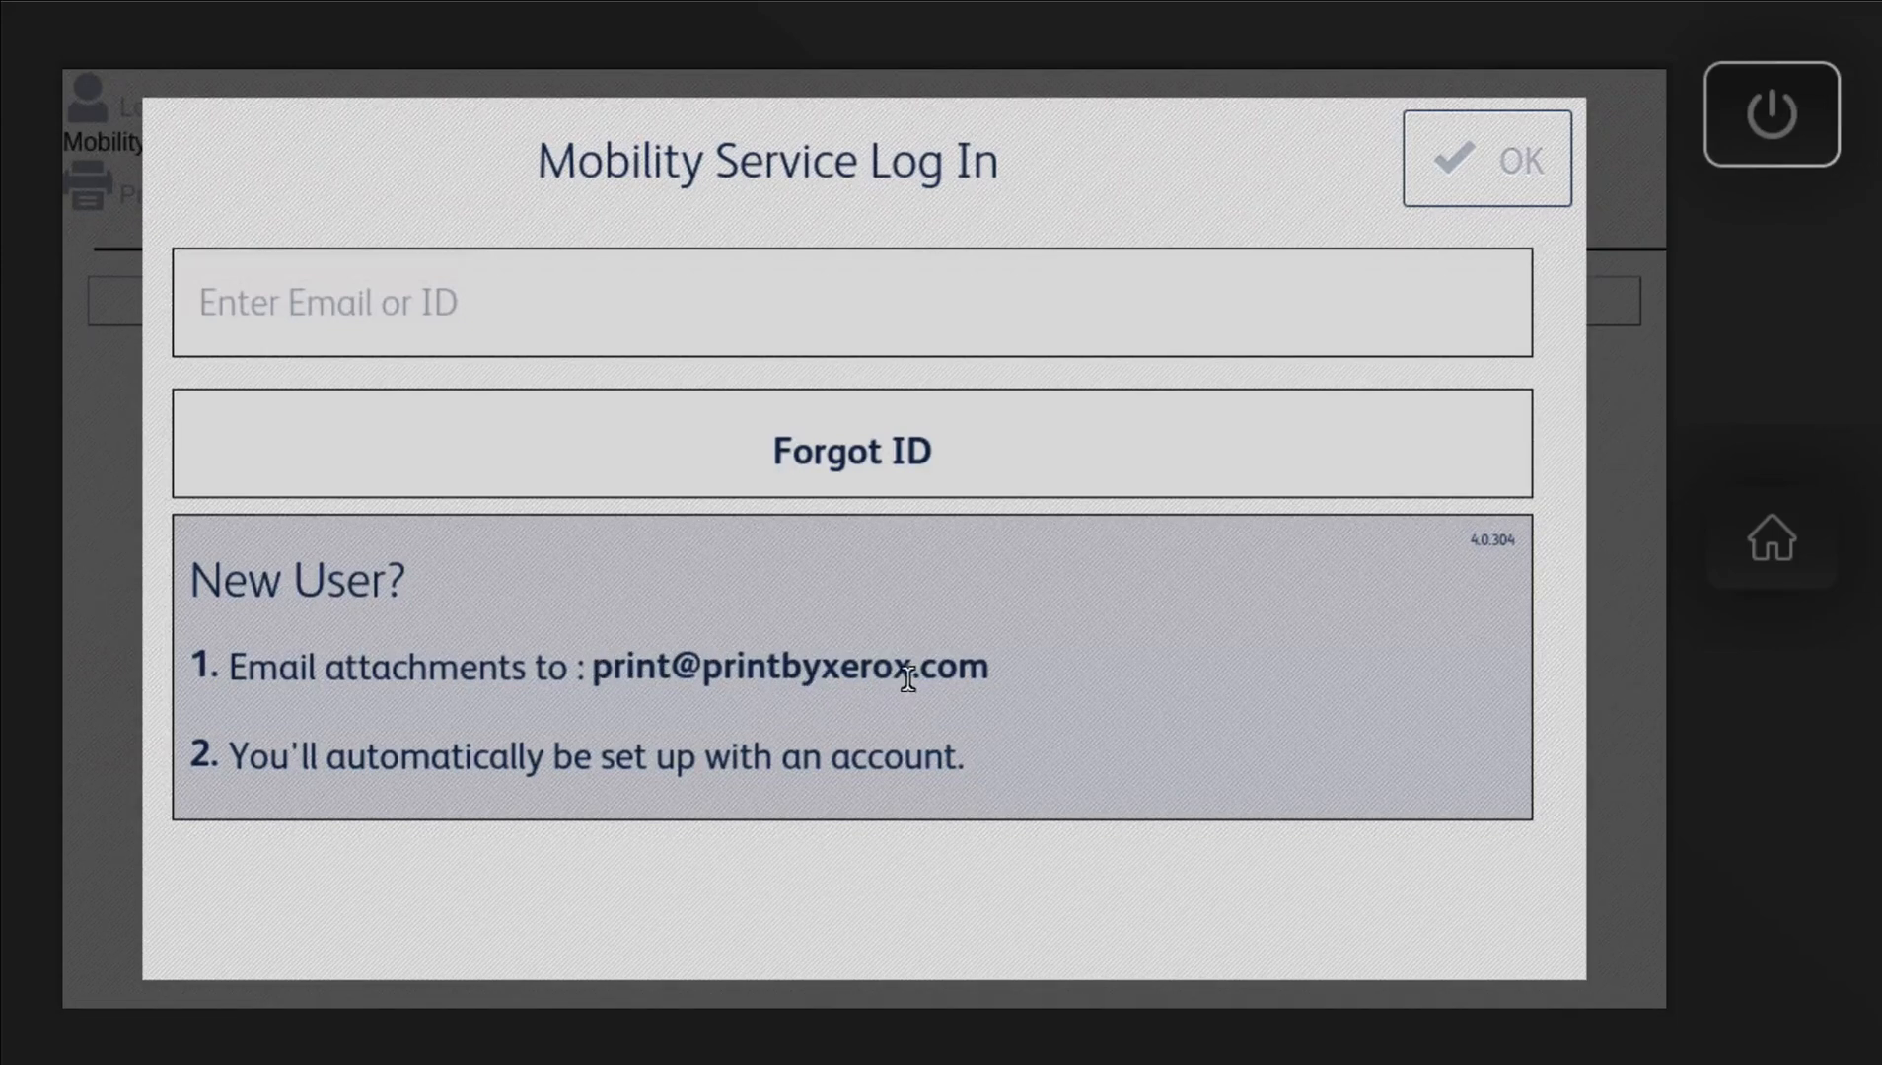
pyautogui.moveTo(1068, 669)
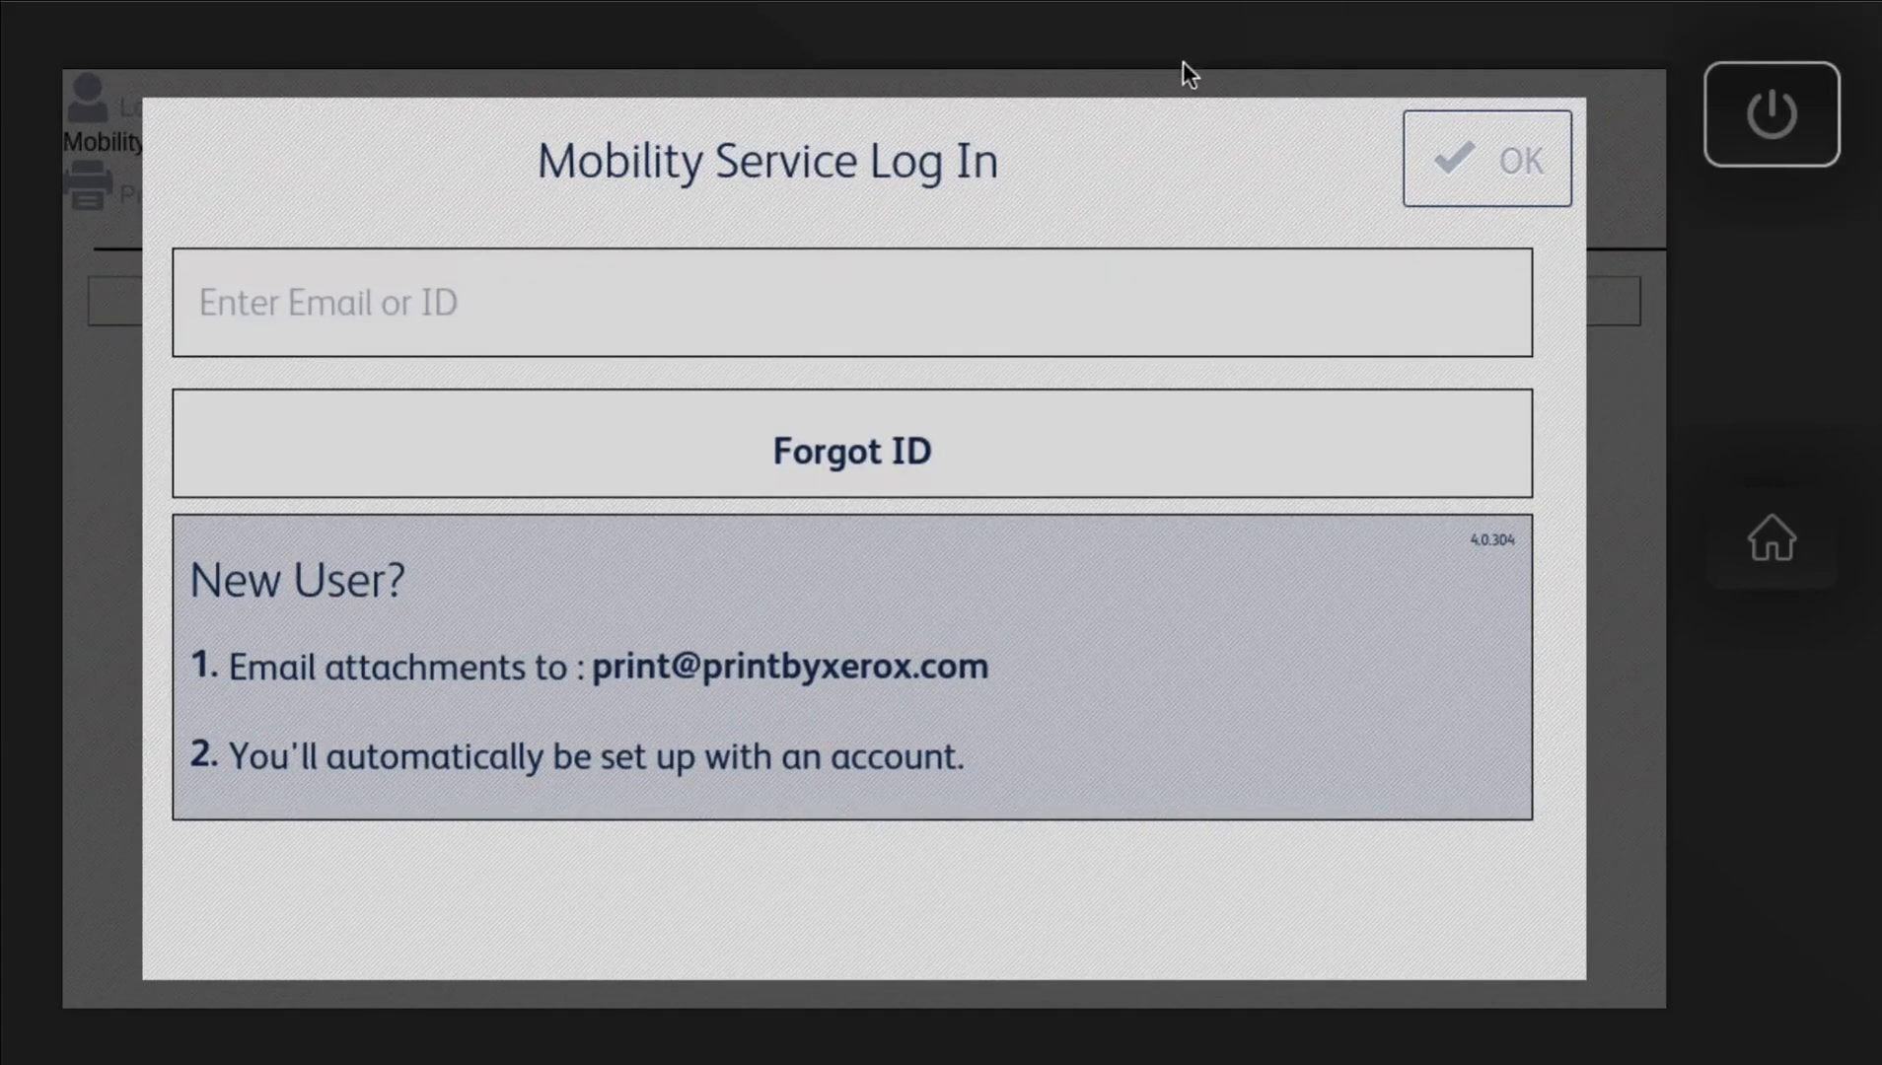
pyautogui.moveTo(433, 336)
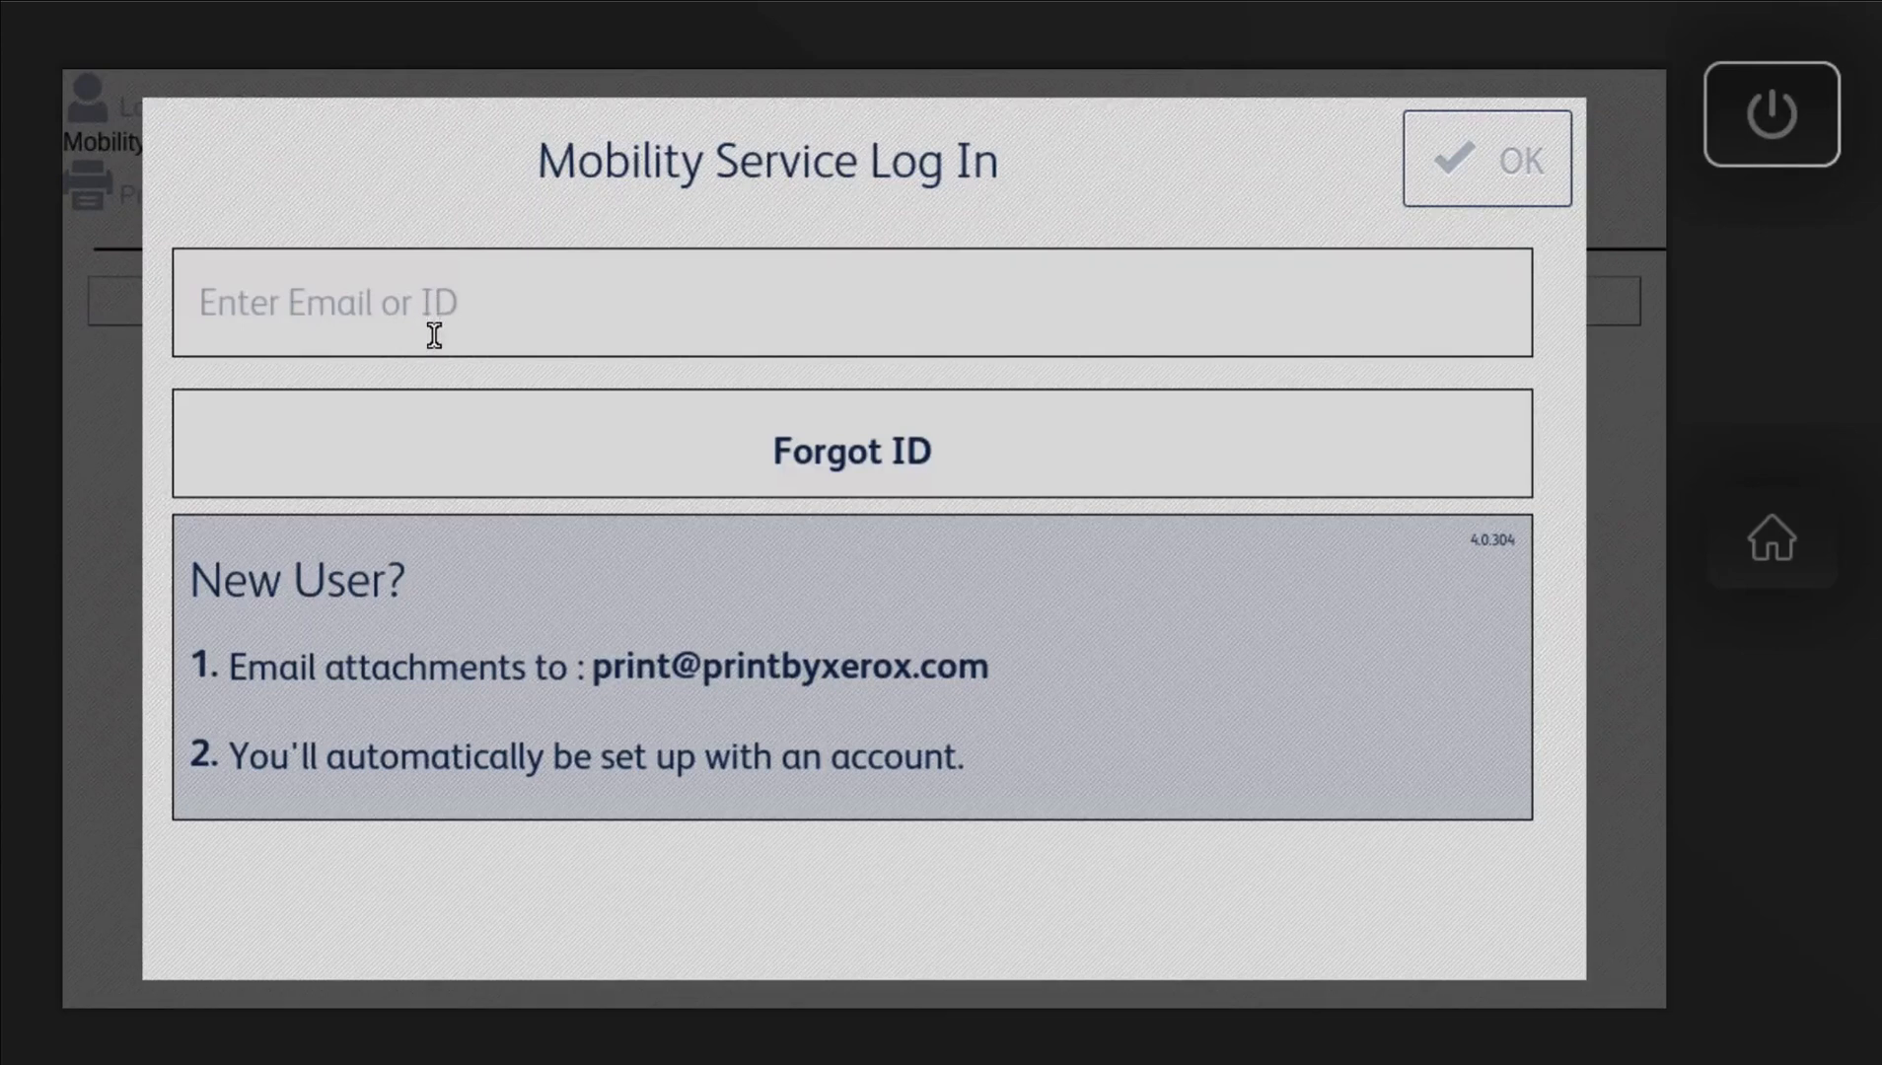
pyautogui.moveTo(652, 302)
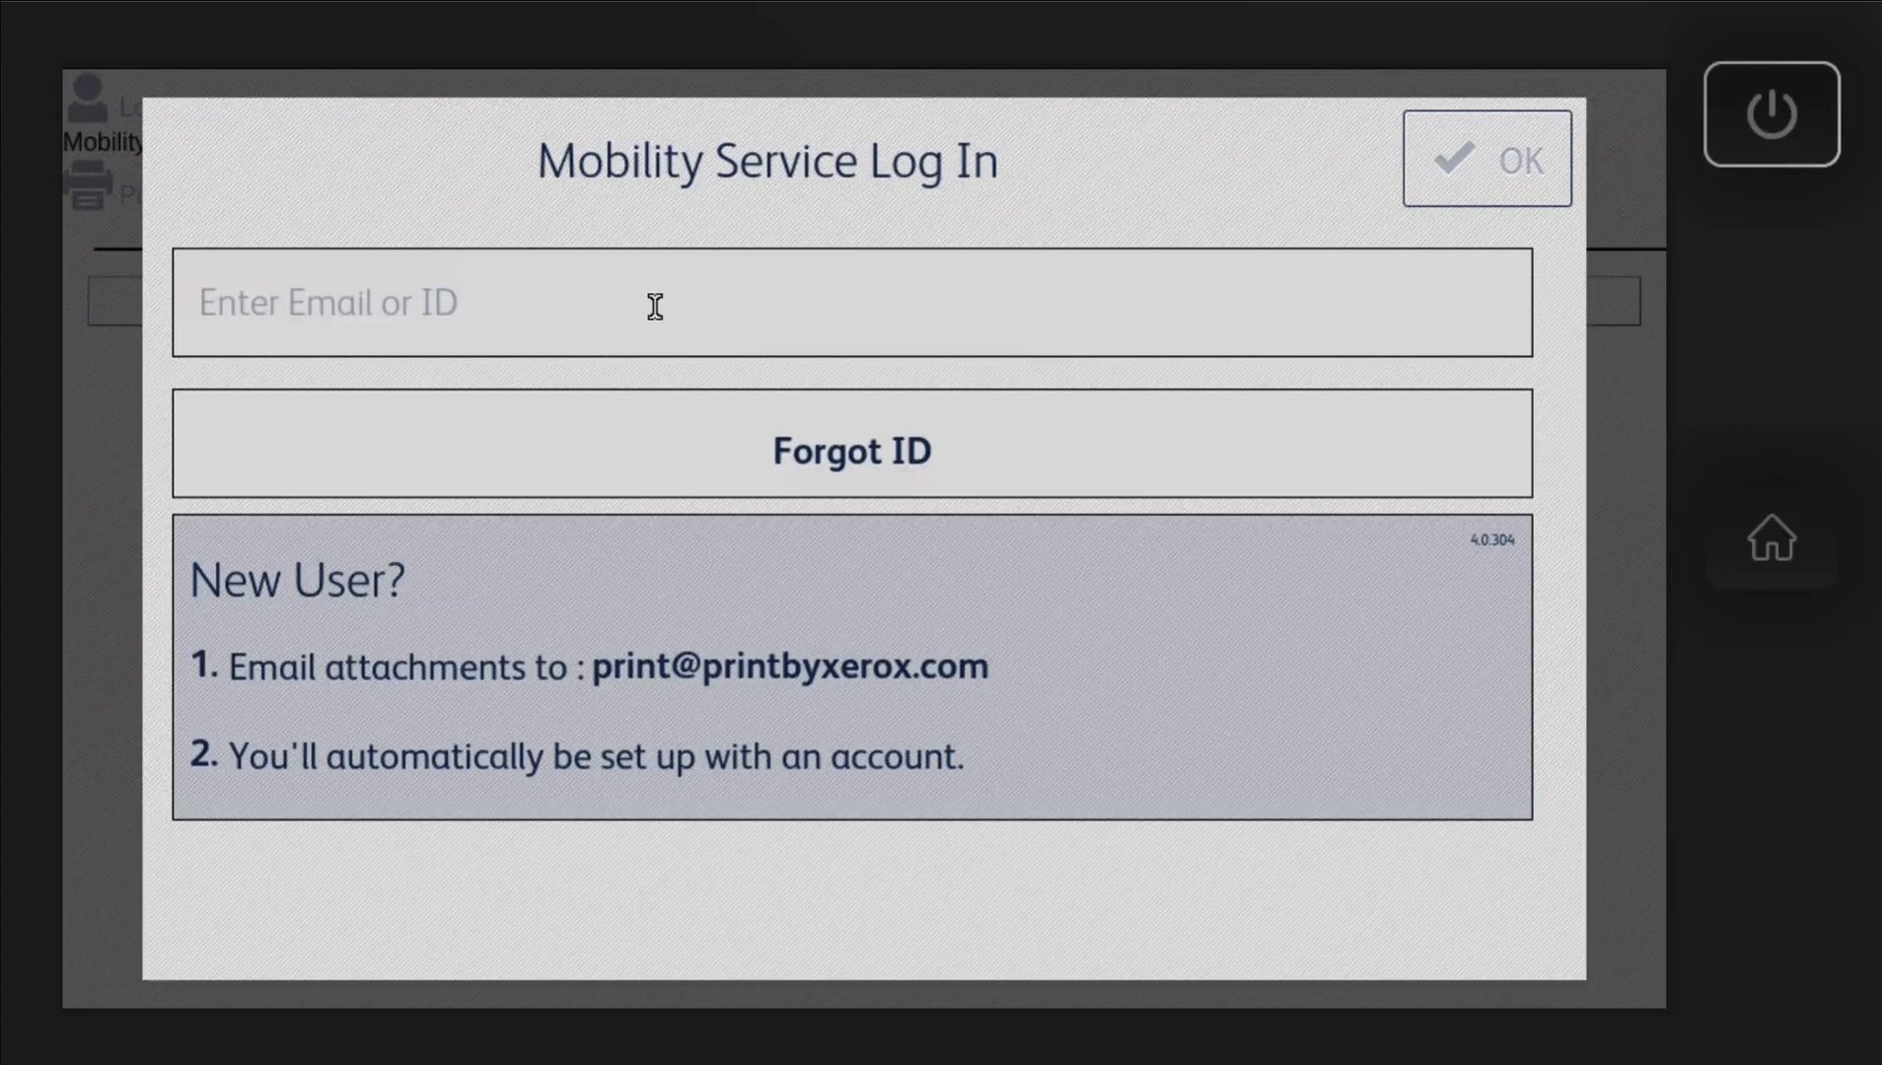
pyautogui.moveTo(587, 649)
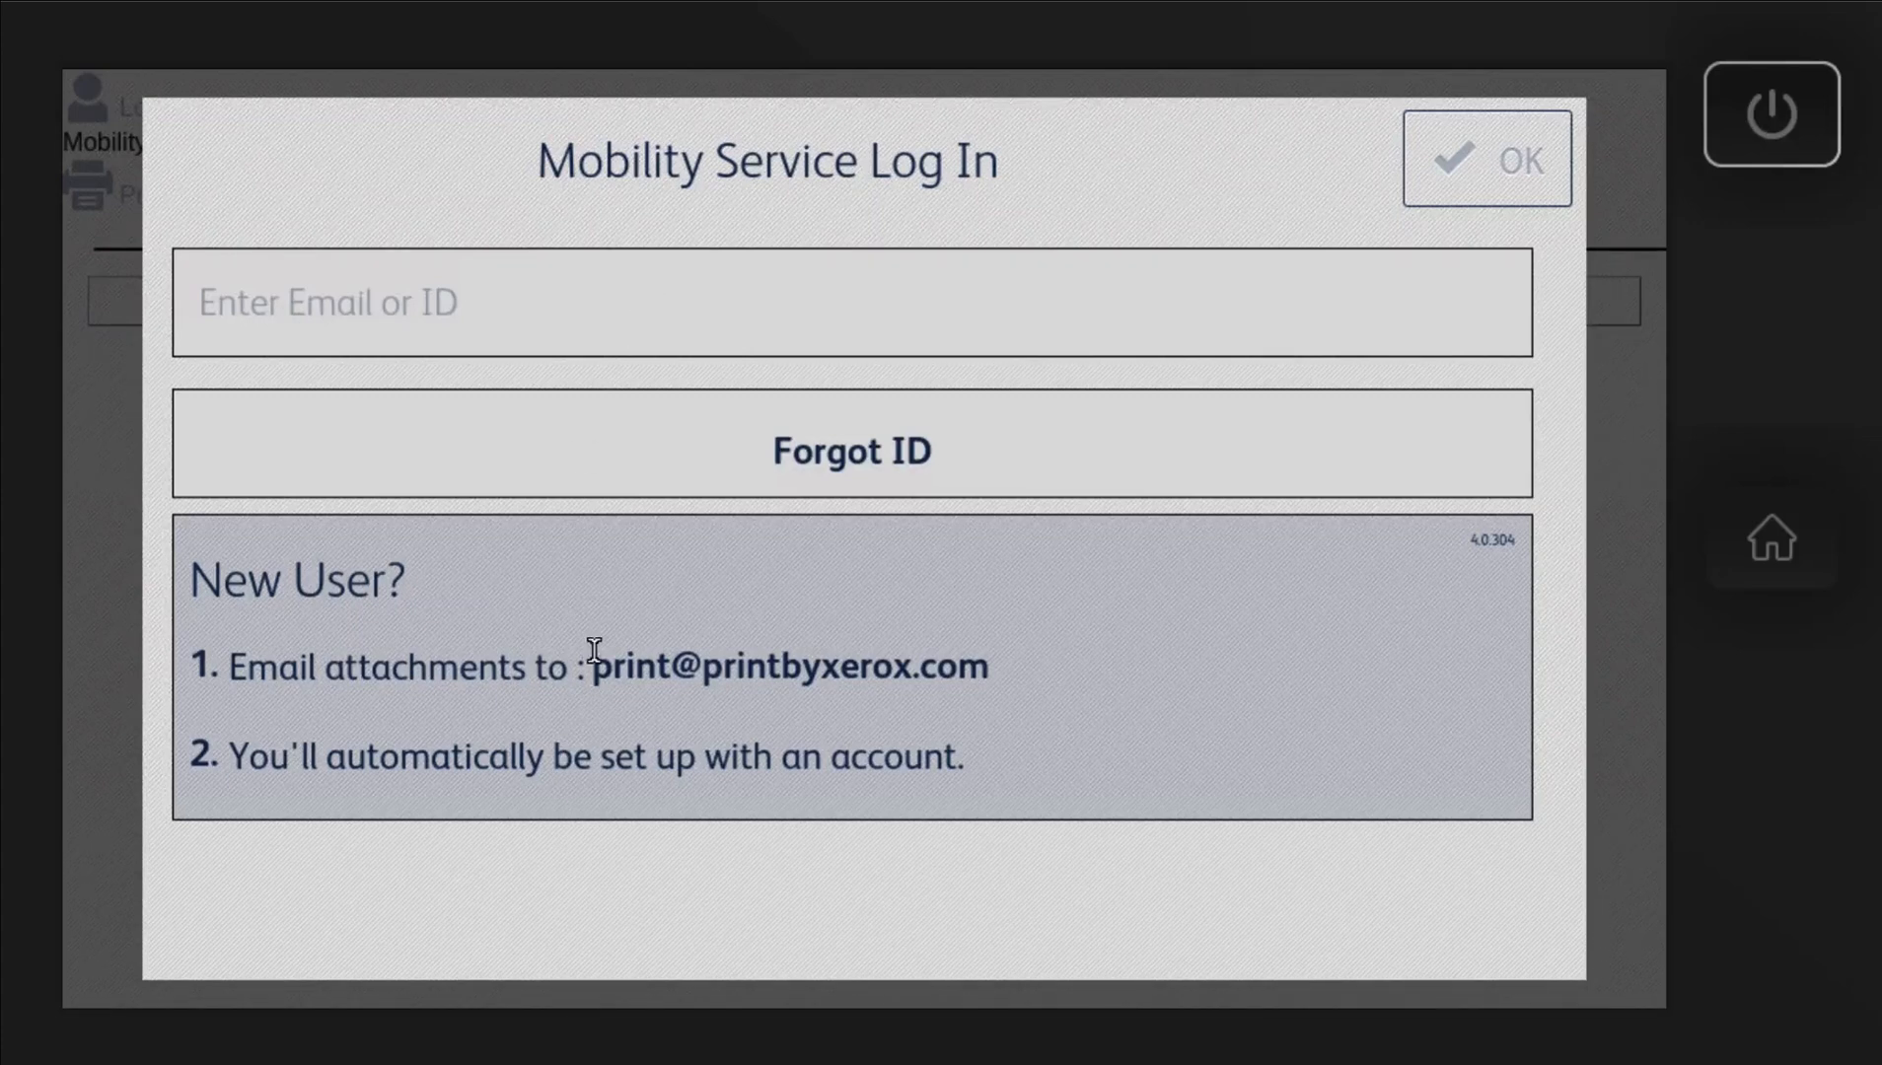
pyautogui.moveTo(738, 666)
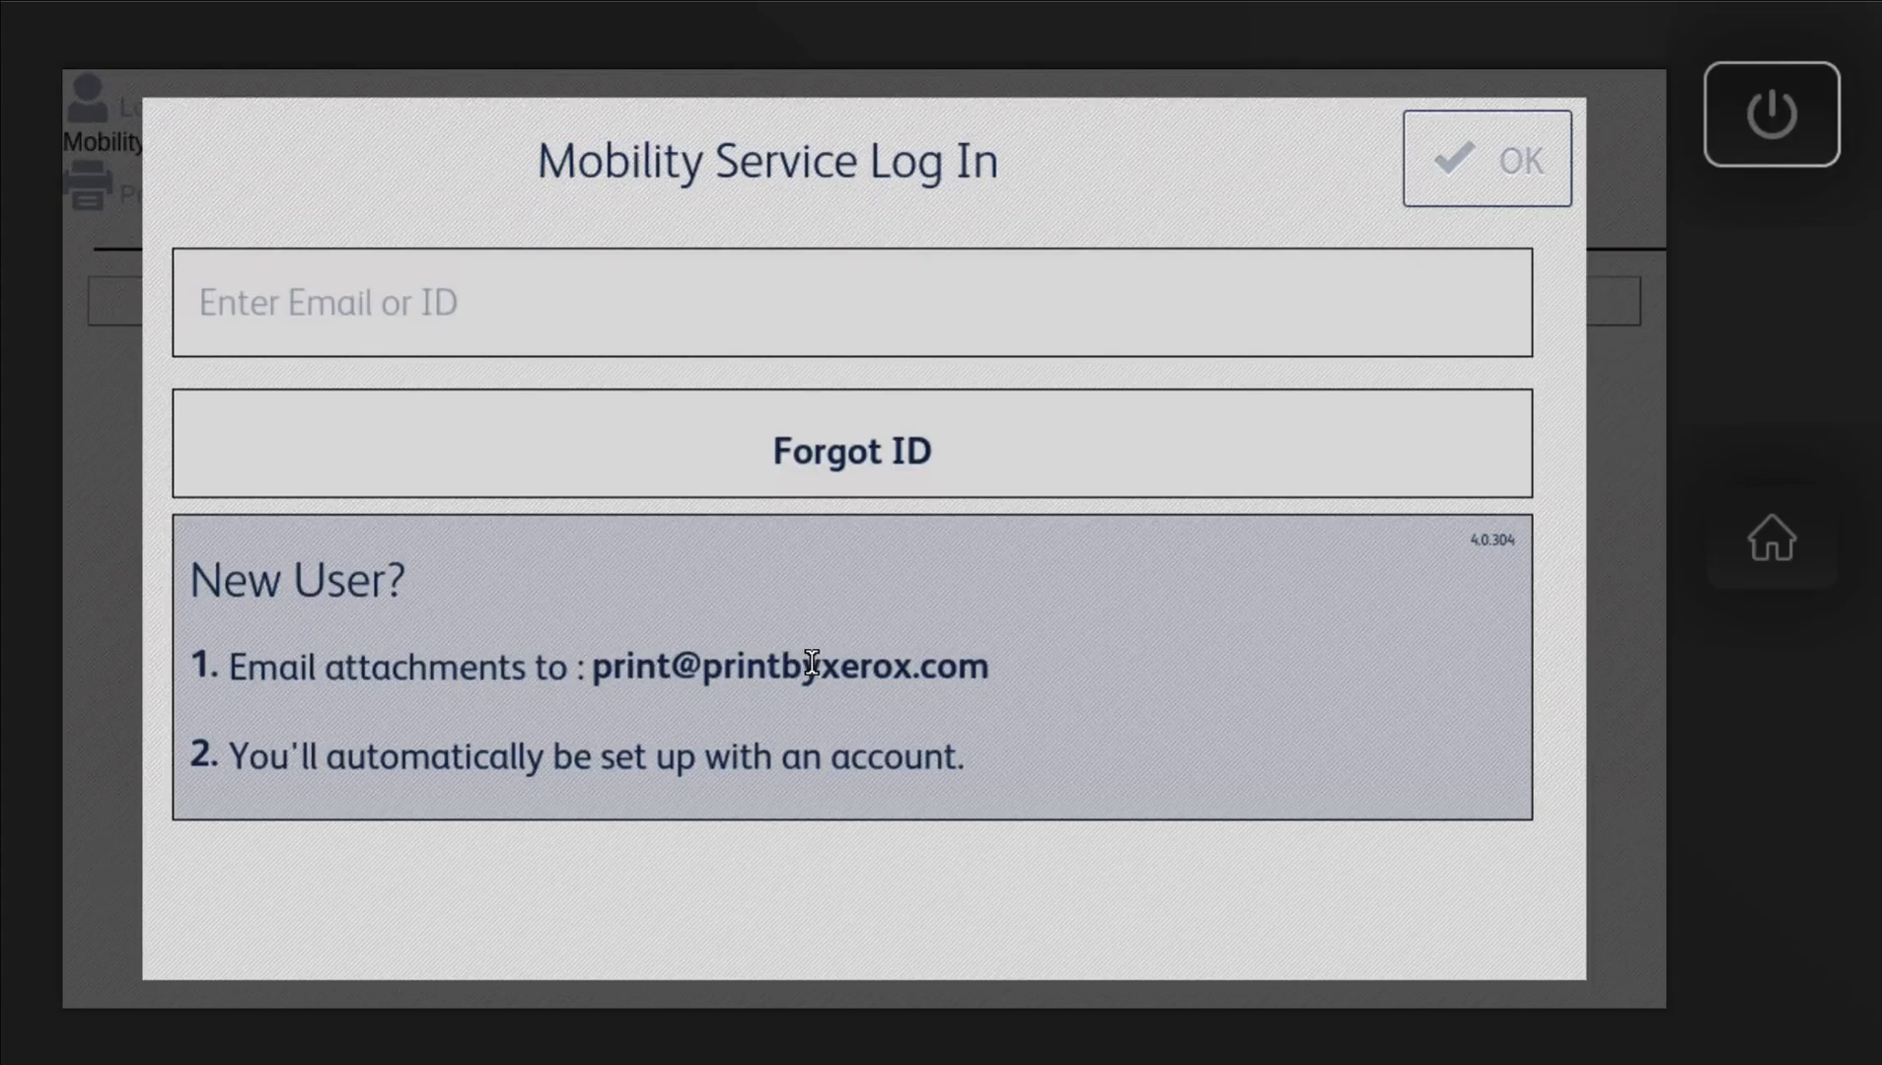
pyautogui.click(851, 302)
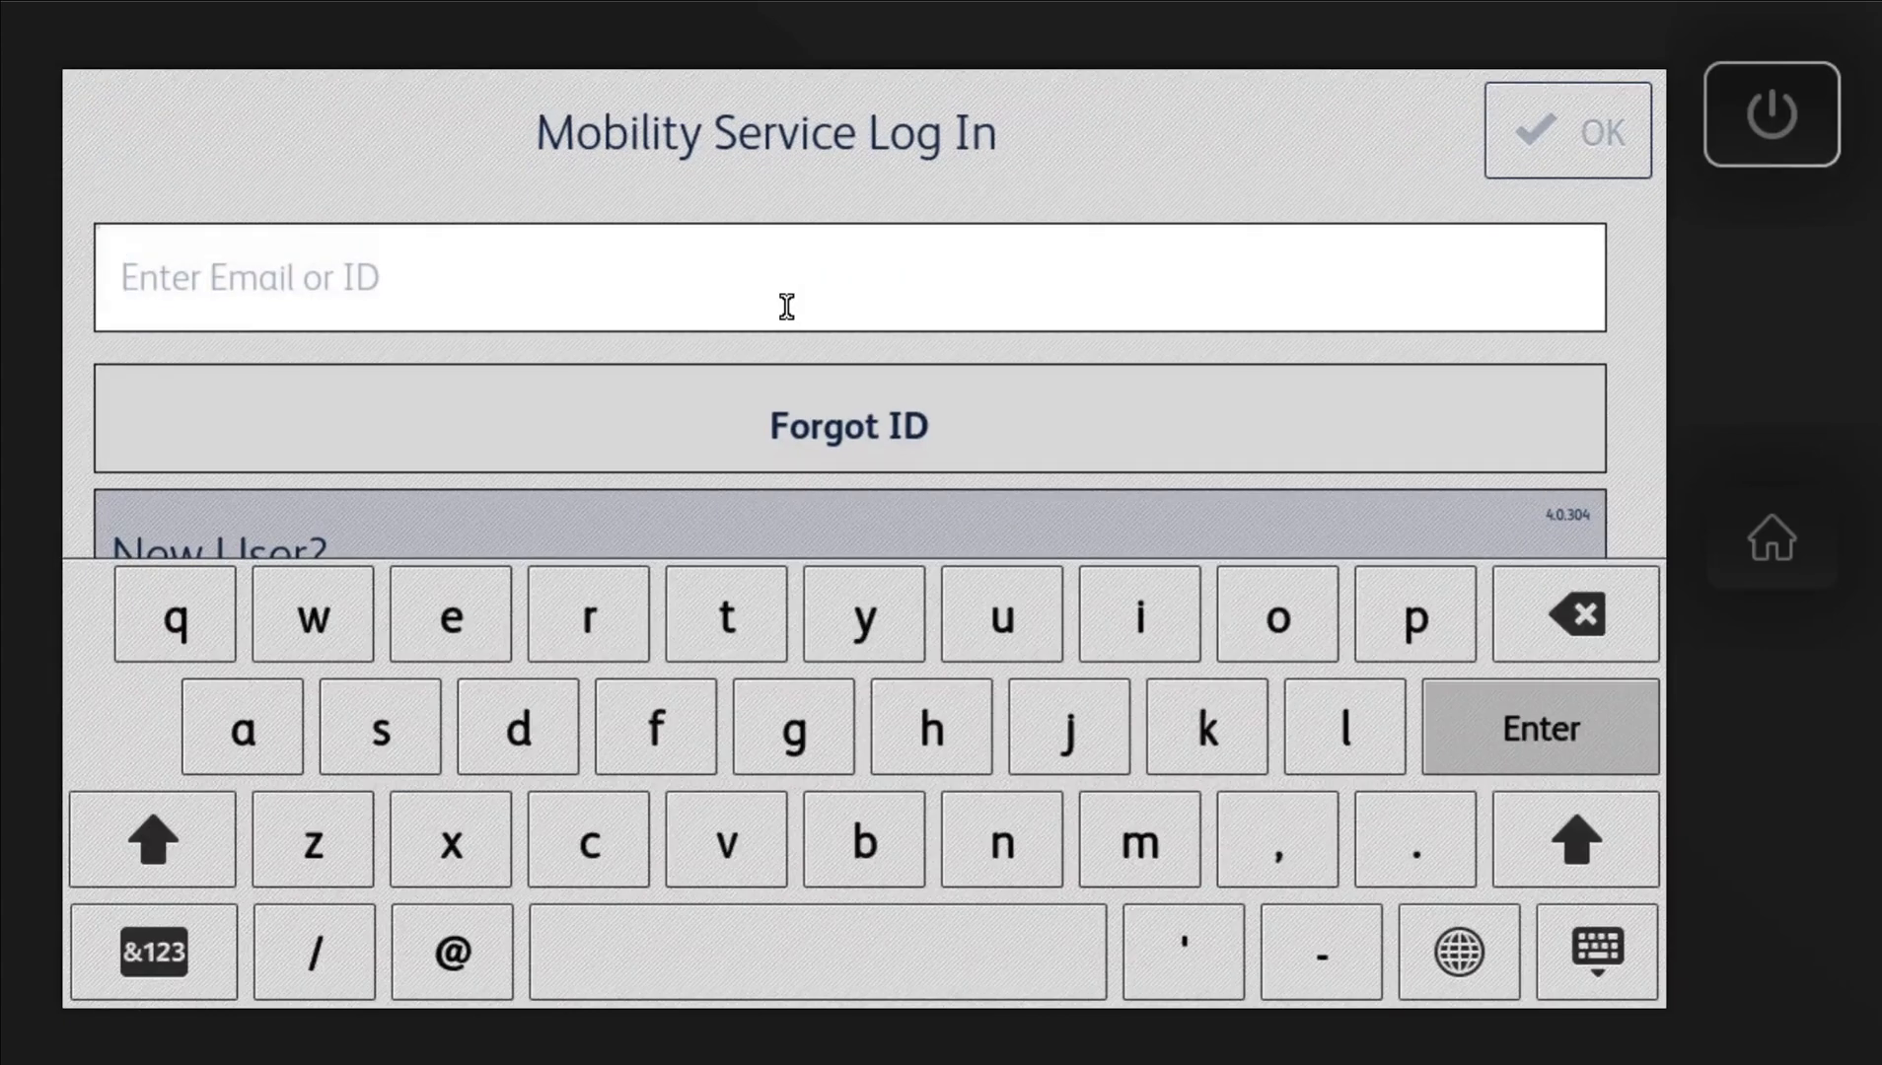
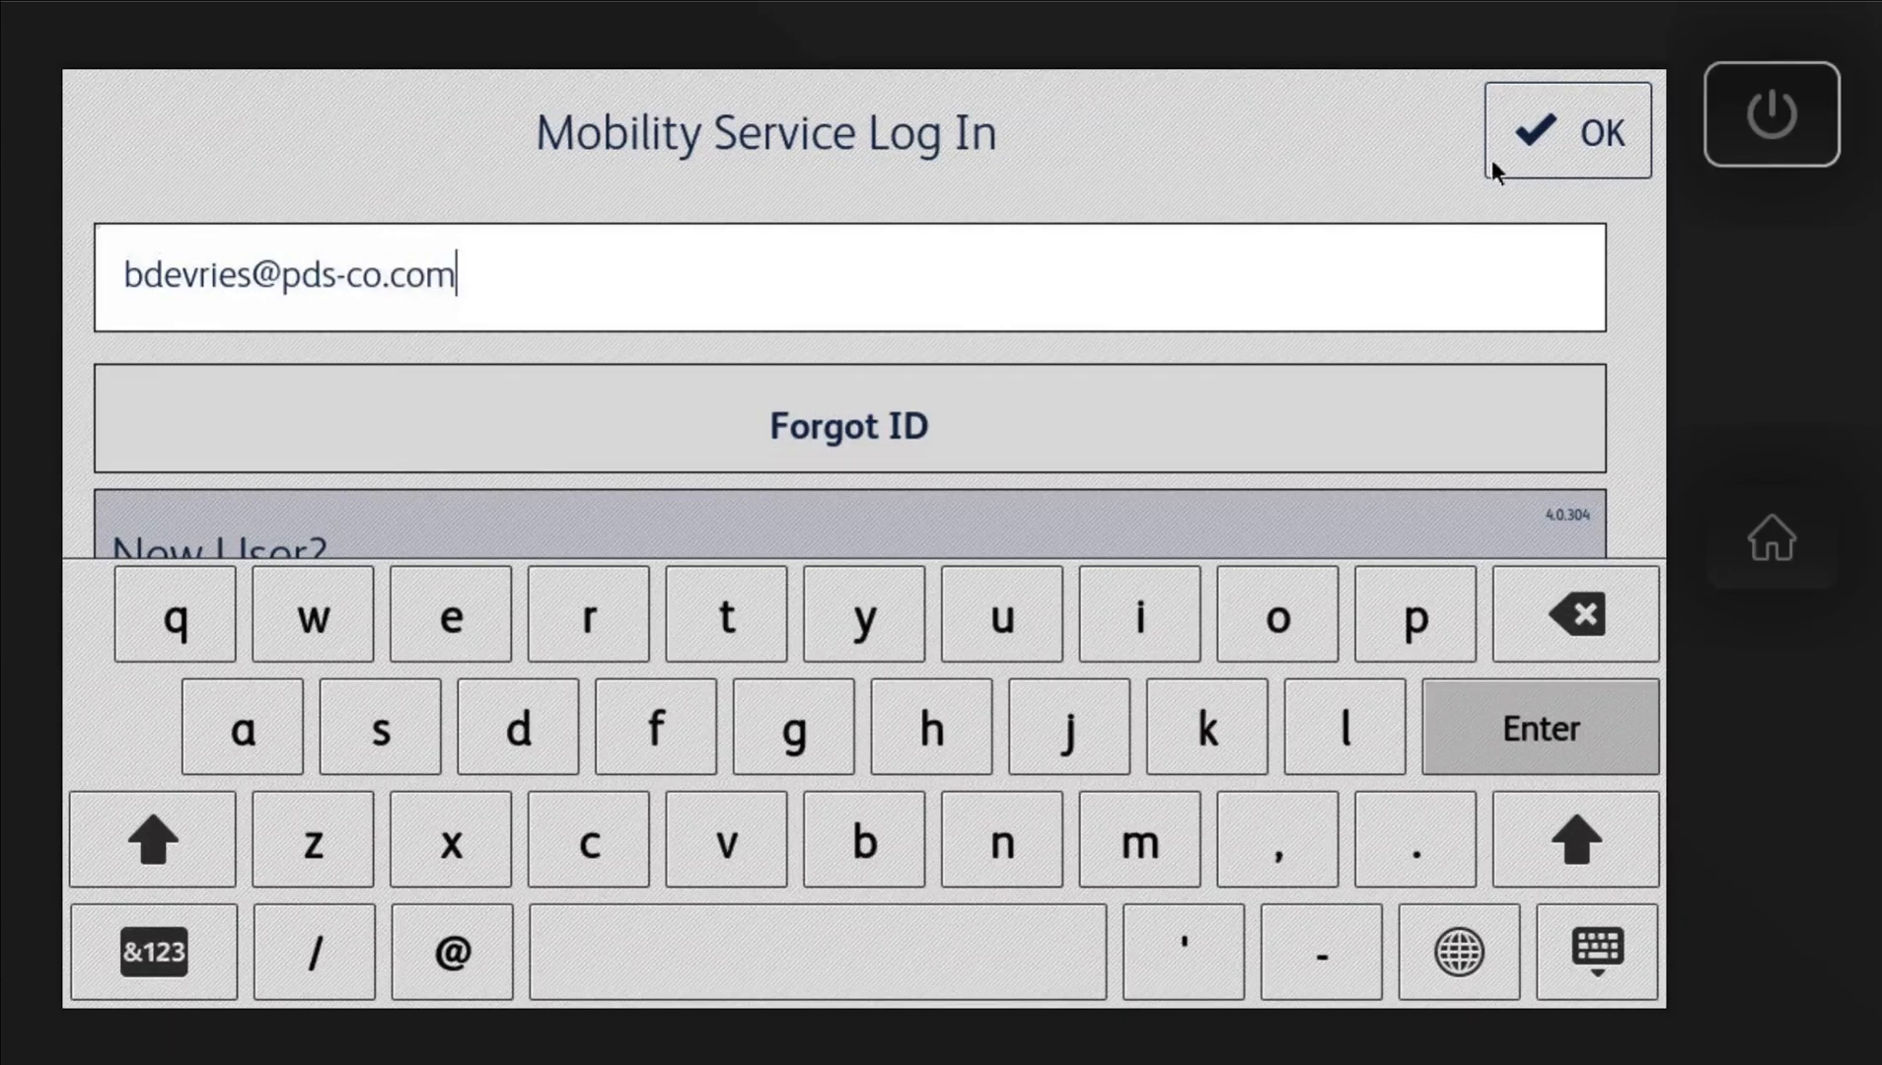
pyautogui.click(1568, 131)
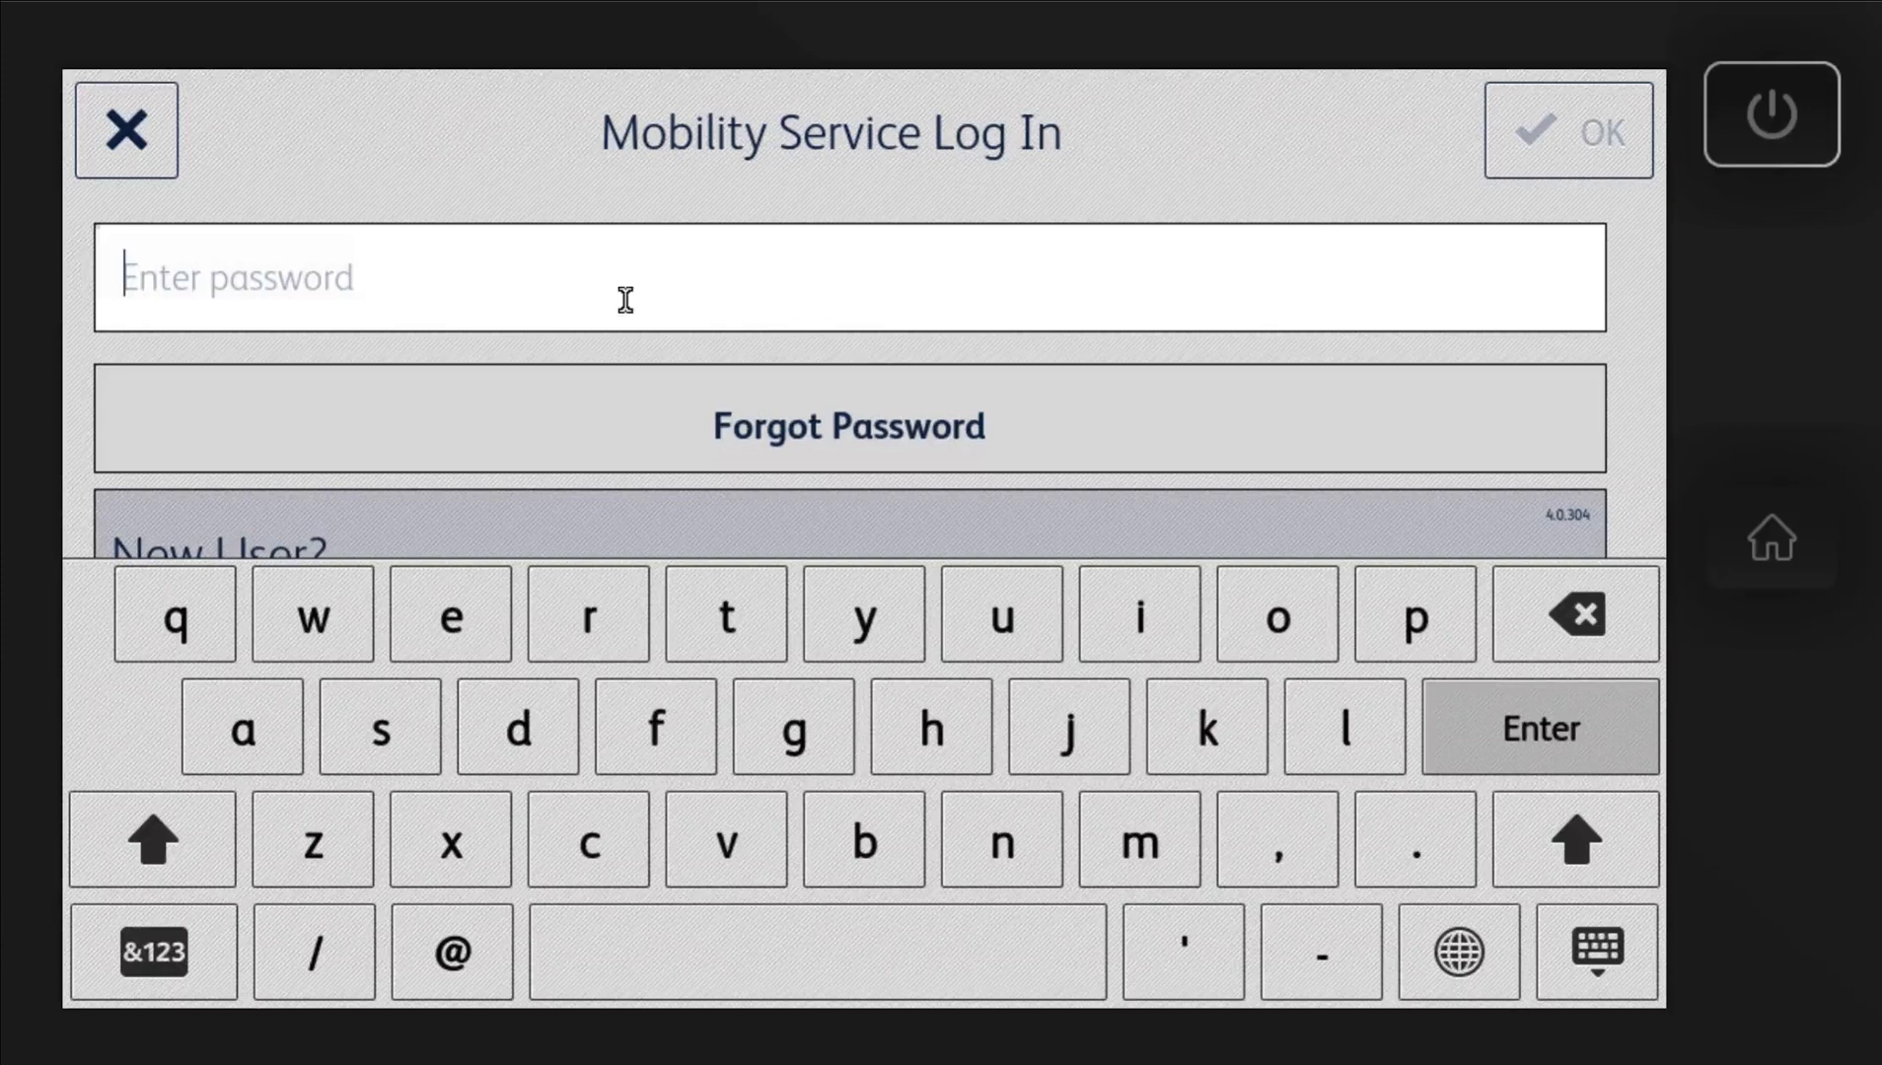
pyautogui.write('•')
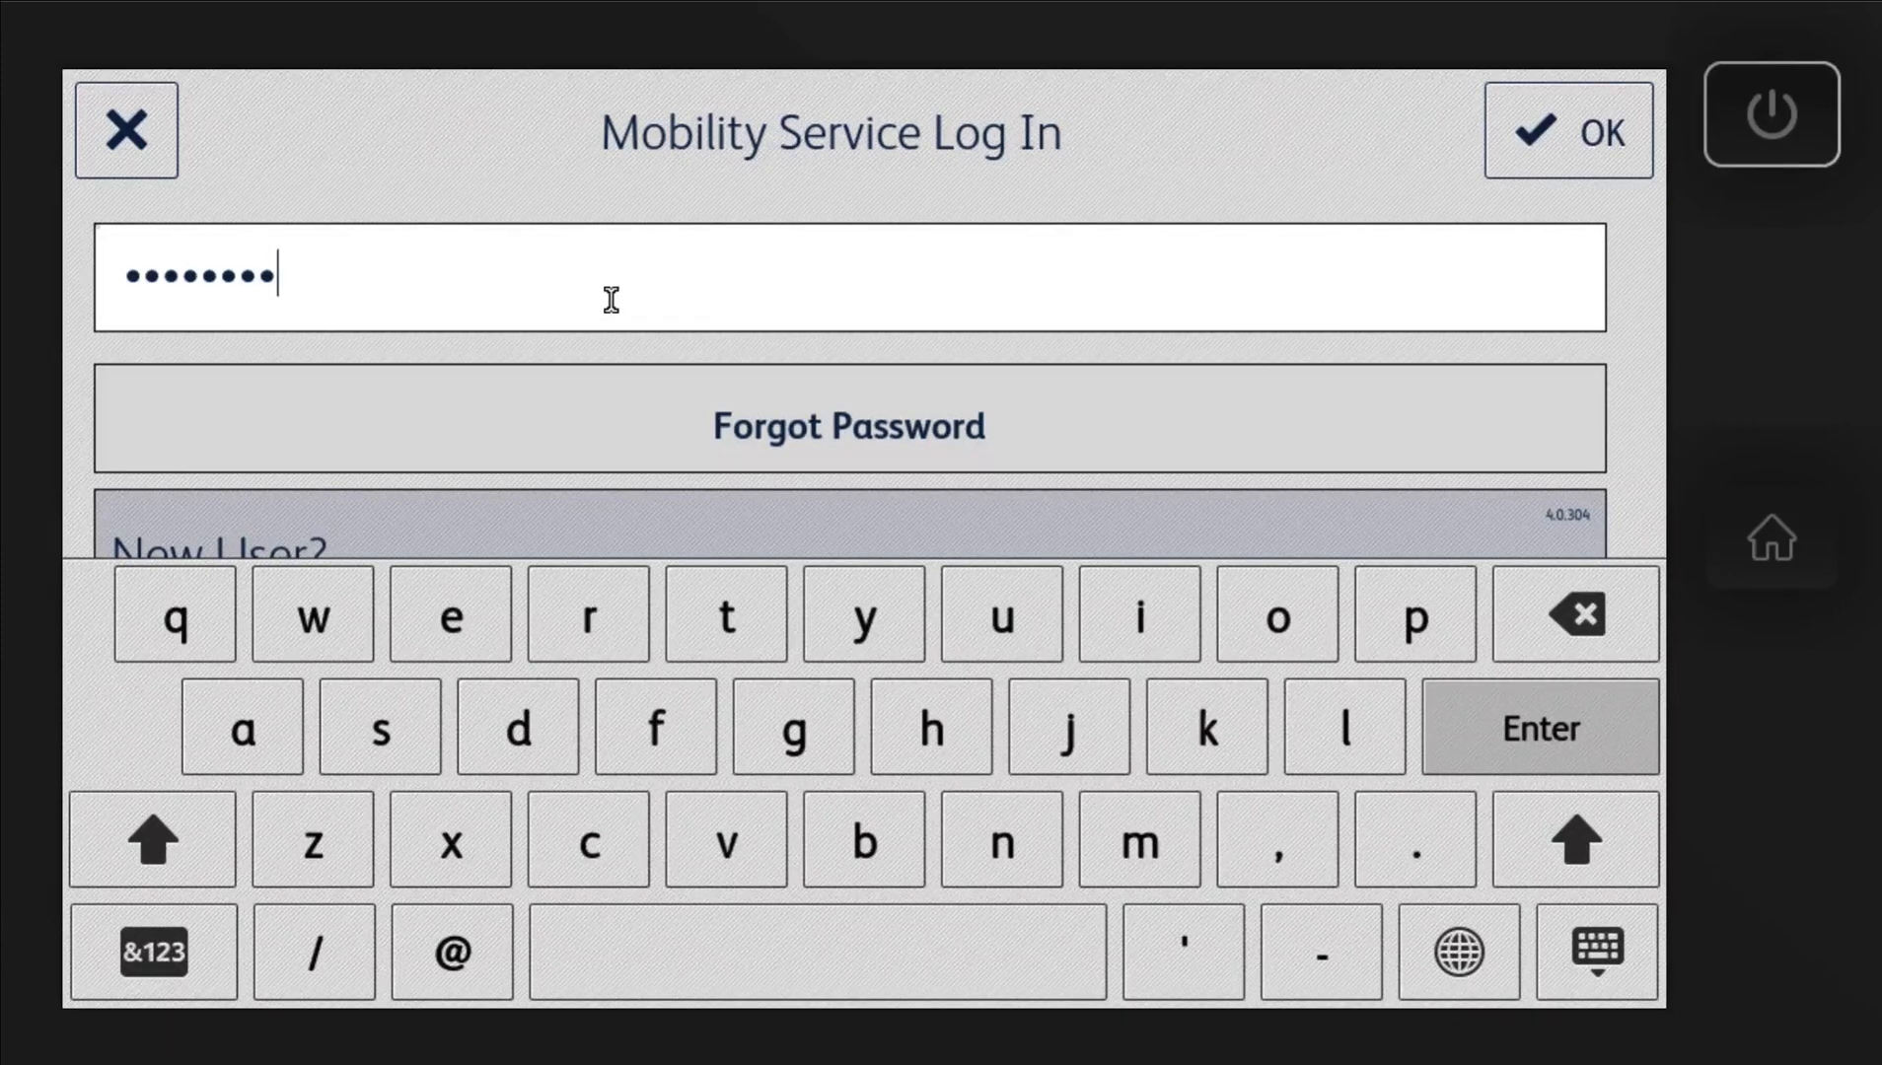
pyautogui.click(1567, 132)
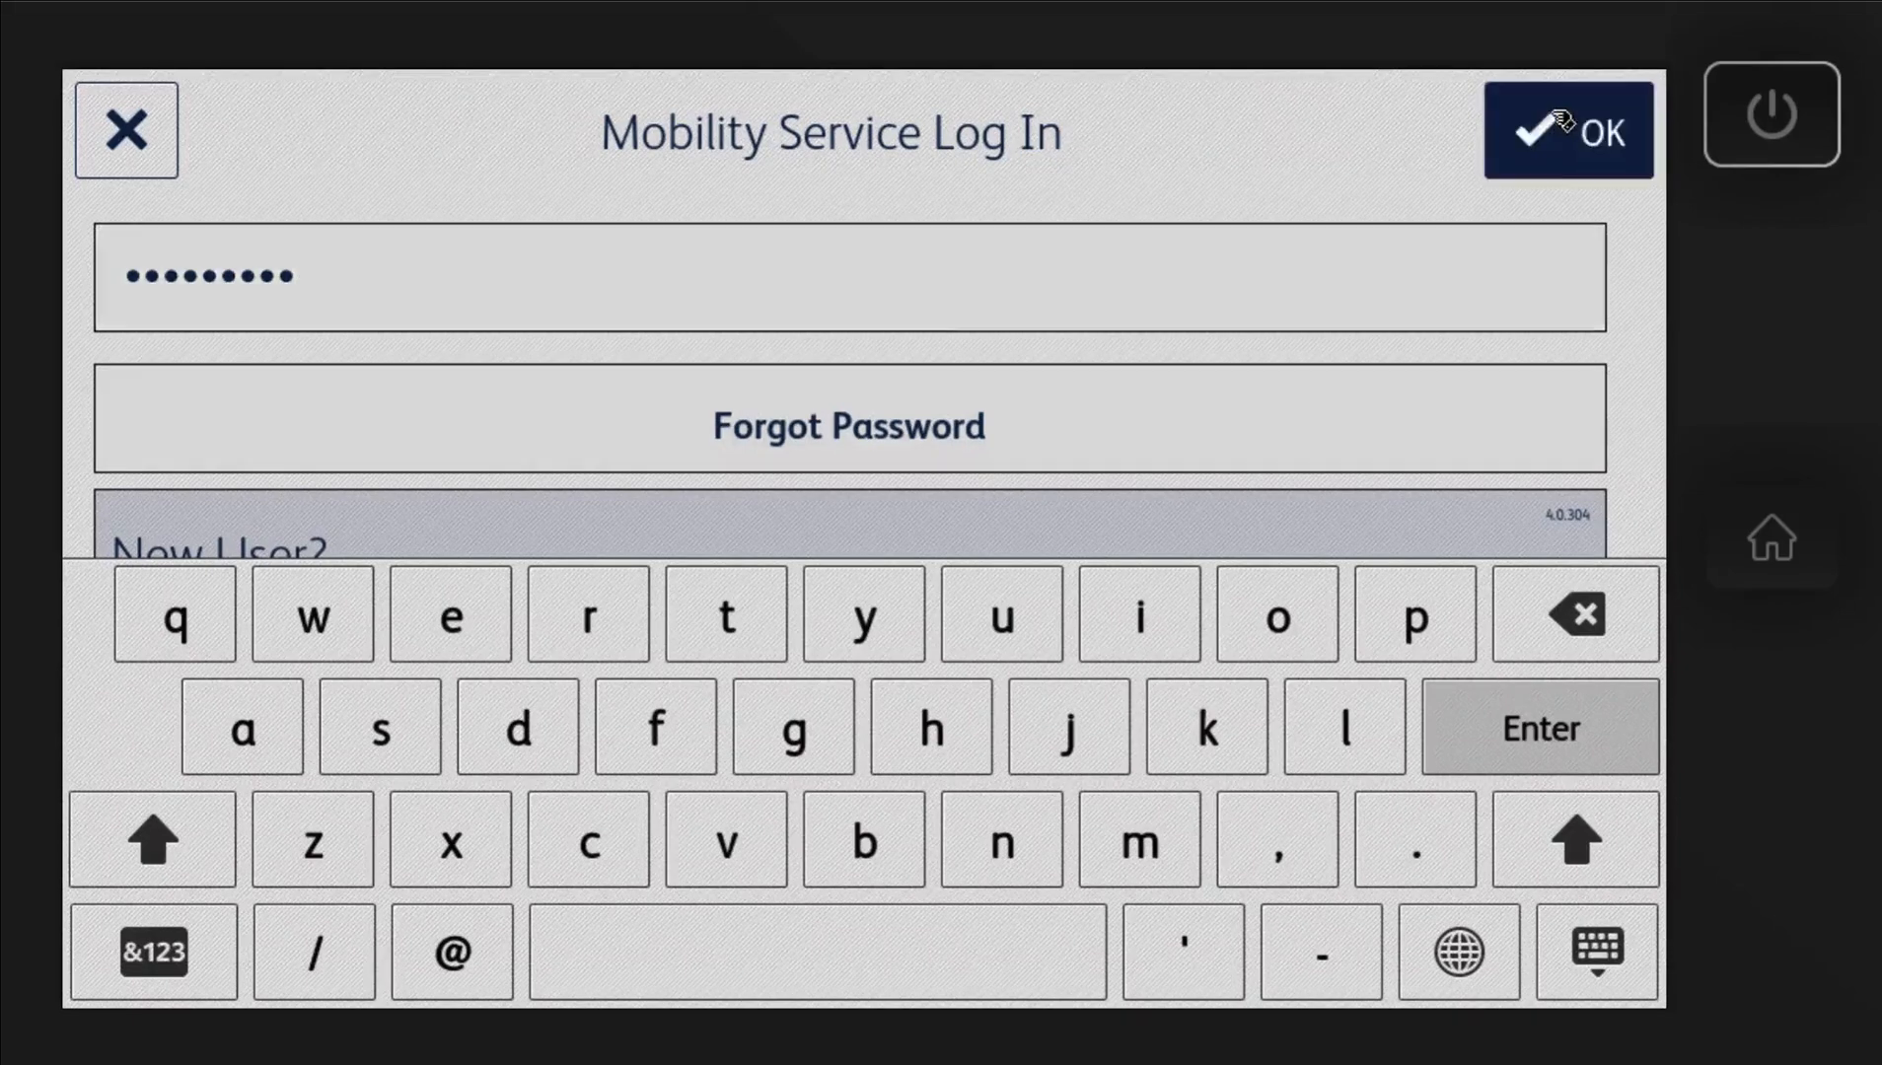
# Finish signing in and deselect Body Text - Test.eml, keeping only the PDF selected.
pyautogui.click(1567, 131)
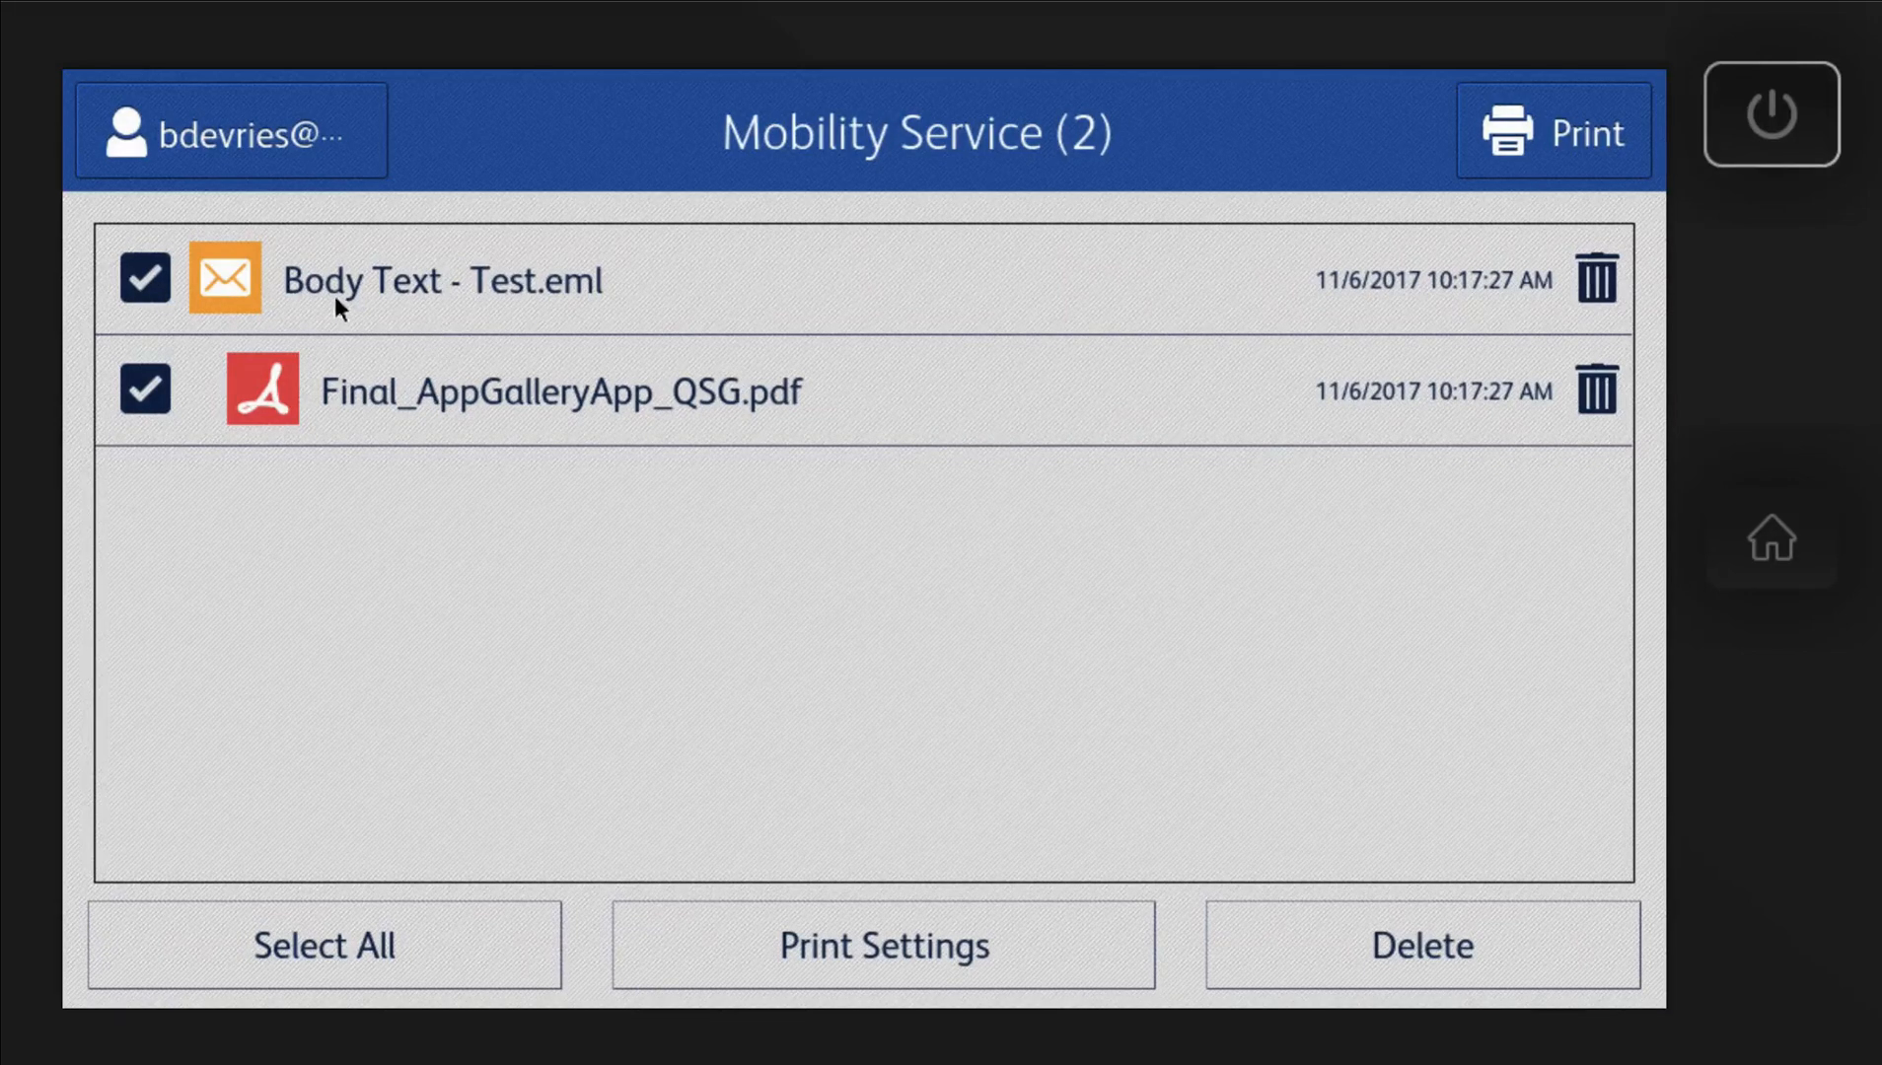
pyautogui.moveTo(818, 378)
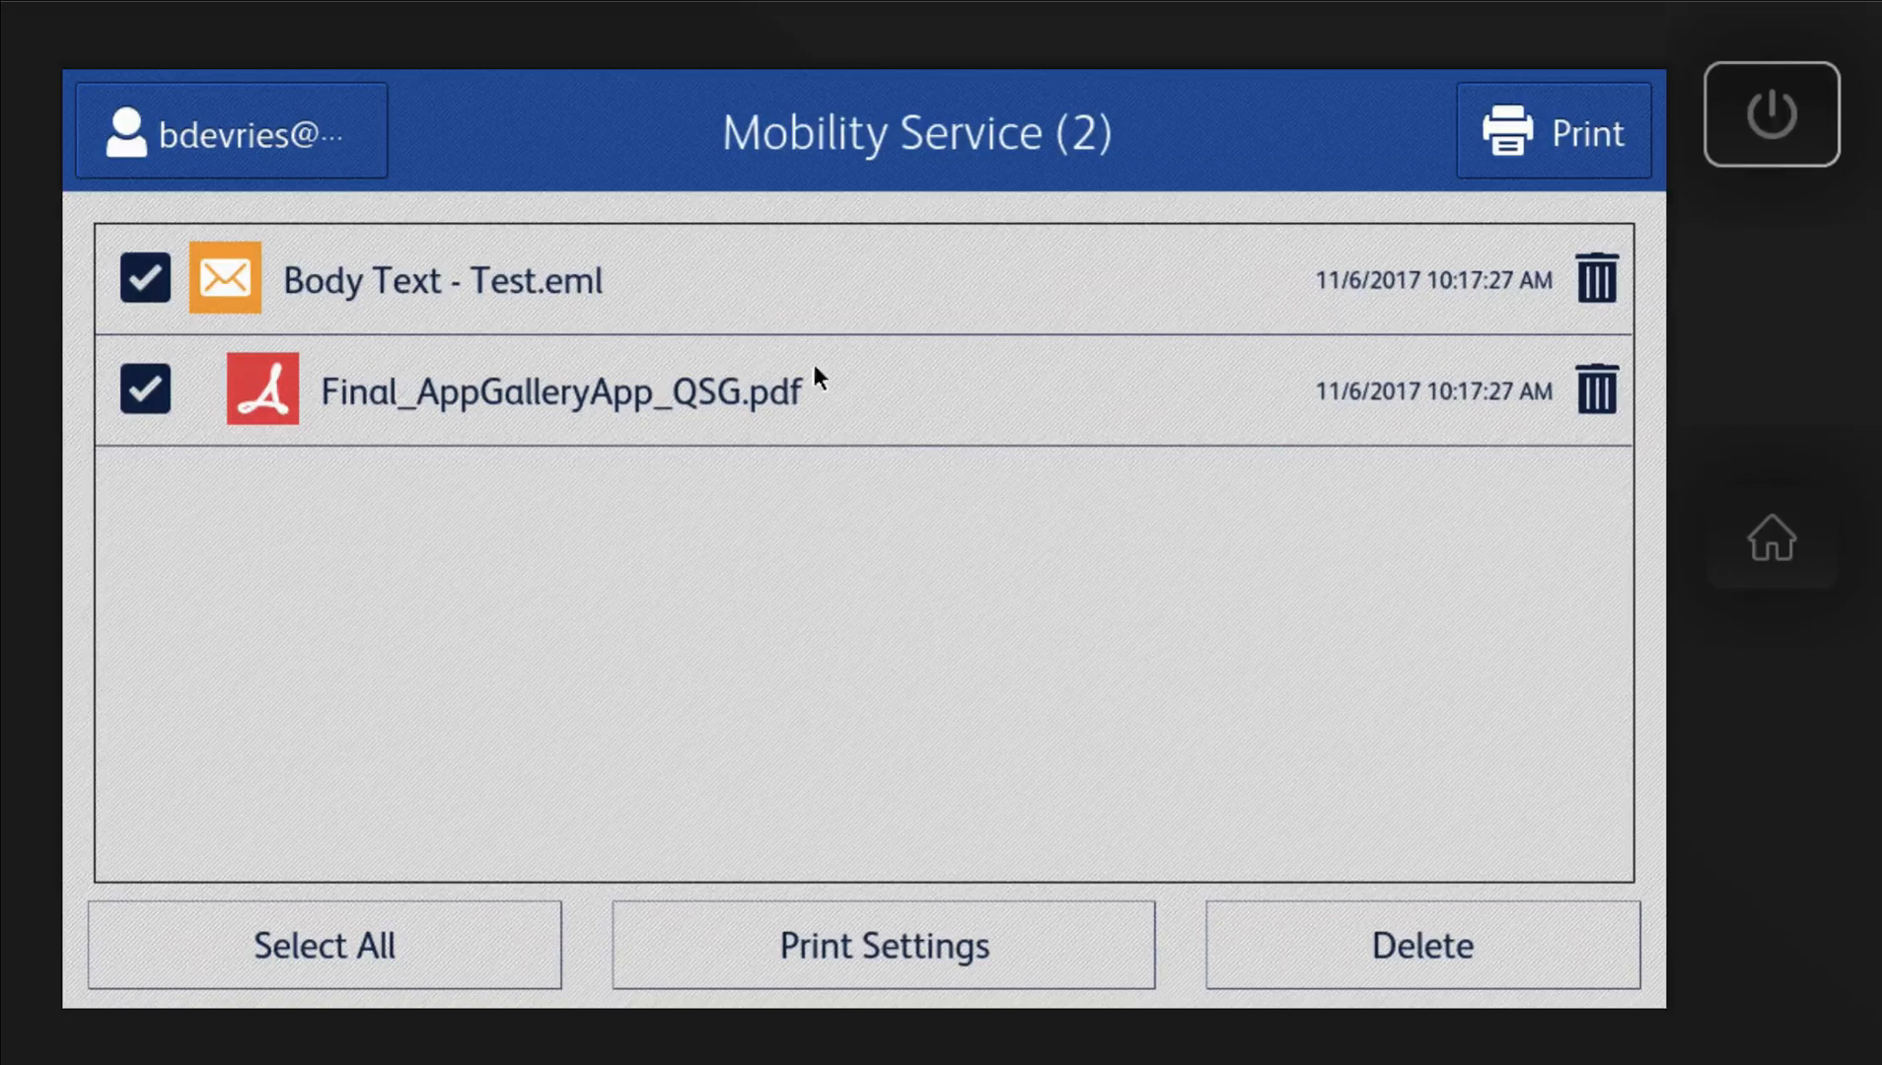
pyautogui.moveTo(706, 370)
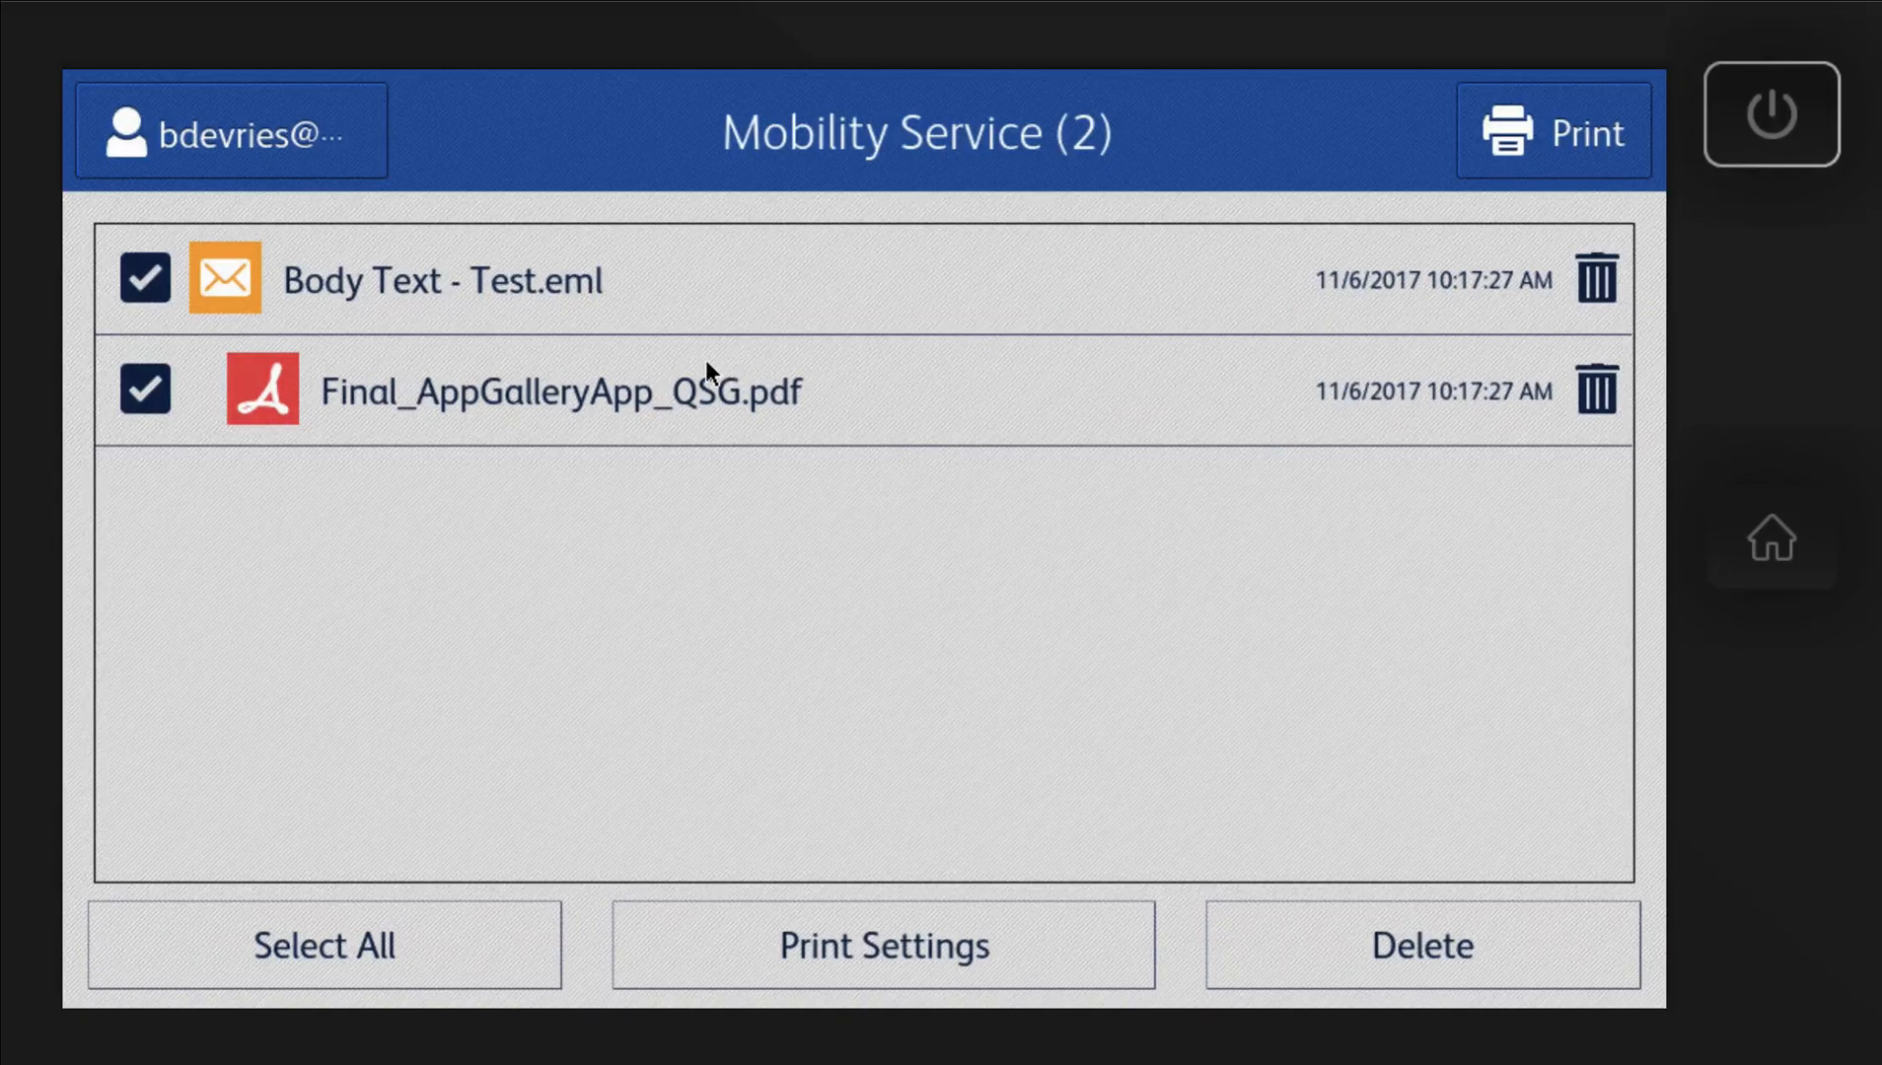
pyautogui.moveTo(299, 366)
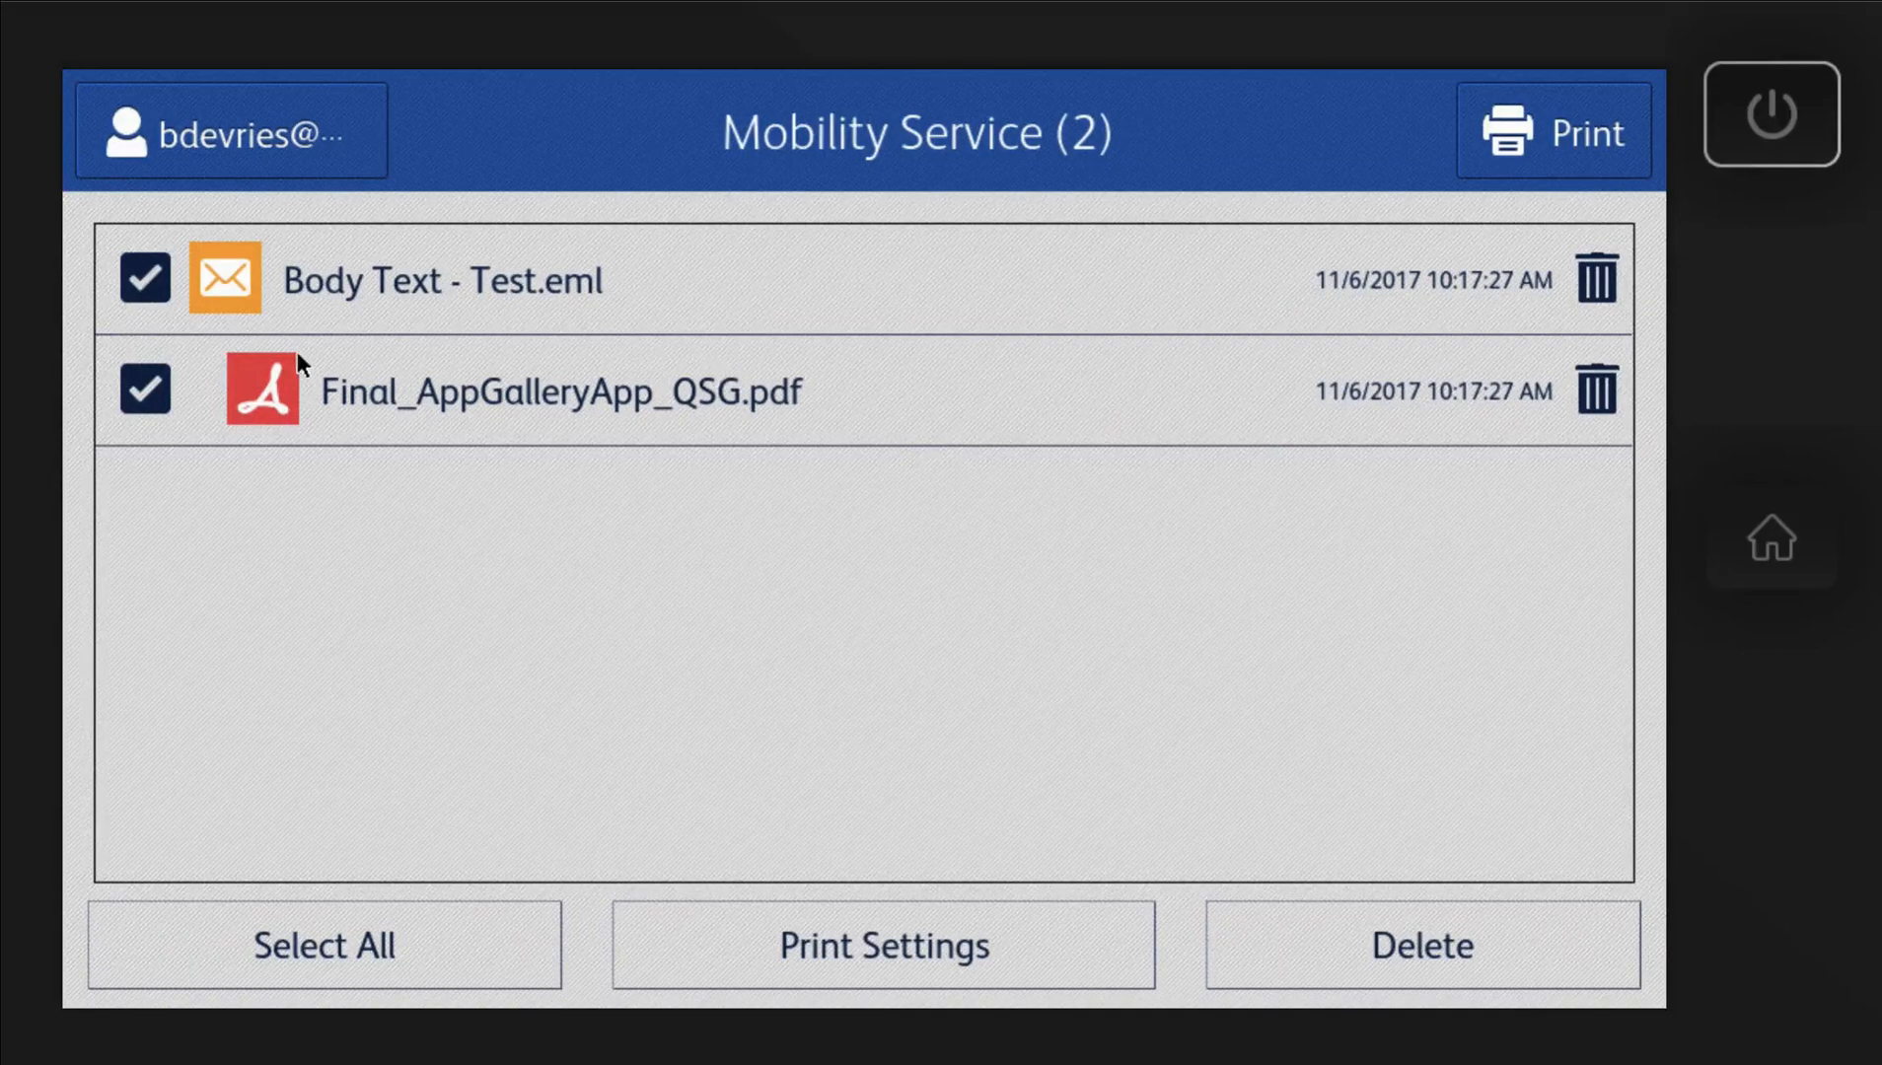
pyautogui.moveTo(402, 429)
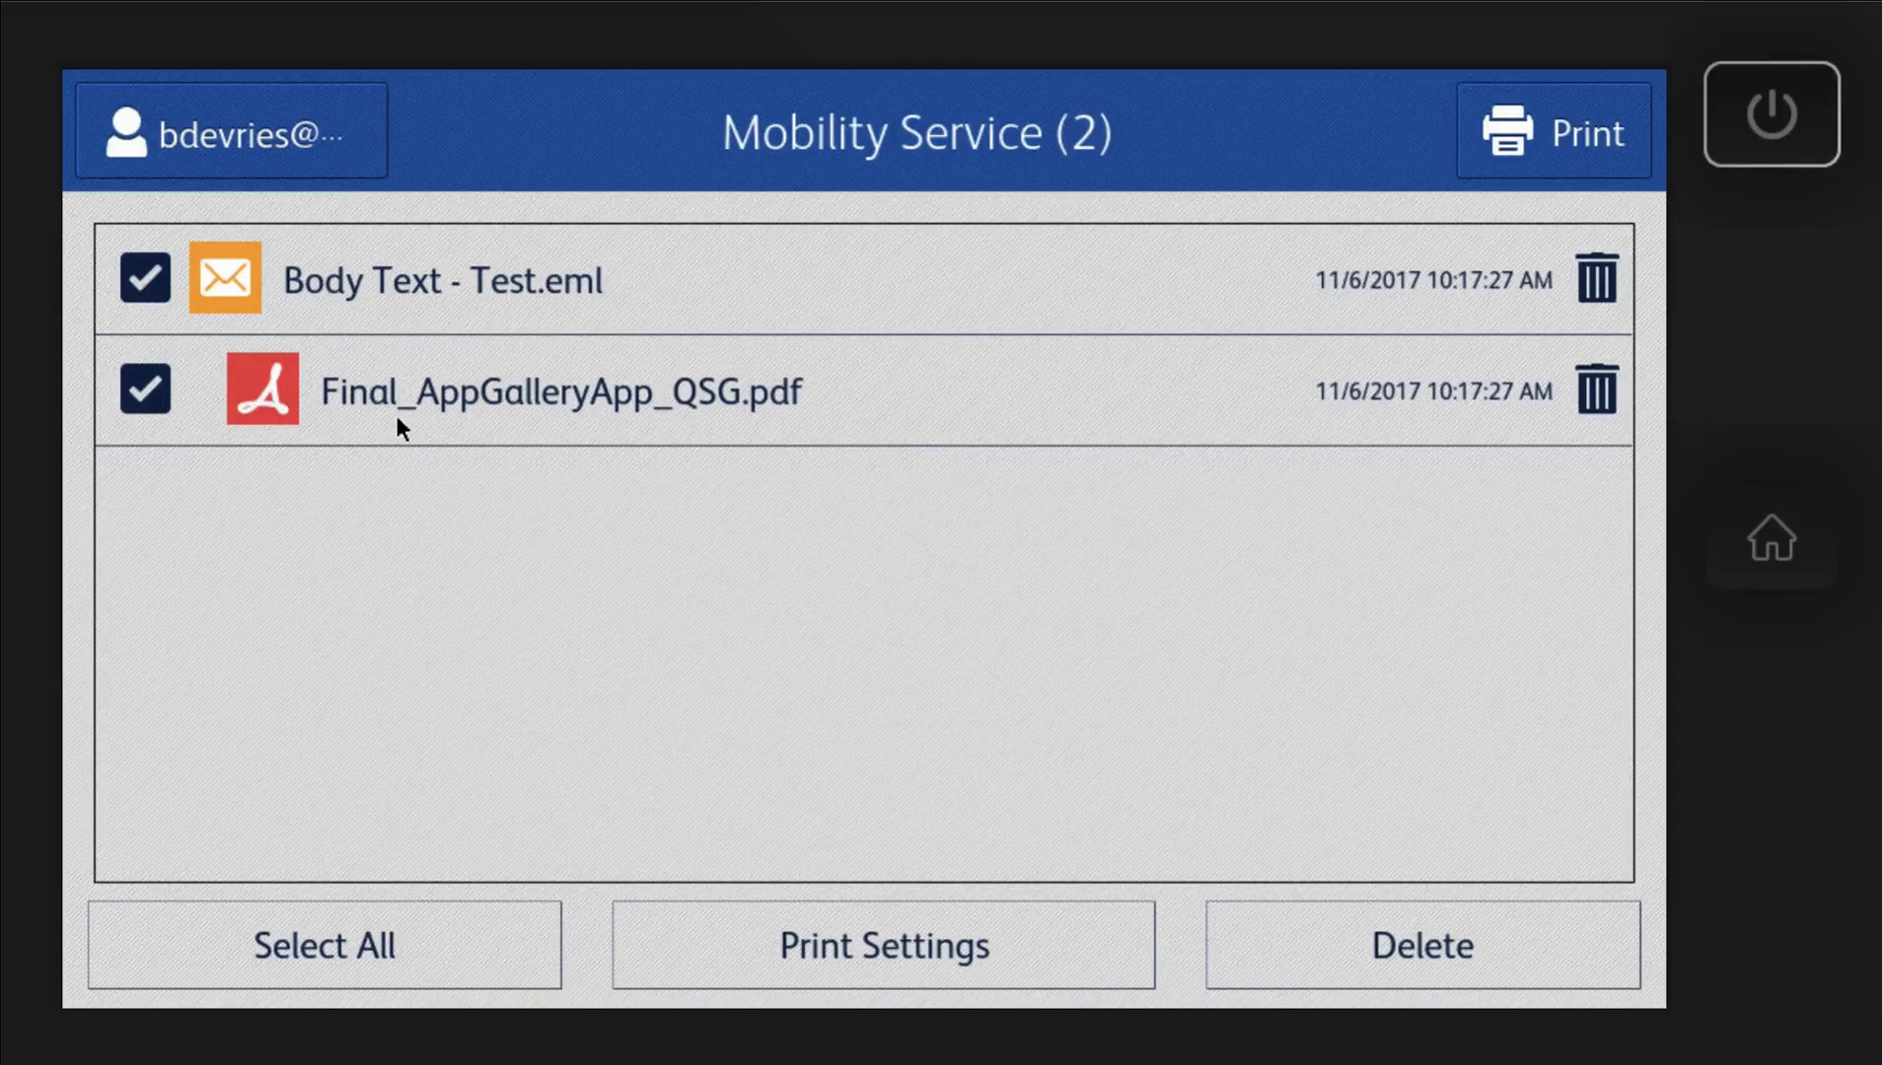
pyautogui.moveTo(421, 468)
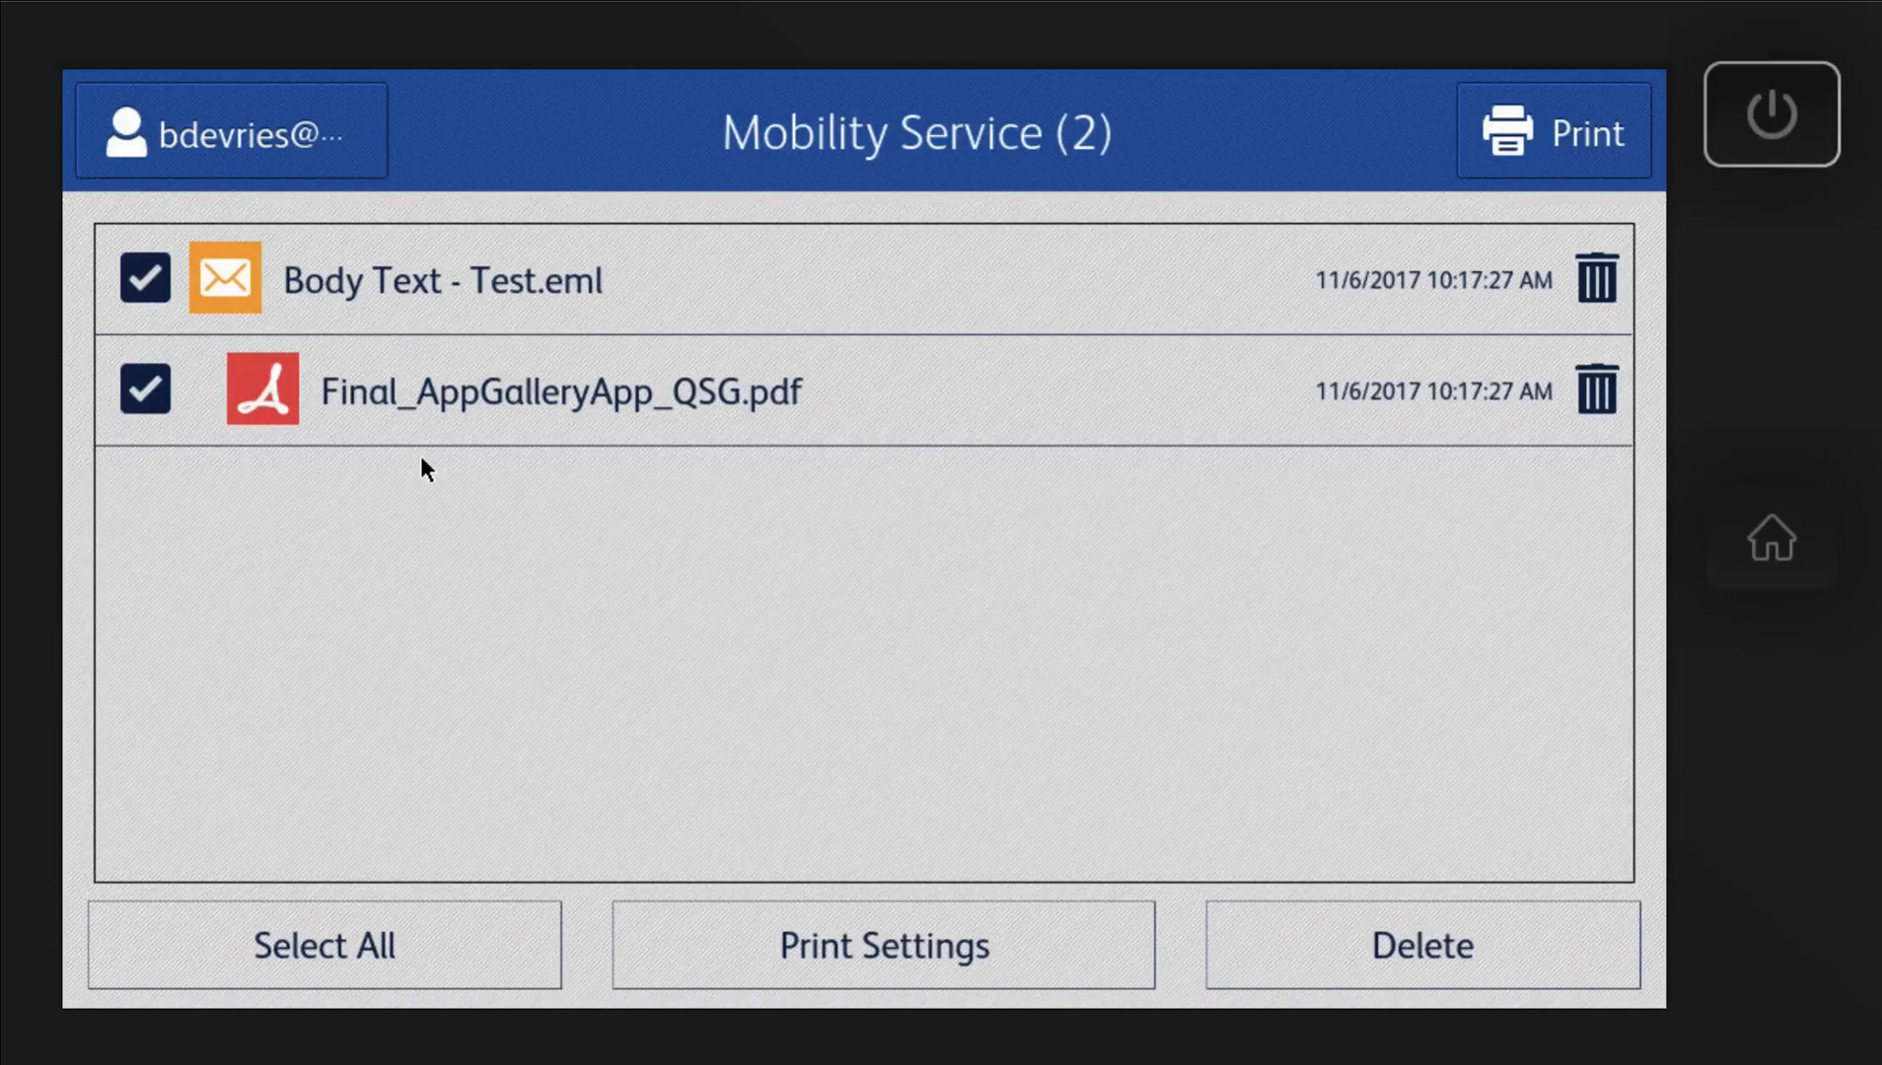
pyautogui.moveTo(432, 475)
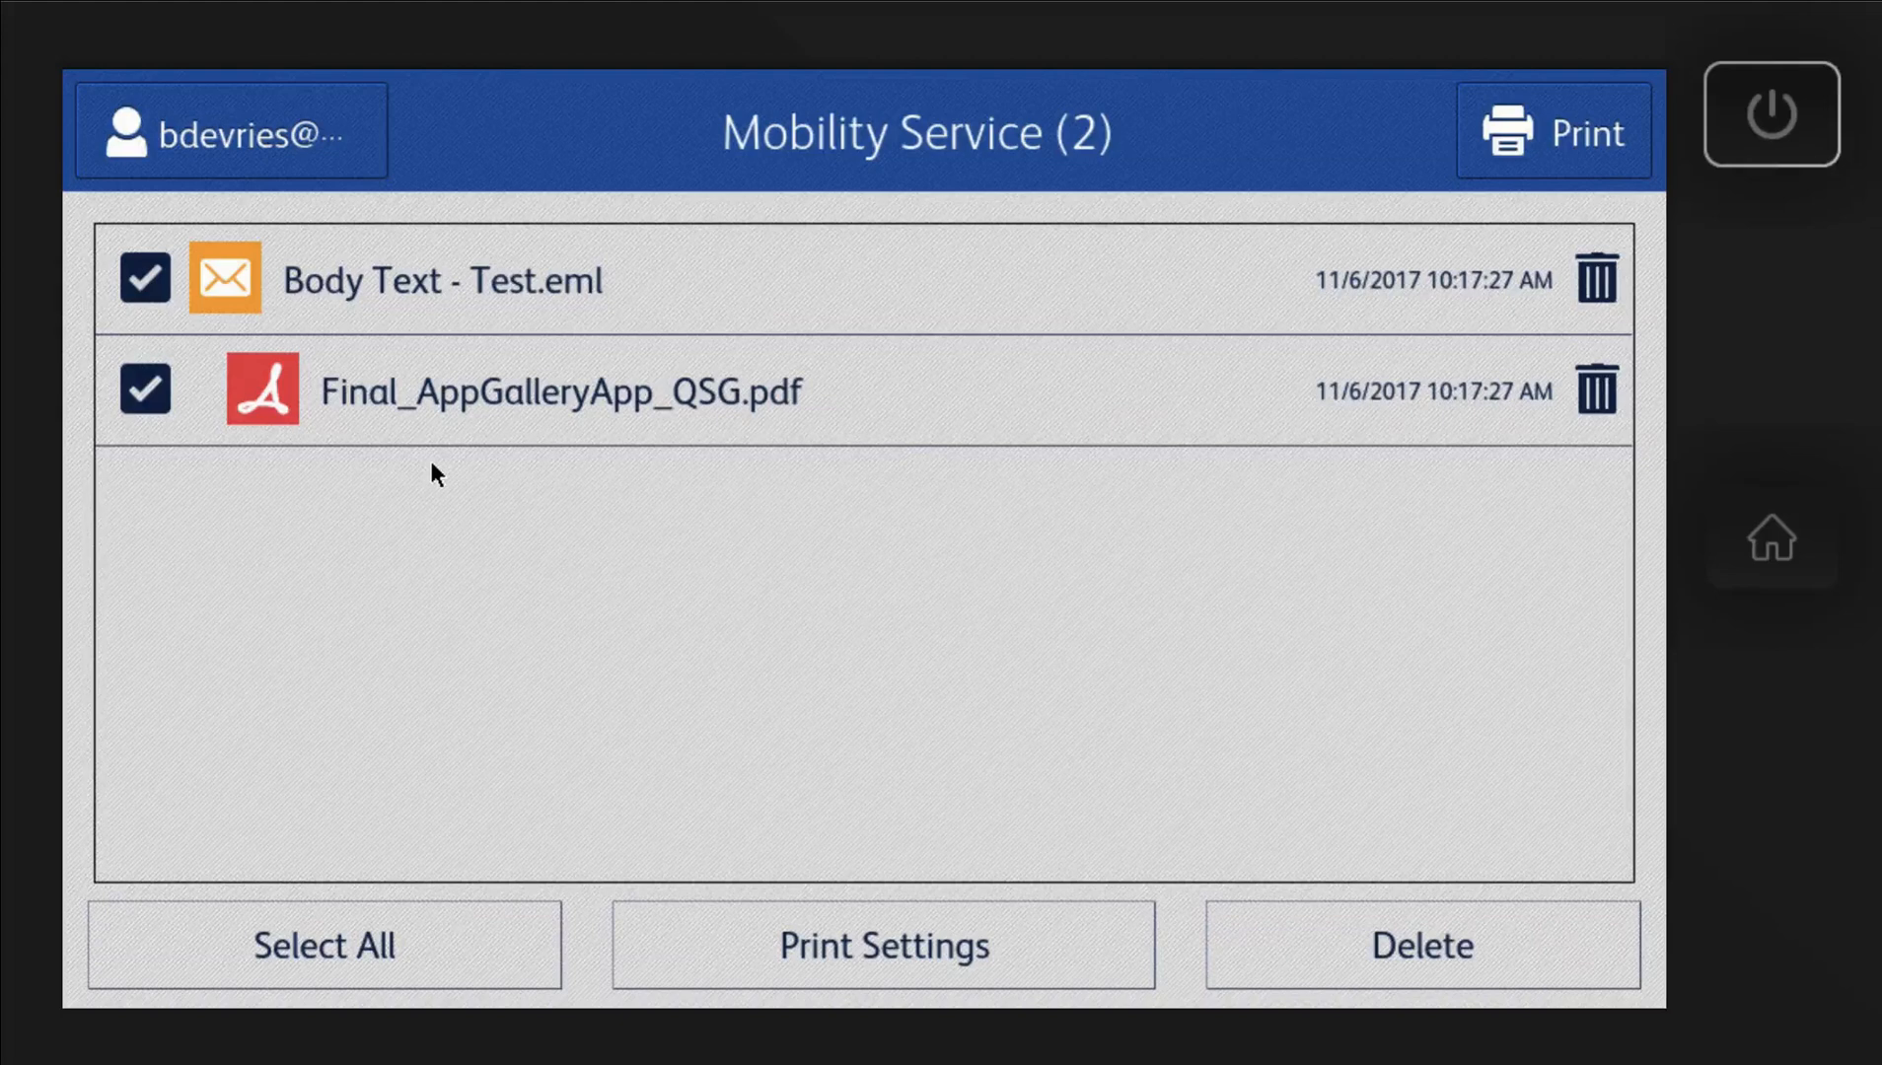
pyautogui.moveTo(468, 456)
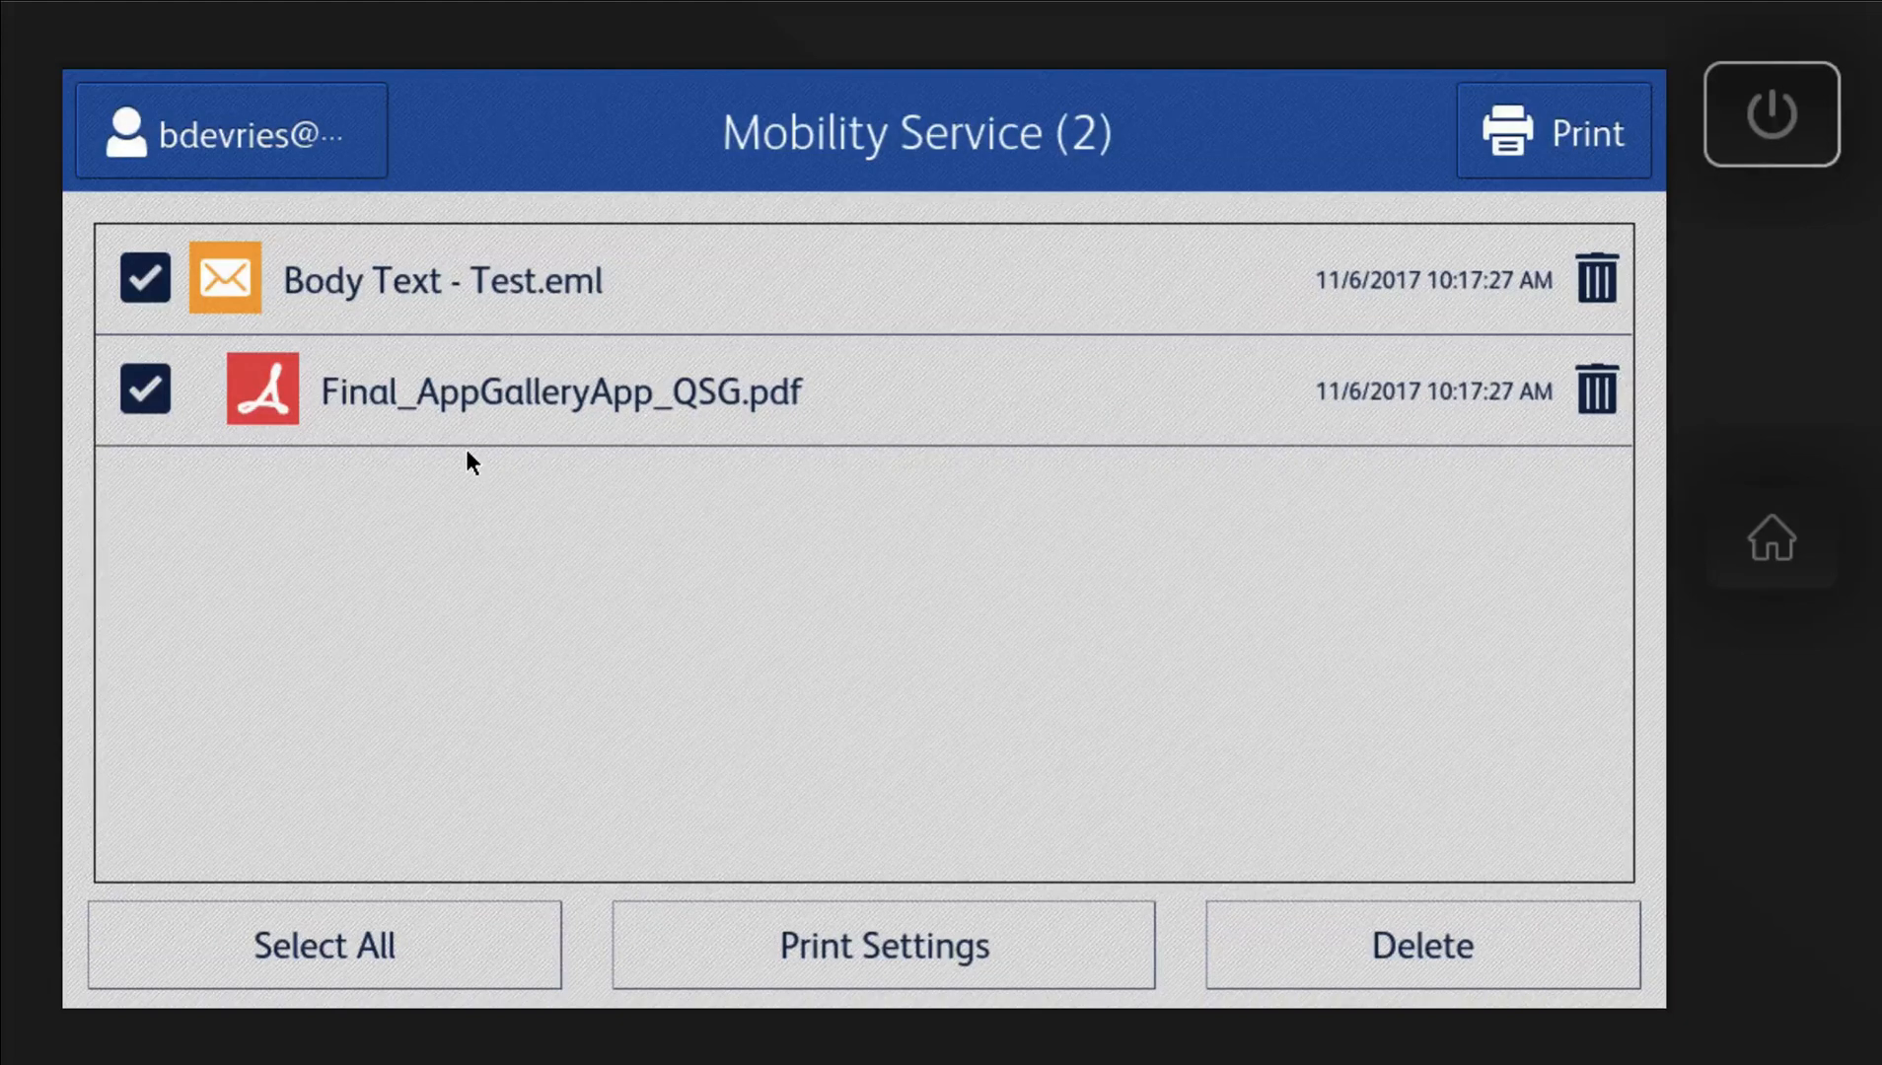
pyautogui.moveTo(720, 636)
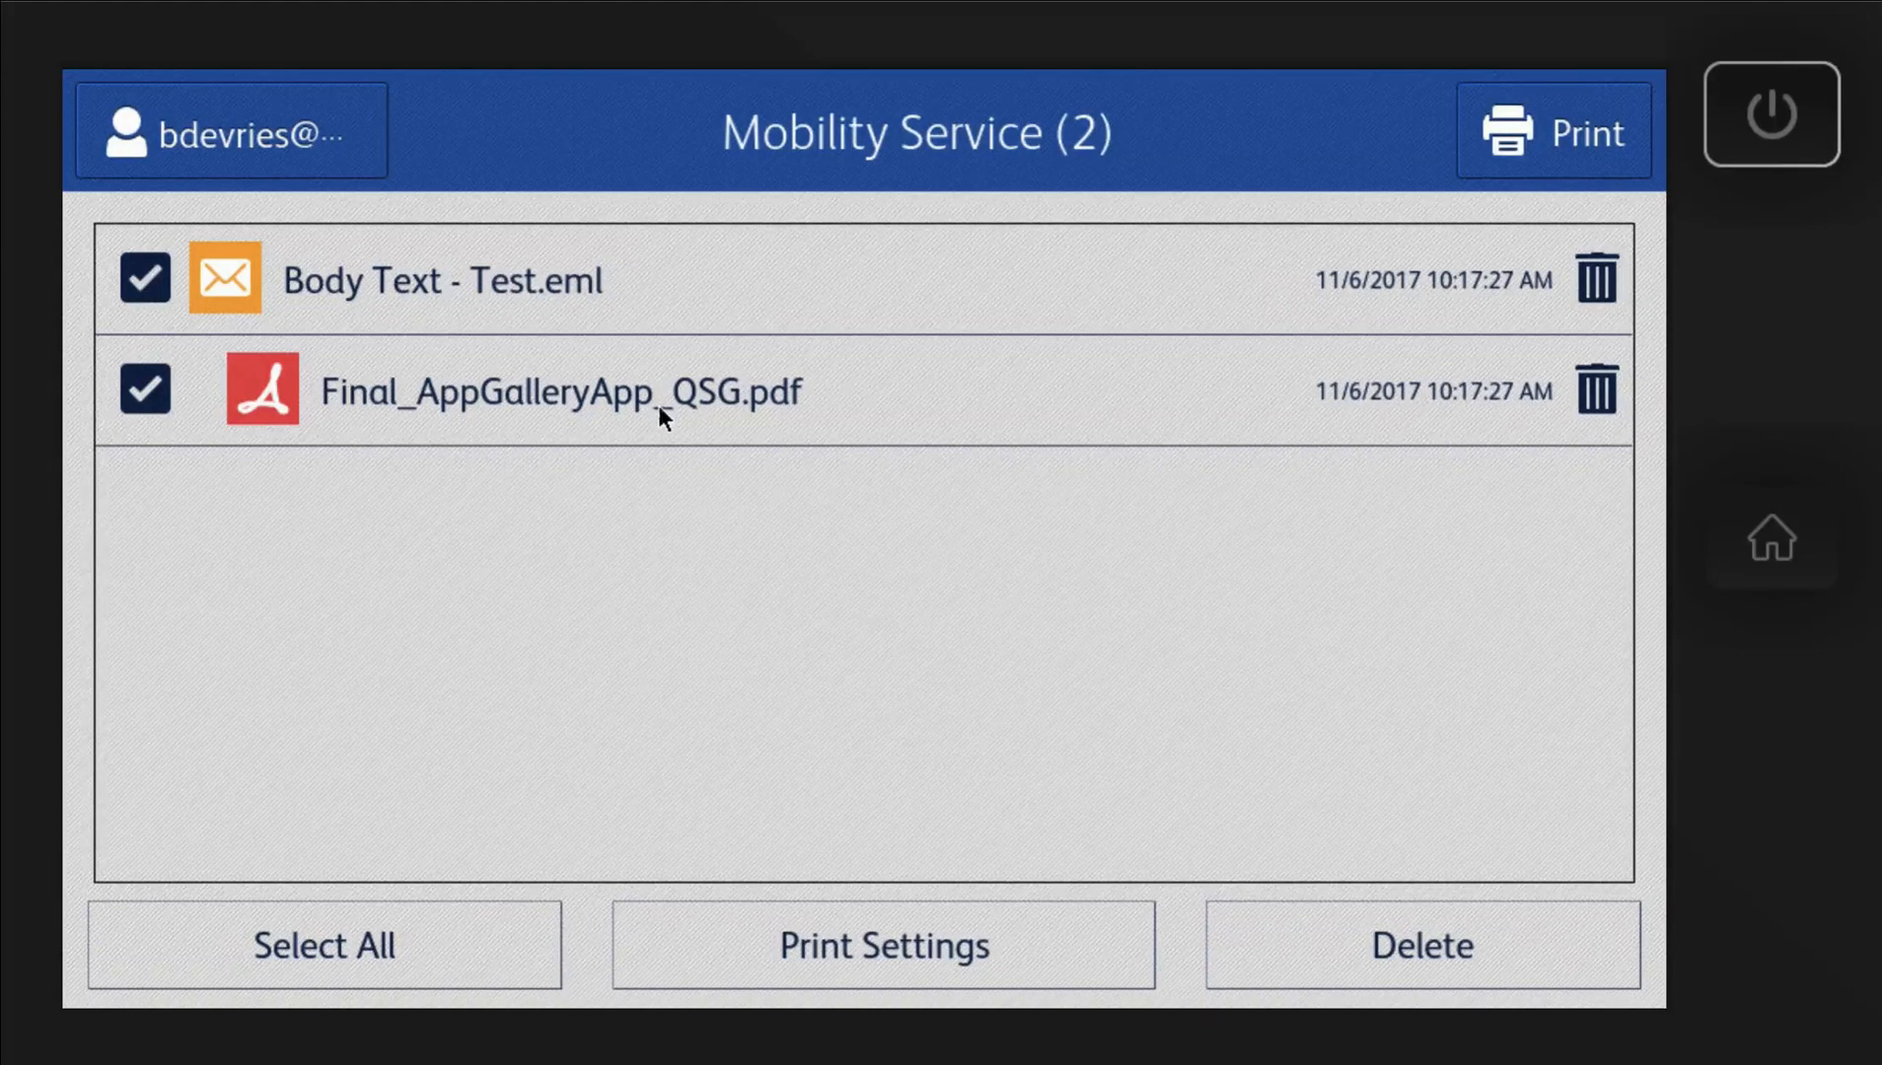
pyautogui.moveTo(668, 480)
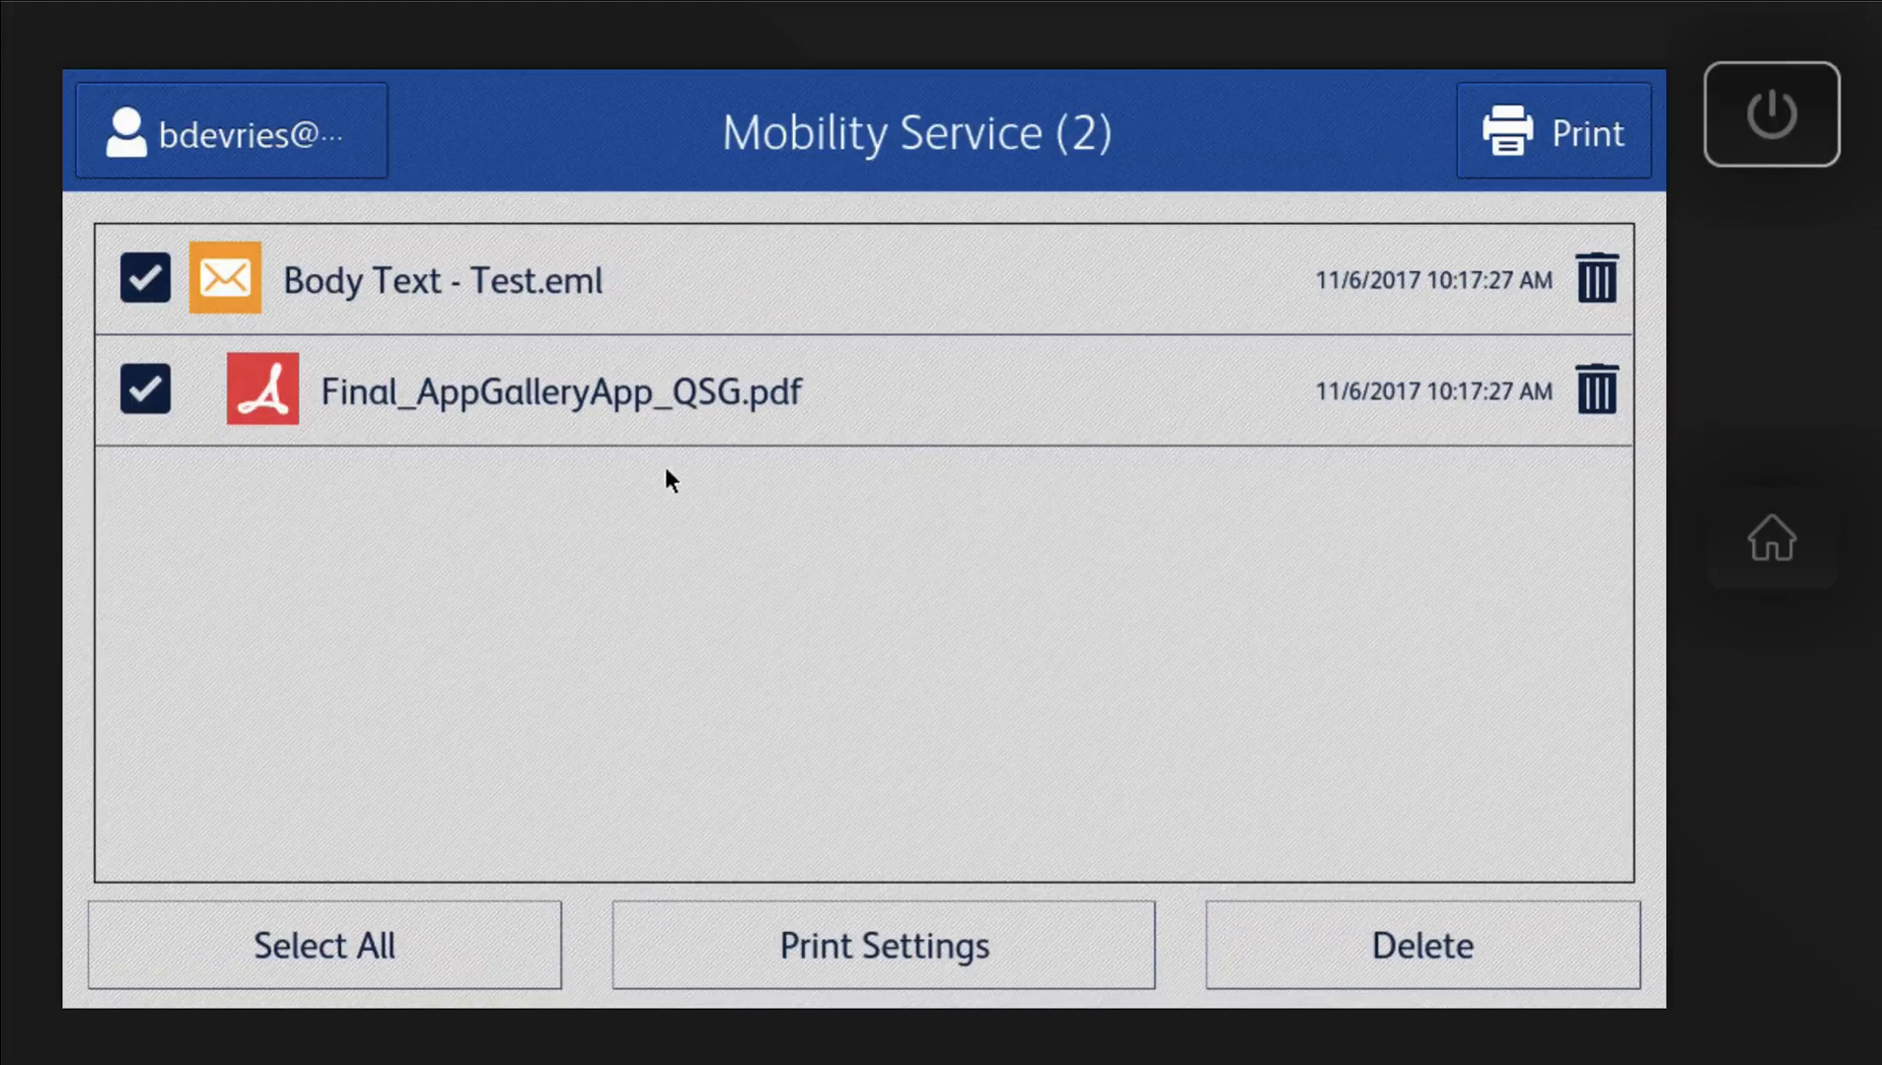
pyautogui.moveTo(714, 332)
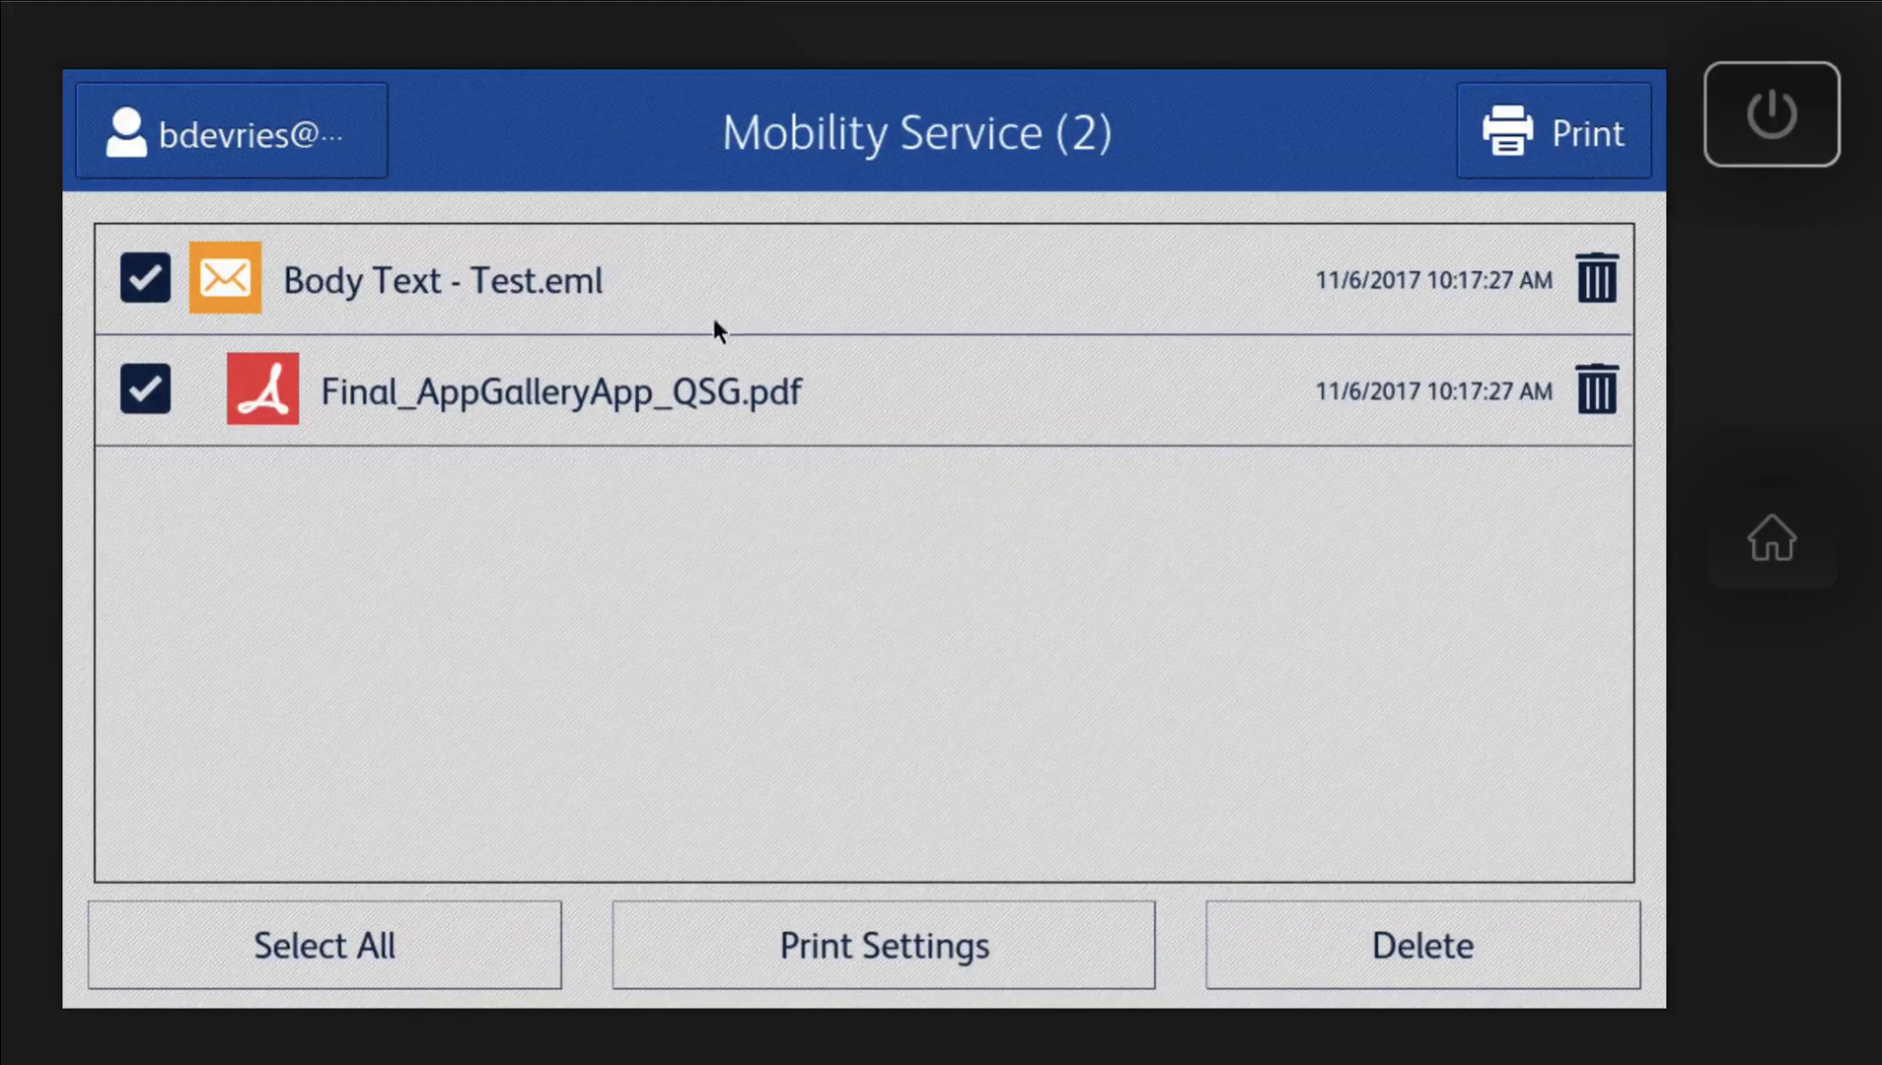
pyautogui.moveTo(273, 237)
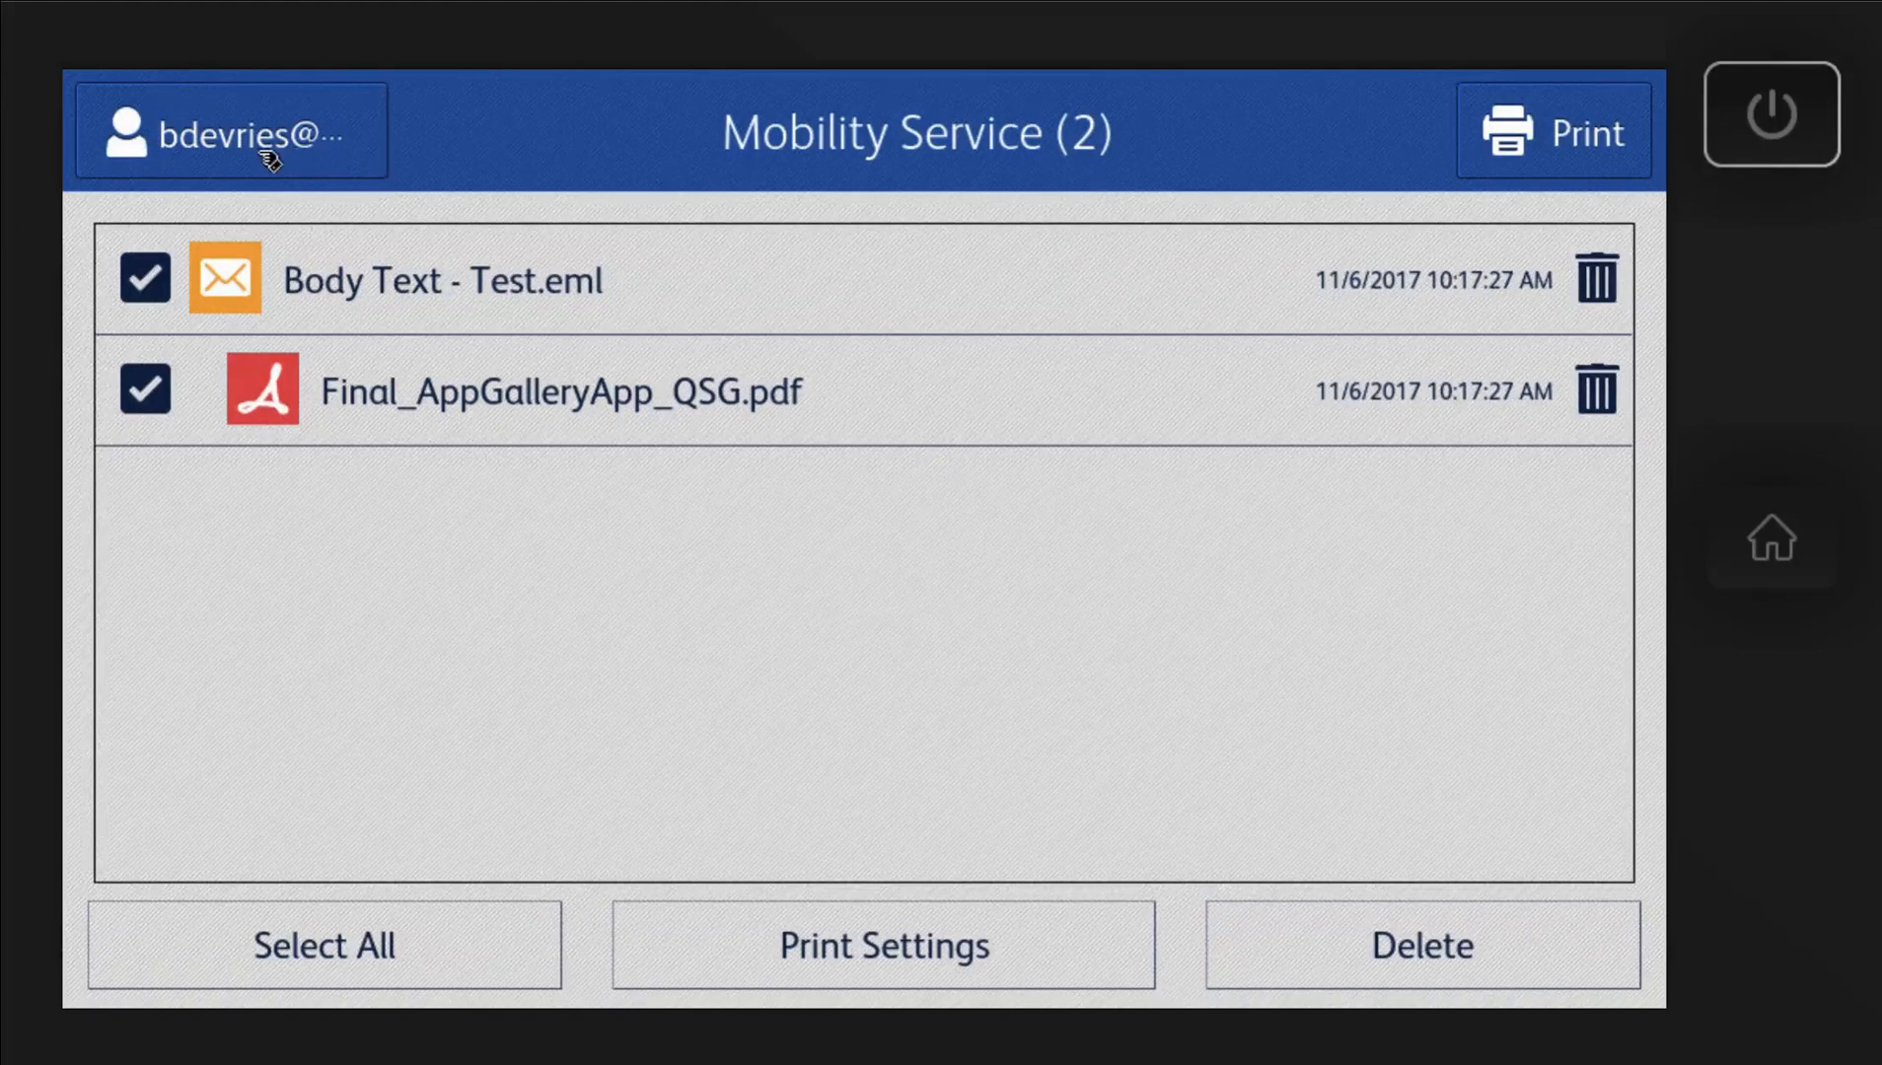
pyautogui.moveTo(186, 298)
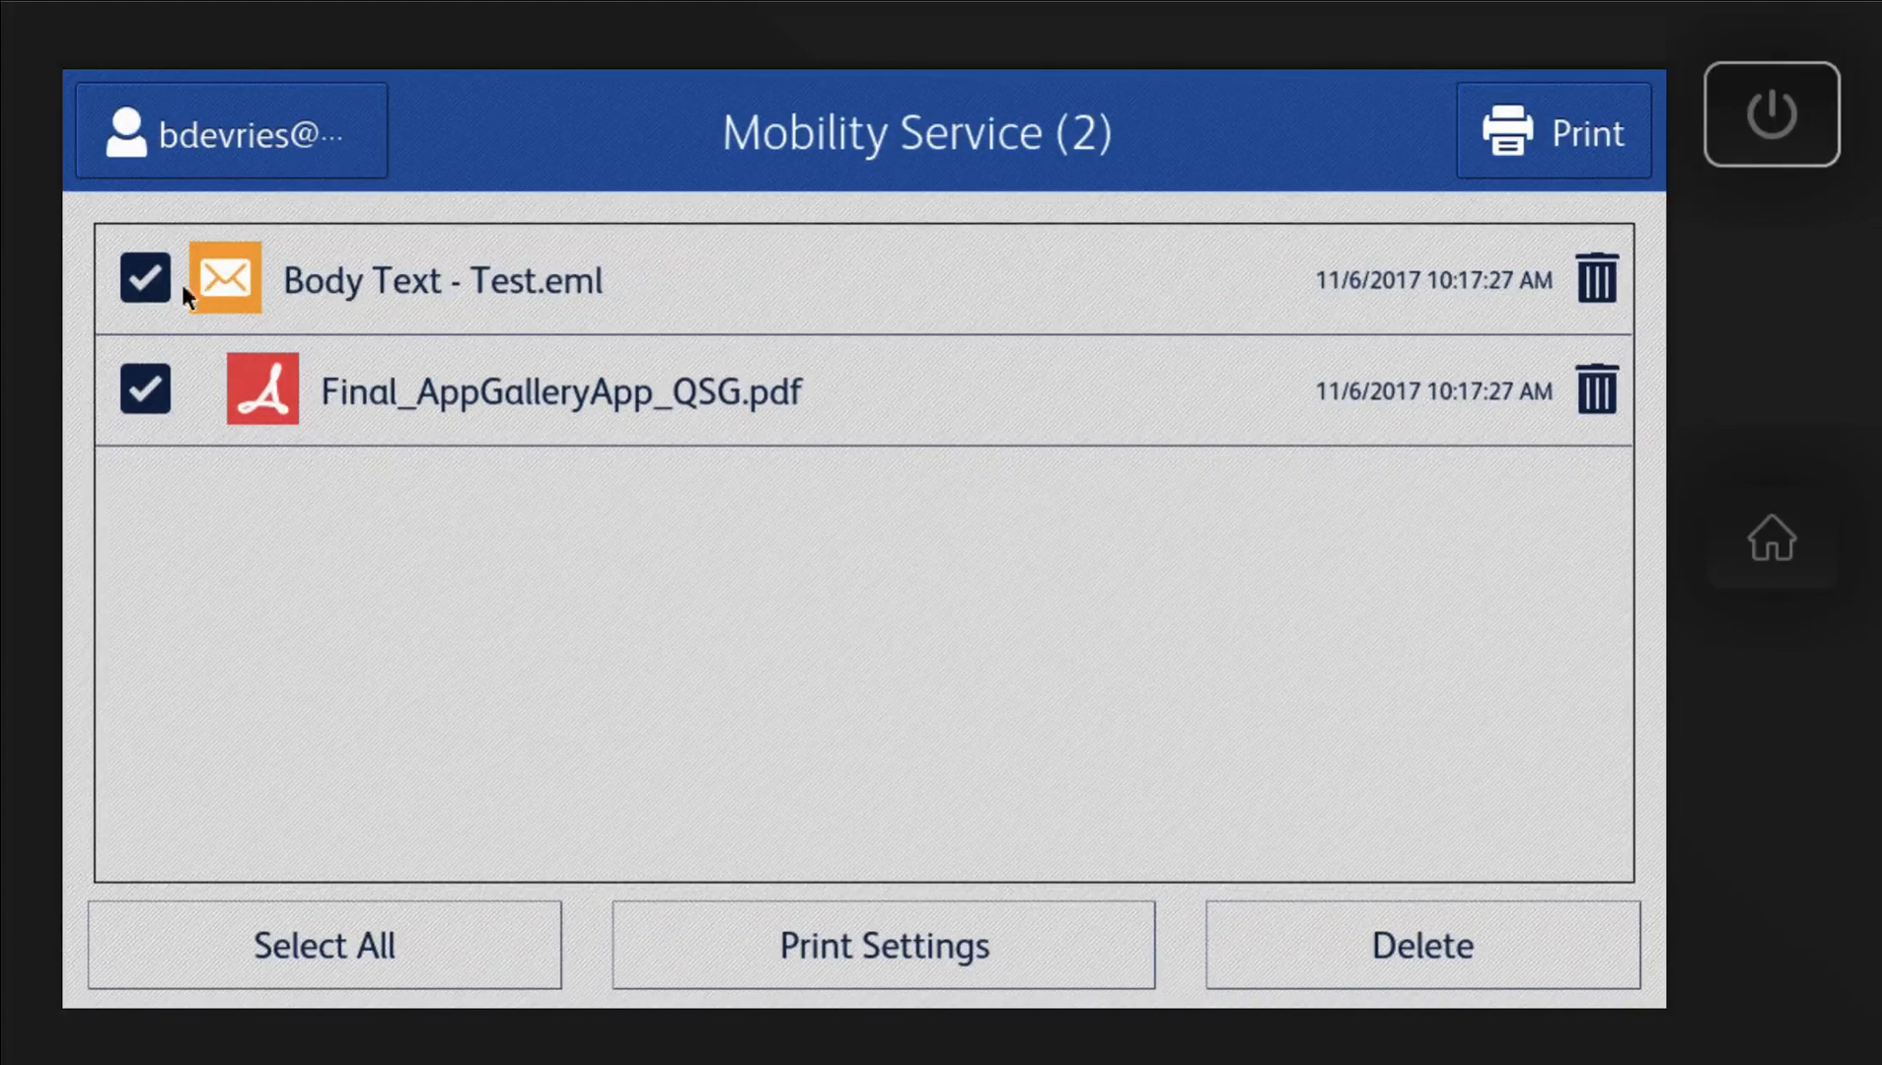
pyautogui.click(144, 278)
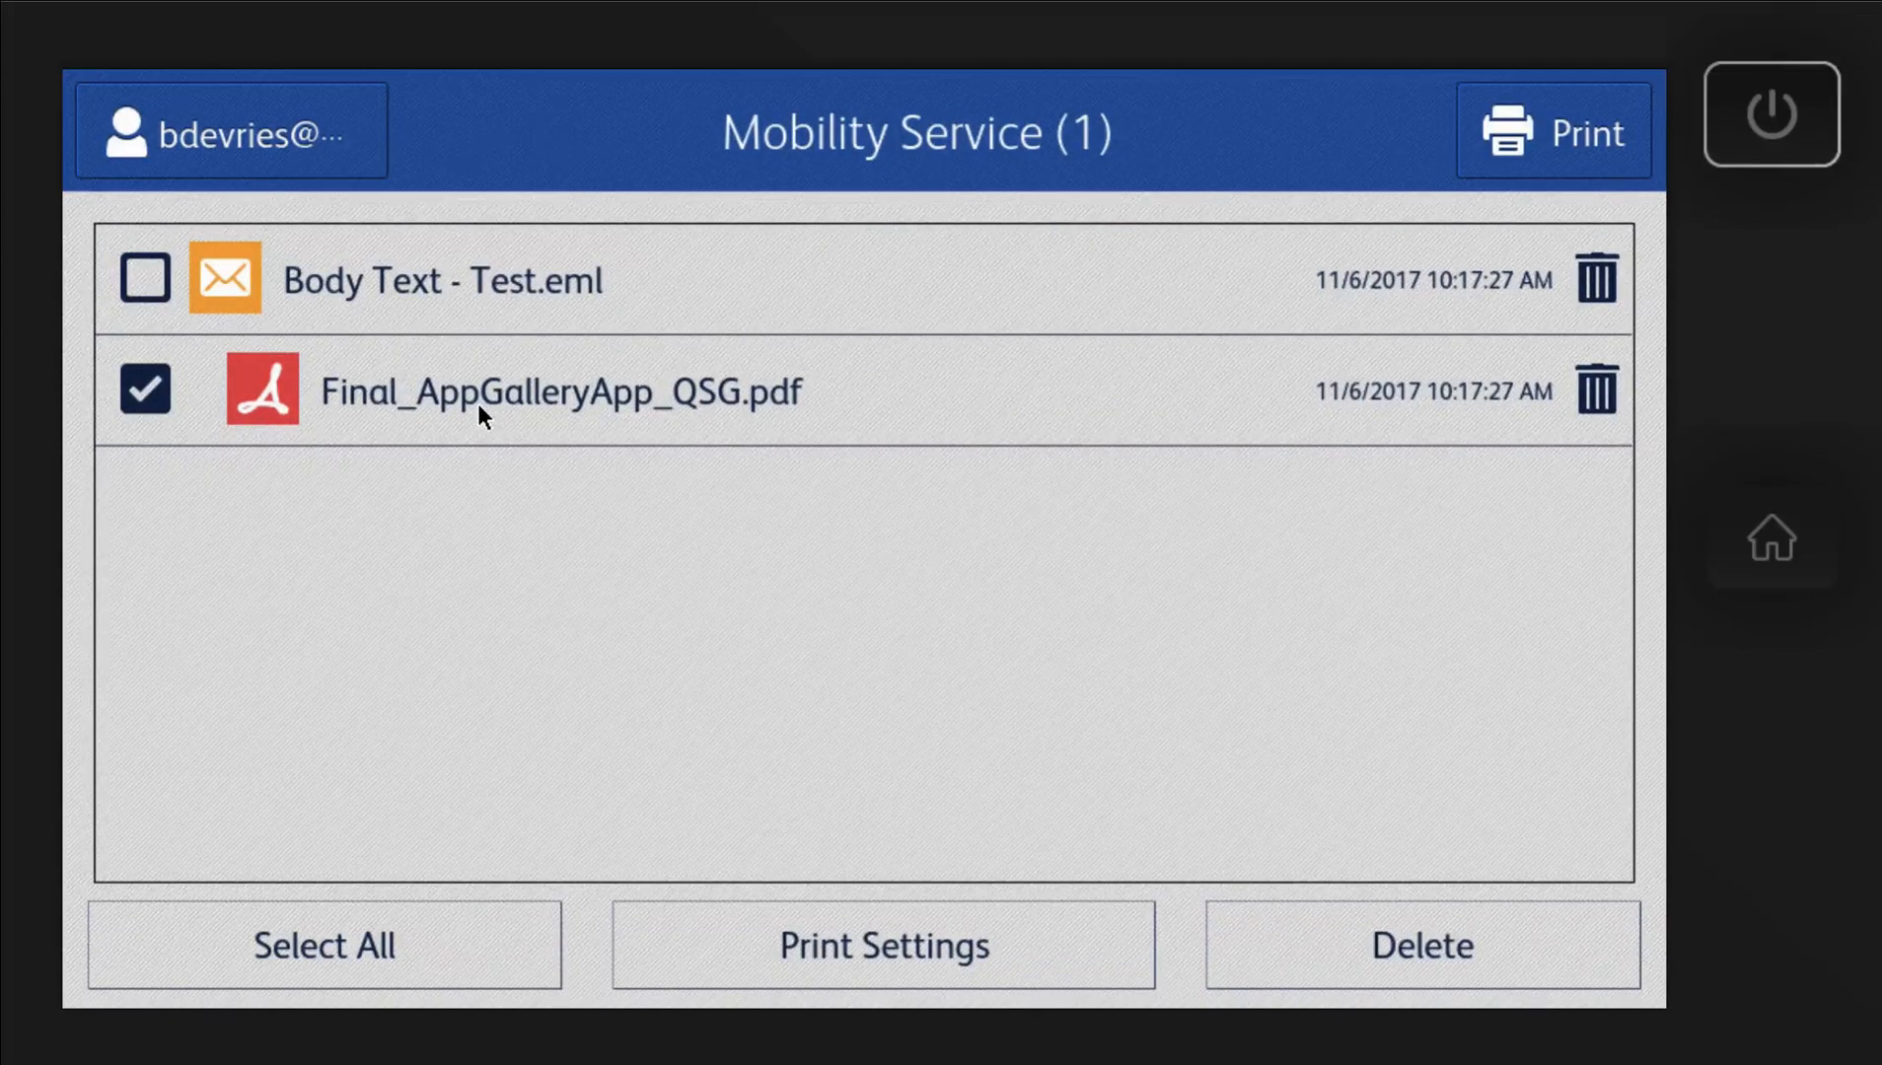
pyautogui.moveTo(935, 1052)
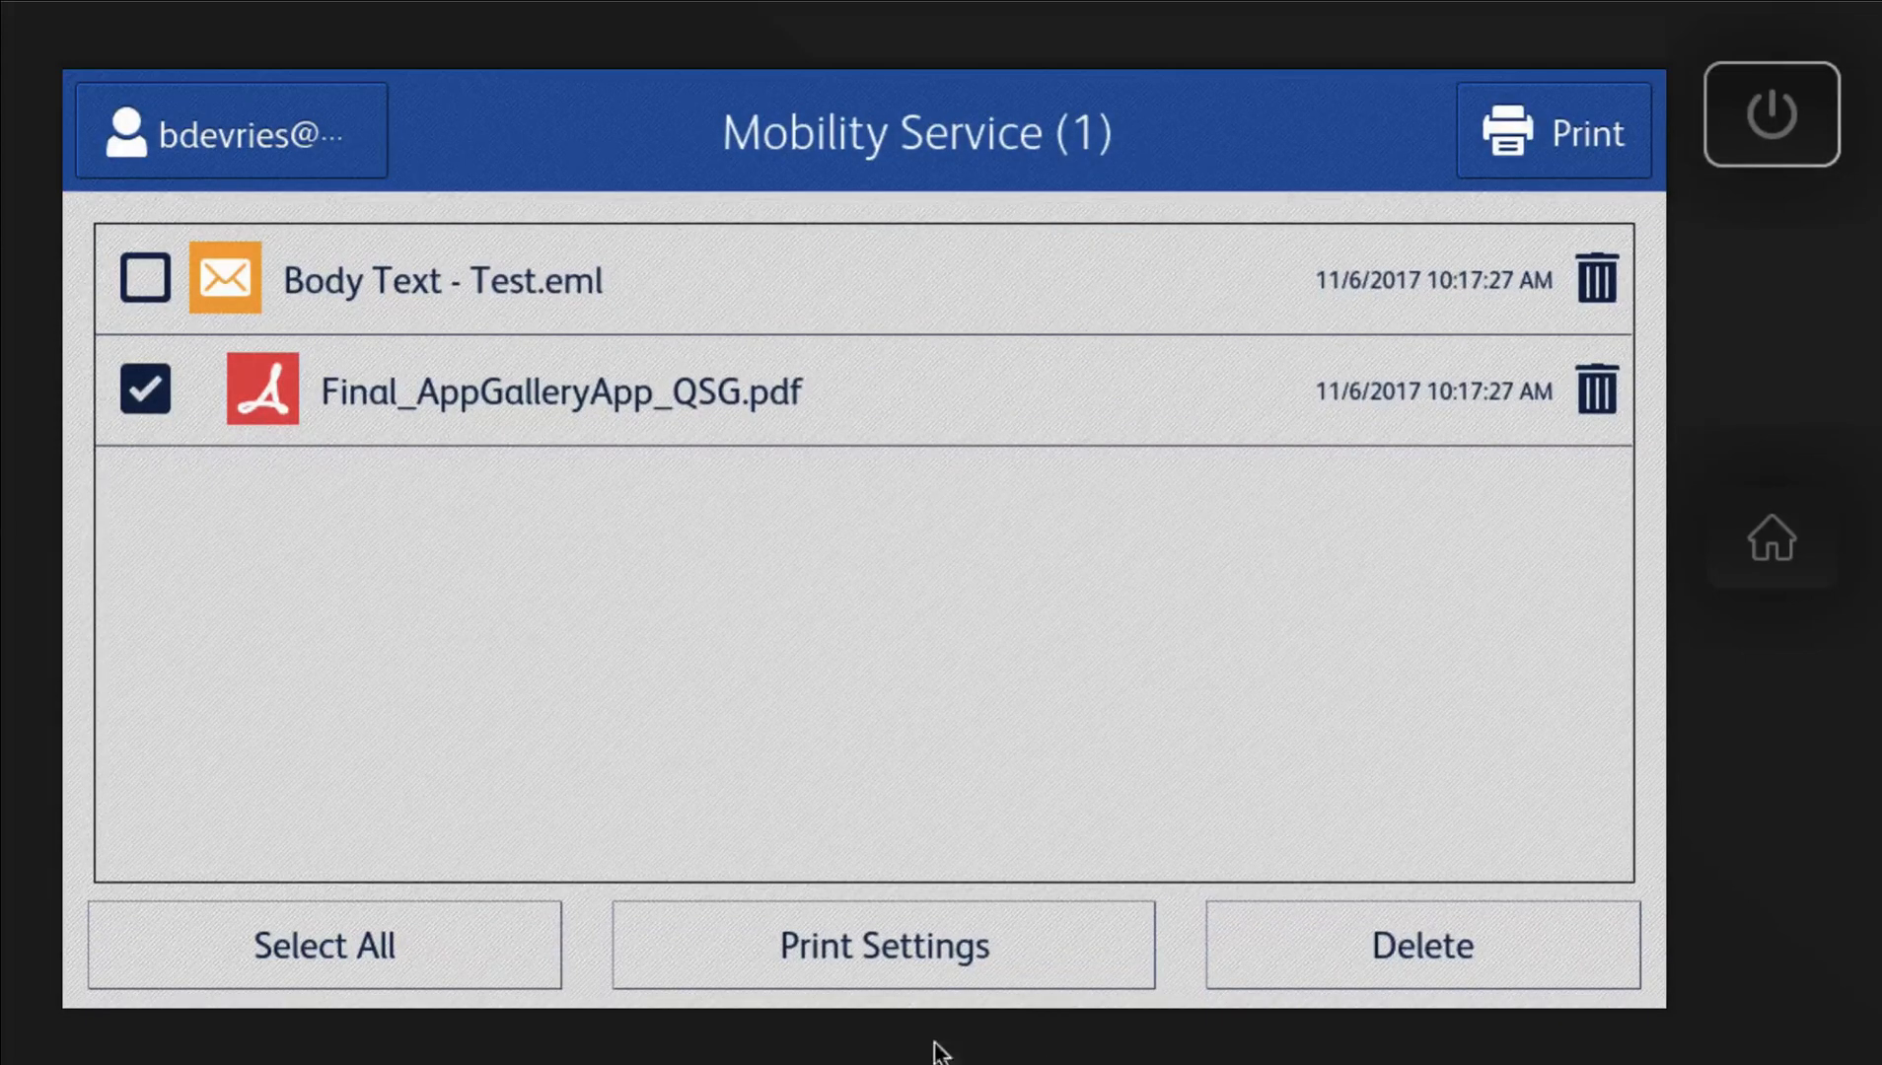
# Review print settings and print Final_AppGalleryApp_QSG.pdf.
pyautogui.click(882, 944)
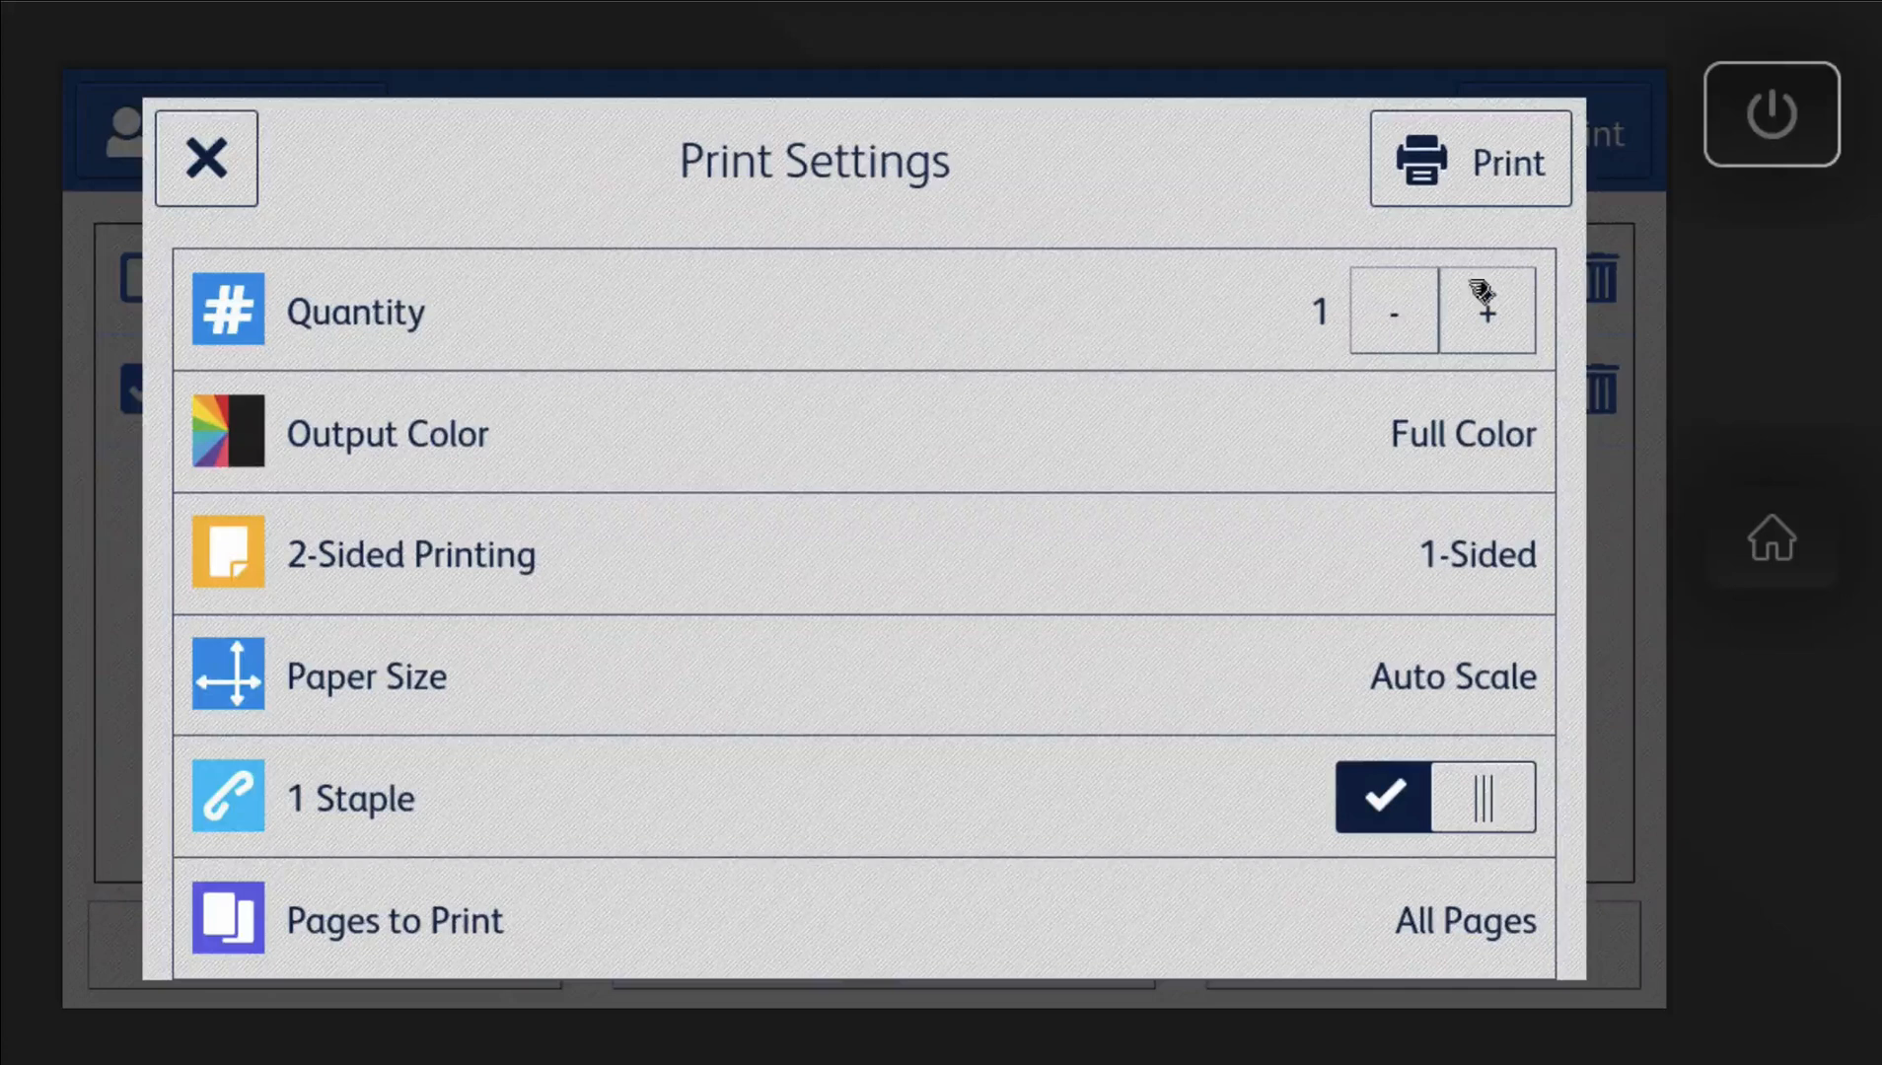
pyautogui.click(205, 158)
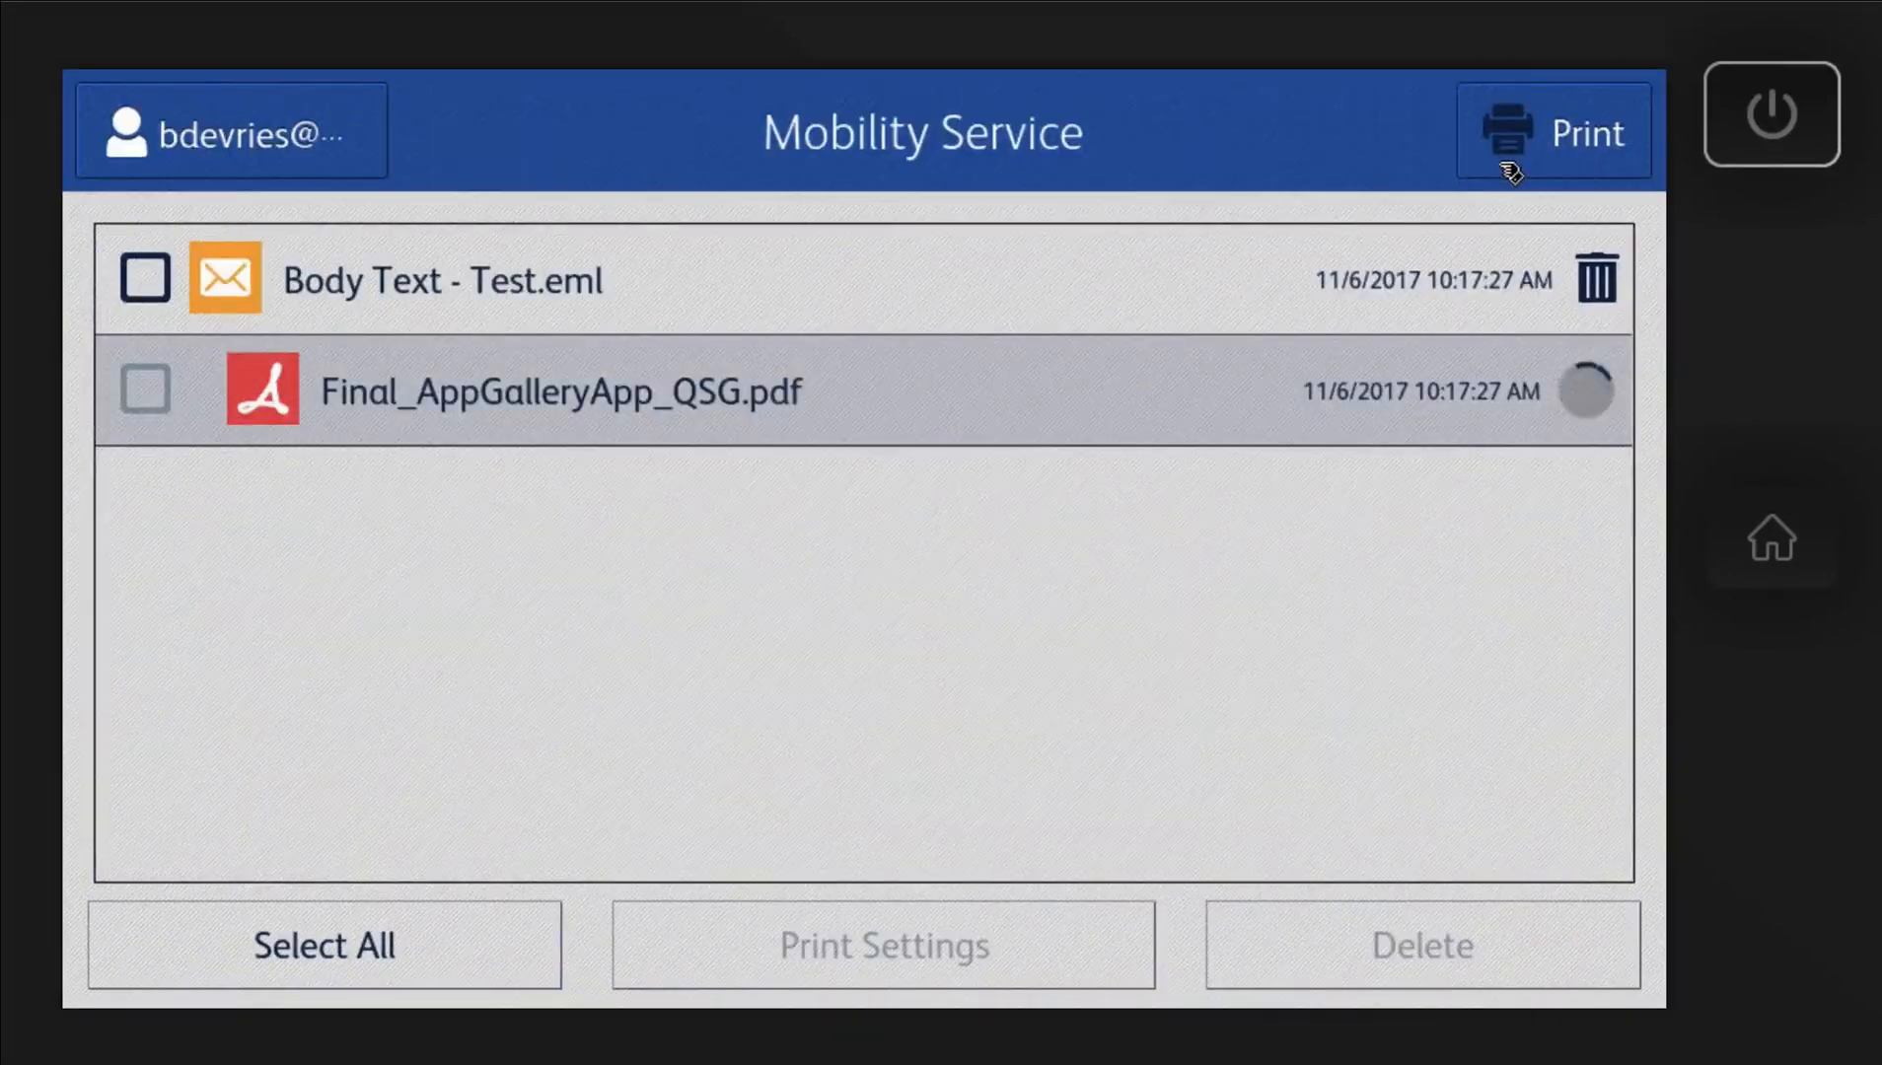
pyautogui.click(1550, 133)
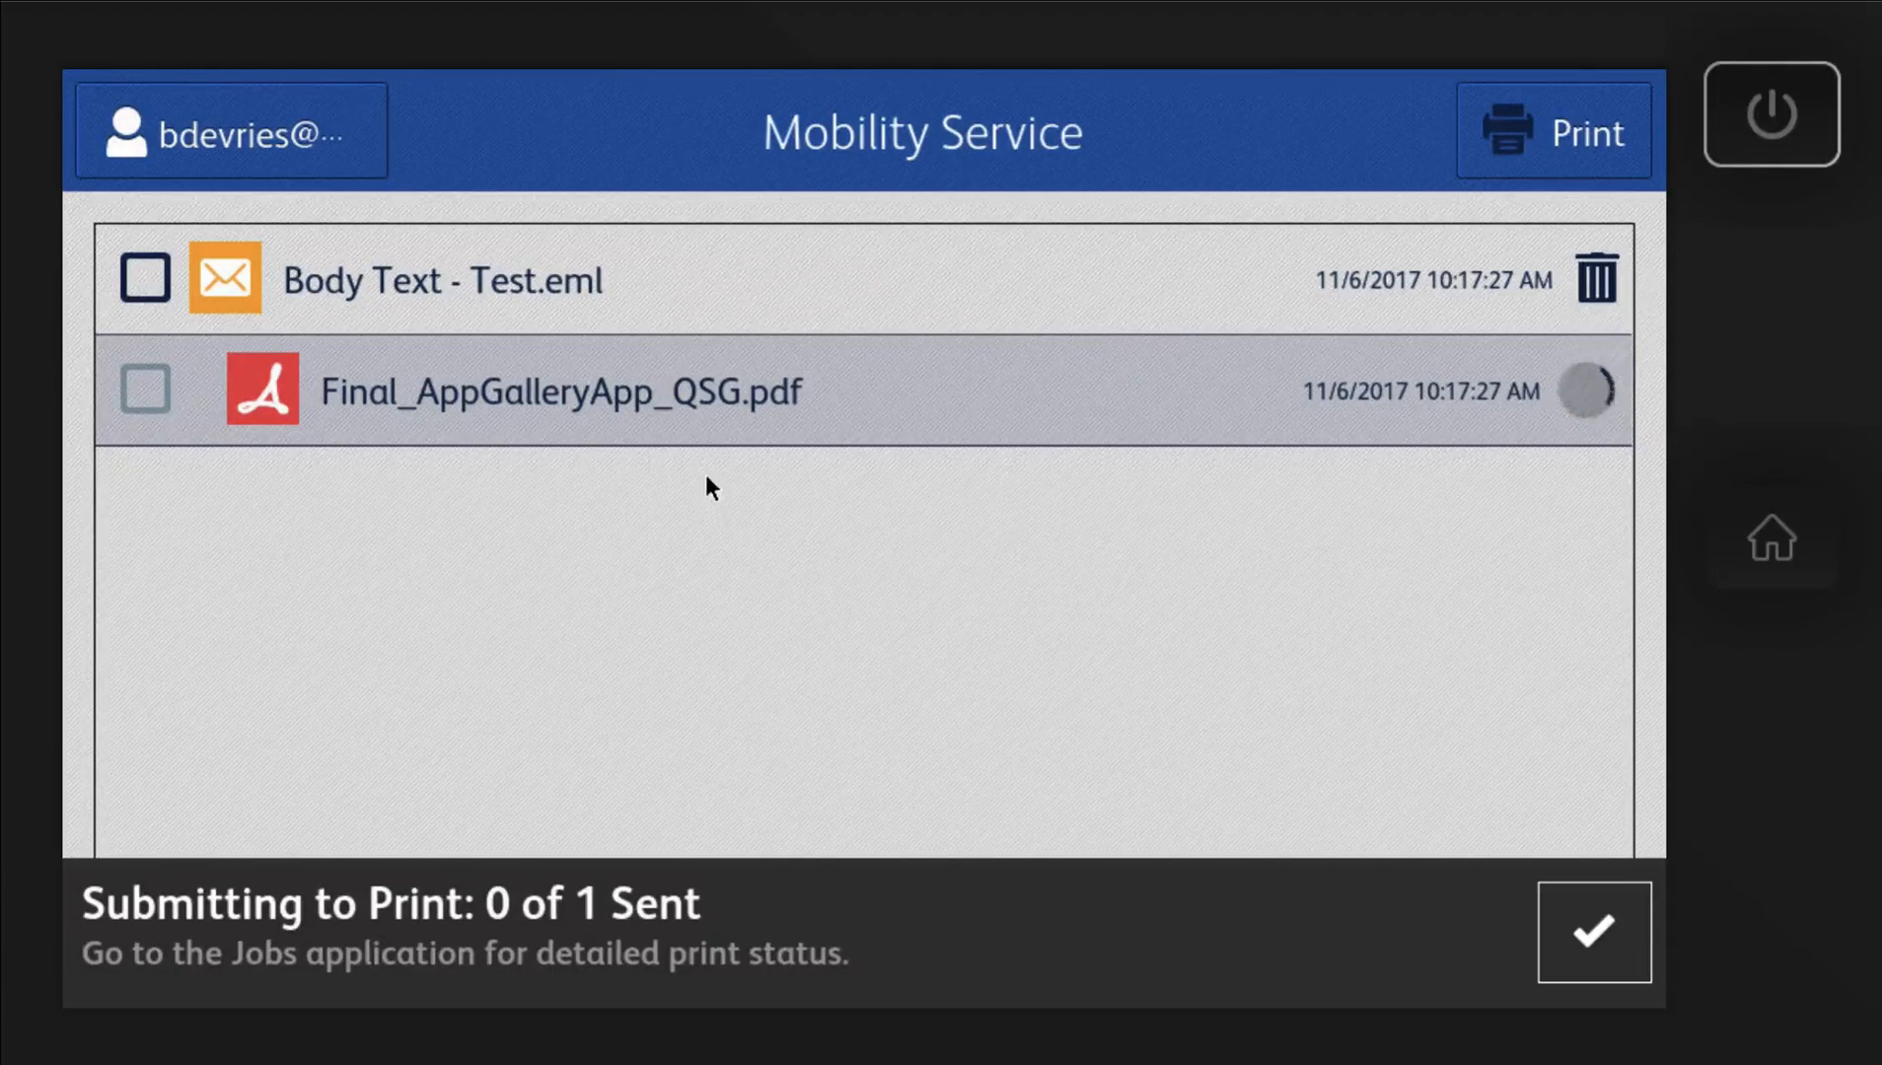
pyautogui.moveTo(468, 144)
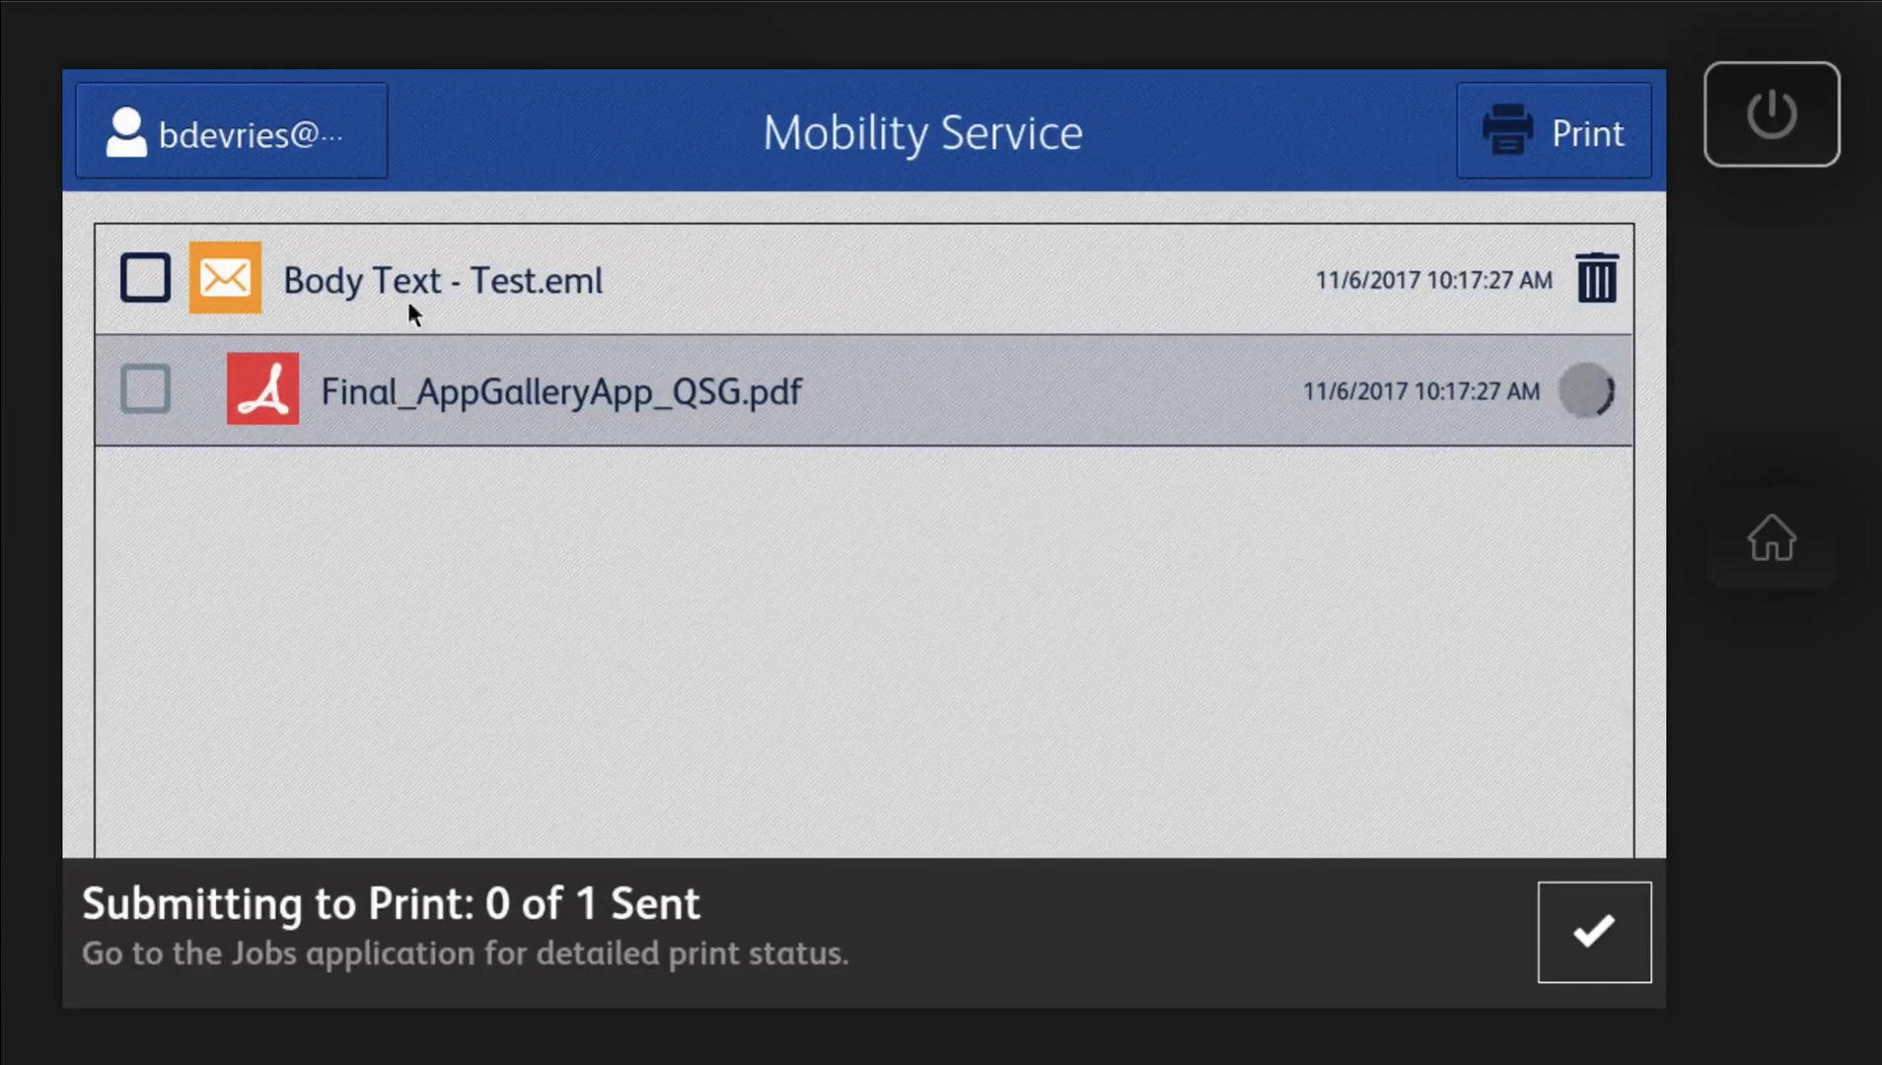
pyautogui.moveTo(422, 434)
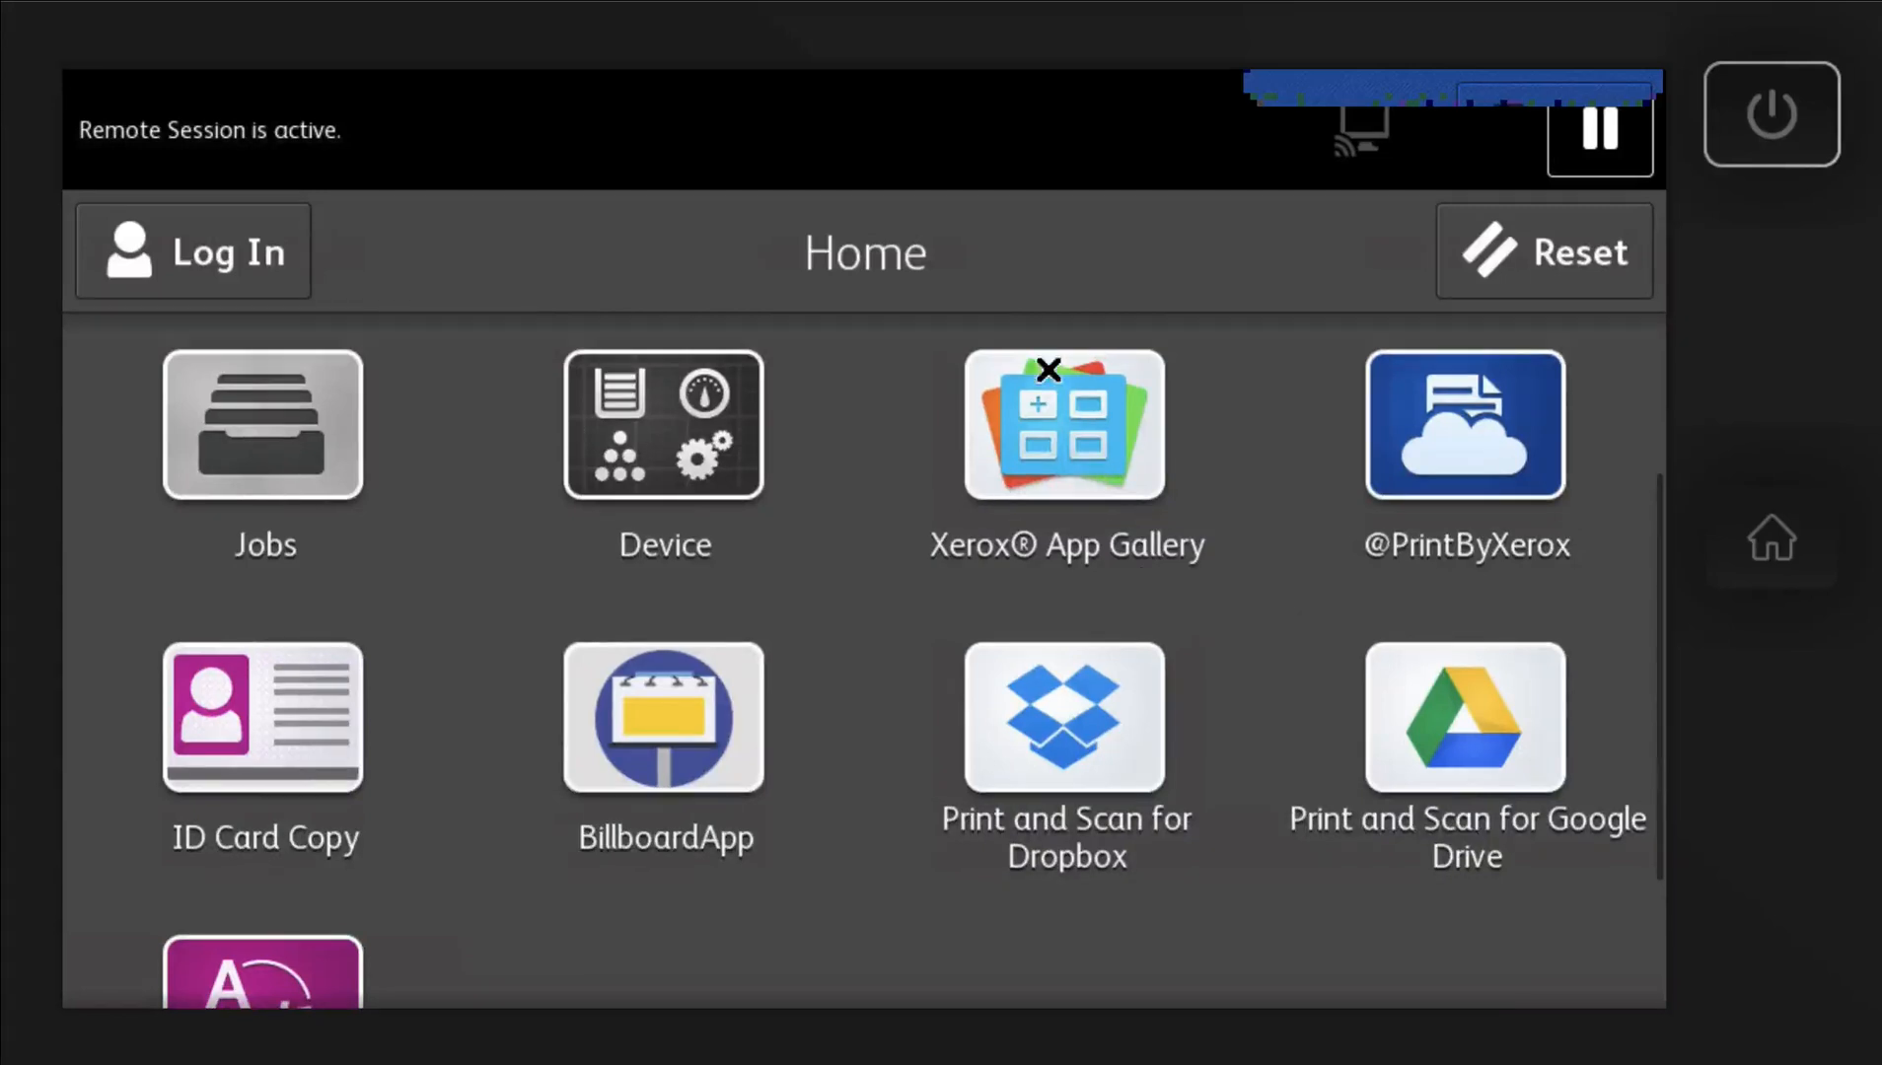
pyautogui.moveTo(768, 416)
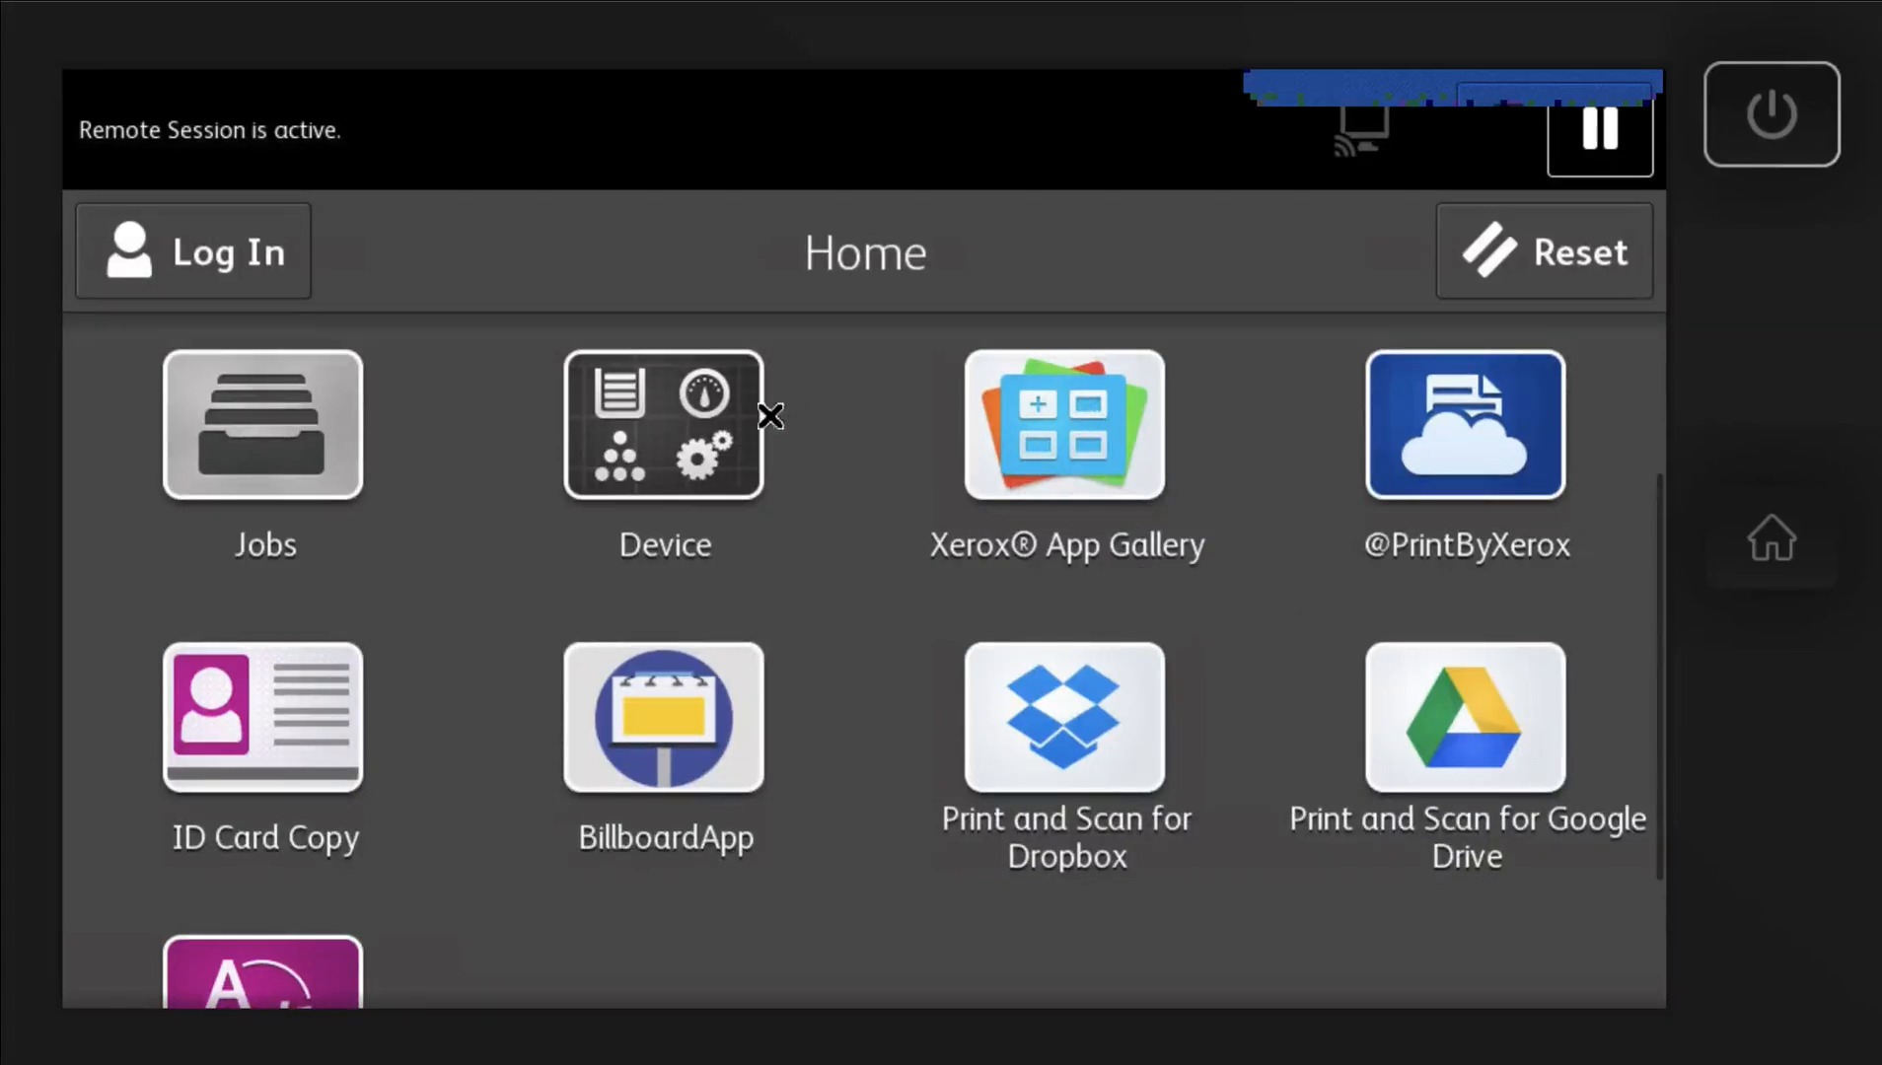
pyautogui.moveTo(685, 462)
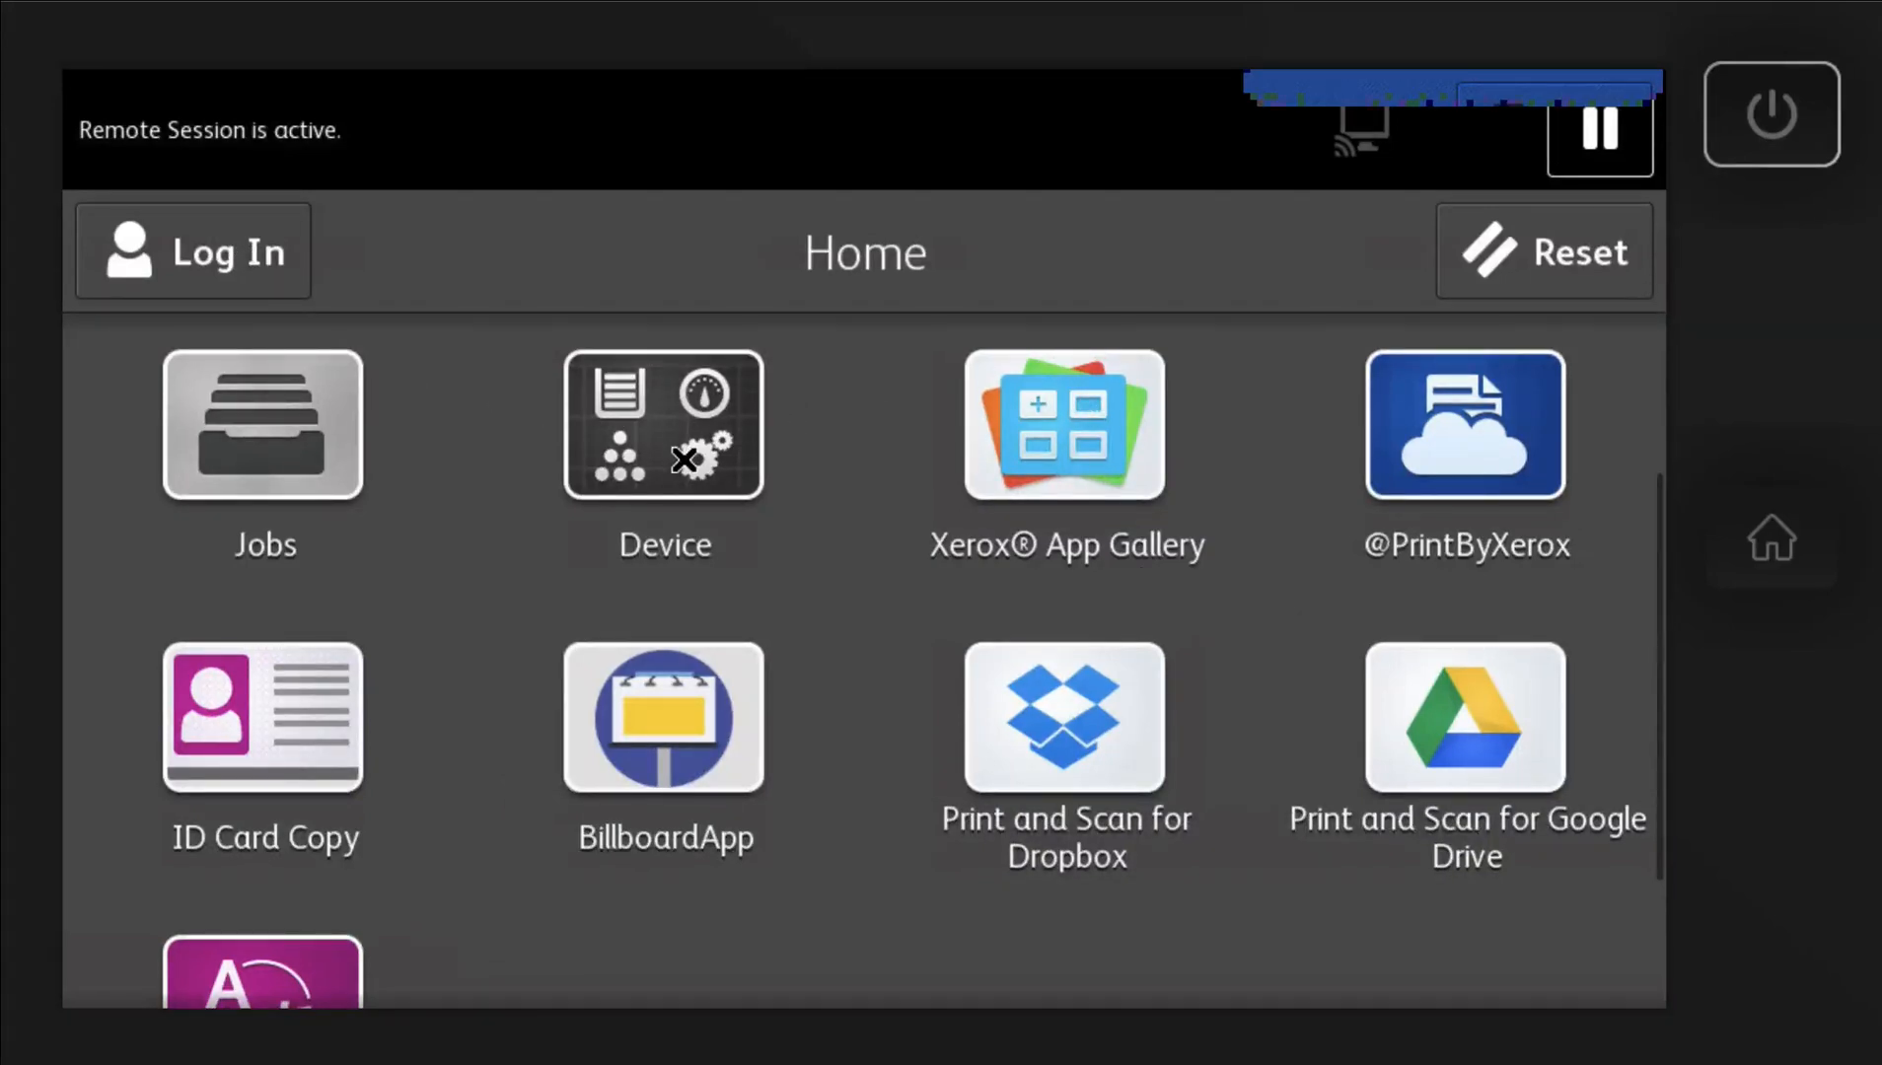
# Open Device and log in as 'admin' with the password, then scroll the Device list.
pyautogui.click(663, 425)
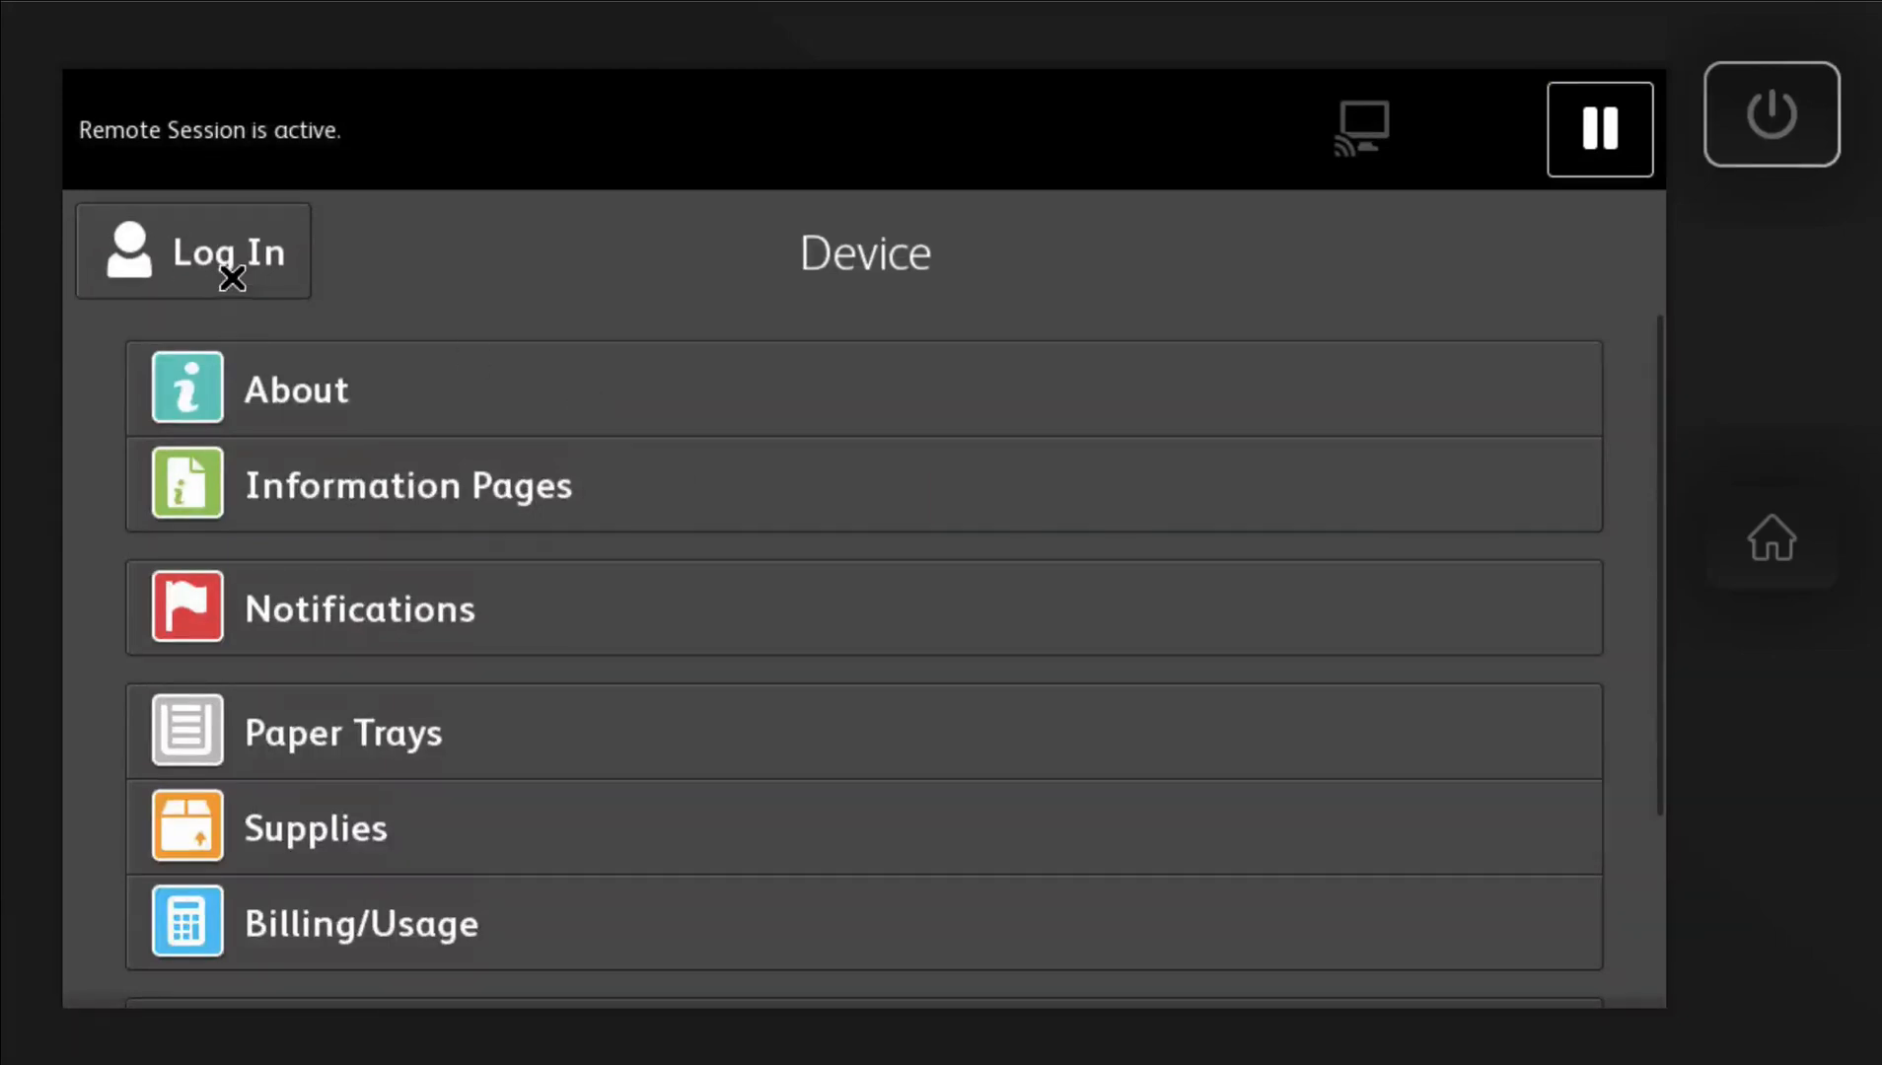
pyautogui.click(193, 251)
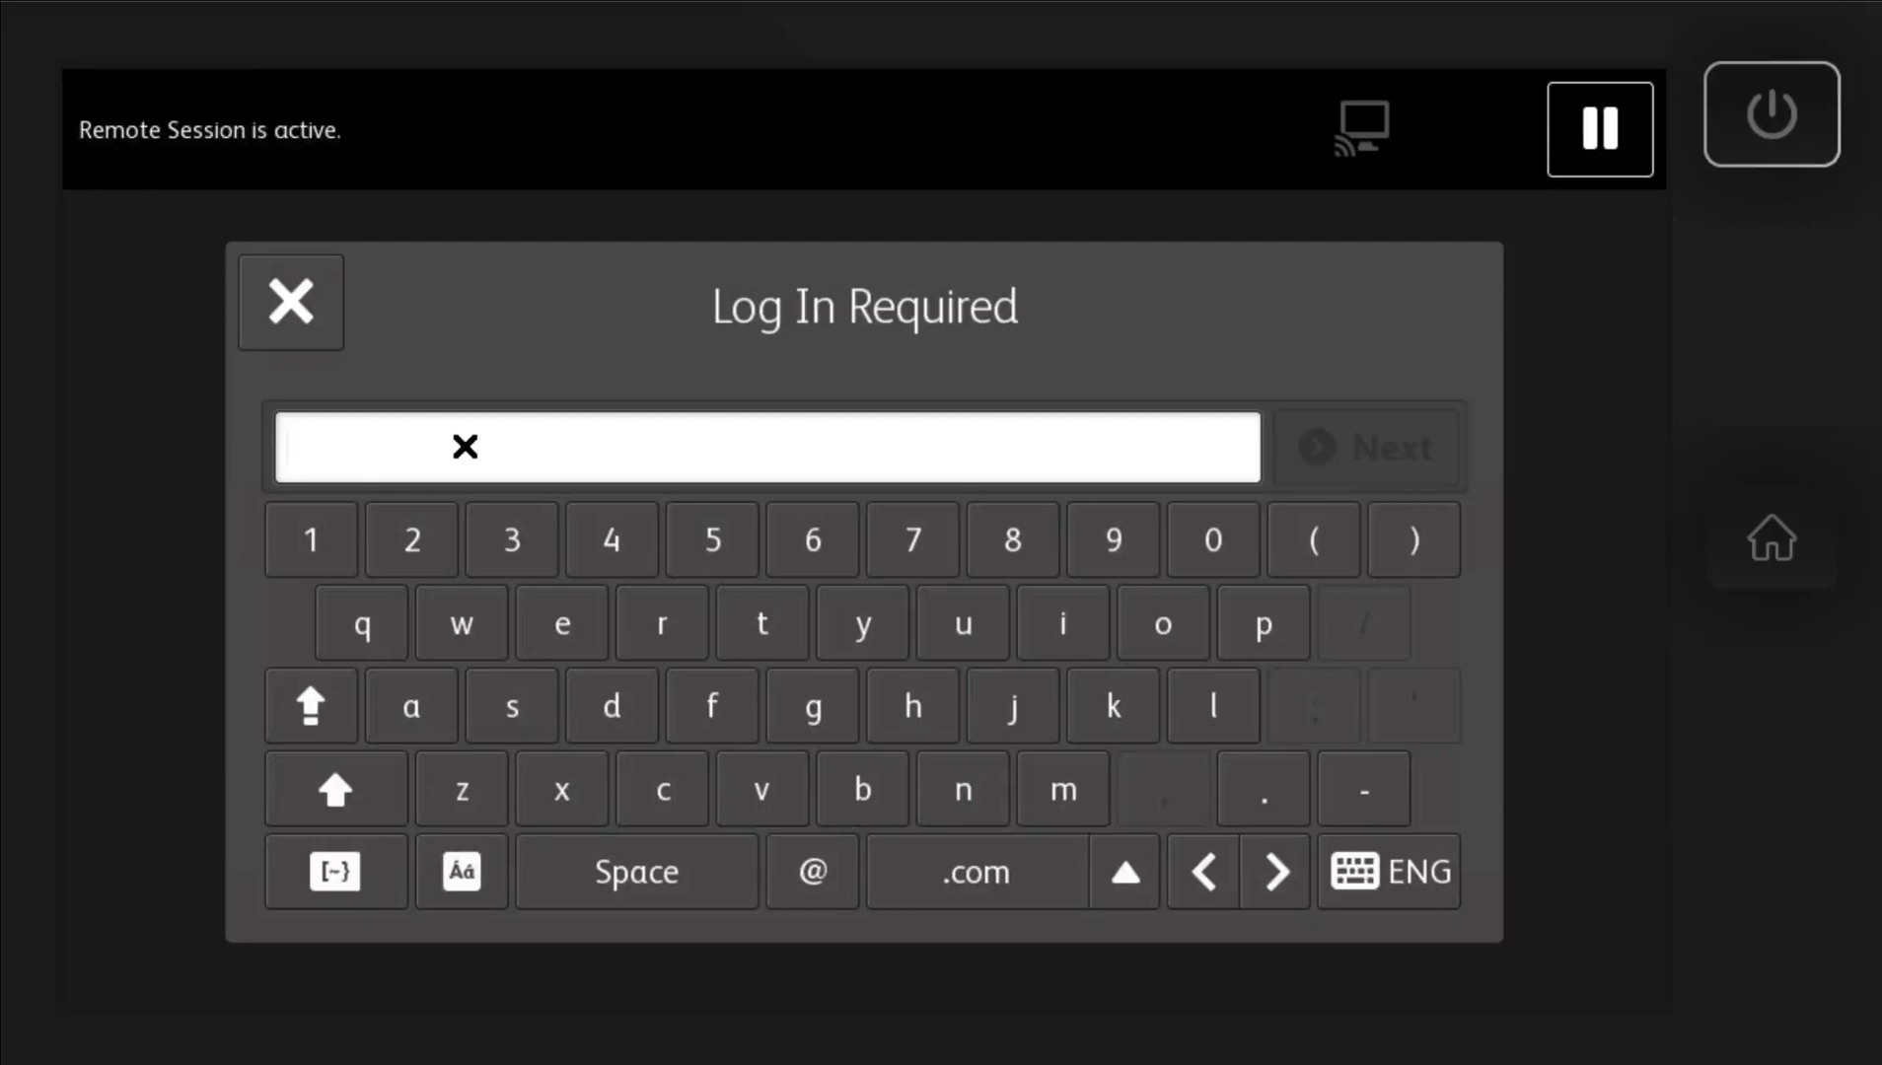
pyautogui.write('admin')
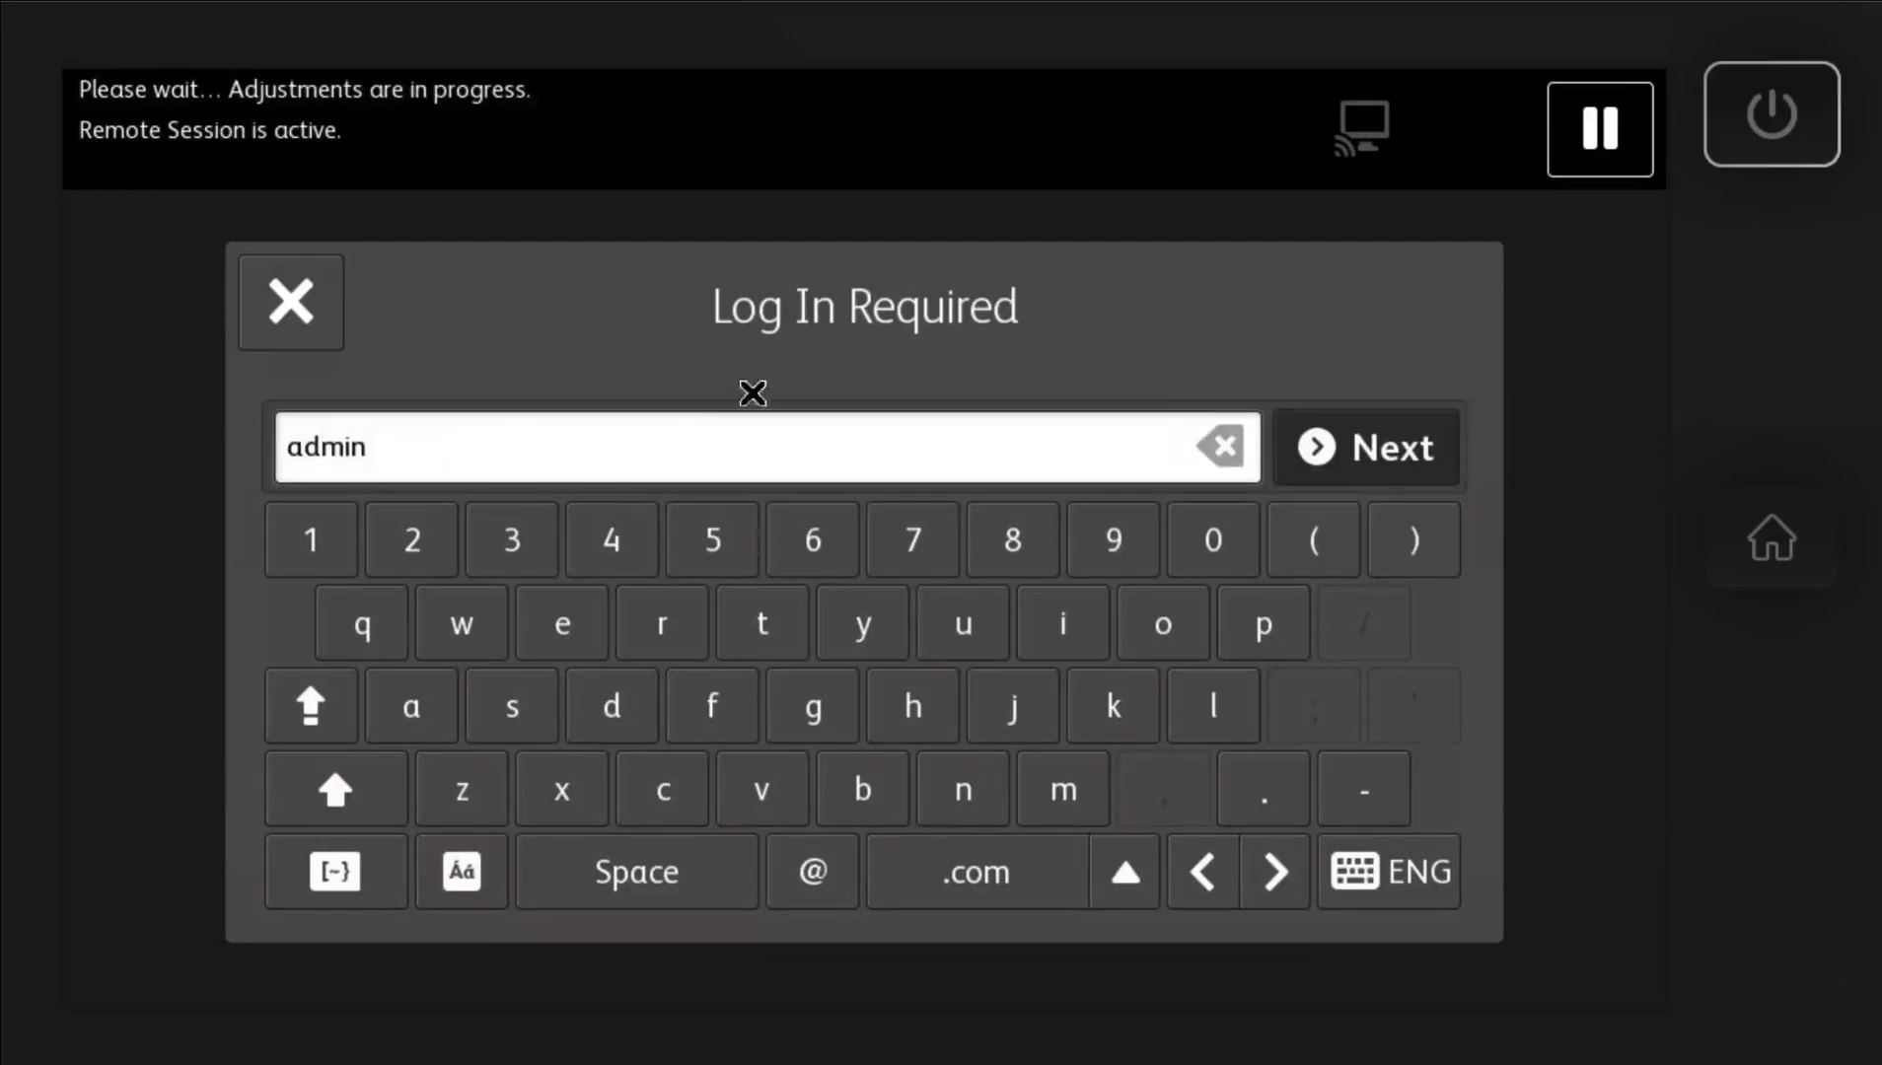
pyautogui.click(1366, 445)
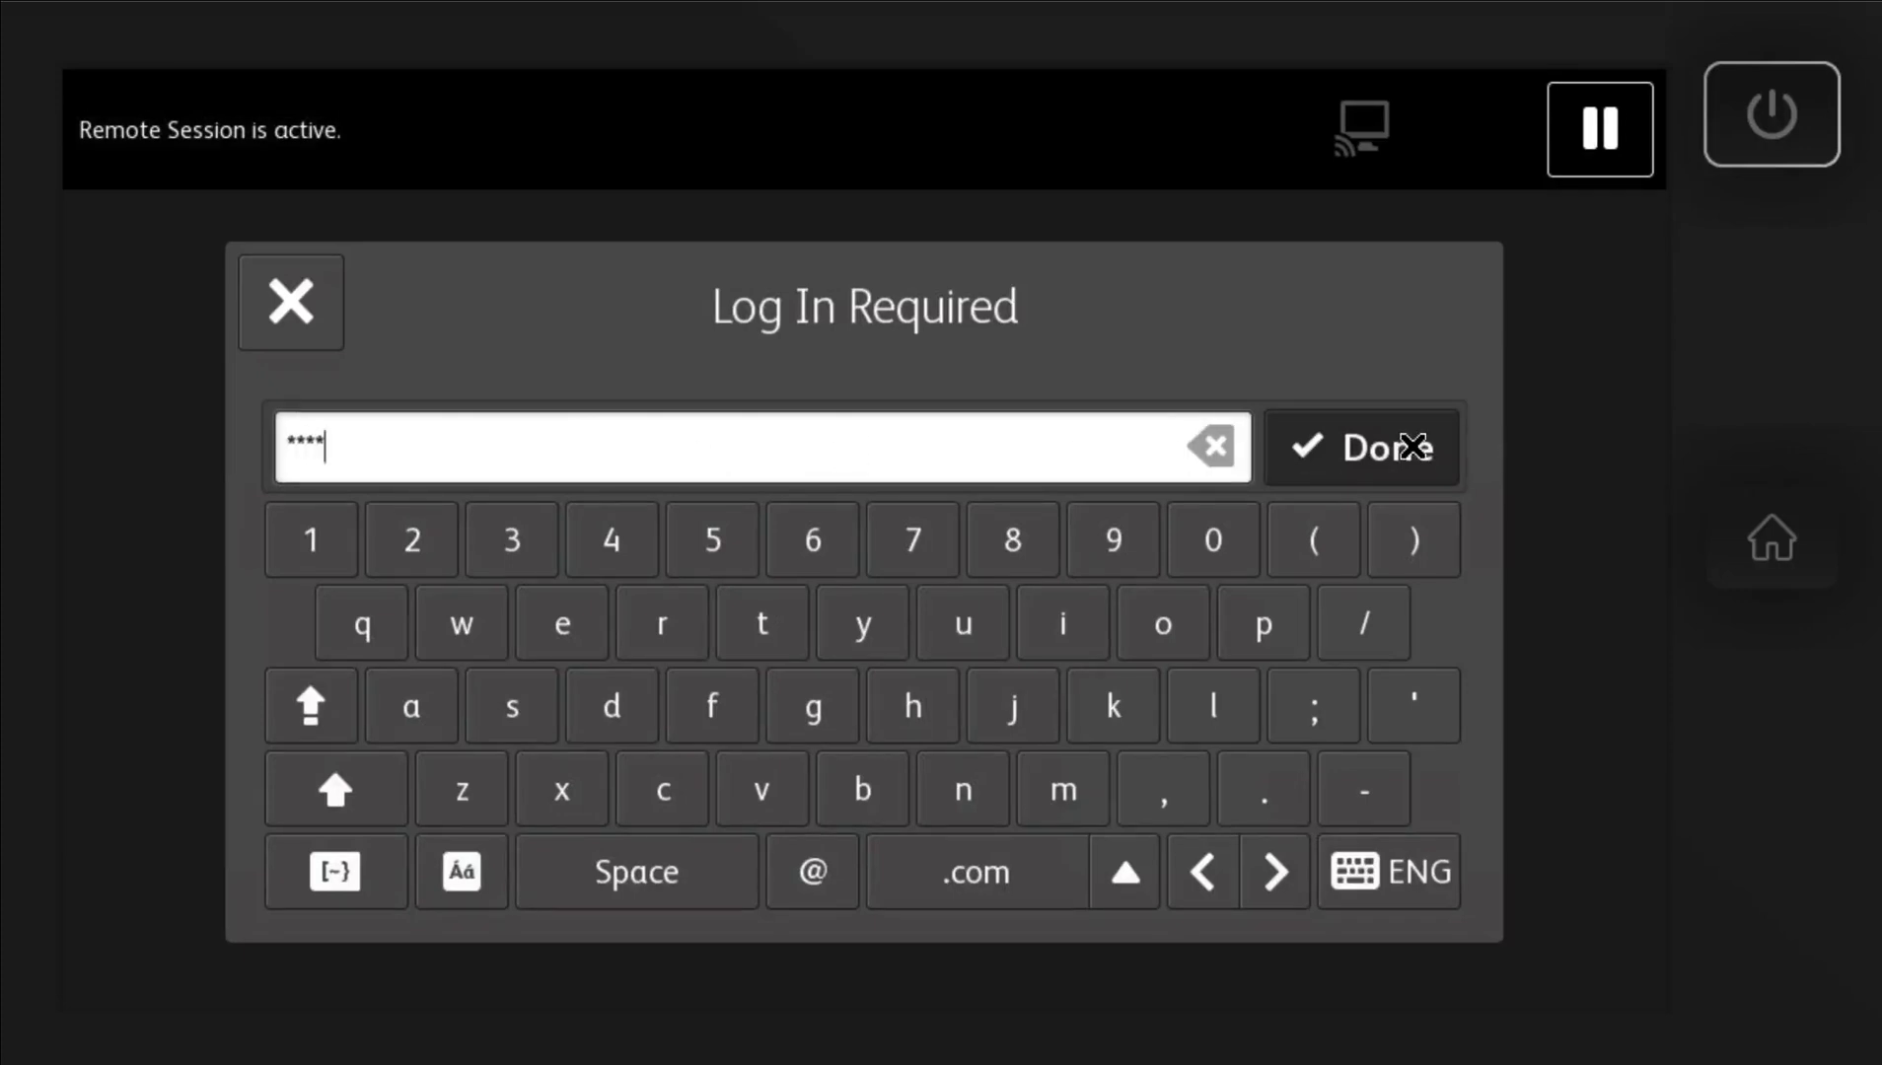
pyautogui.click(1359, 448)
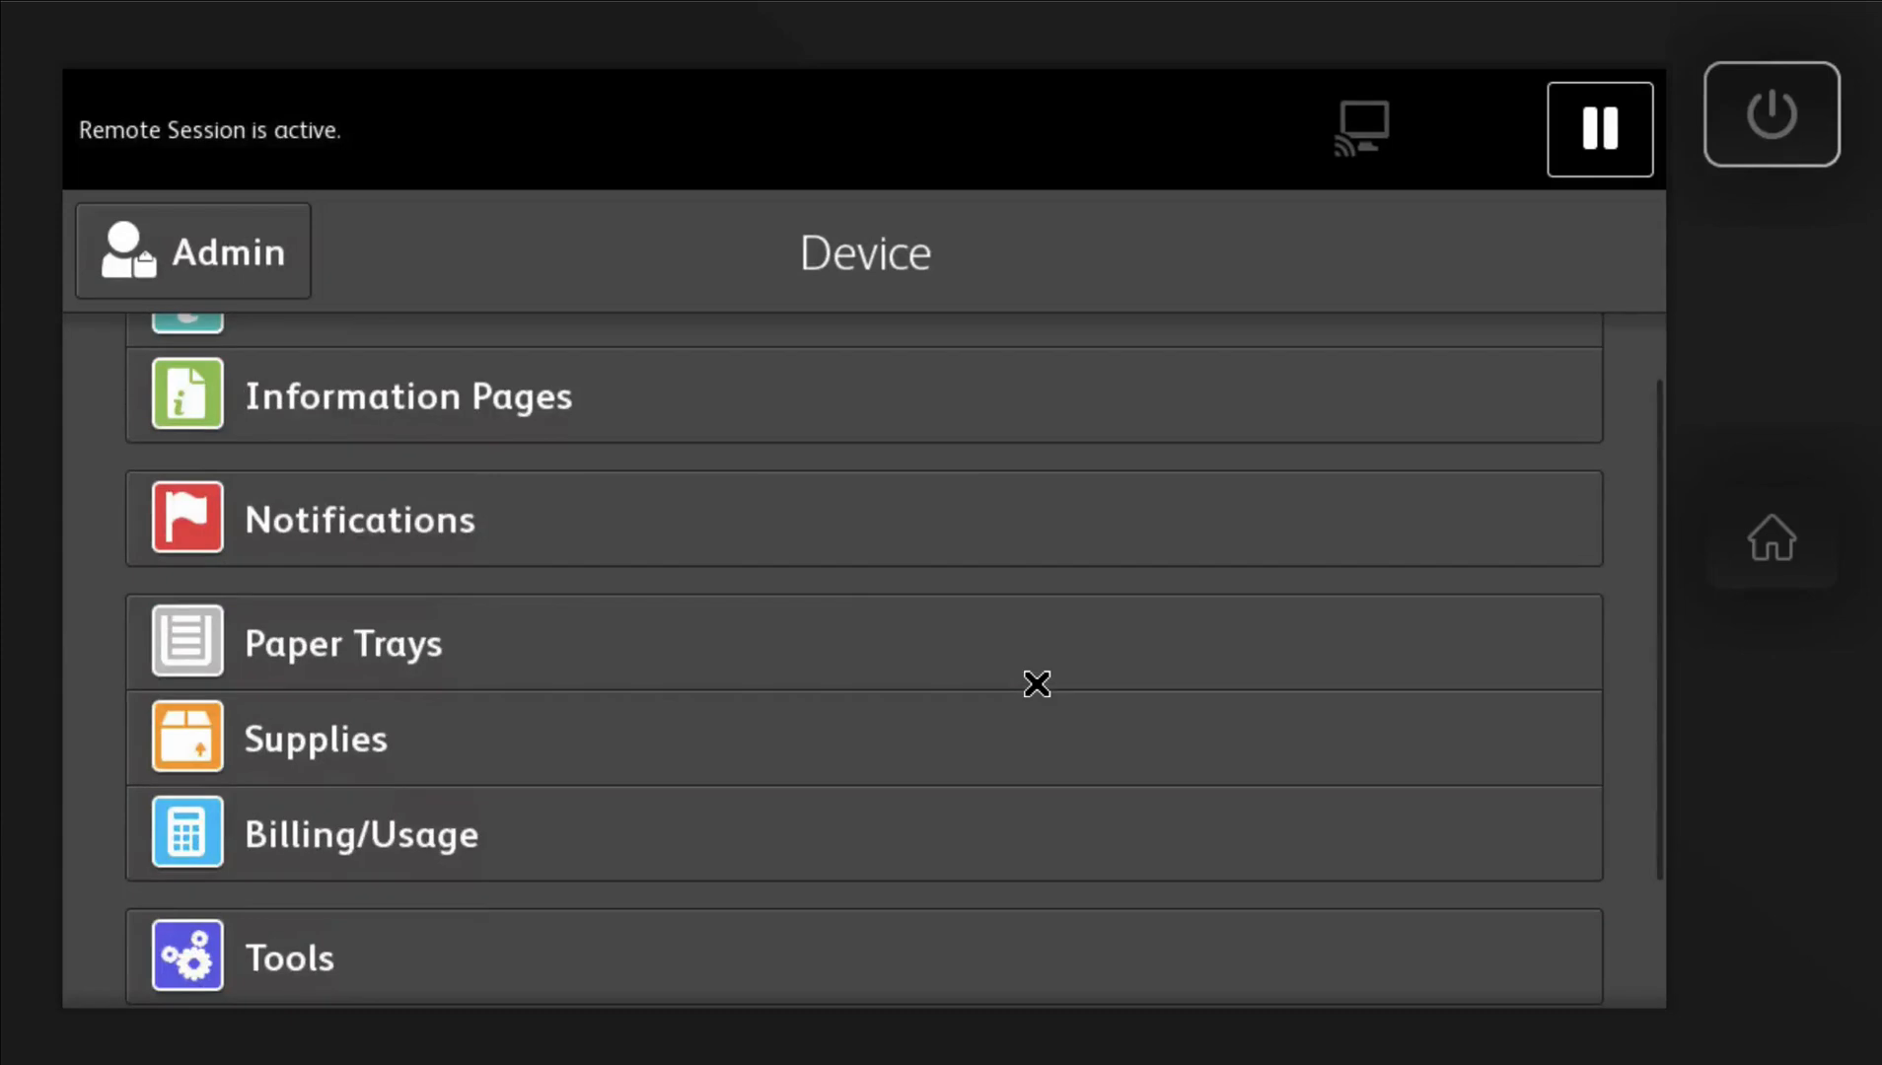
pyautogui.moveTo(1002, 682)
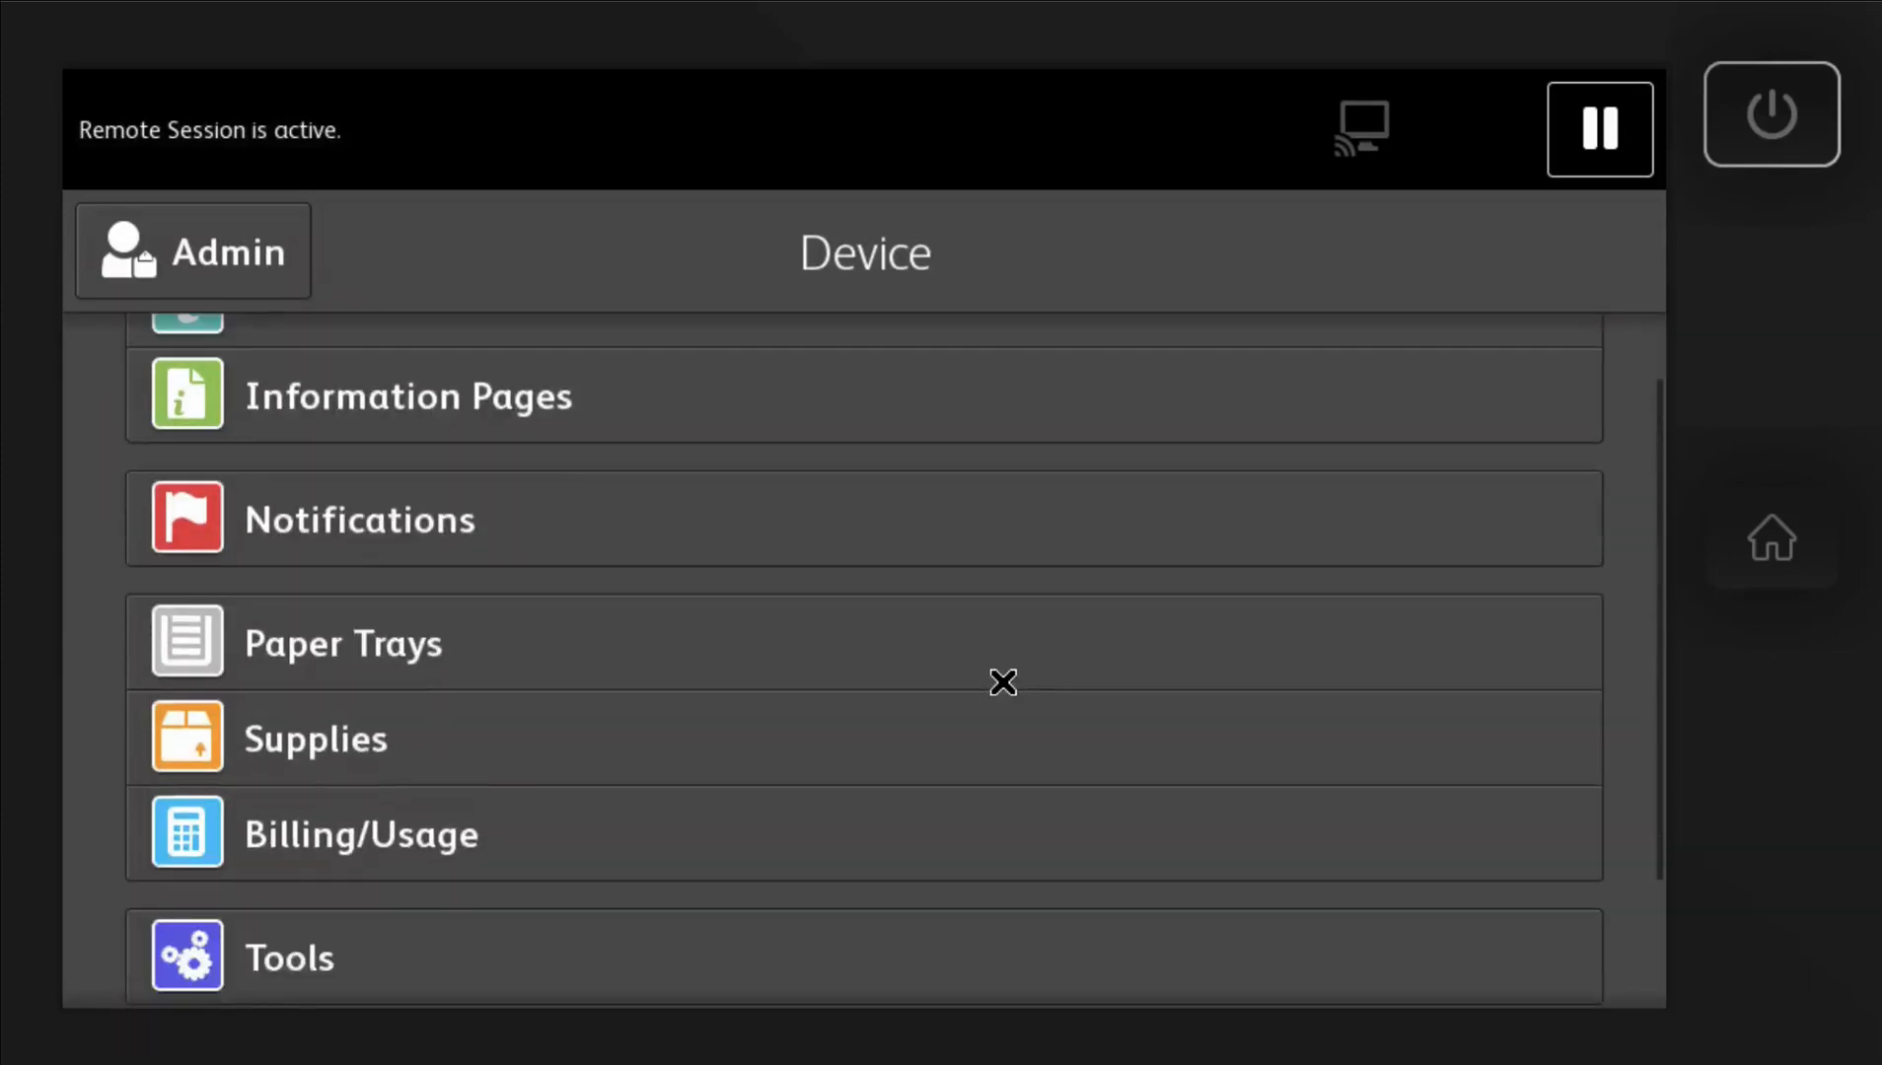
pyautogui.scroll(-3)
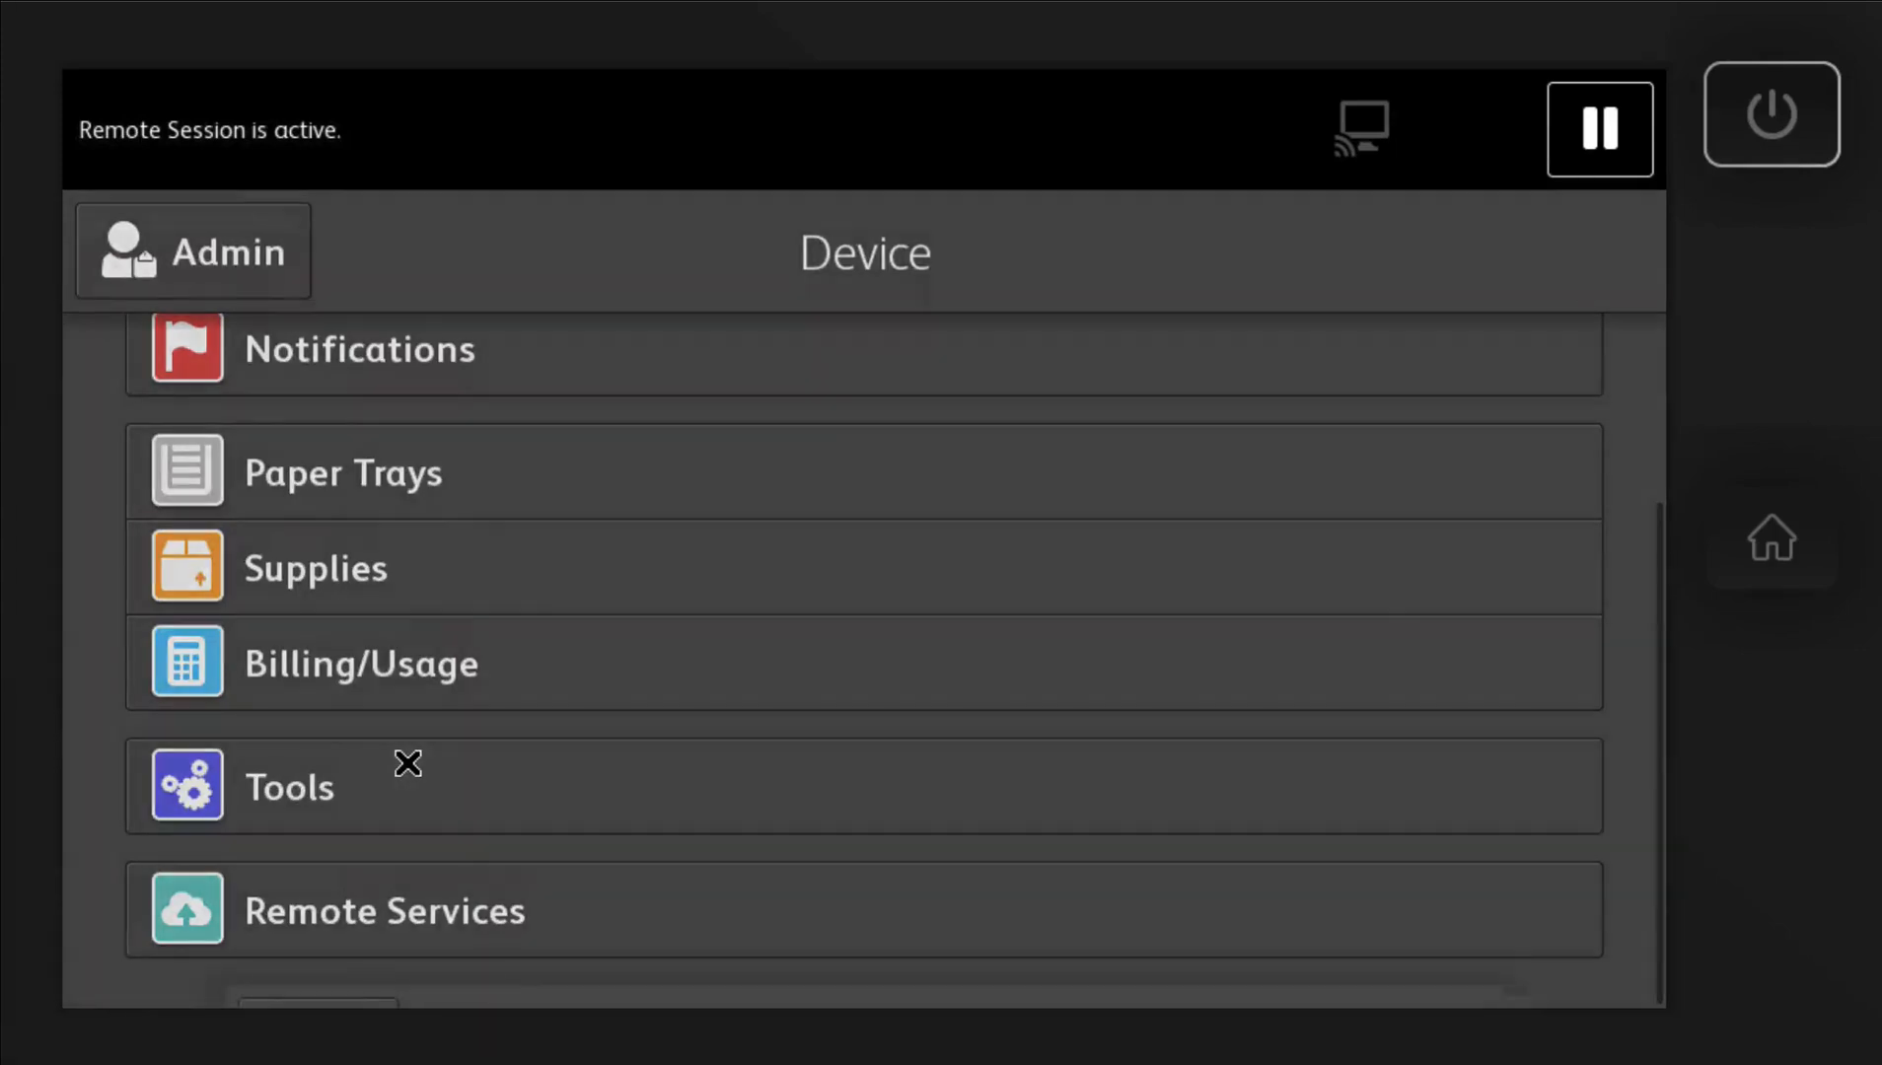
# Go to Tools > App Settings > Display to open Apps Display.
pyautogui.click(288, 786)
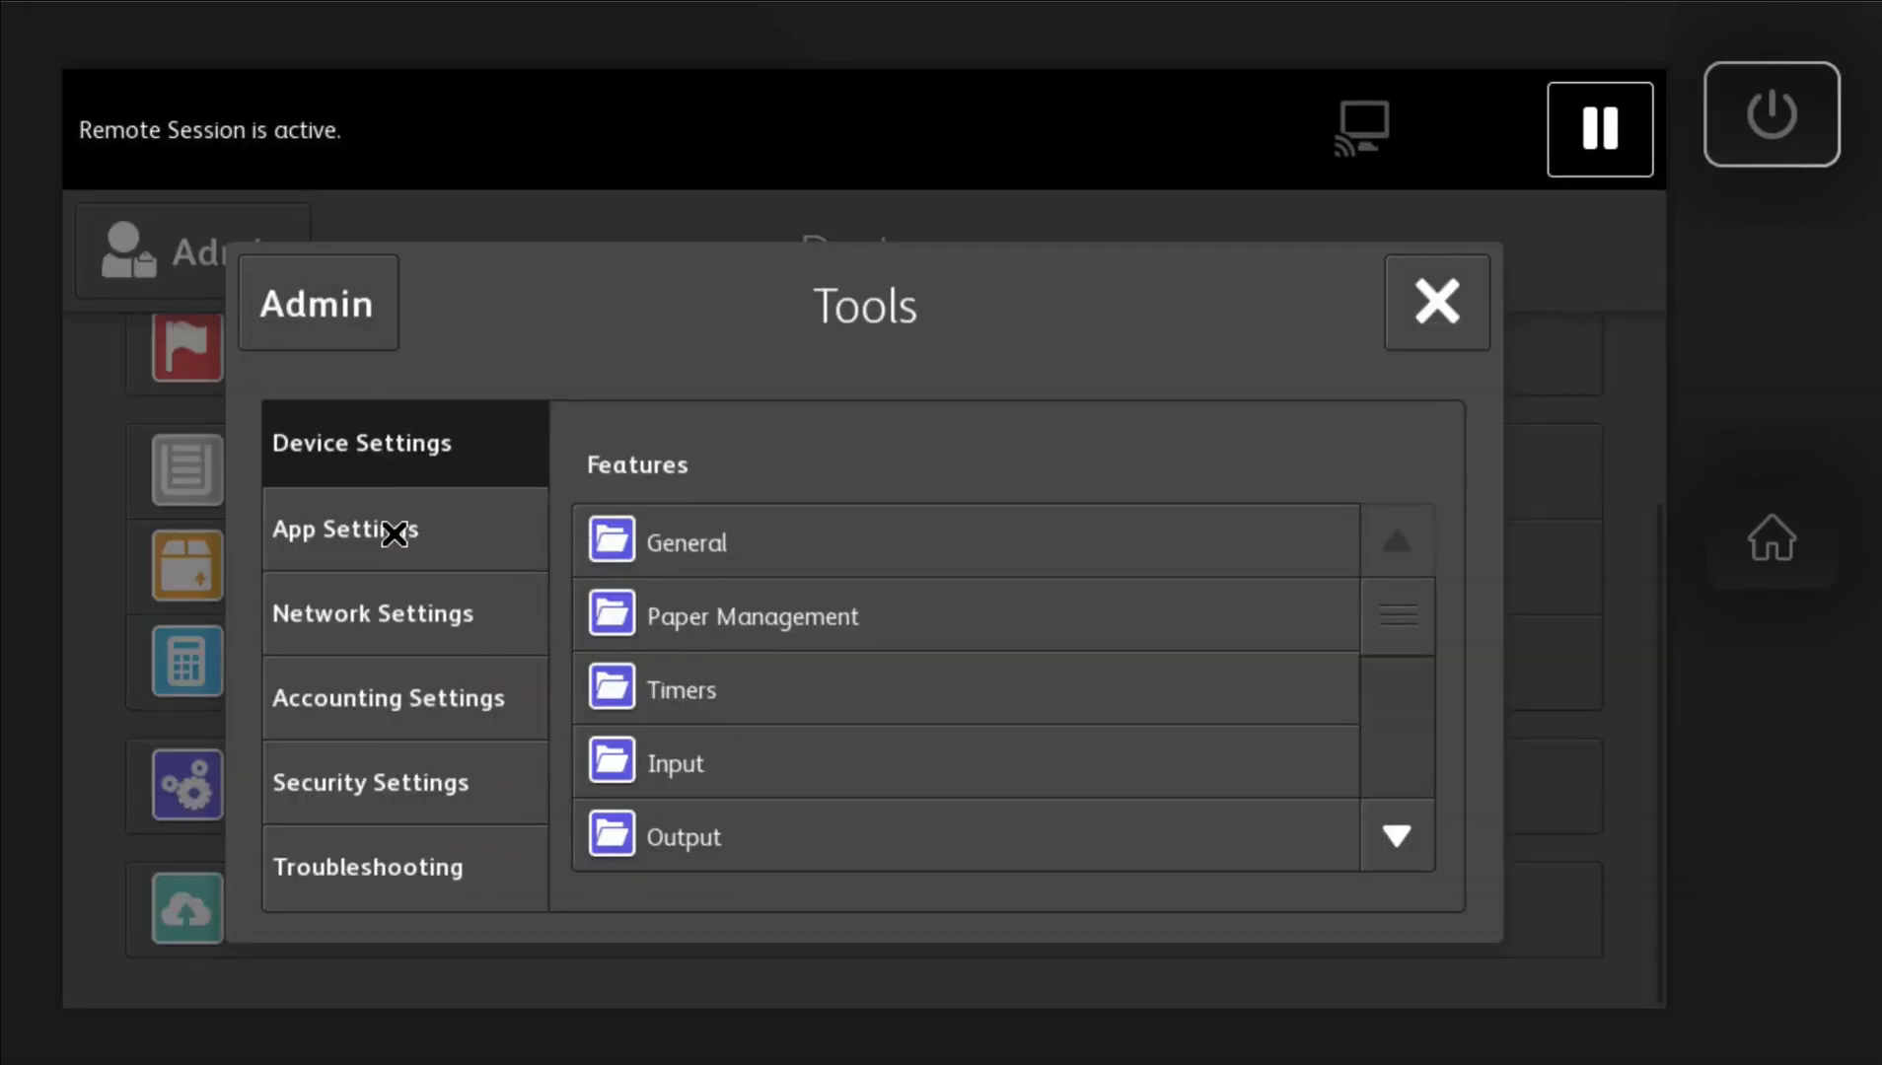
pyautogui.click(345, 528)
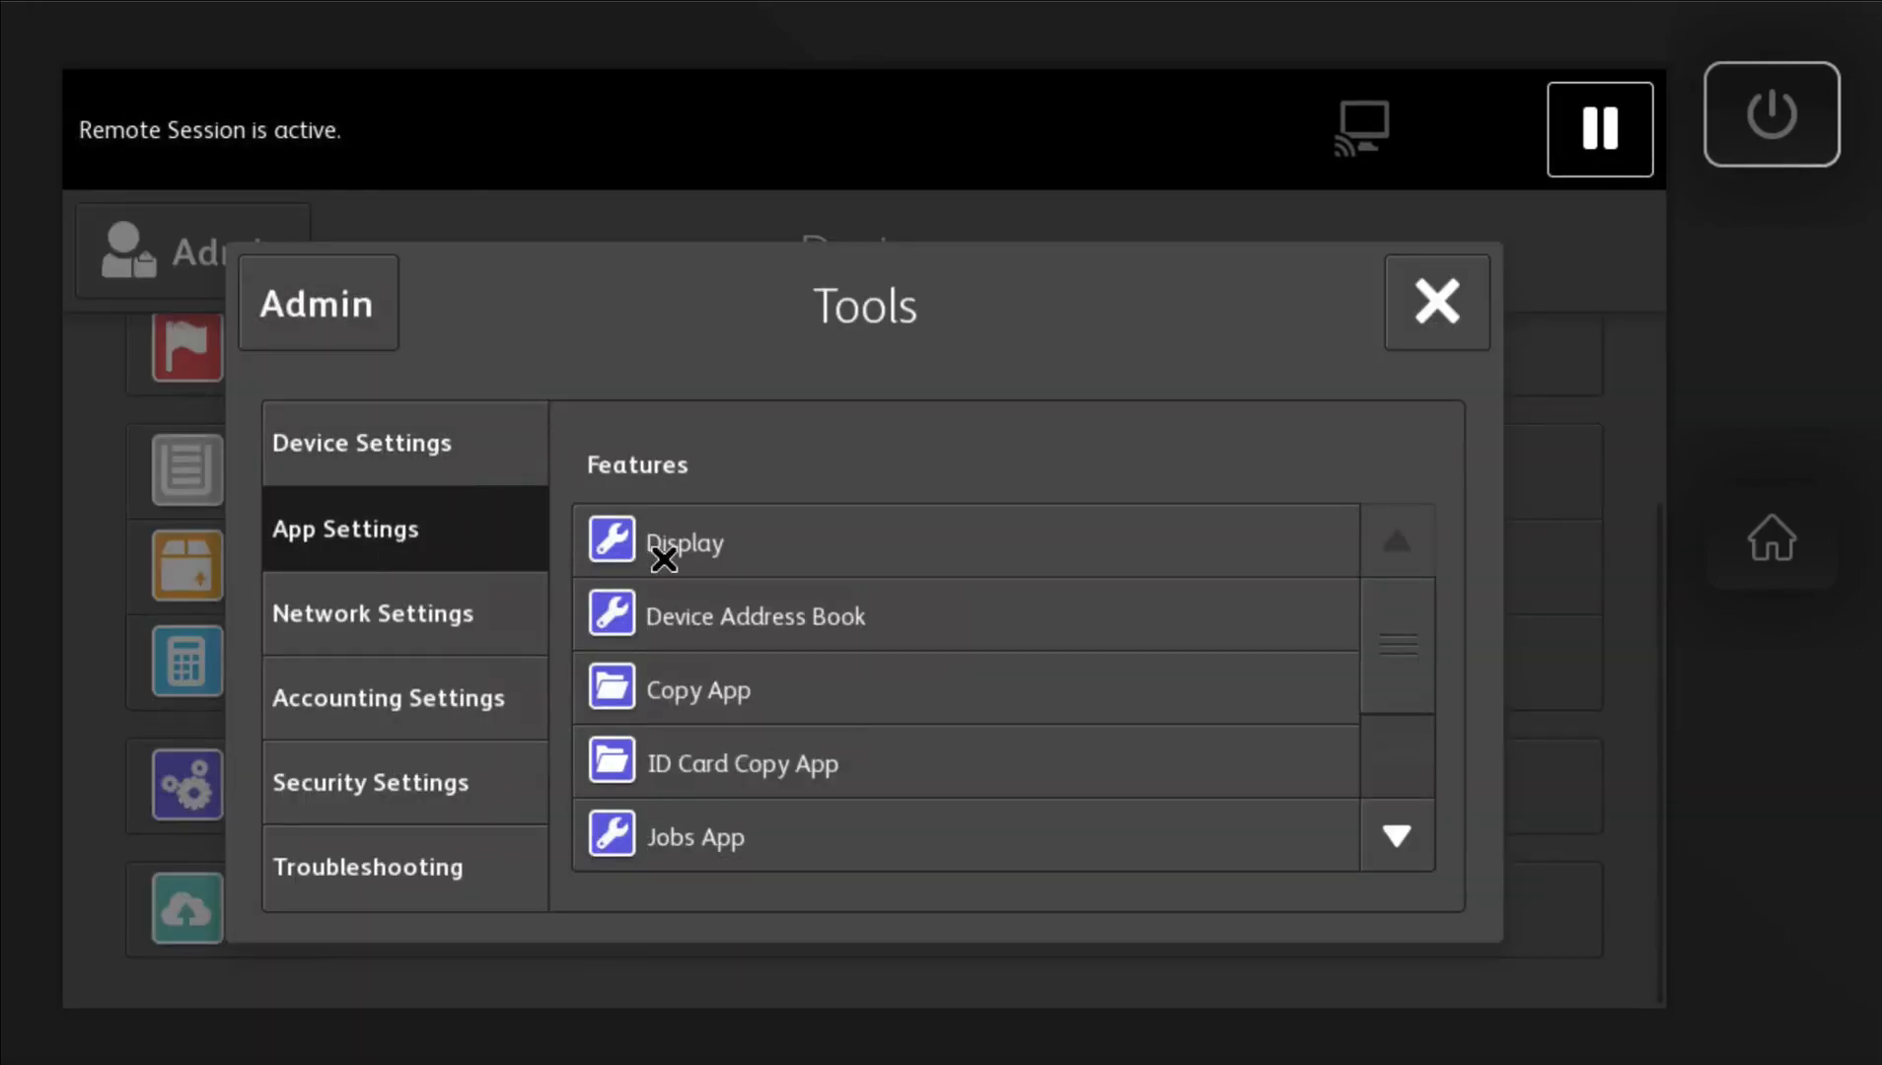
pyautogui.click(684, 542)
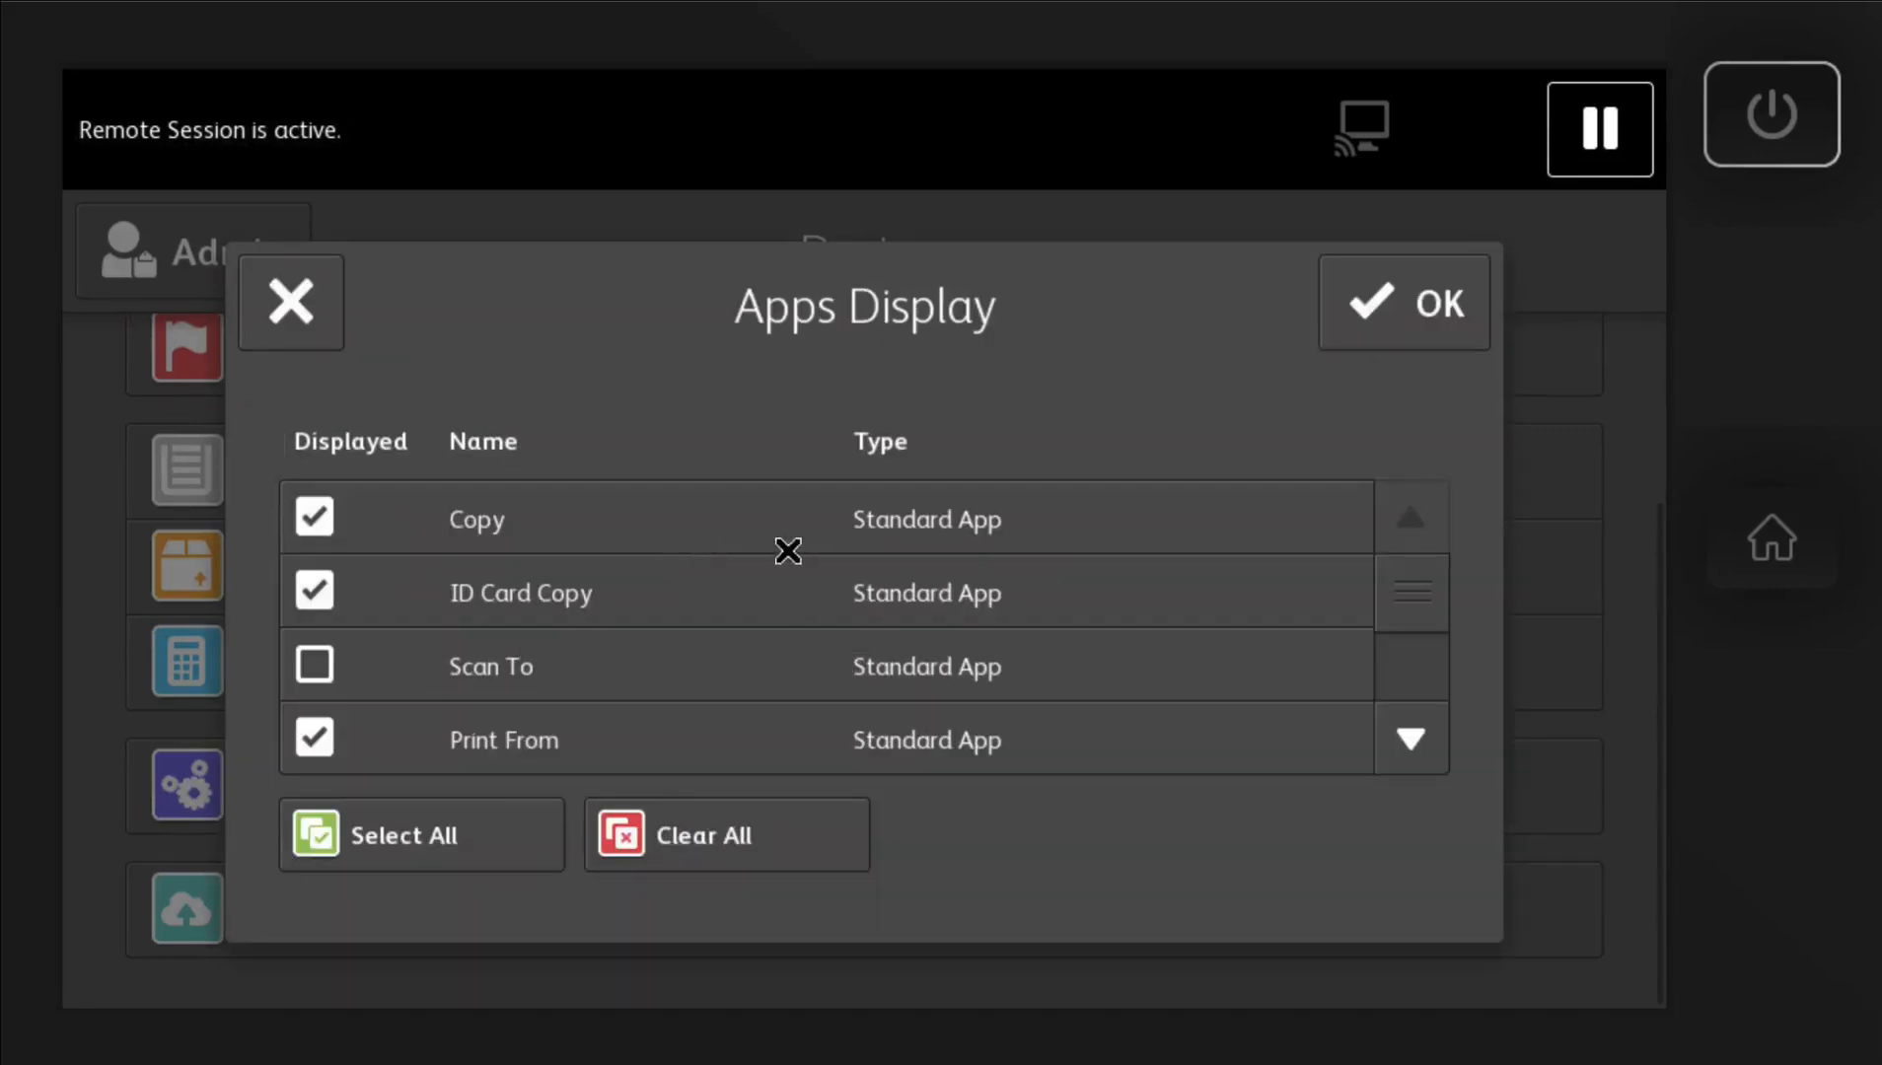
pyautogui.scroll(-3)
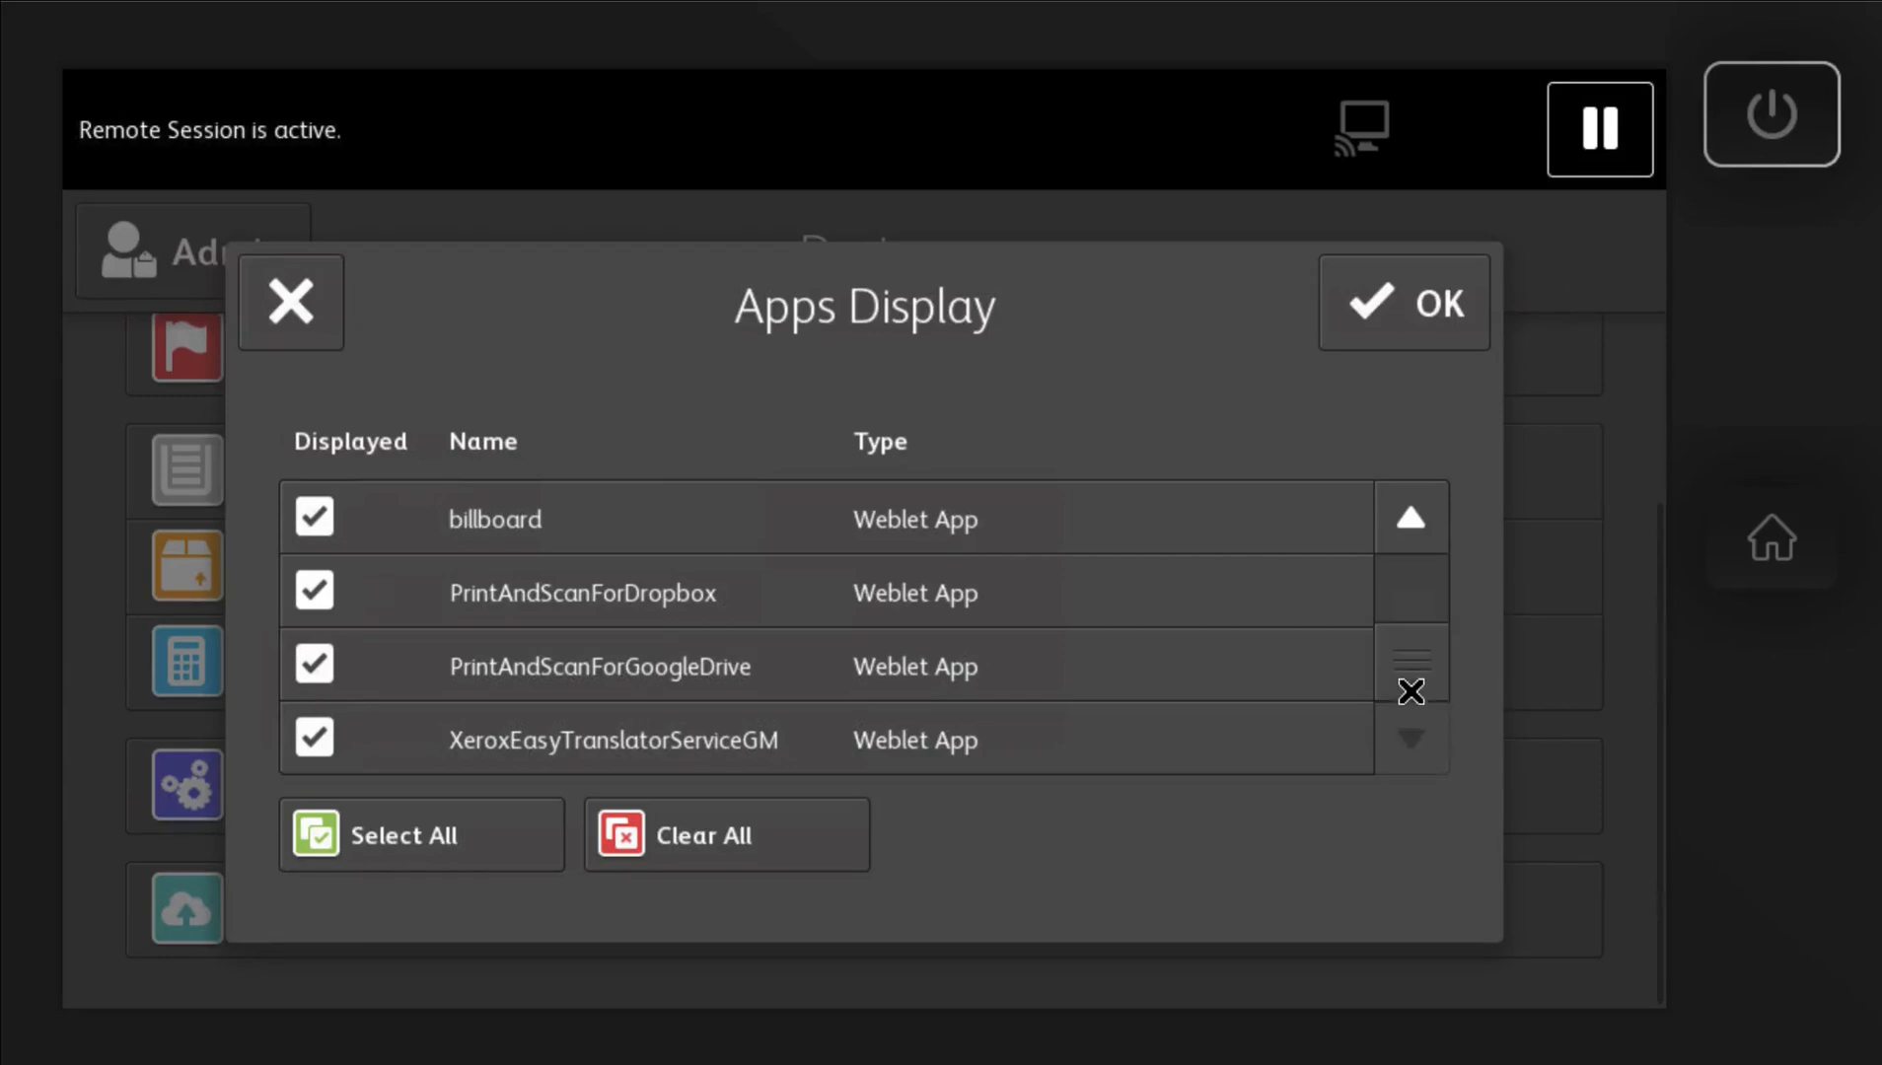
pyautogui.click(1410, 518)
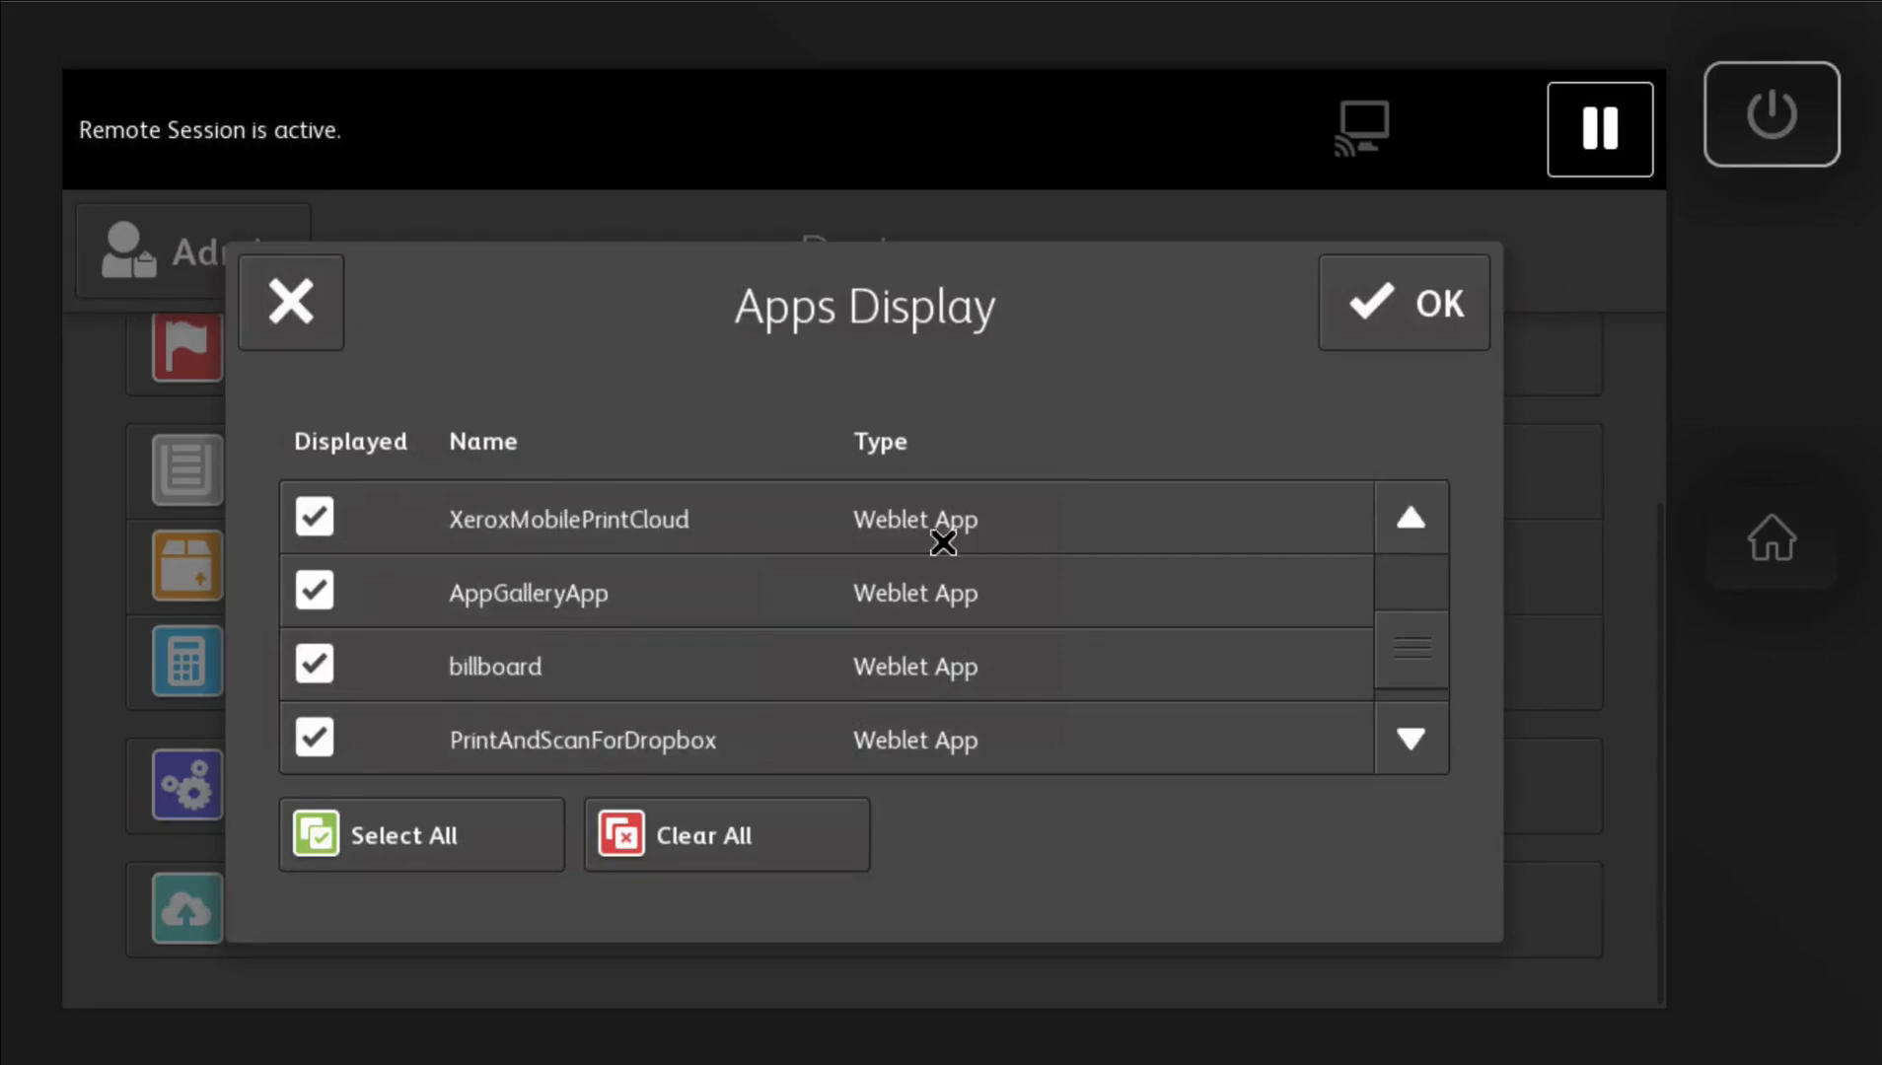
# Tick AppGalleryApp and Fax in Apps Display and confirm with OK.
pyautogui.click(315, 592)
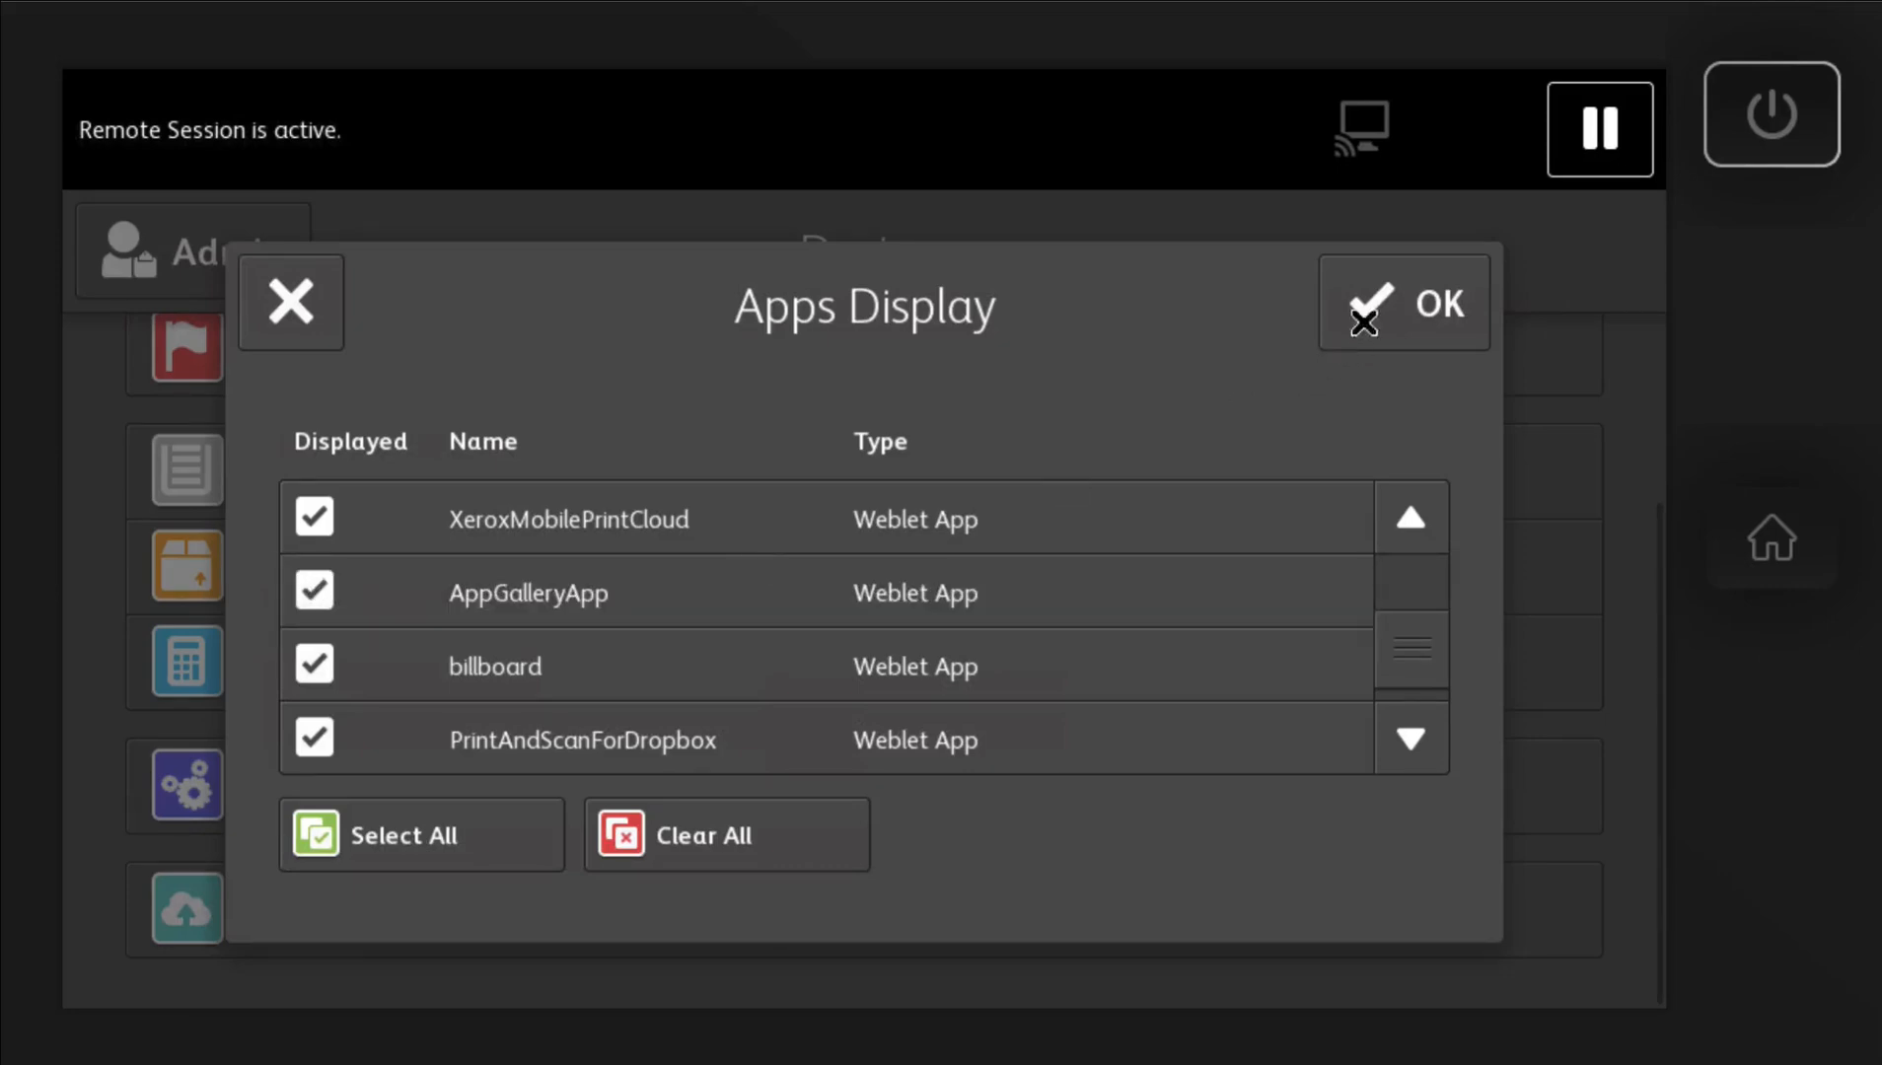
pyautogui.moveTo(1378, 617)
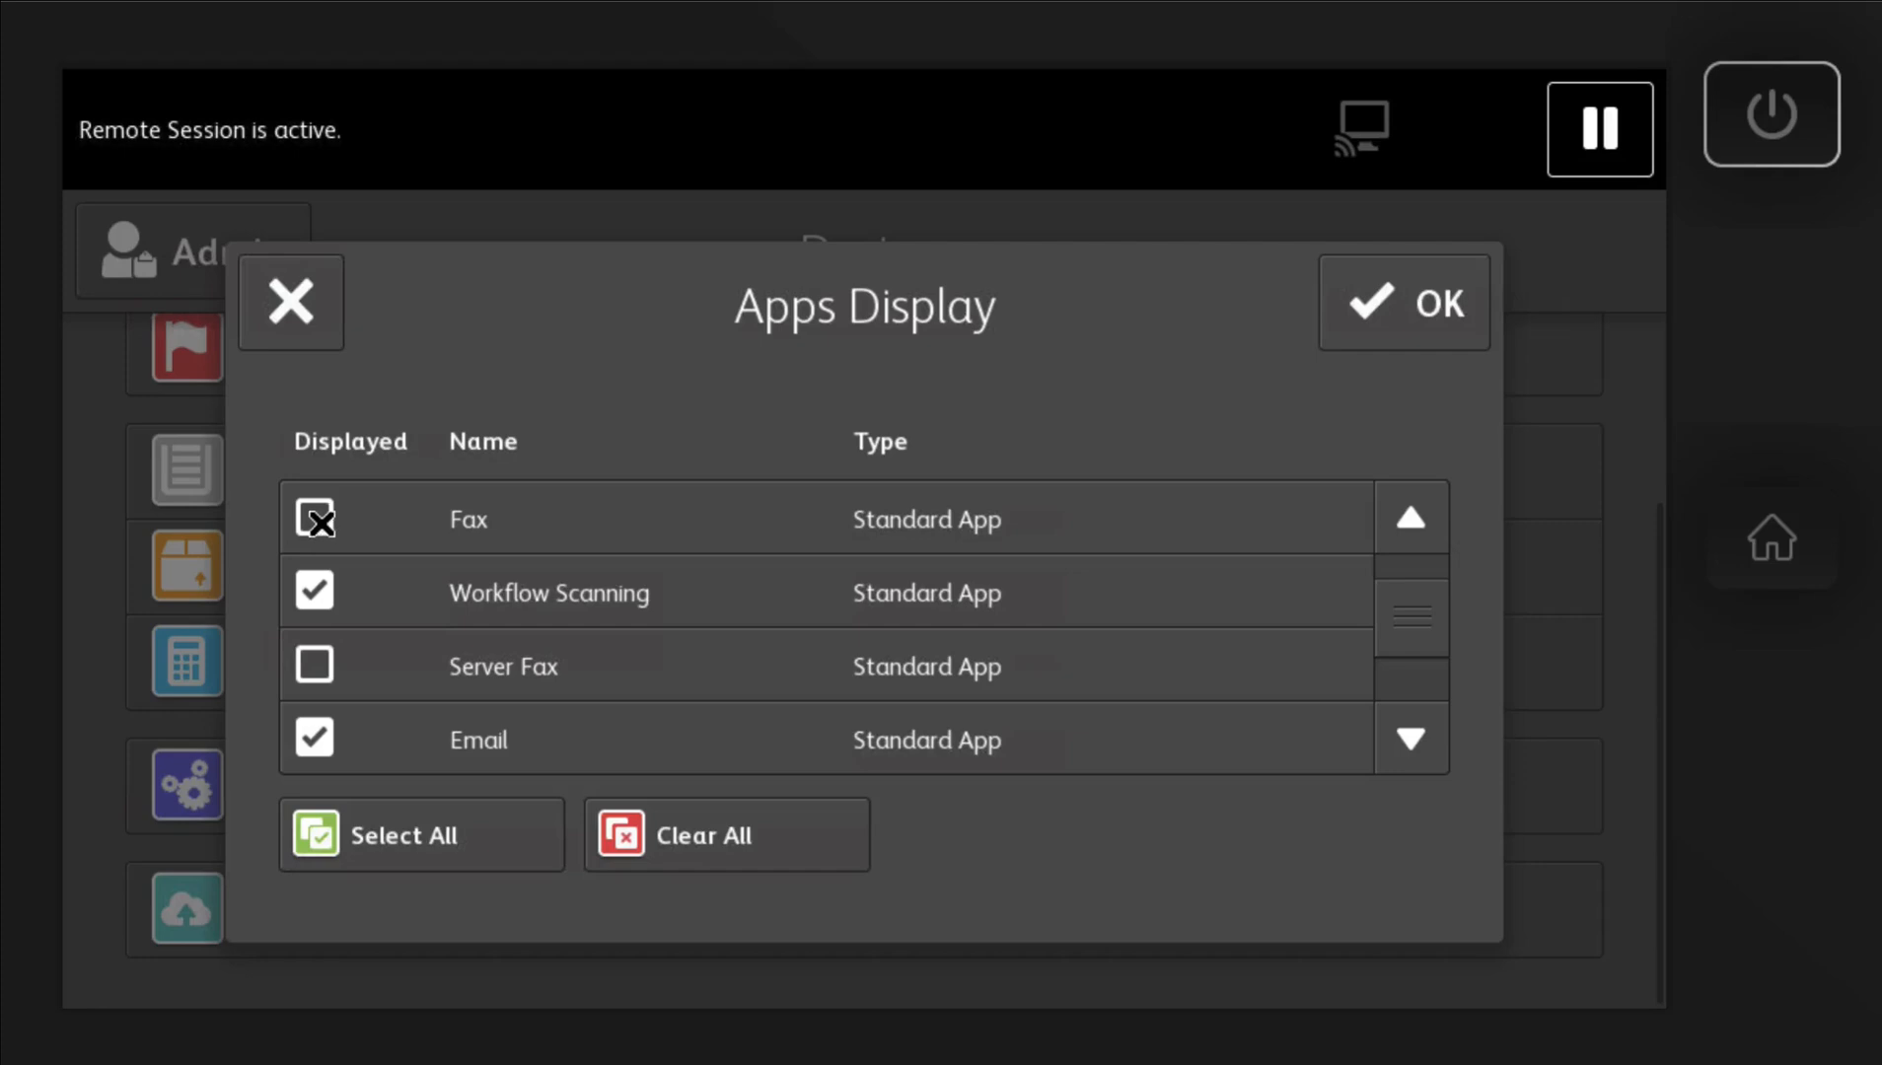
pyautogui.click(315, 517)
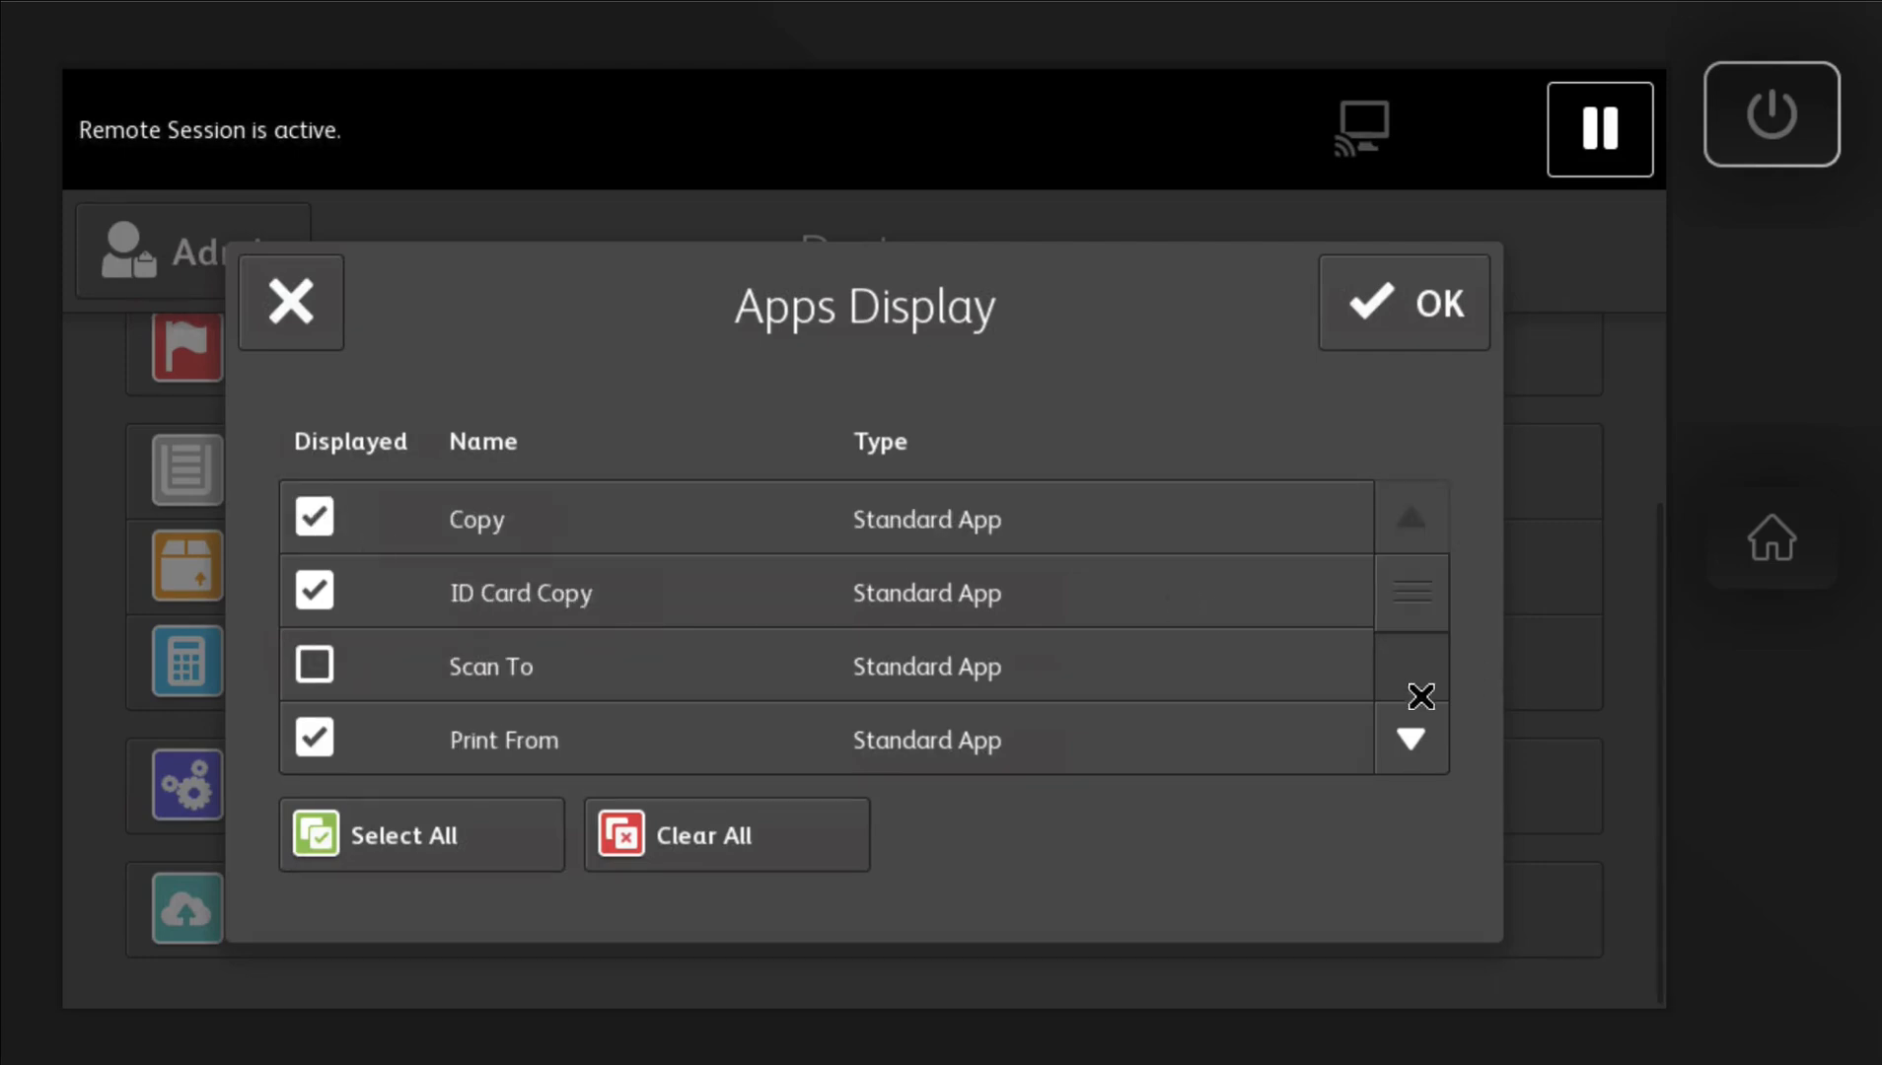
pyautogui.click(1412, 738)
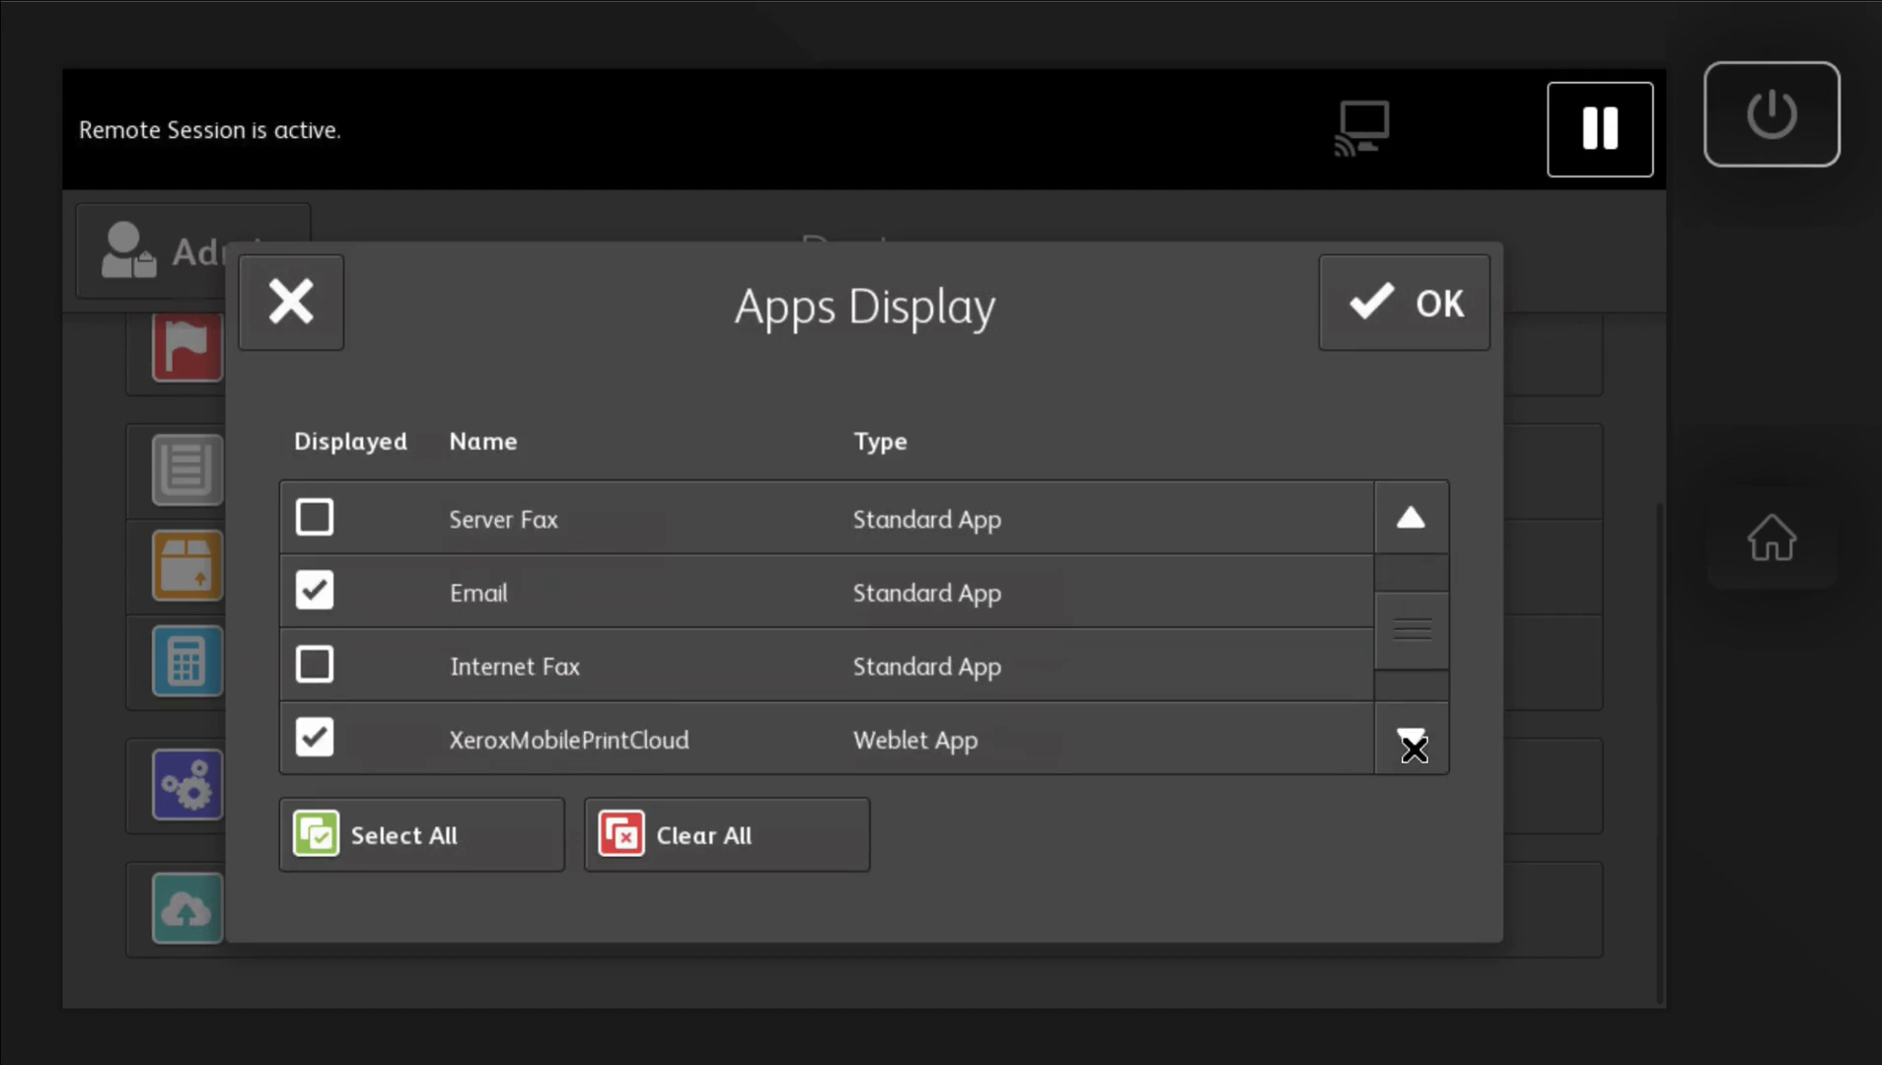
pyautogui.click(1411, 738)
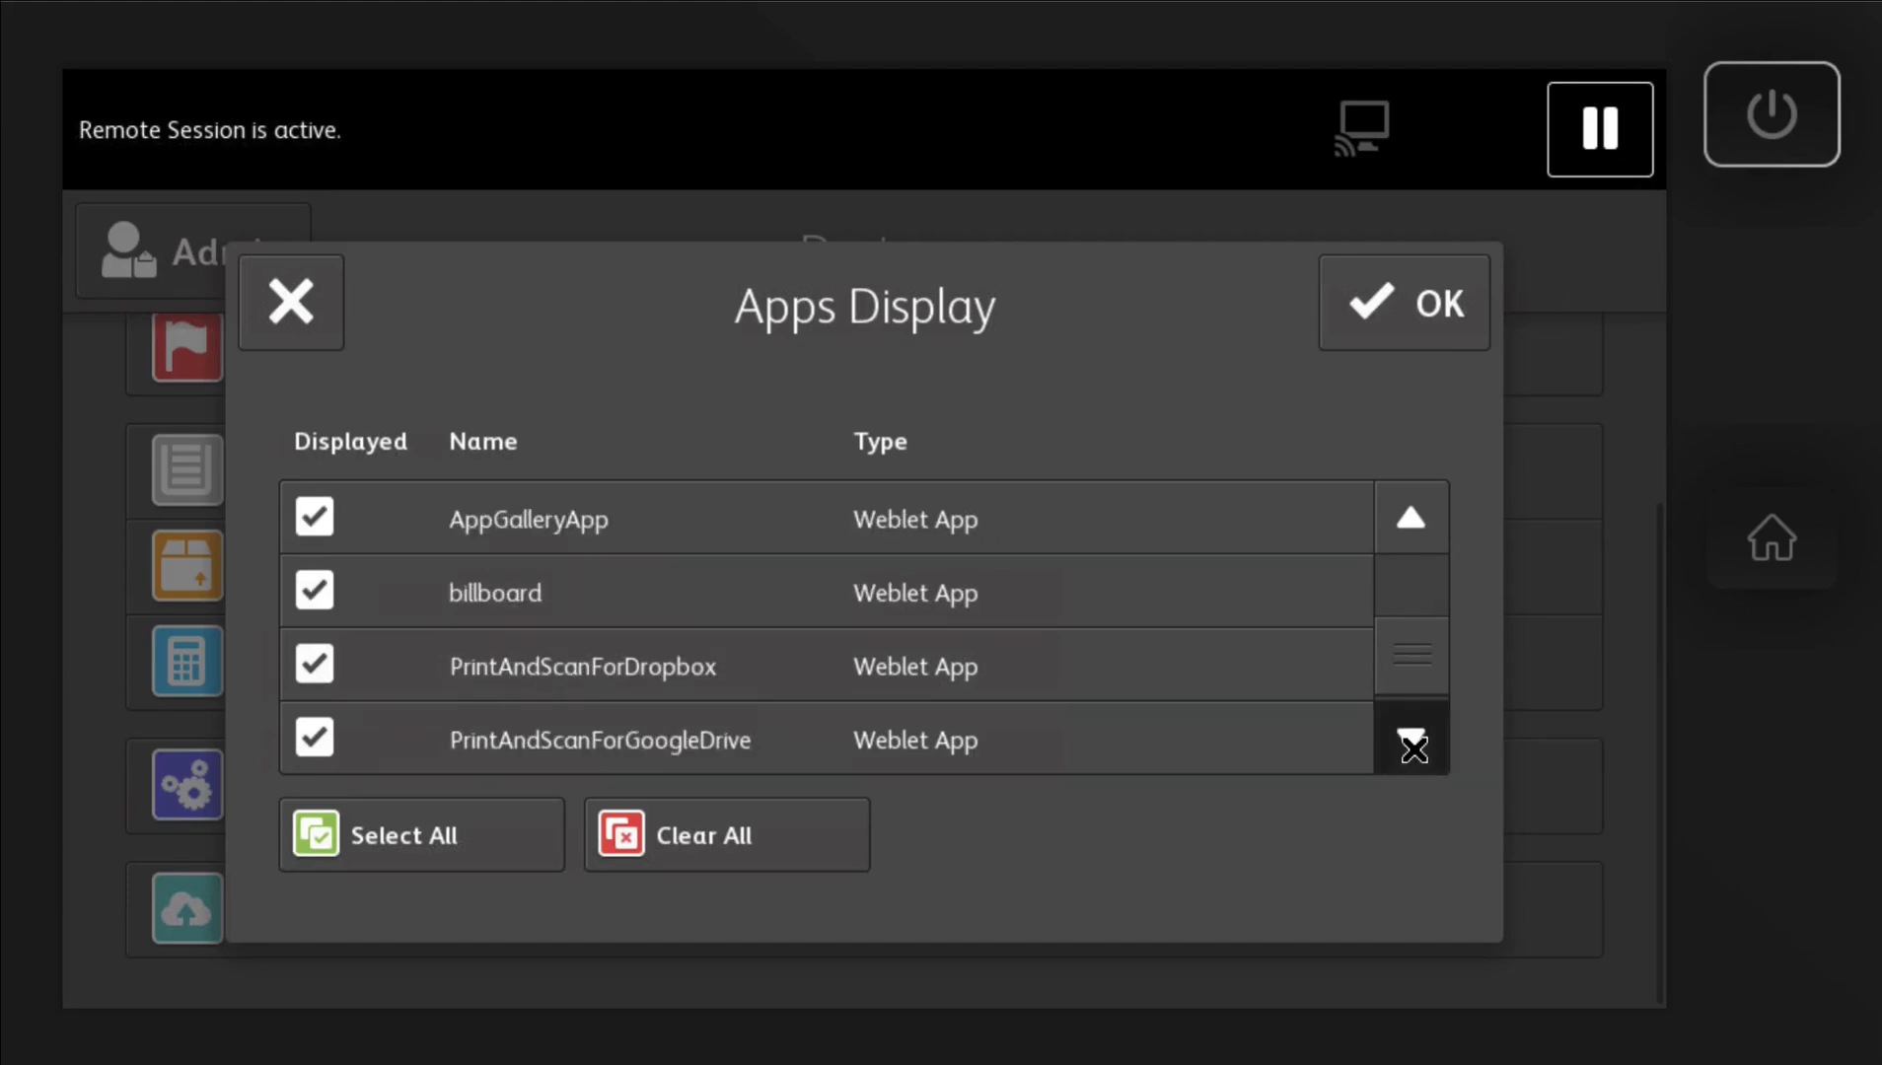
pyautogui.click(1412, 740)
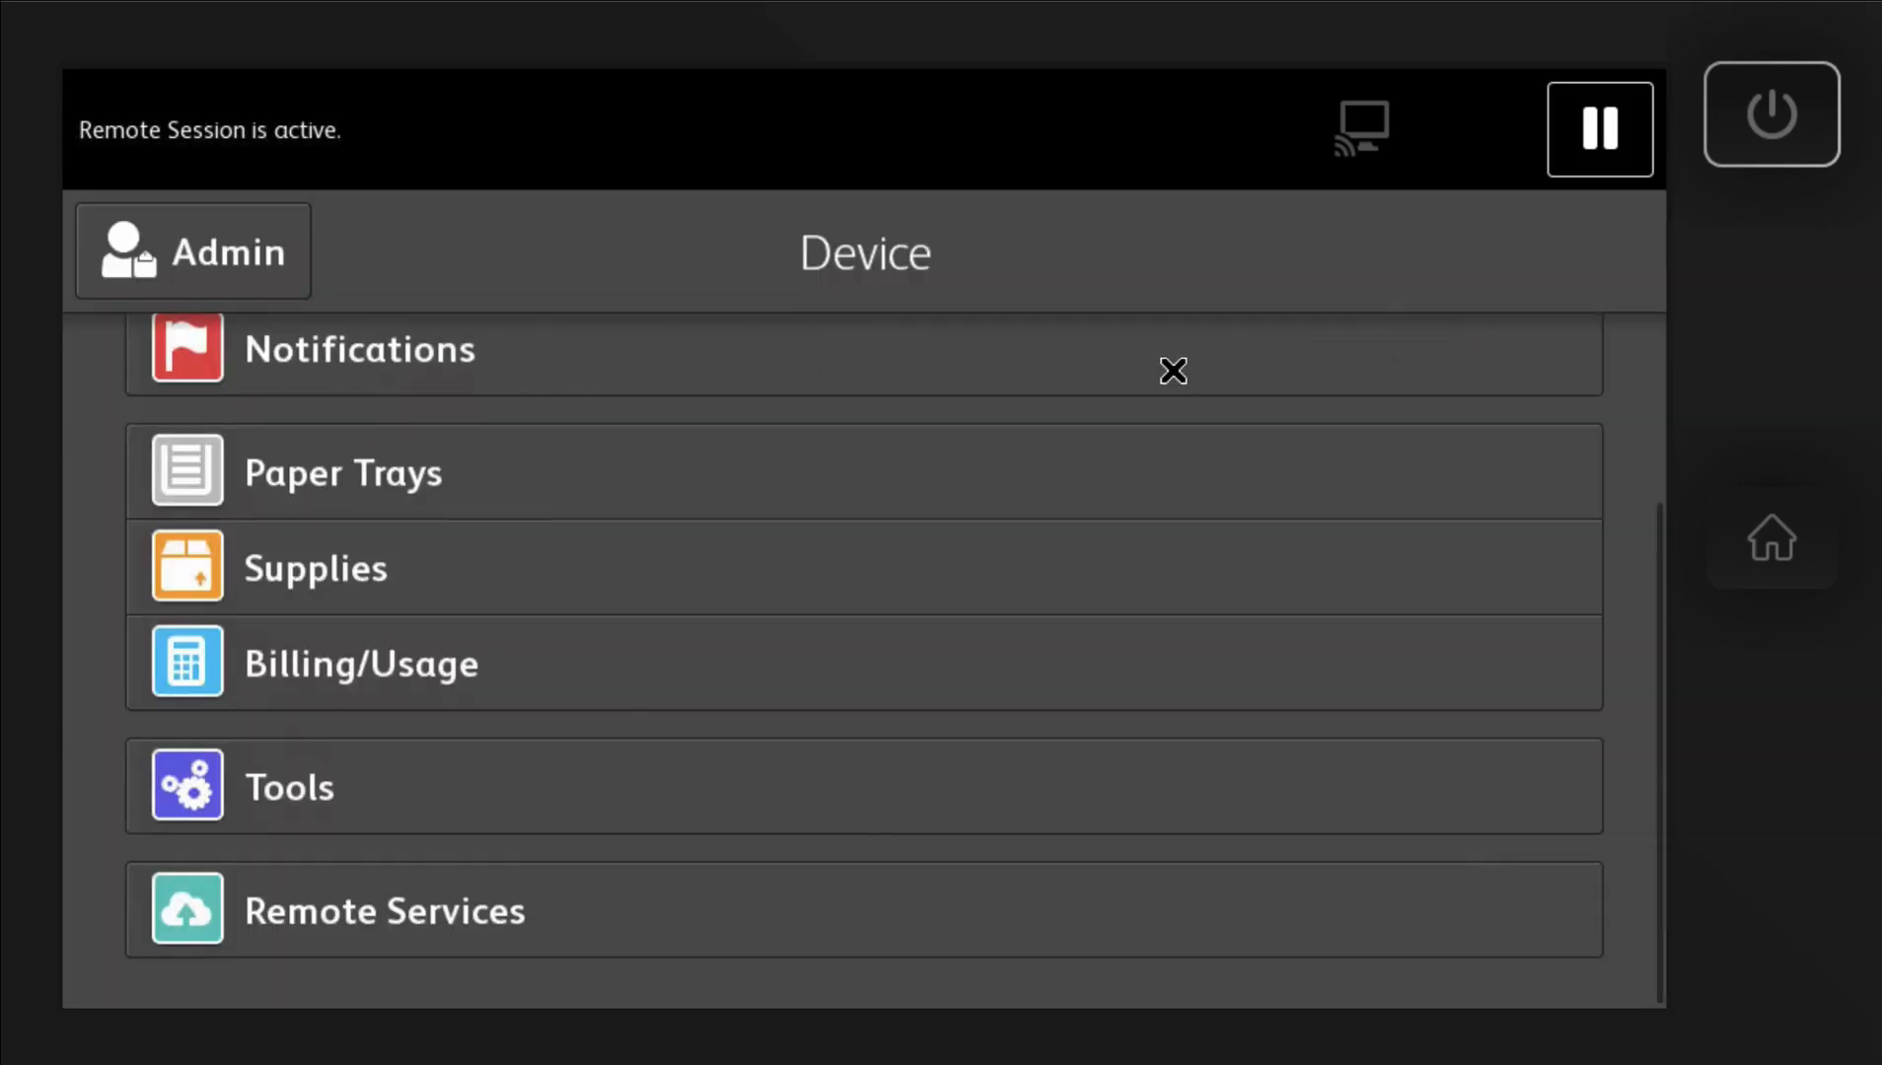
pyautogui.moveTo(1789, 553)
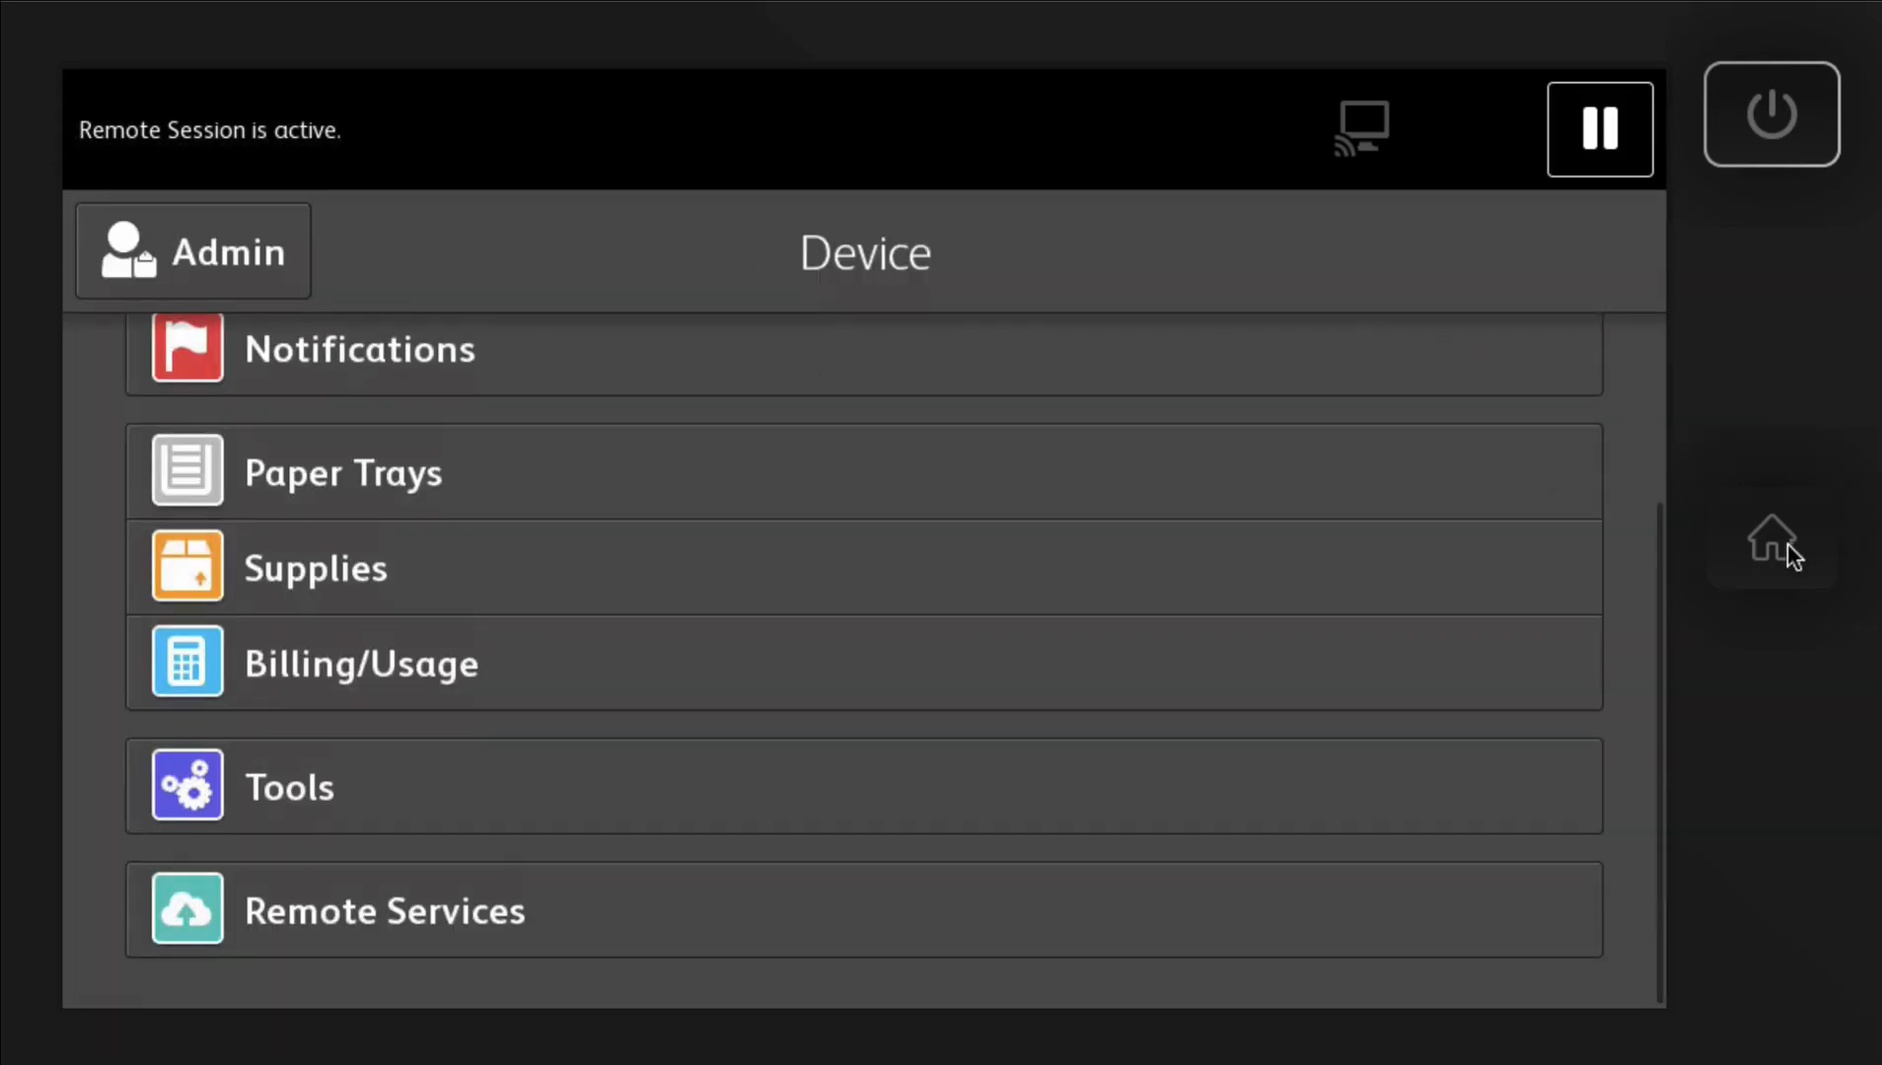
# Return Home and scroll to find the Xerox App Gallery and Fax tiles.
pyautogui.click(1770, 540)
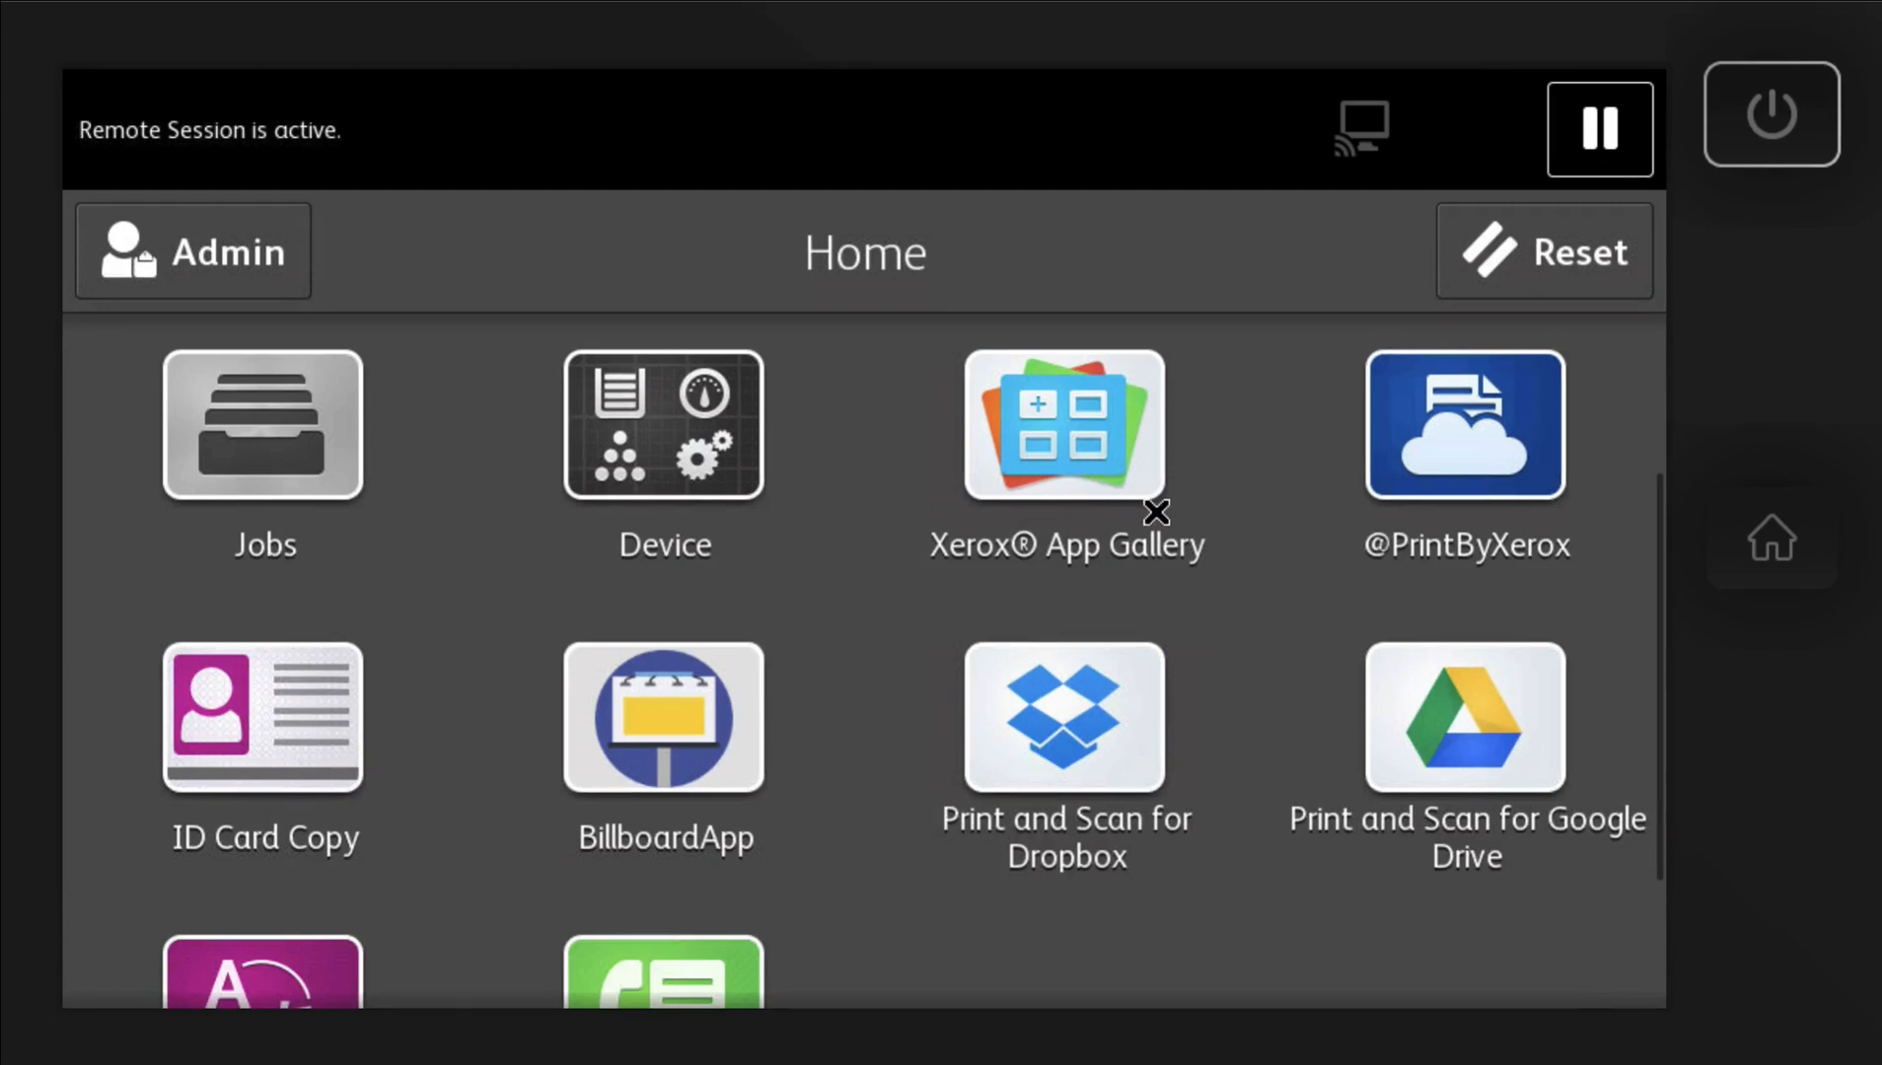
pyautogui.moveTo(521, 798)
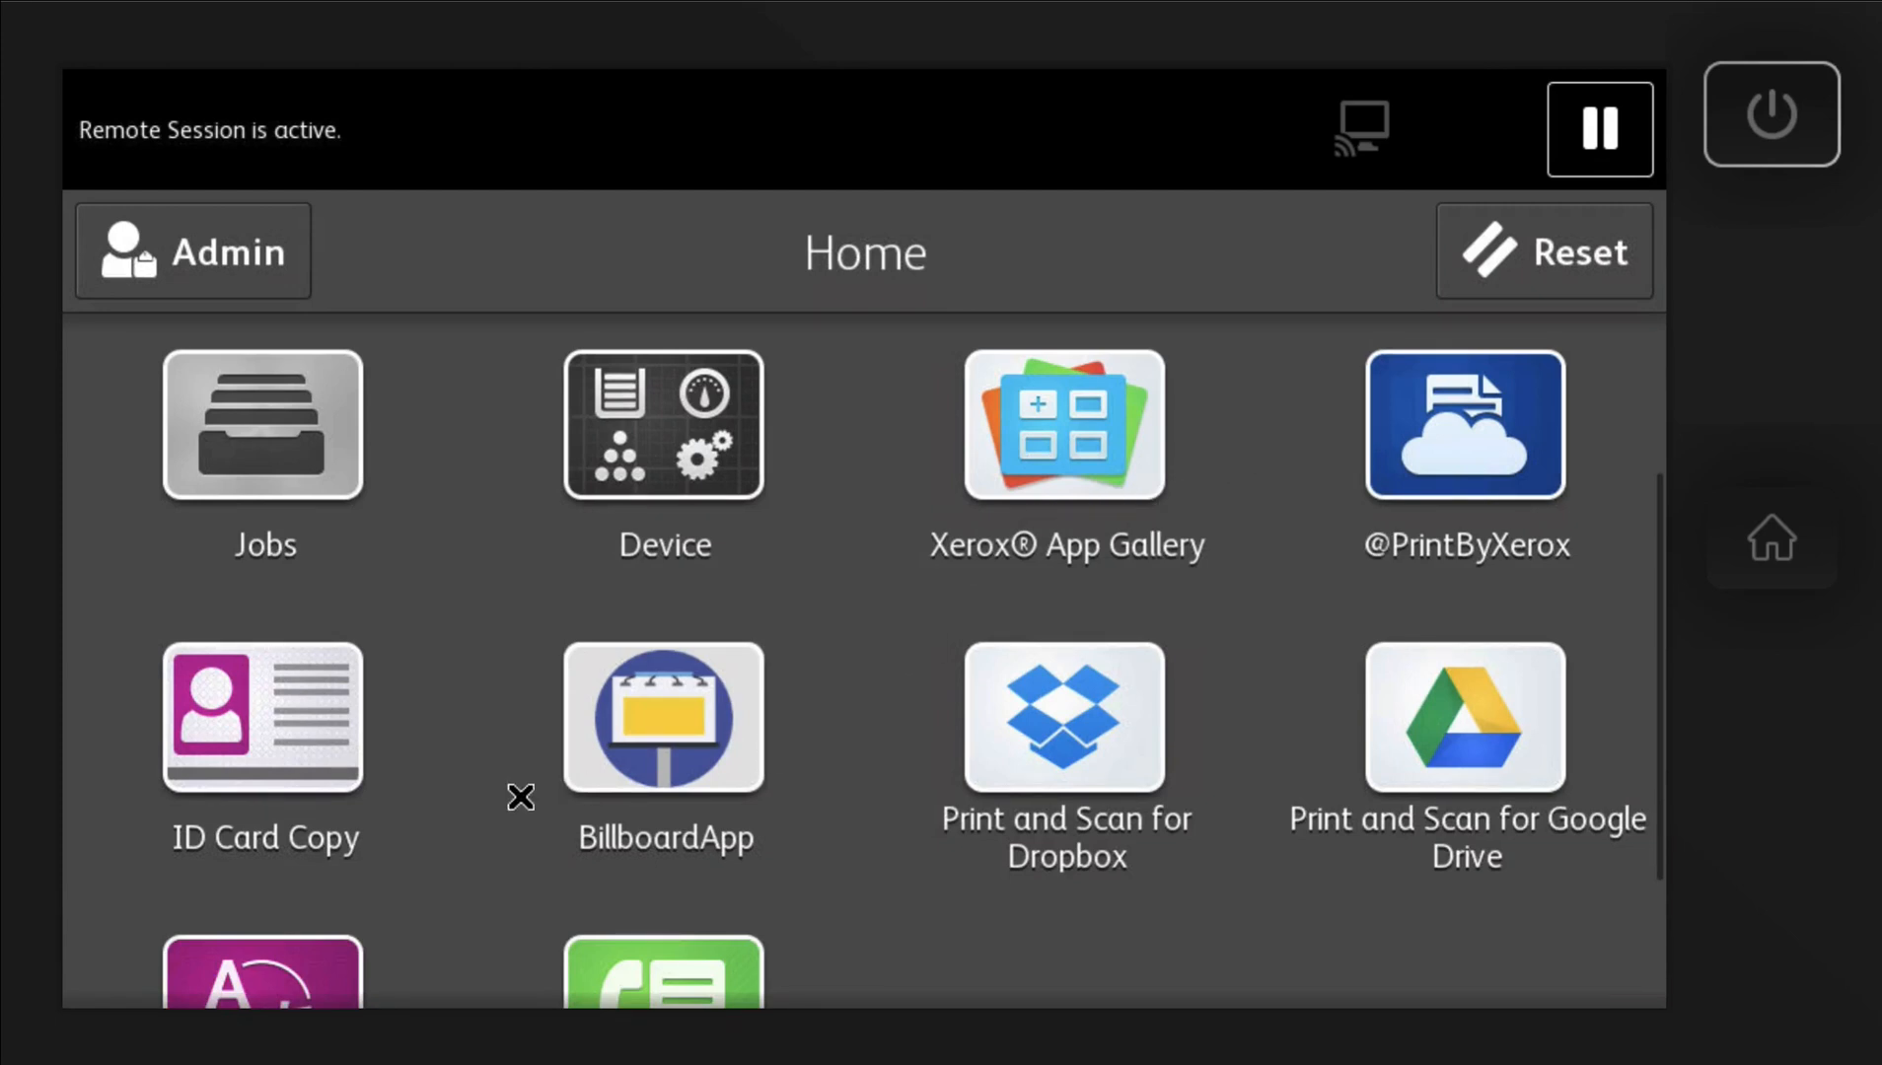
pyautogui.moveTo(710, 712)
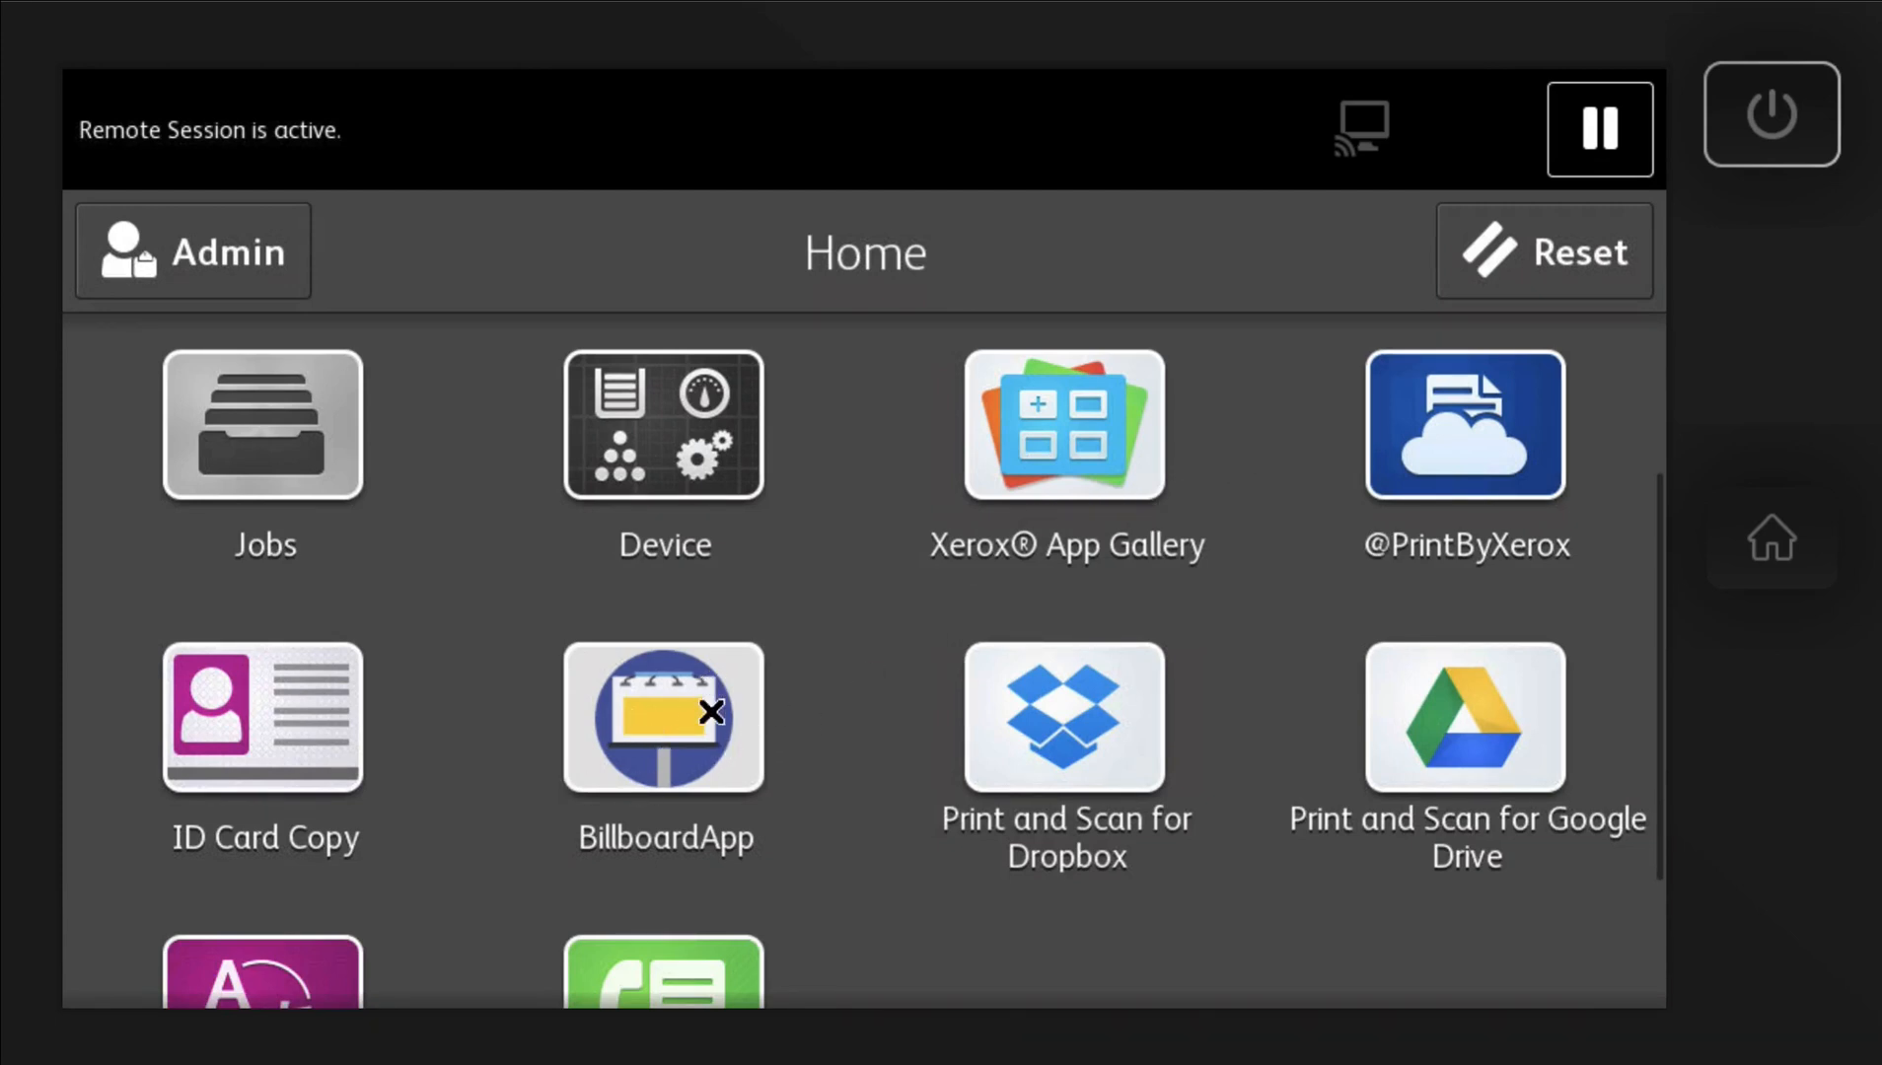
pyautogui.moveTo(638, 741)
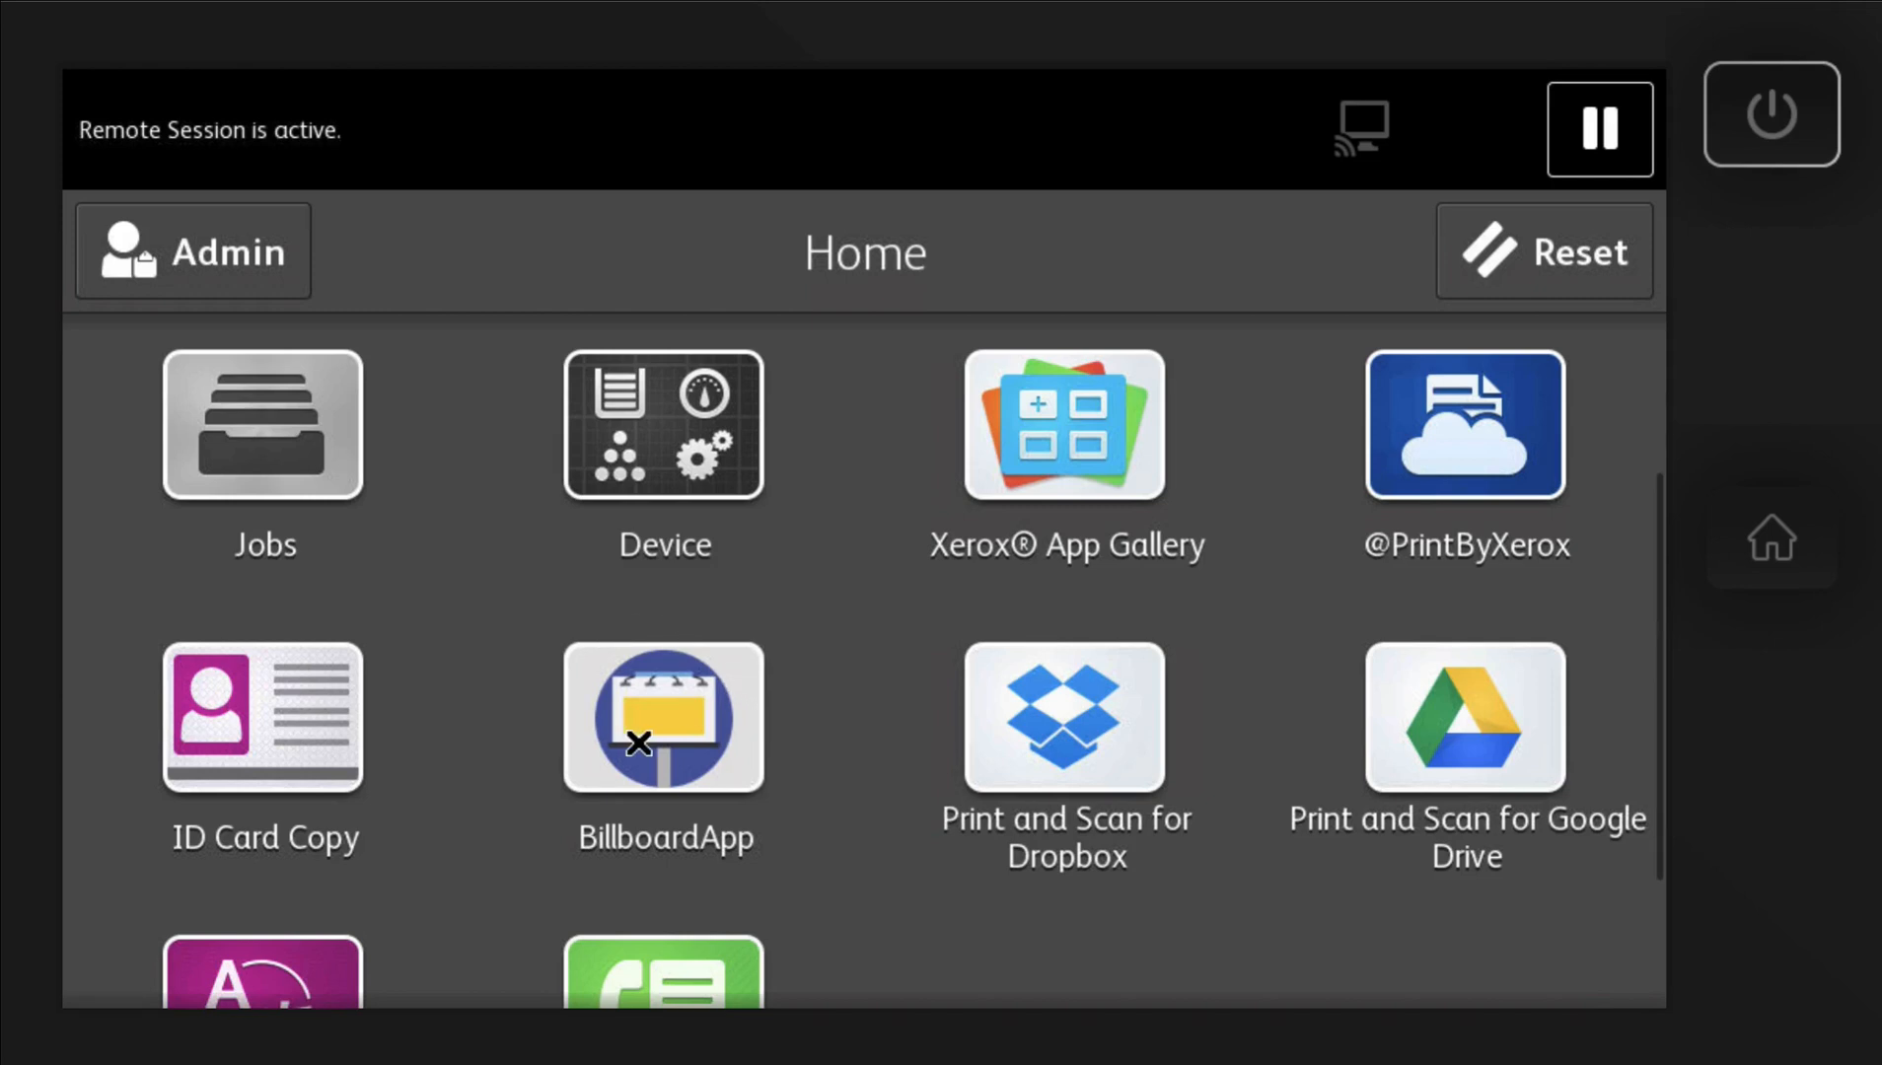
pyautogui.scroll(-3)
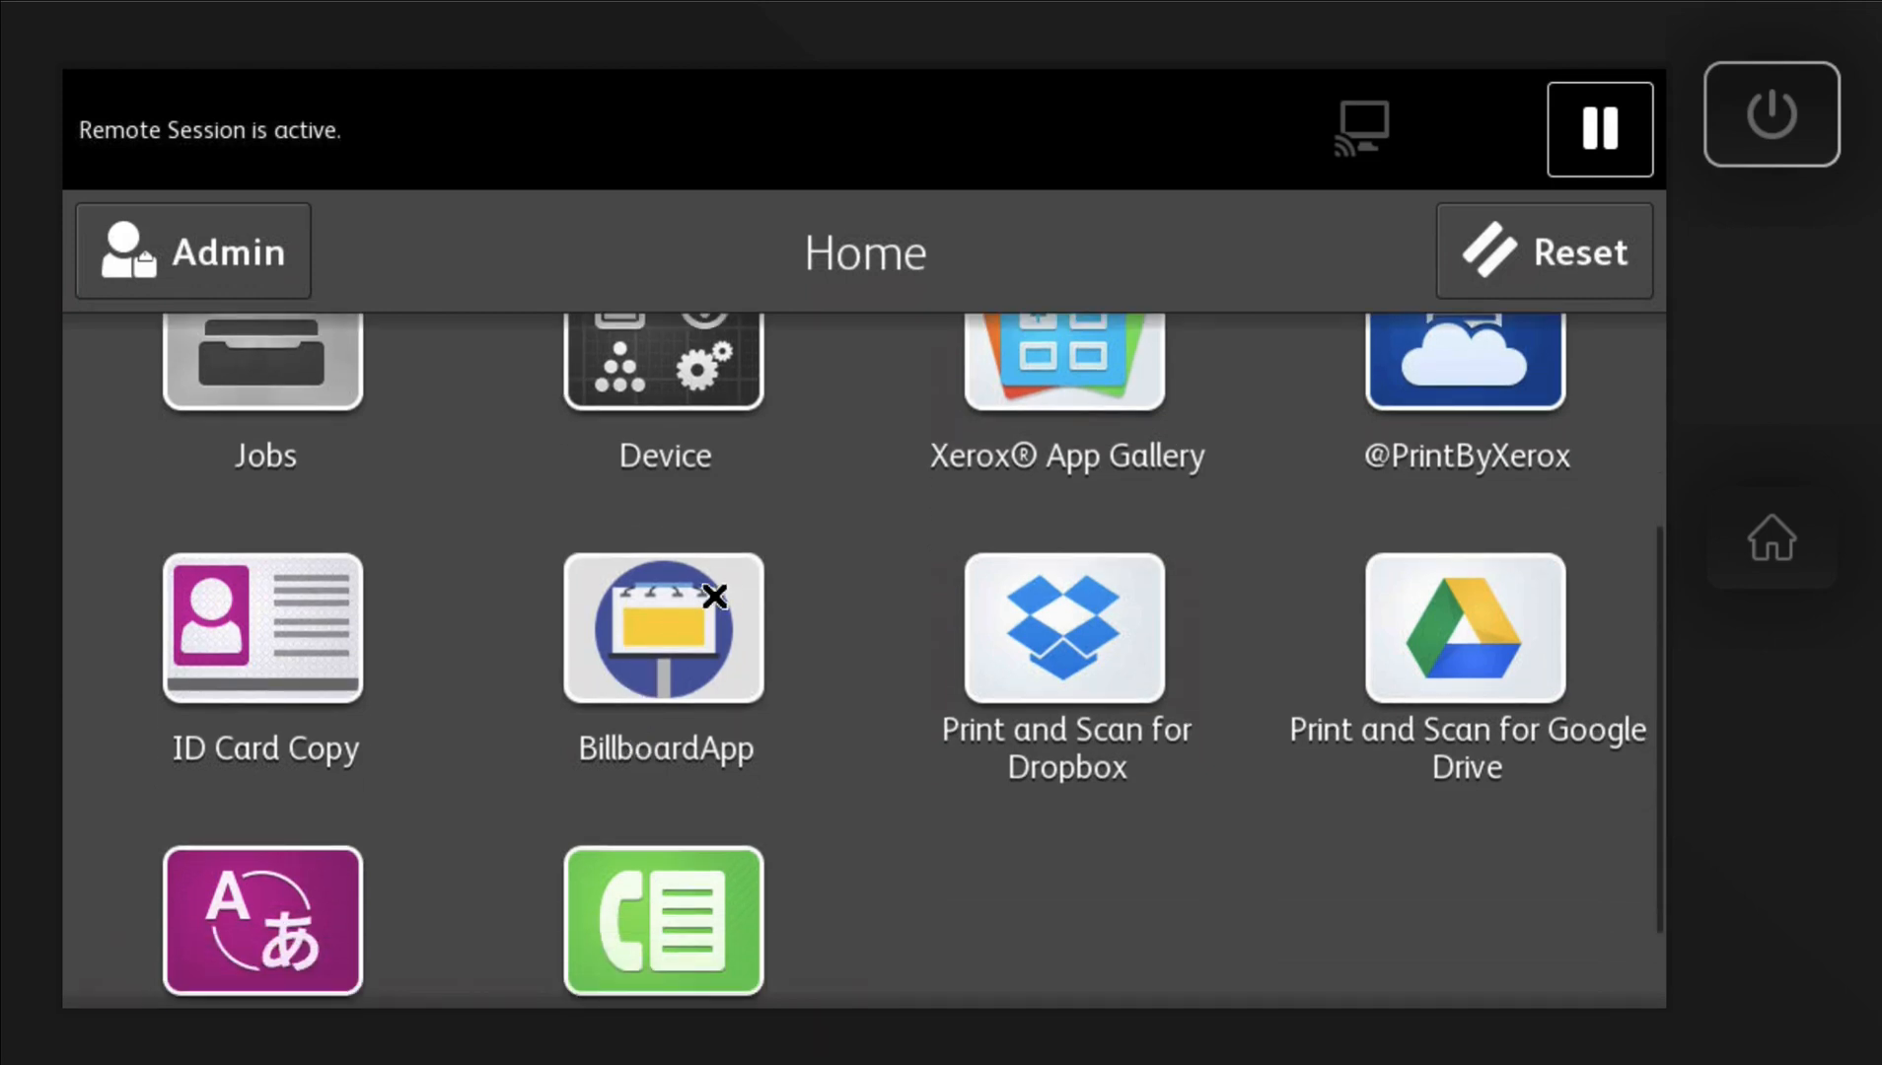
pyautogui.moveTo(887, 661)
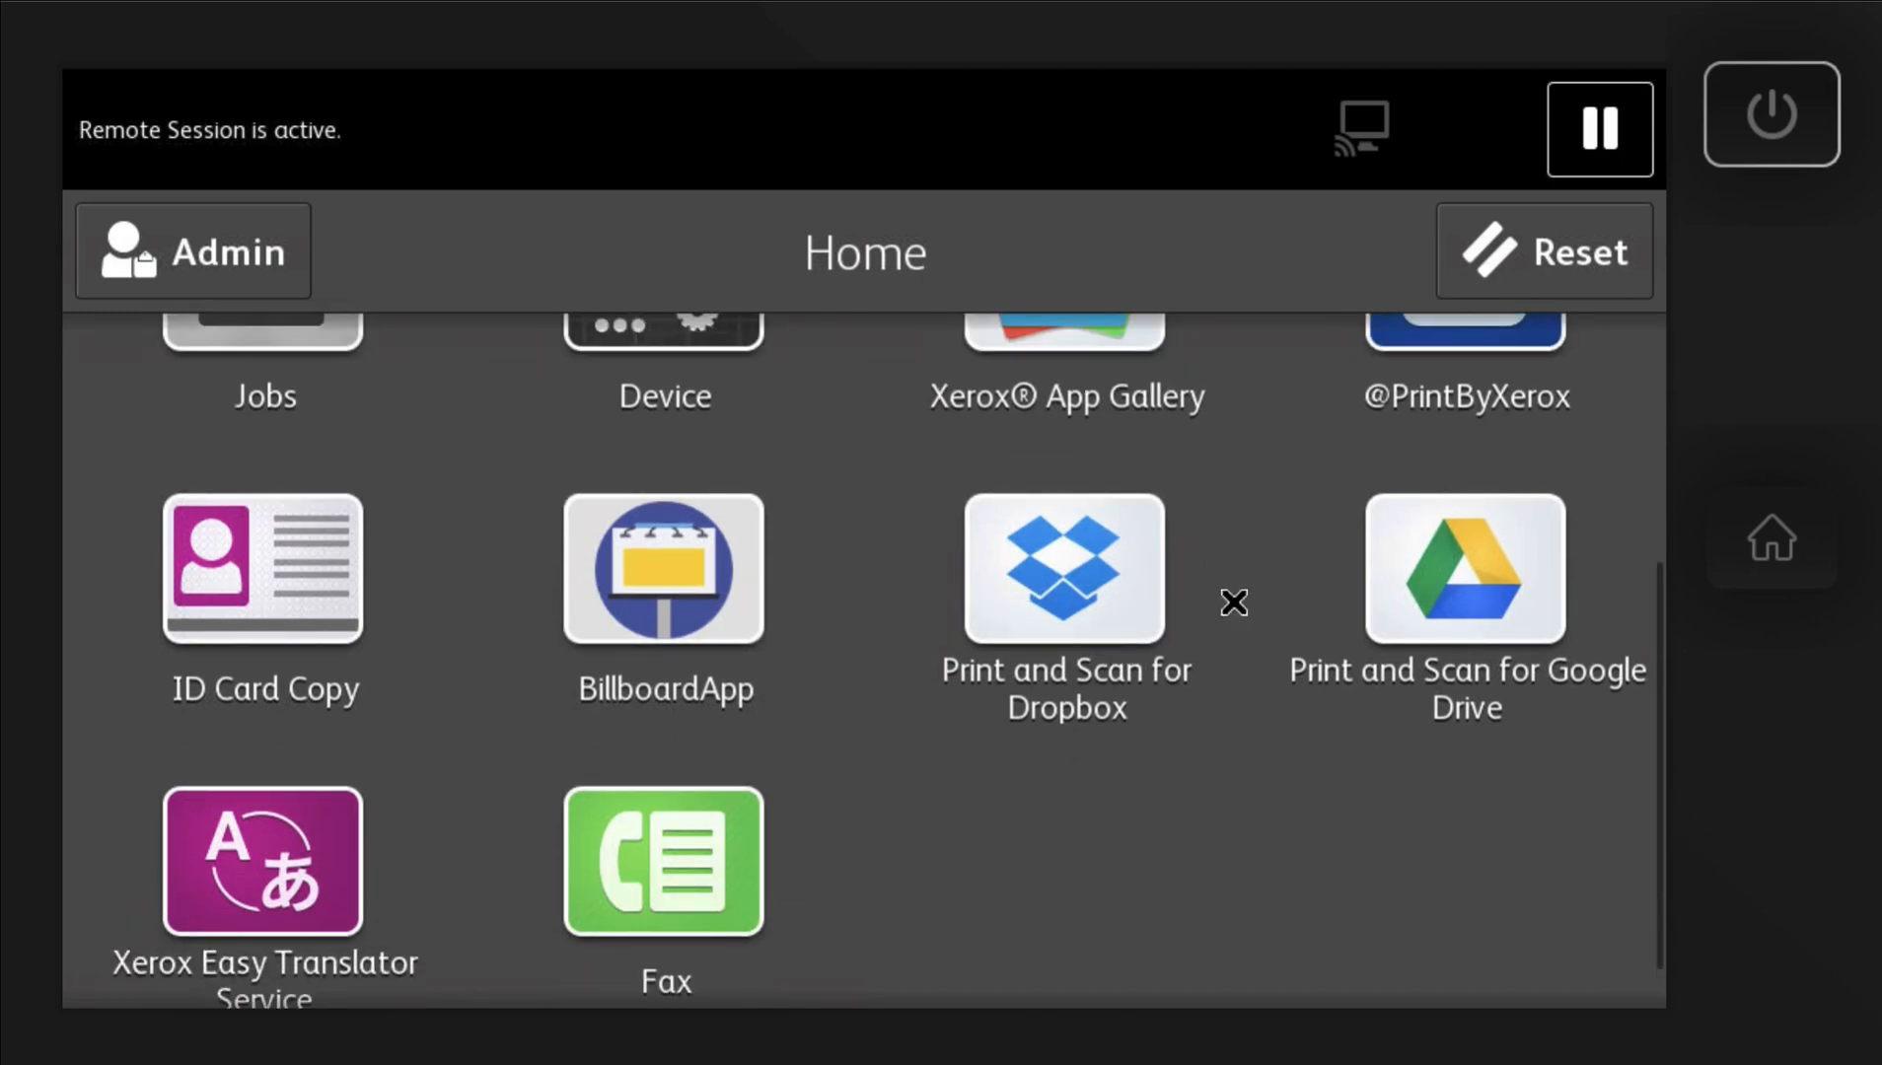
pyautogui.moveTo(1338, 599)
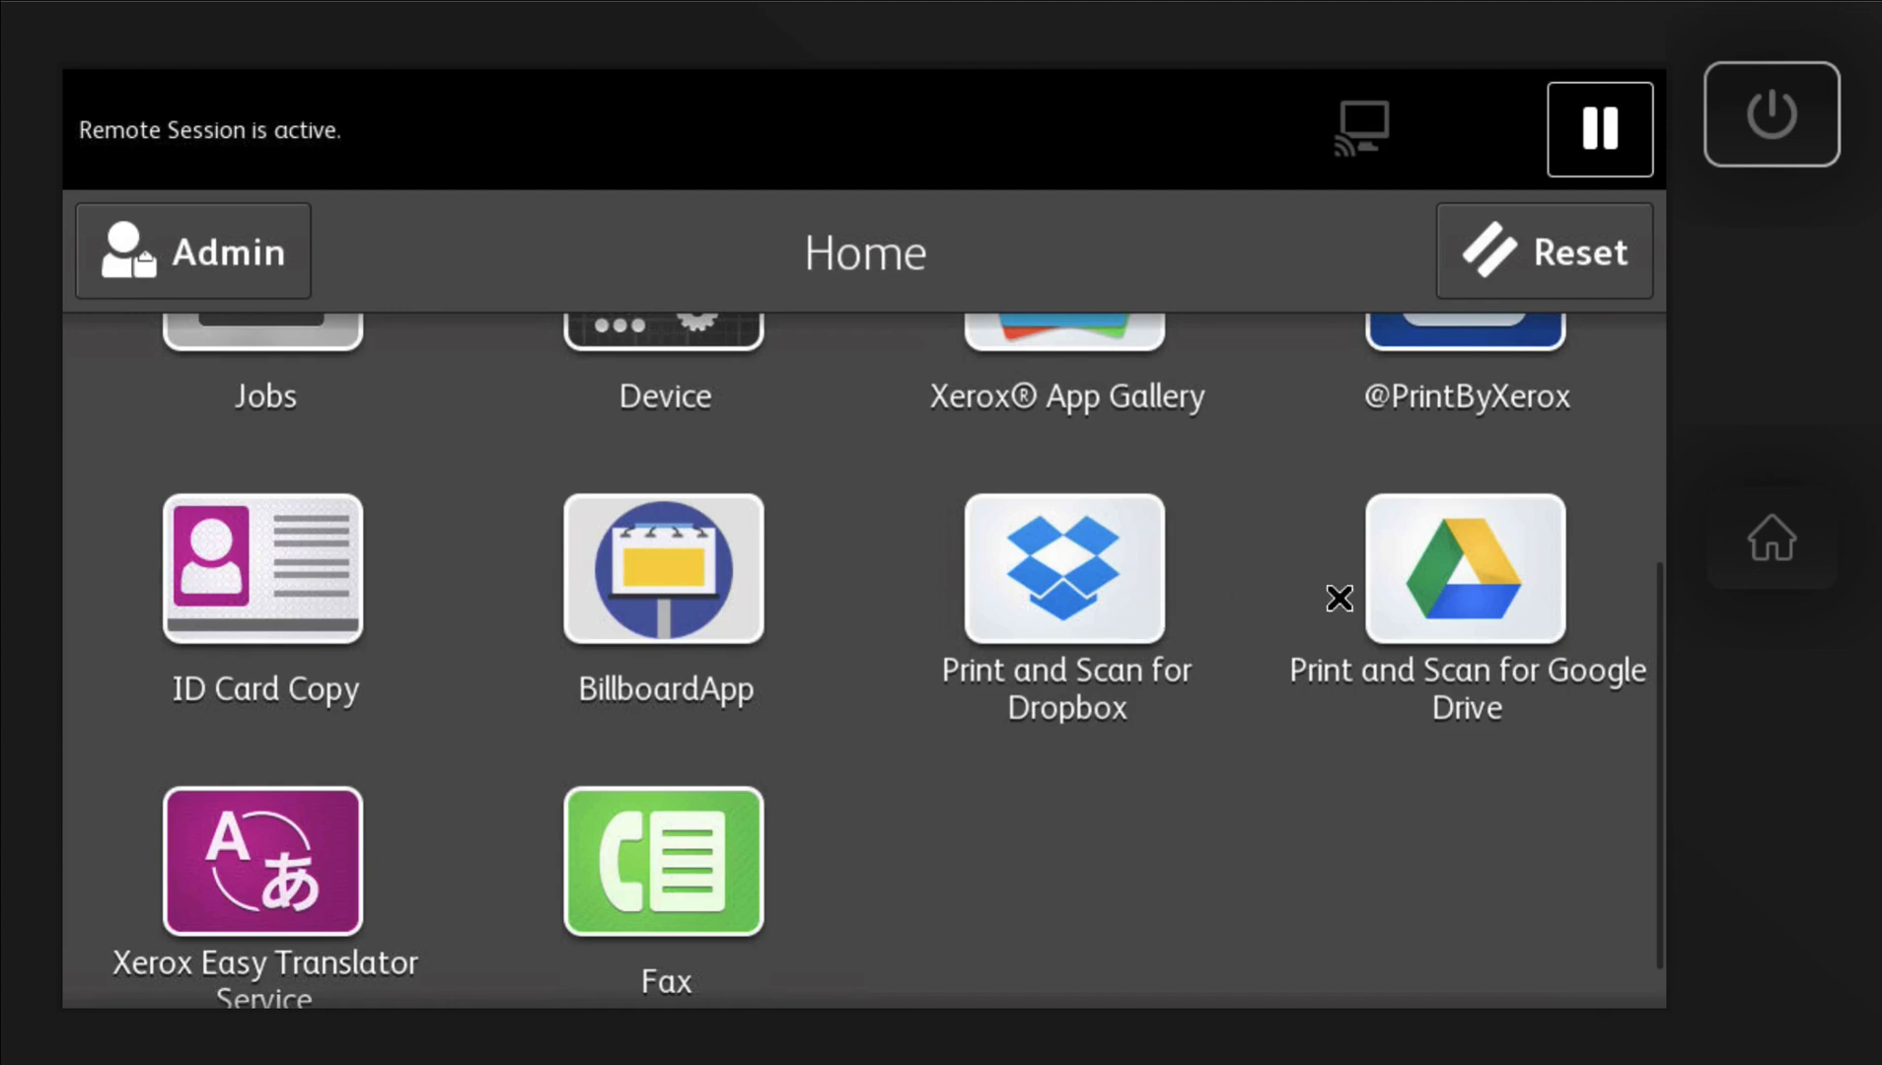